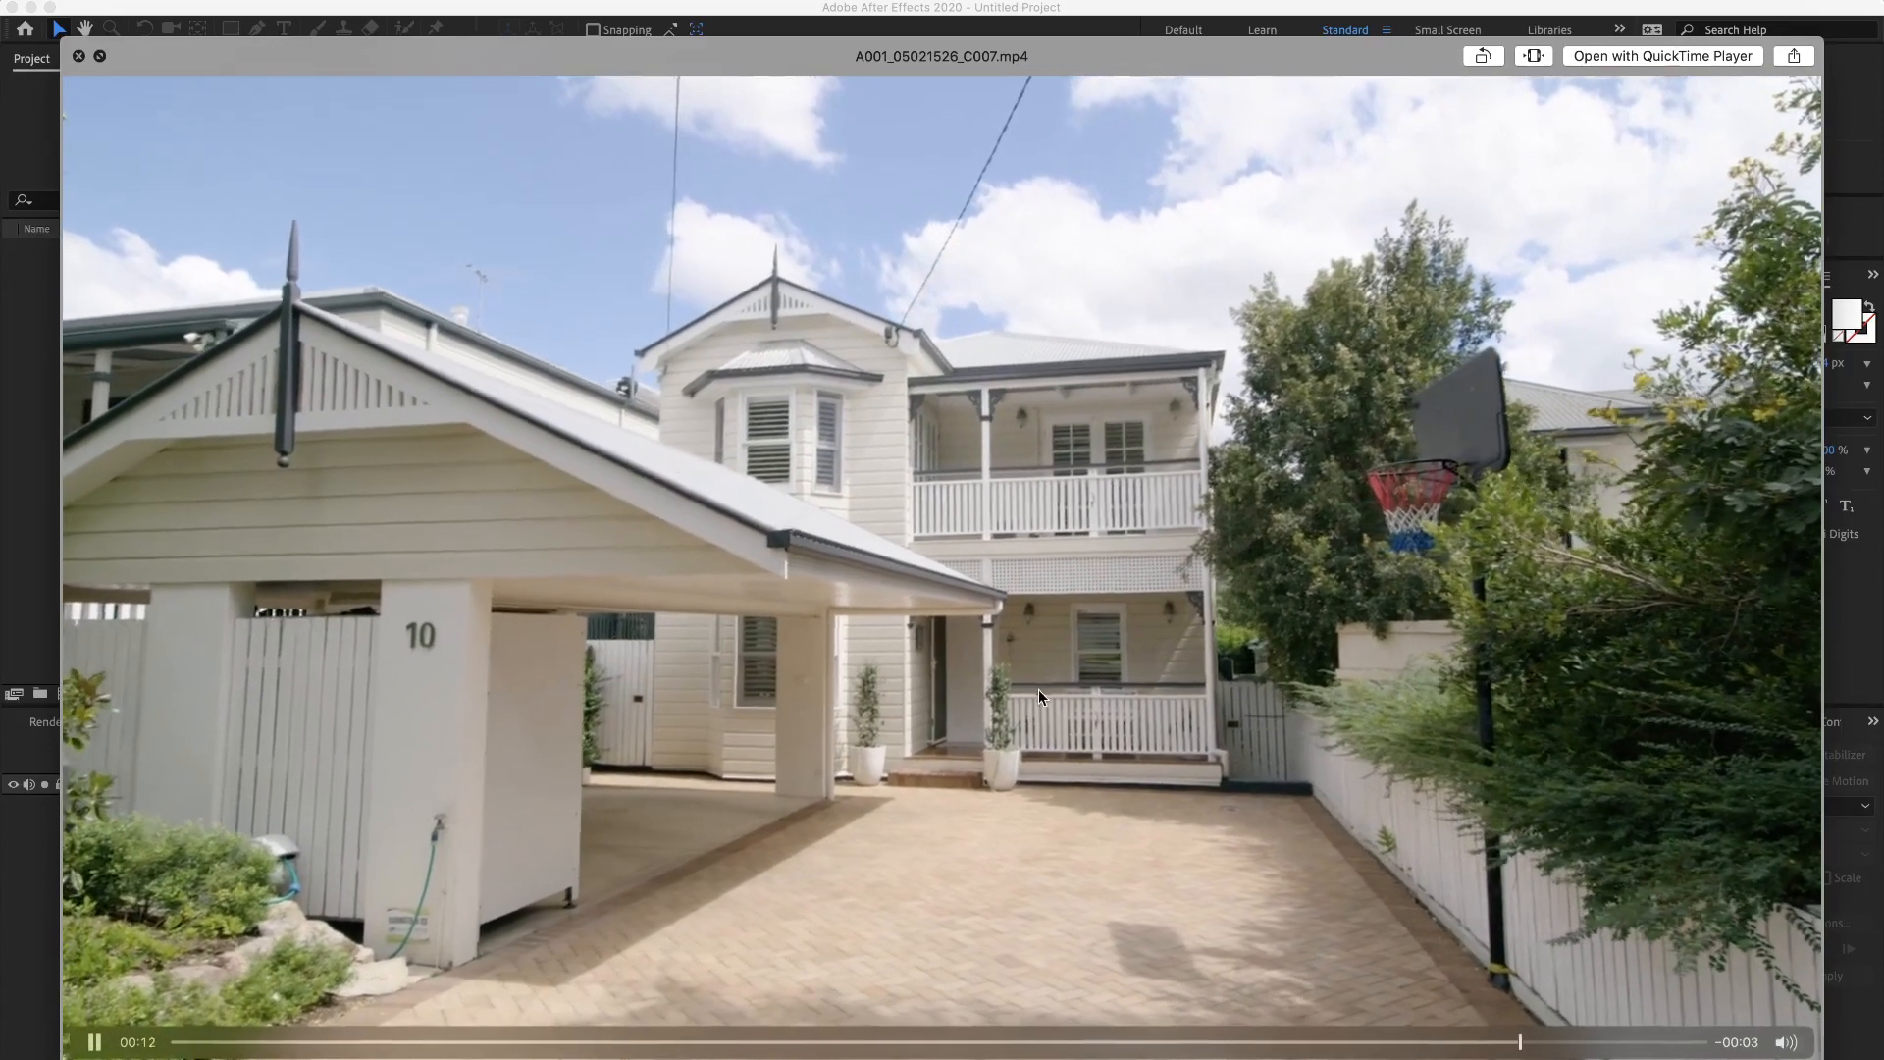
Step: Play the driveway clip A001_05021526_C007.mp4 through to its end in the QuickTime preview
{"action": "left_click", "coordinate": [95, 1042]}
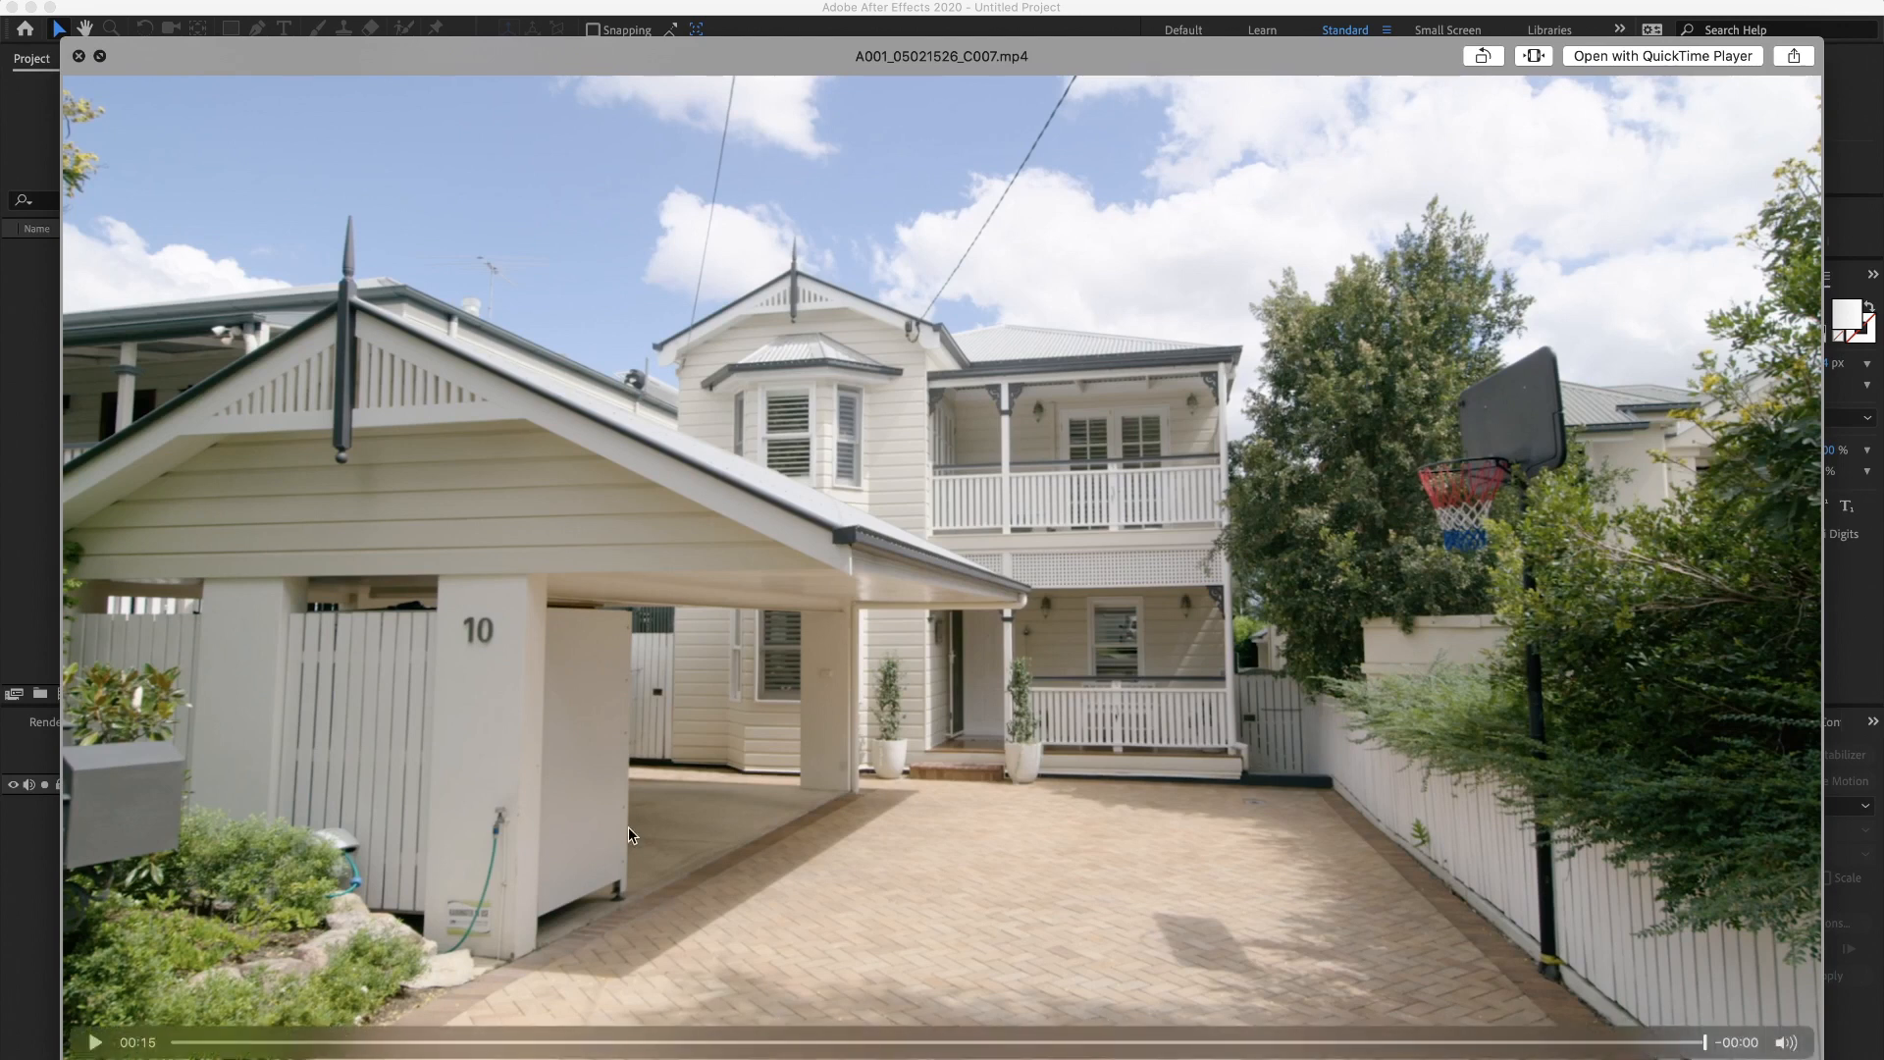
{"action": "mouse_move", "coordinate": [1825, 1002]}
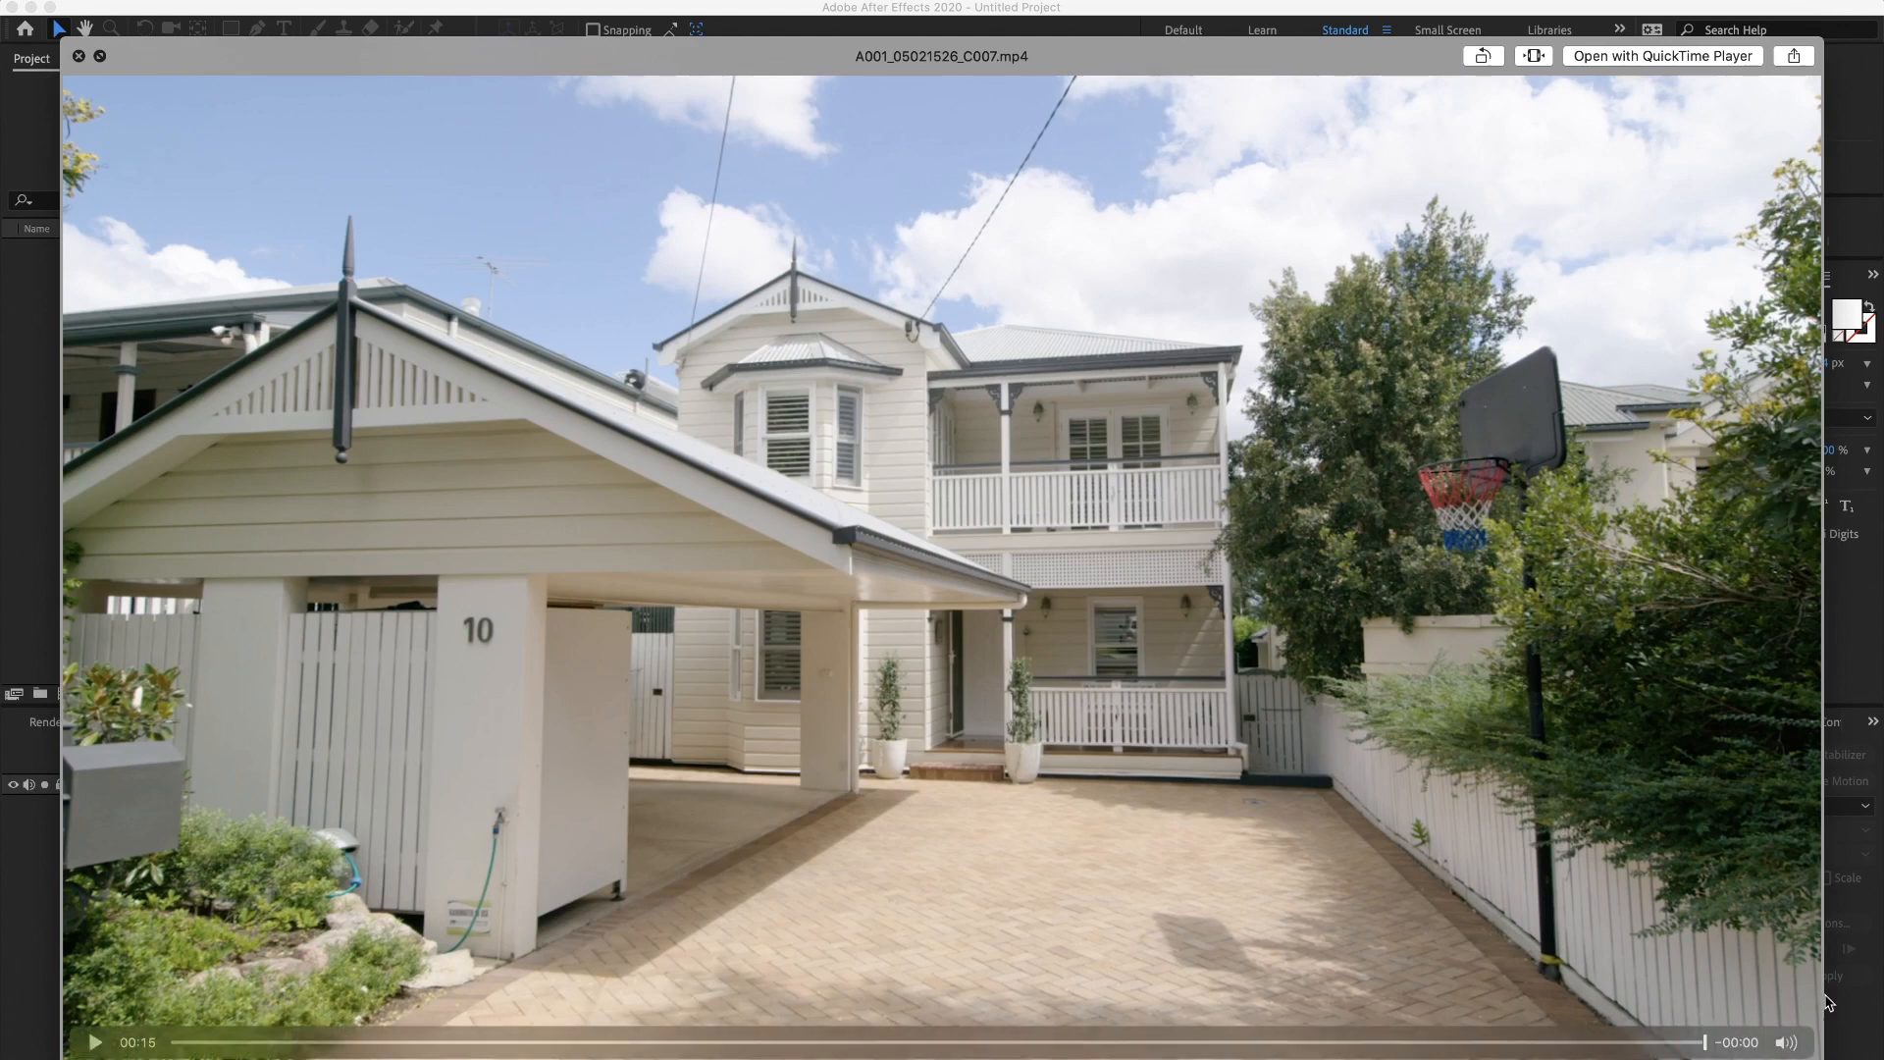
{"action": "mouse_move", "coordinate": [1510, 728]}
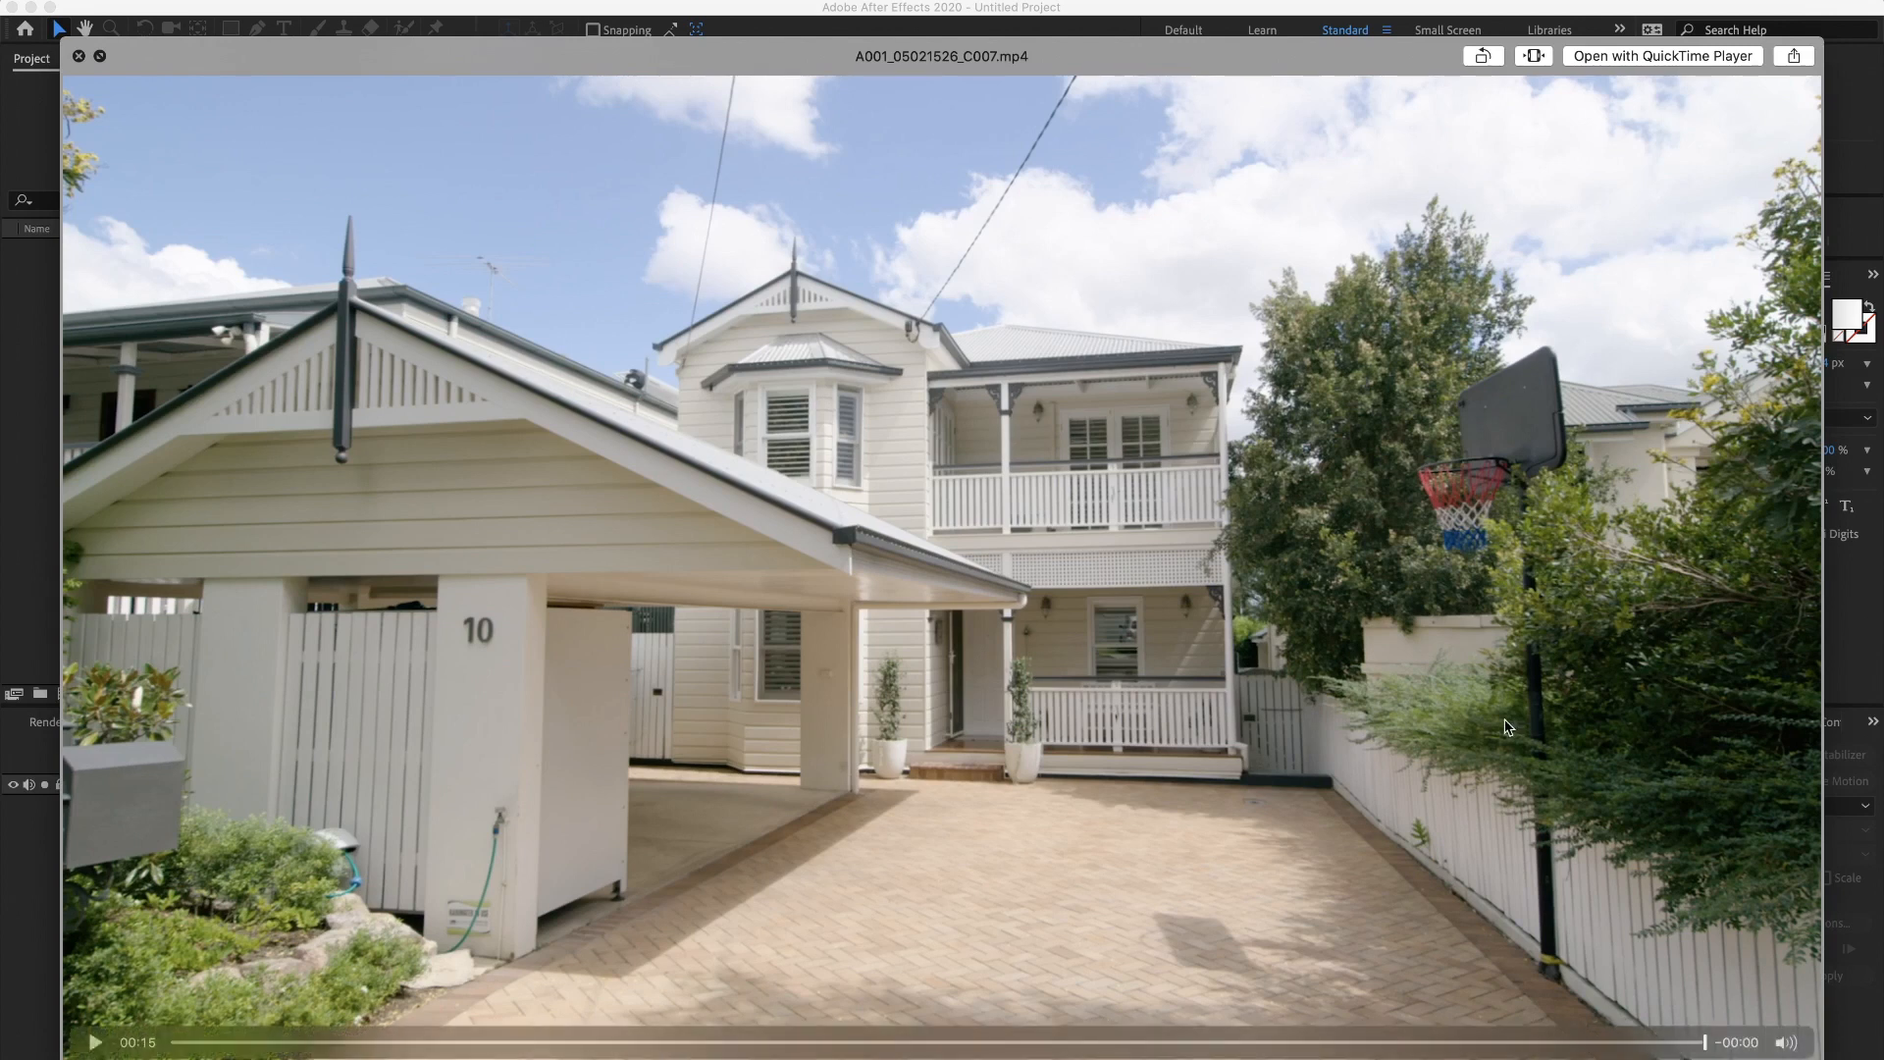
{"action": "mouse_move", "coordinate": [1265, 198]}
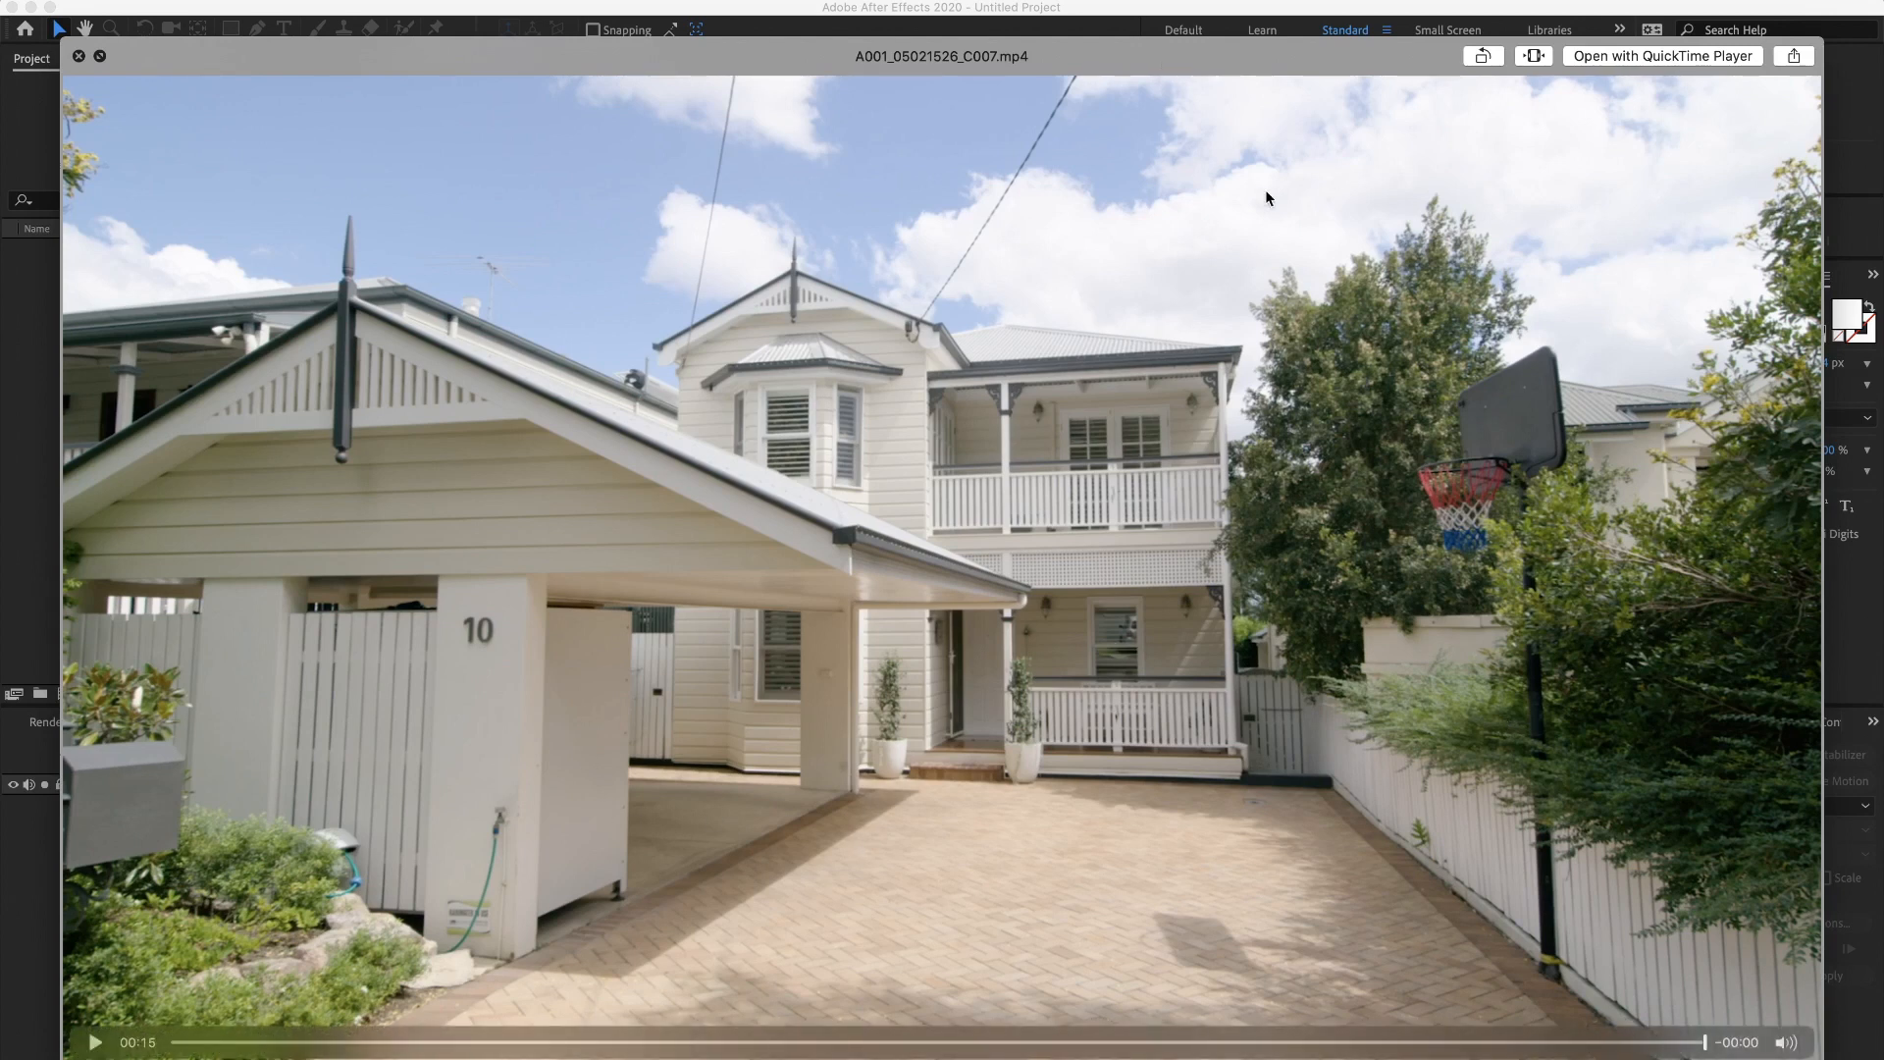
{"action": "mouse_move", "coordinate": [1009, 656]}
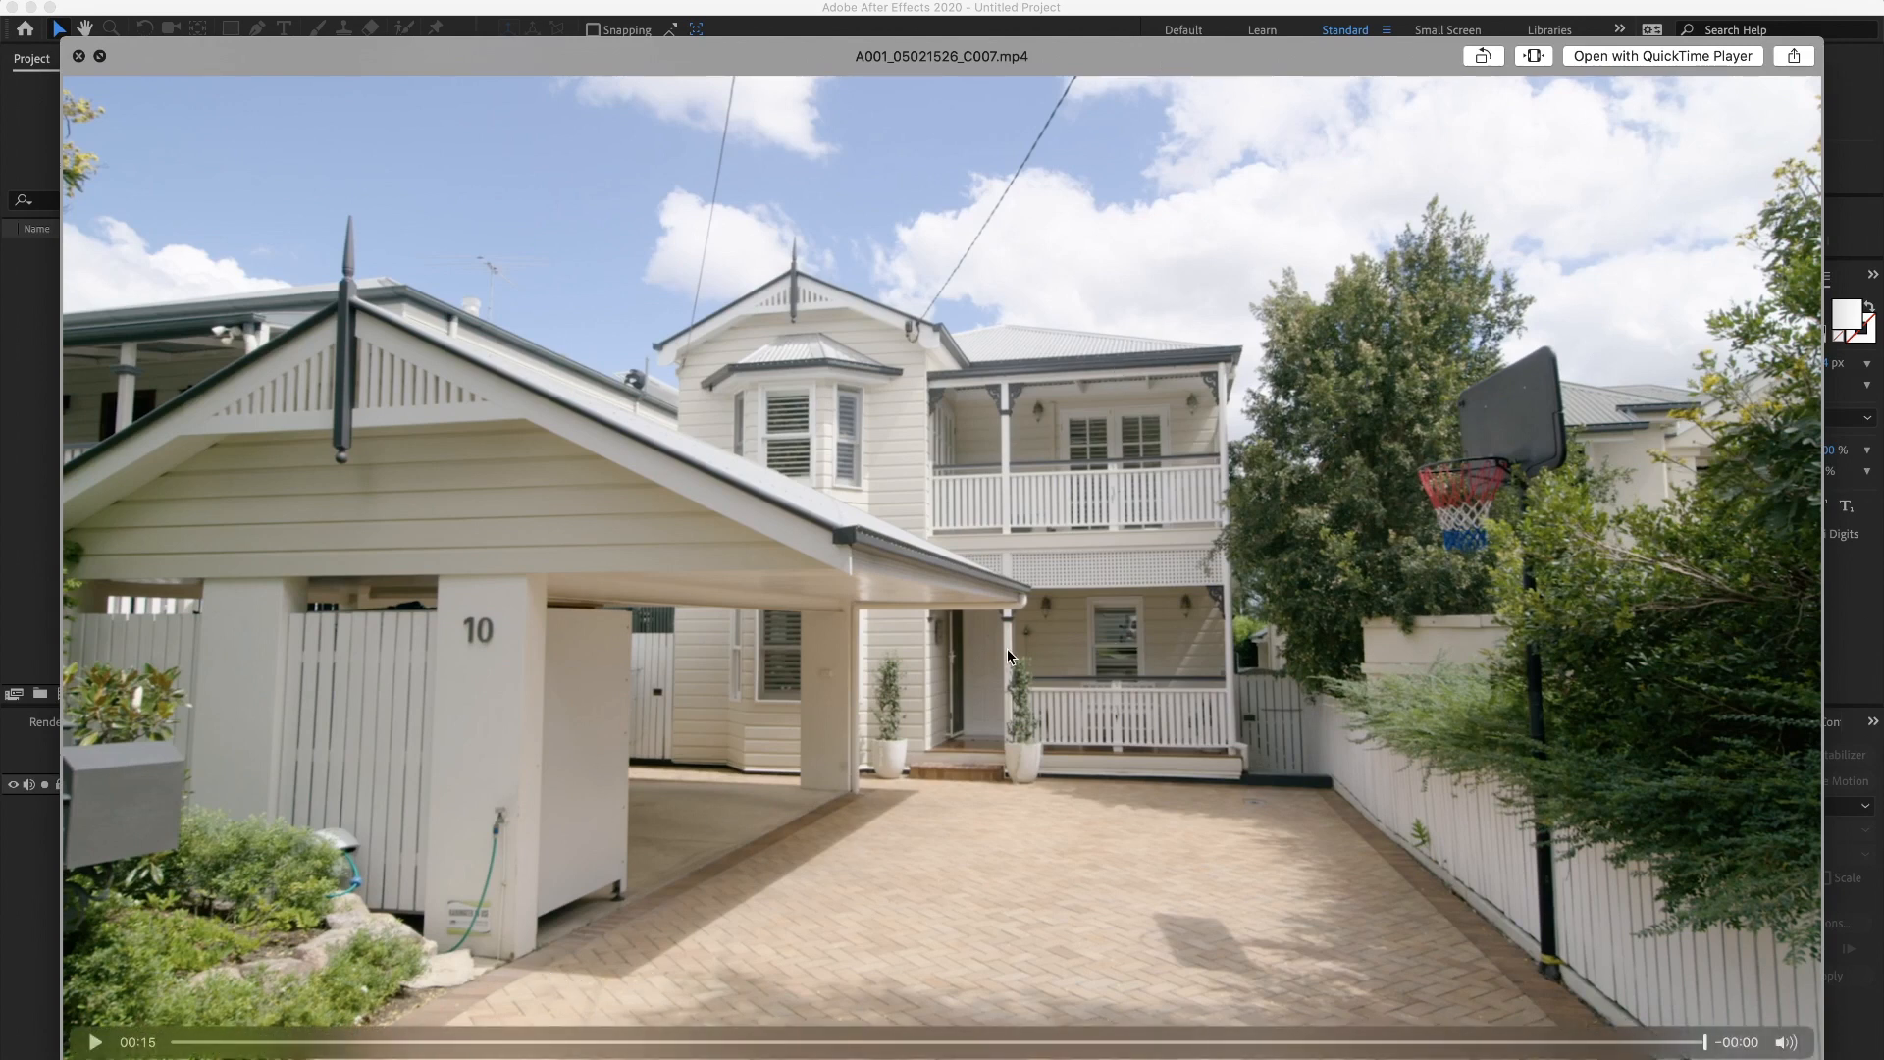
{"action": "mouse_move", "coordinate": [1465, 842]}
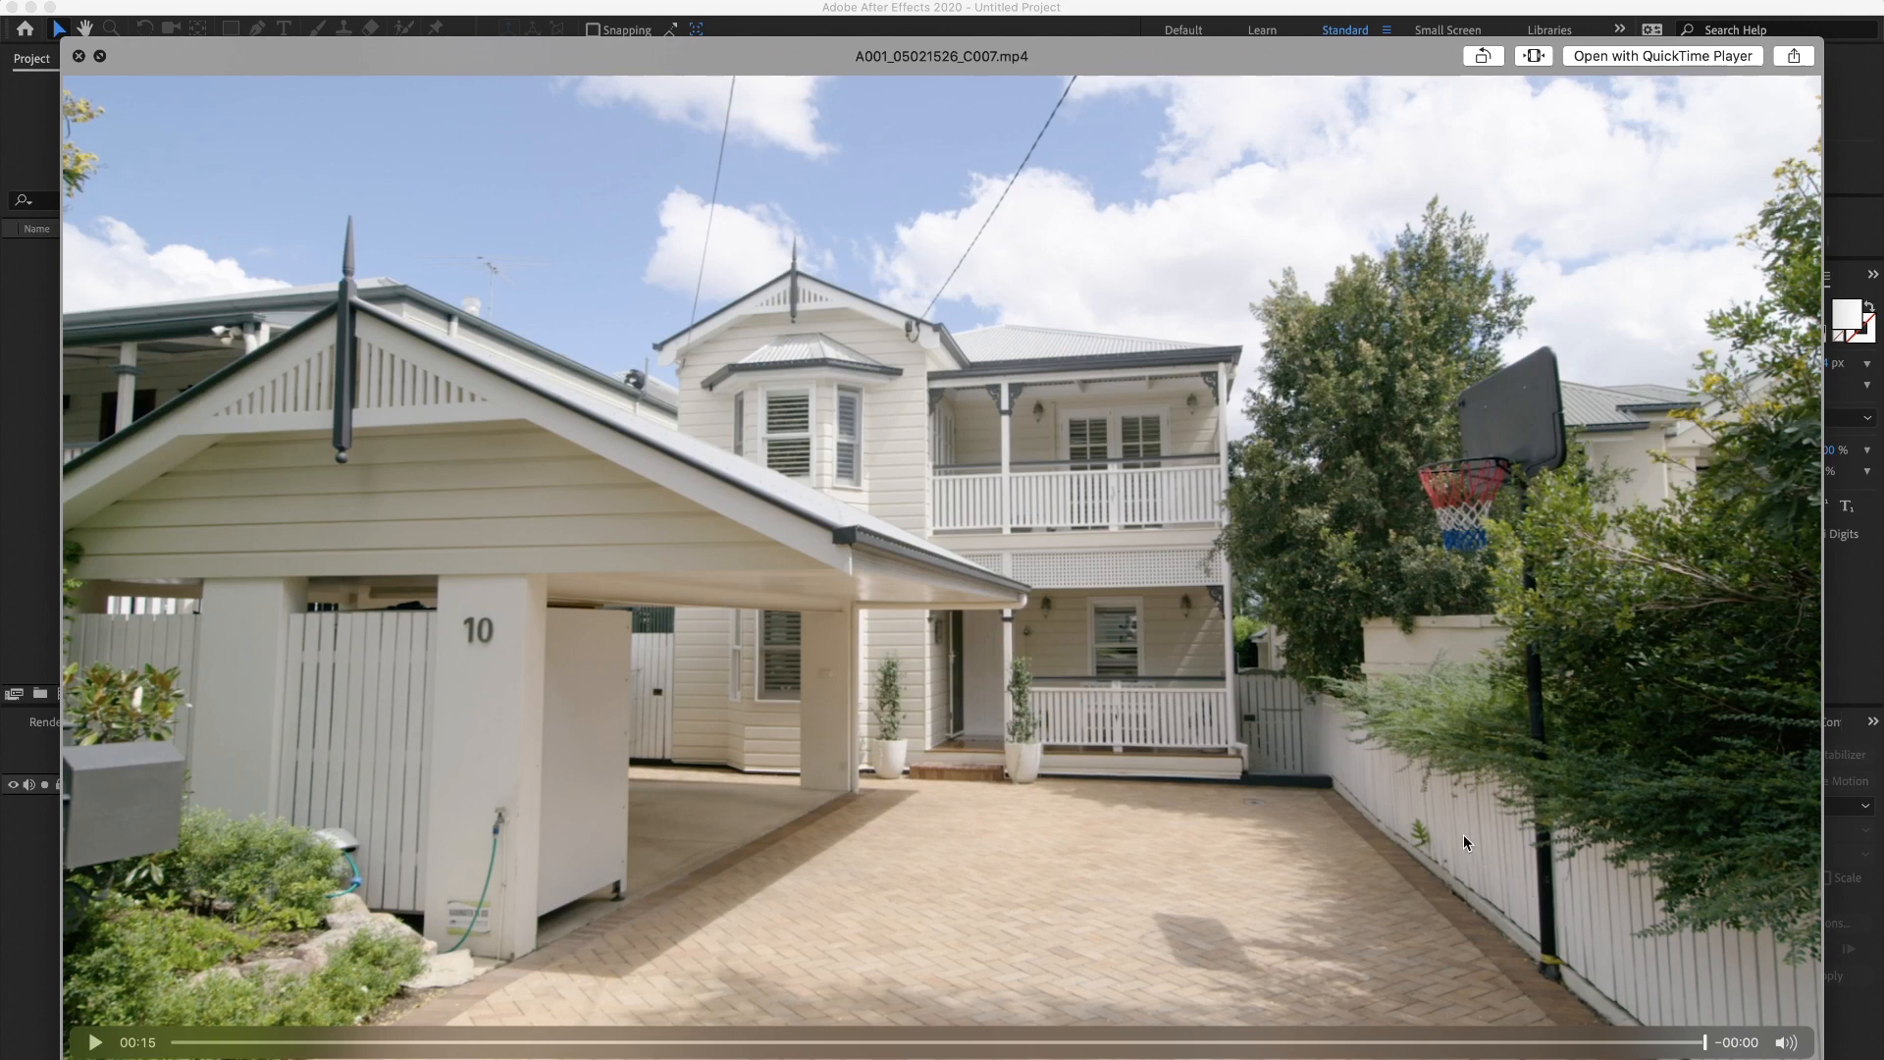
{"action": "mouse_move", "coordinate": [668, 940]}
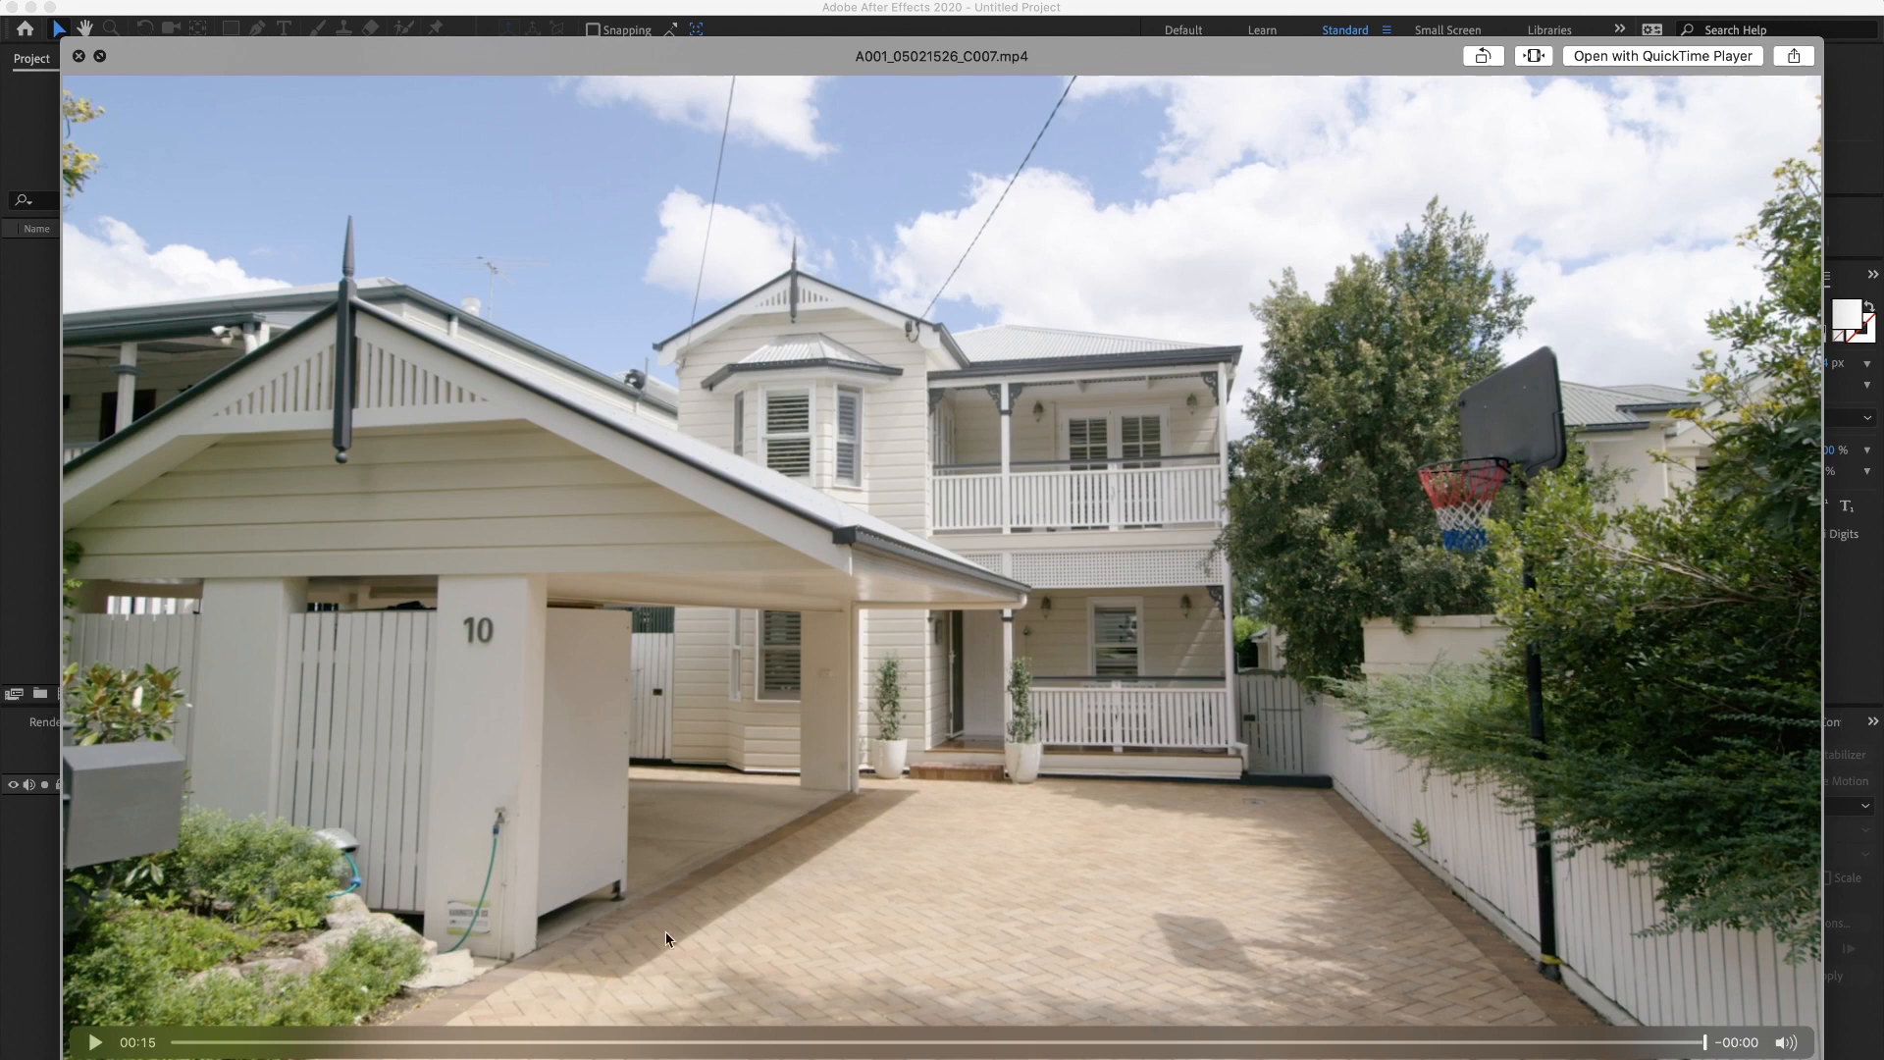
{"action": "mouse_move", "coordinate": [894, 807]}
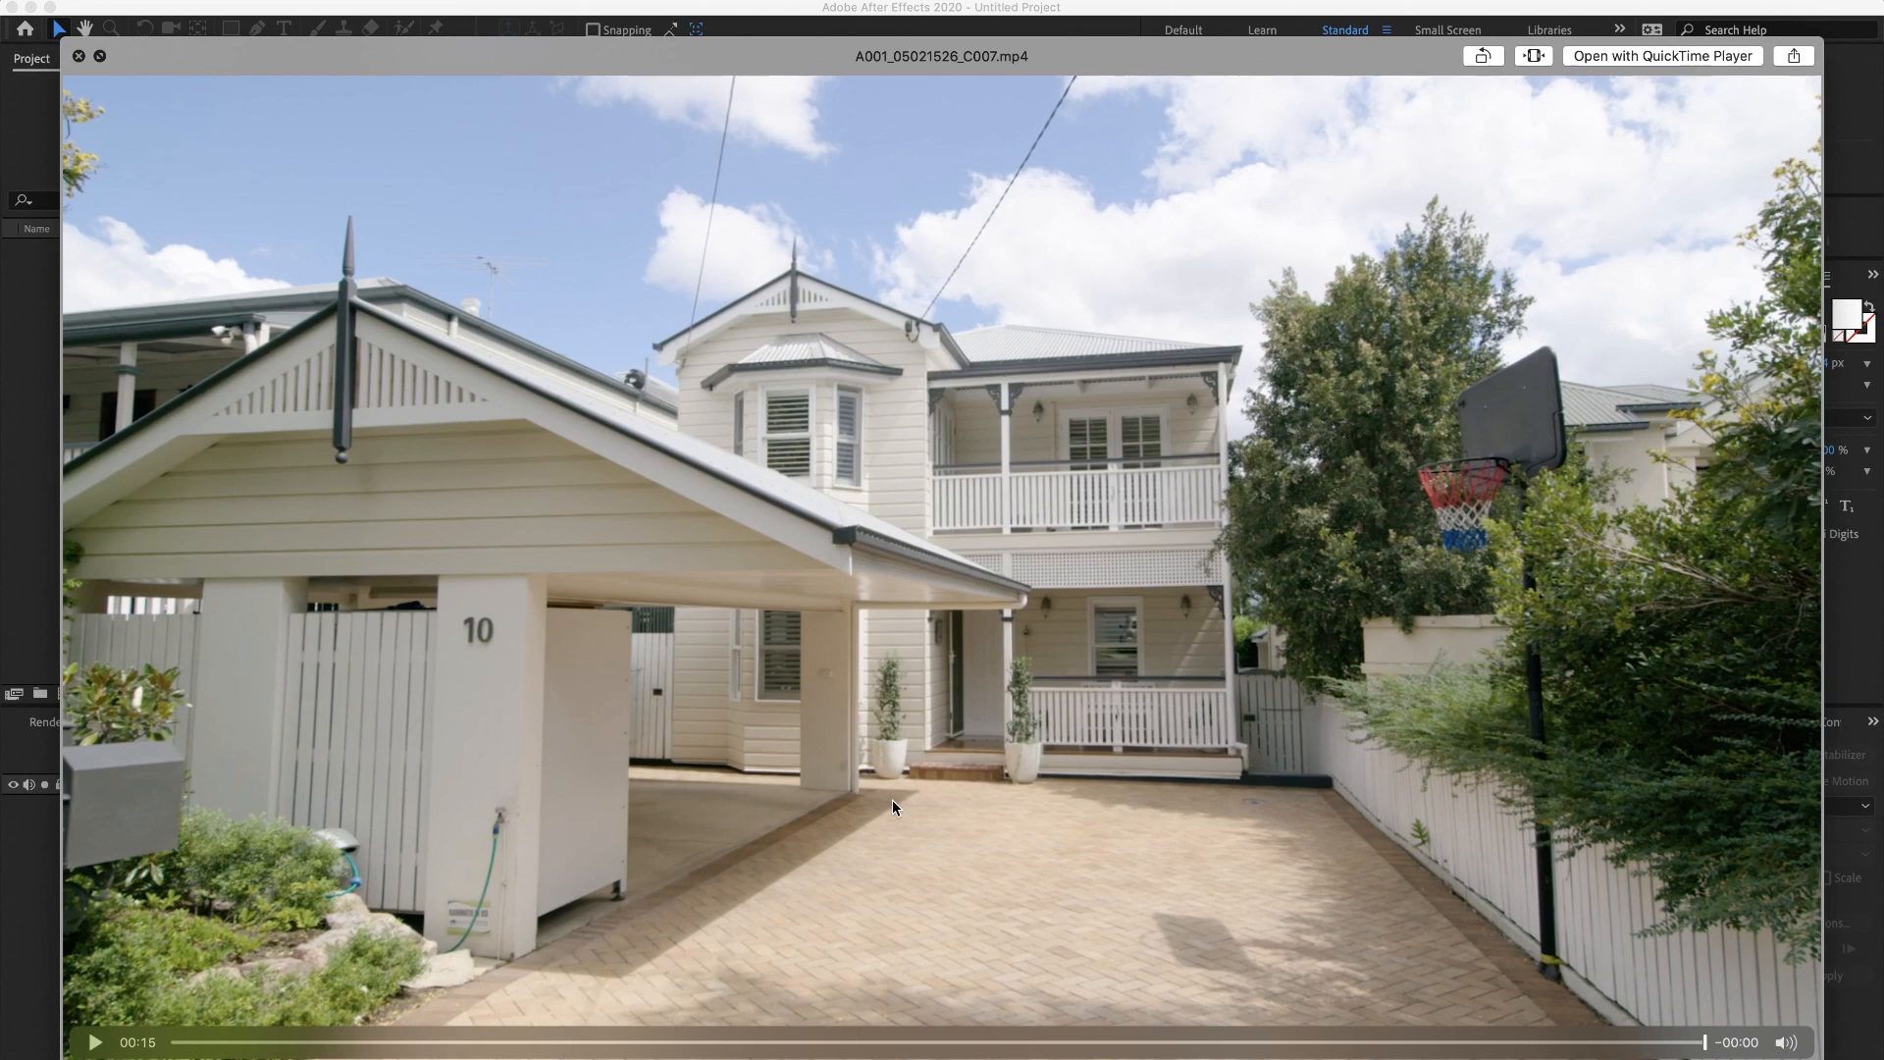
{"action": "mouse_move", "coordinate": [625, 977]}
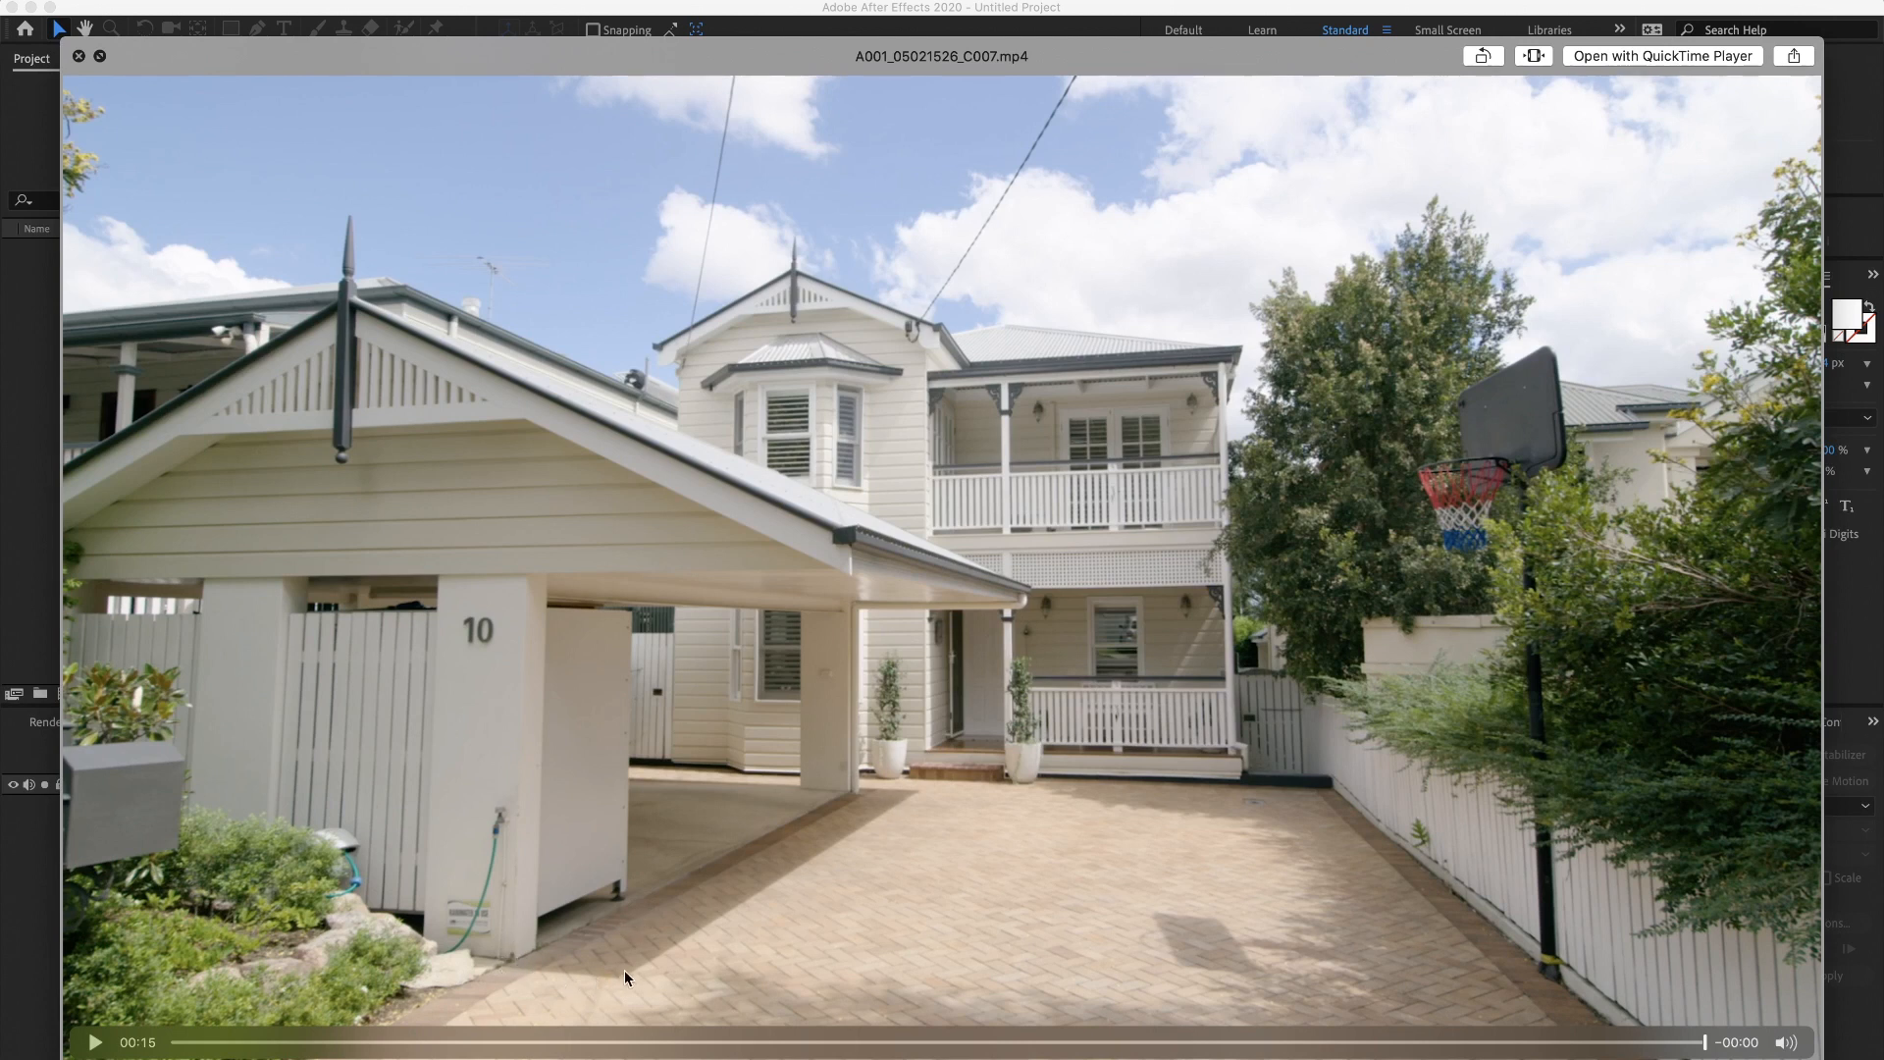
{"action": "mouse_move", "coordinate": [871, 792]}
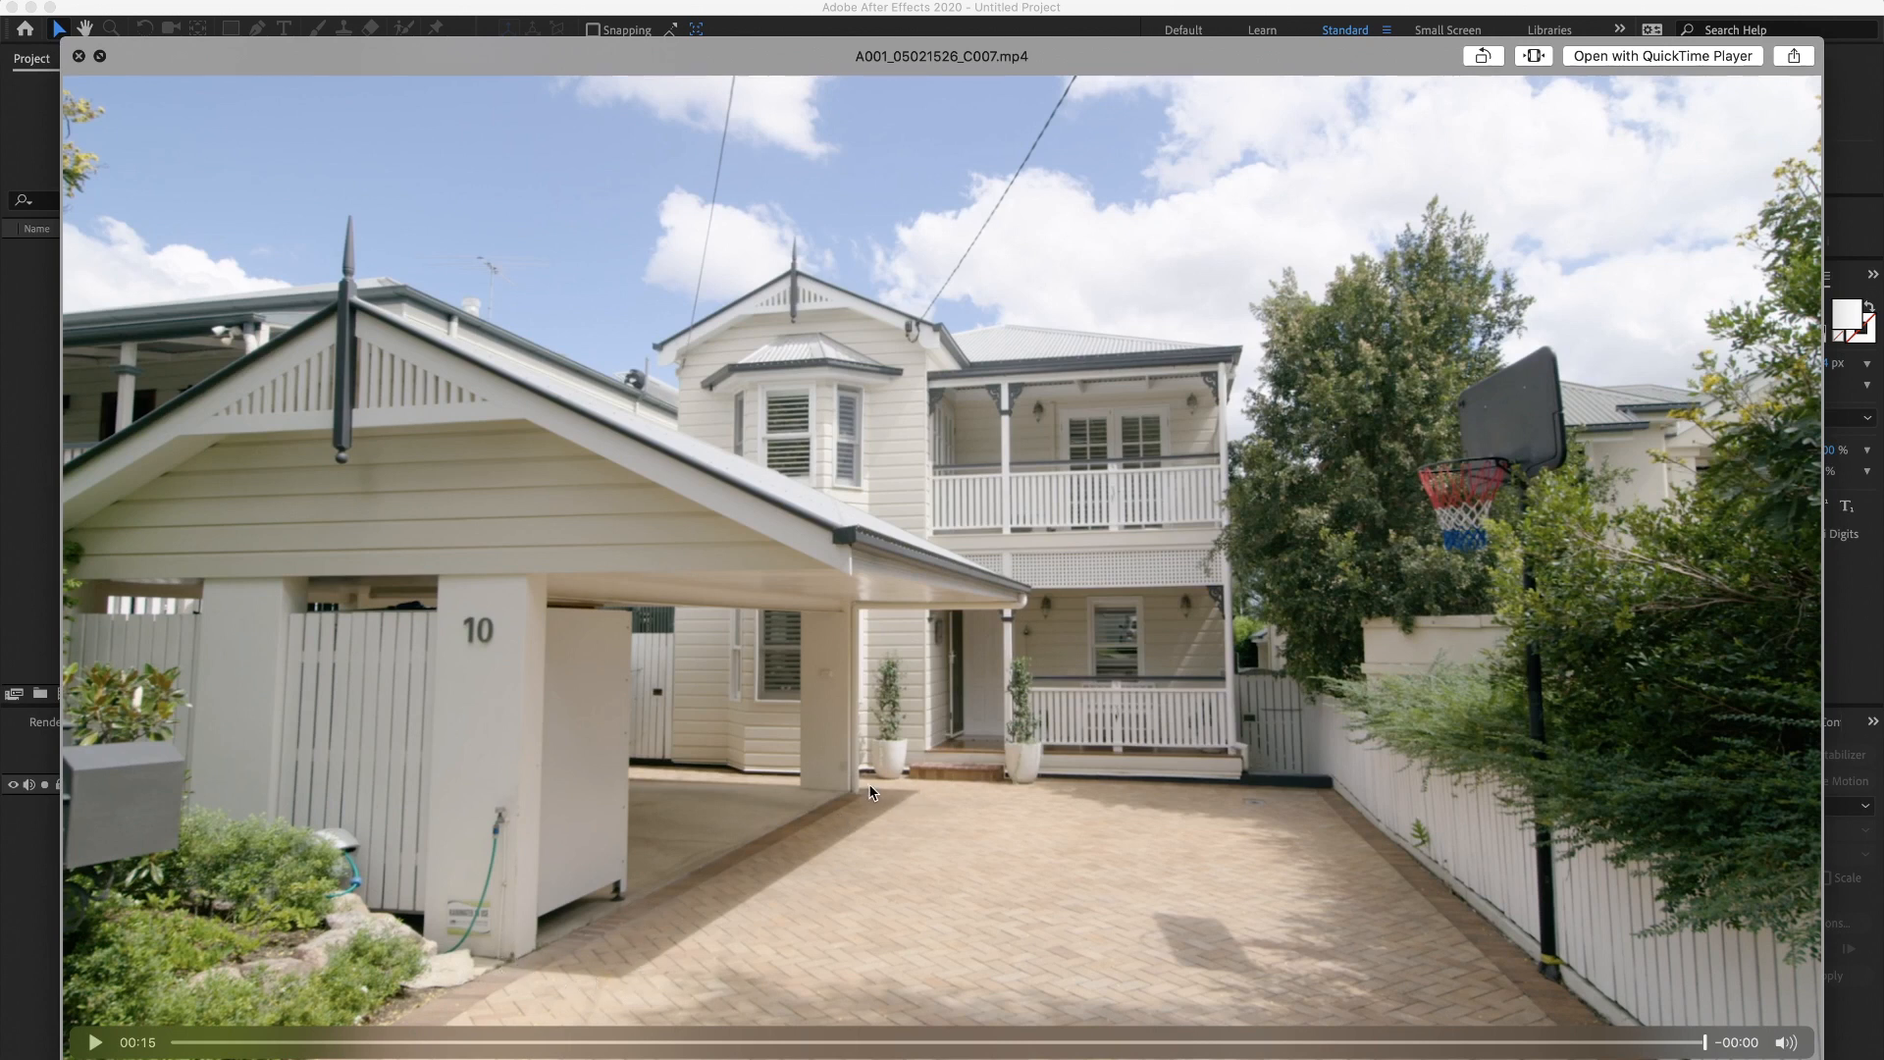
{"action": "mouse_move", "coordinate": [952, 841]}
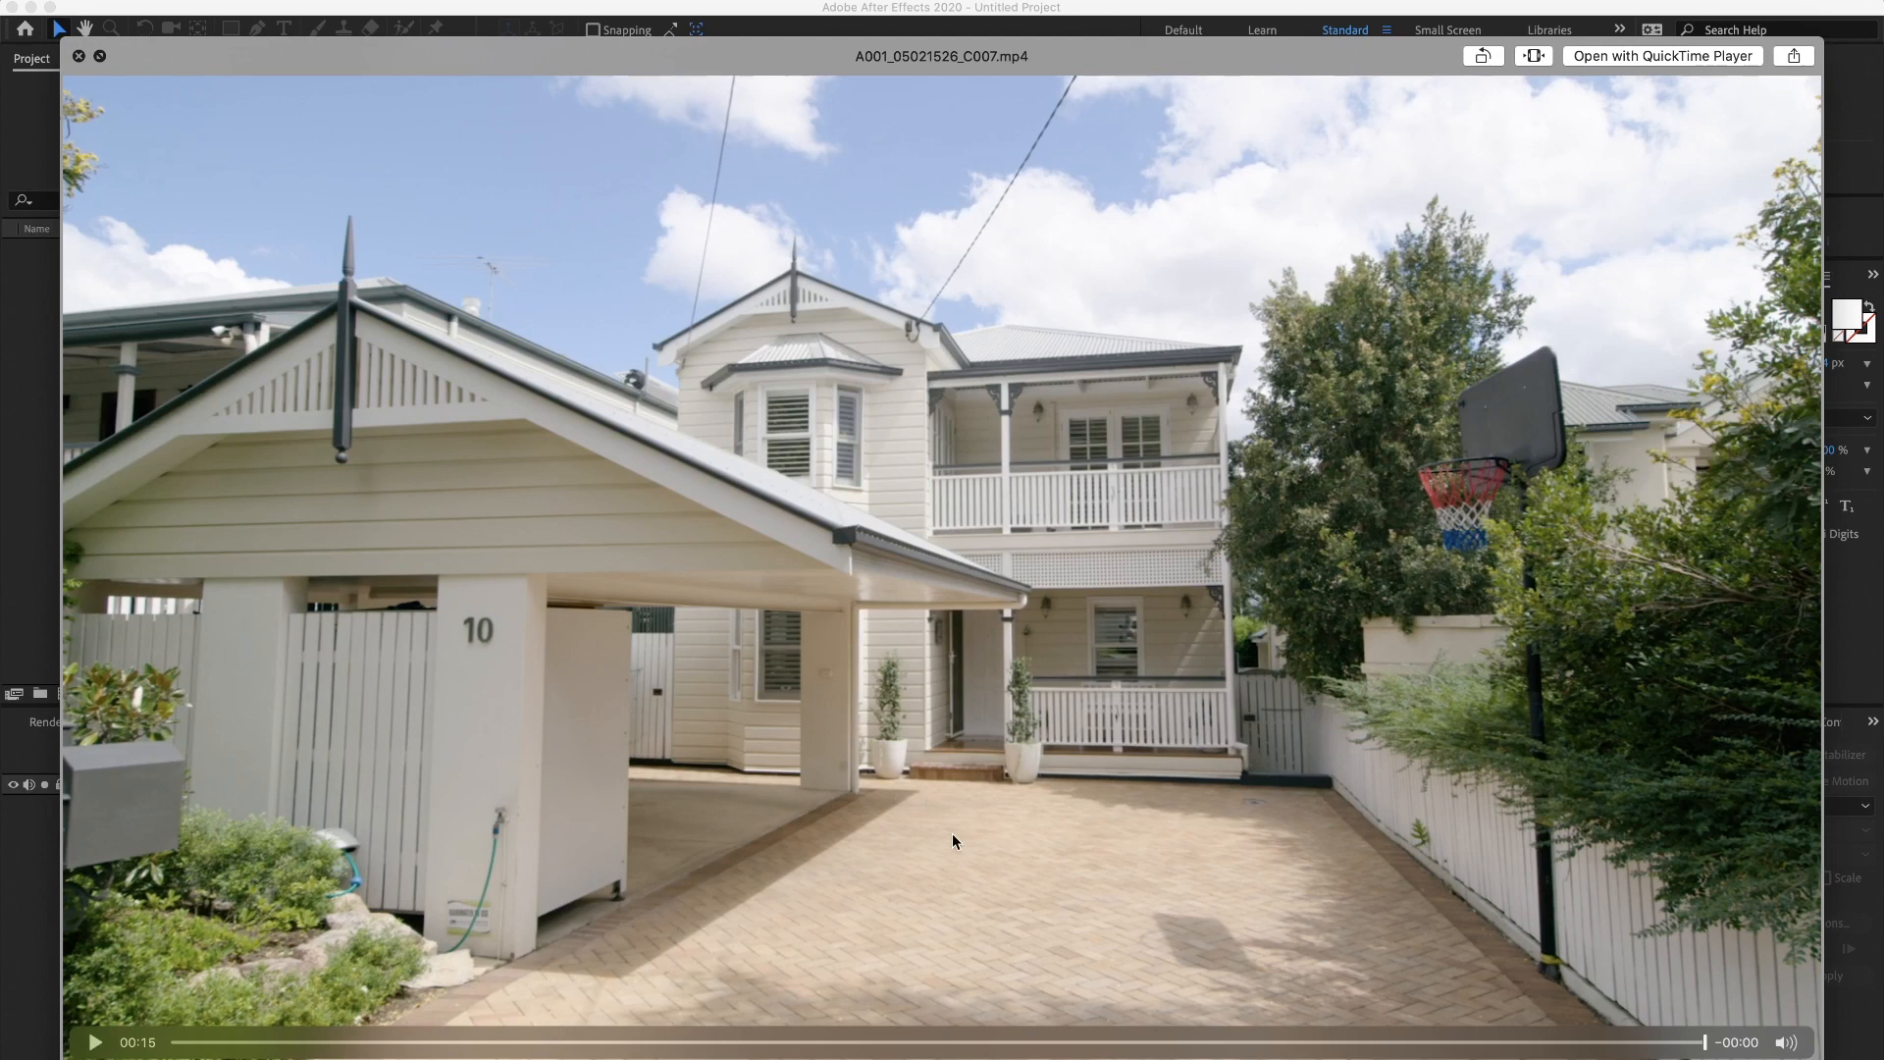
{"action": "mouse_move", "coordinate": [1128, 866]}
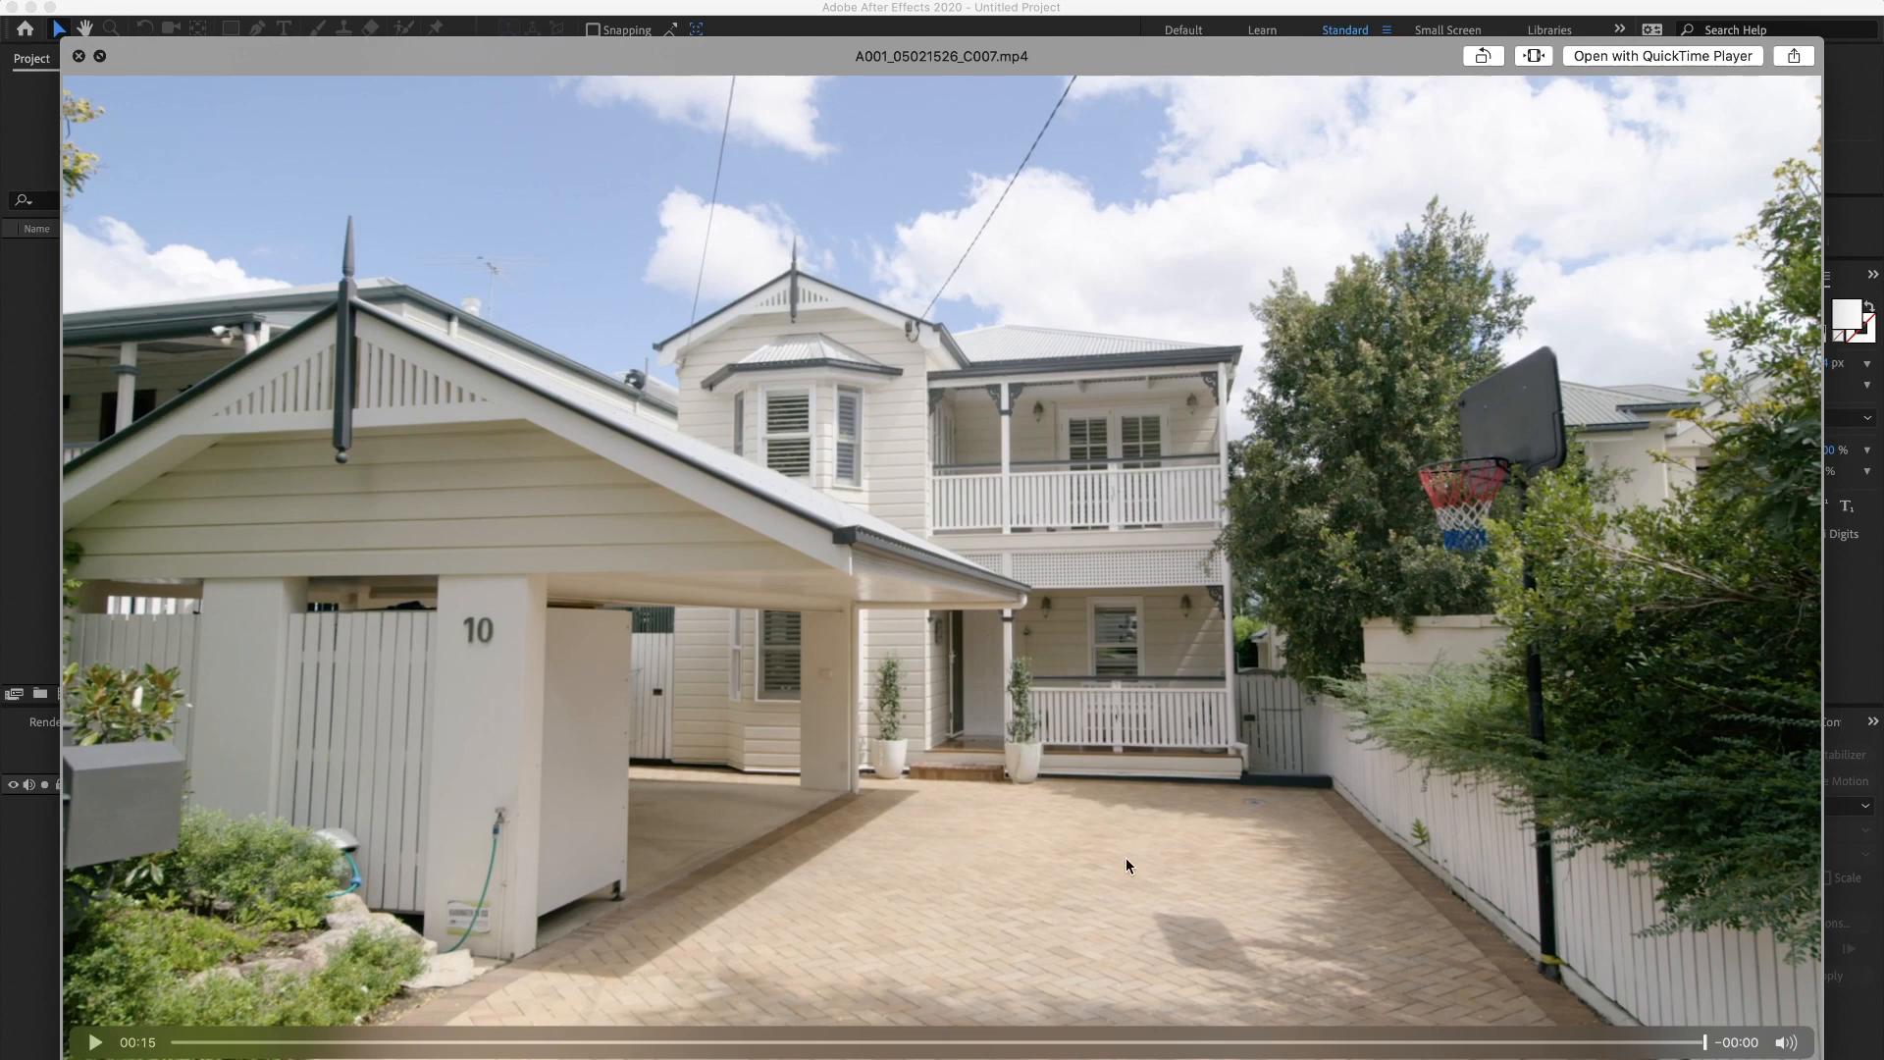
{"action": "mouse_move", "coordinate": [1178, 862]}
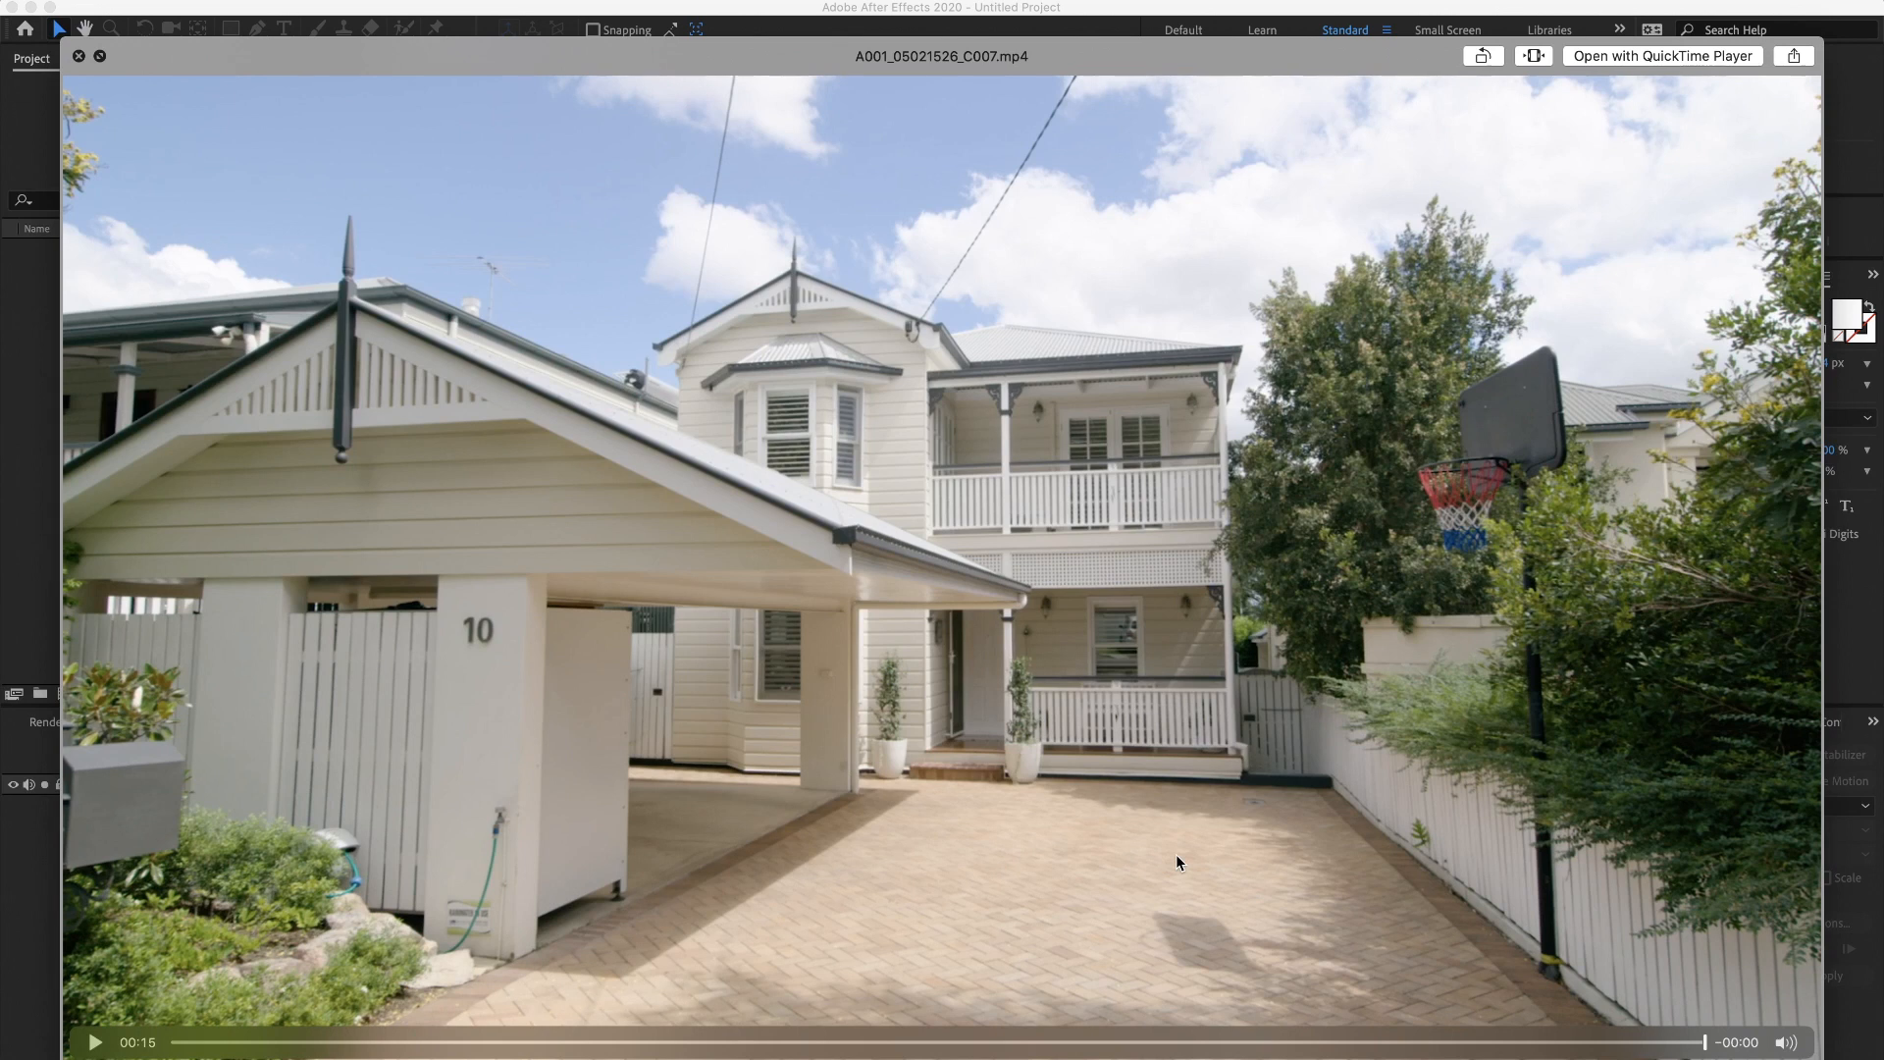
{"action": "mouse_move", "coordinate": [1040, 603]}
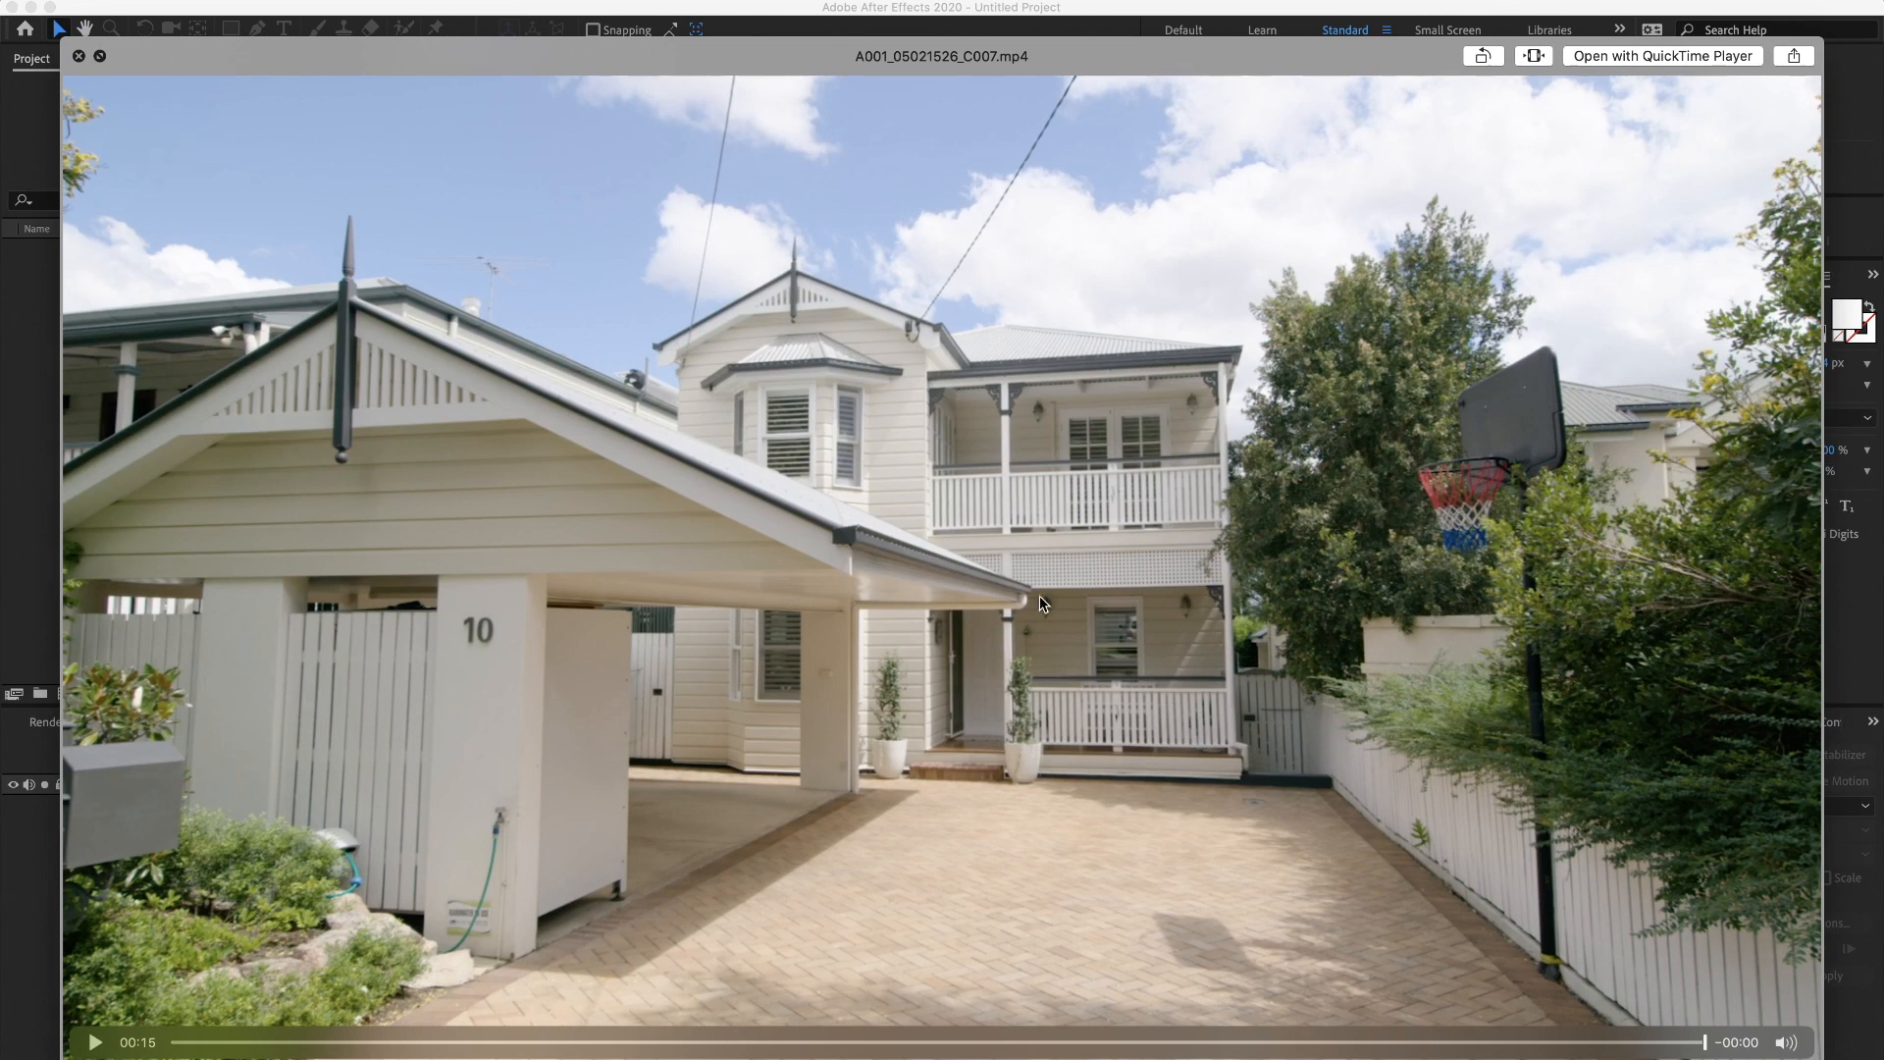
{"action": "mouse_move", "coordinate": [1028, 718]}
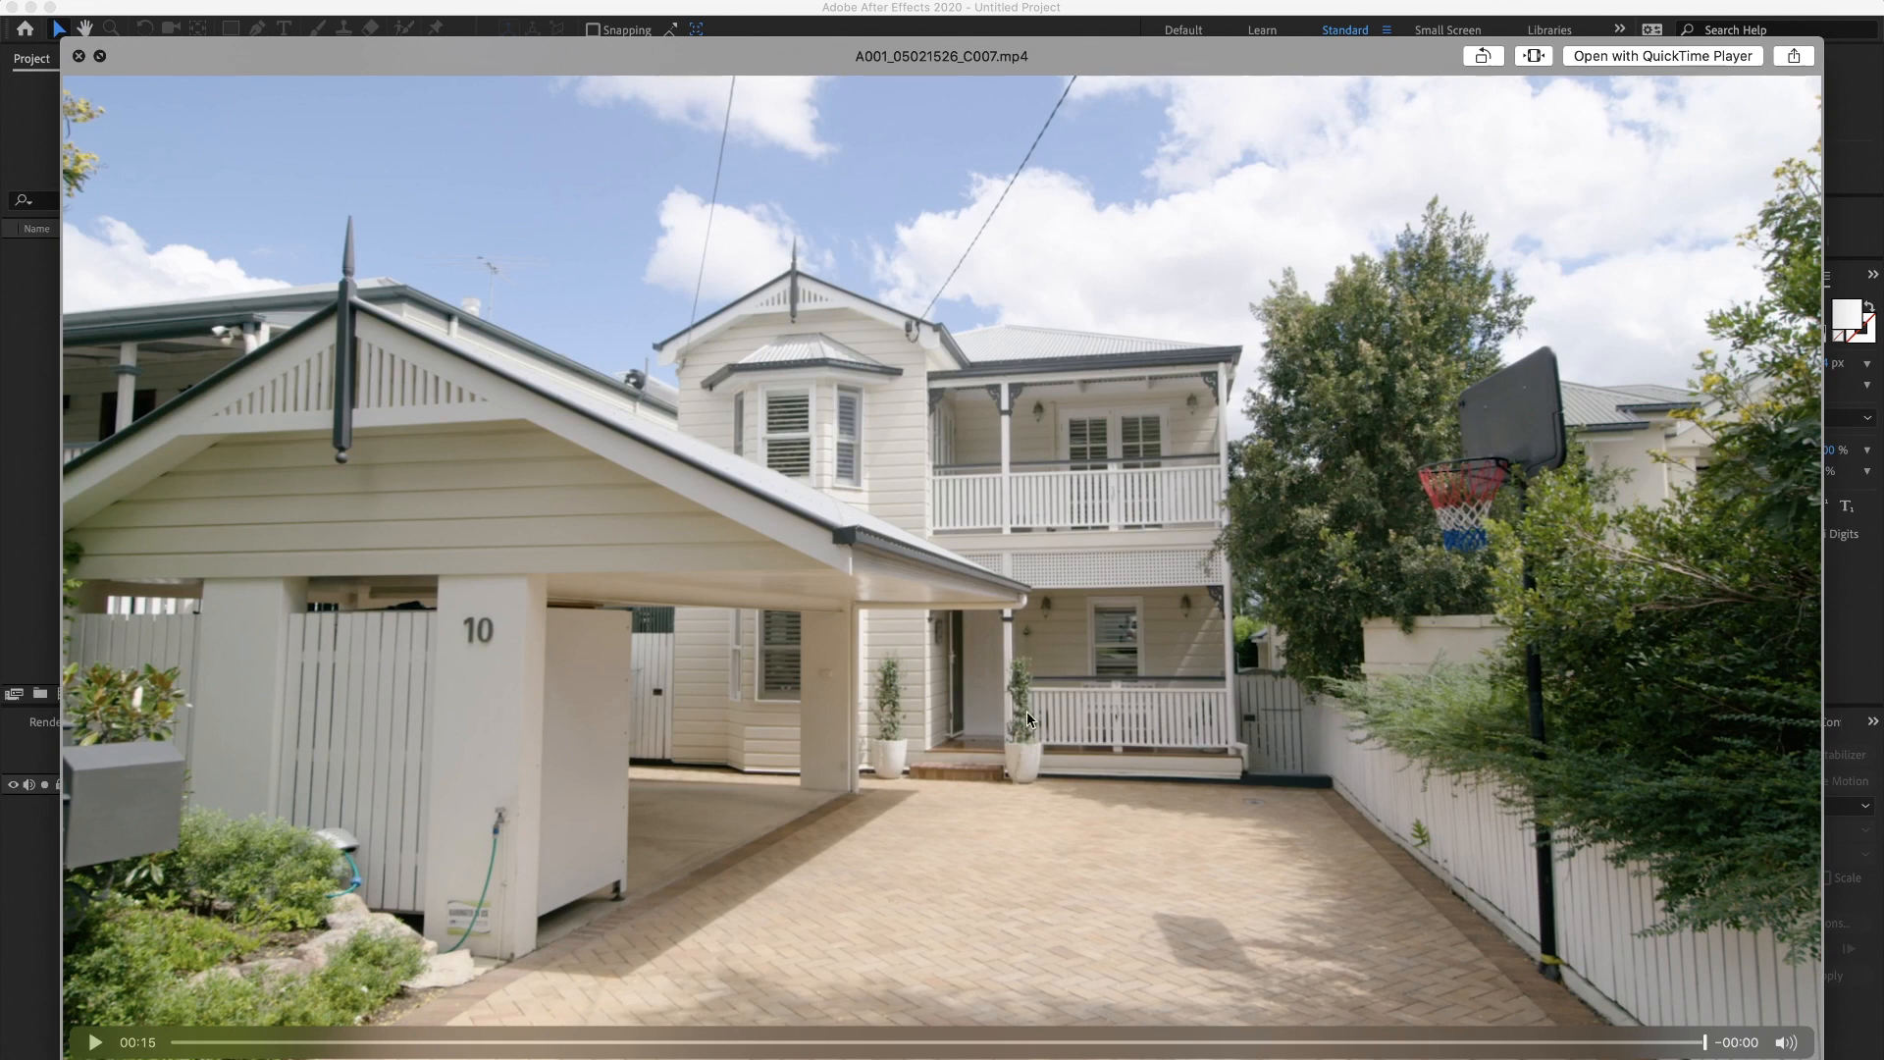
{"action": "mouse_move", "coordinate": [653, 363]}
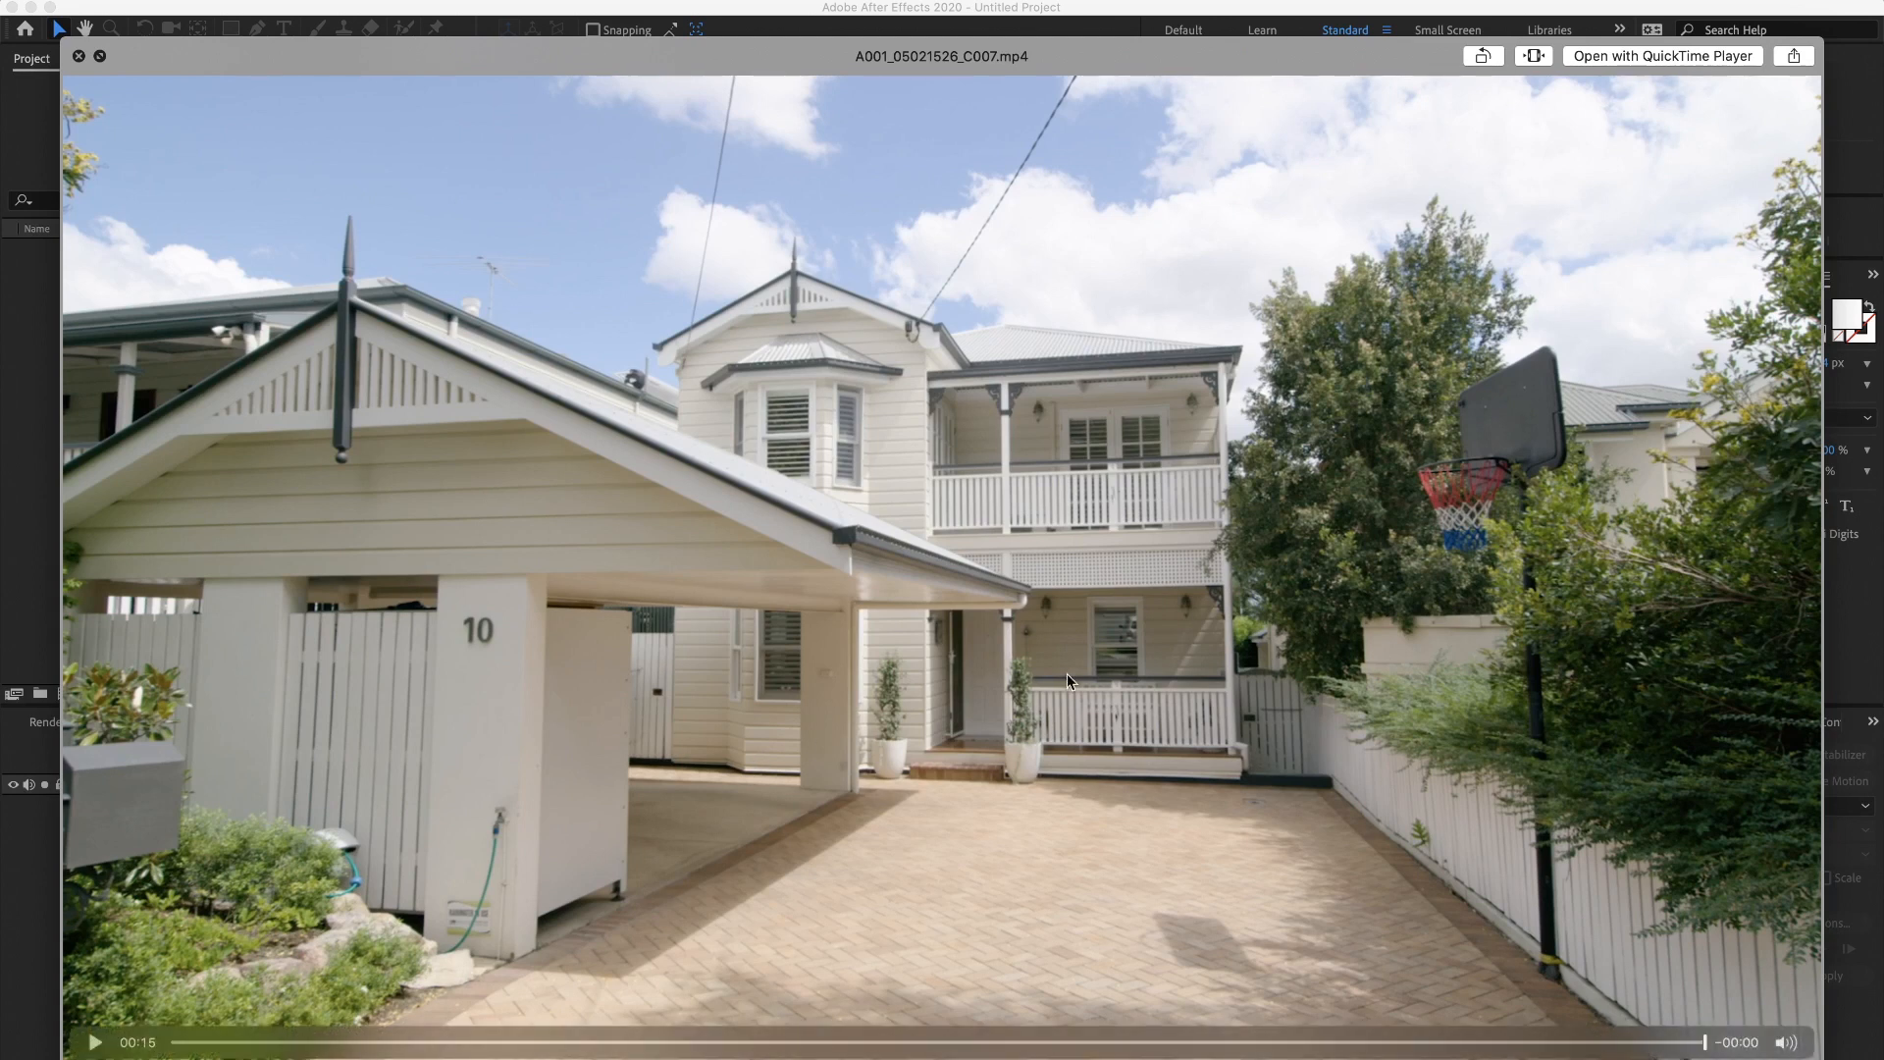
{"action": "mouse_move", "coordinate": [1668, 726]}
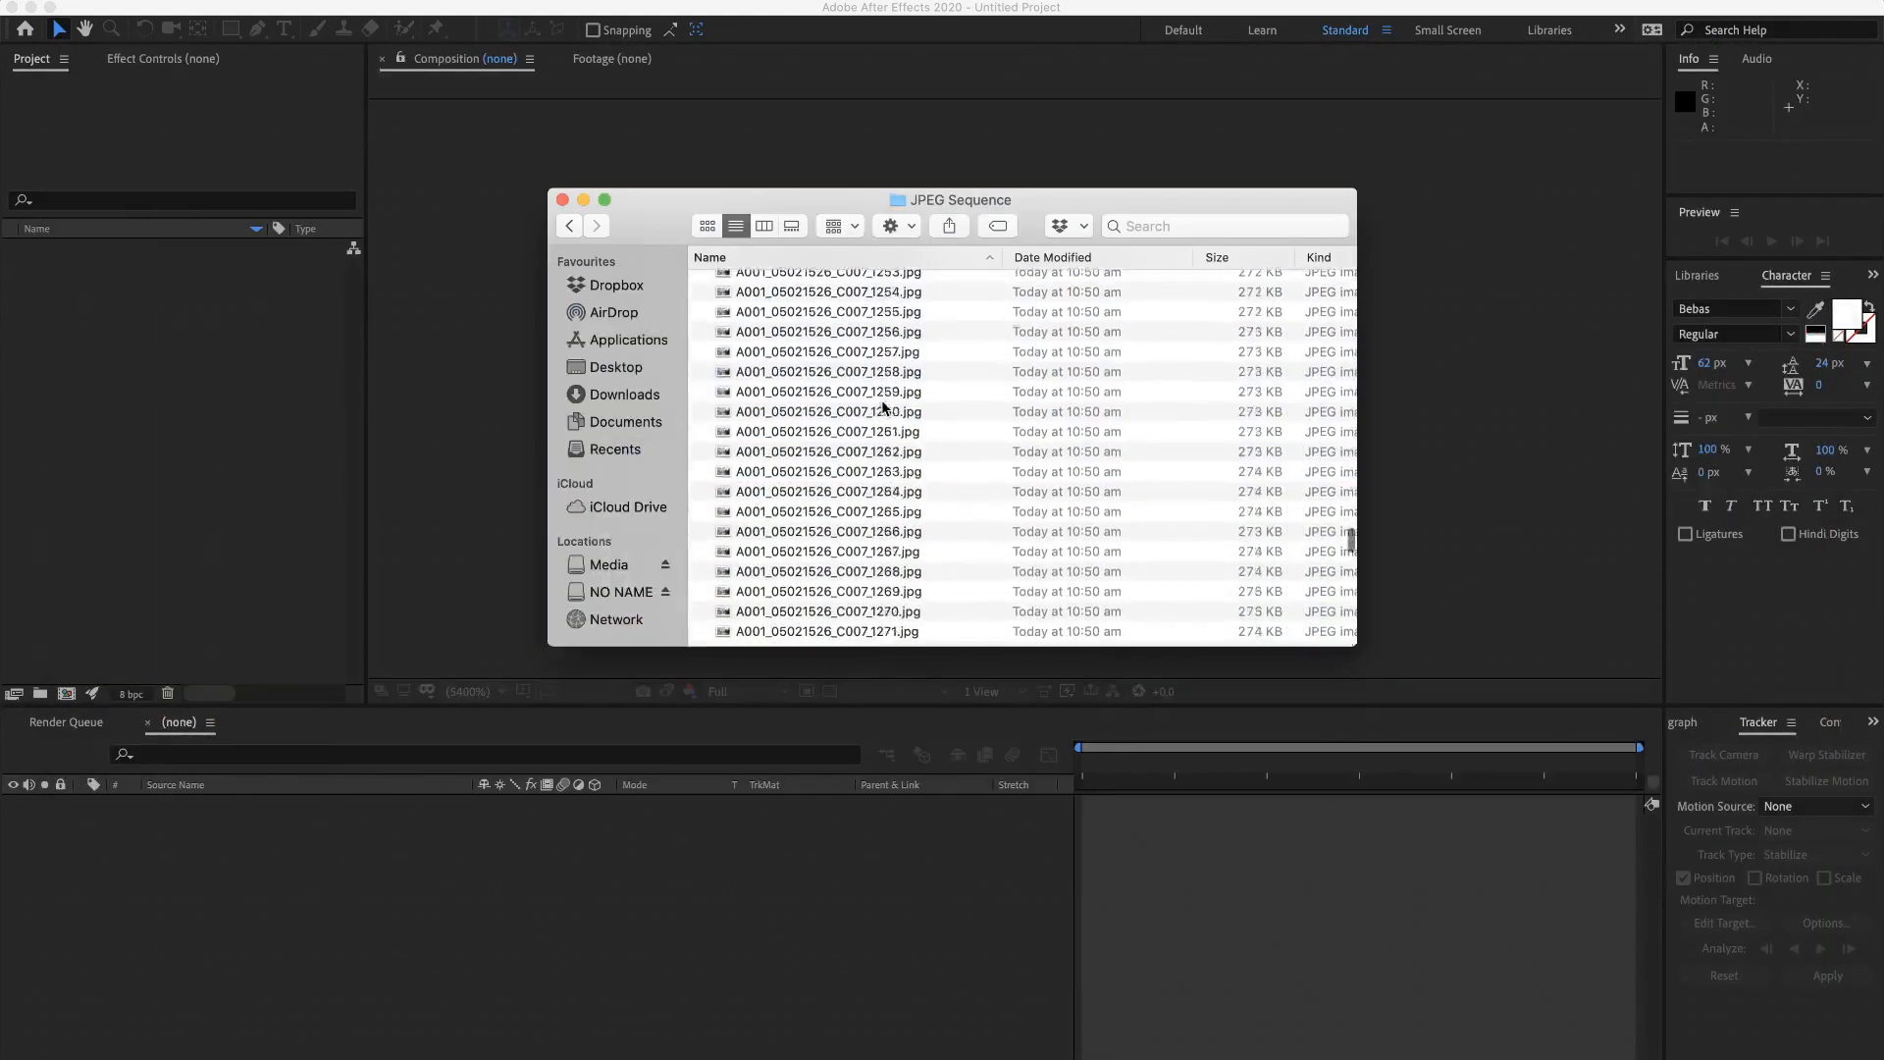
Step: Scroll the JPEG Sequence folder back up to A001_05021526_C007_1000.jpg
{"action": "scroll", "scroll_direction": "up", "scroll_amount": 3}
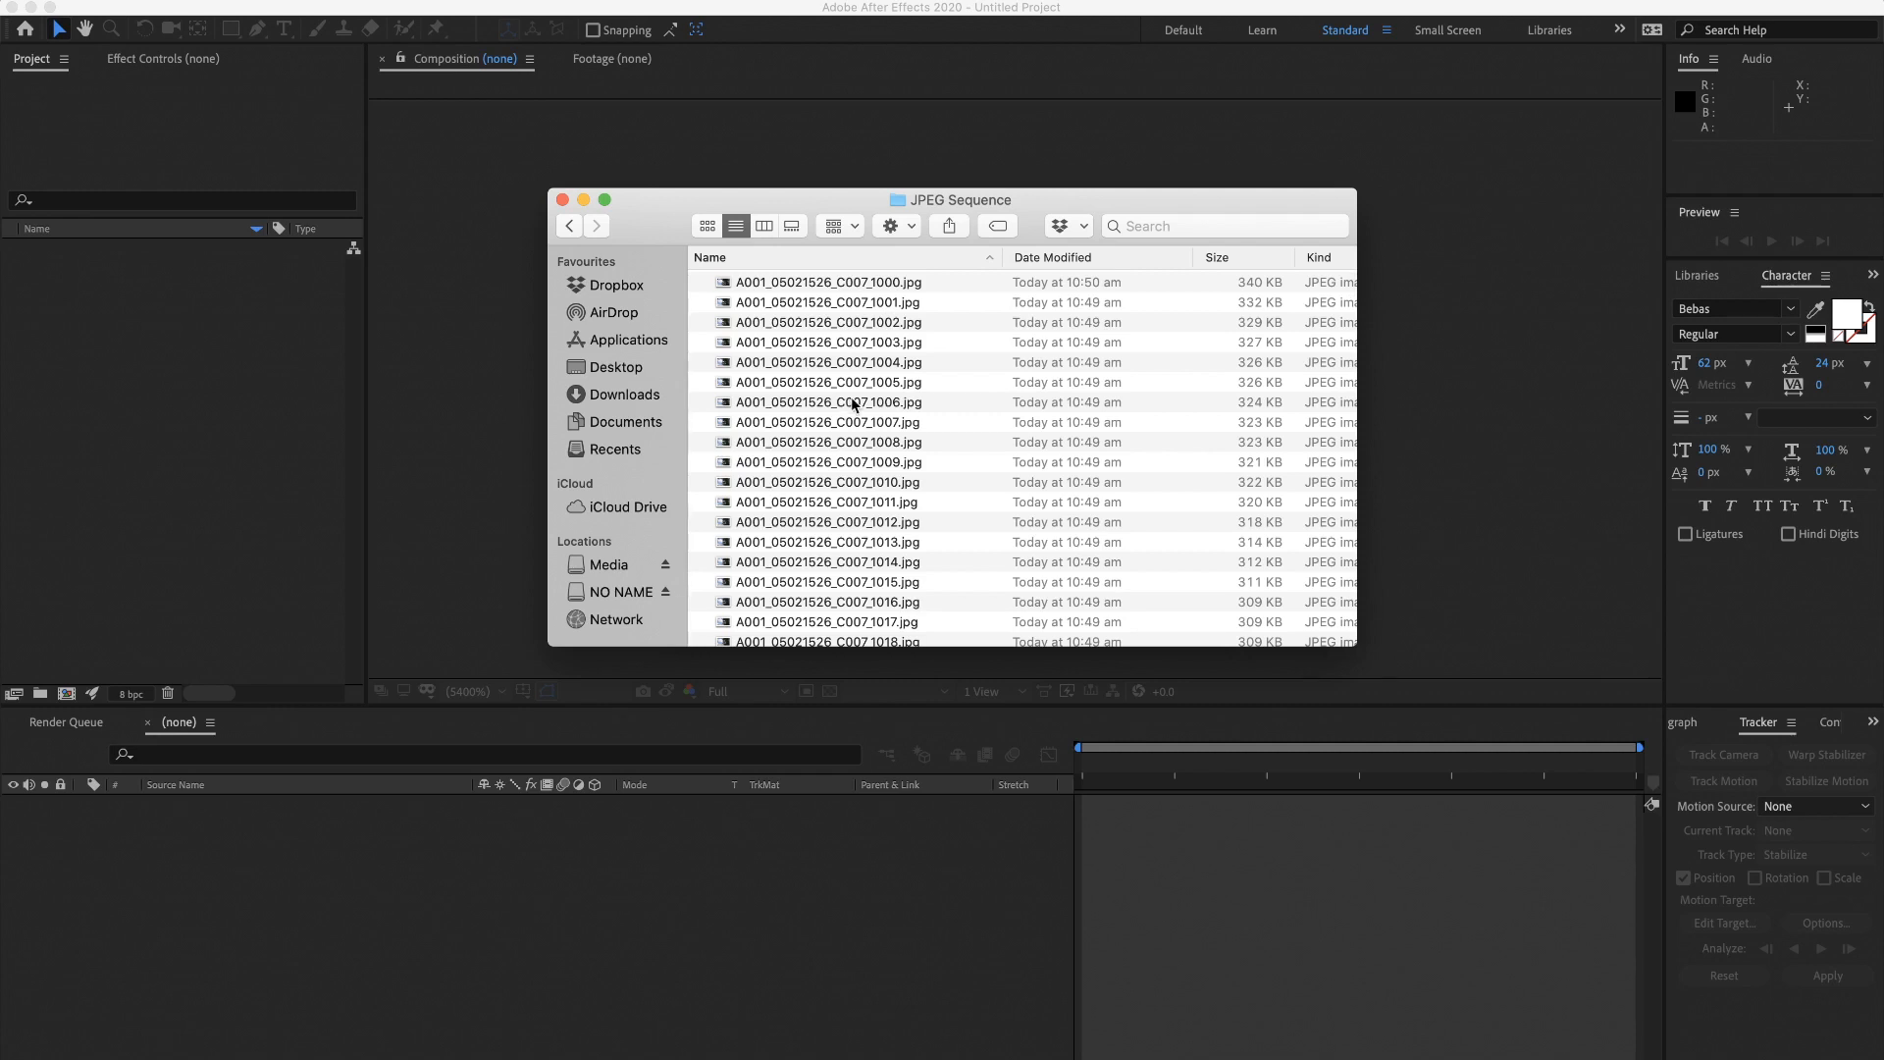
{"action": "left_click", "coordinate": [568, 225]}
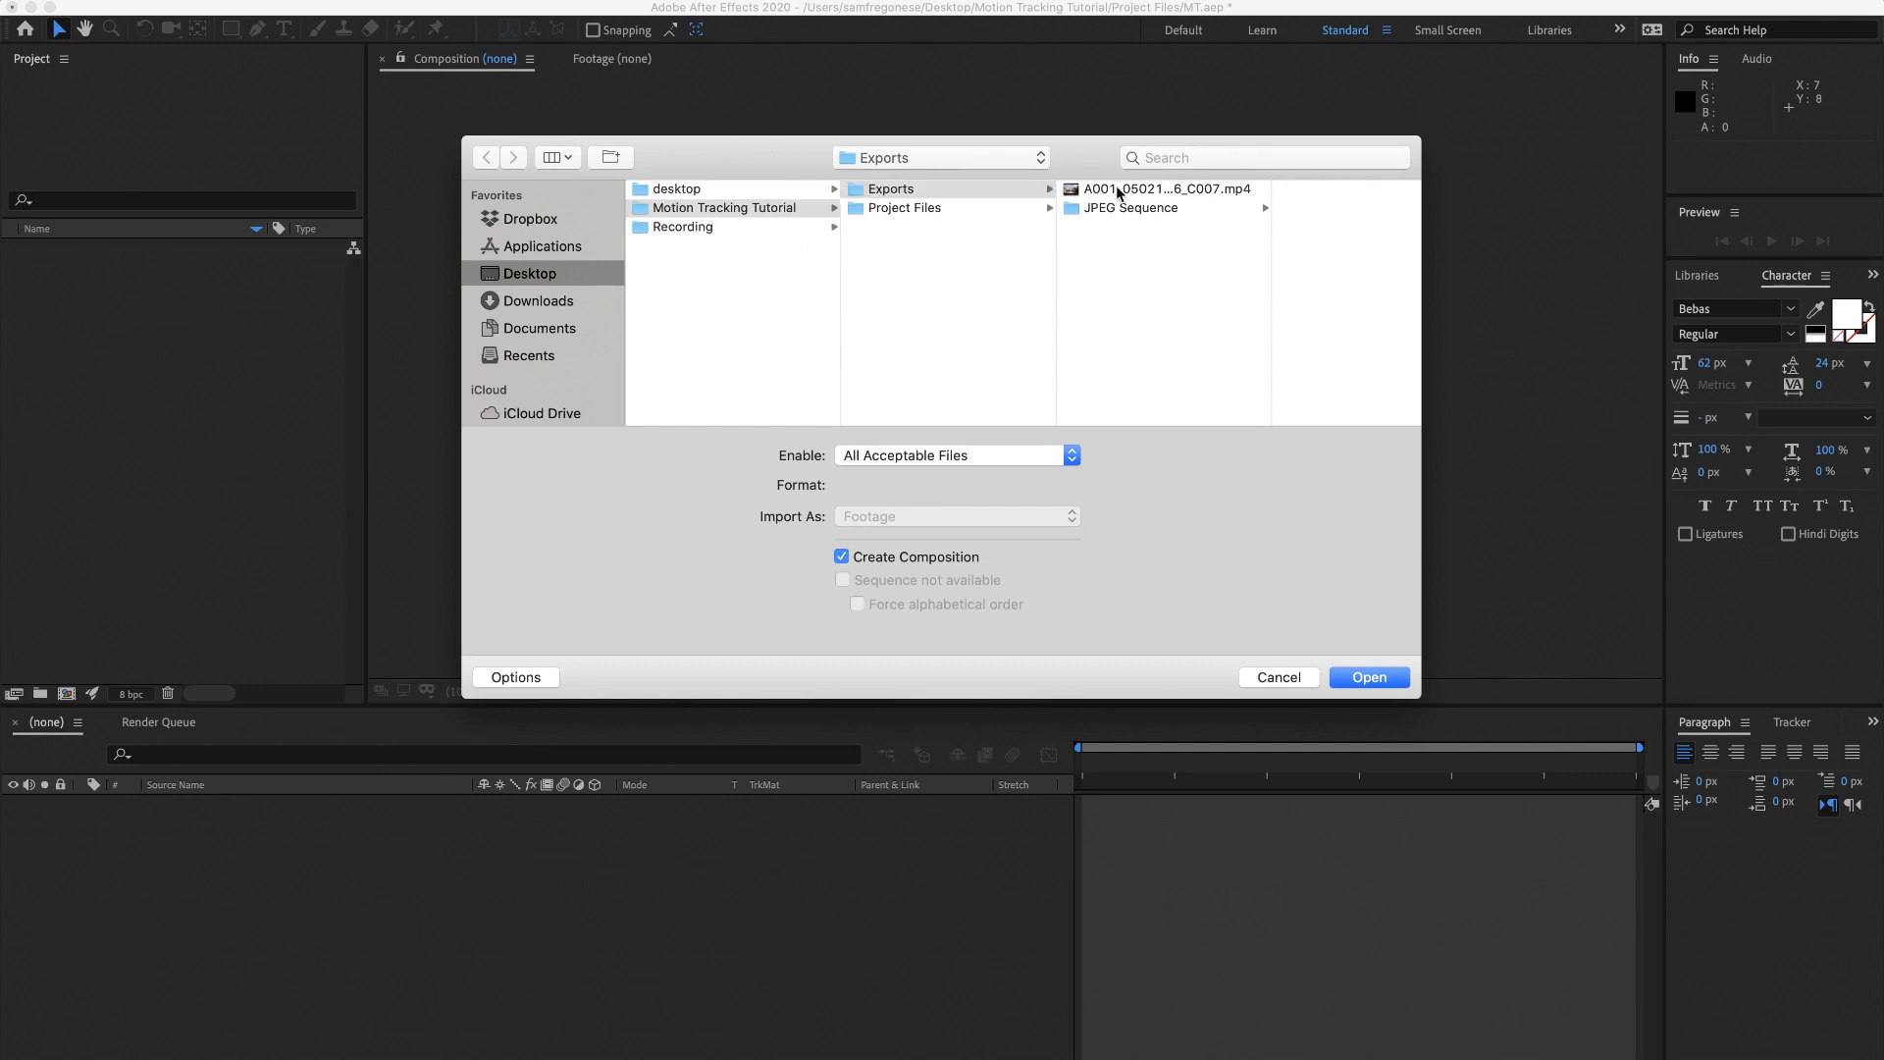
Step: Import A001_05021526_C007.mp4 into After Effects with Create Composition checked
{"action": "left_click", "coordinate": [1367, 676]}
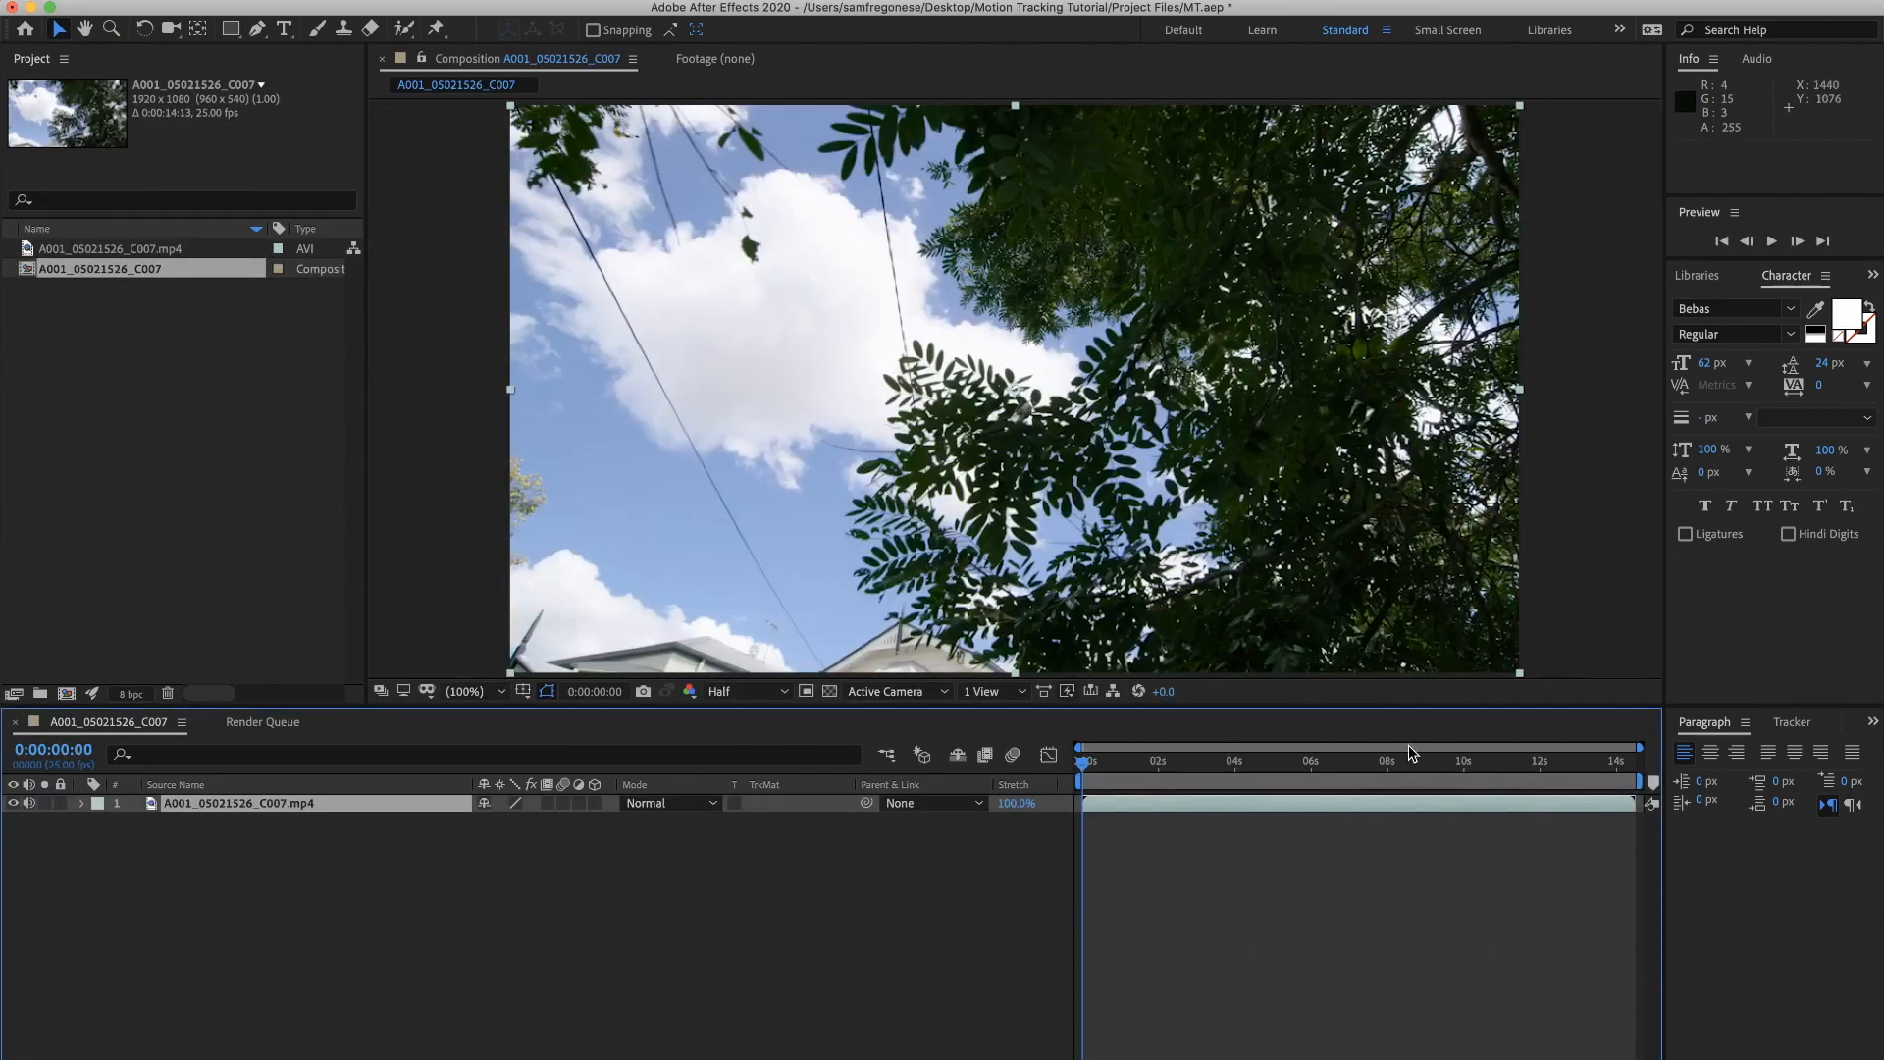
{"action": "left_click", "coordinate": [1468, 760]}
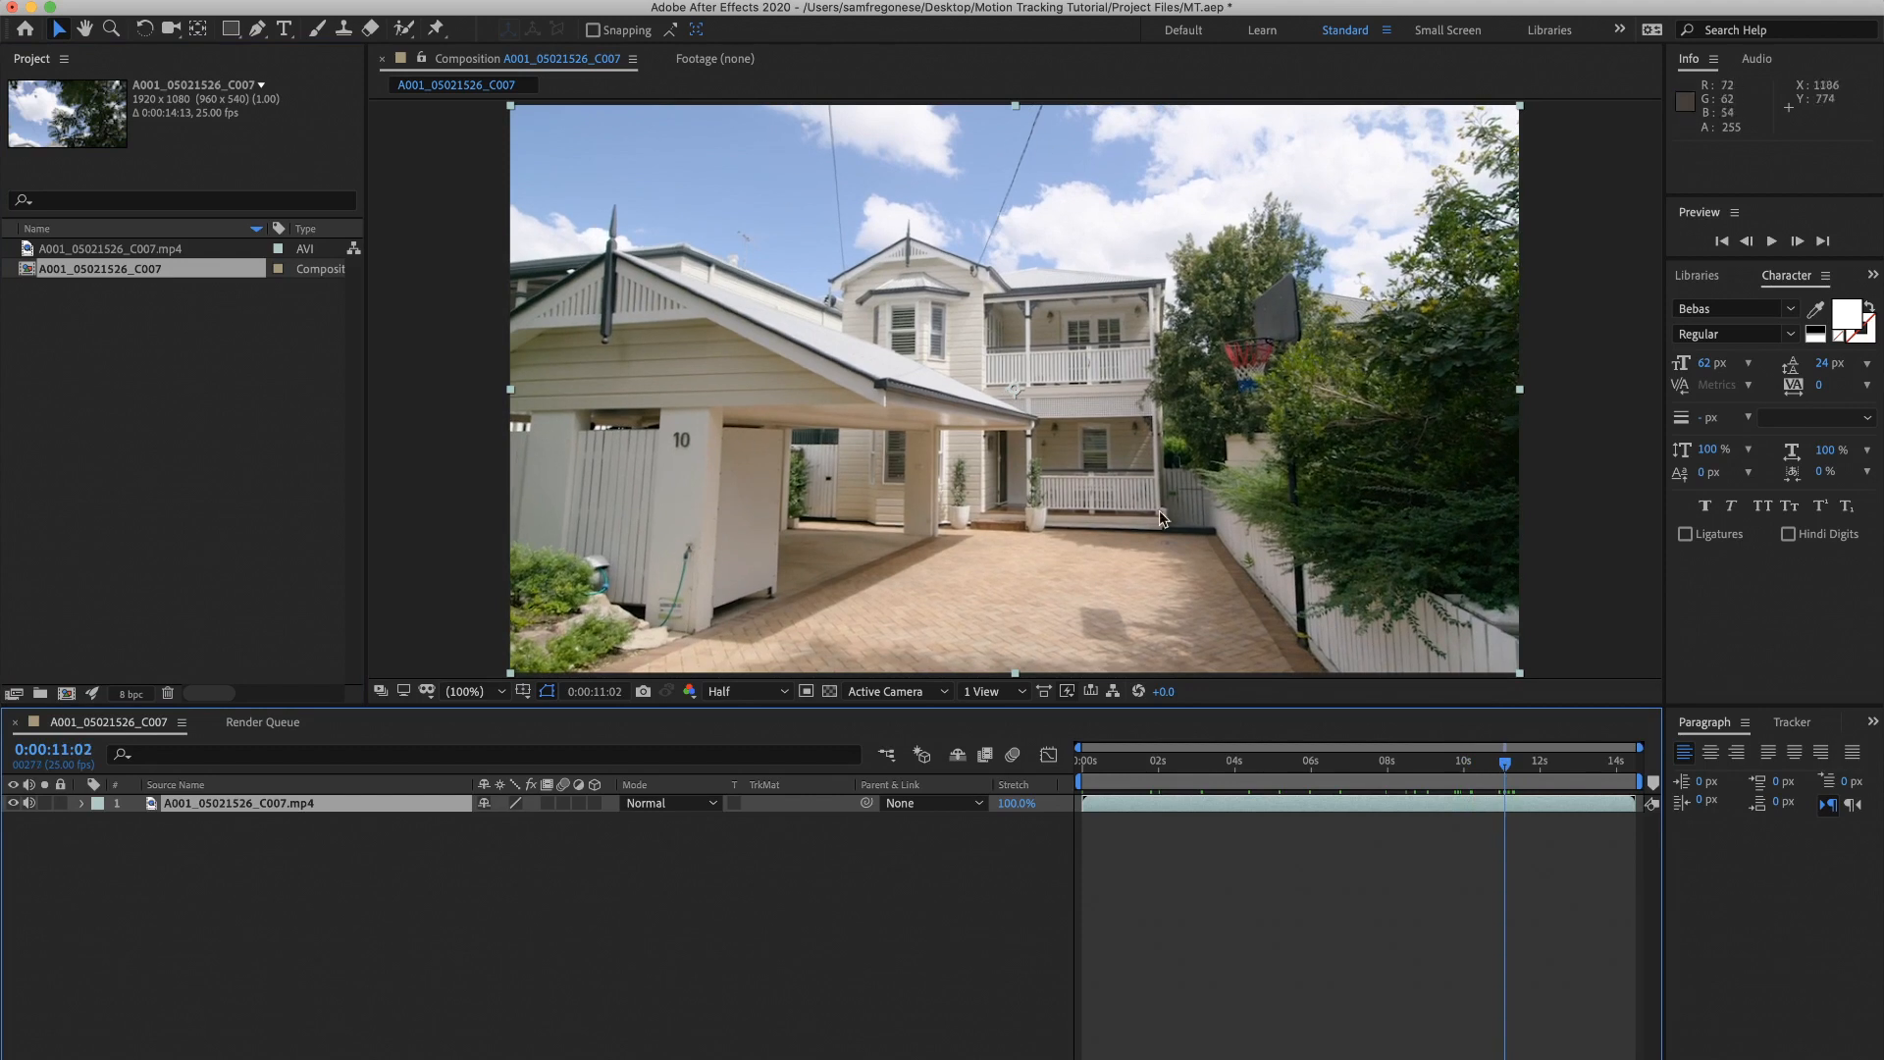
{"action": "mouse_move", "coordinate": [1214, 355]}
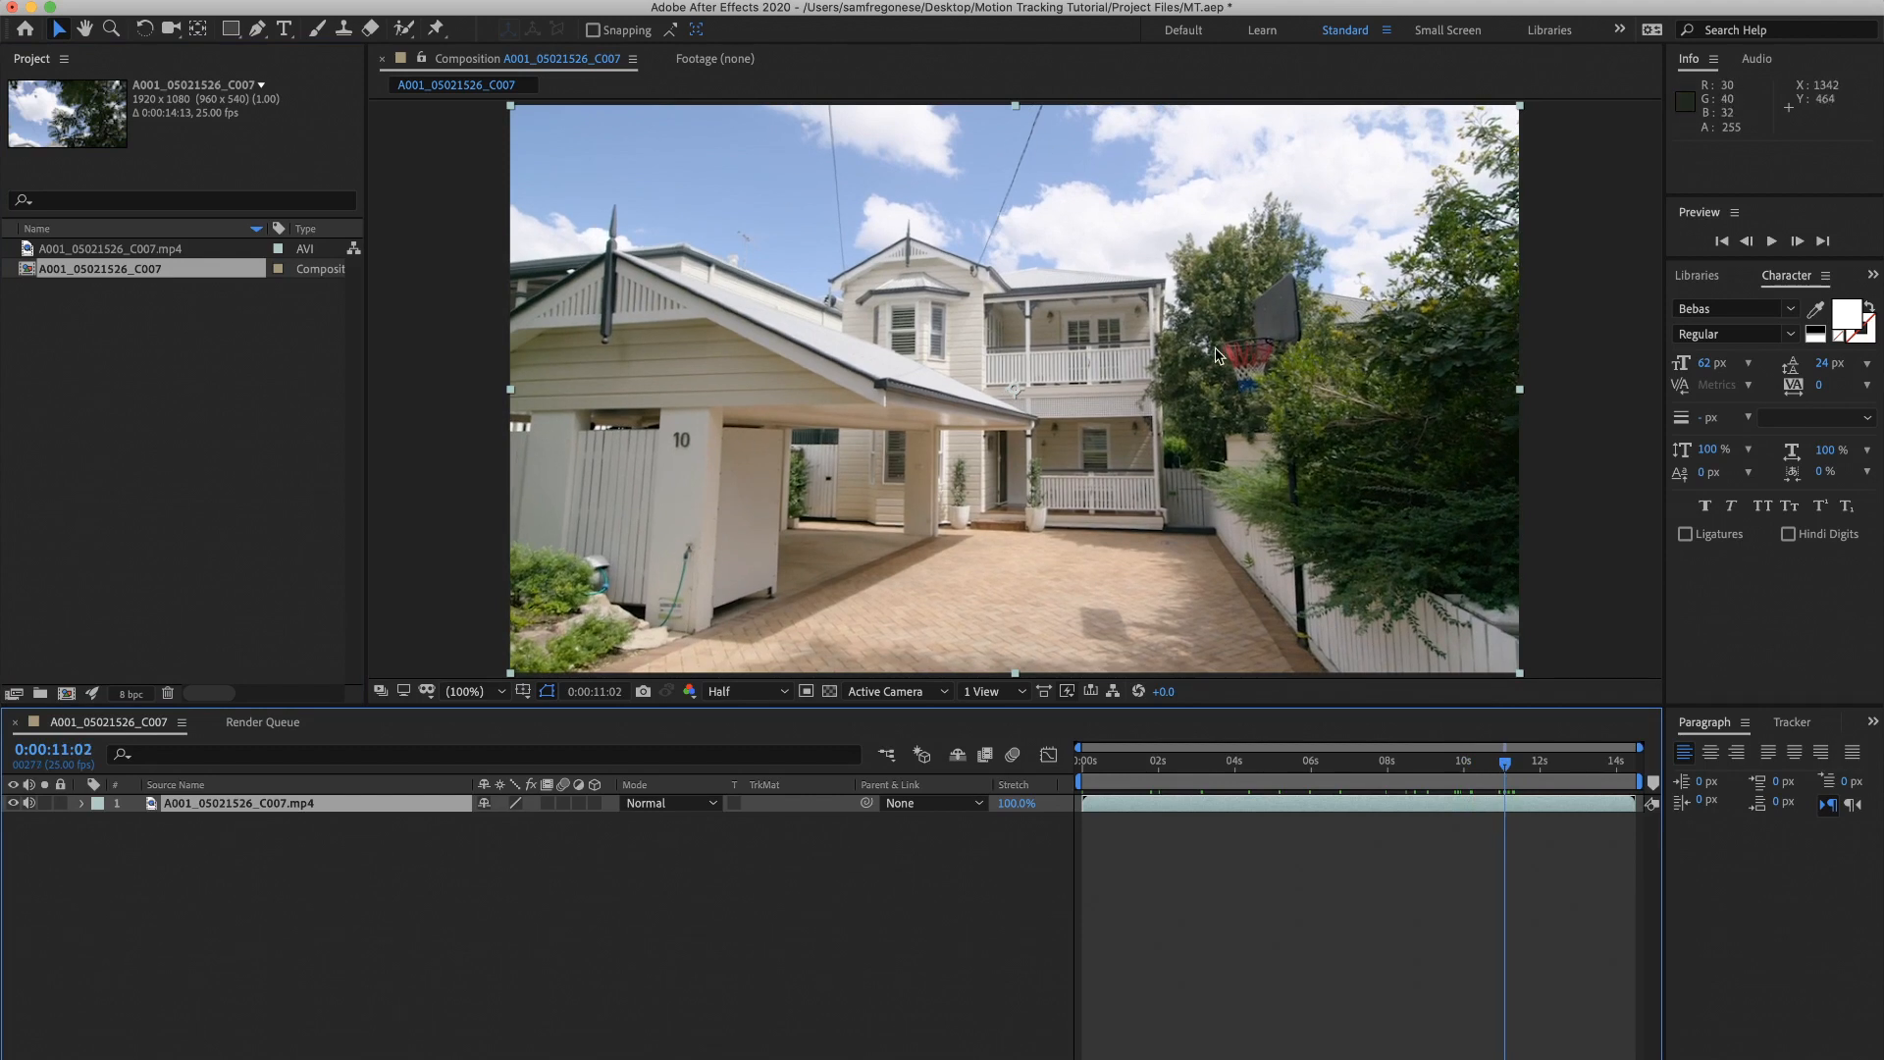
{"action": "mouse_move", "coordinate": [223, 111]}
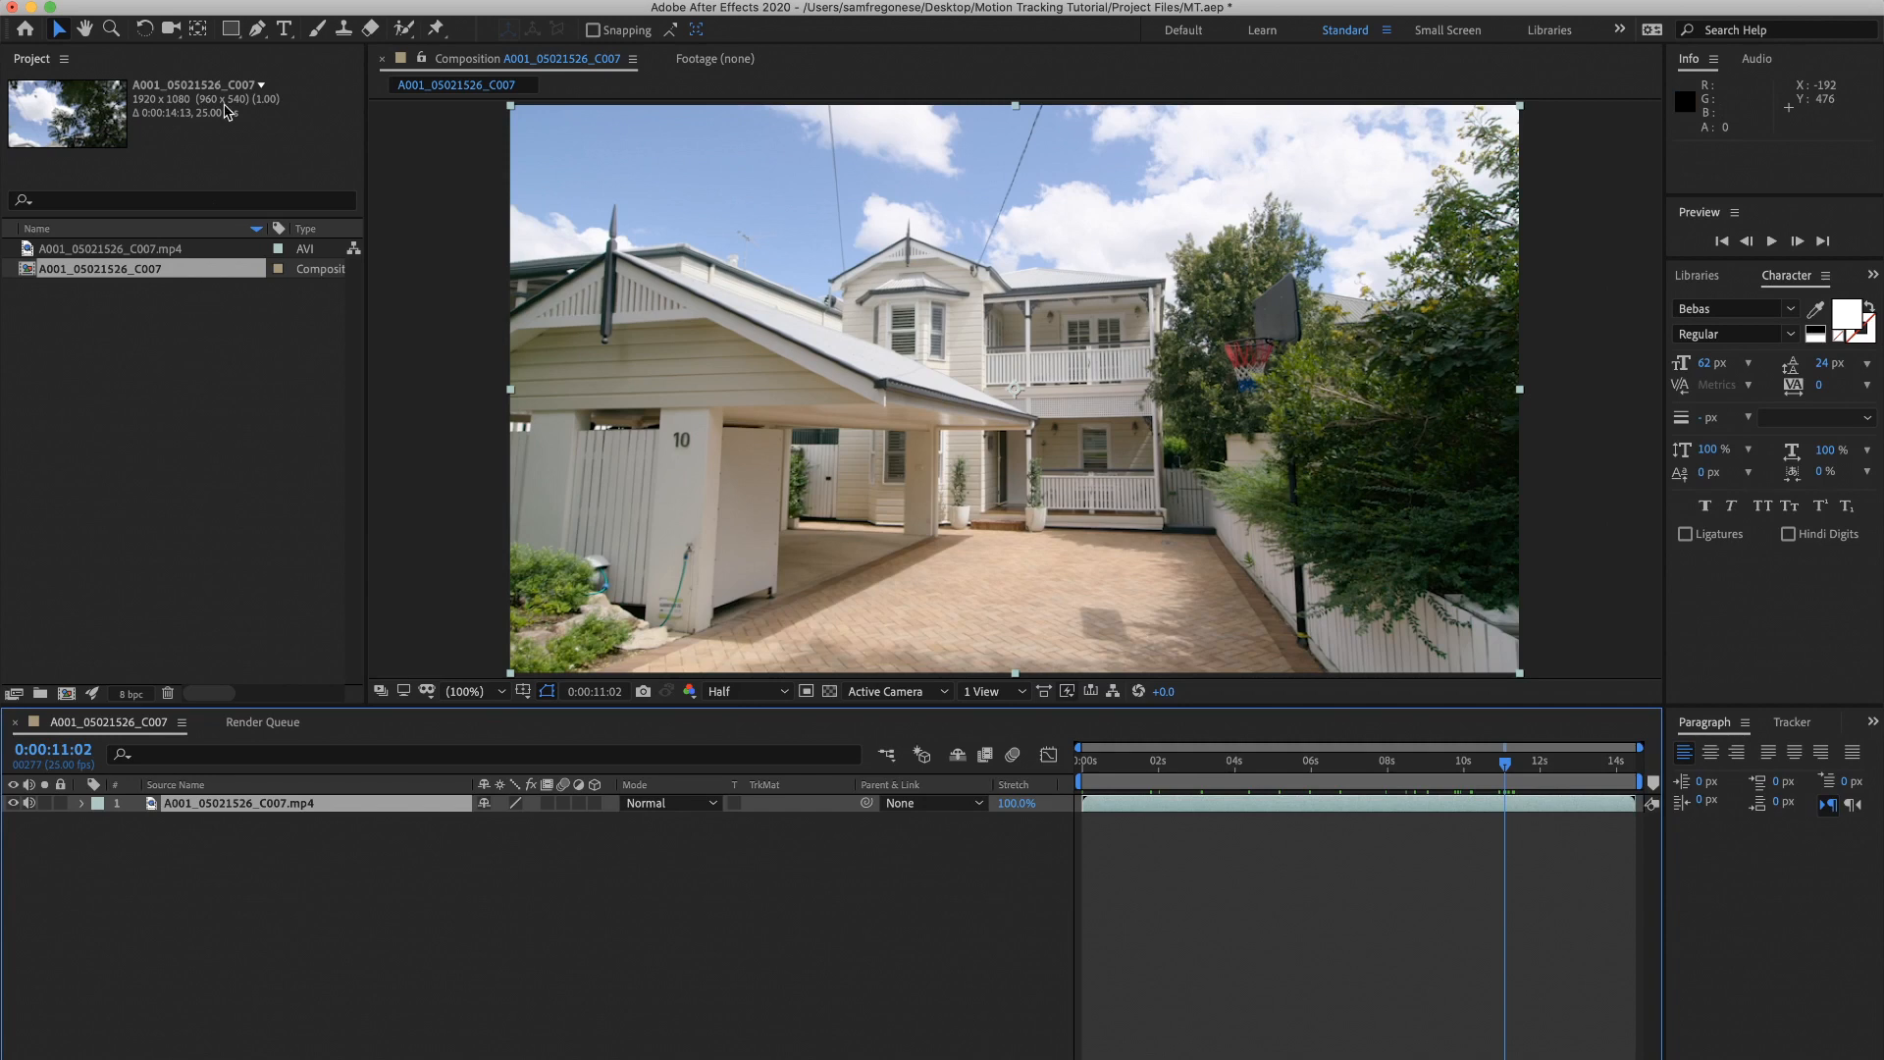
{"action": "mouse_move", "coordinate": [824, 510]}
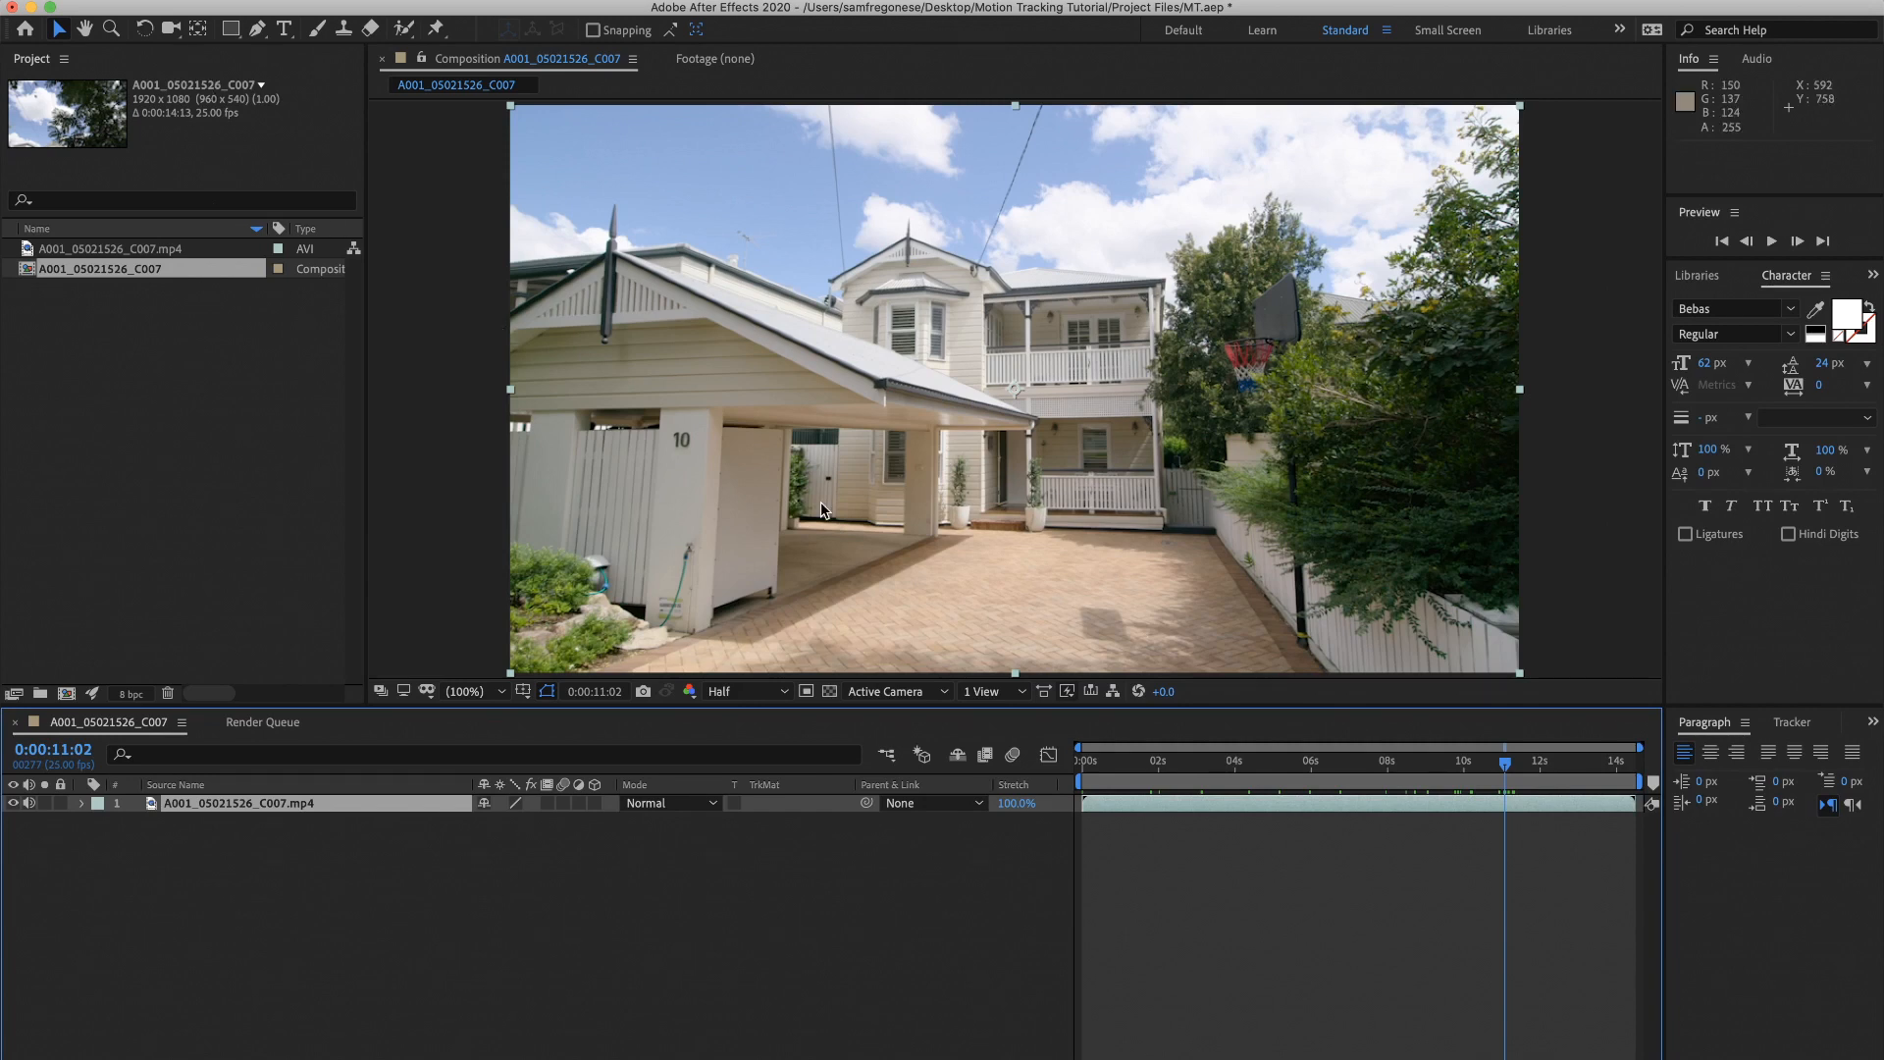
{"action": "mouse_move", "coordinate": [872, 405]}
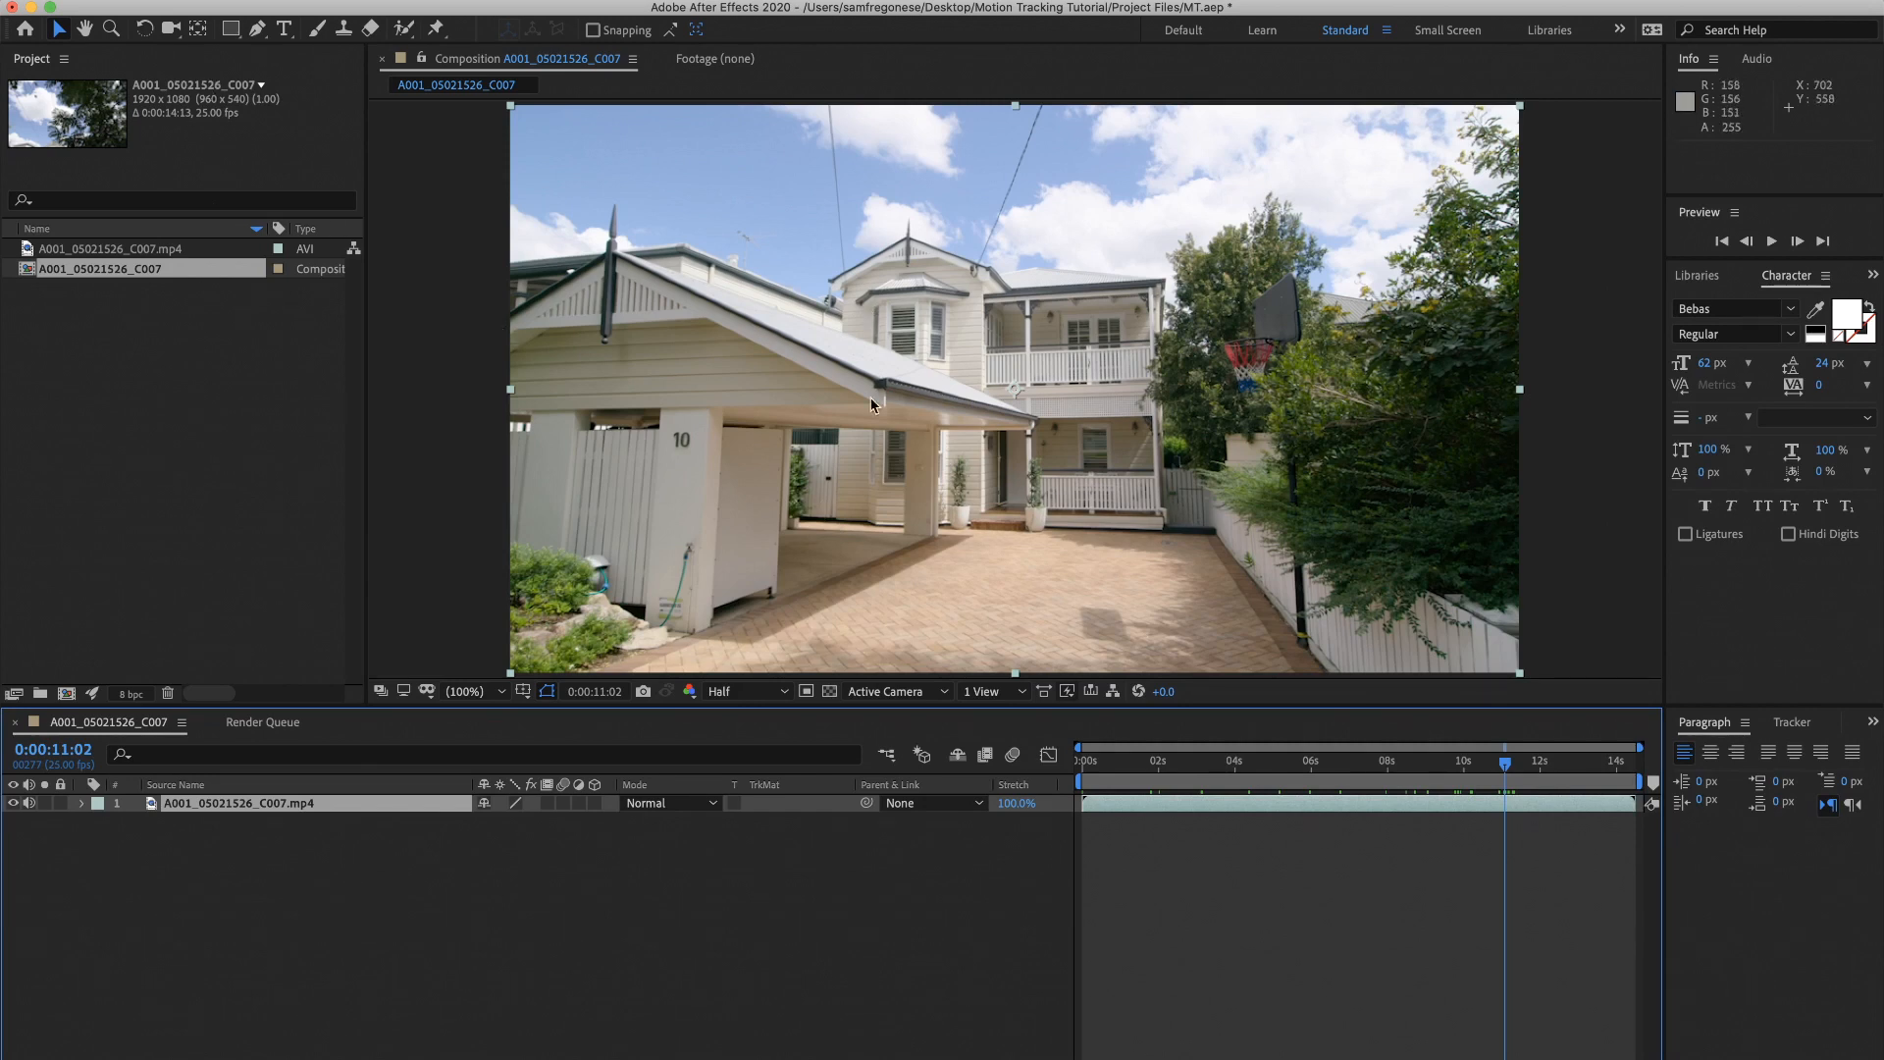
{"action": "mouse_move", "coordinate": [1115, 683]}
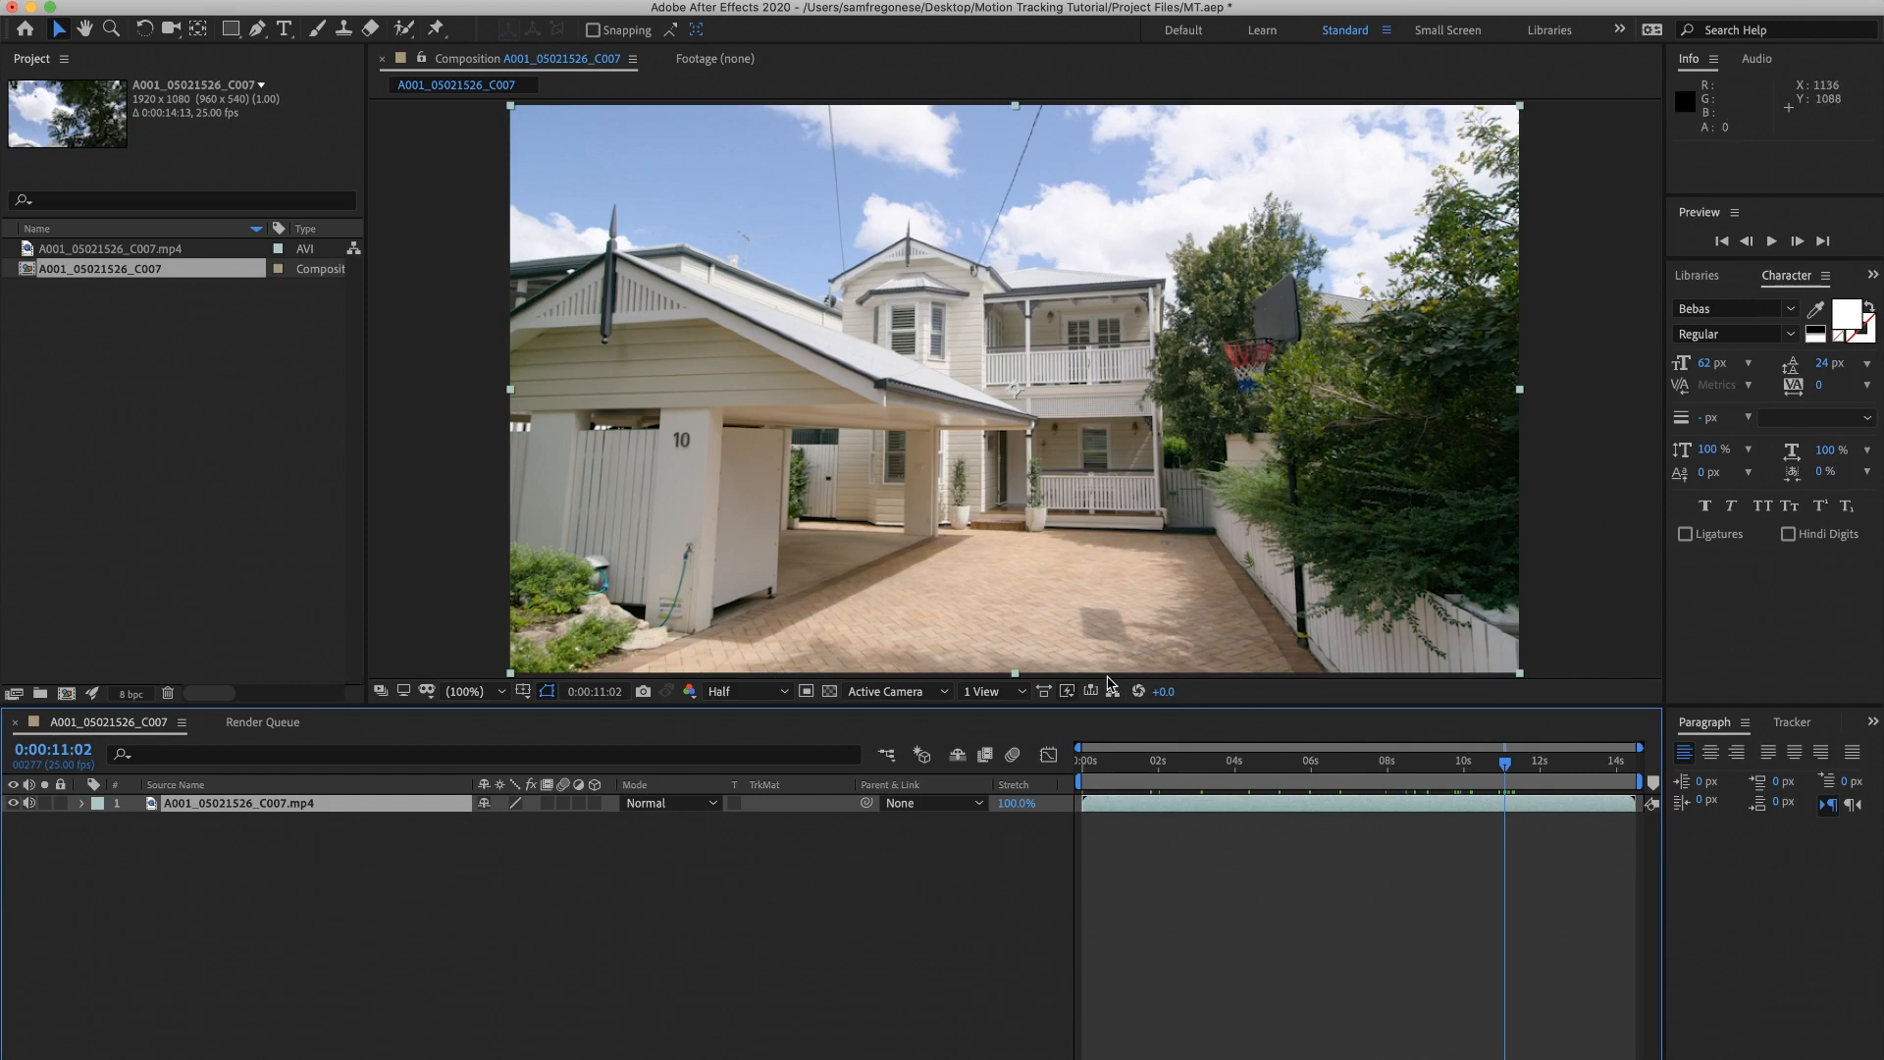
{"action": "mouse_move", "coordinate": [948, 460]}
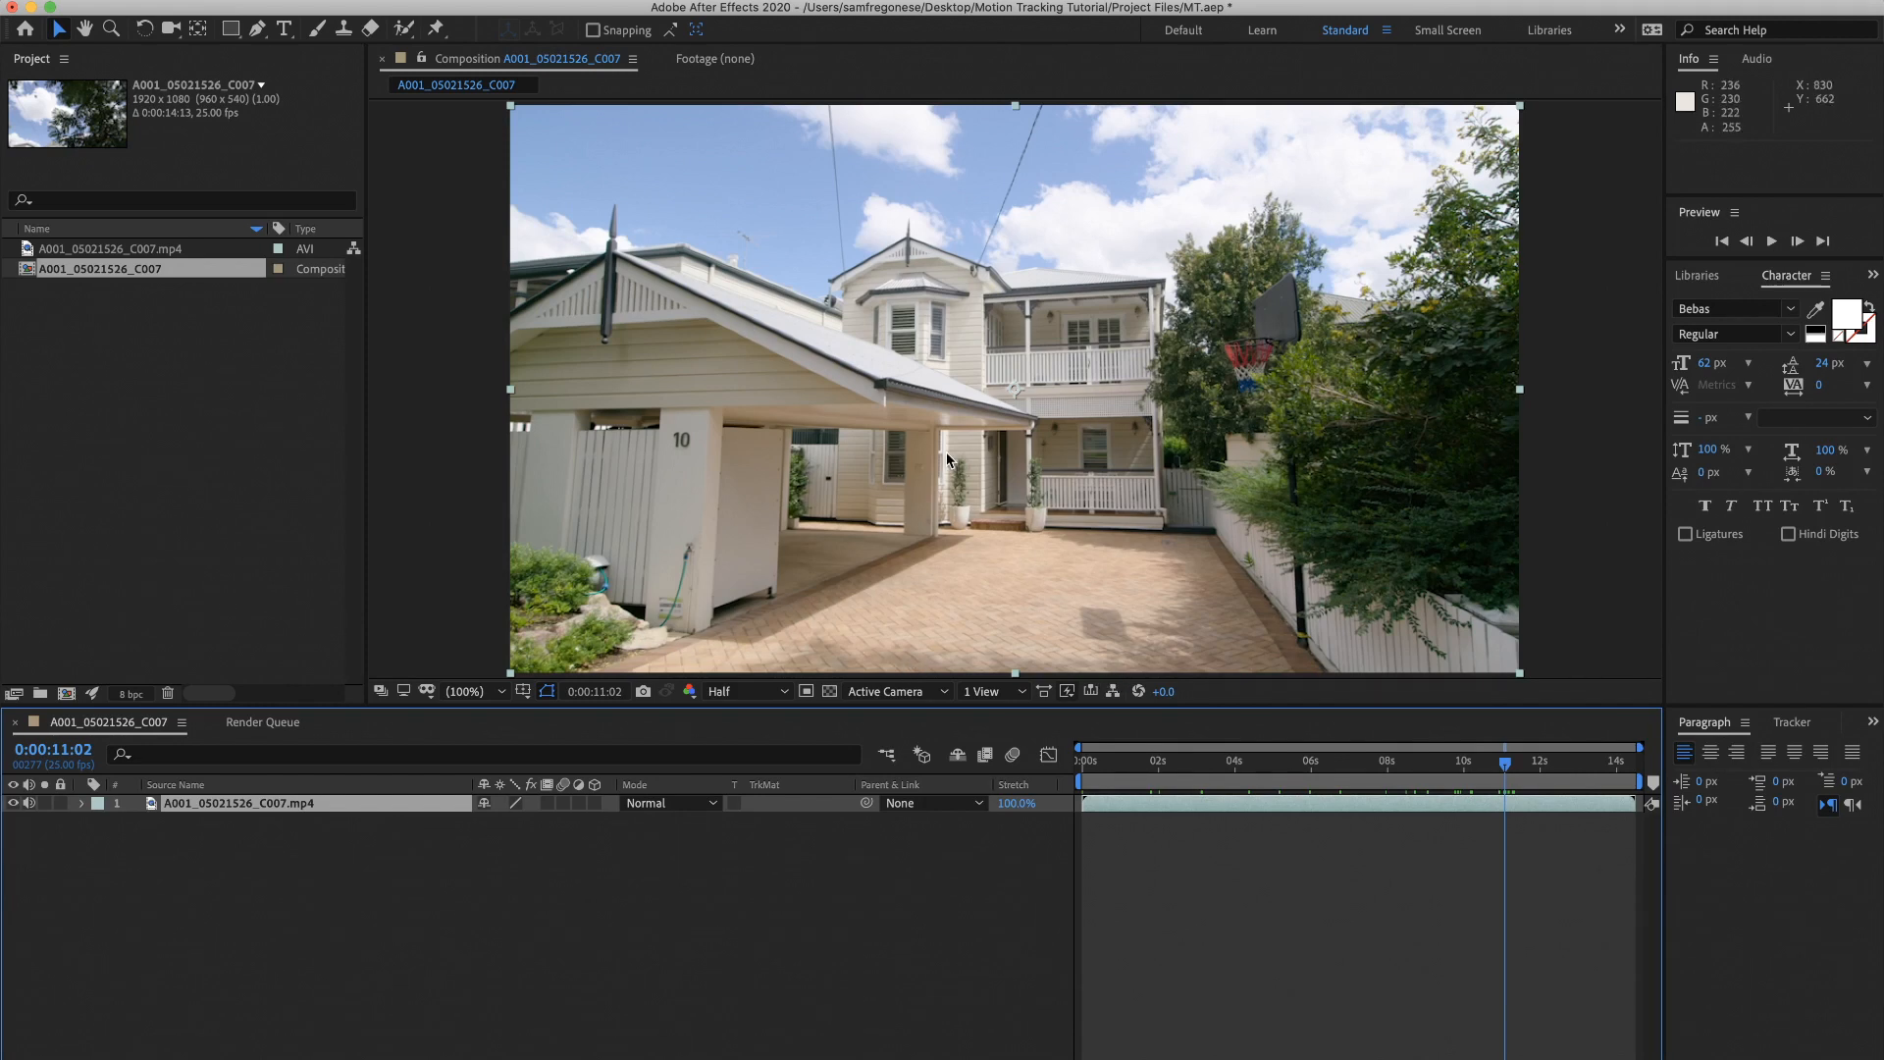
{"action": "mouse_move", "coordinate": [1681, 764]}
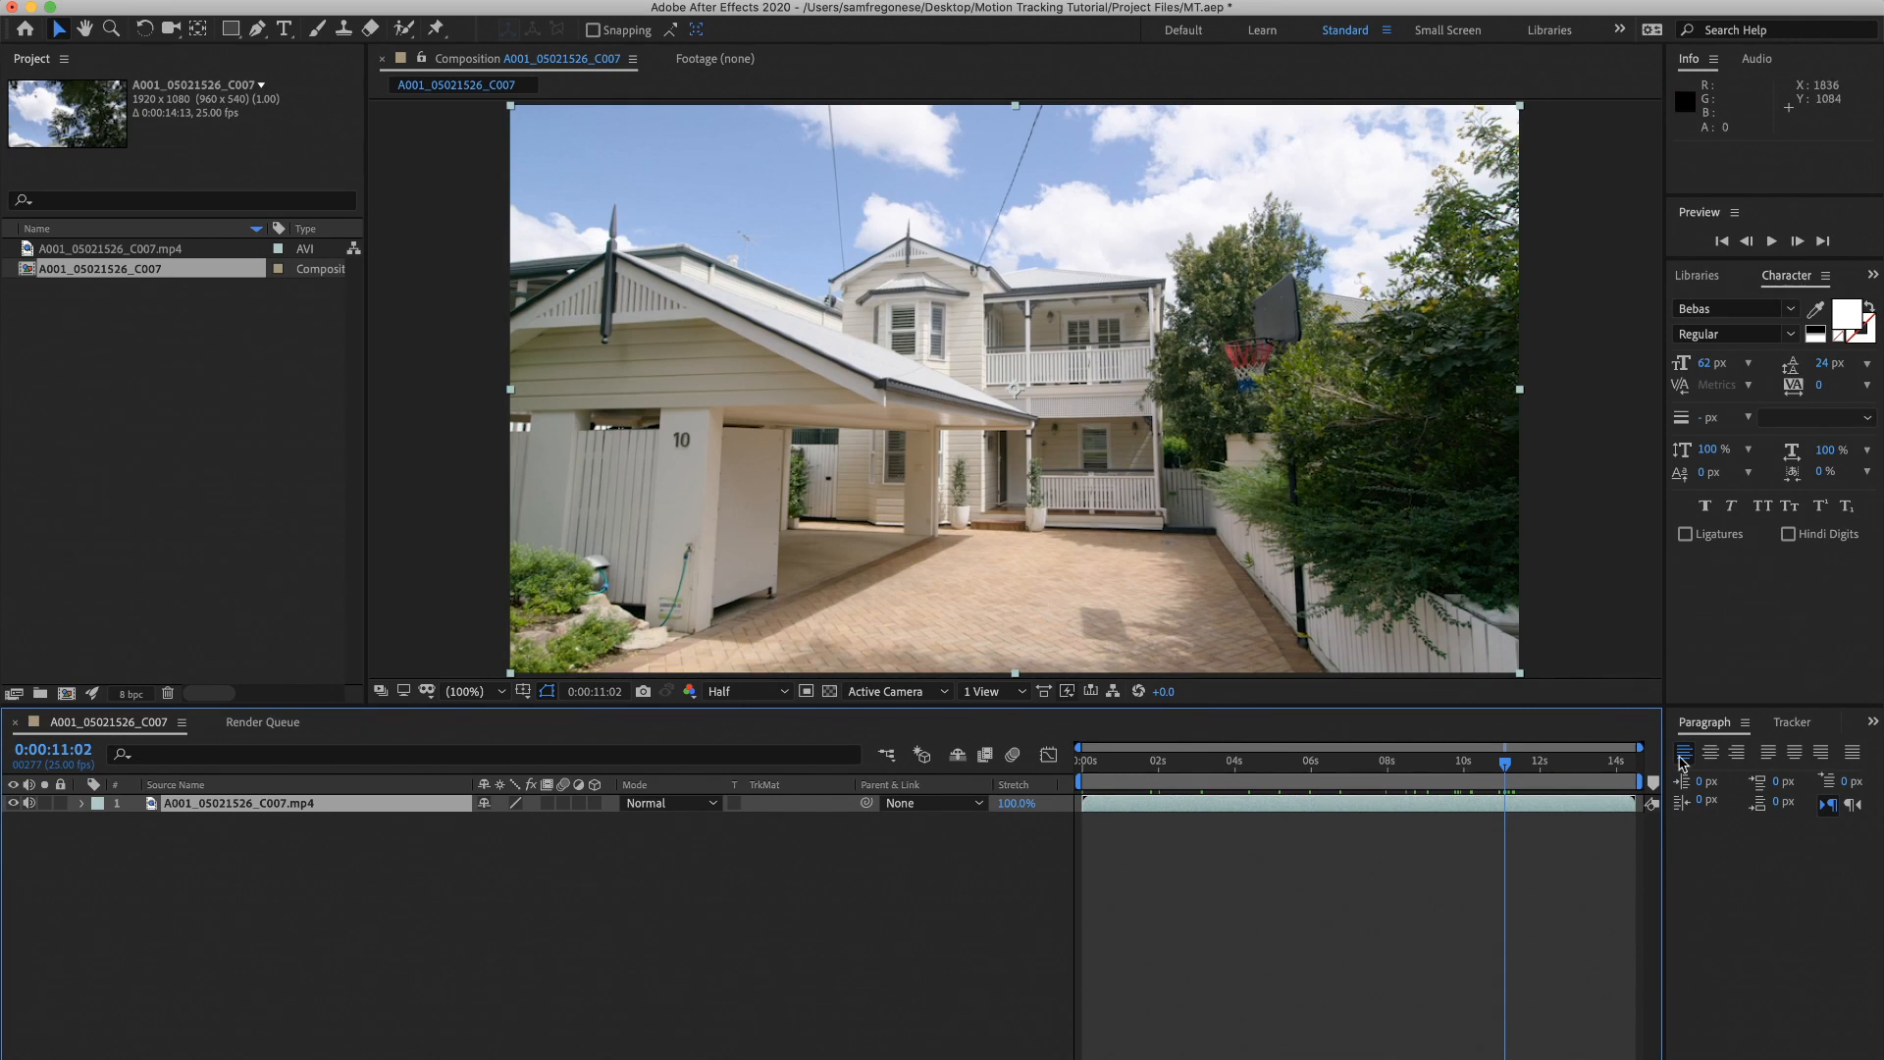
Step: Show the Tracker panel and run Track Camera on the driveway layer
{"action": "left_click", "coordinate": [1792, 721]}
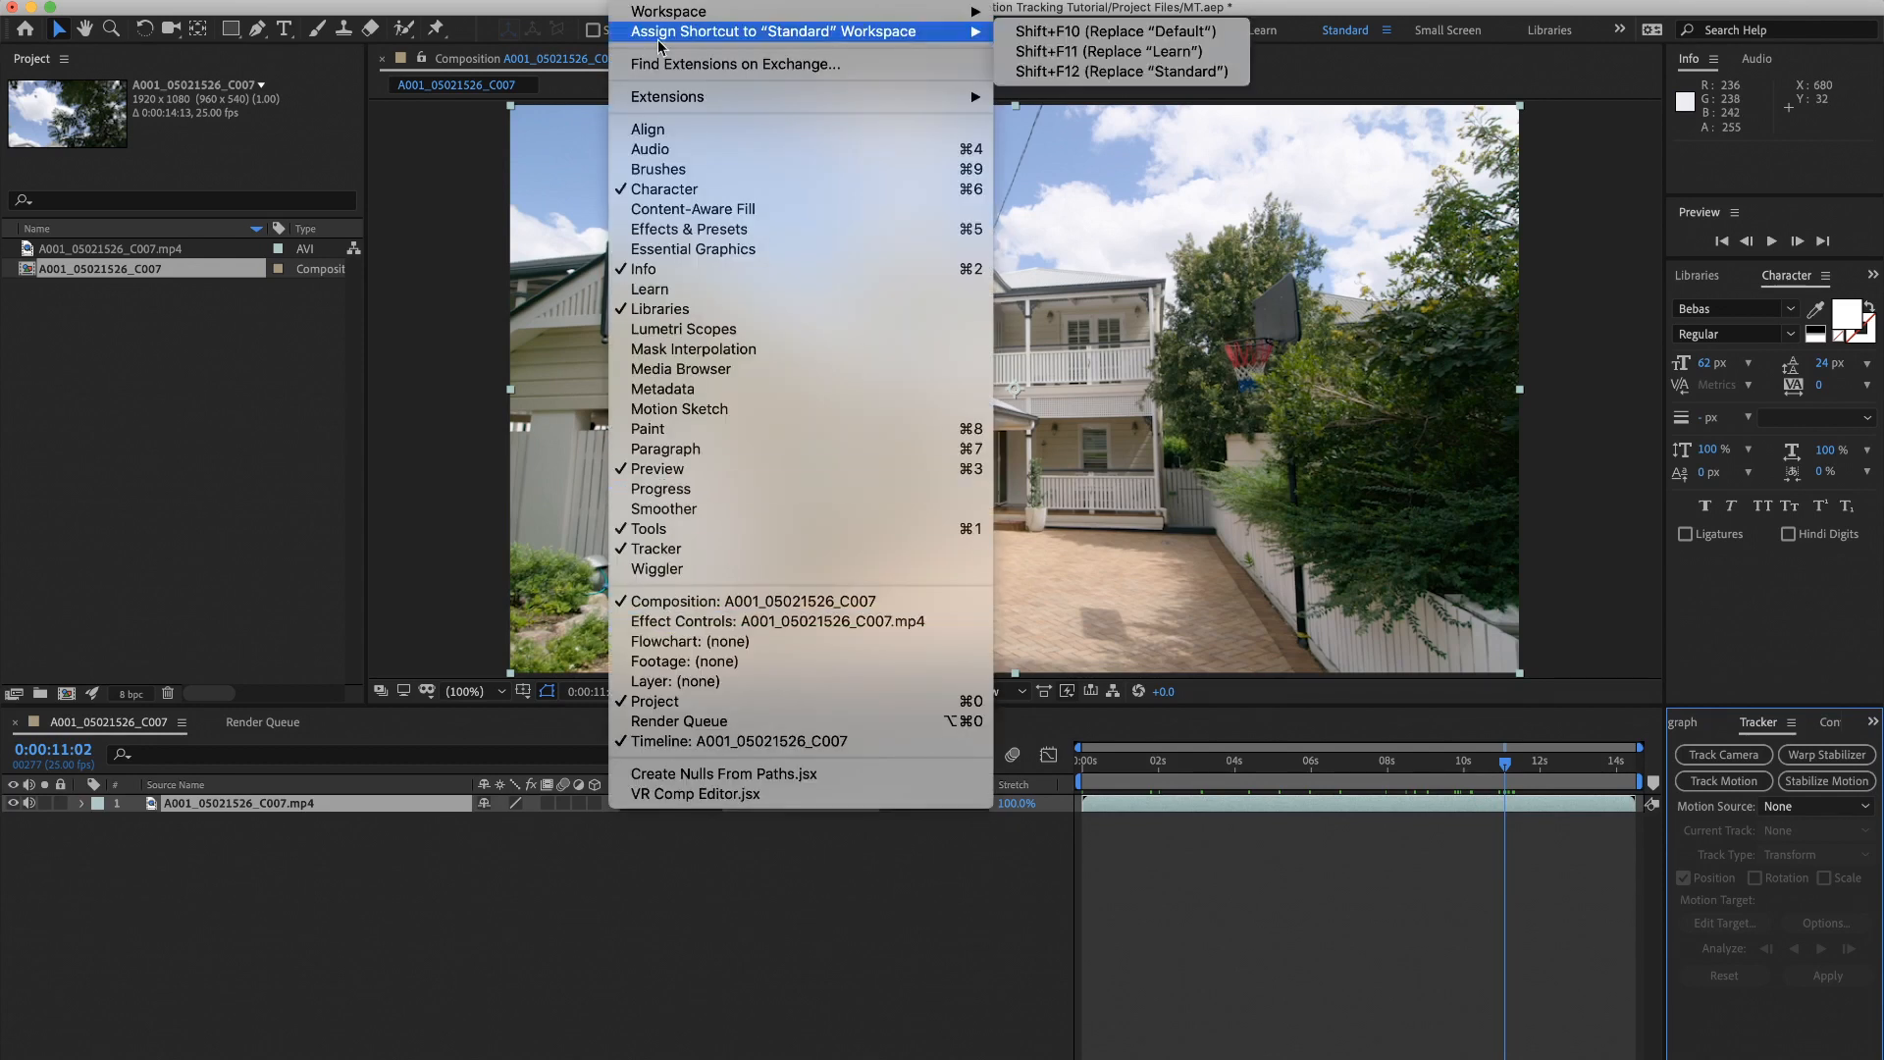
{"action": "left_click", "coordinate": [1720, 755]}
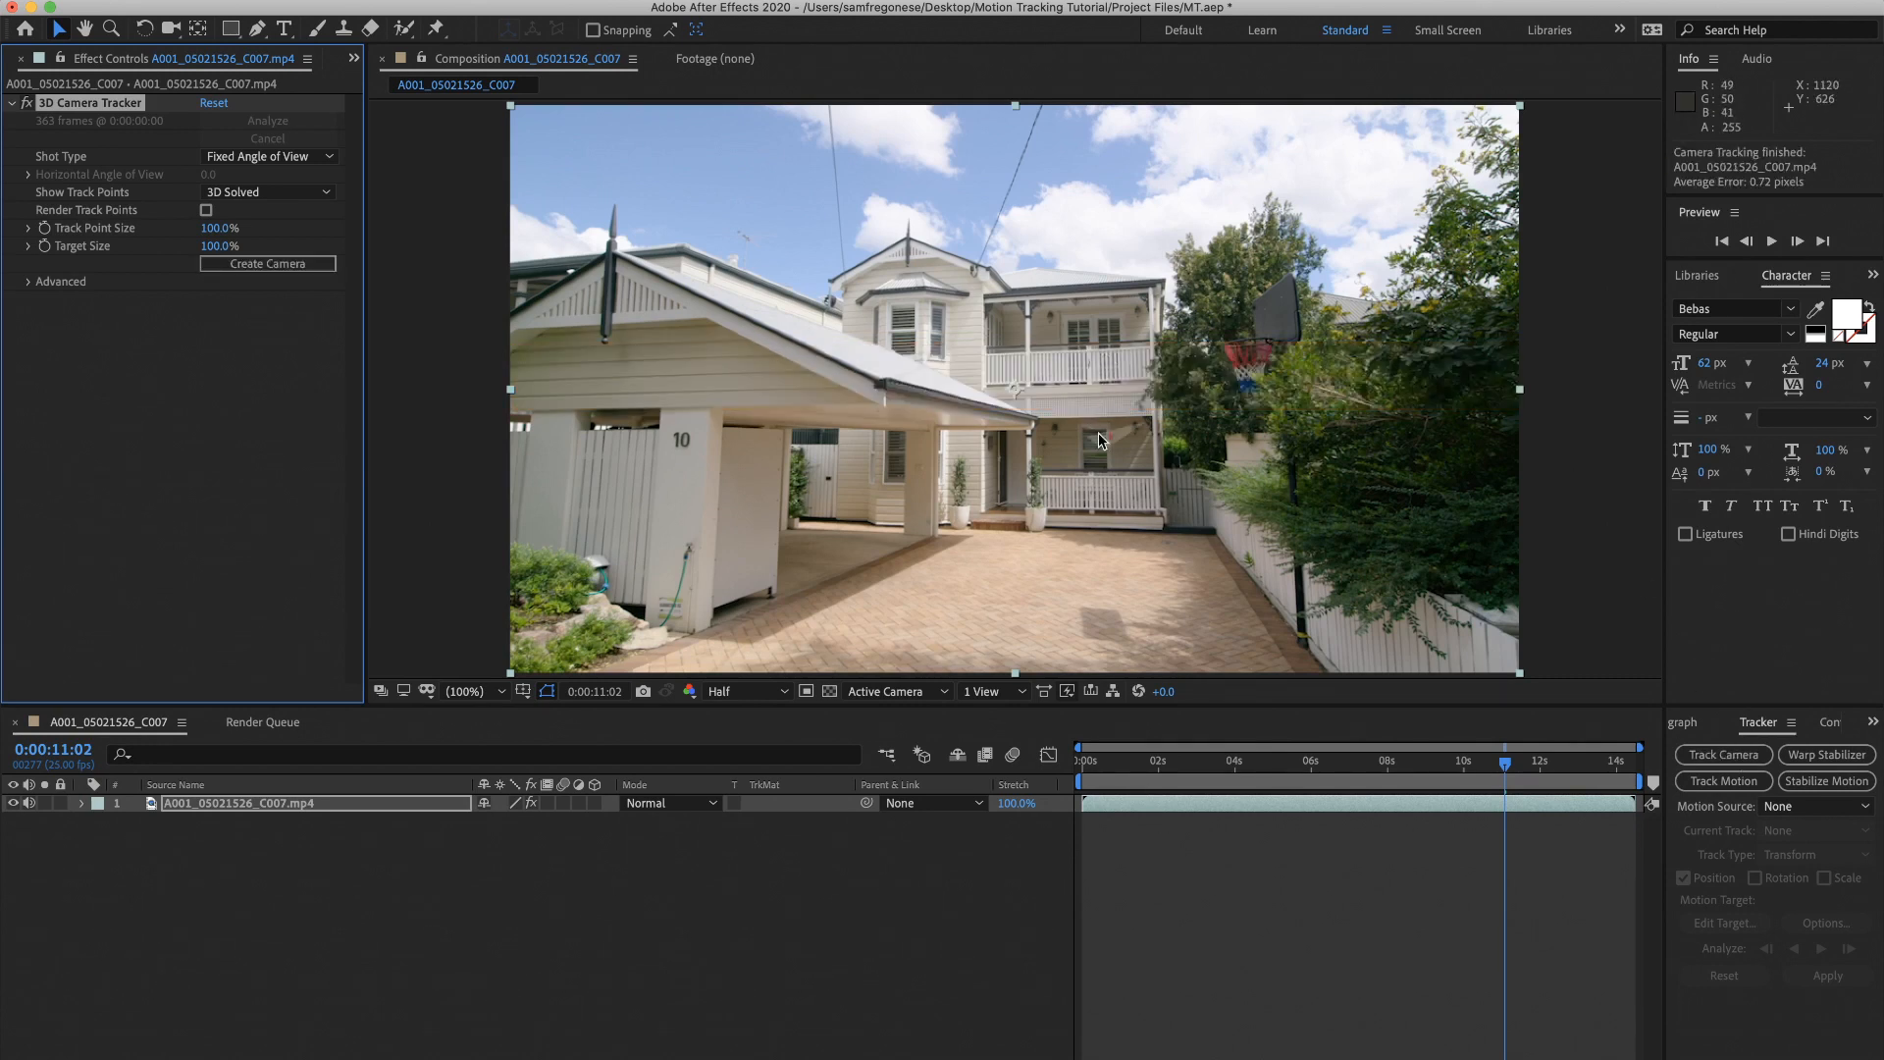
{"action": "mouse_move", "coordinate": [1454, 465]}
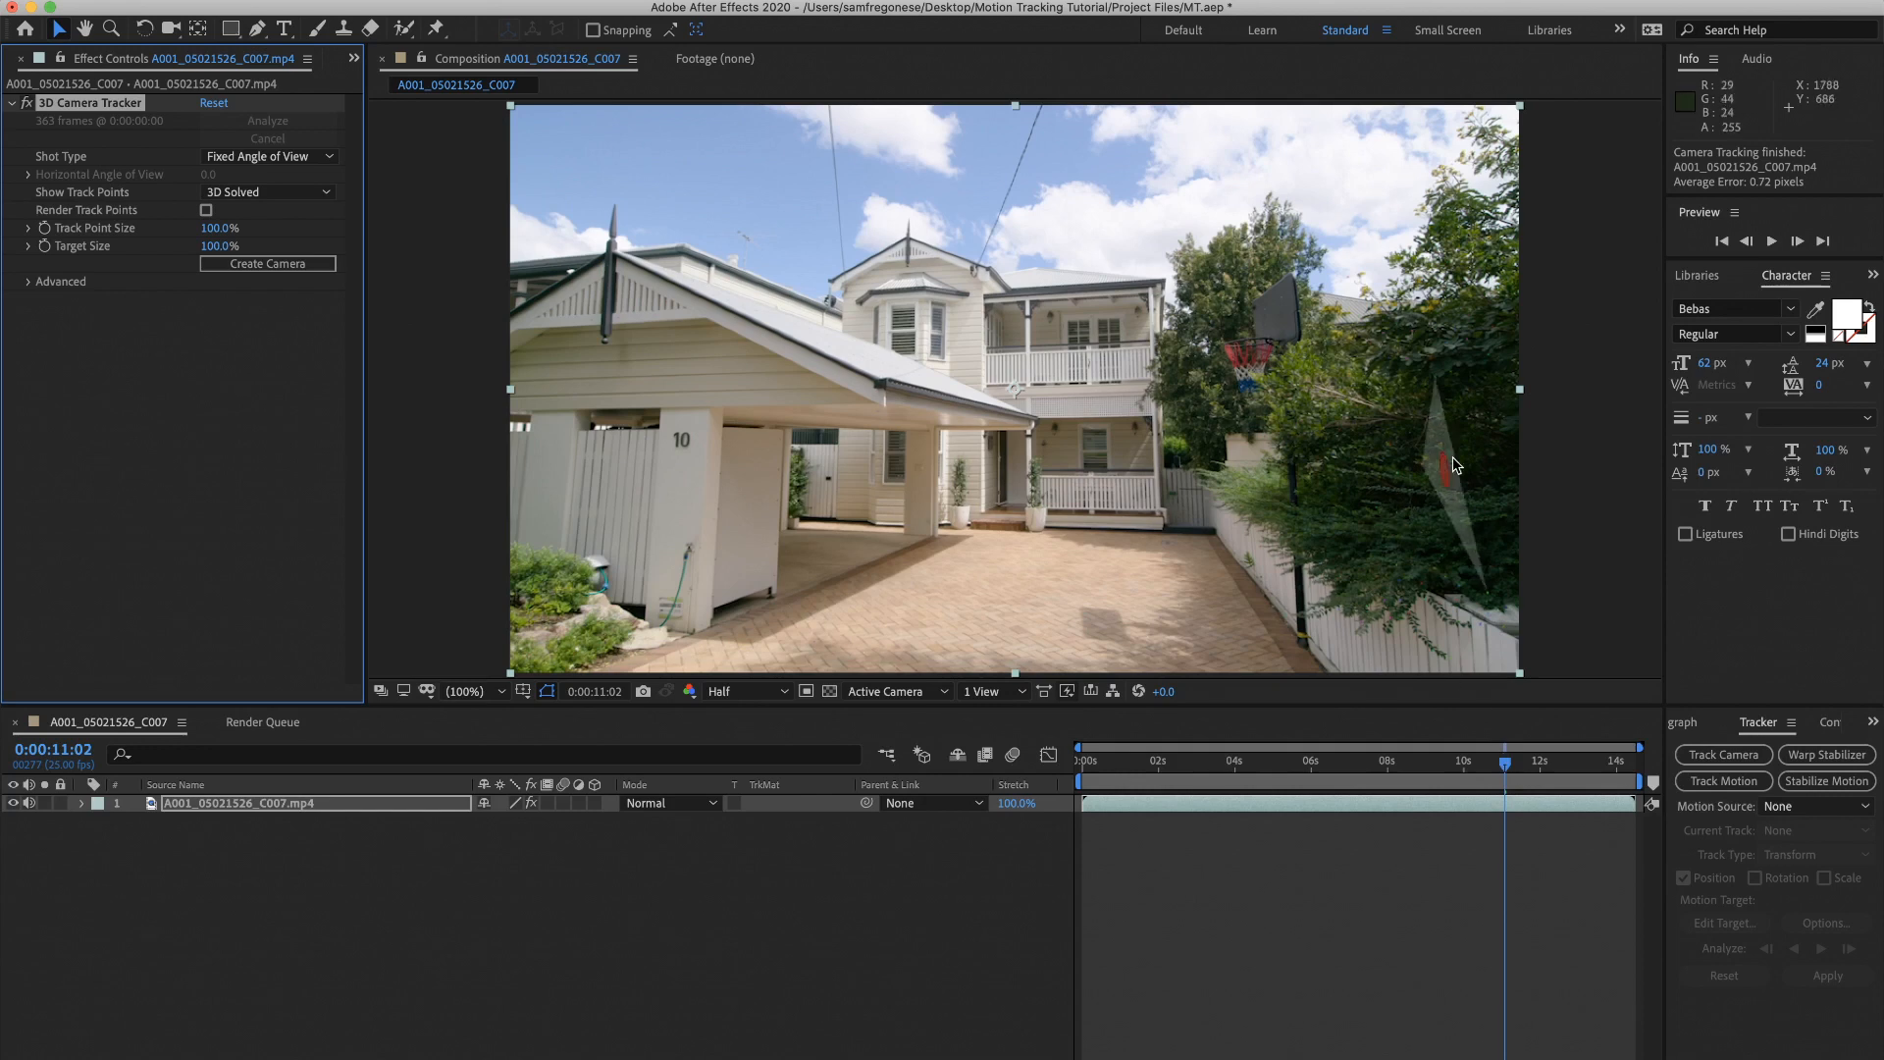
{"action": "mouse_move", "coordinate": [1198, 432]}
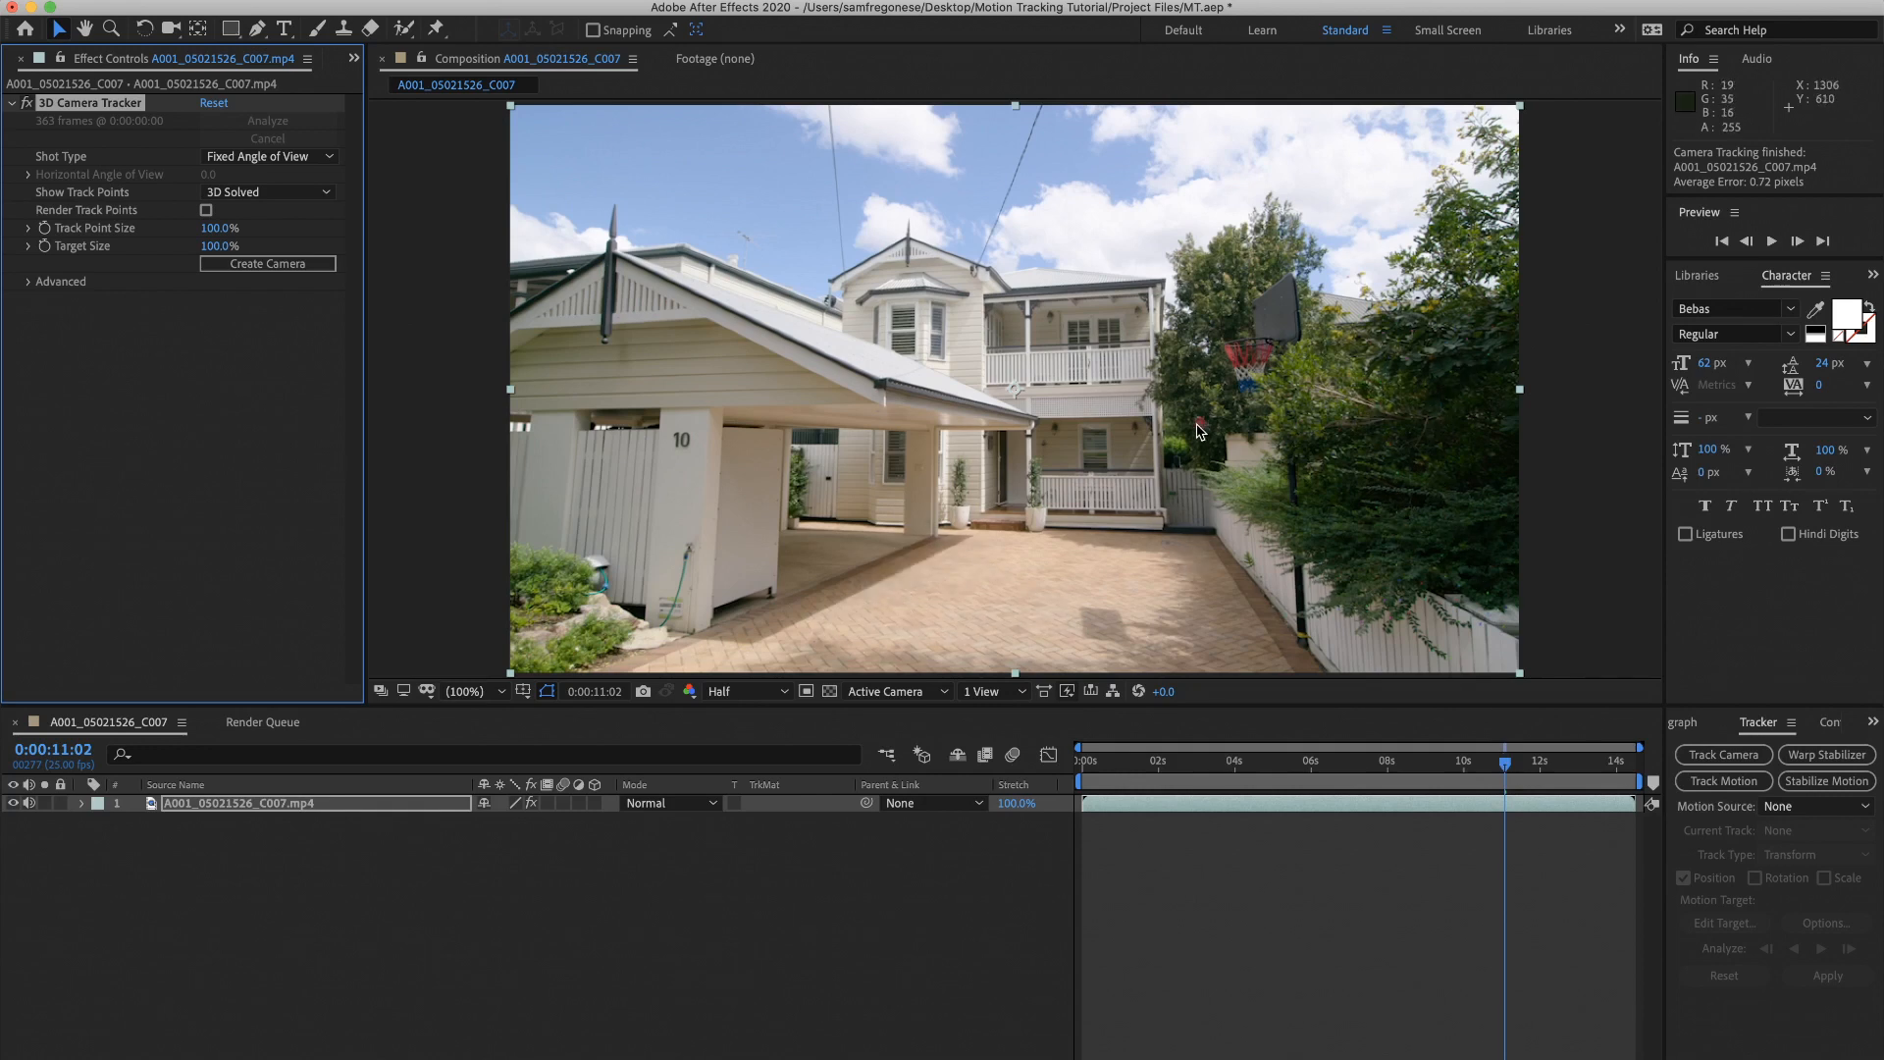
{"action": "mouse_move", "coordinate": [1122, 555]}
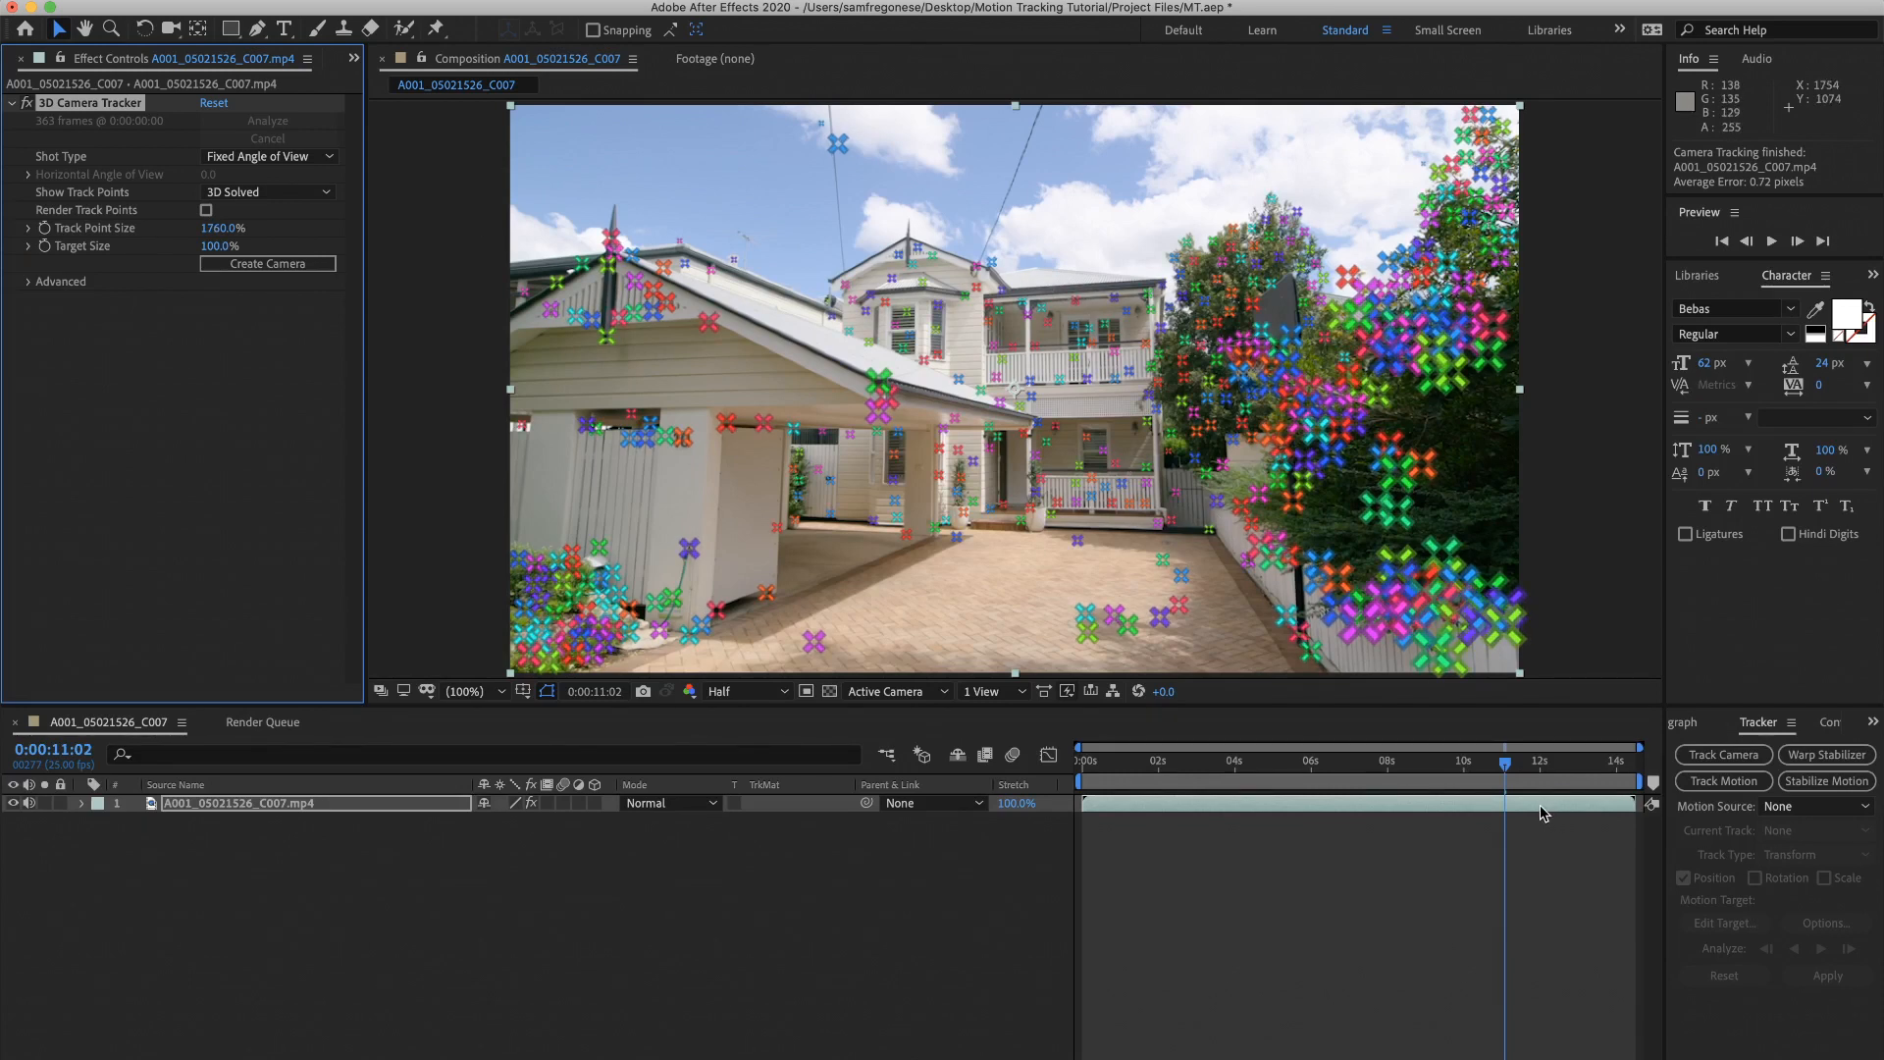
Step: Enlarge track points to 1760% and scrub between early and late frames to check them
{"action": "left_click", "coordinate": [1150, 759]}
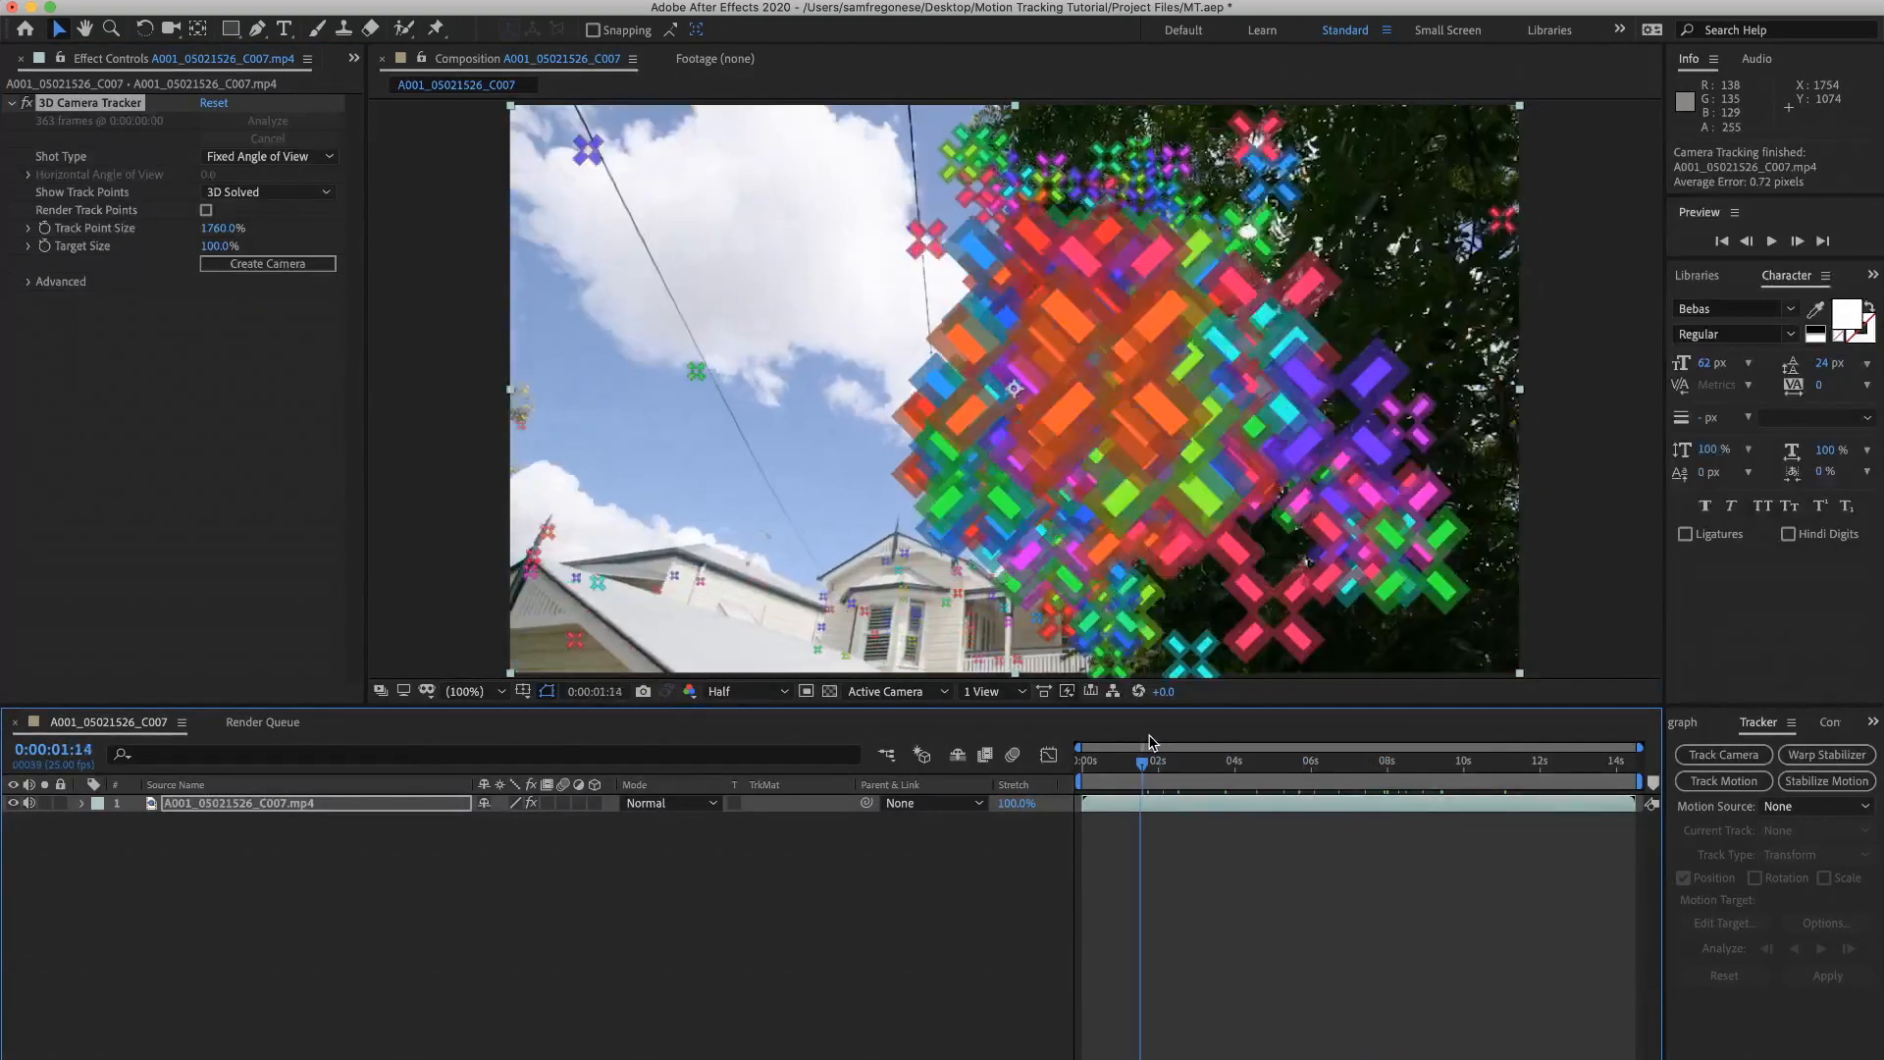
{"action": "left_click", "coordinate": [1373, 778]}
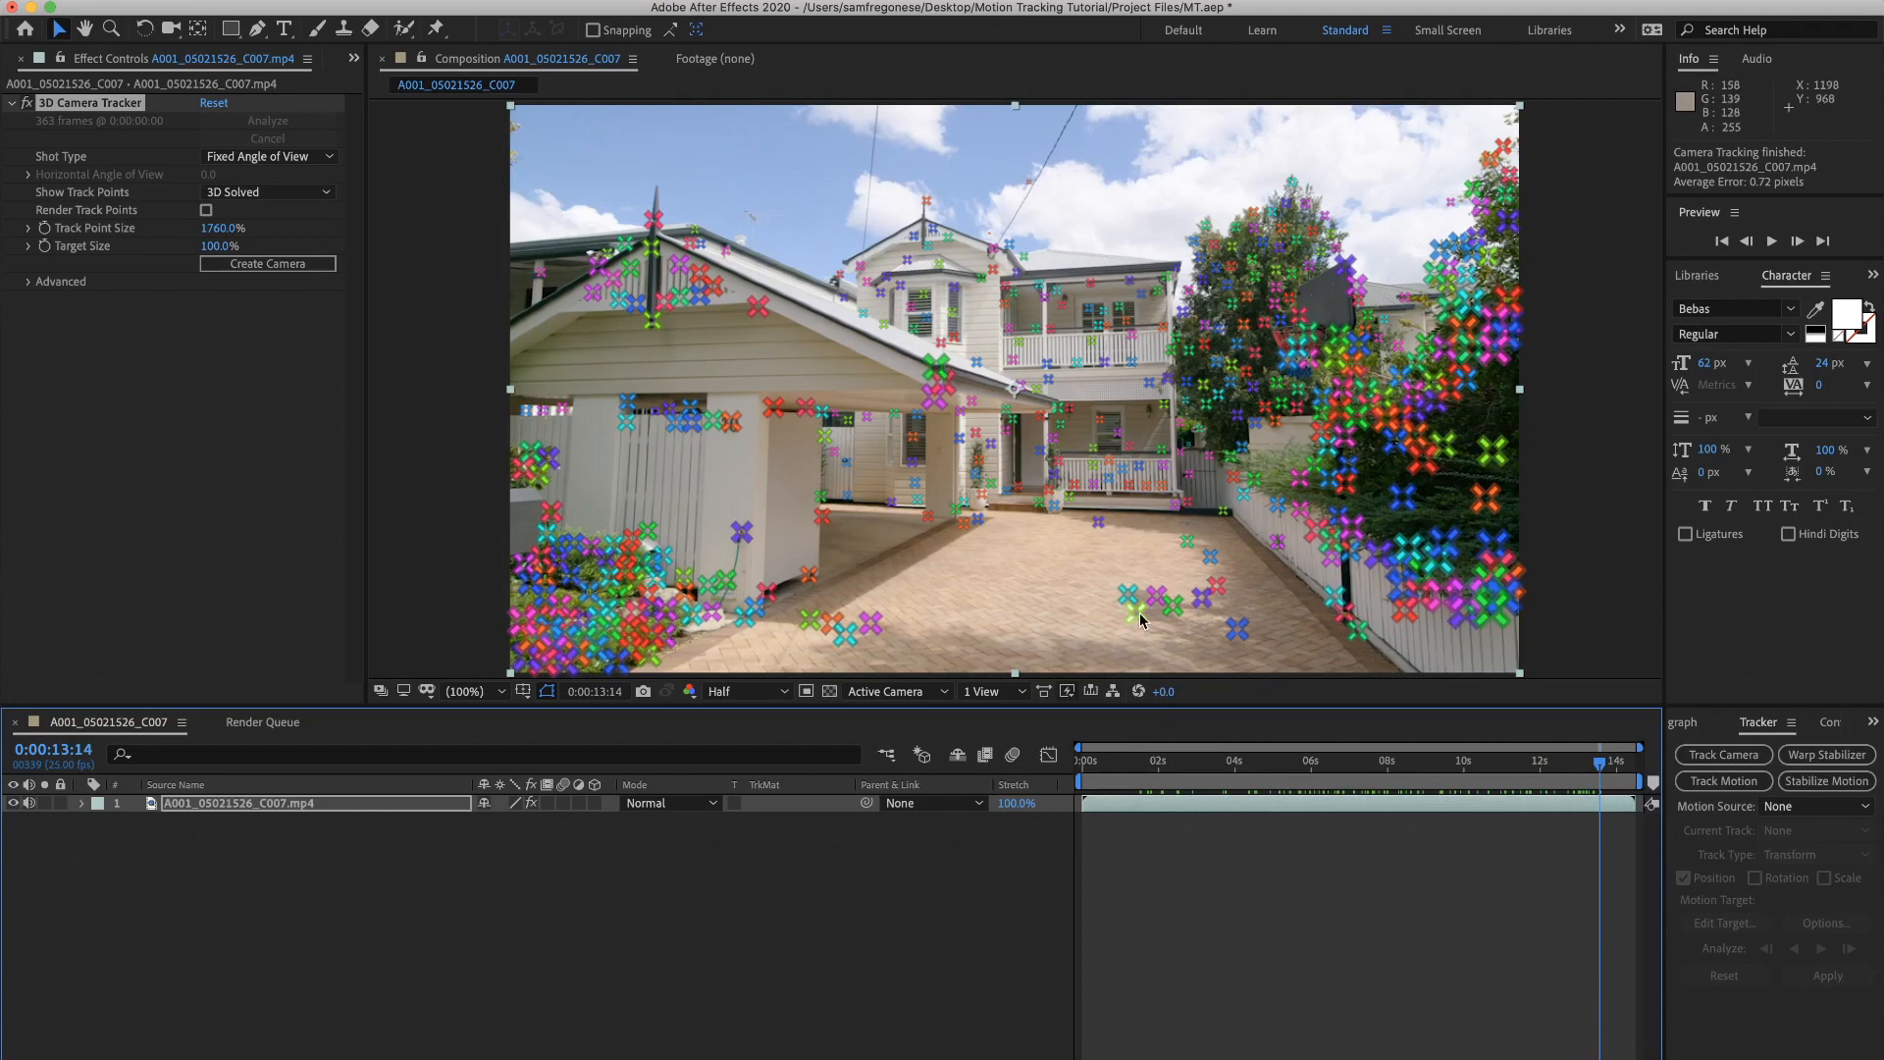
{"action": "mouse_move", "coordinate": [1253, 573]}
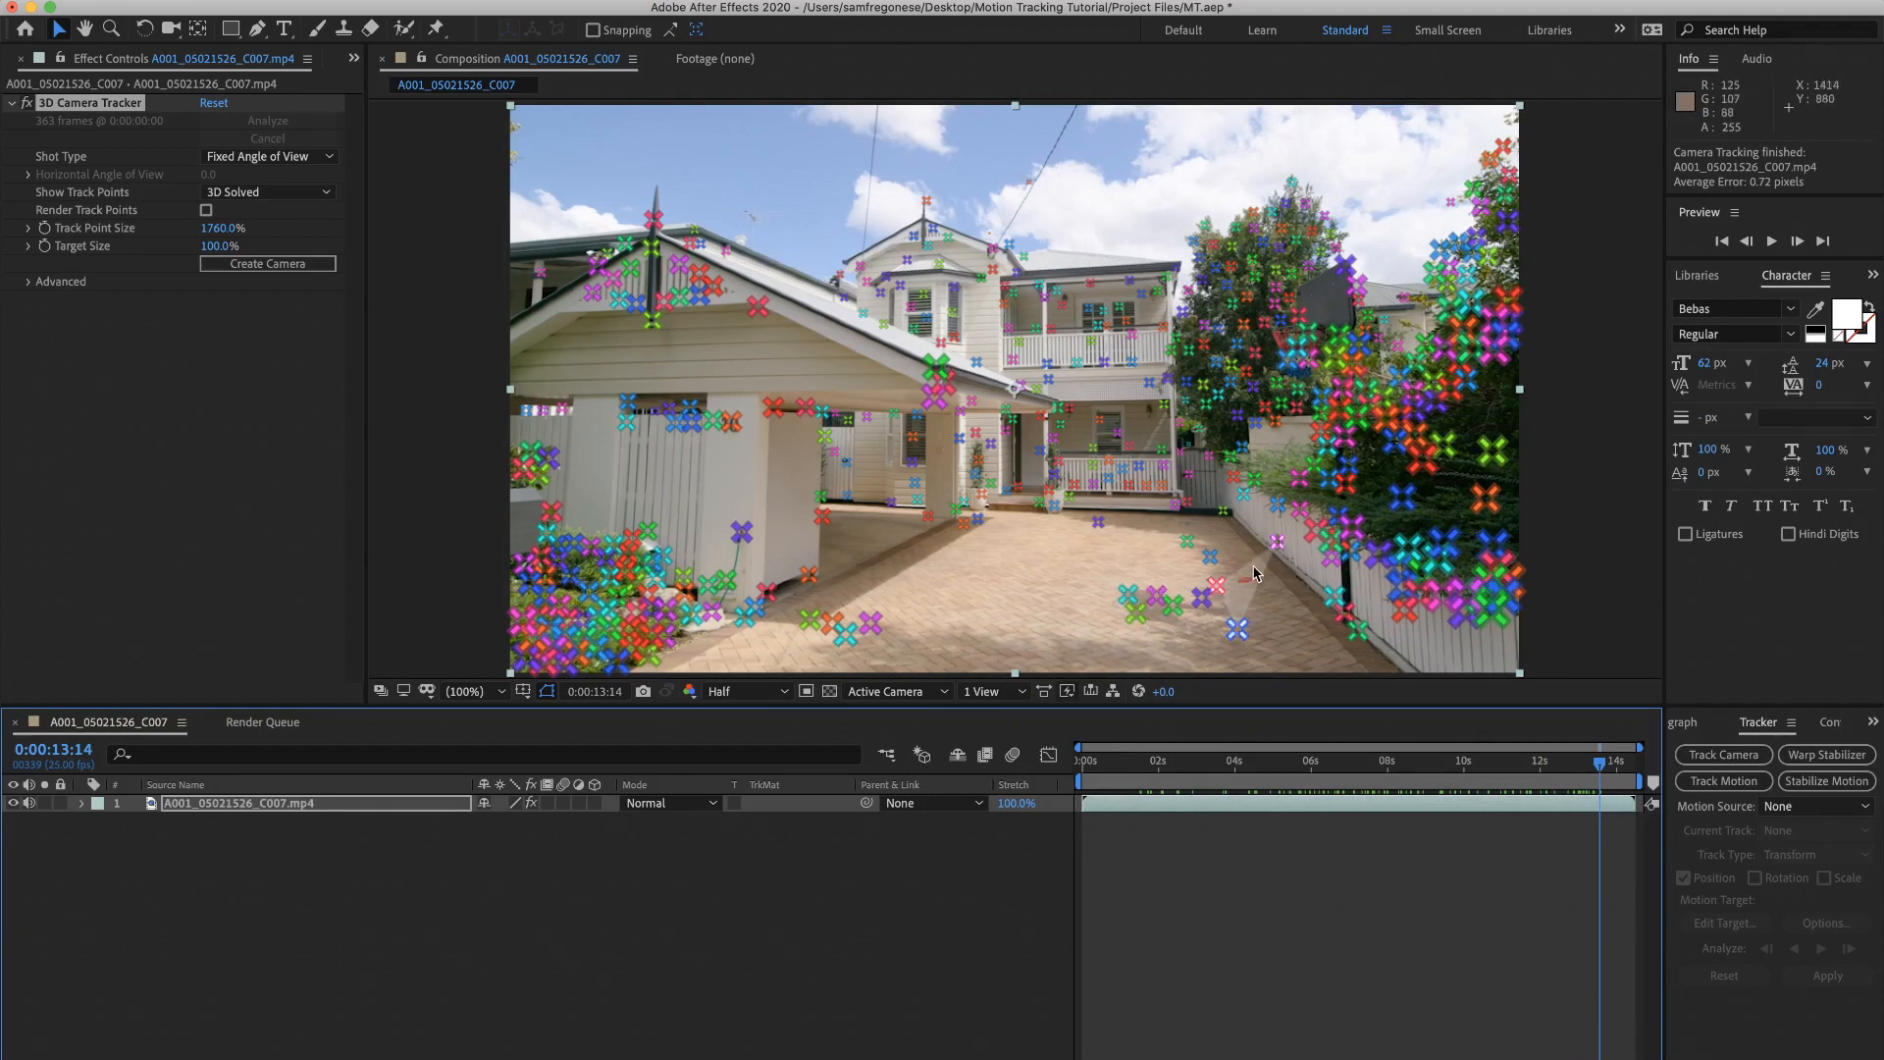
{"action": "mouse_move", "coordinate": [1013, 690]}
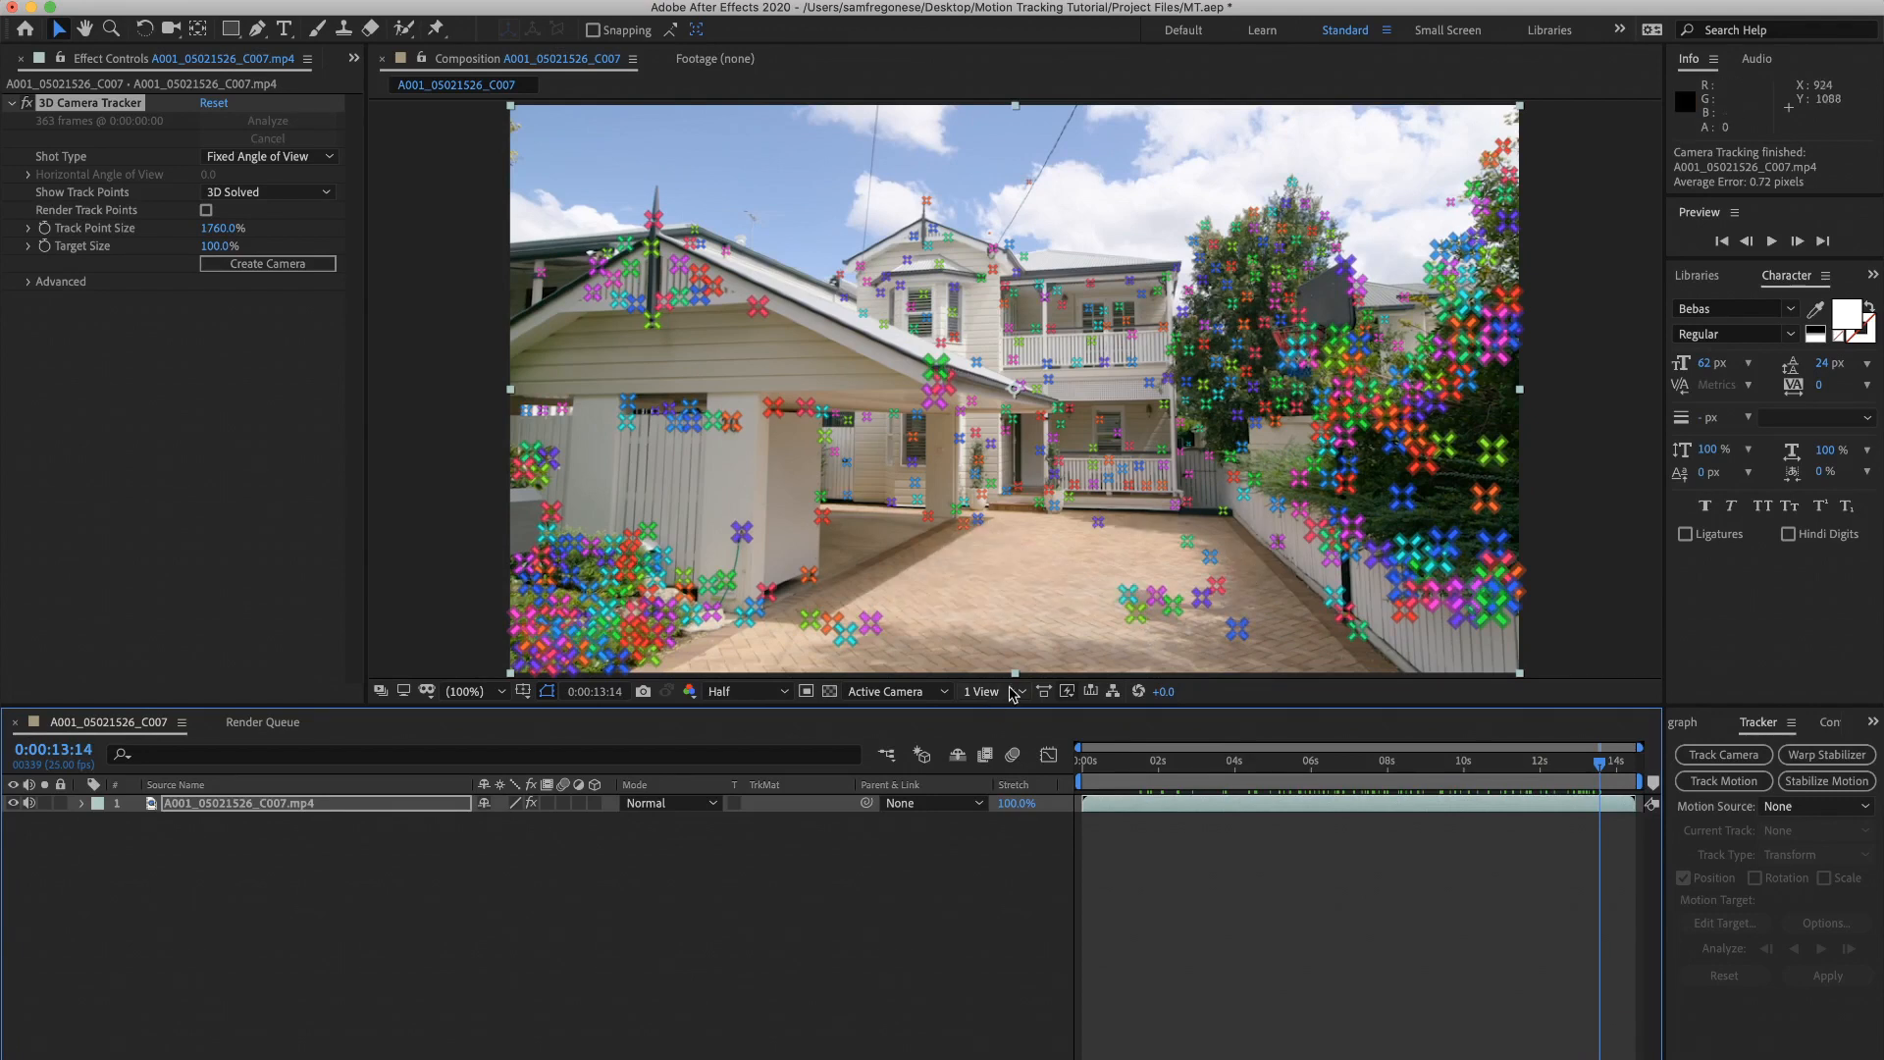
{"action": "mouse_move", "coordinate": [1111, 552]}
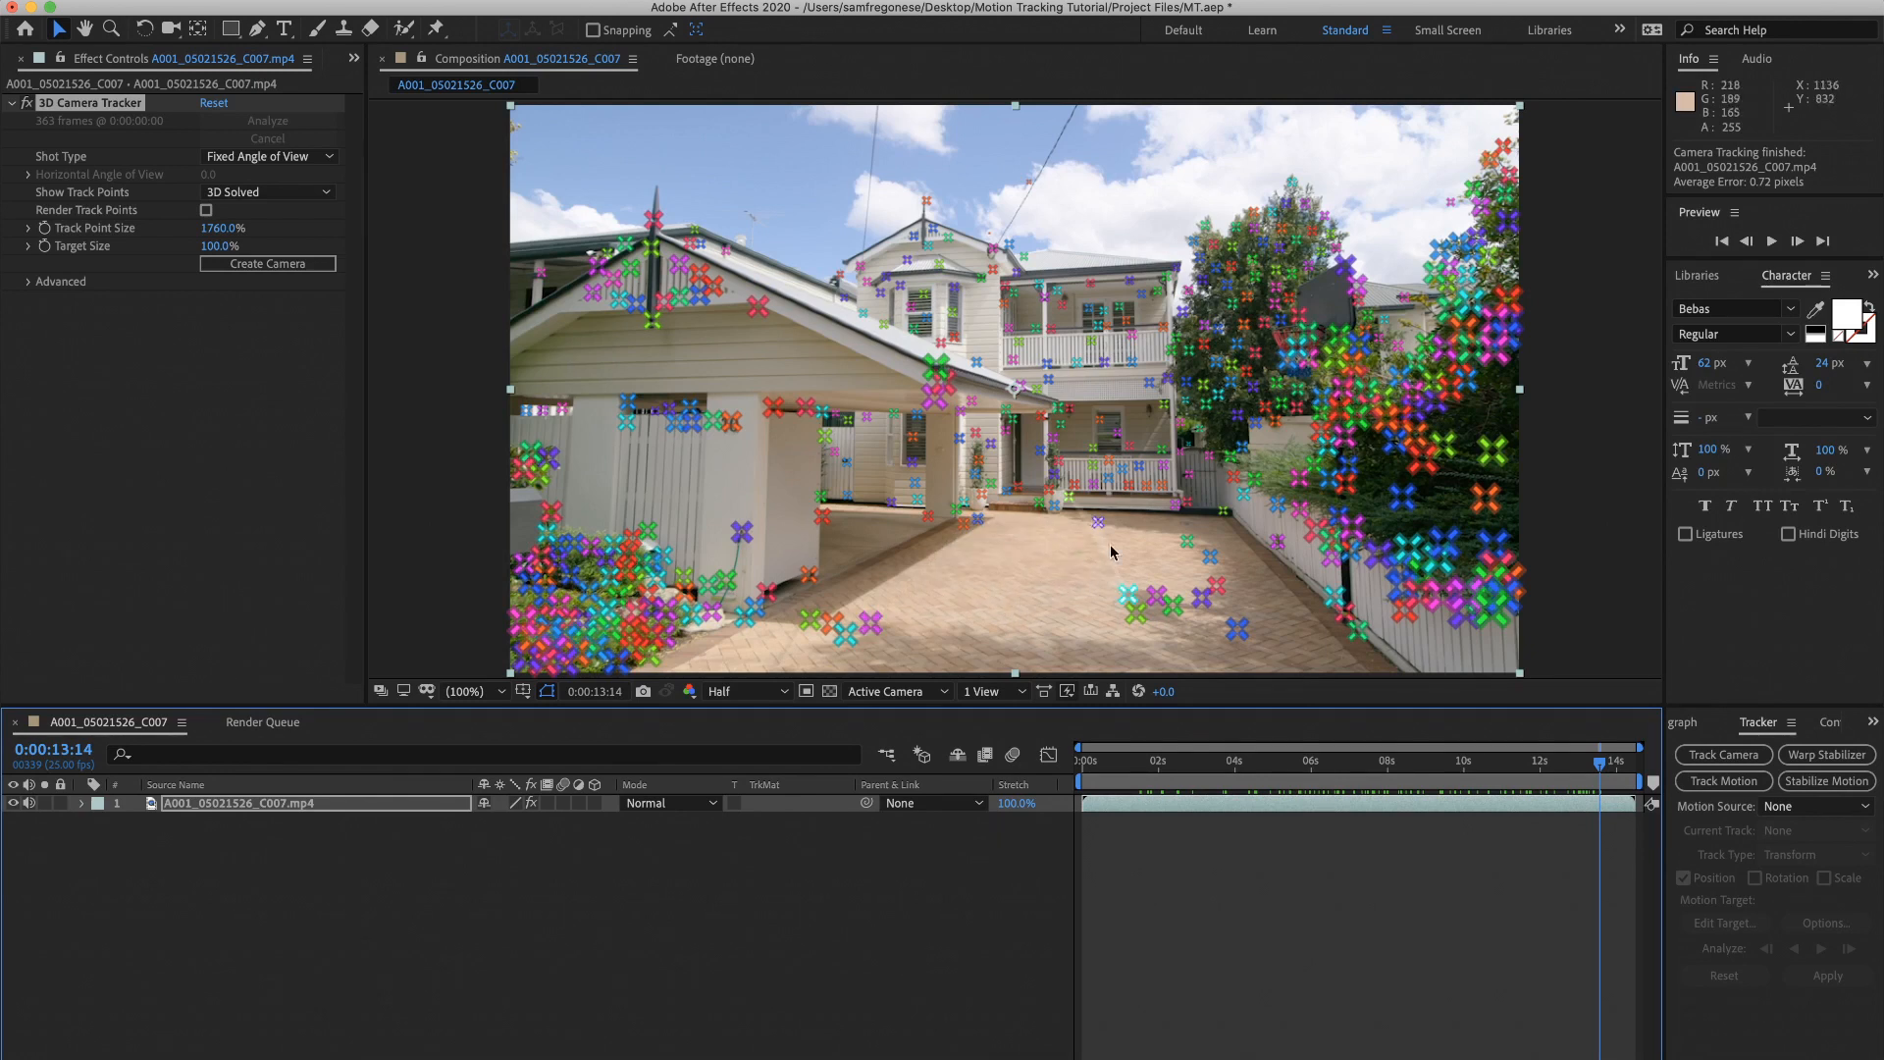
{"action": "mouse_move", "coordinate": [1182, 833]}
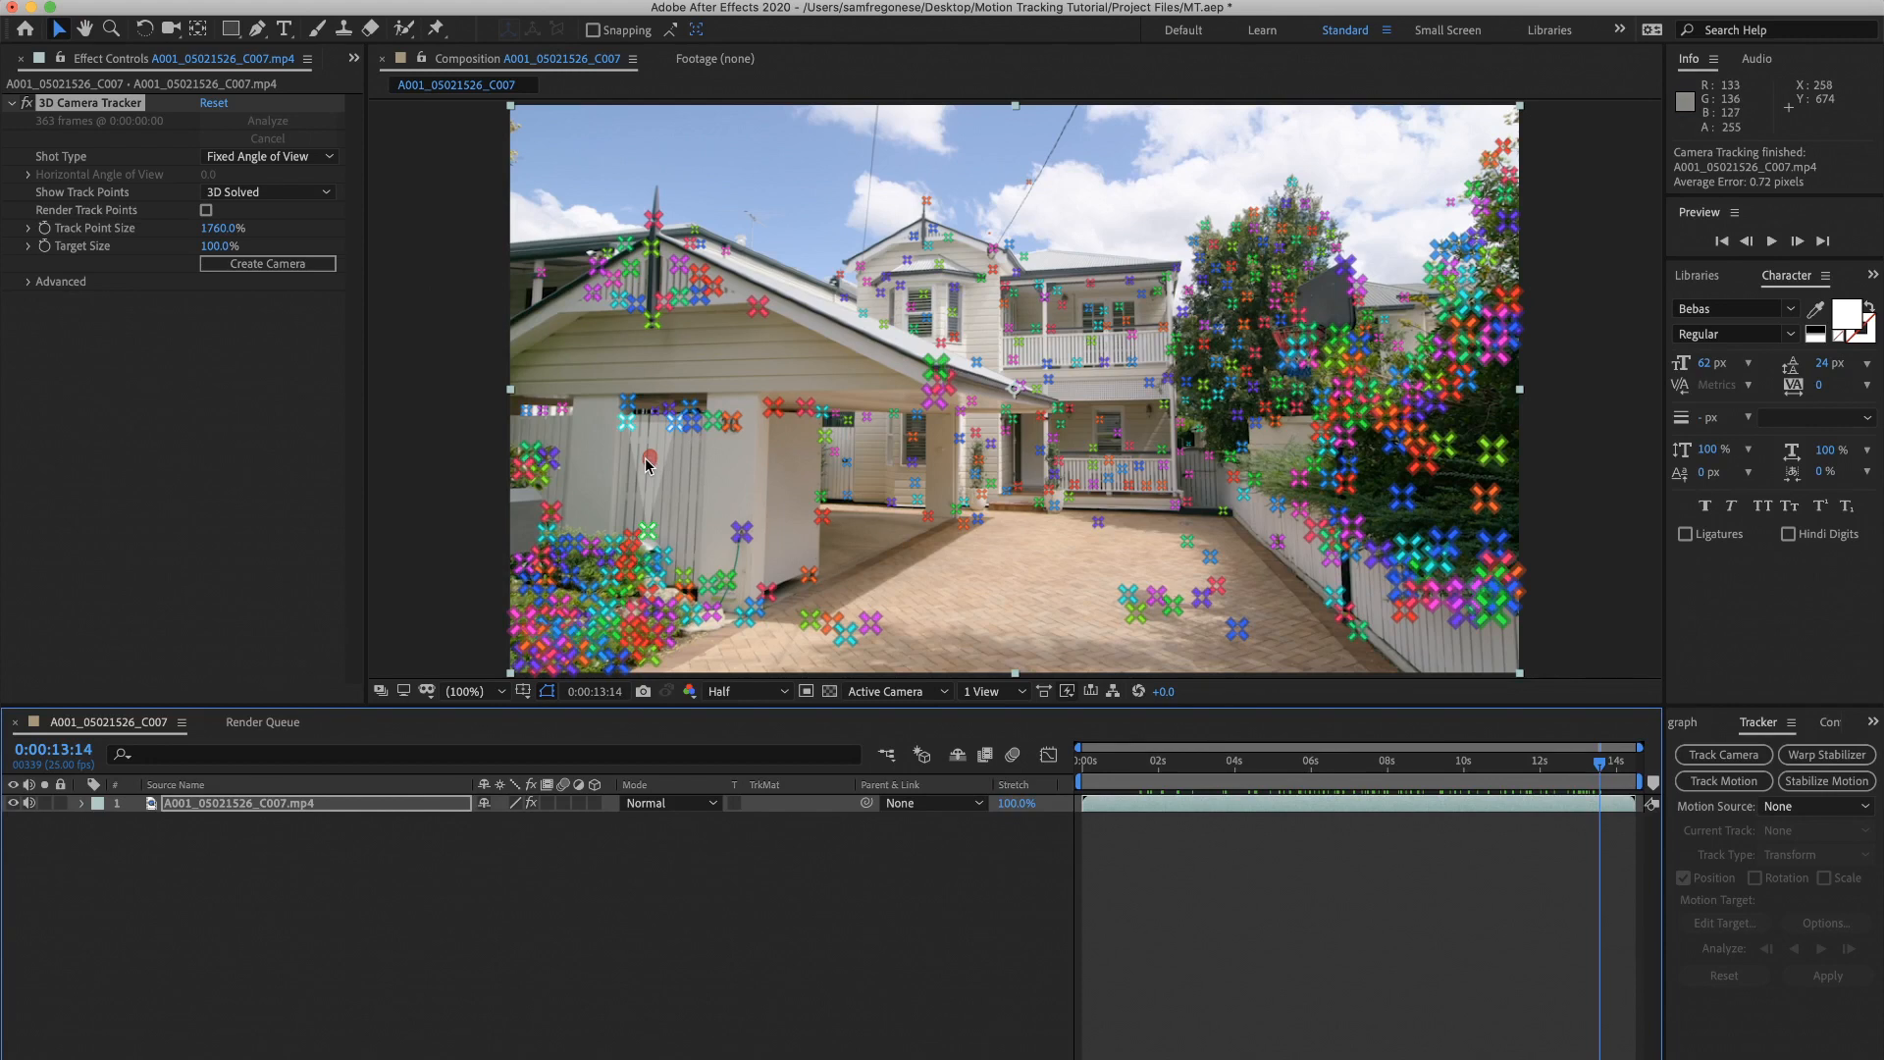
{"action": "mouse_move", "coordinate": [997, 573]}
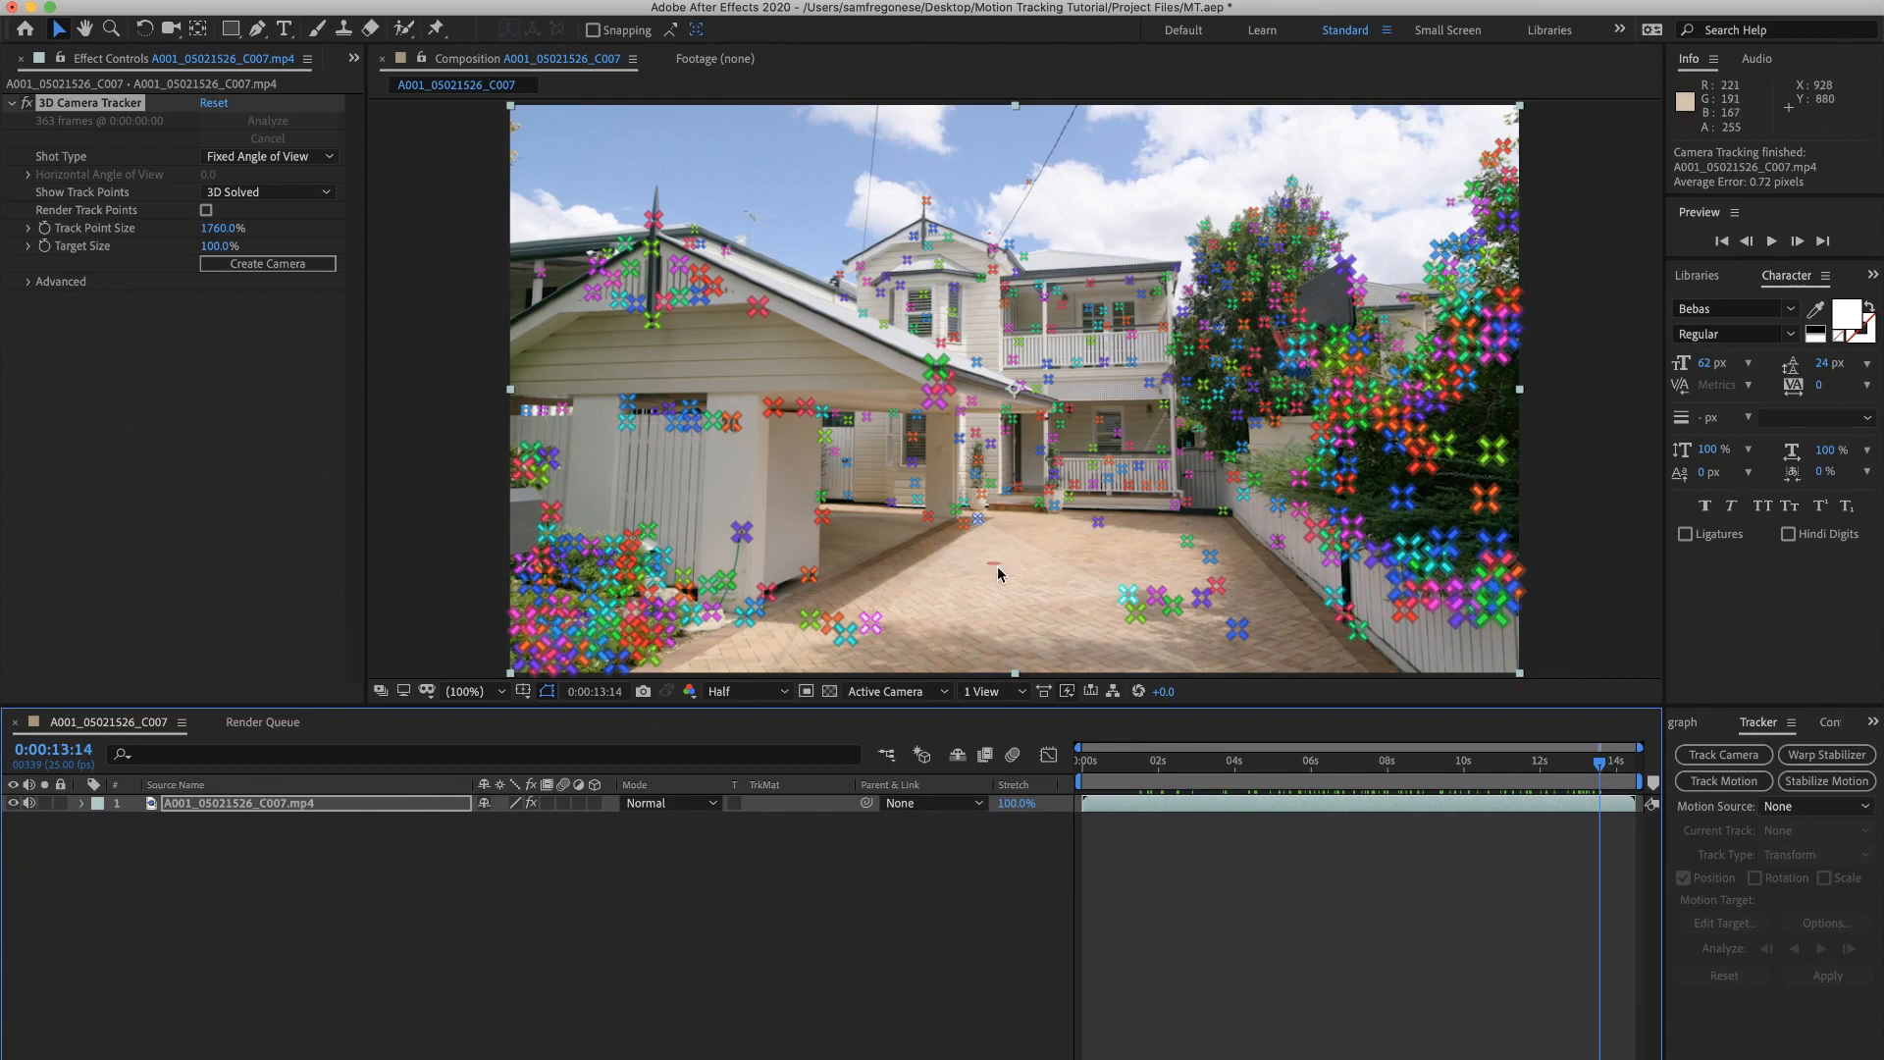
{"action": "mouse_move", "coordinate": [1009, 593]}
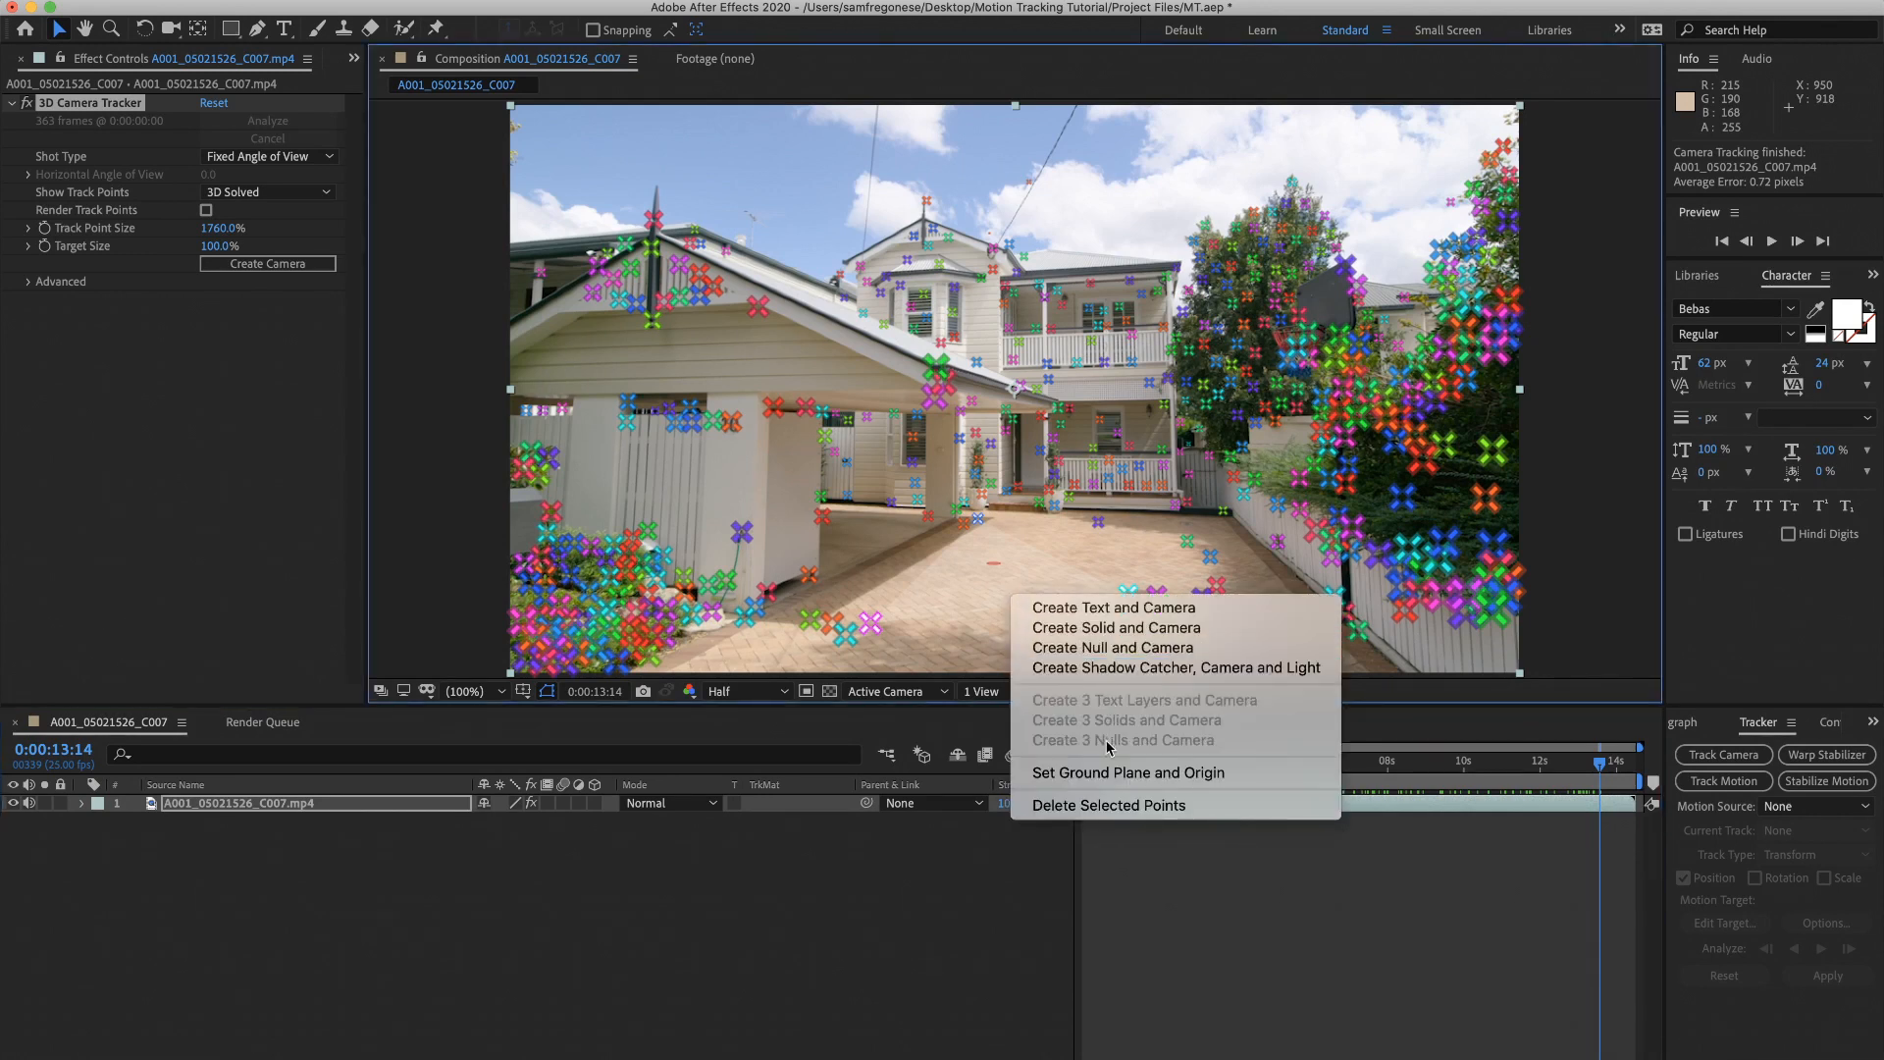
{"action": "mouse_move", "coordinate": [1126, 772]}
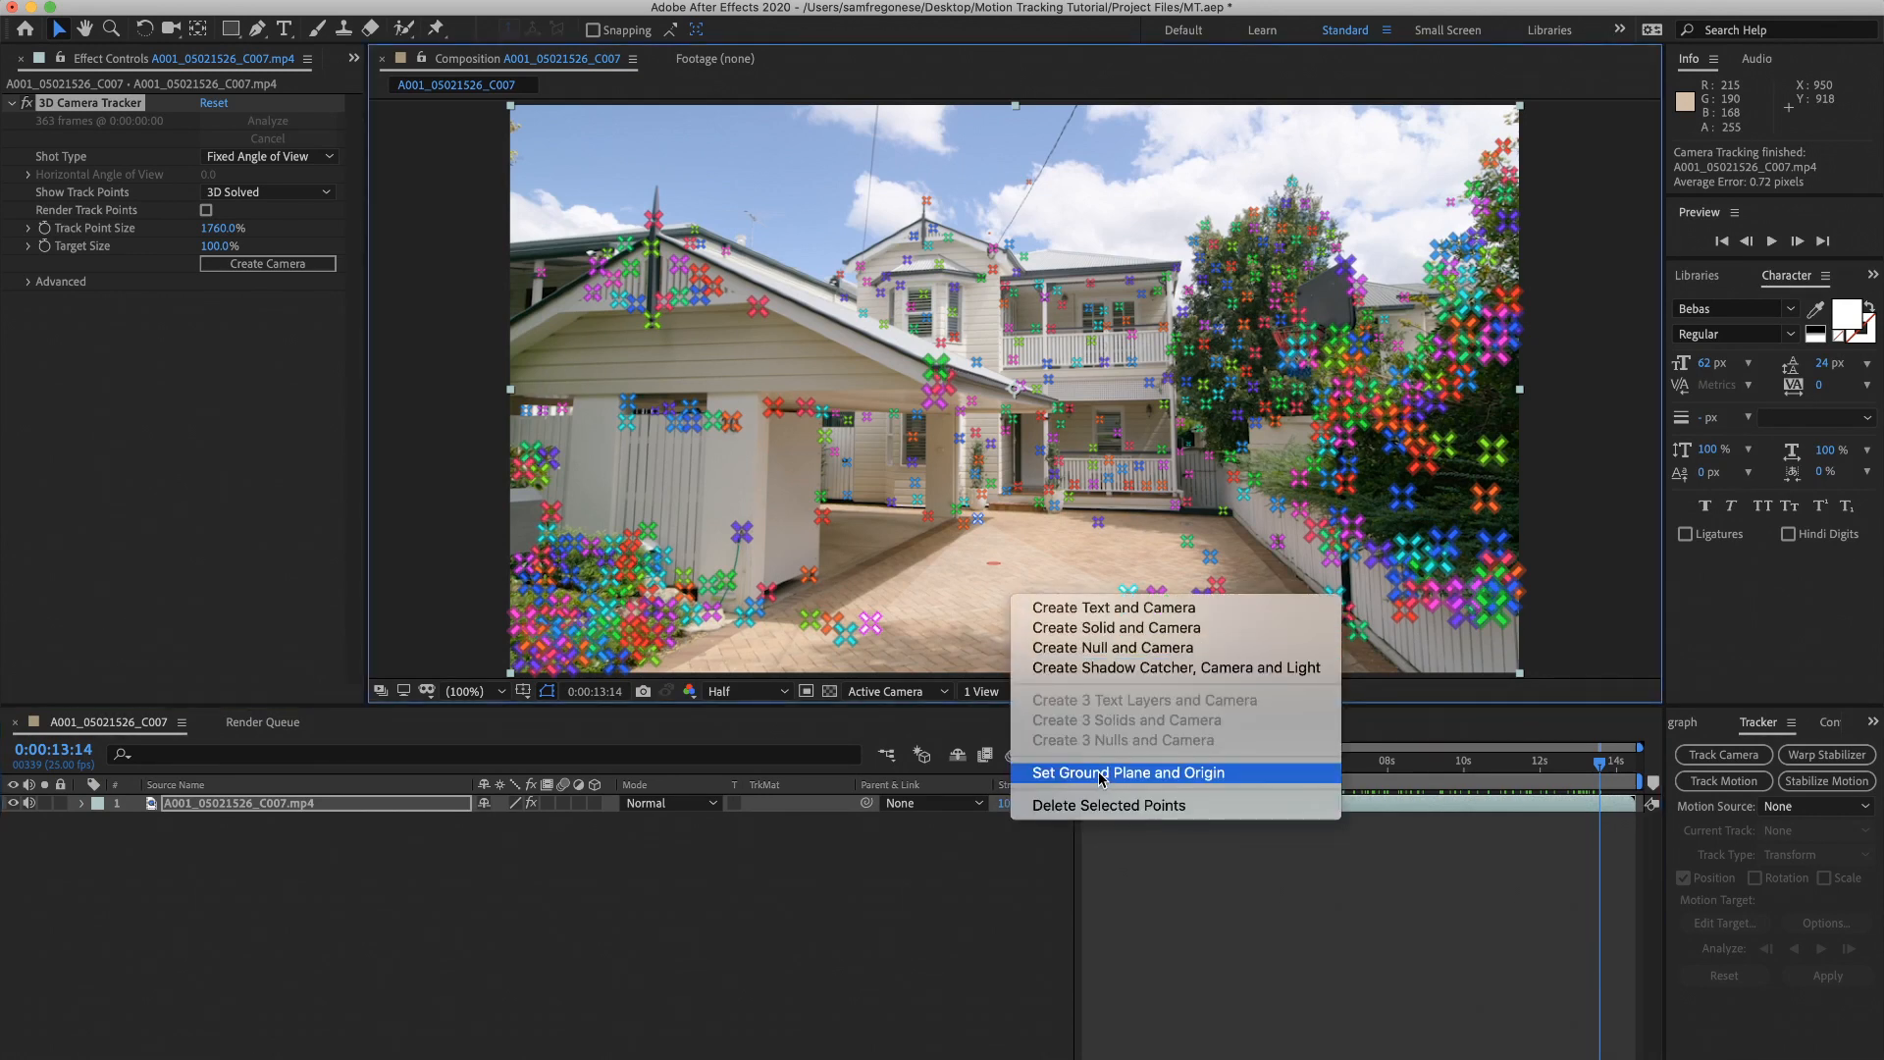
Step: Set driveway points as ground plane and origin, then create Track Solid 1 and a camera
{"action": "left_click", "coordinate": [1125, 772]}
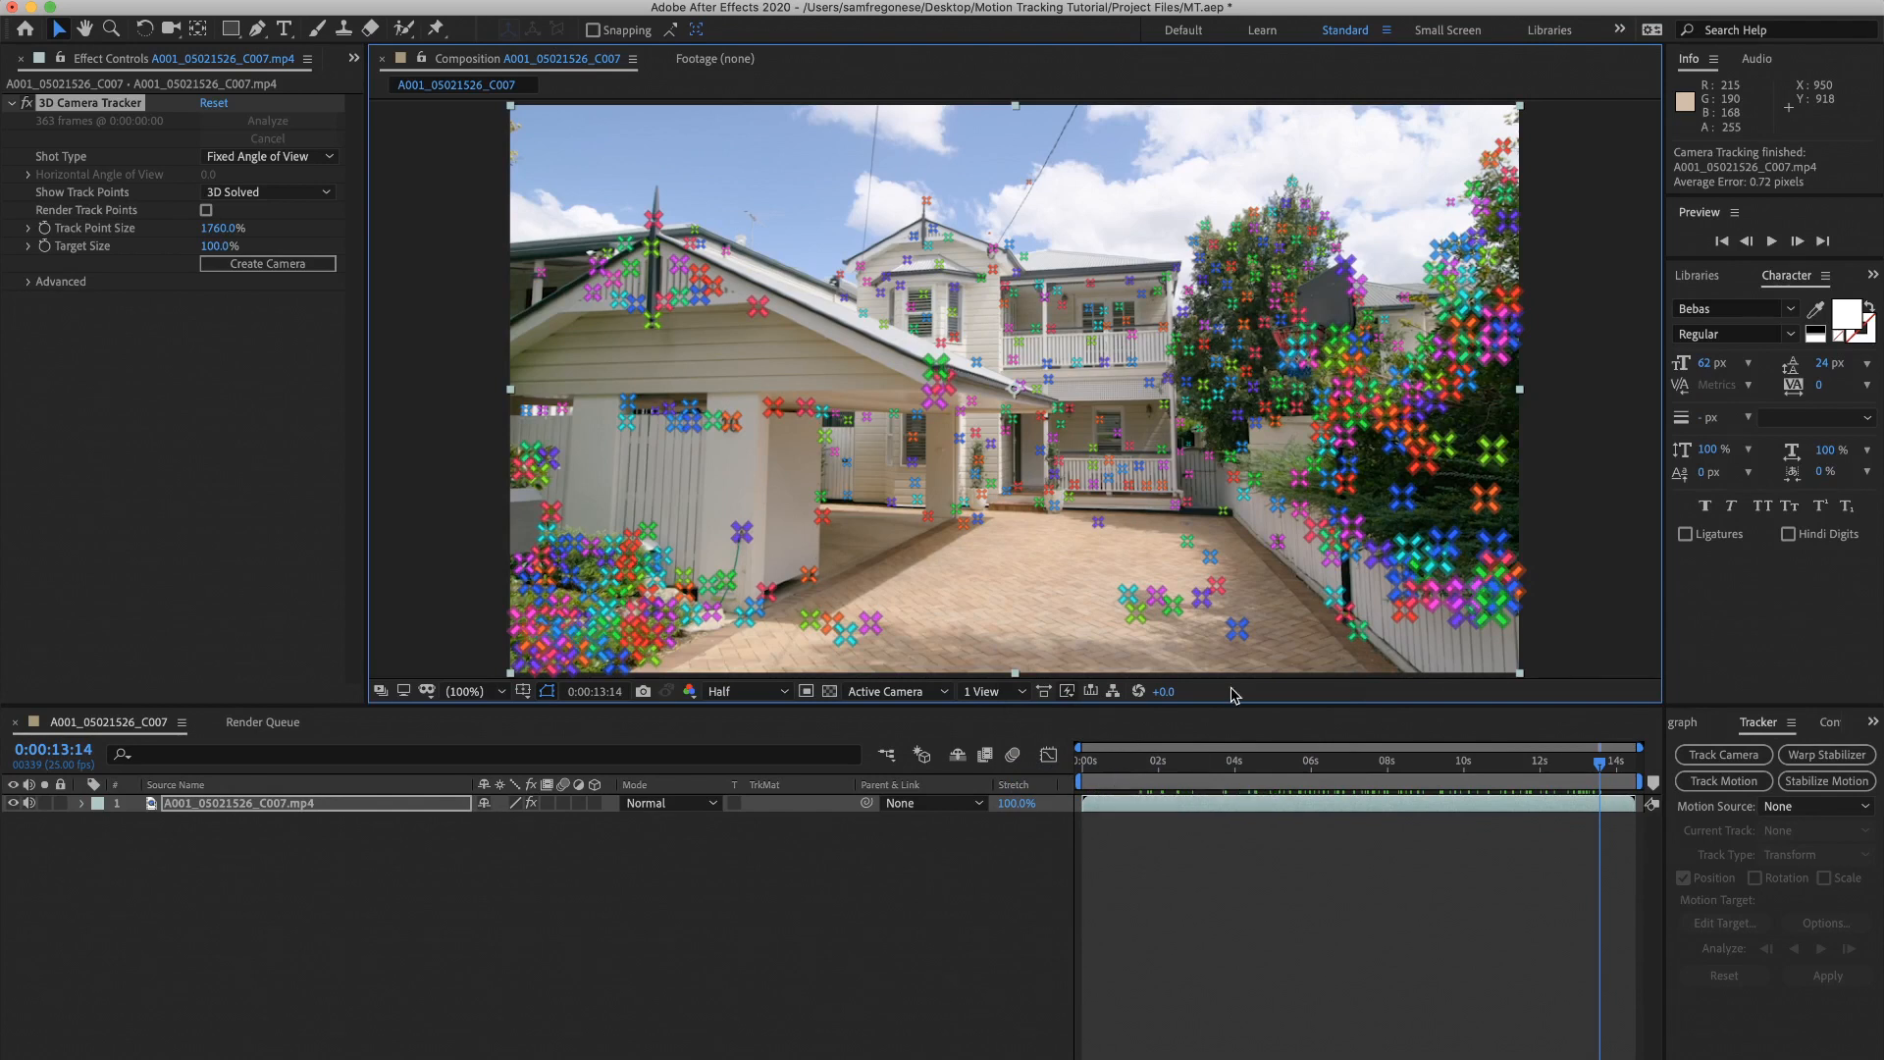
{"action": "mouse_move", "coordinate": [991, 589]}
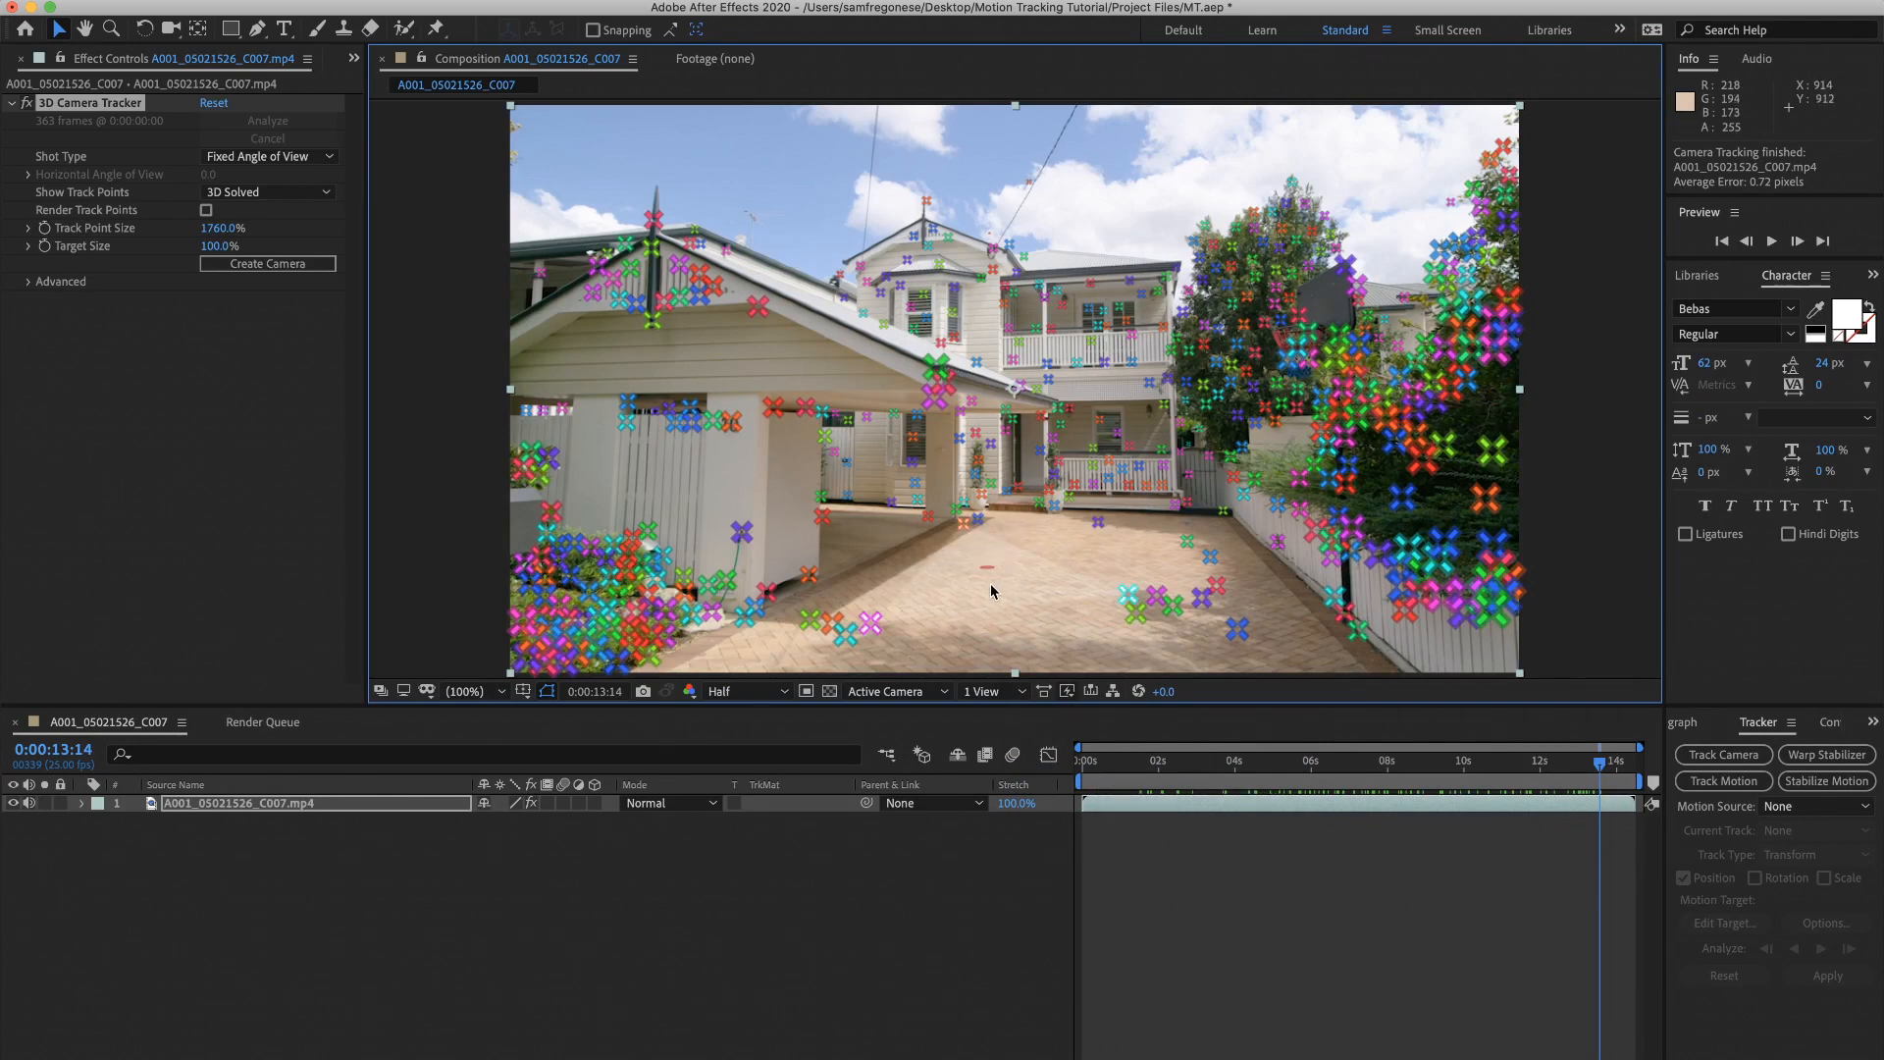
{"action": "right_click", "coordinate": [992, 589]}
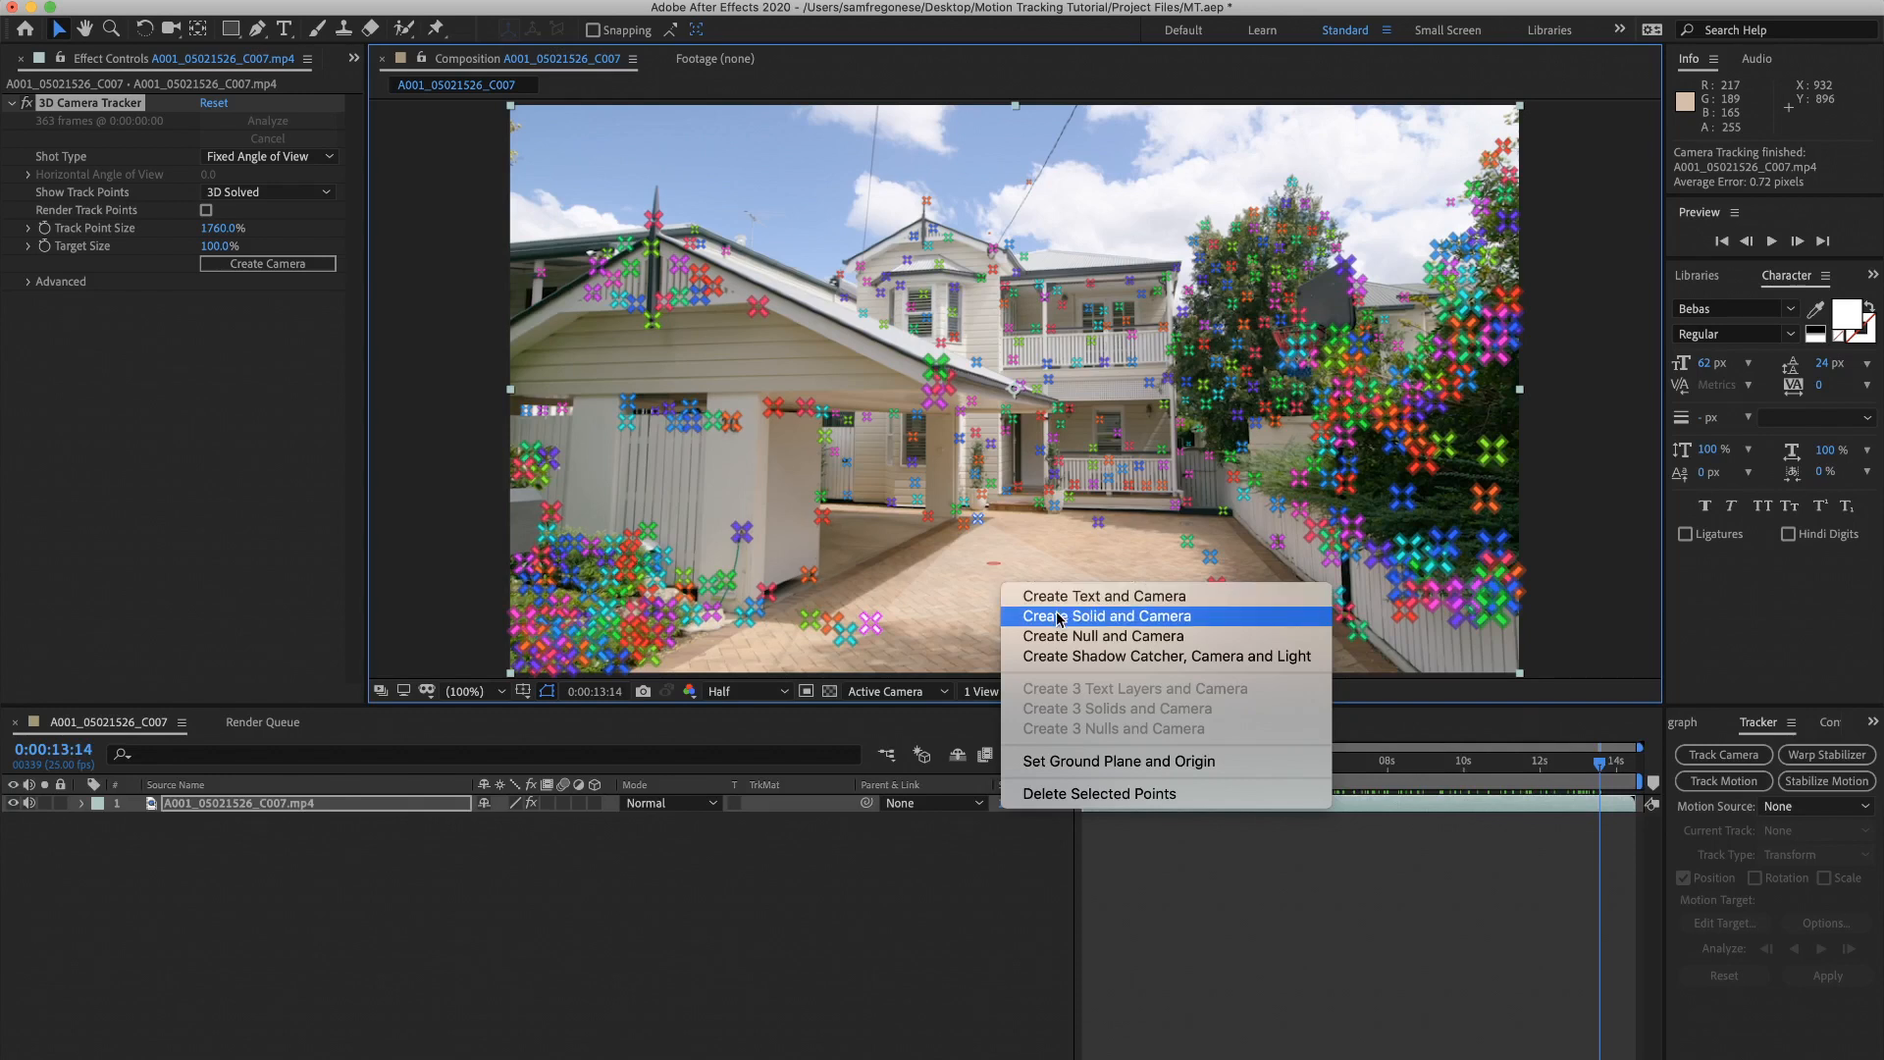
{"action": "left_click", "coordinate": [1105, 616]}
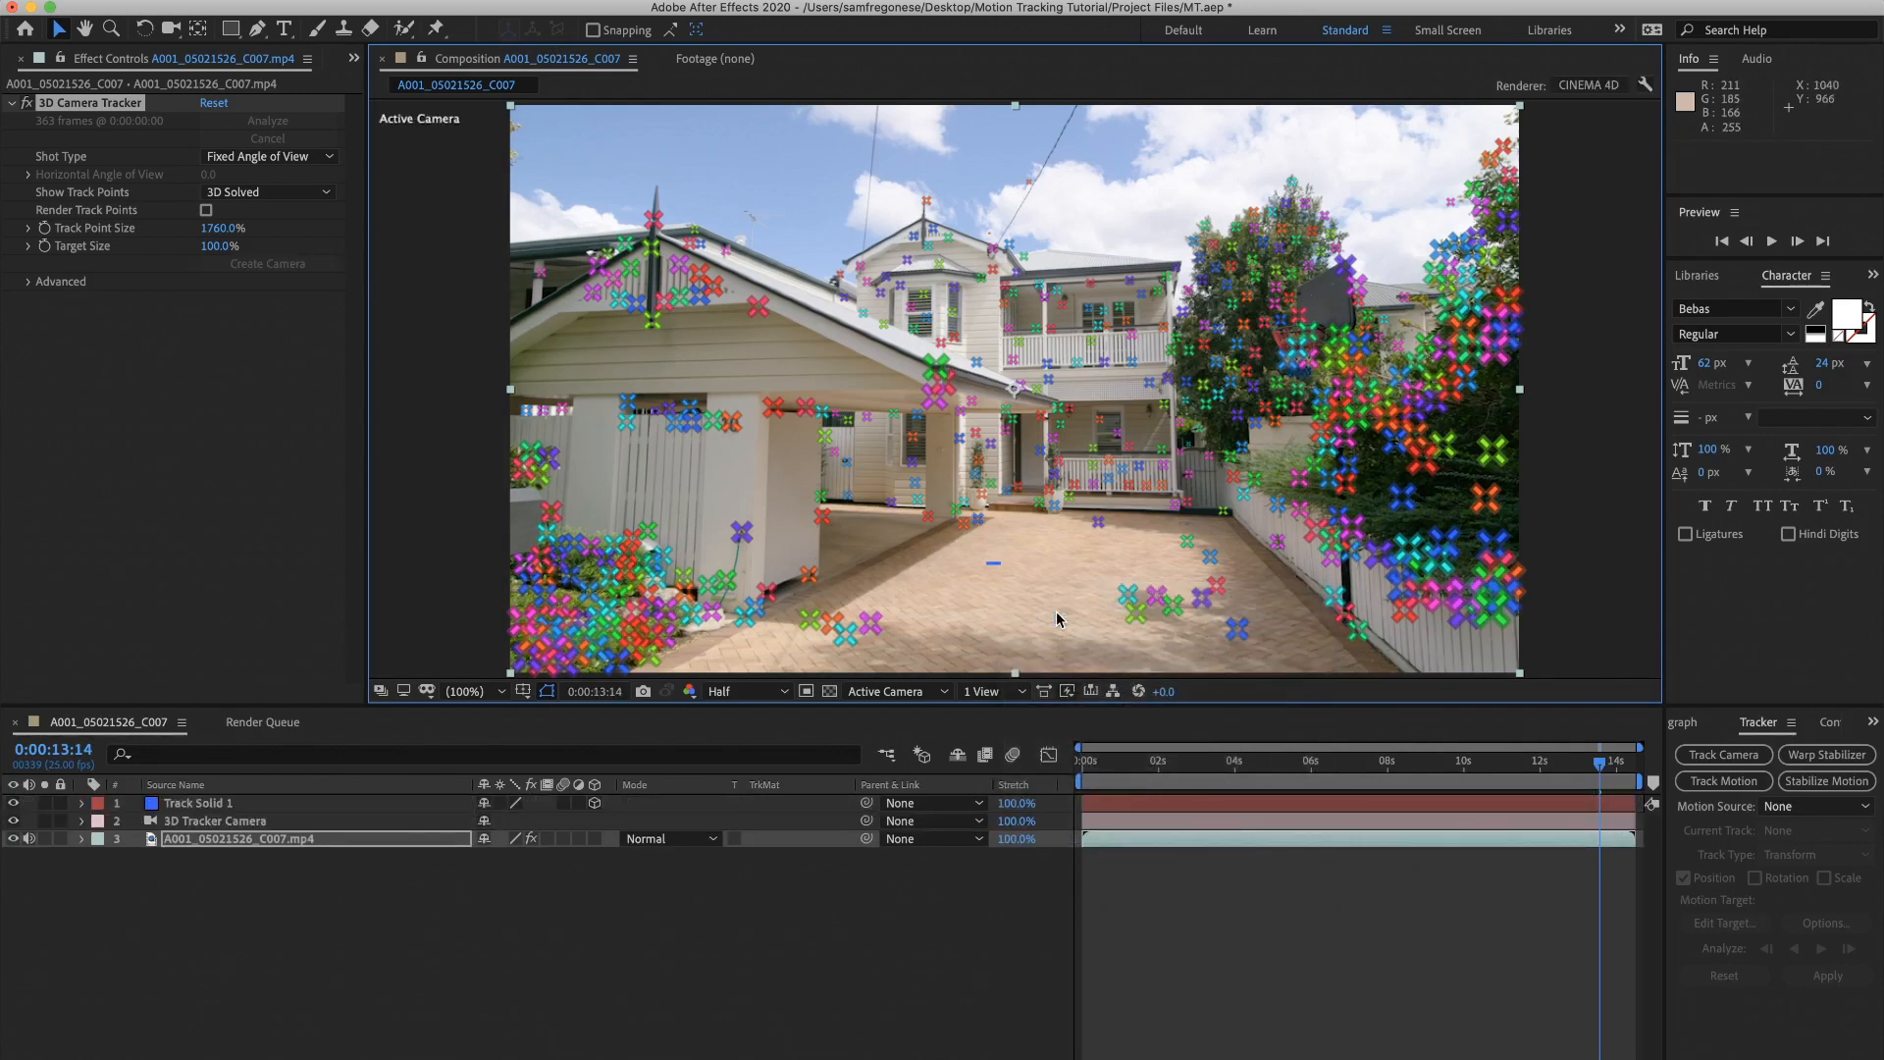
{"action": "right_click", "coordinate": [991, 589]}
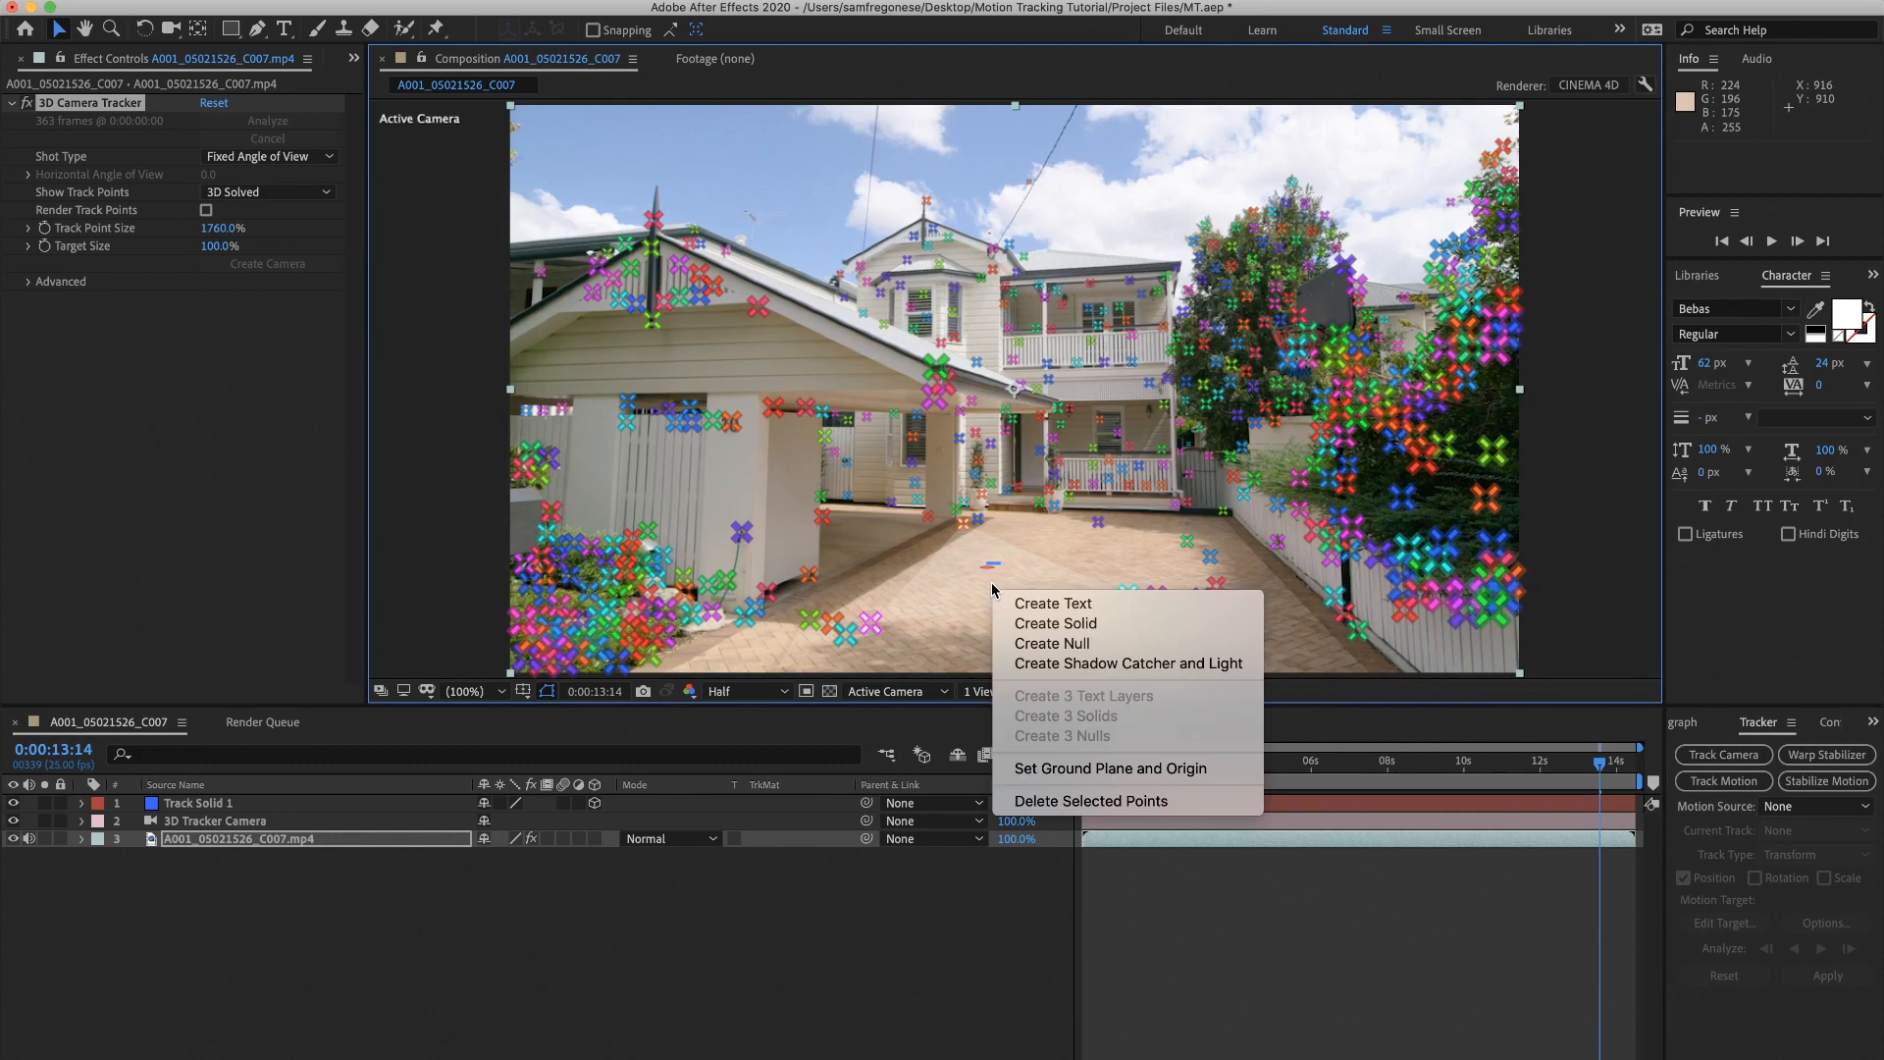
{"action": "mouse_move", "coordinate": [1053, 603]}
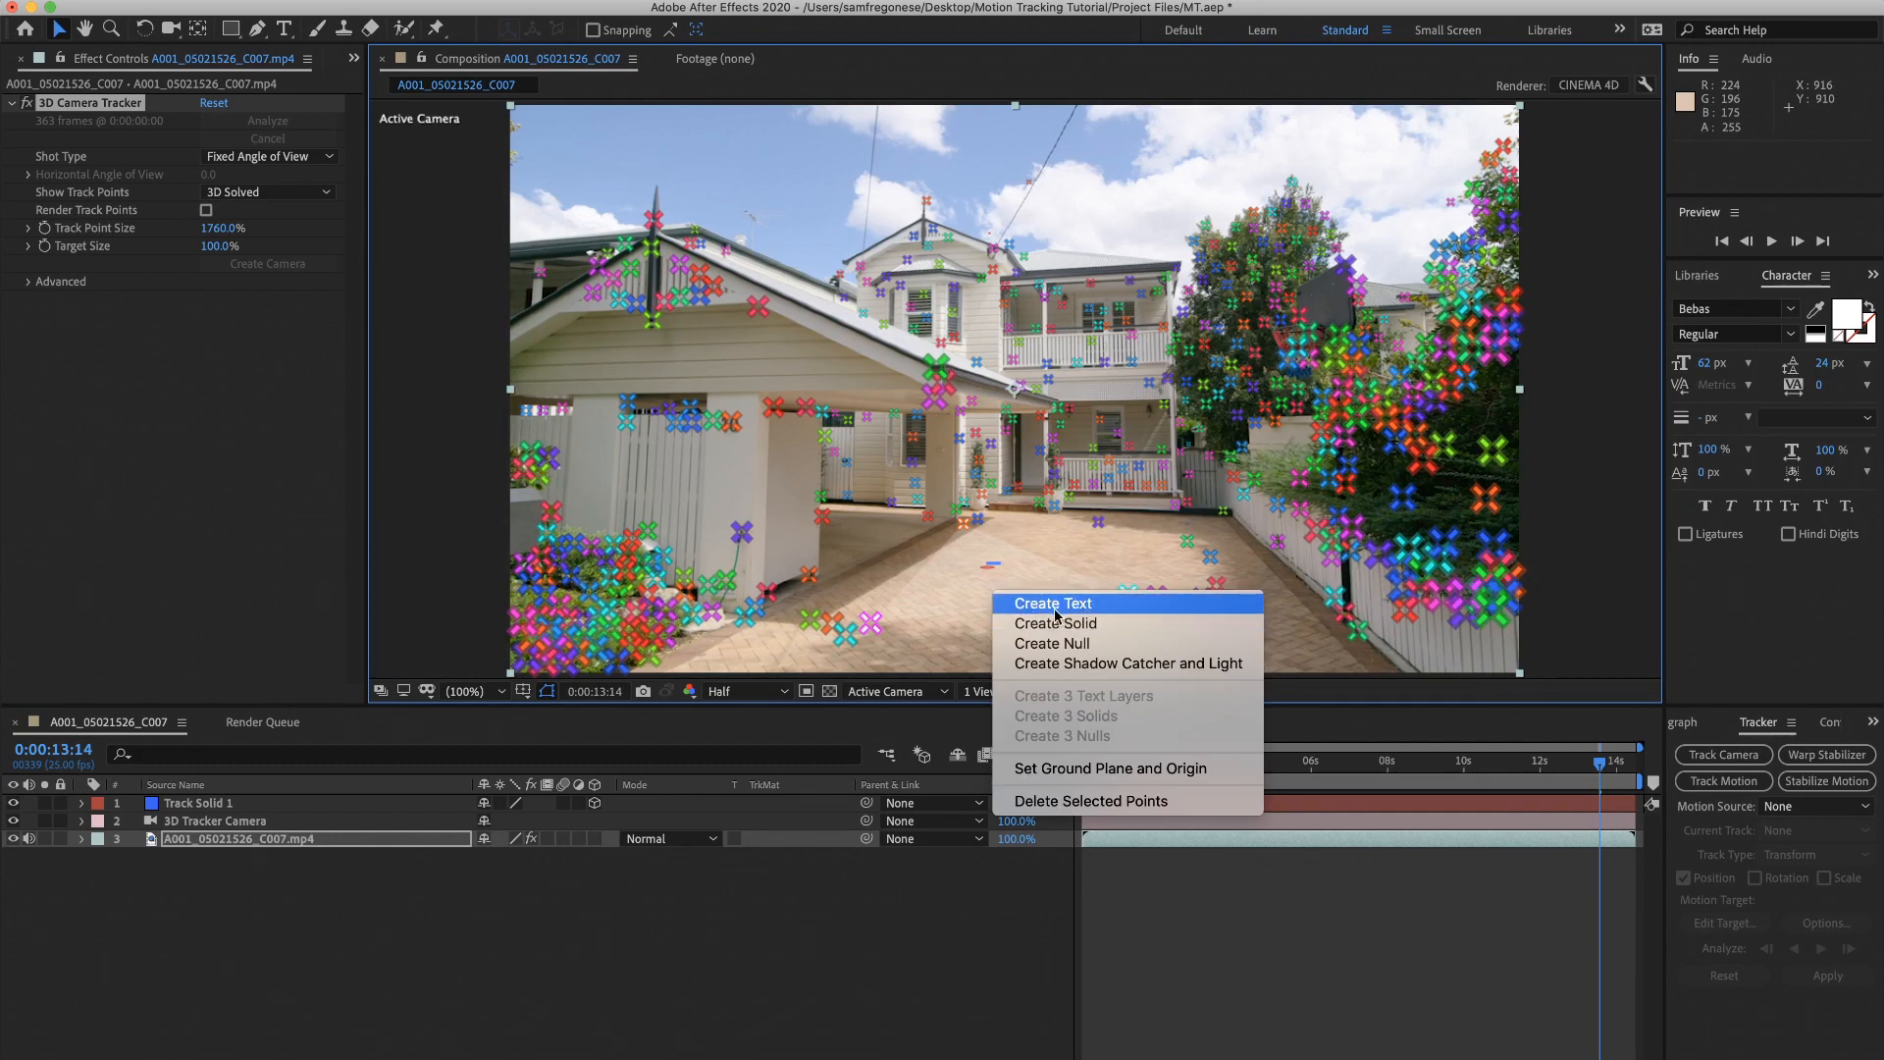
{"action": "mouse_move", "coordinate": [1331, 919]}
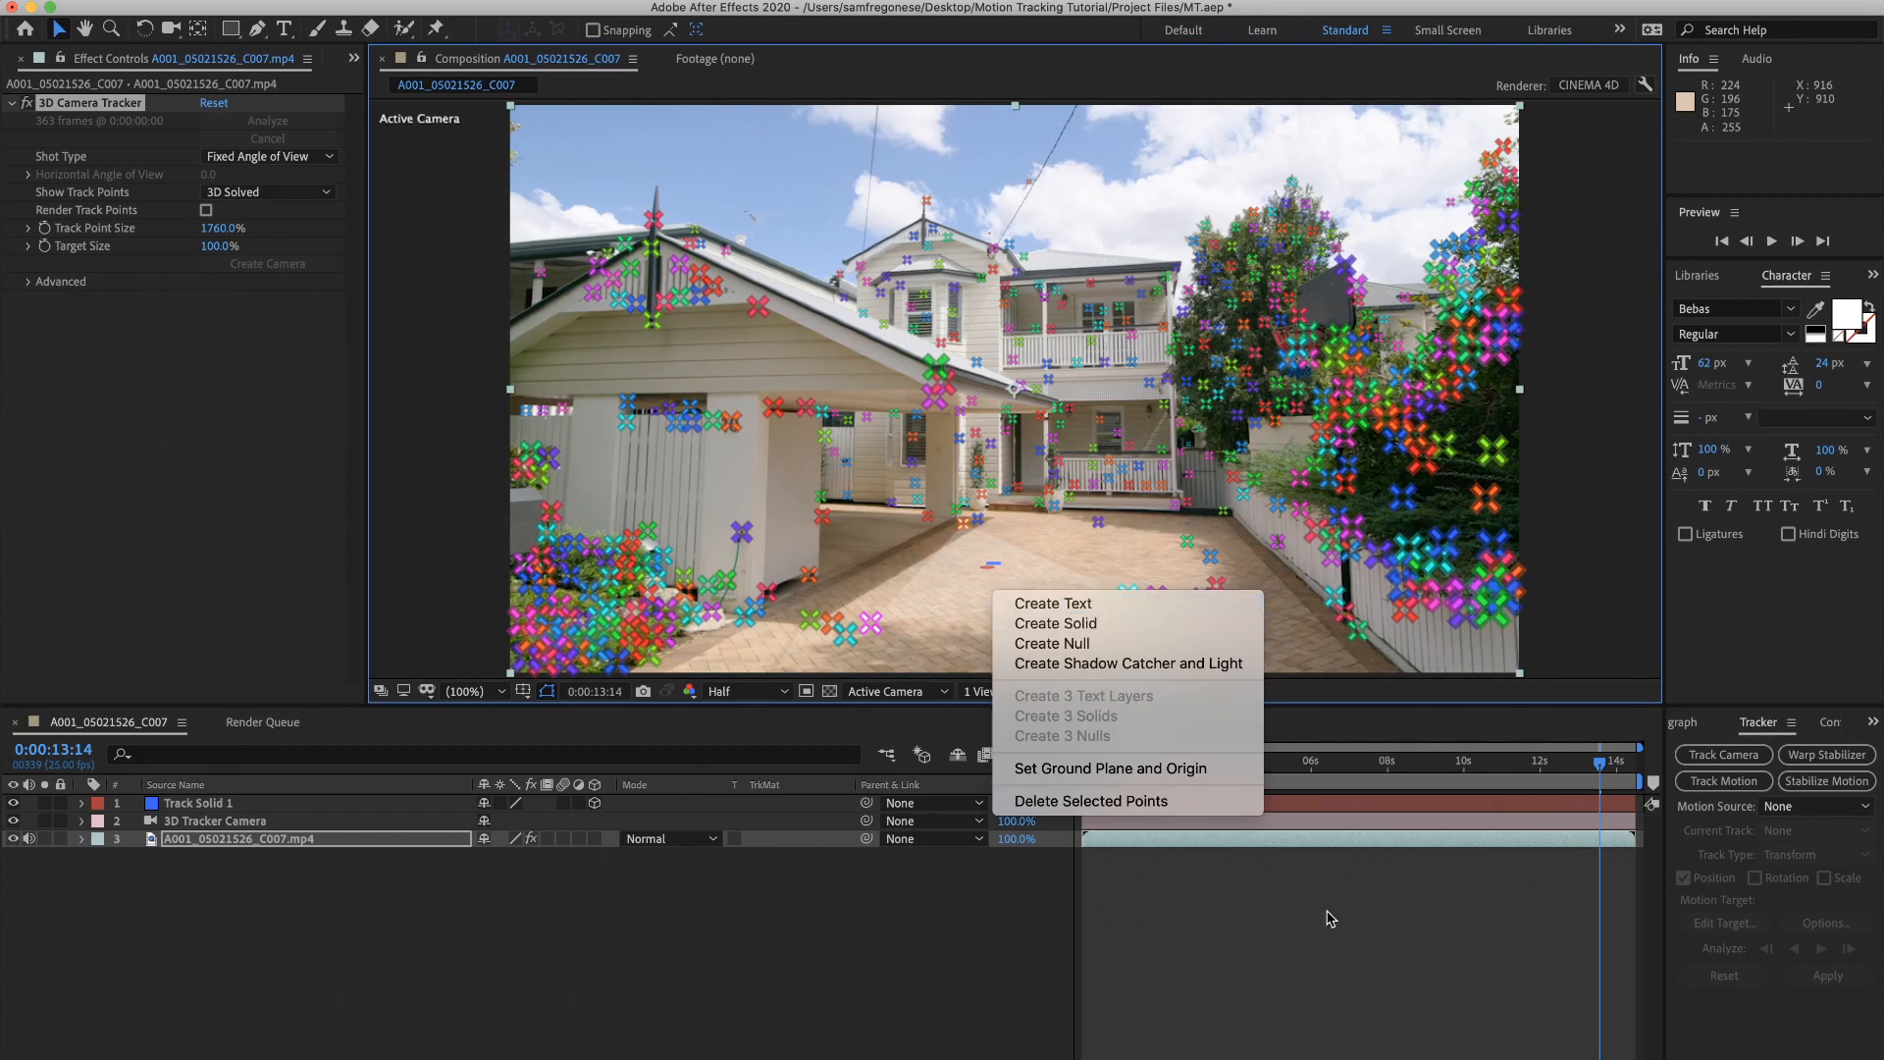
{"action": "mouse_move", "coordinate": [1385, 916]}
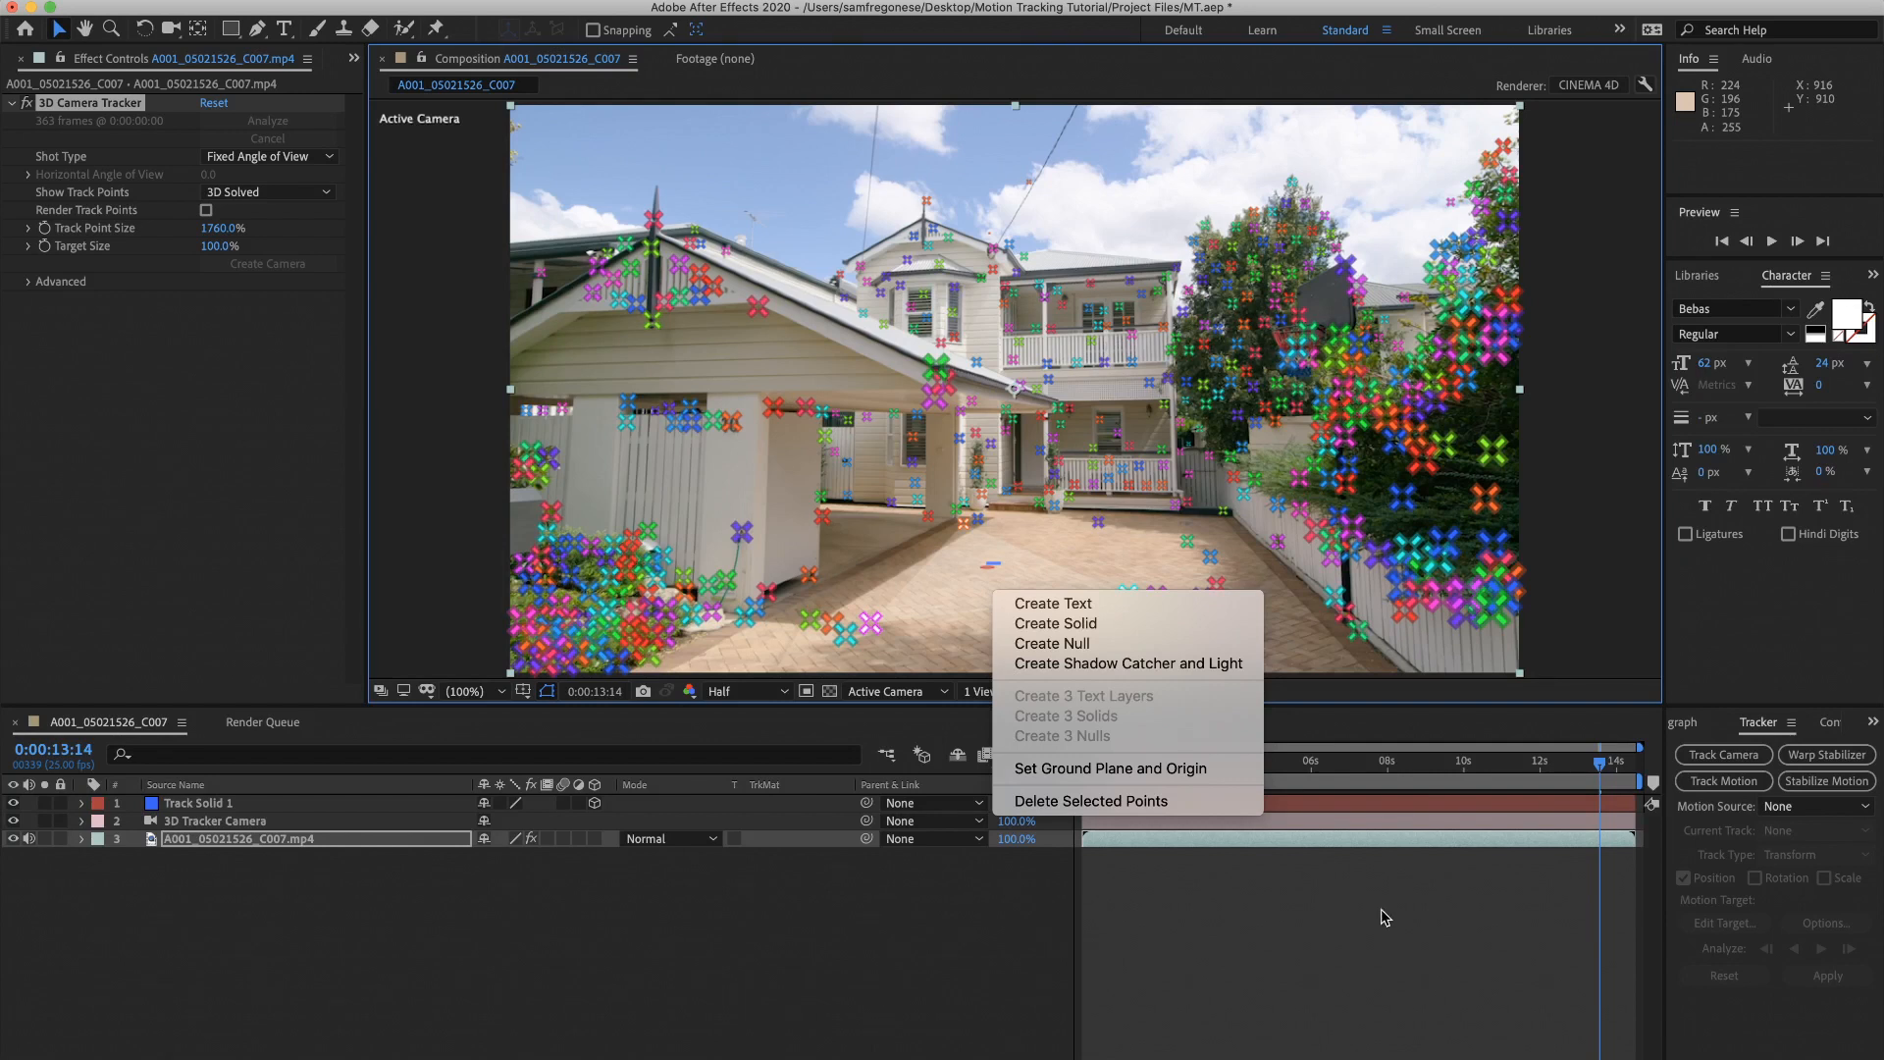
{"action": "mouse_move", "coordinate": [1445, 847]}
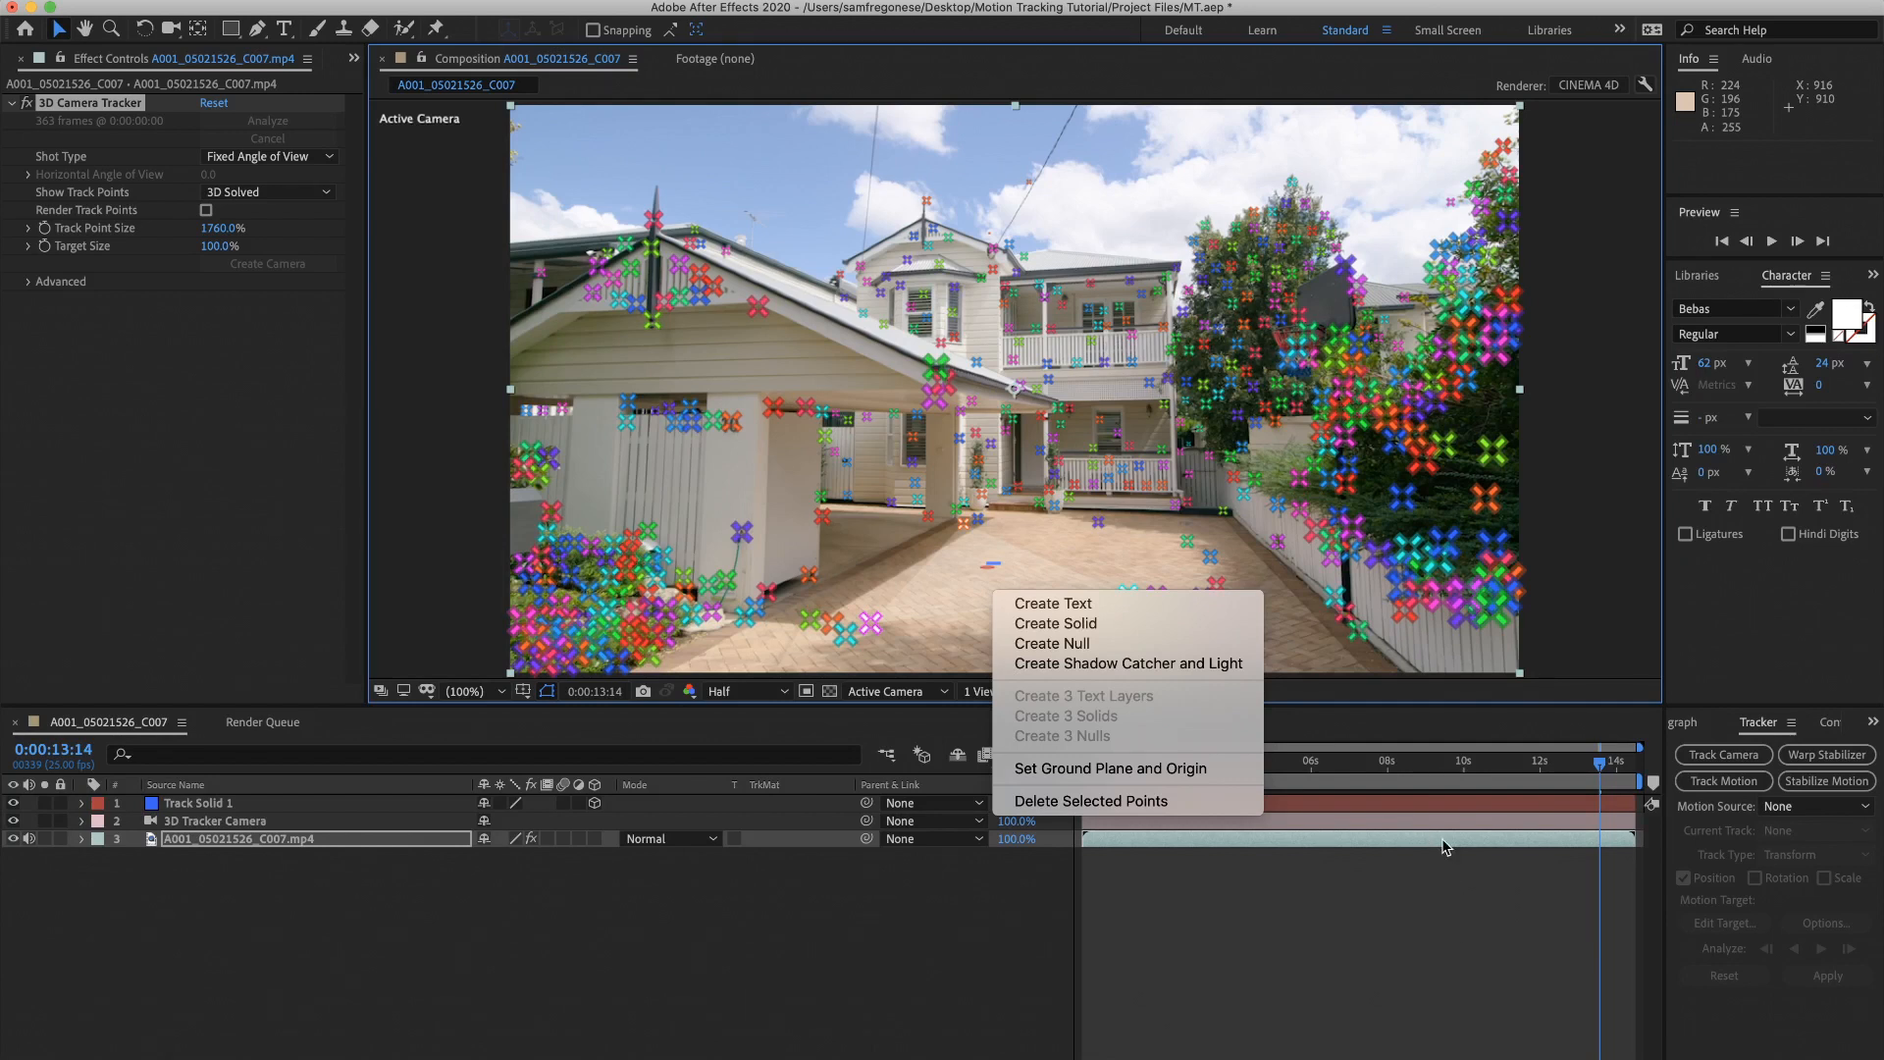
{"action": "mouse_move", "coordinate": [1386, 772]}
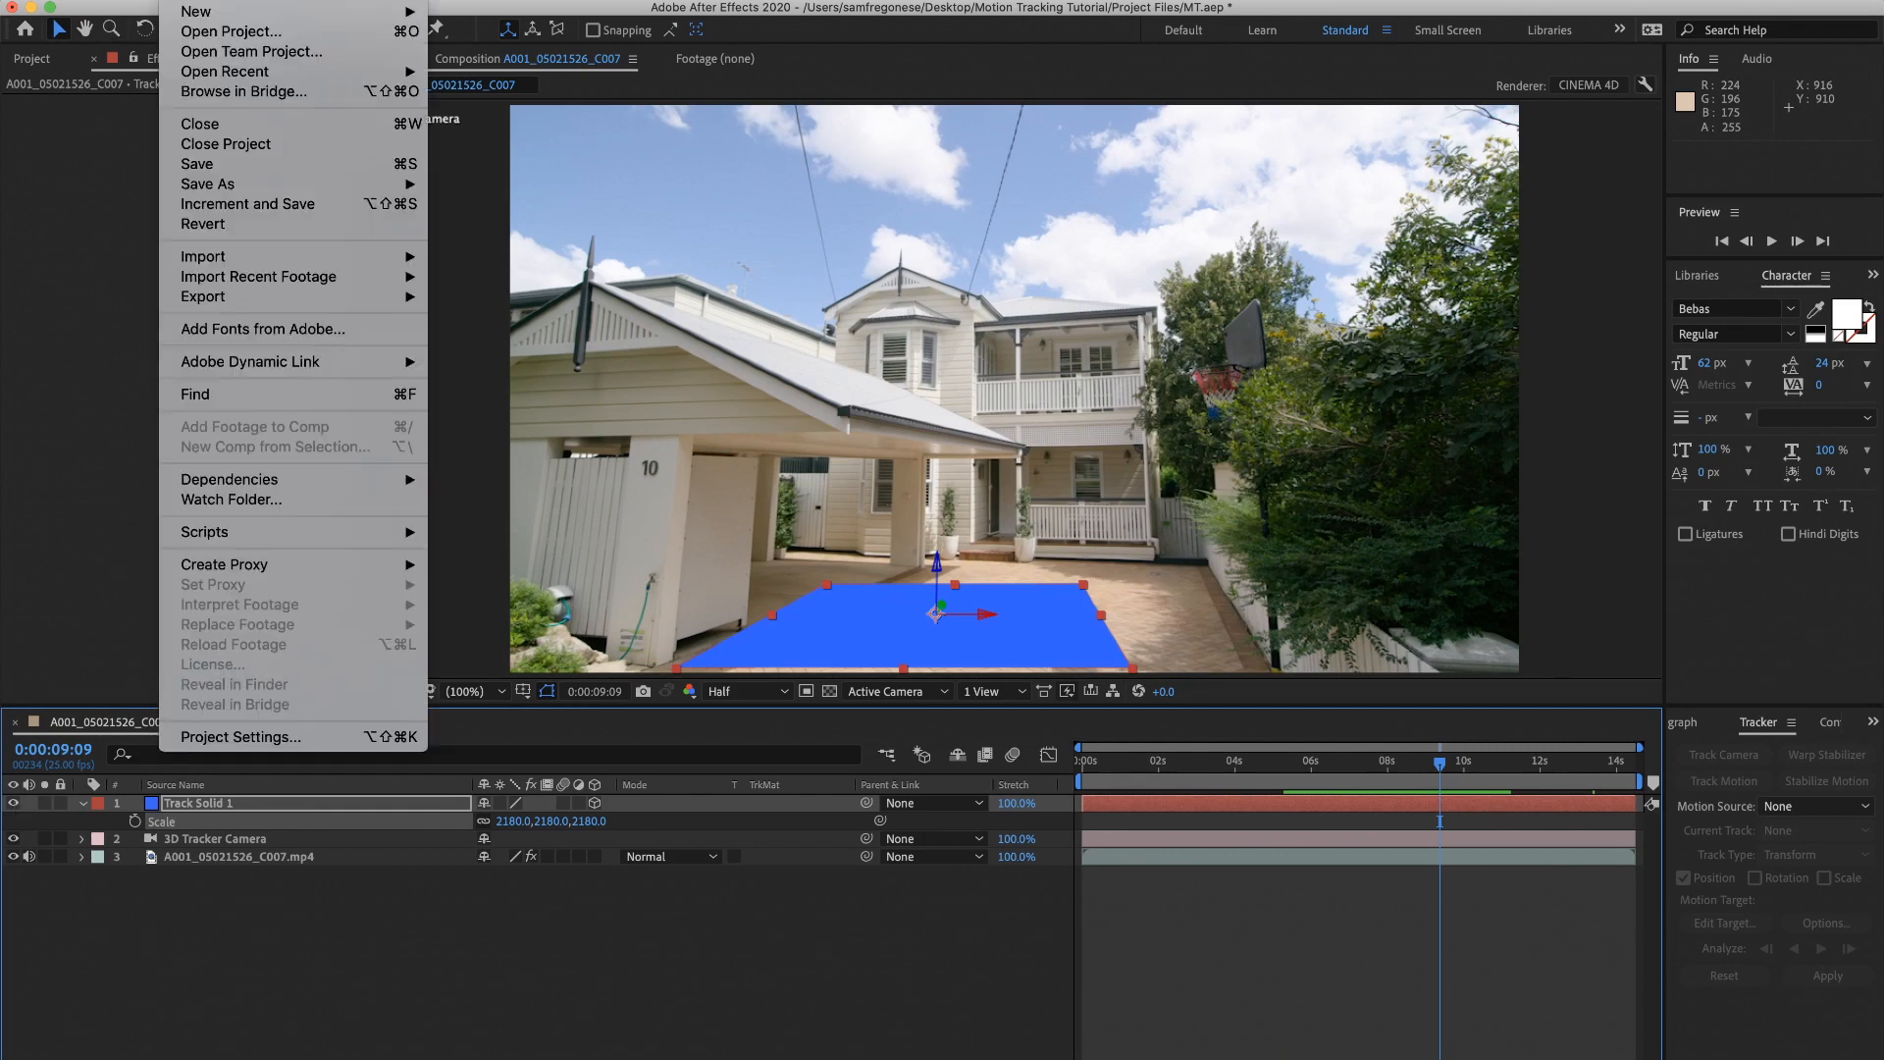
{"action": "mouse_move", "coordinate": [240, 167]}
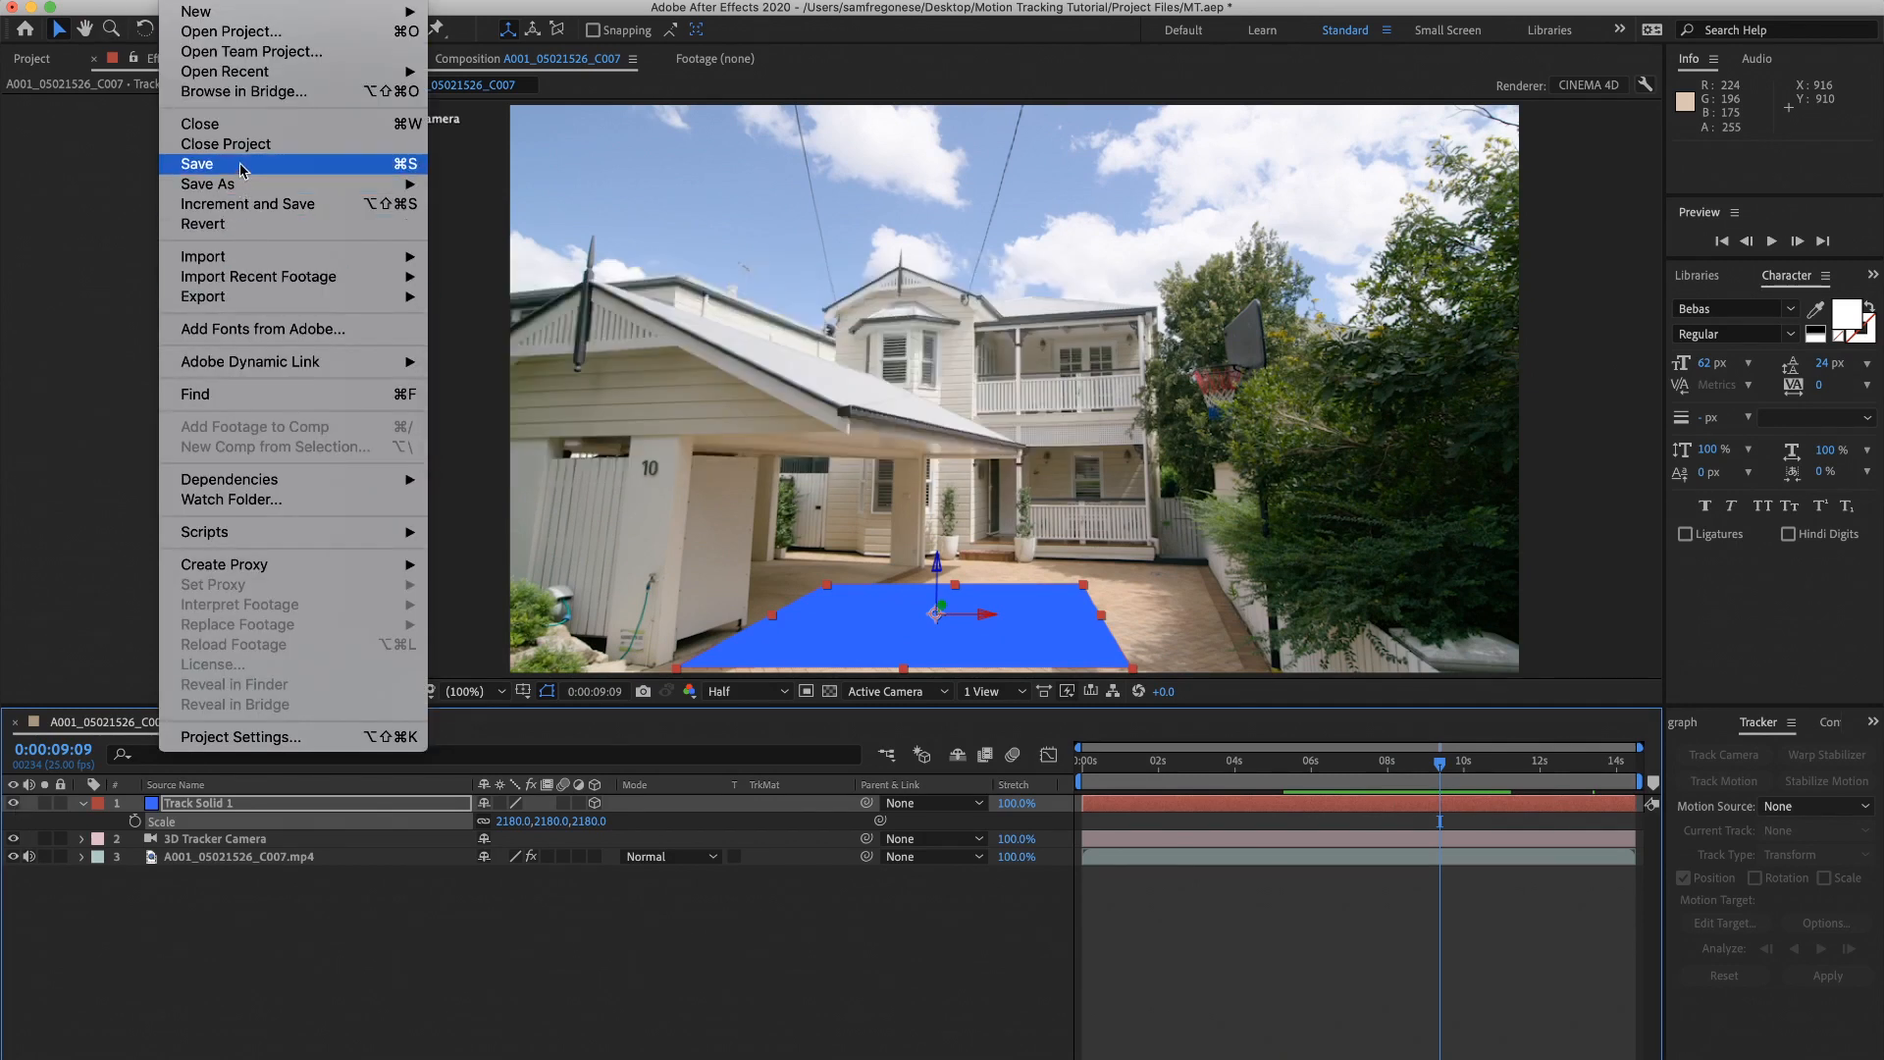
Step: Save the project and export the scene as A001_05021526_C007.c4d via Maxon Cinema 4D Exporter
{"action": "left_click", "coordinate": [197, 164]}
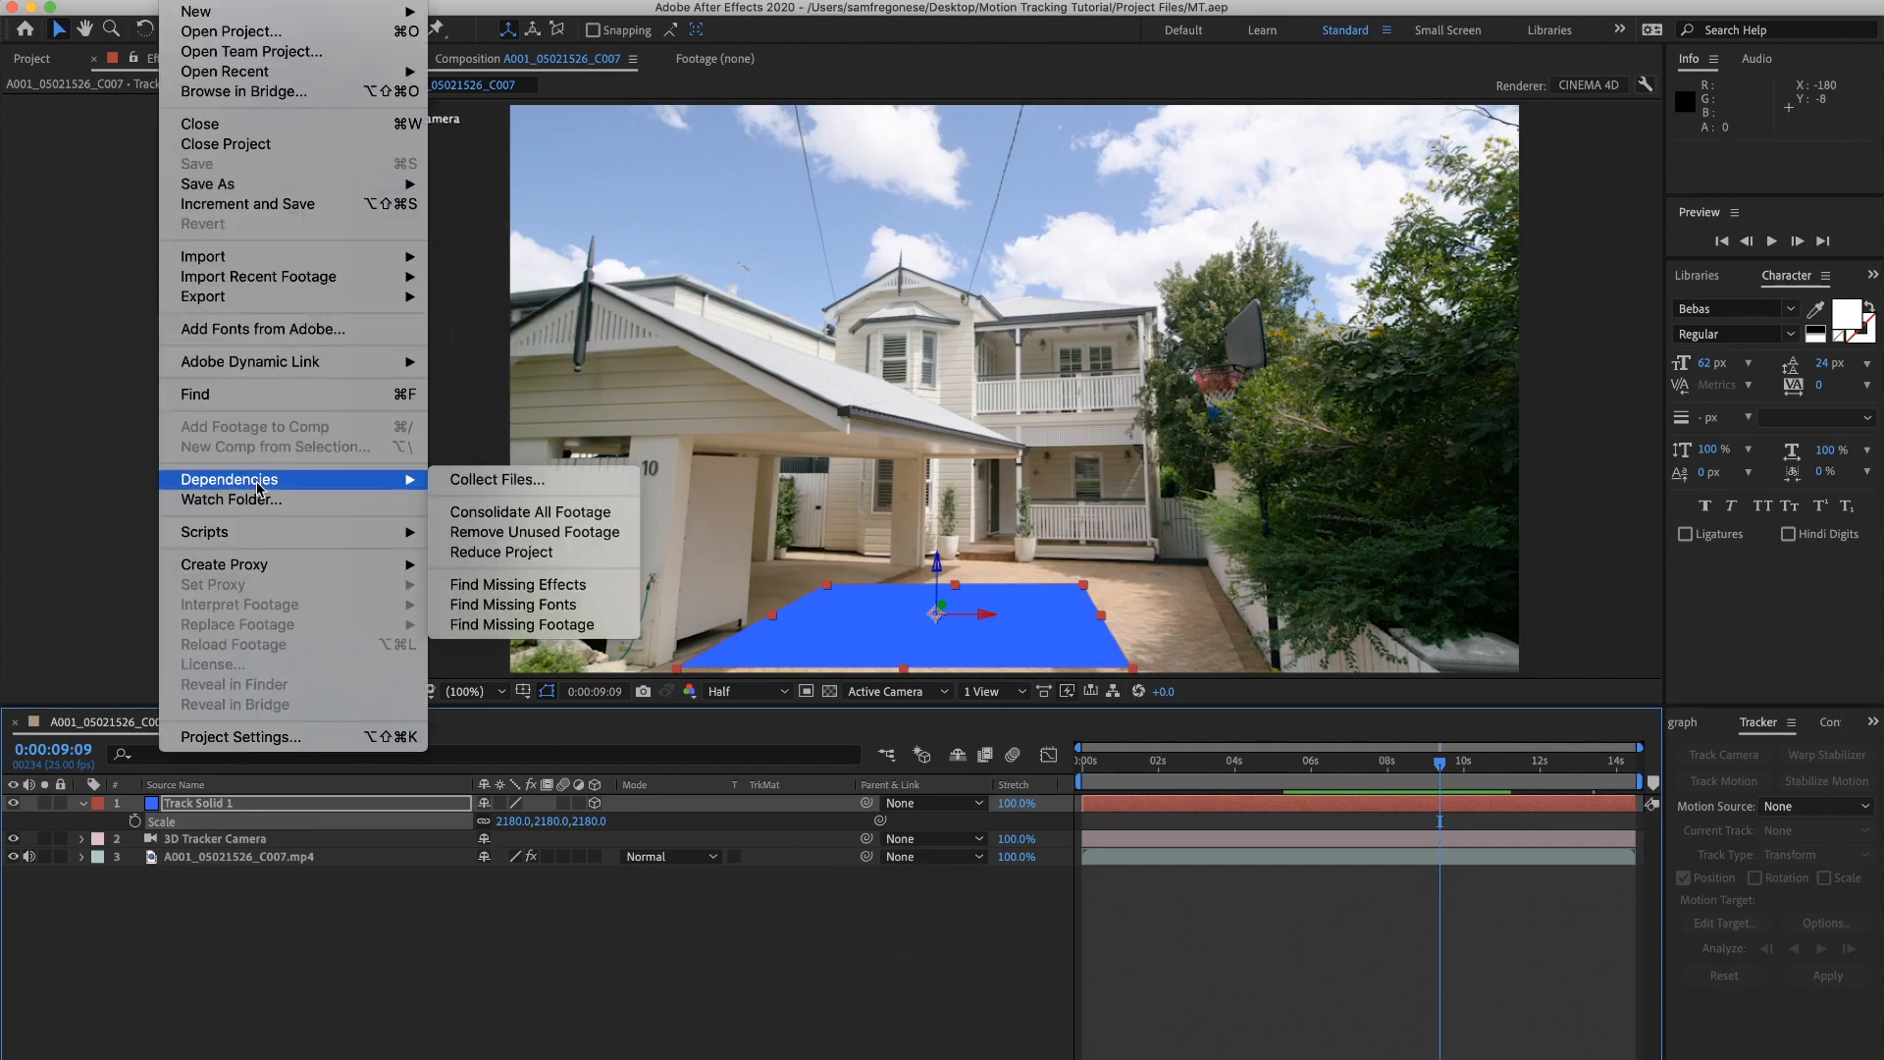
{"action": "mouse_move", "coordinate": [203, 295]}
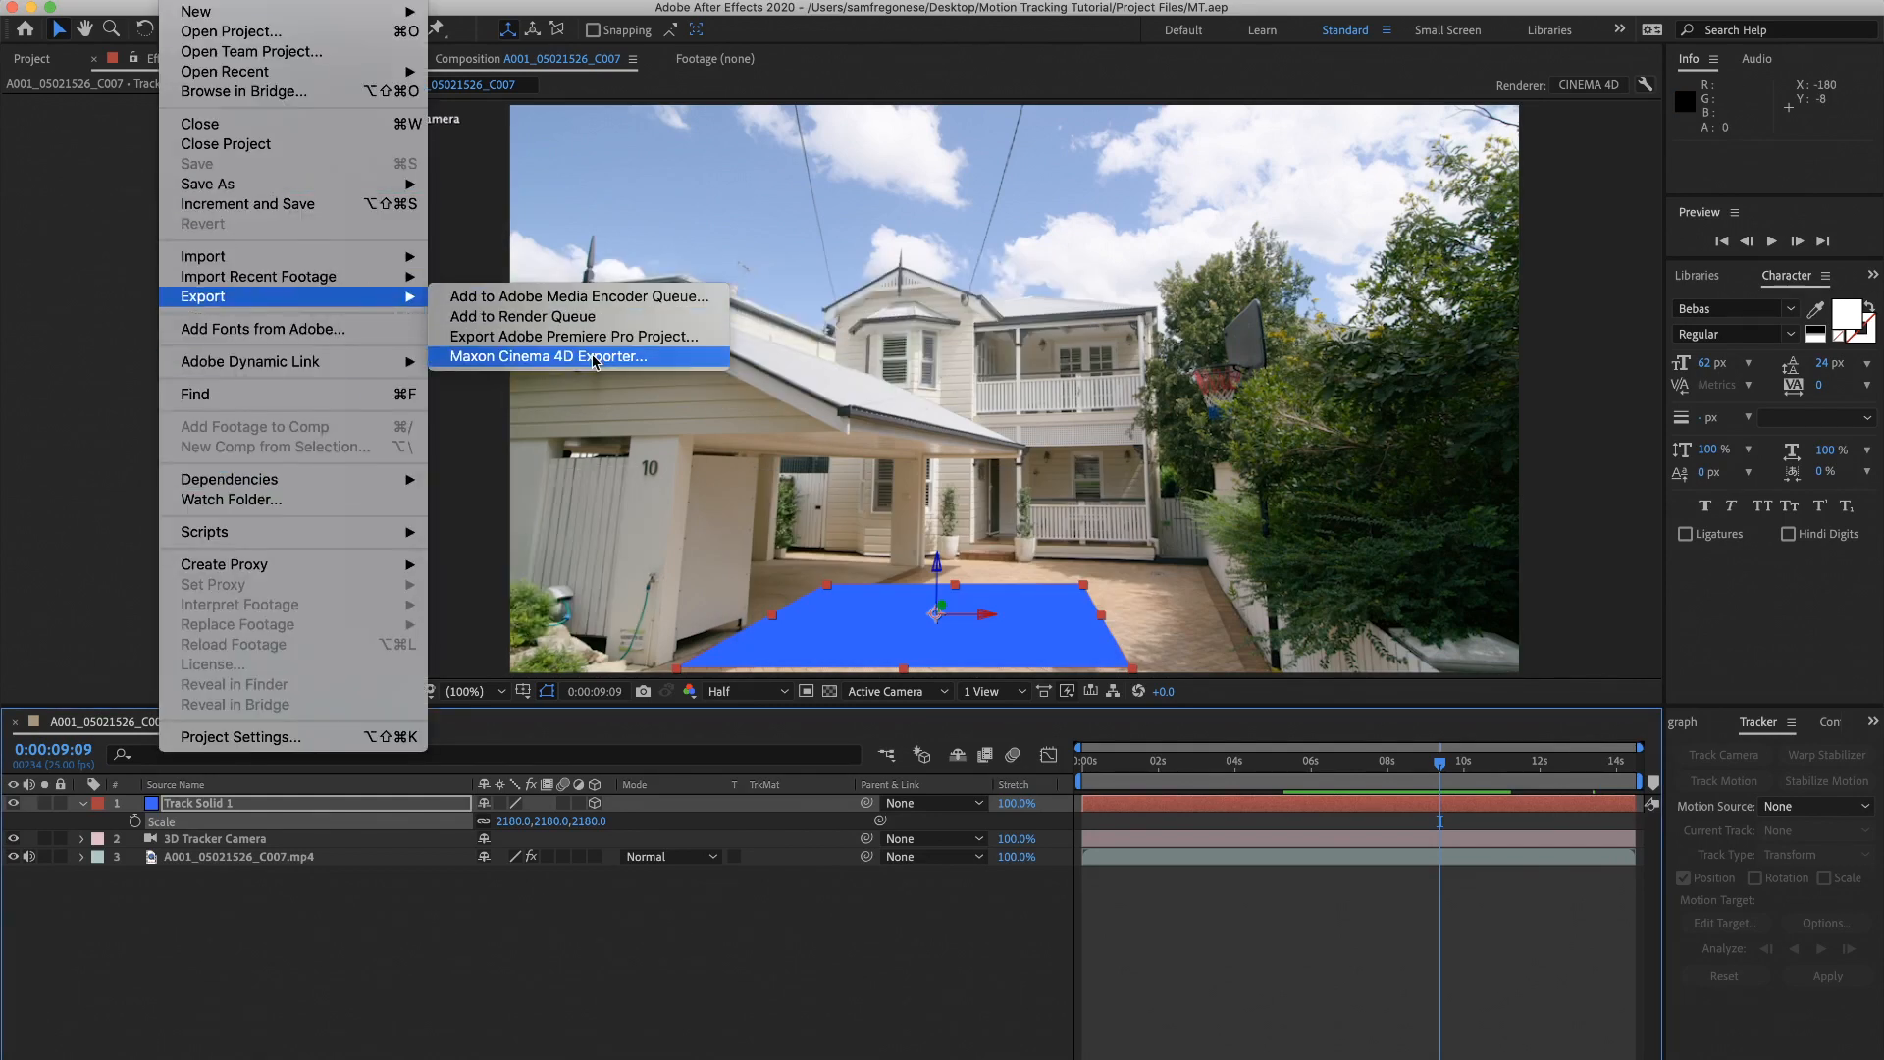
{"action": "left_click", "coordinate": [550, 357]}
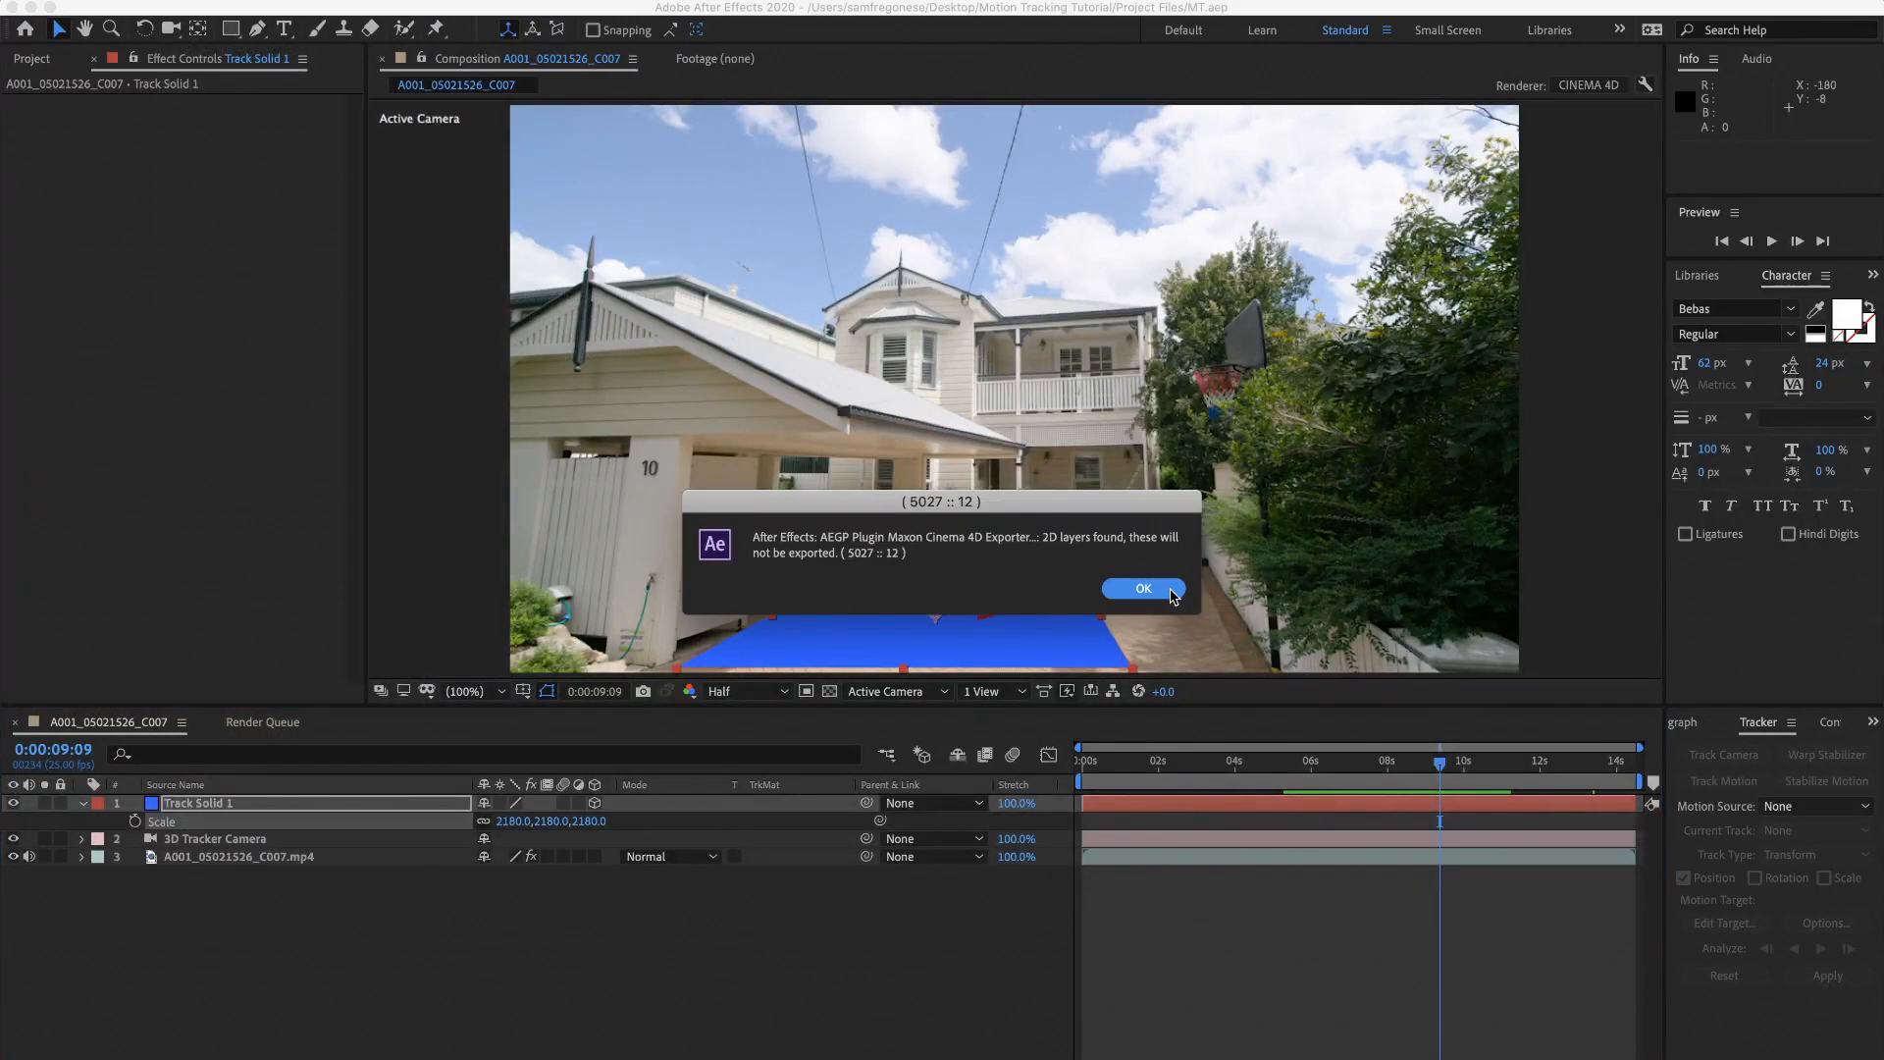
{"action": "left_click", "coordinate": [1142, 589]}
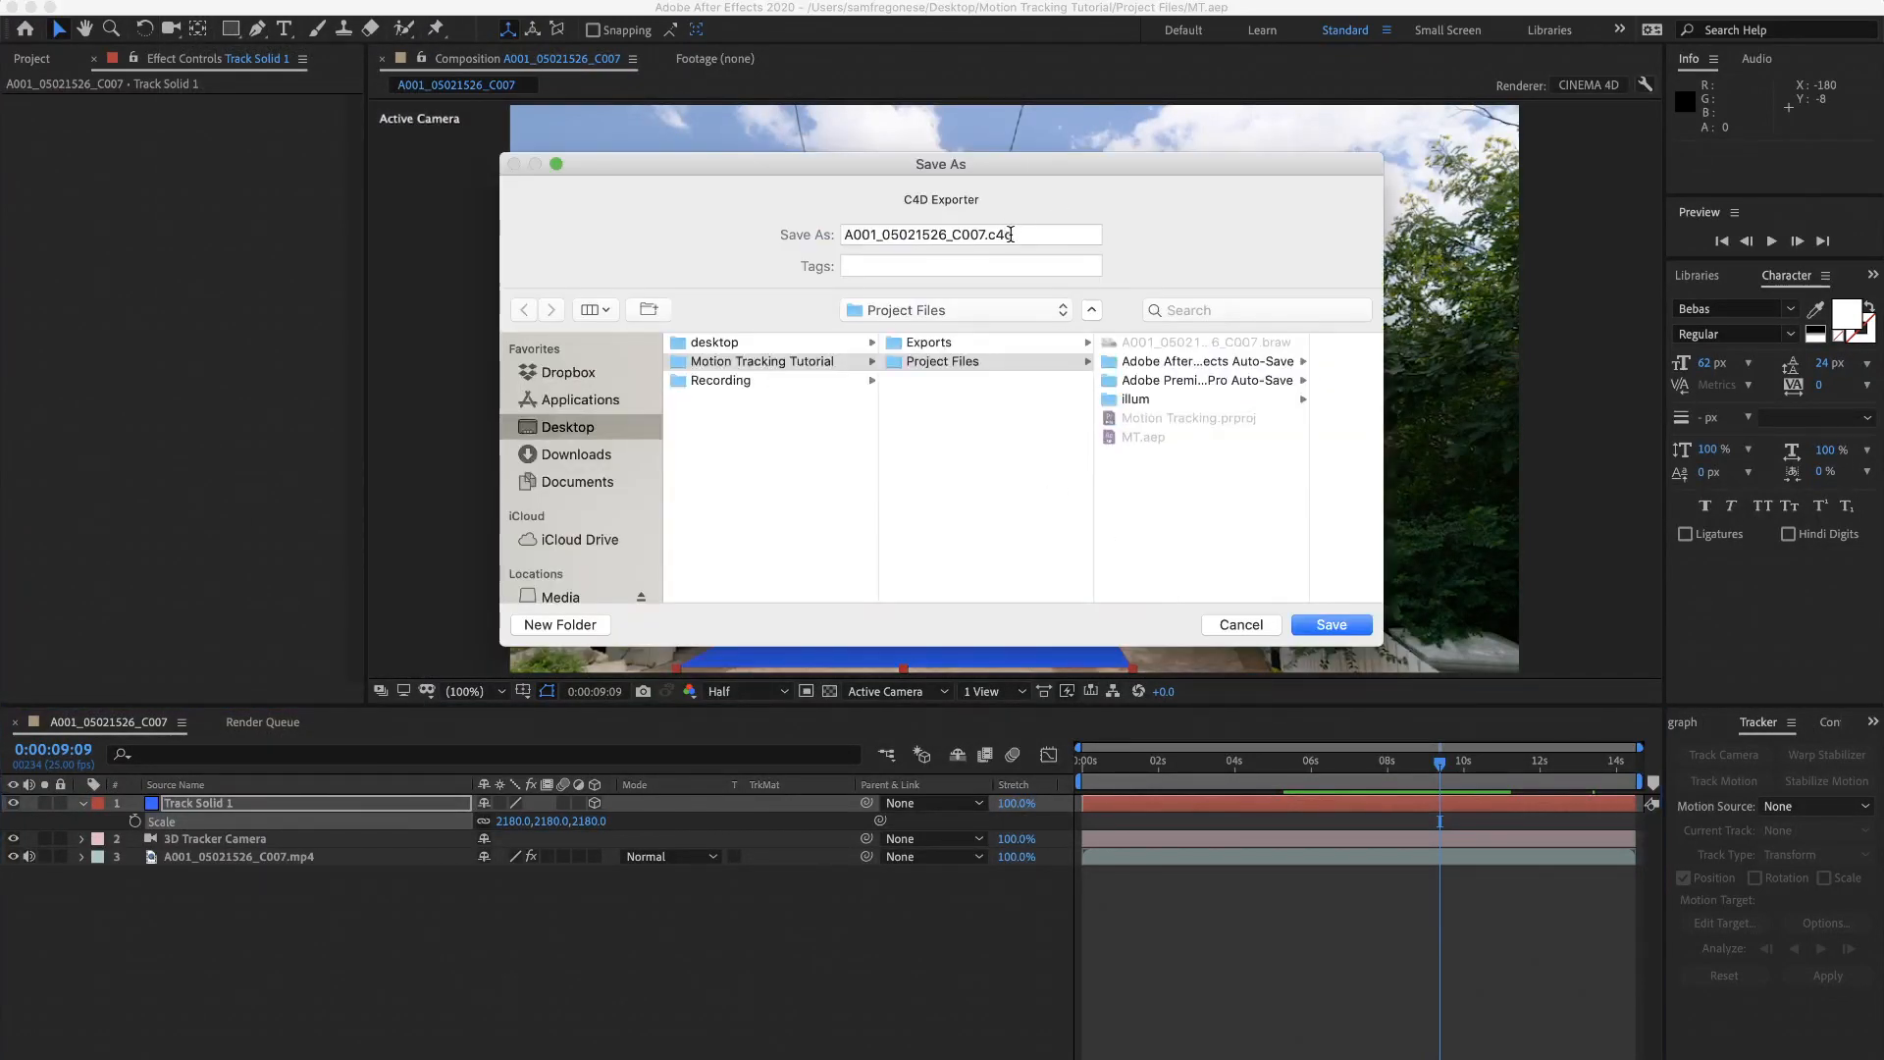
{"action": "left_click", "coordinate": [1330, 624]}
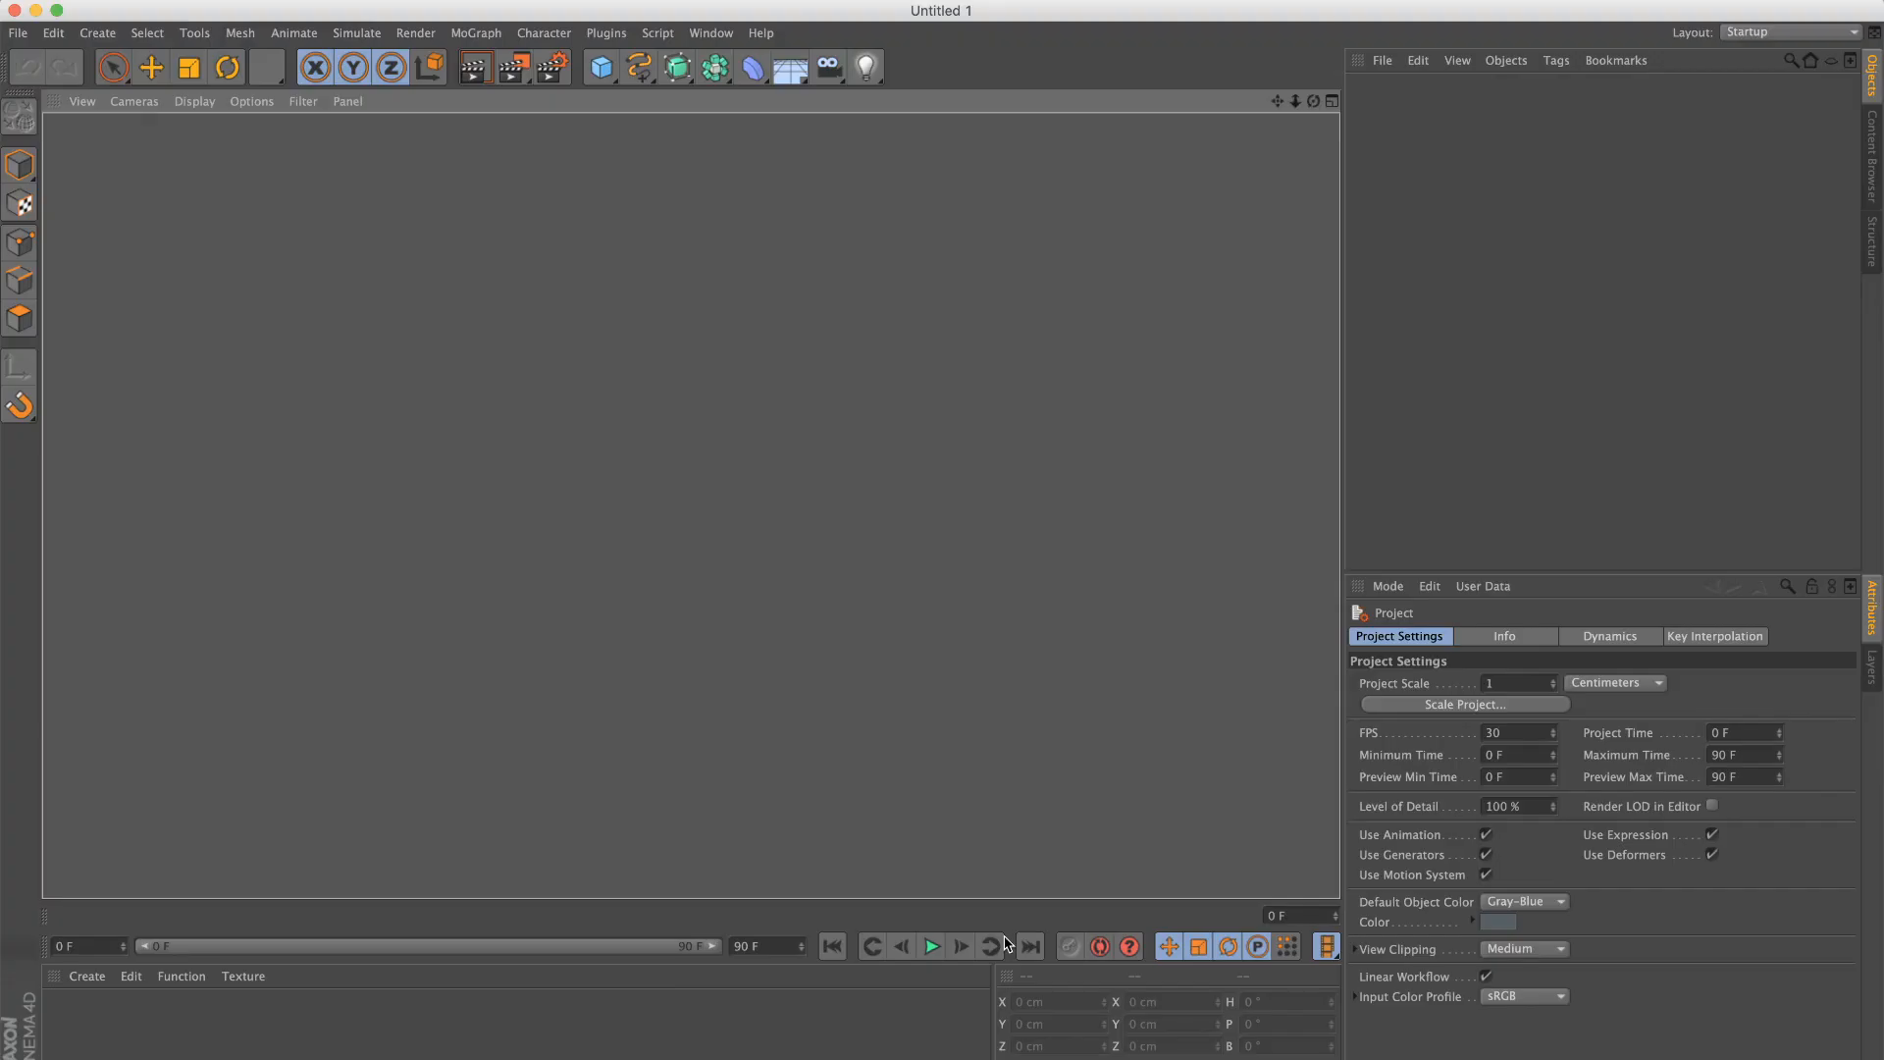
Step: Merge the exported A001_05021526_C007.c4d scene into the empty Cinema 4D project
{"action": "left_click", "coordinate": [18, 33]}
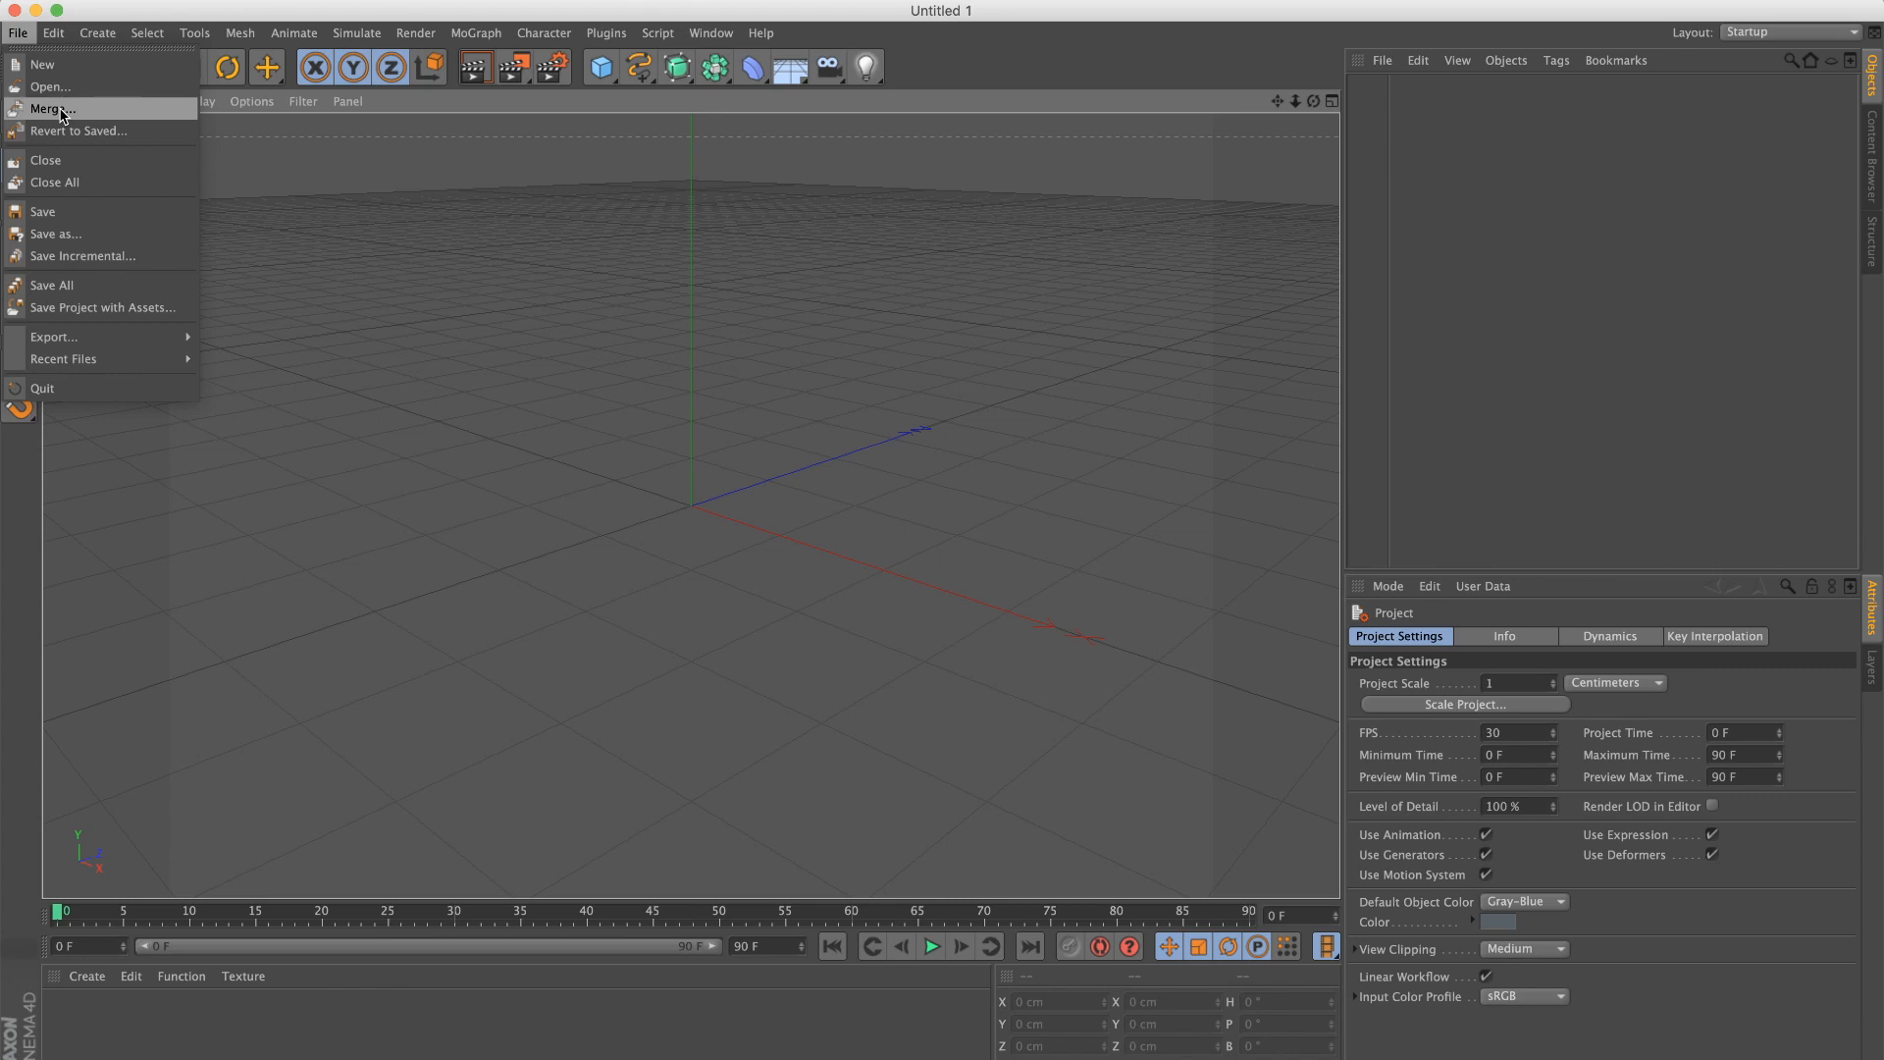
{"action": "left_click", "coordinate": [53, 109]}
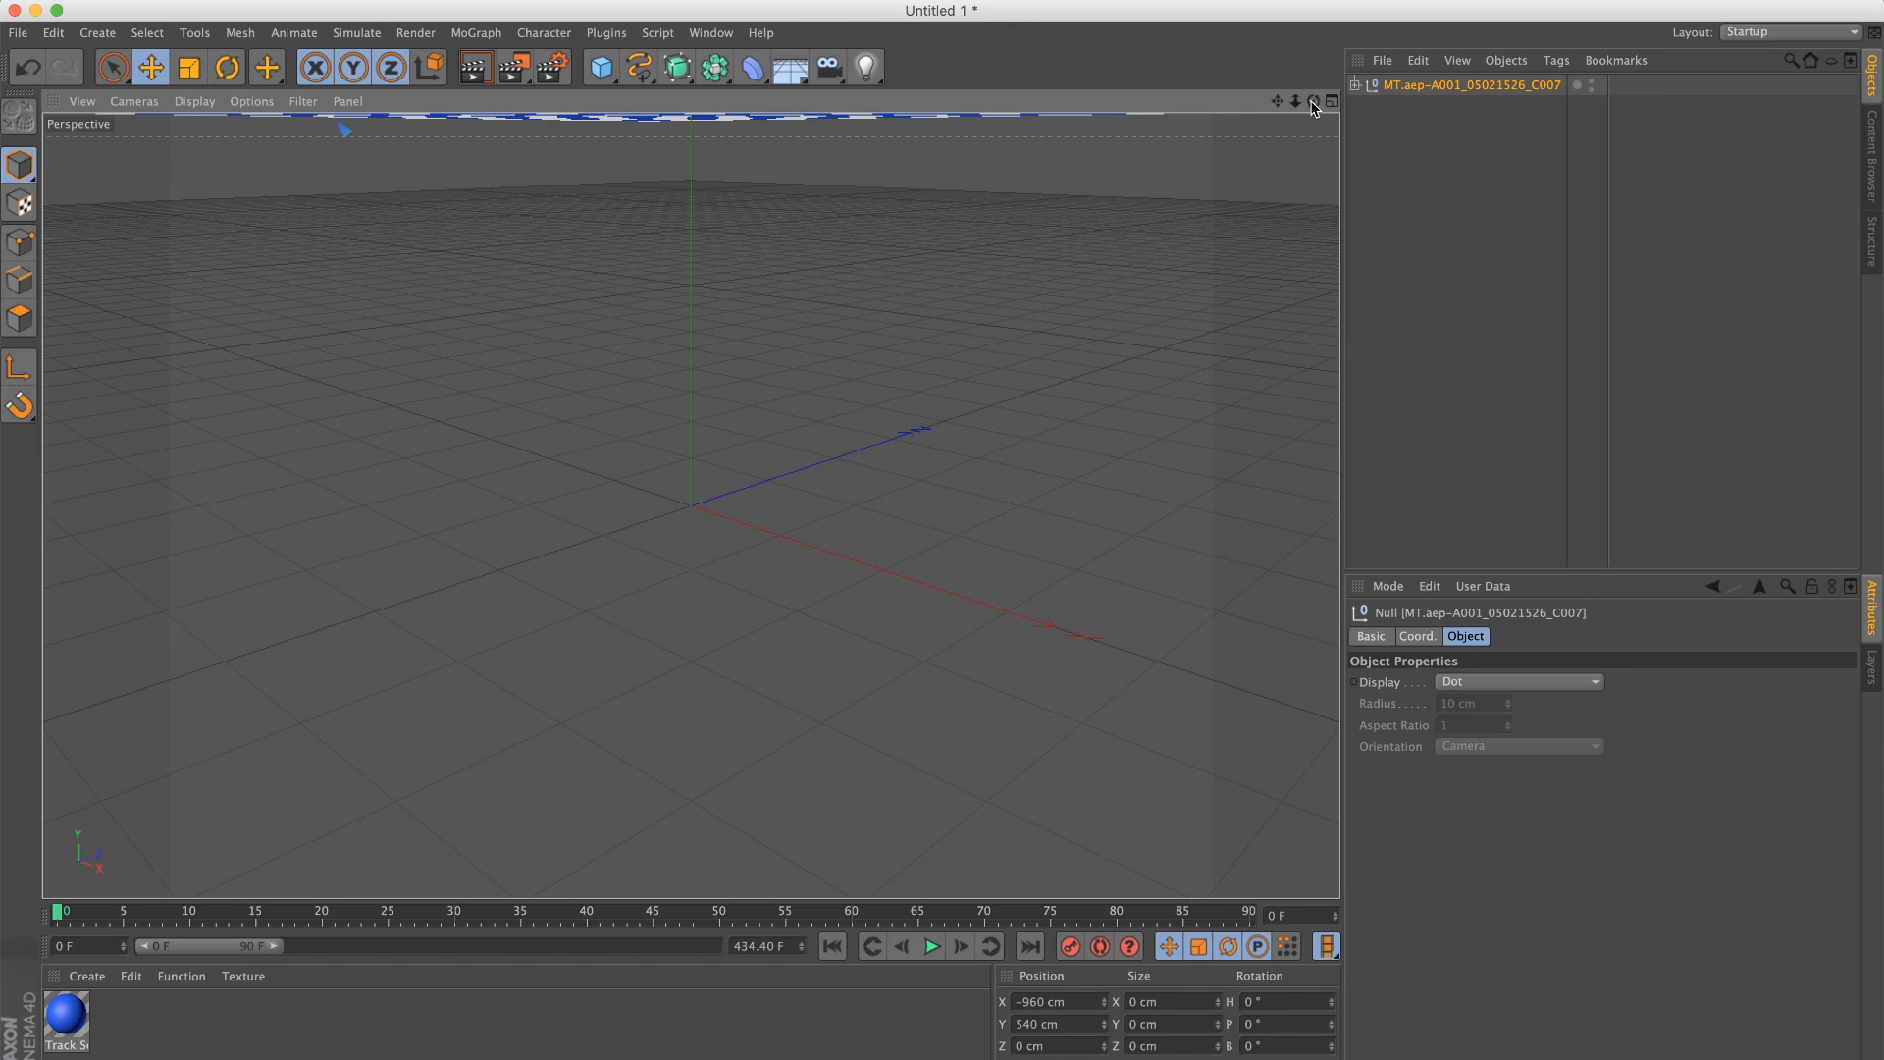
{"action": "left_click", "coordinate": [1356, 86]}
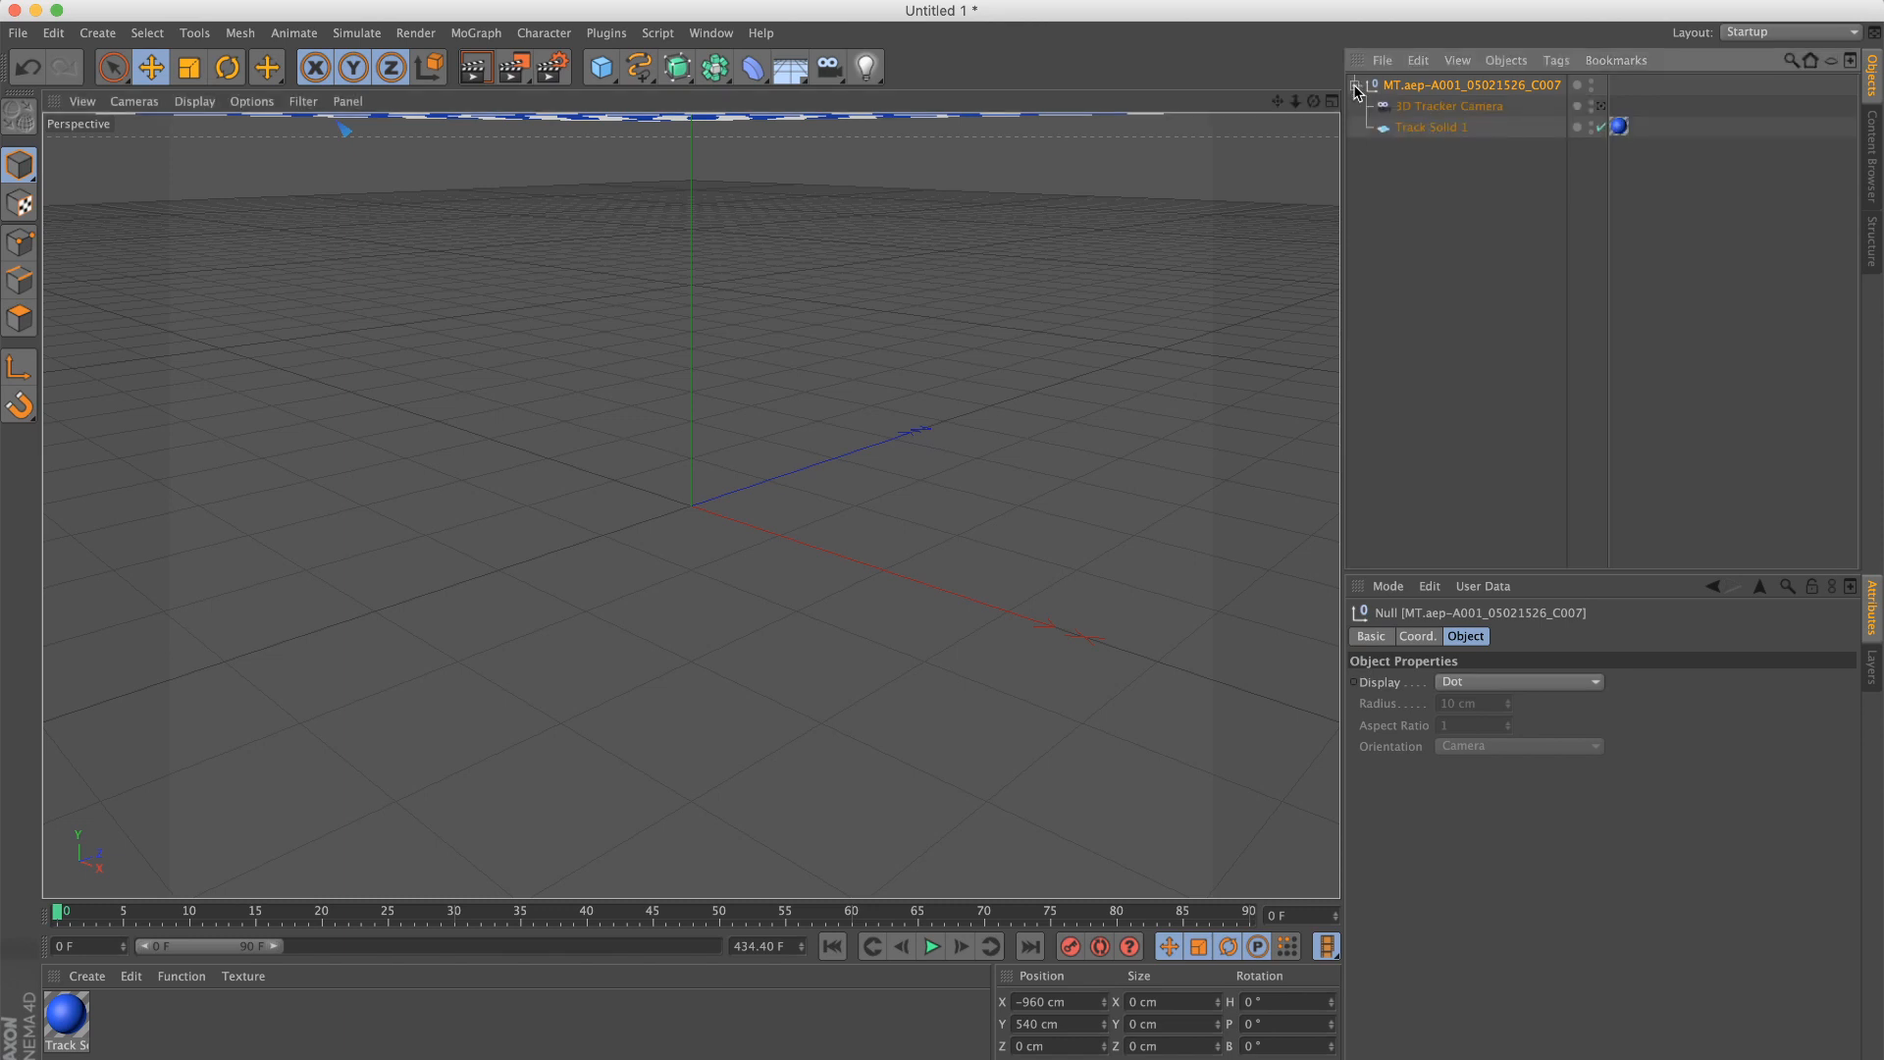
Step: Make the 3D Tracker Camera the active viewport camera
{"action": "left_click", "coordinate": [1450, 106]}
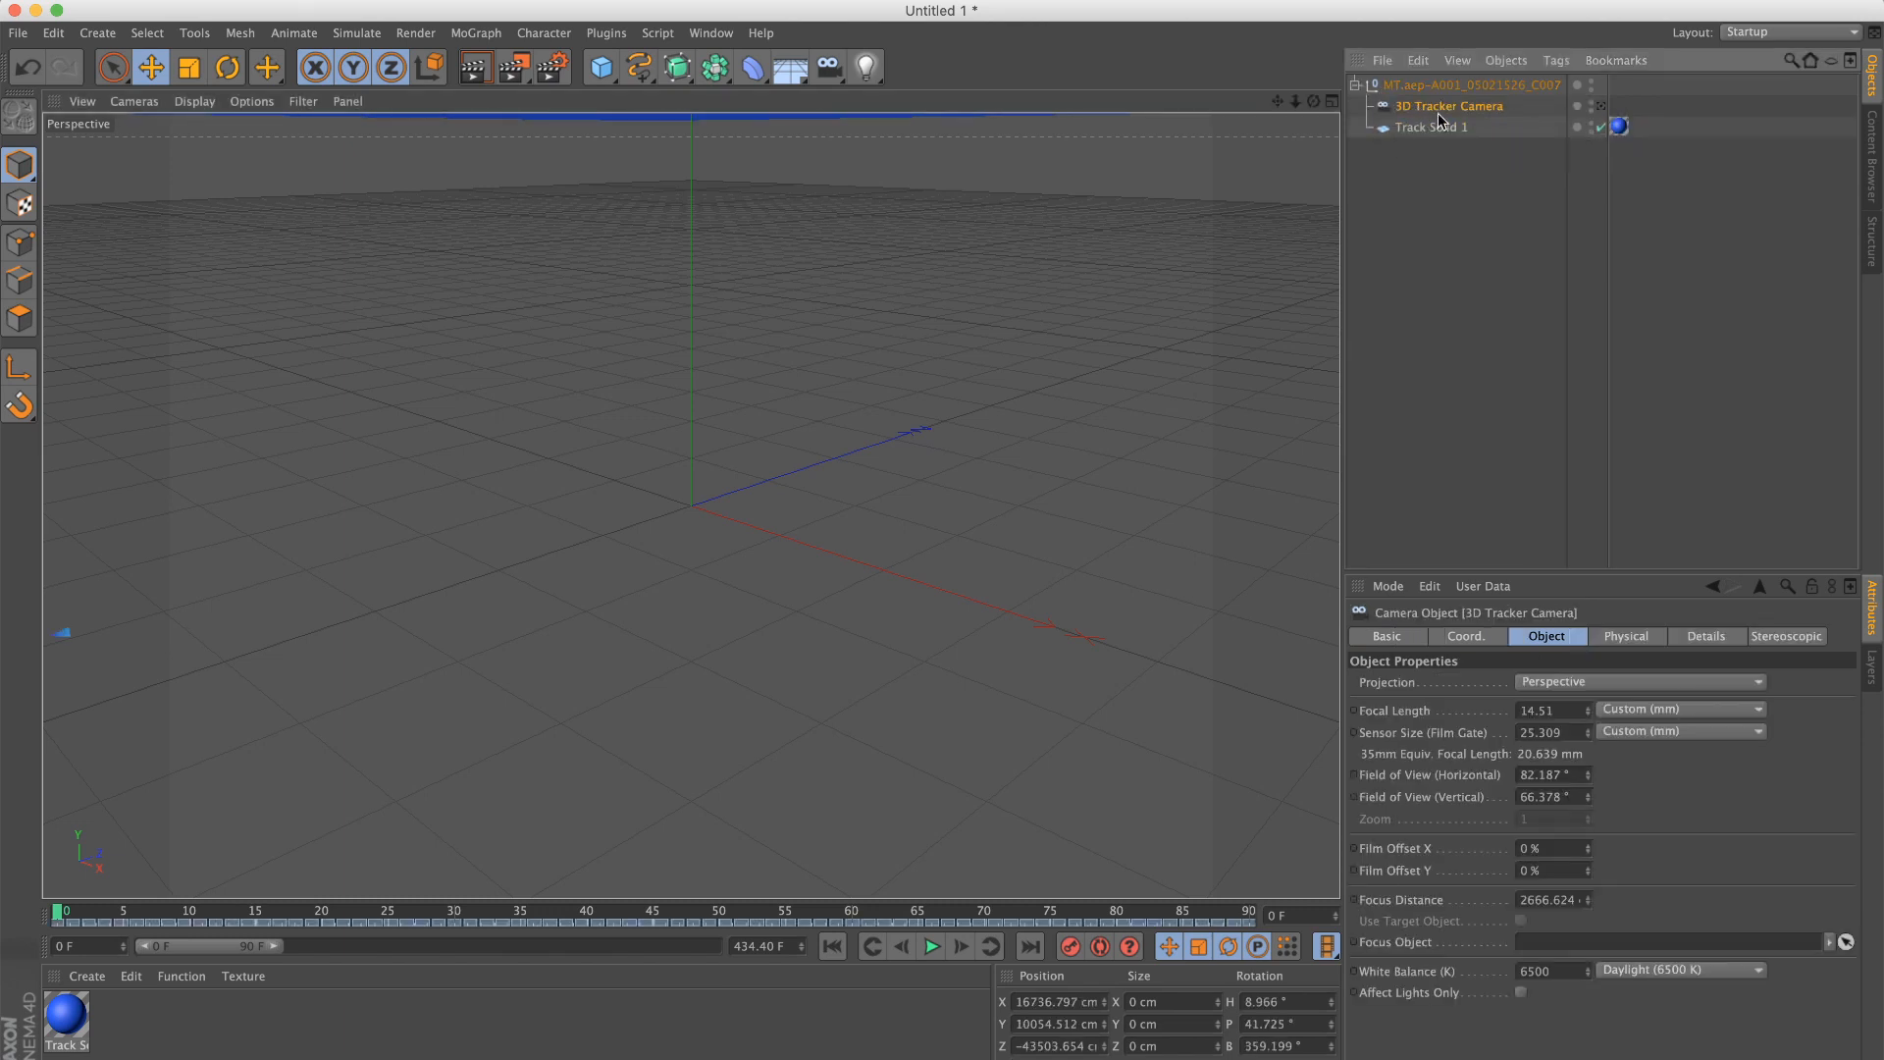
{"action": "left_click", "coordinate": [733, 550]}
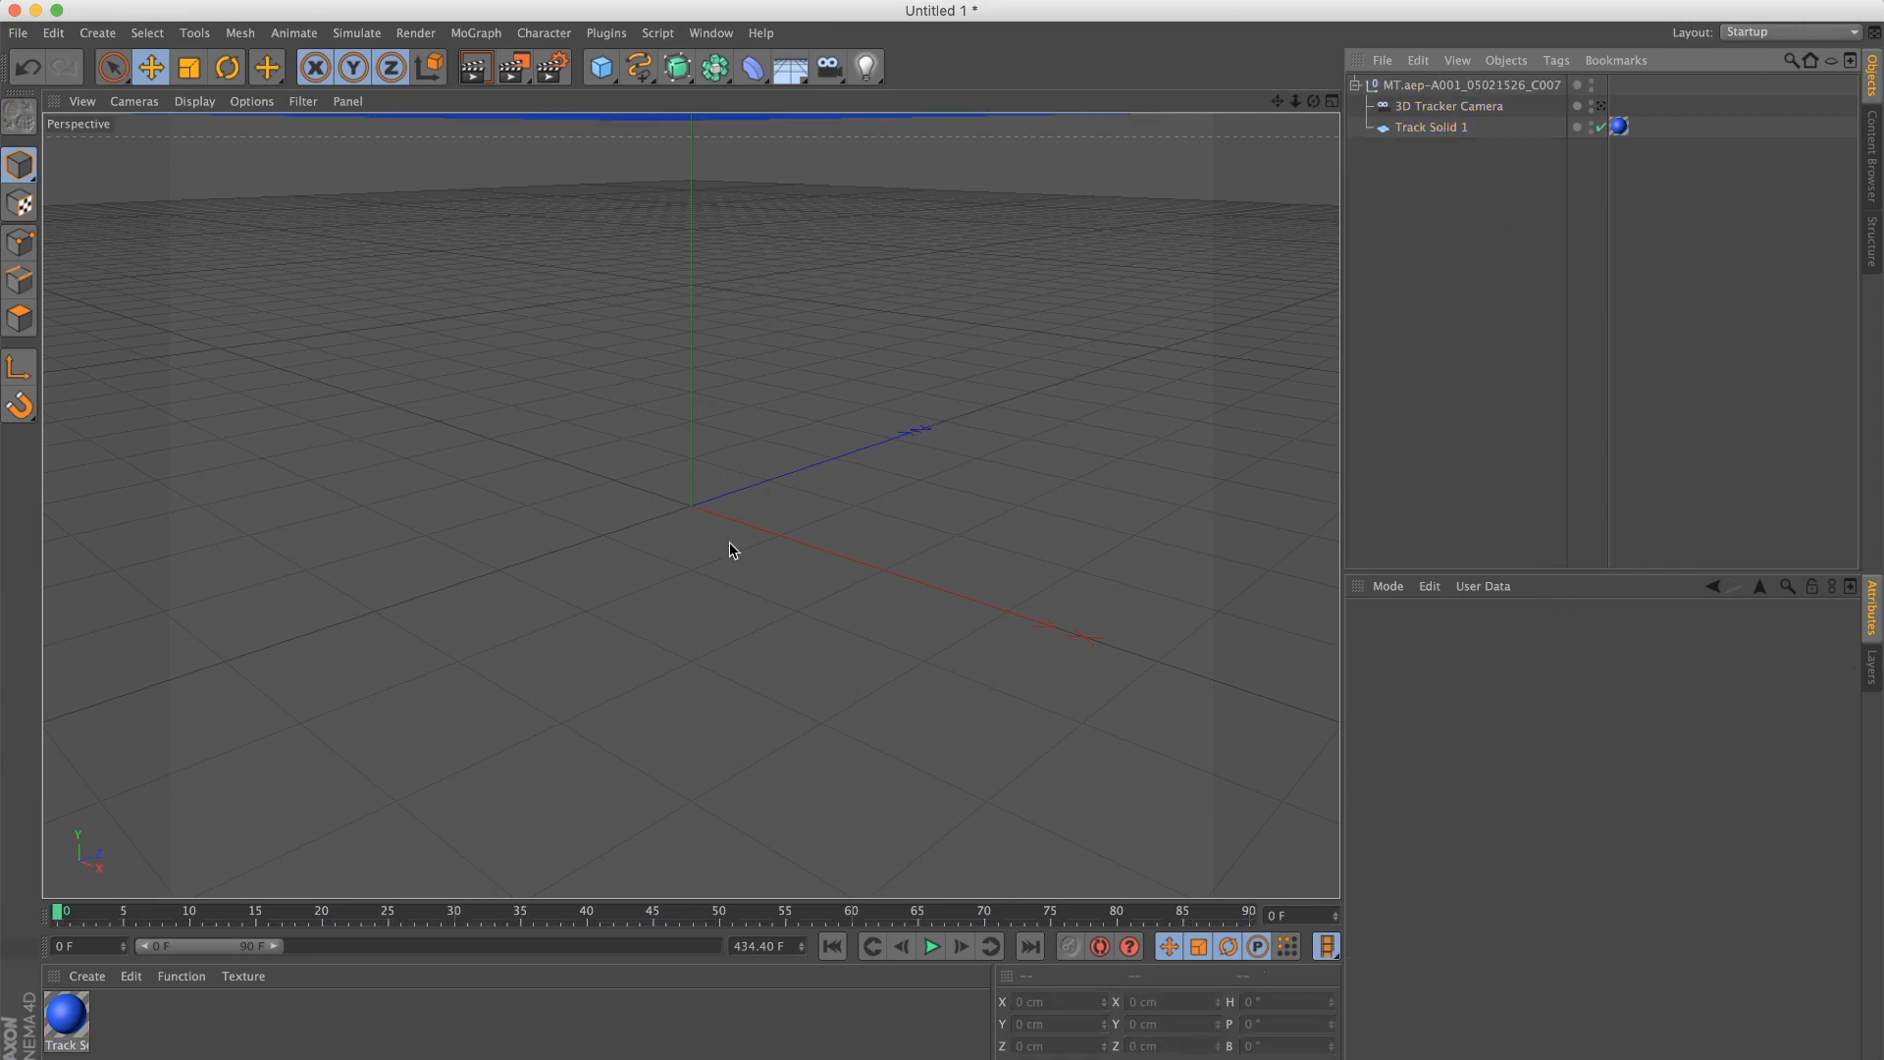
{"action": "mouse_move", "coordinate": [675, 497]}
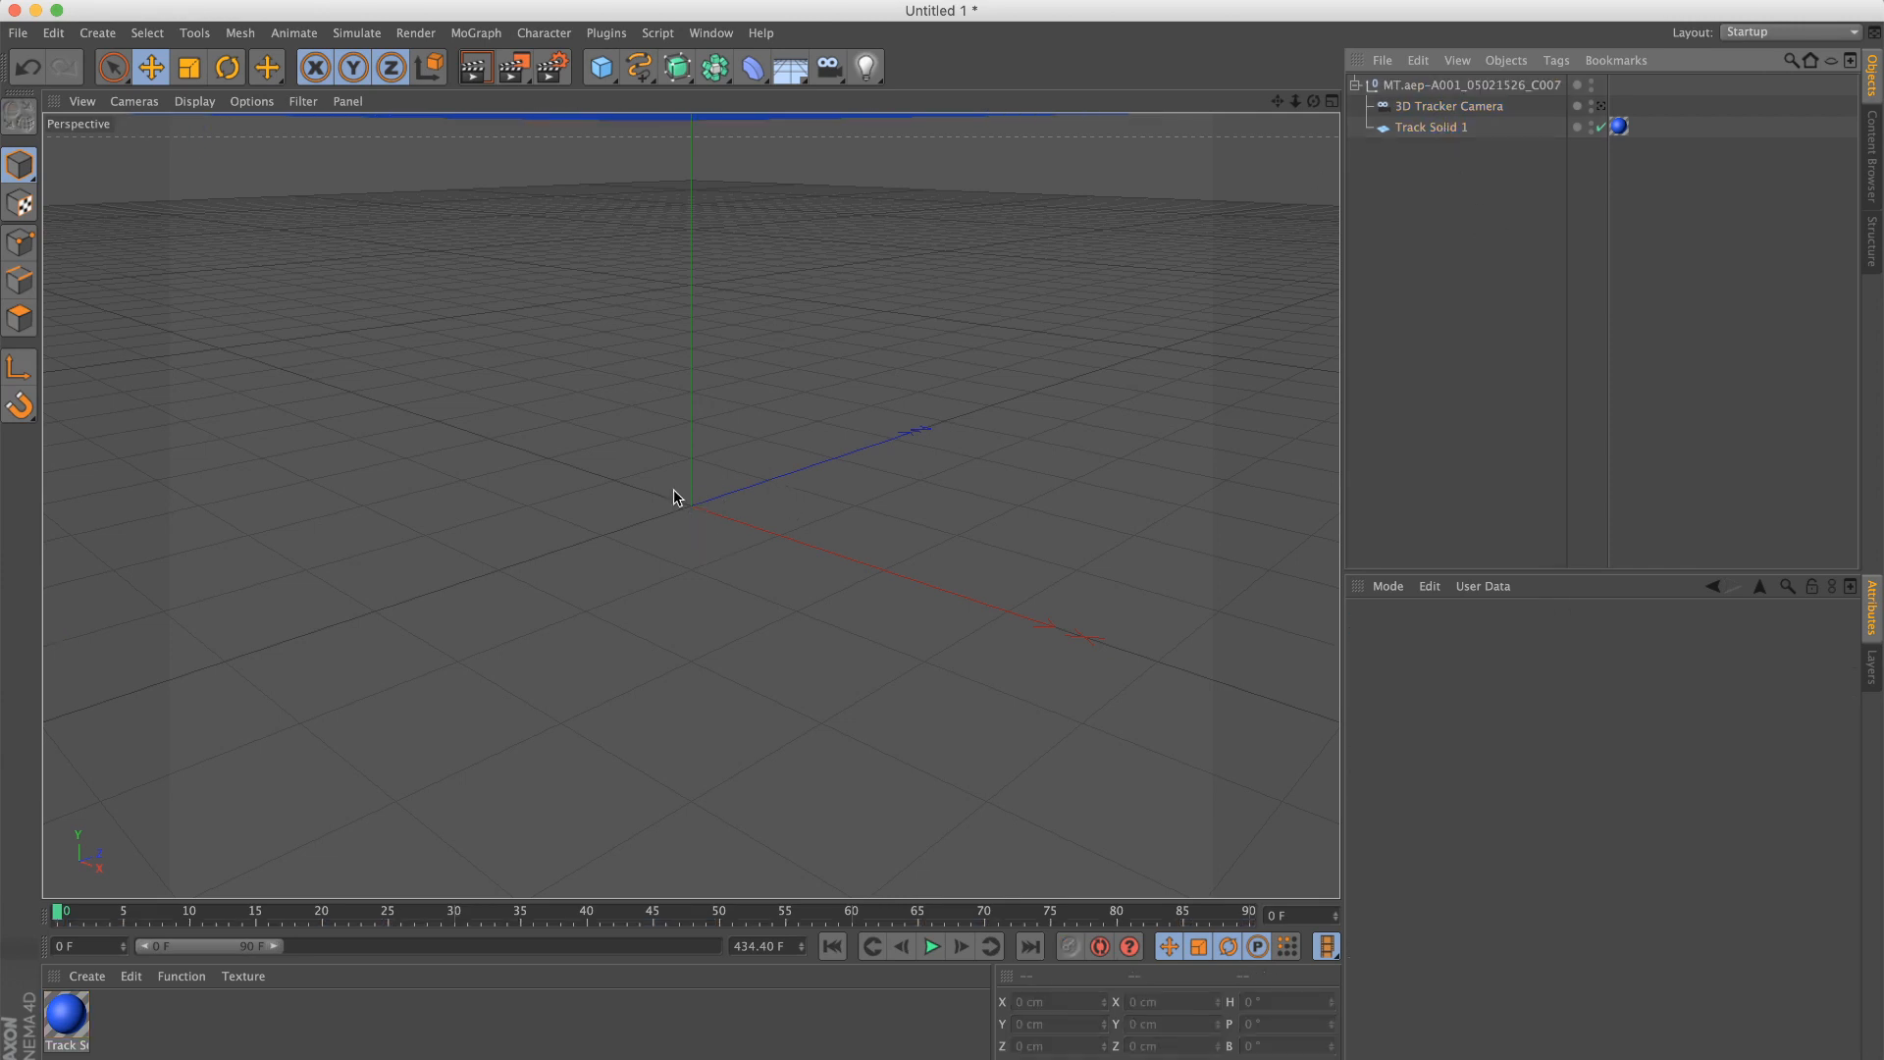
{"action": "left_click", "coordinate": [1466, 85]}
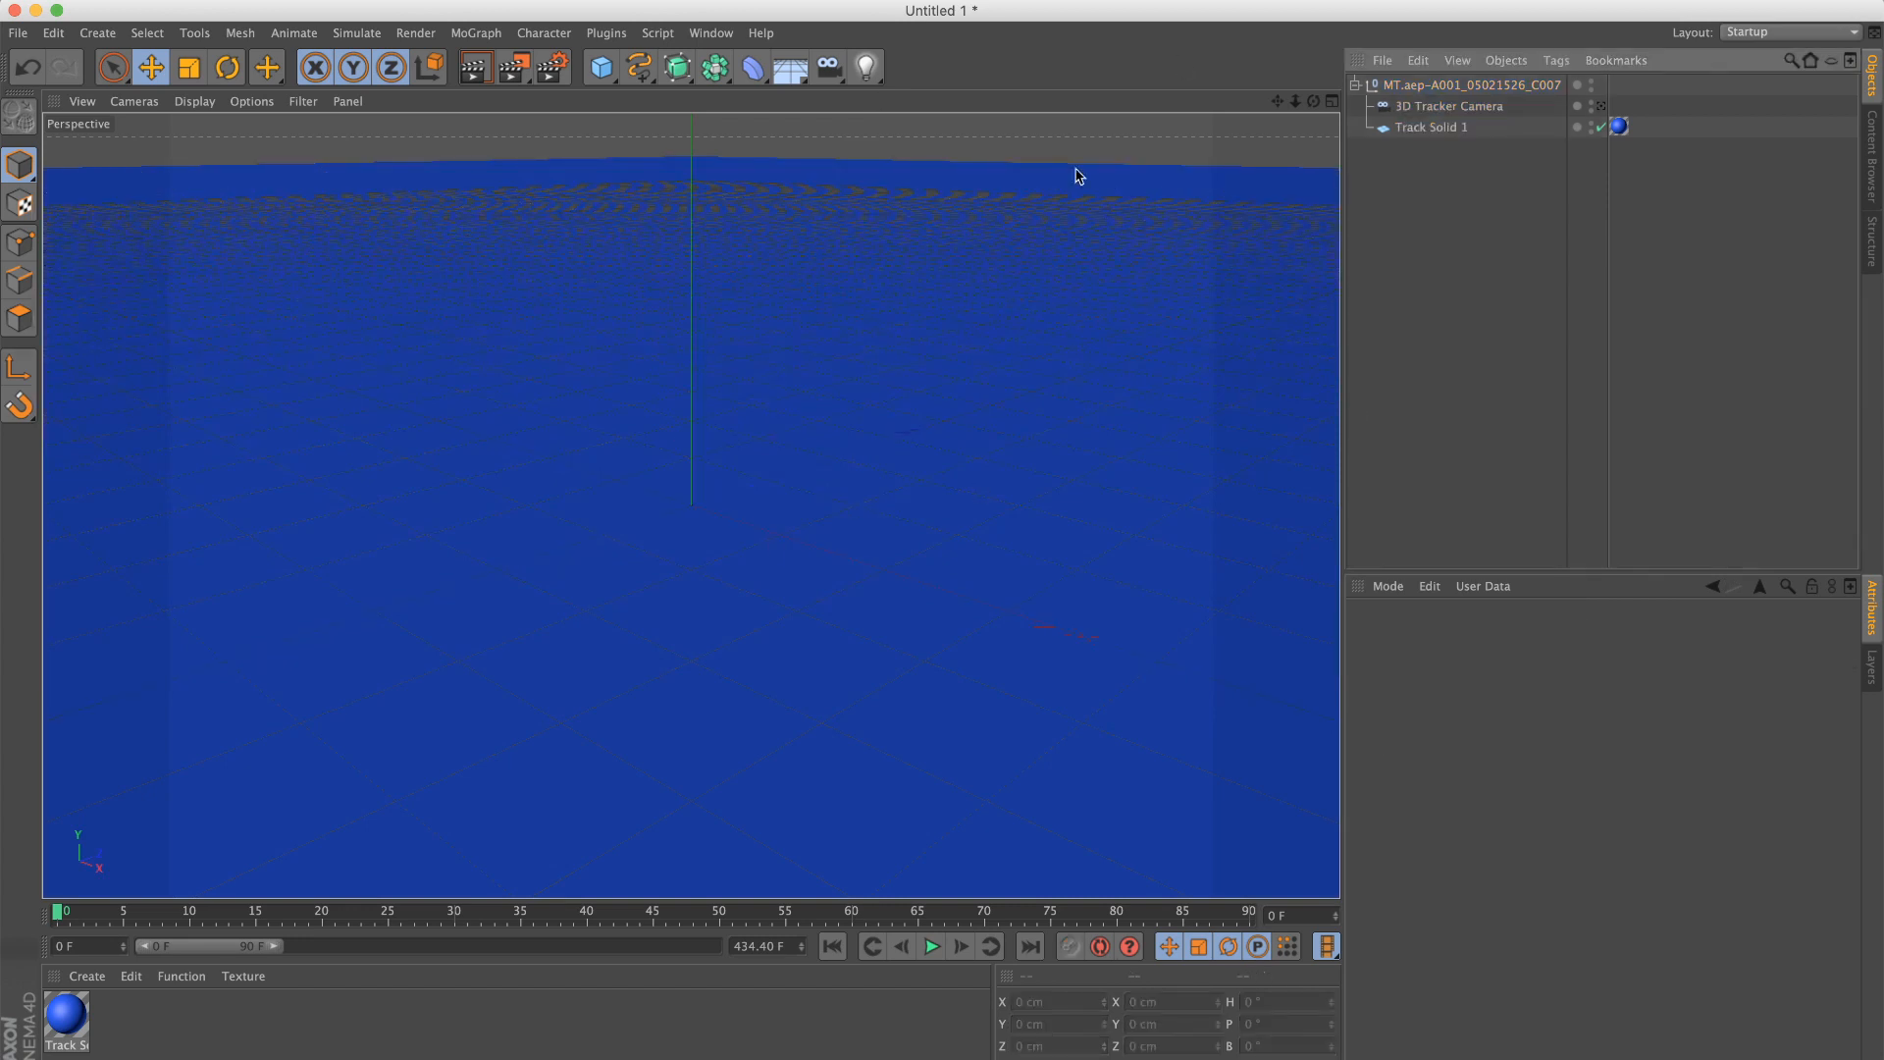
{"action": "mouse_move", "coordinate": [1605, 114]}
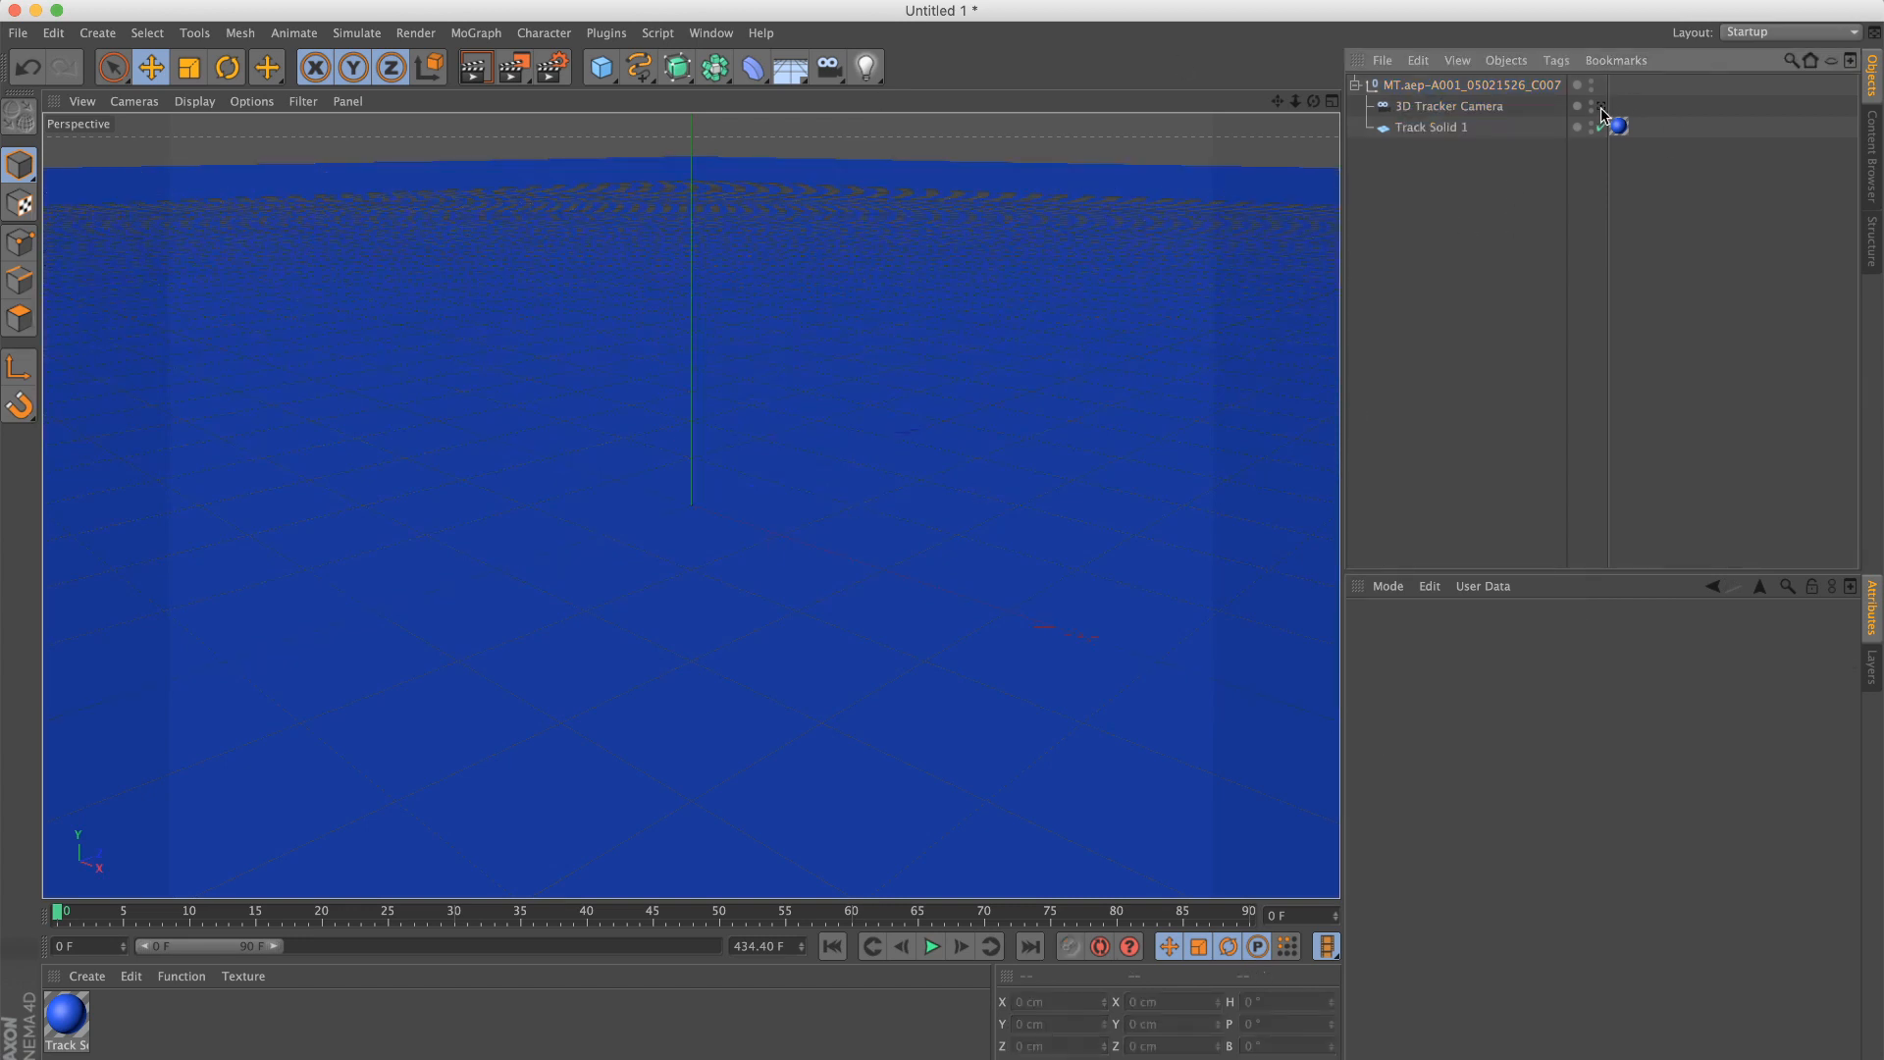
{"action": "left_click", "coordinate": [932, 947]}
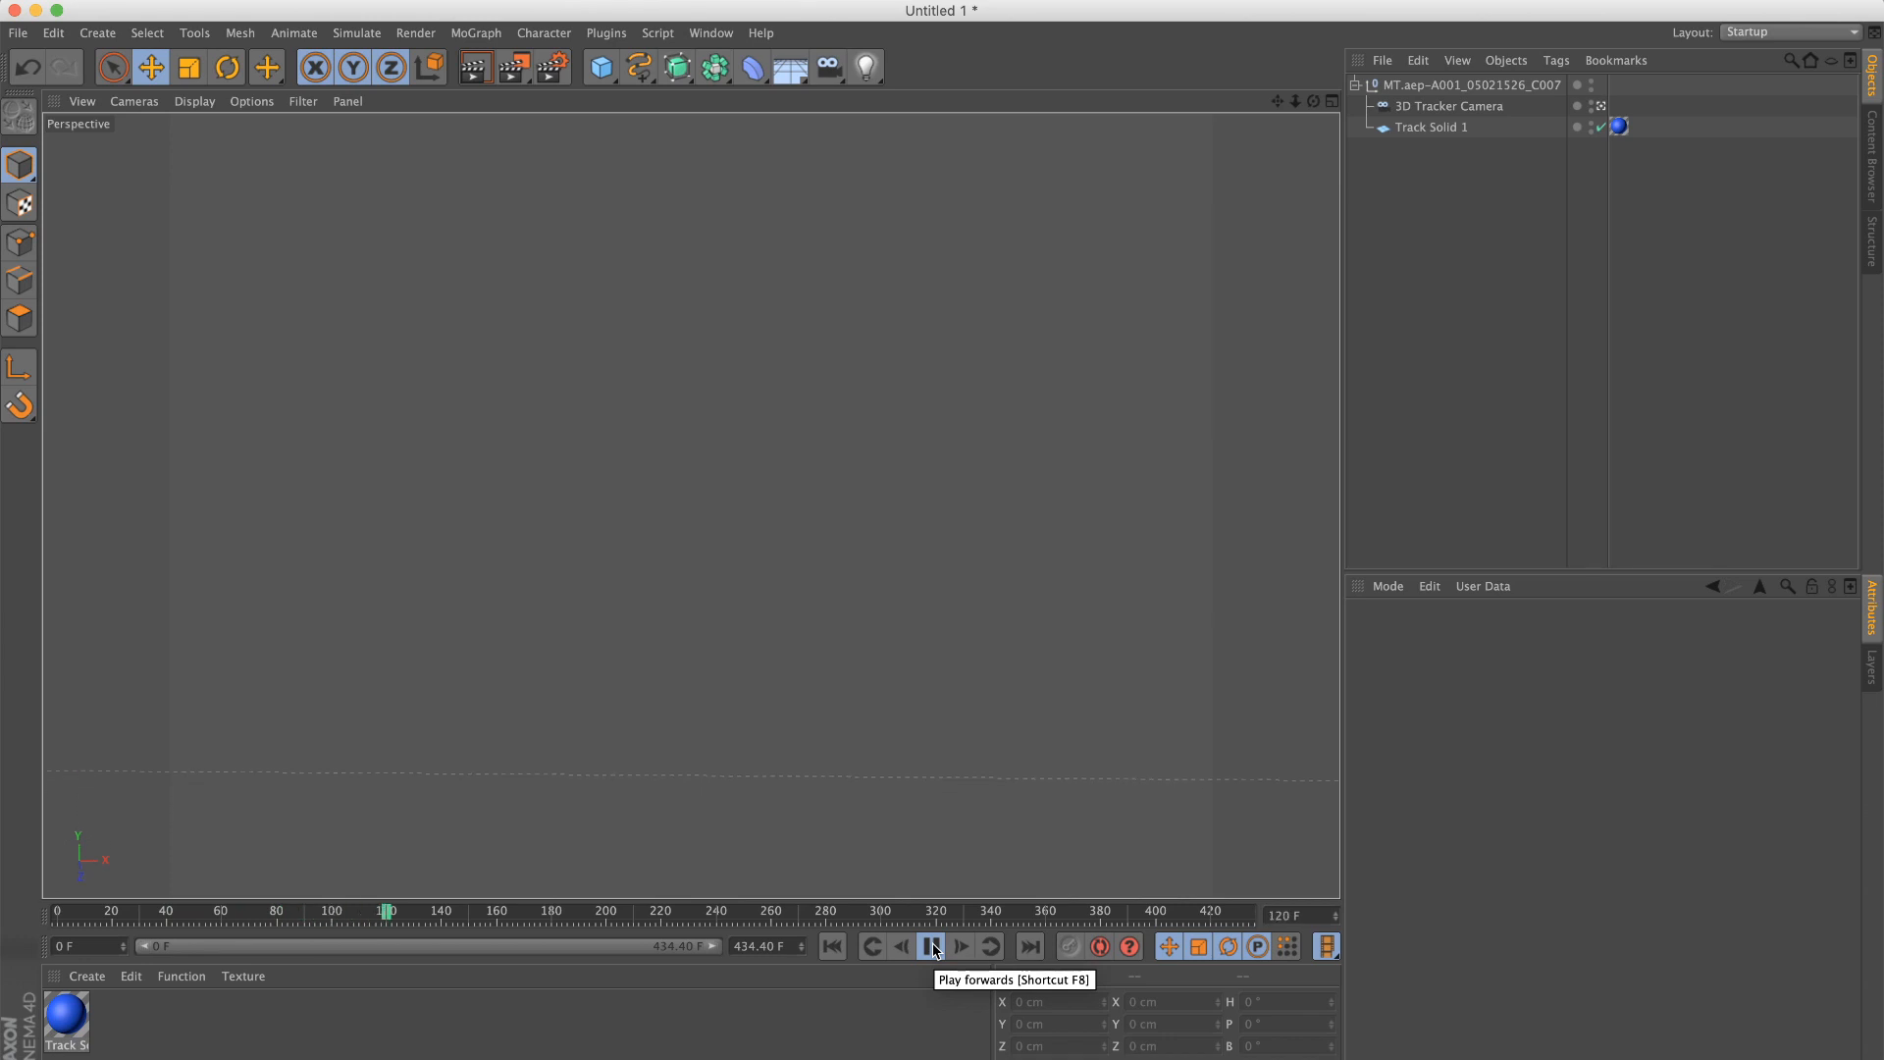
Step: Preview the camera animation and set the render Frame Range to All Frames
{"action": "left_click", "coordinate": [931, 946]}
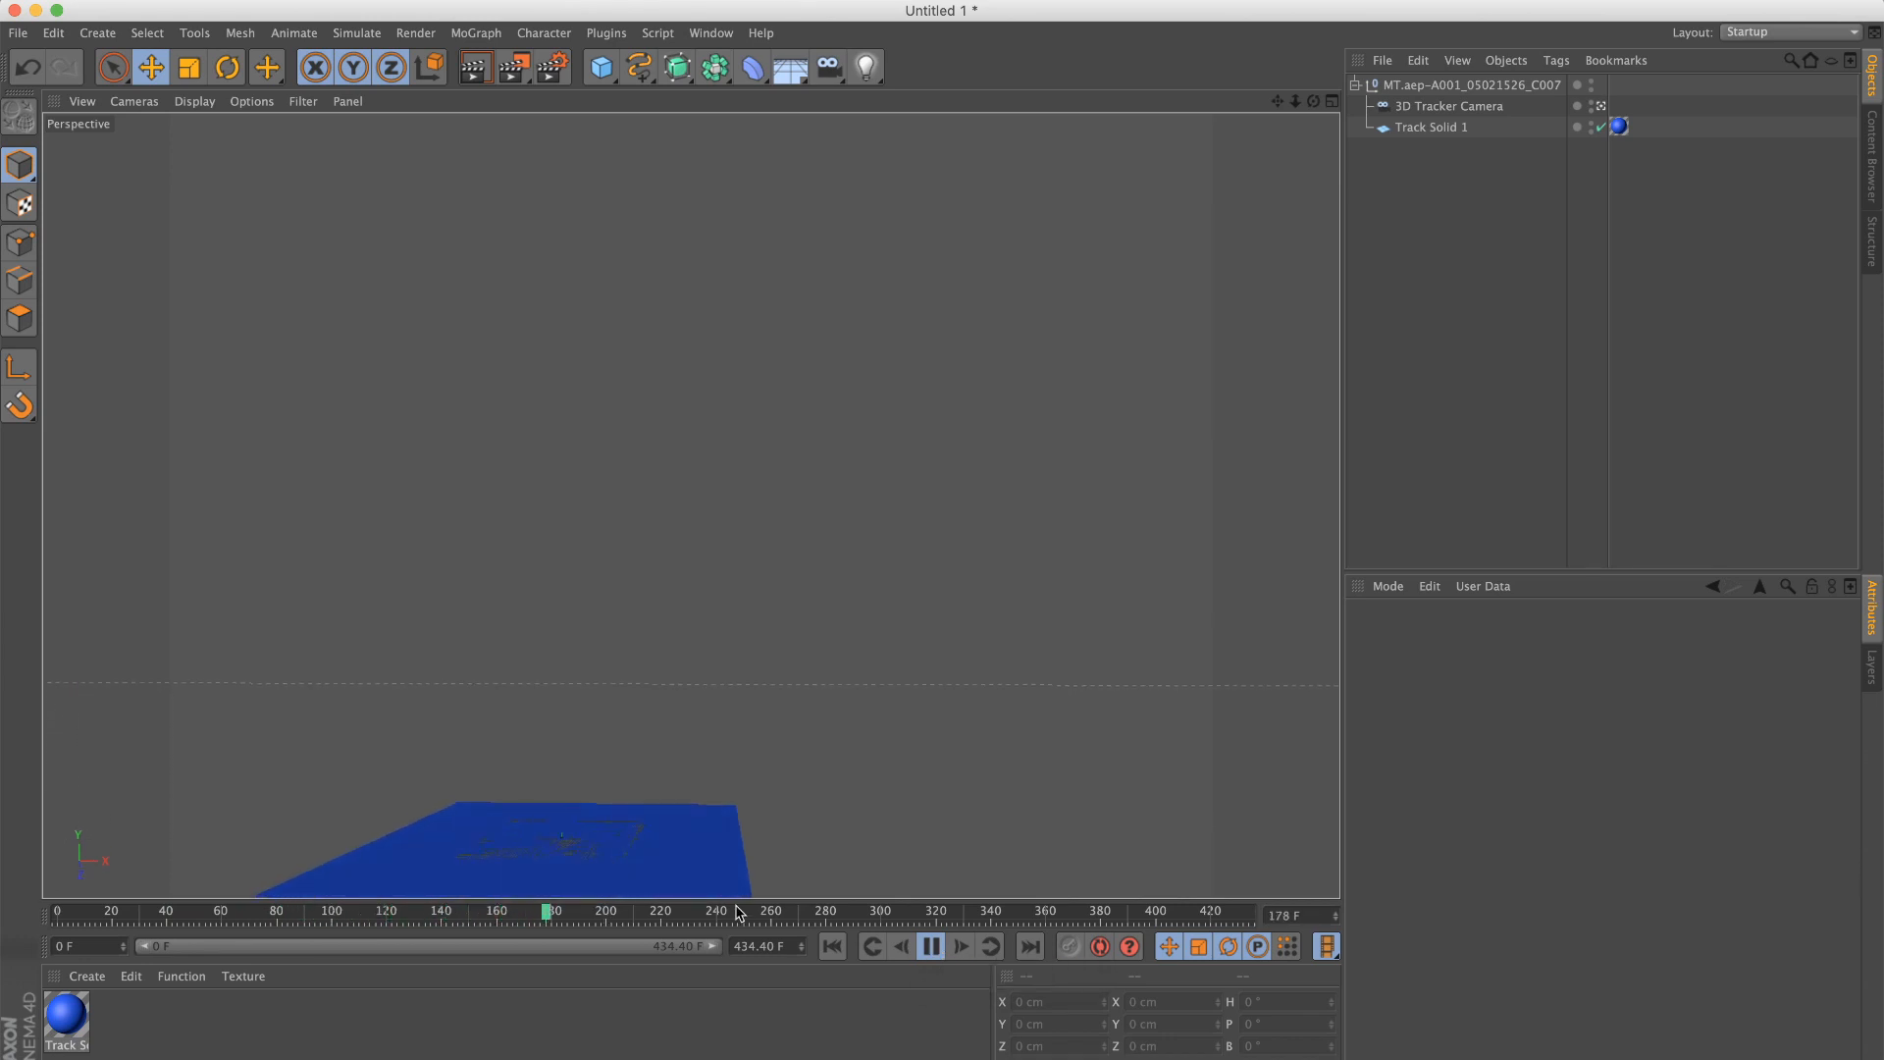
{"action": "left_click", "coordinate": [931, 946]}
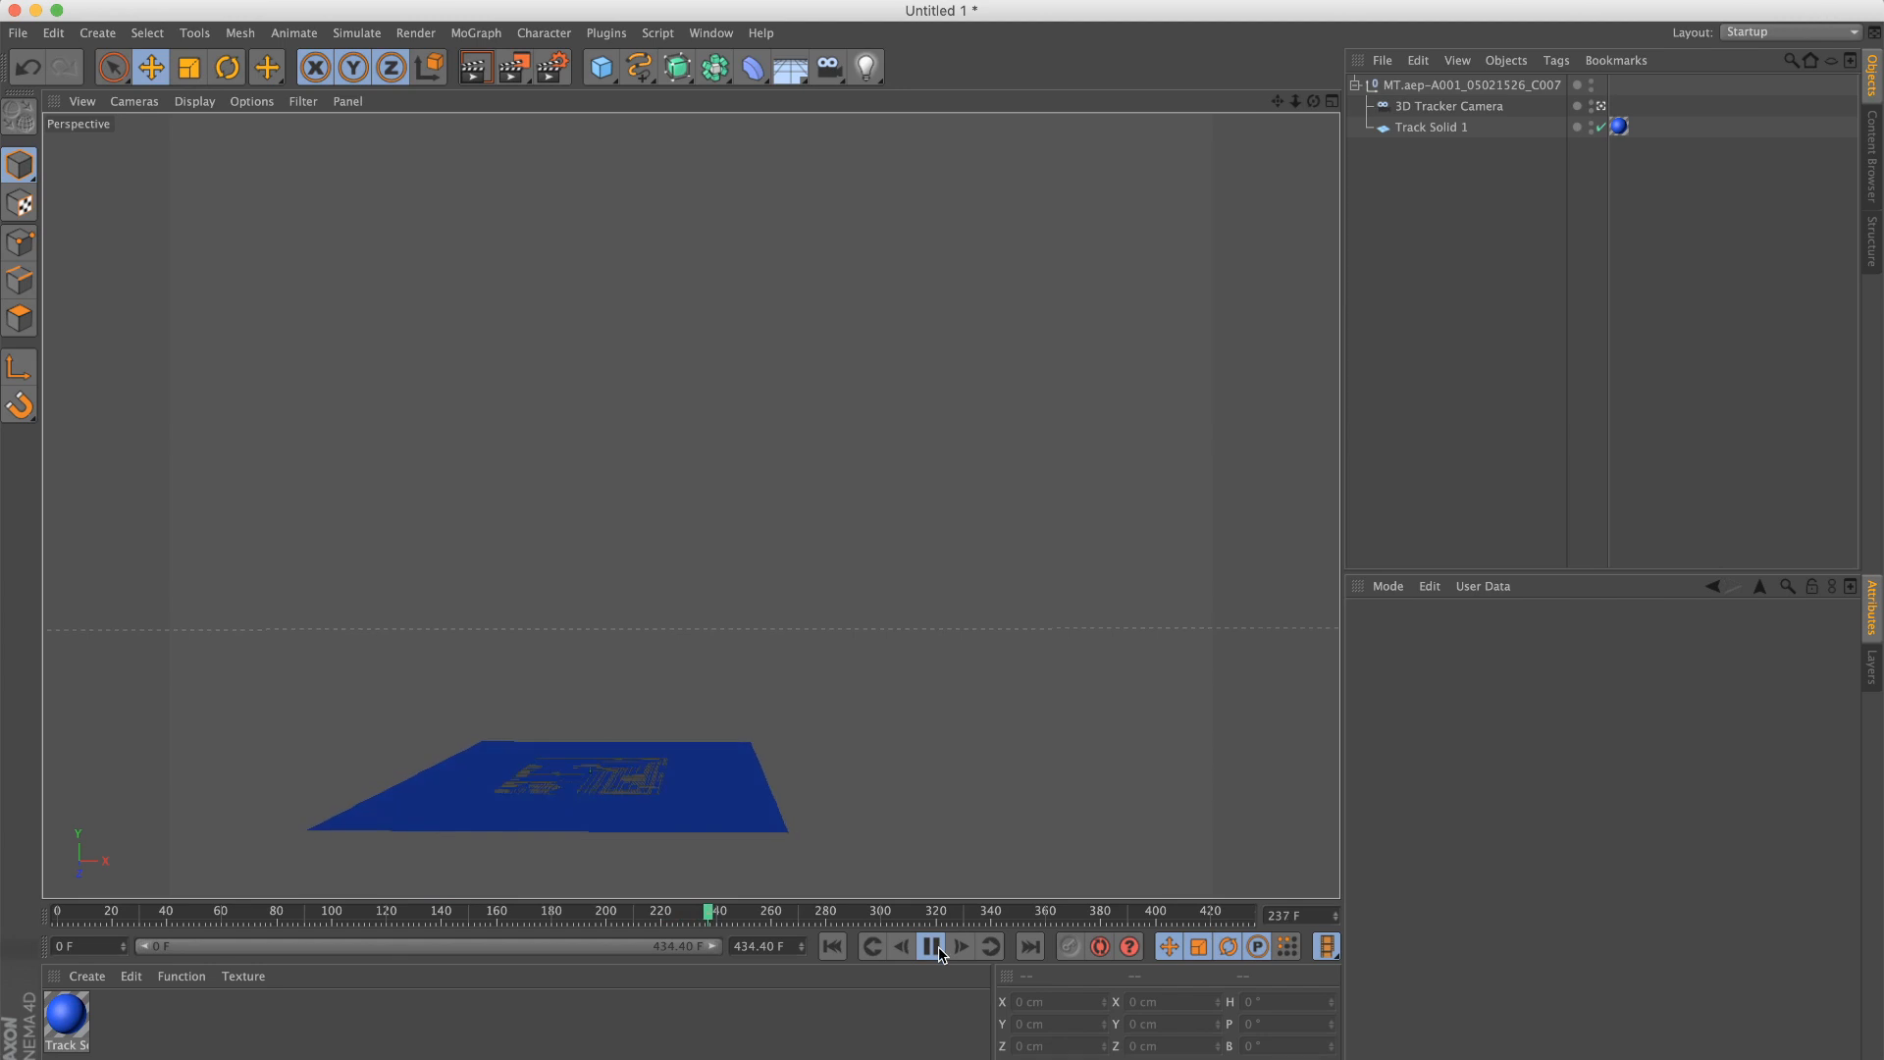
{"action": "left_click", "coordinate": [932, 946]}
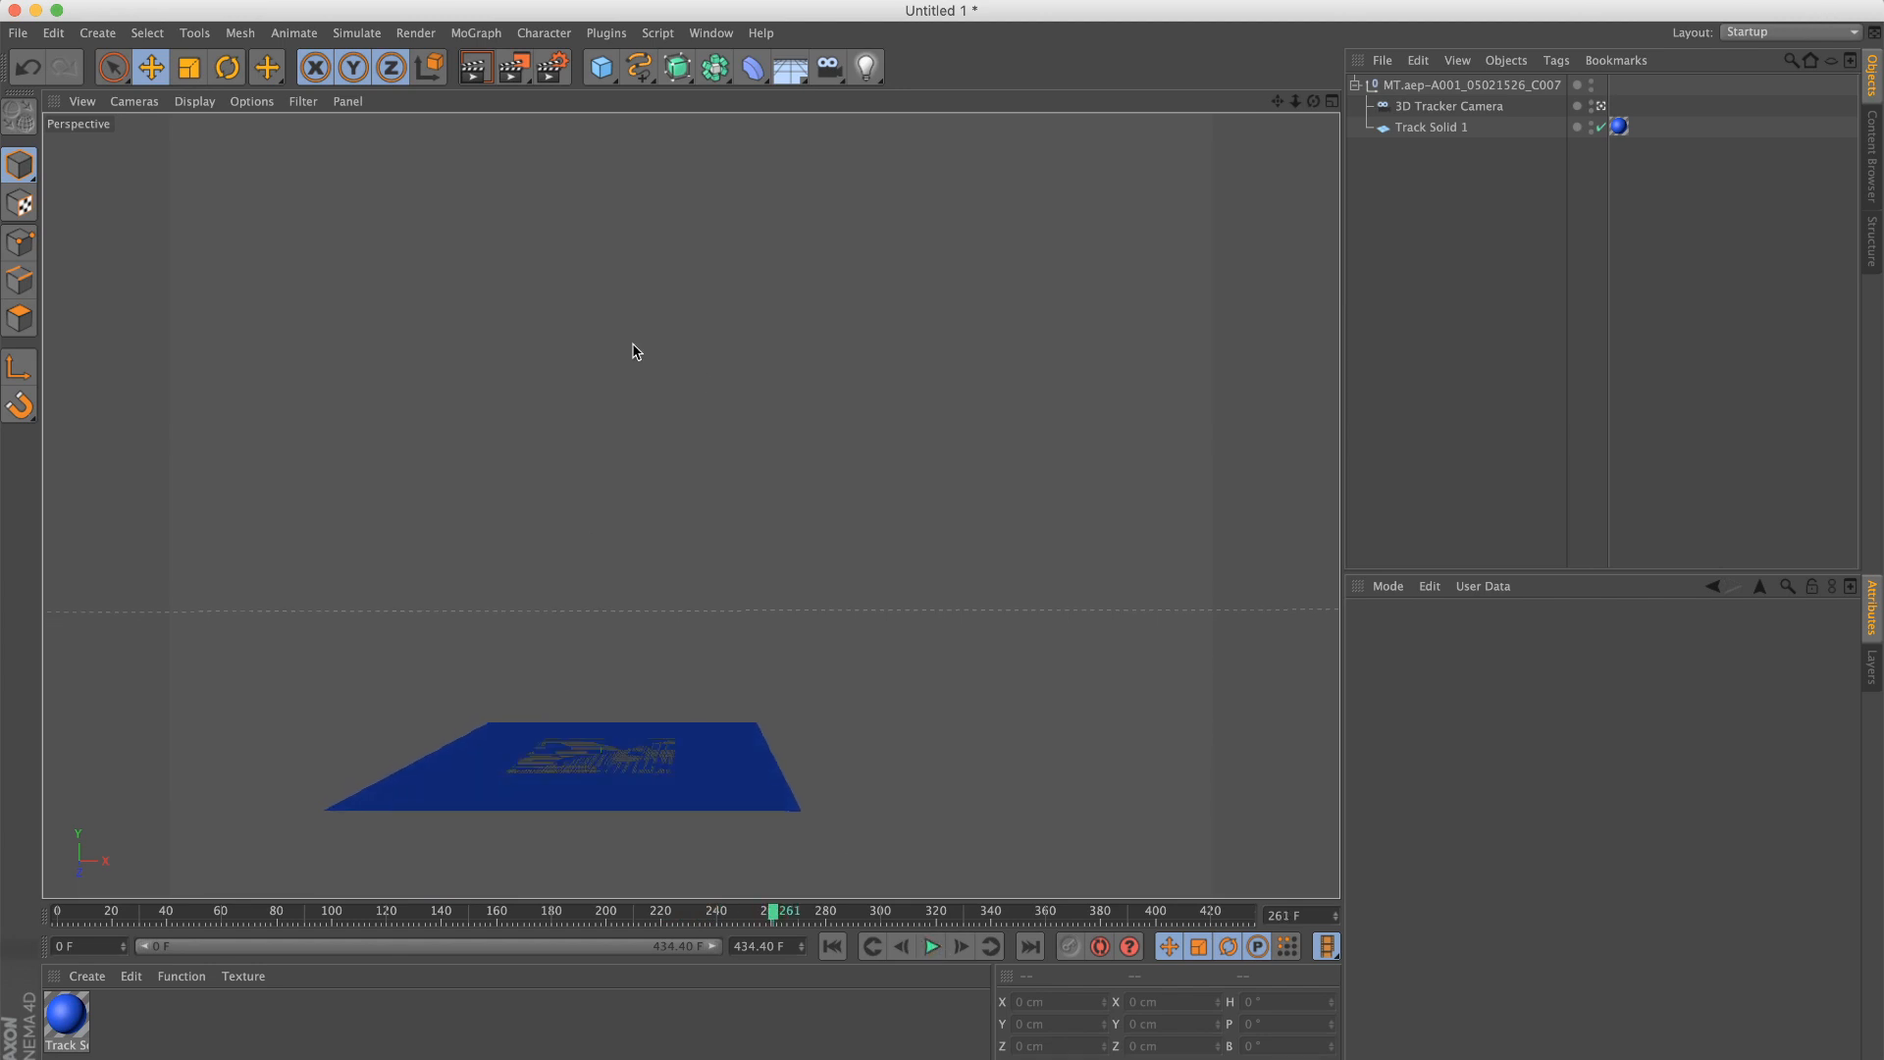
{"action": "mouse_move", "coordinate": [554, 68]}
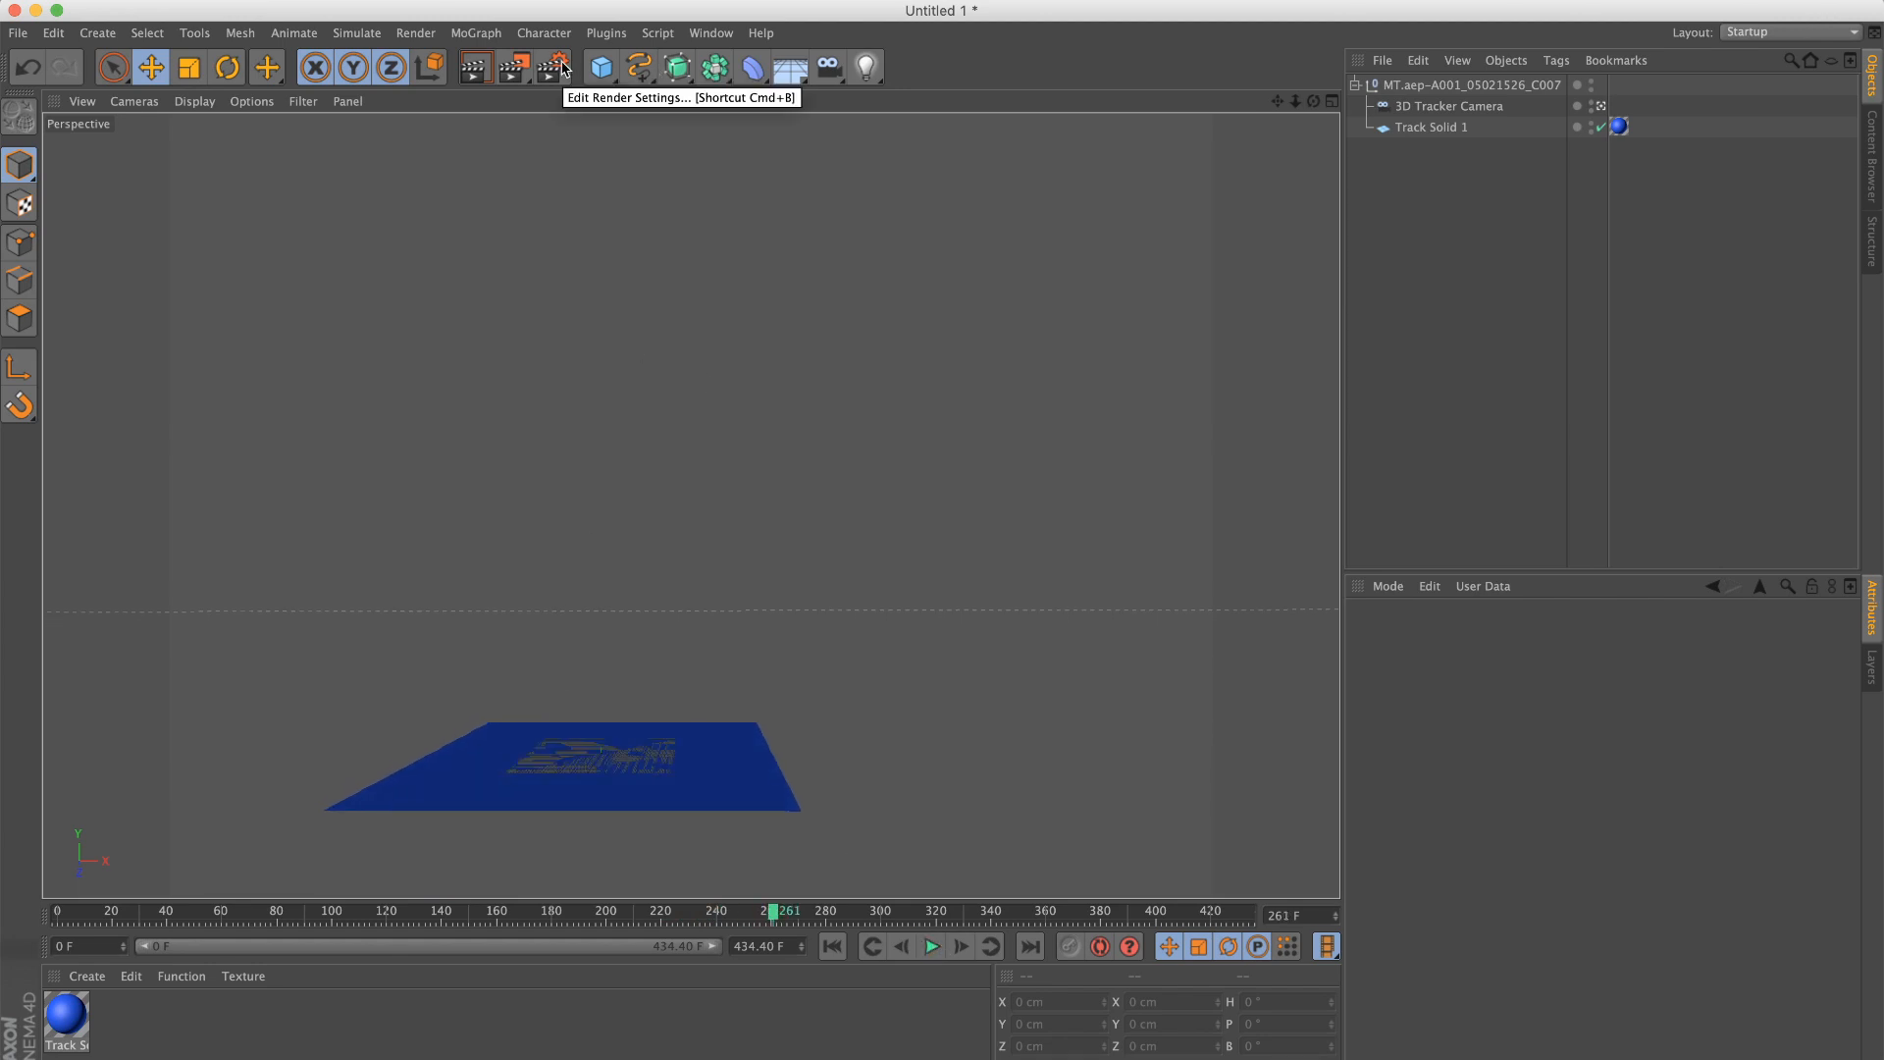
{"action": "left_click", "coordinate": [556, 66]}
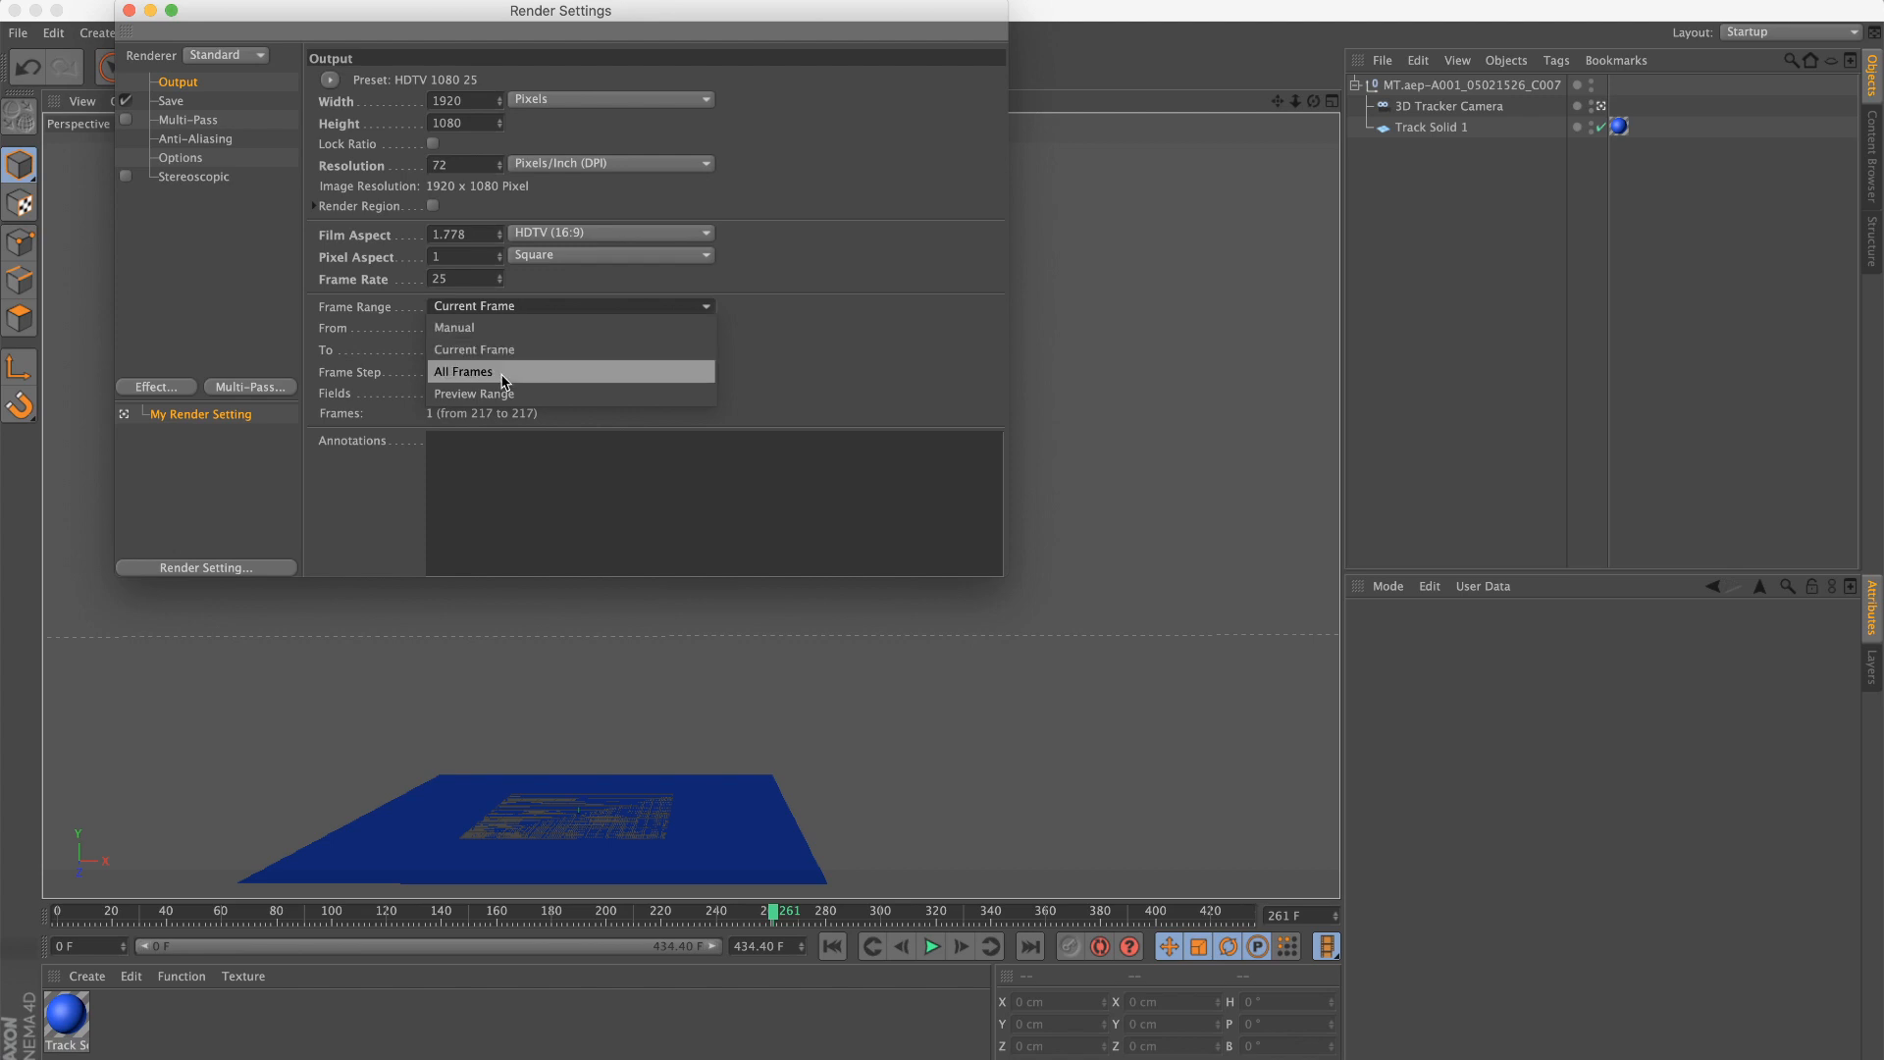
{"action": "left_click", "coordinate": [463, 370]}
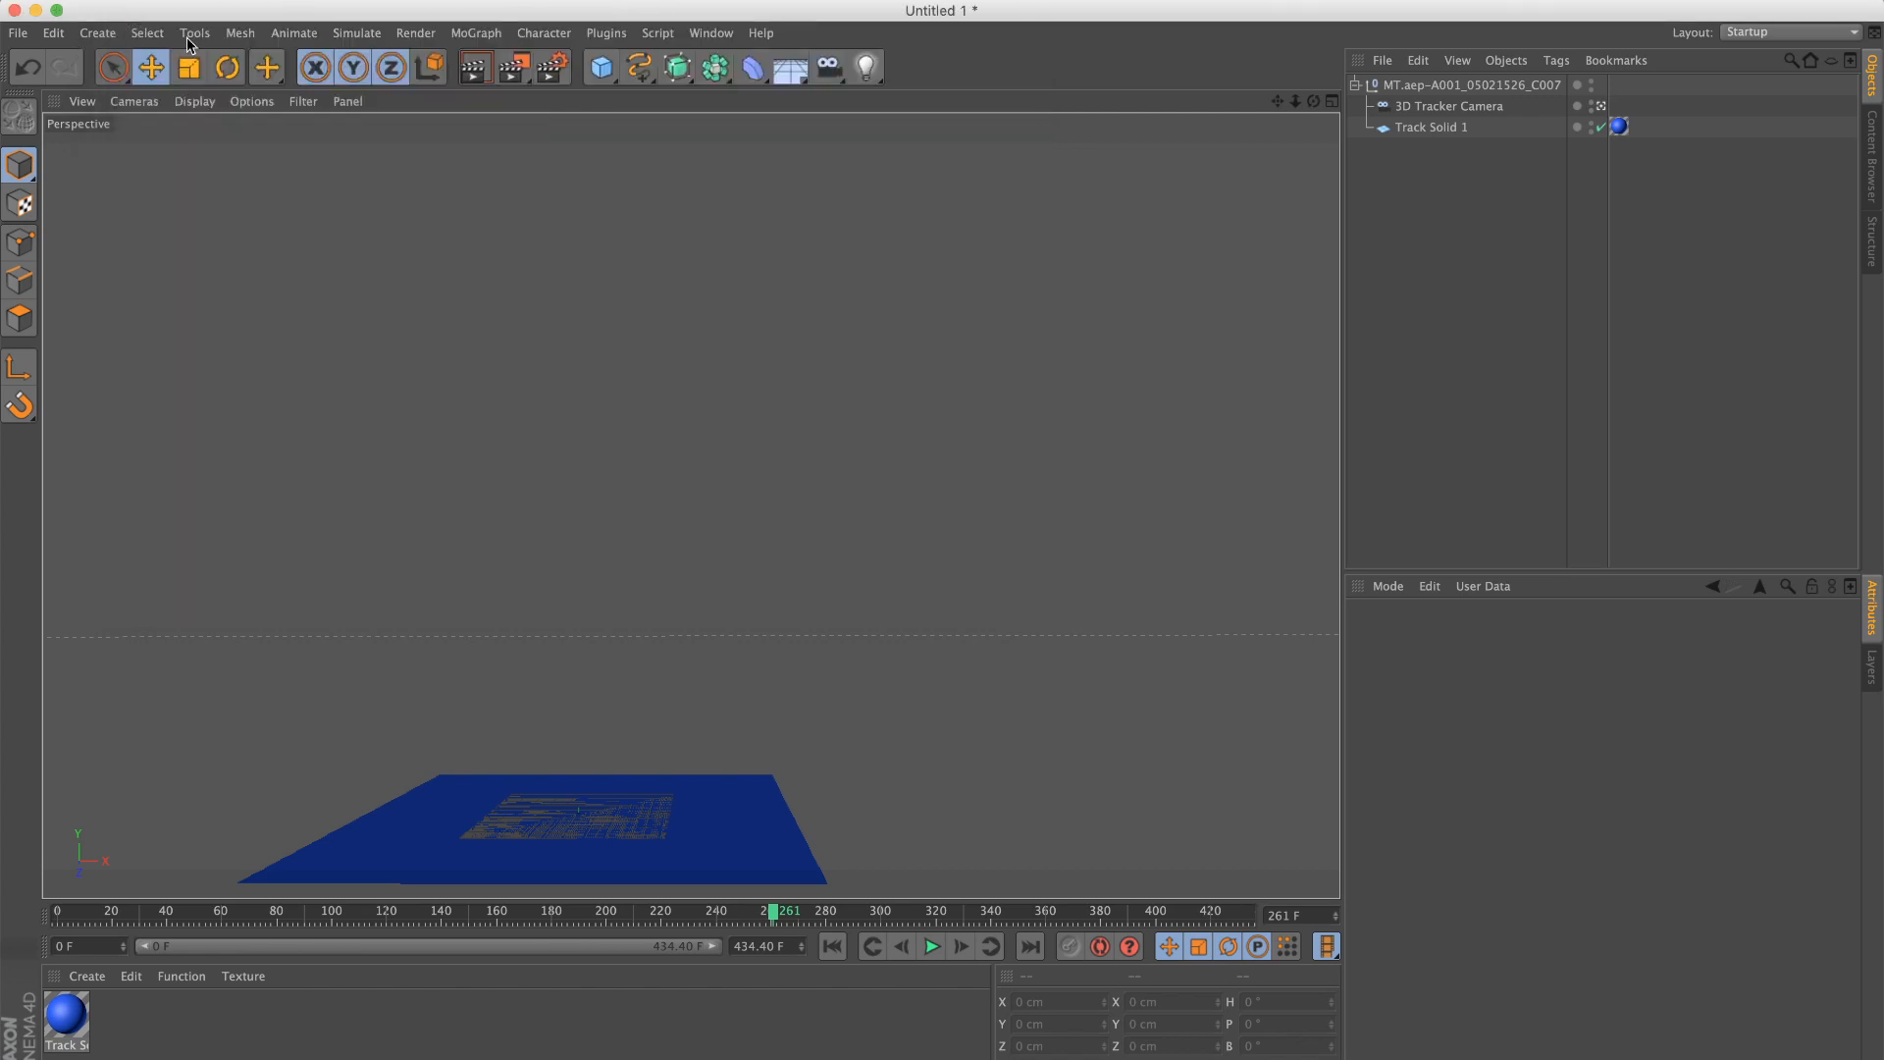
Step: Set the project Maximum Time to 362 F and replay the animation from the start
{"action": "left_click", "coordinate": [53, 33]}
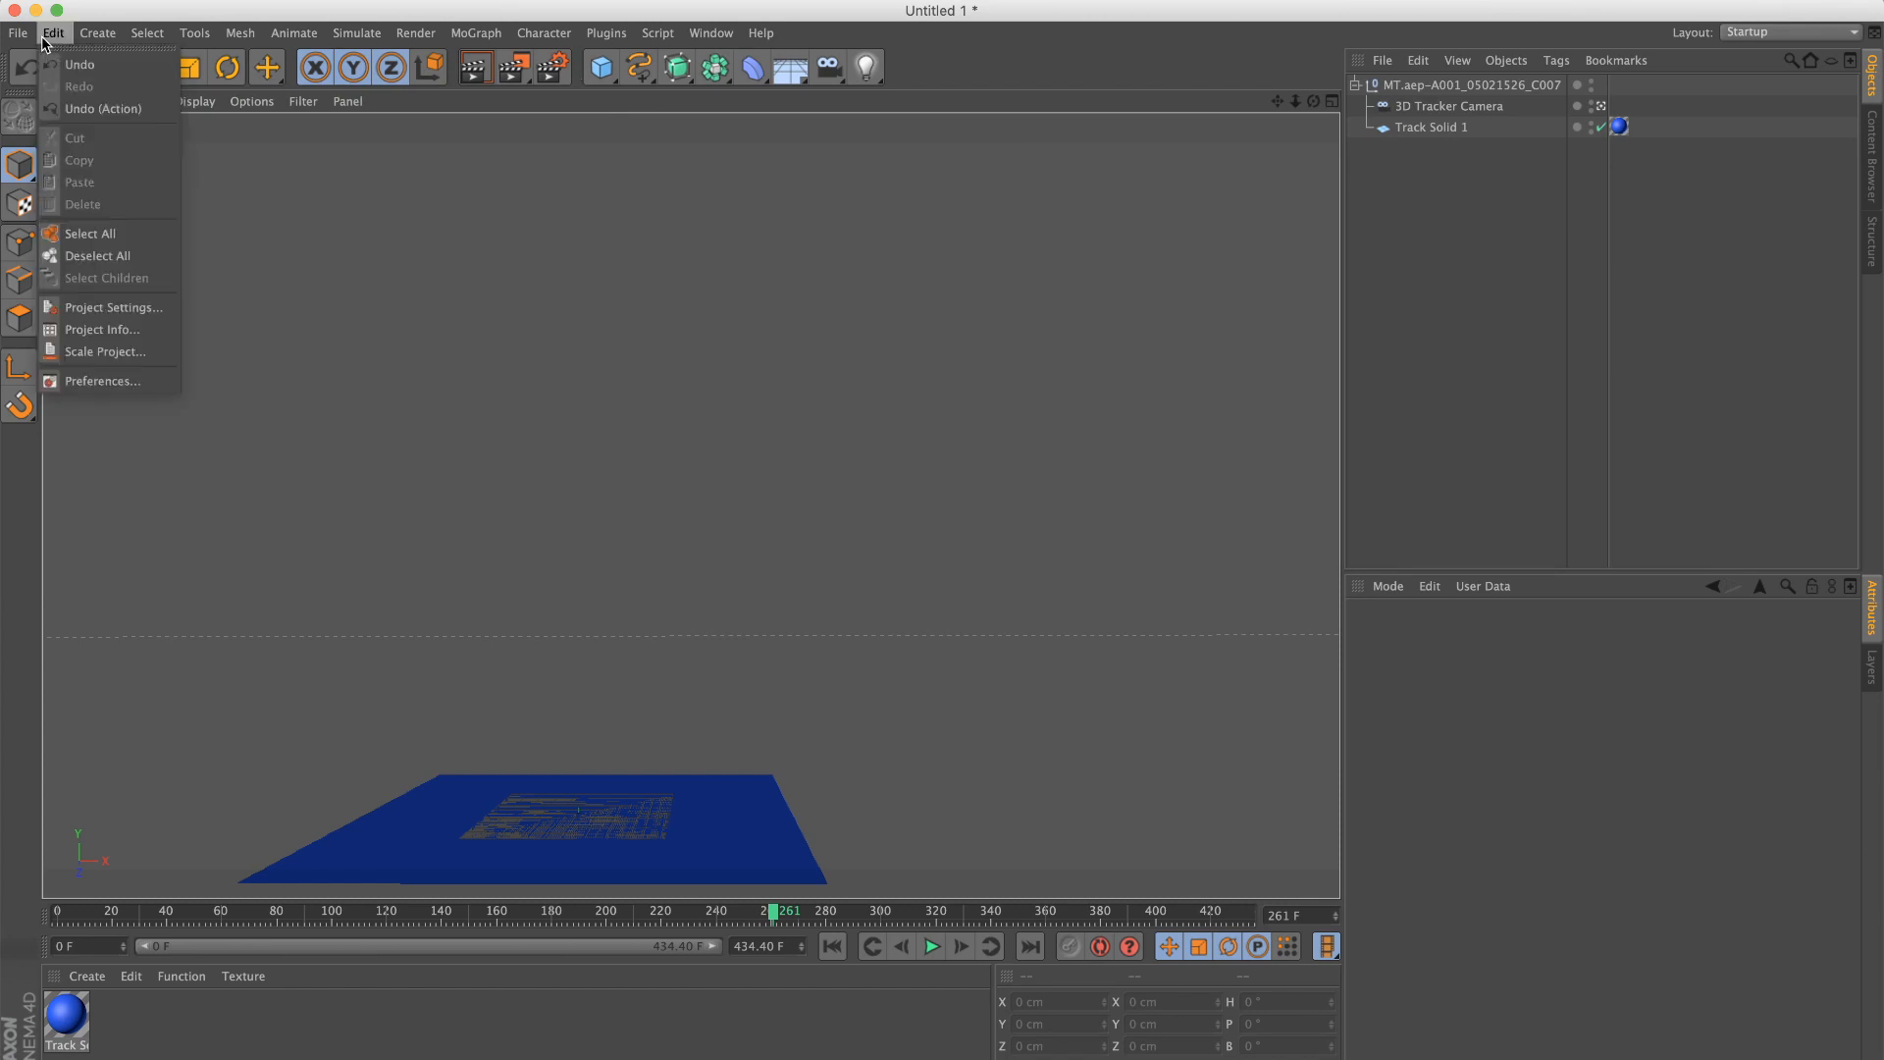
{"action": "left_click", "coordinate": [113, 307]}
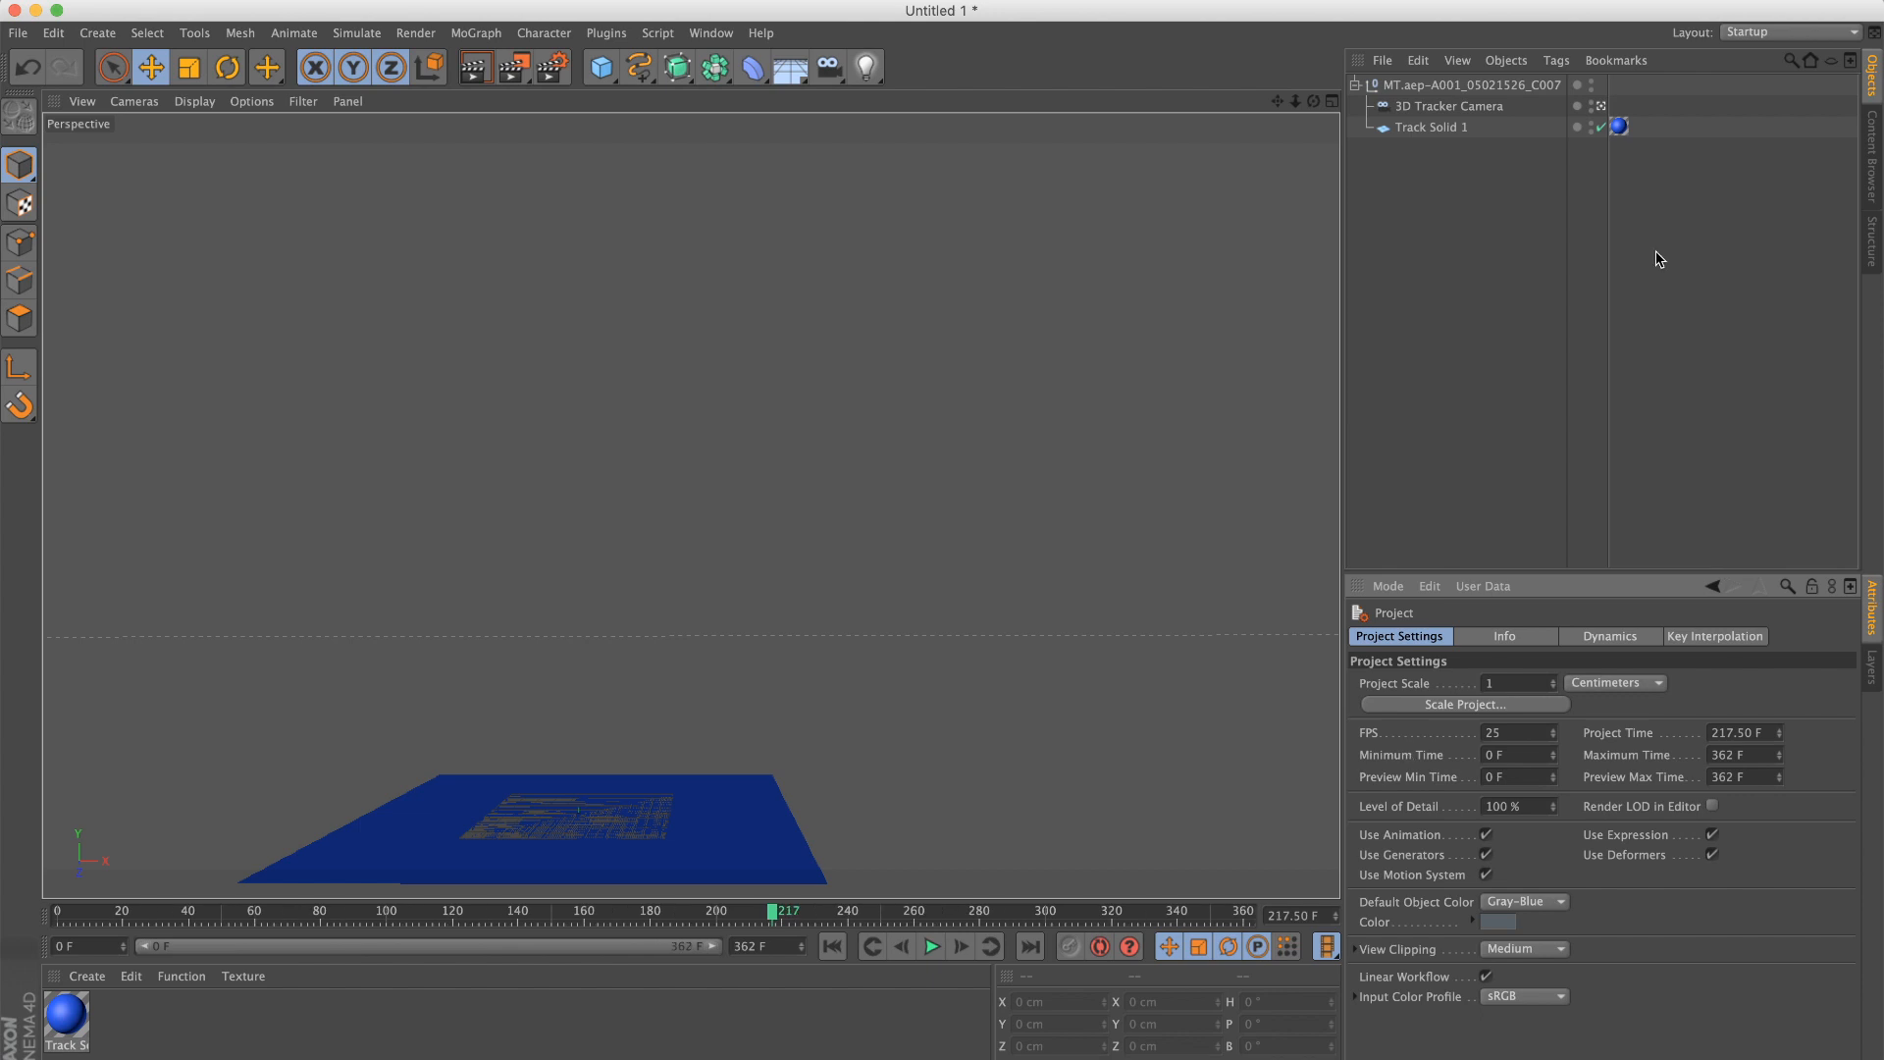
{"action": "mouse_move", "coordinate": [1452, 589]}
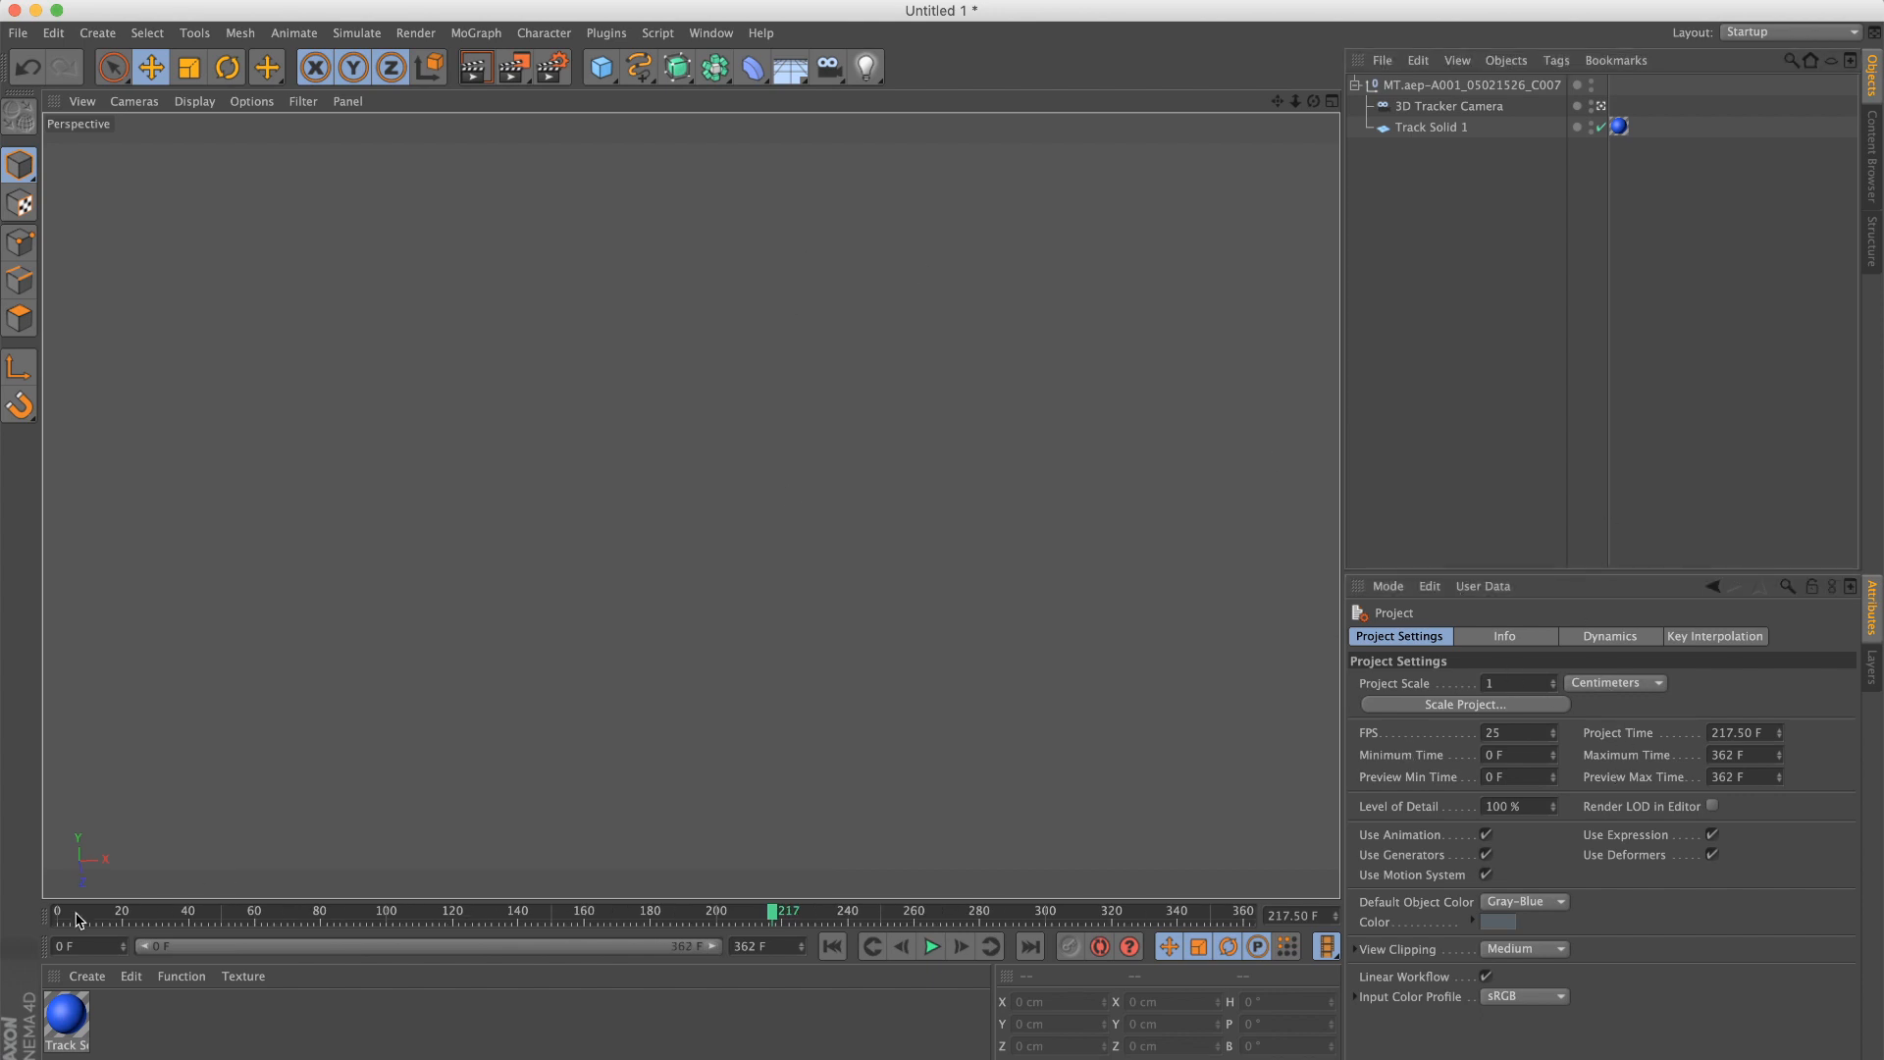
{"action": "left_click", "coordinate": [831, 946]}
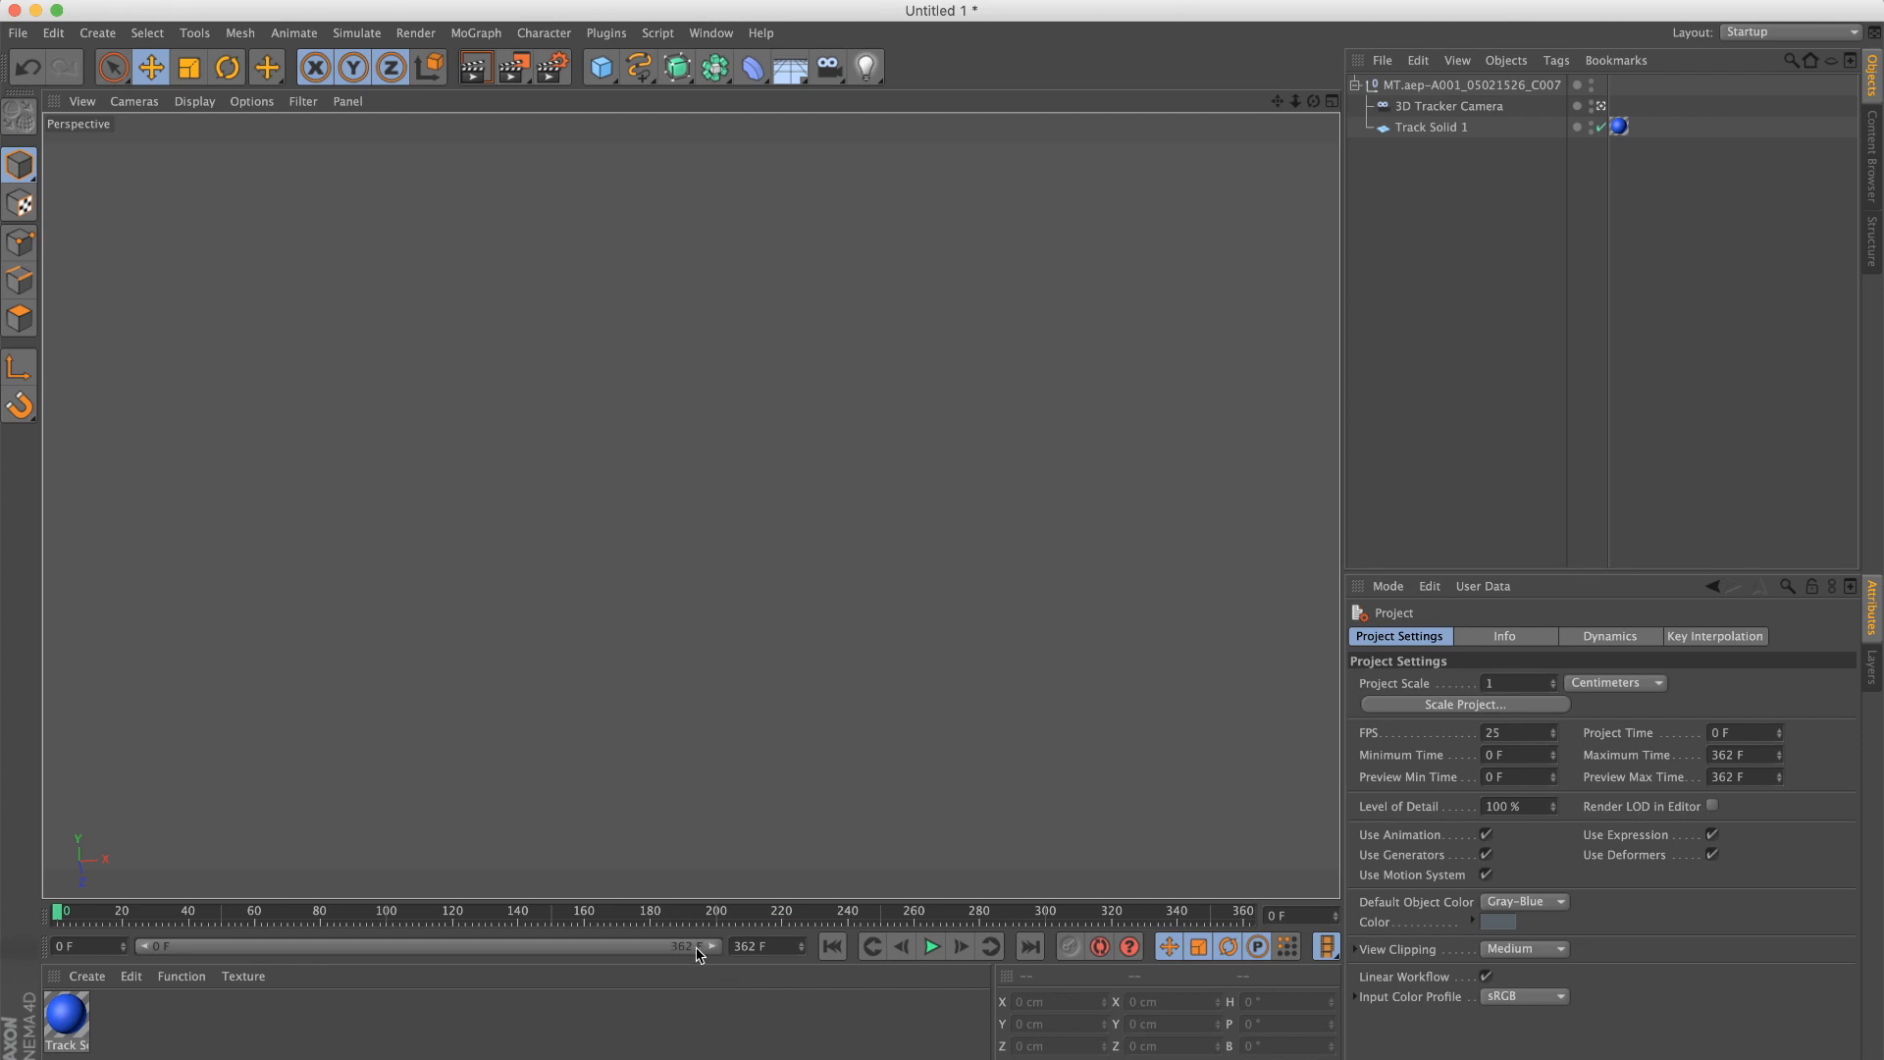
{"action": "left_click", "coordinate": [929, 946]}
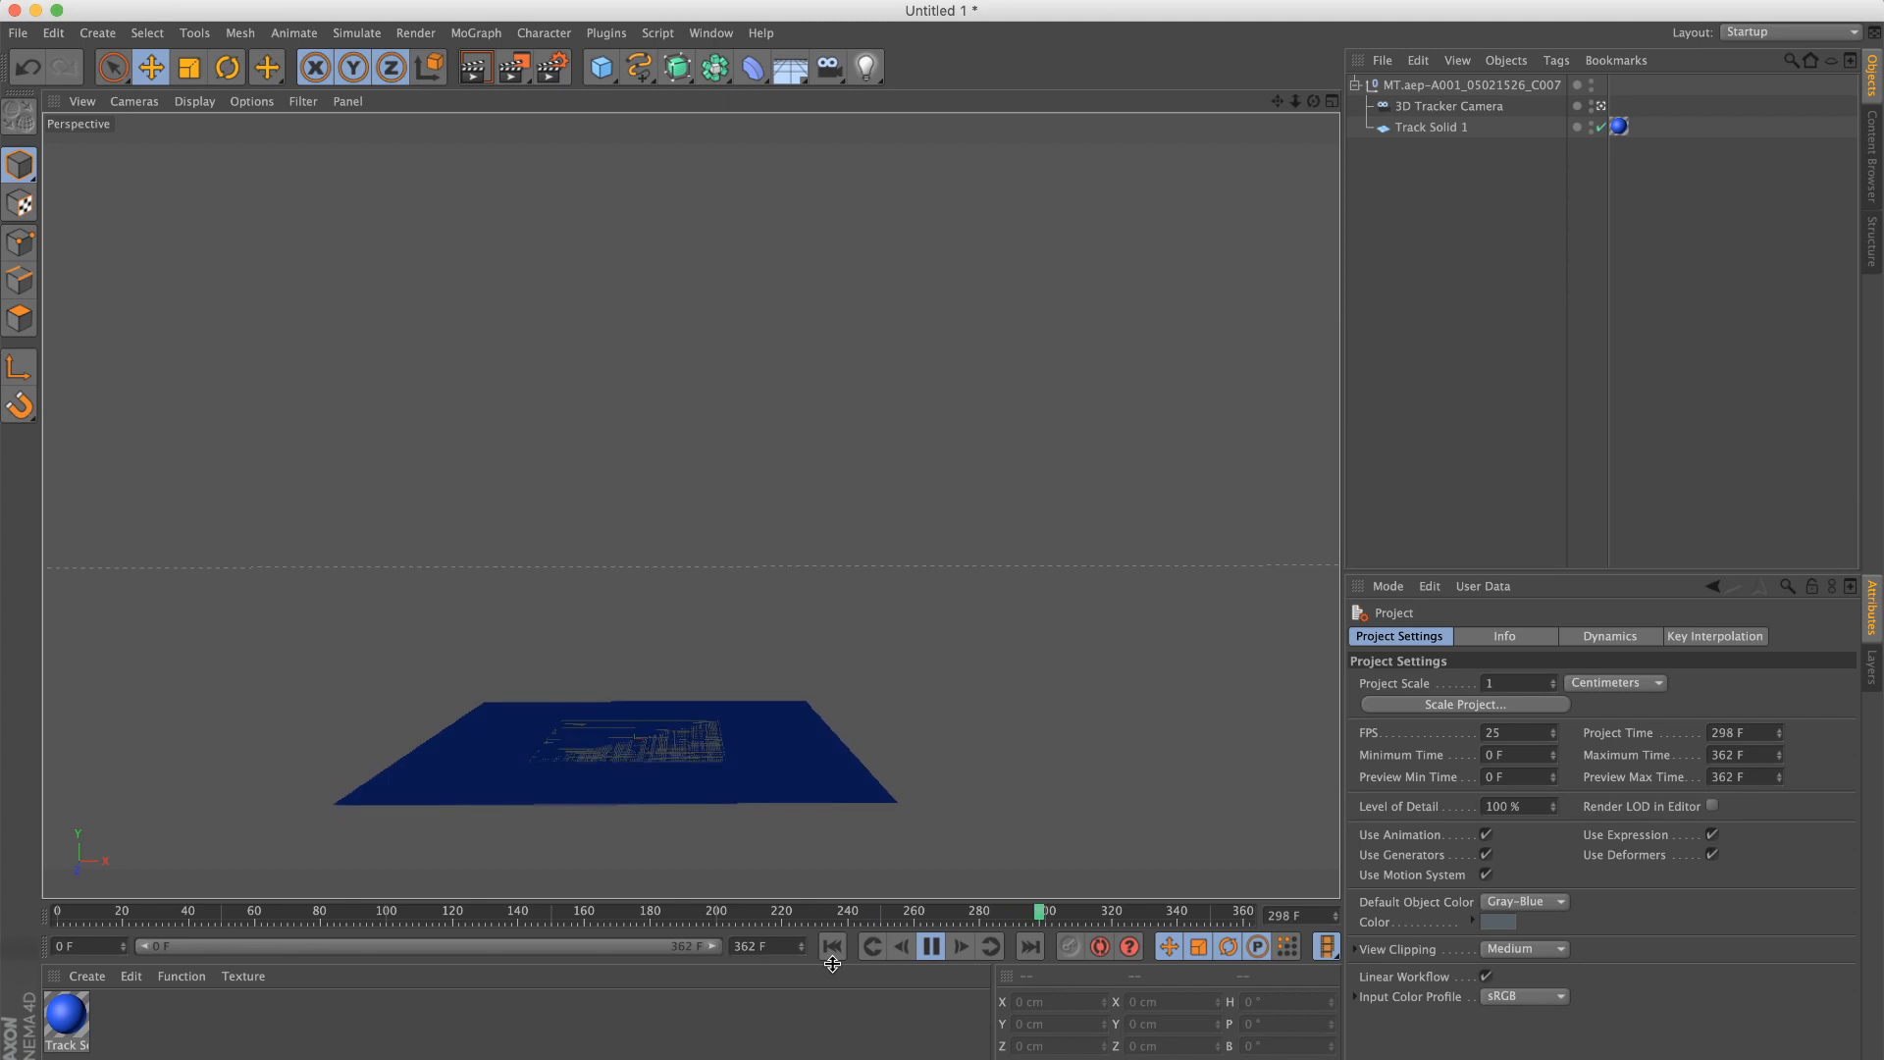
{"action": "left_click", "coordinate": [931, 946]}
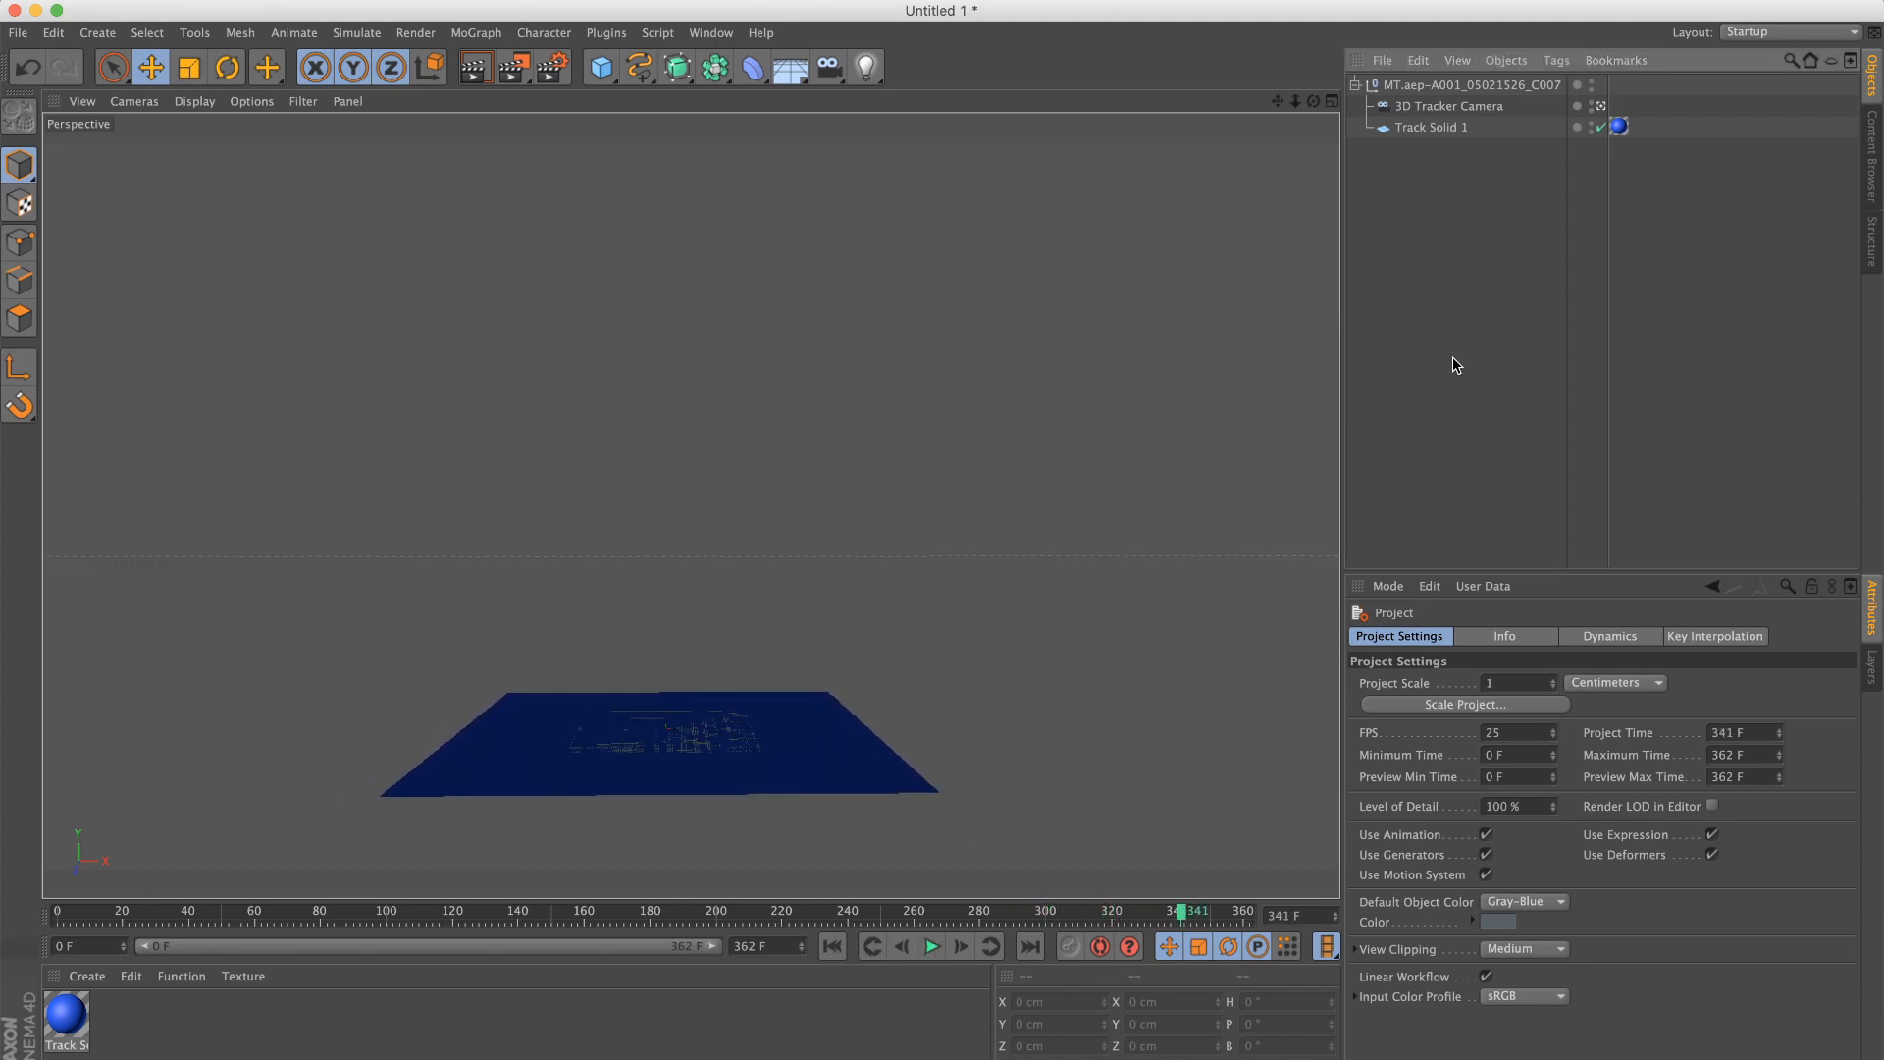
{"action": "mouse_move", "coordinate": [1482, 255]}
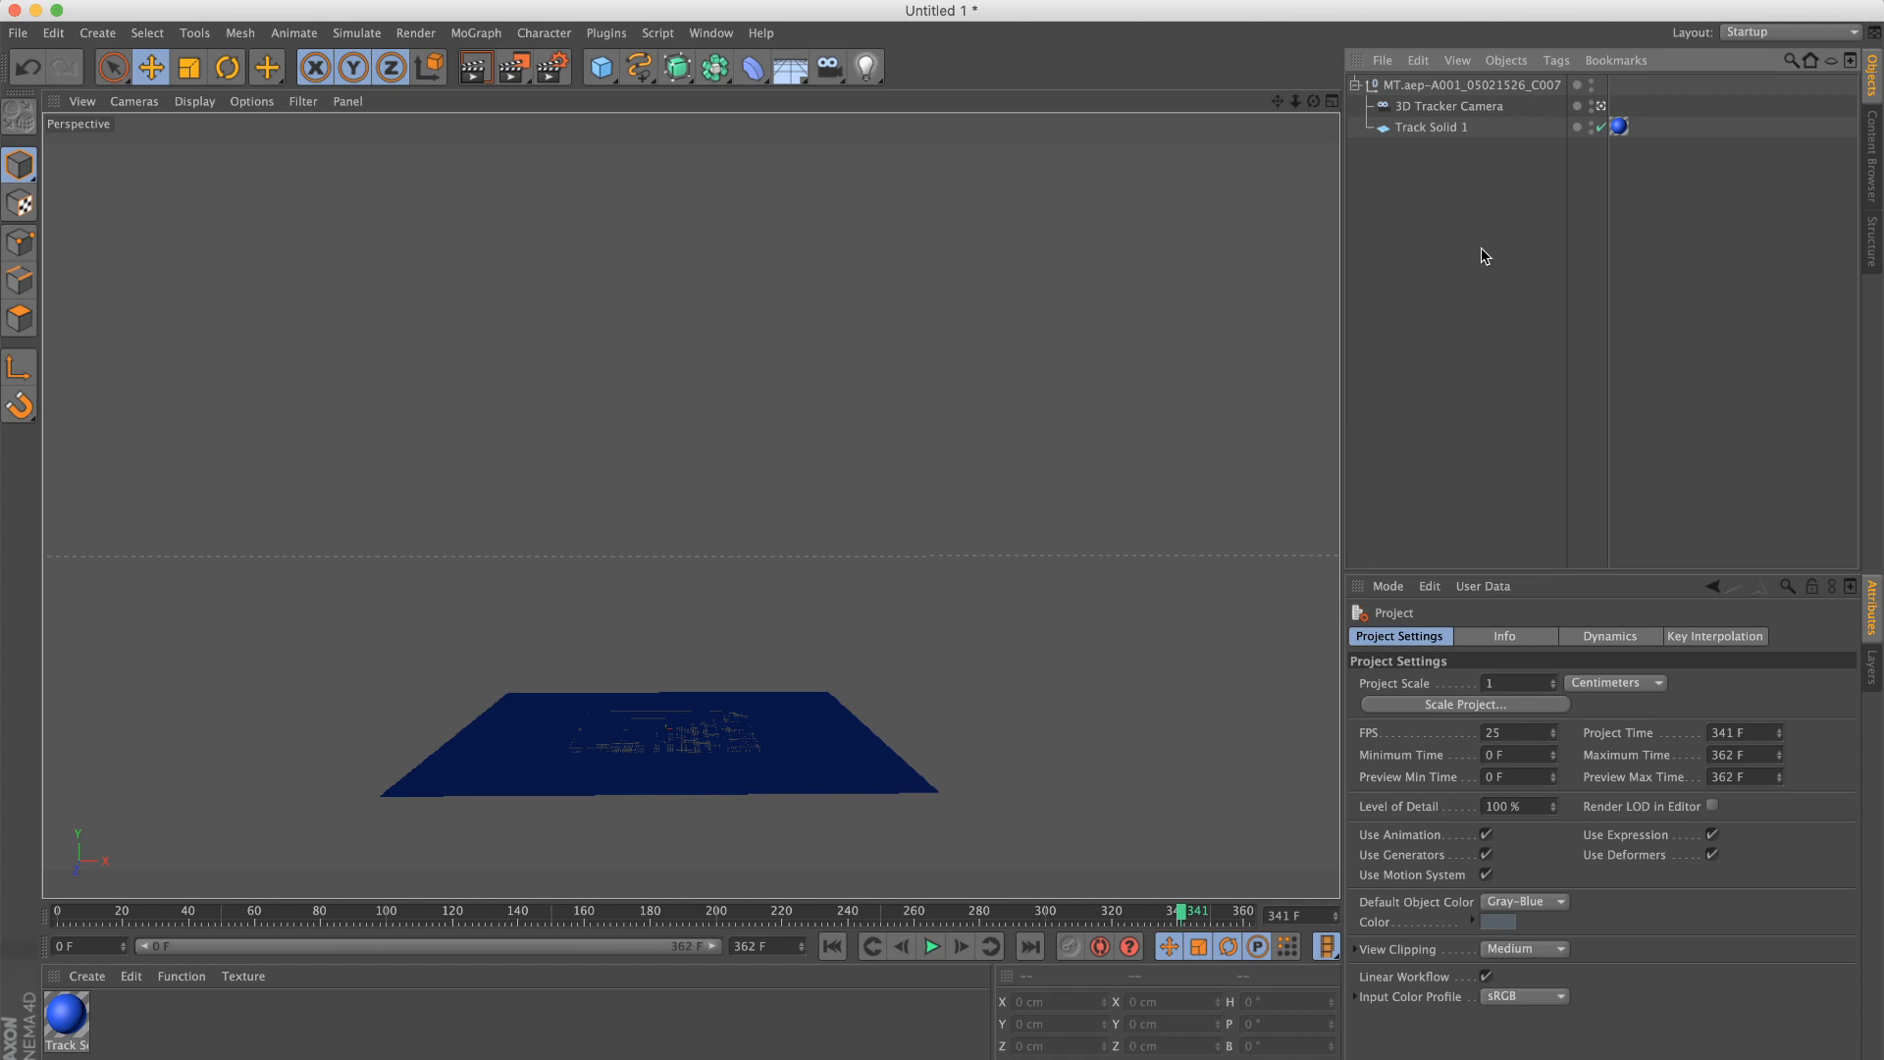
{"action": "mouse_move", "coordinate": [1125, 107]}
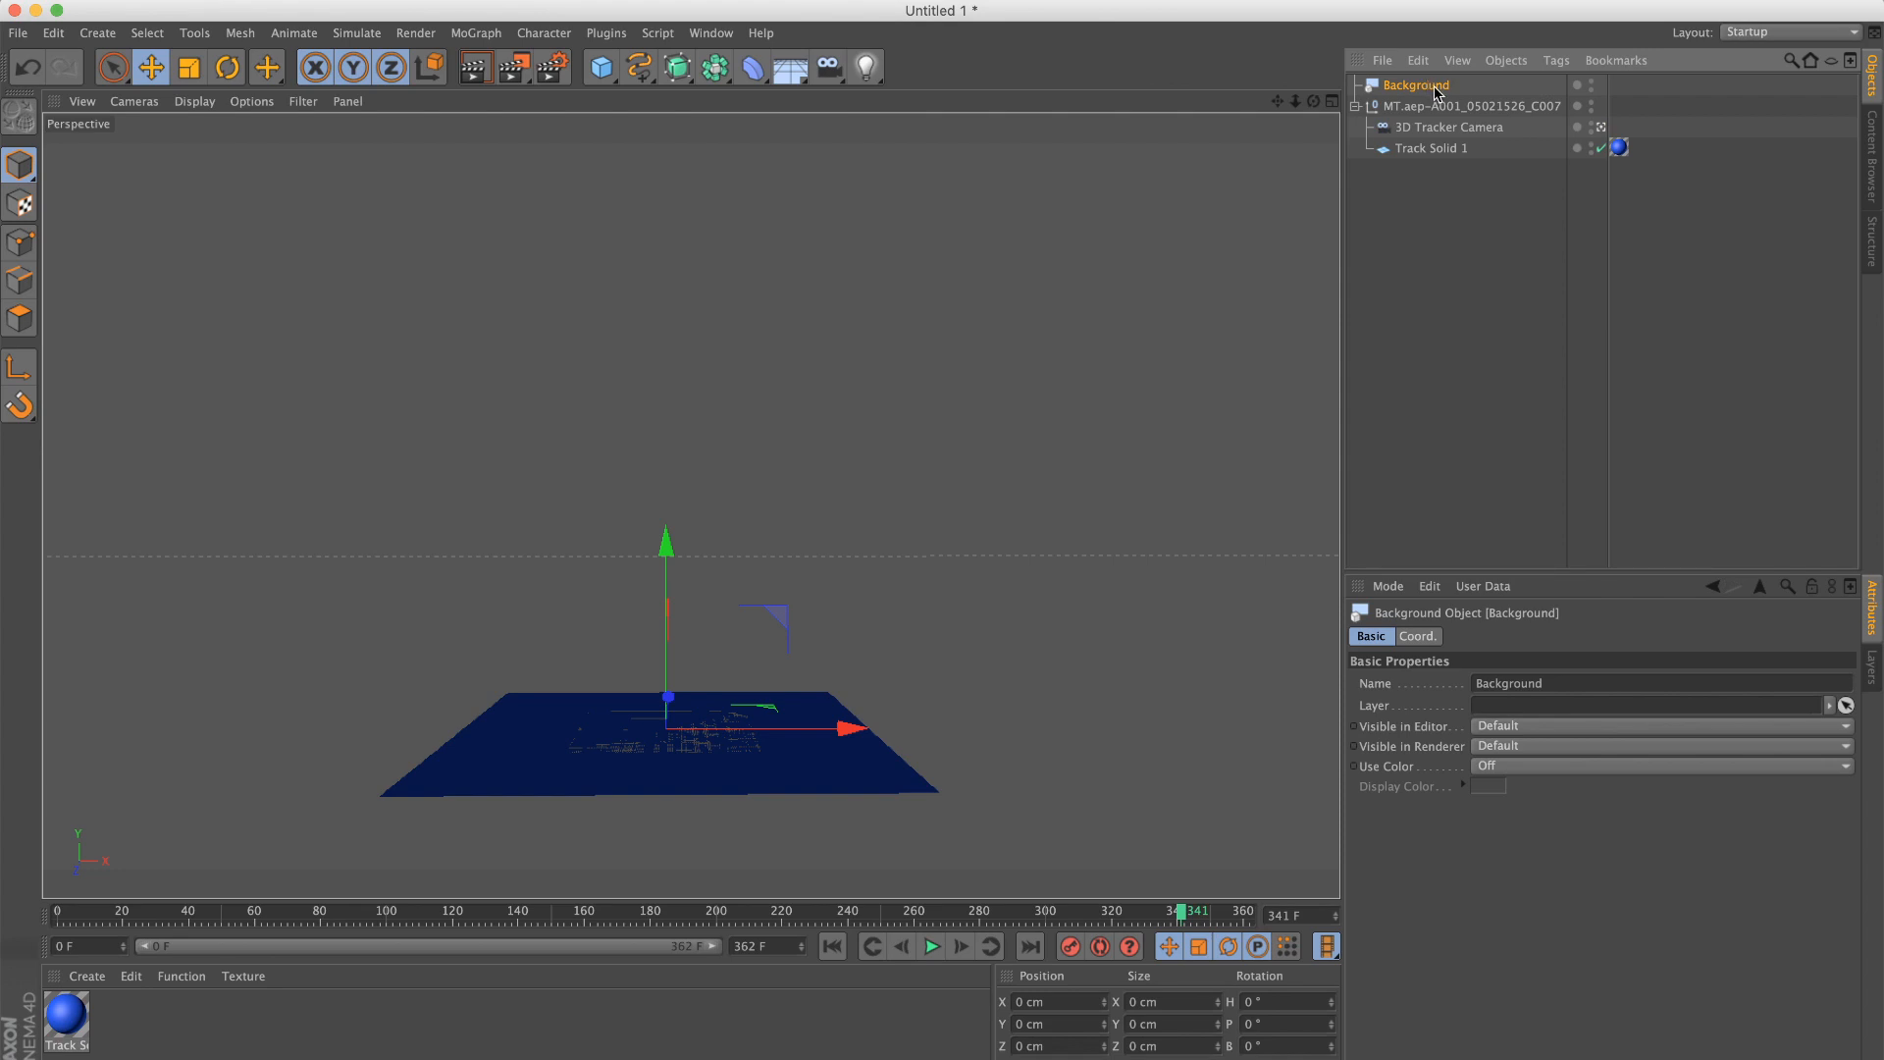
{"action": "mouse_move", "coordinate": [1413, 85]}
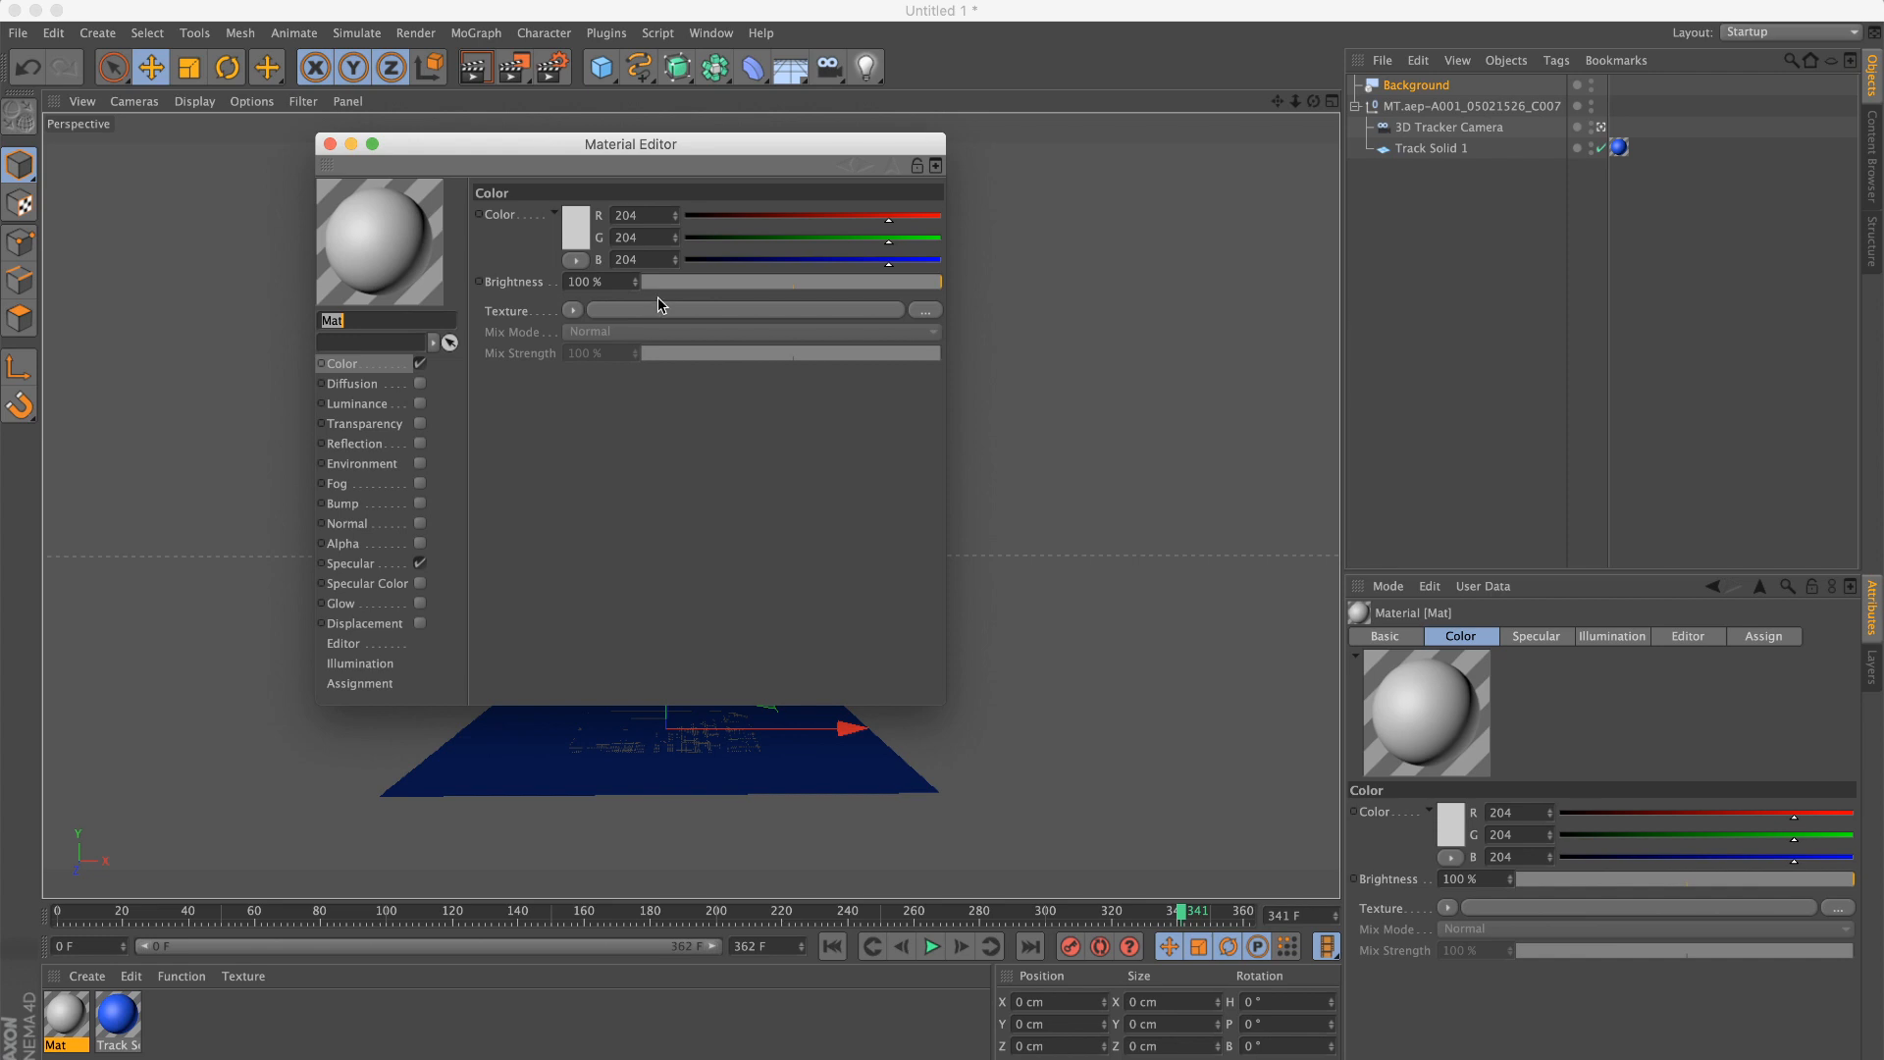
Step: Load the JPEG sequence into Mat's Color texture and calculate frames 1000–1362
{"action": "left_click", "coordinate": [925, 310]}
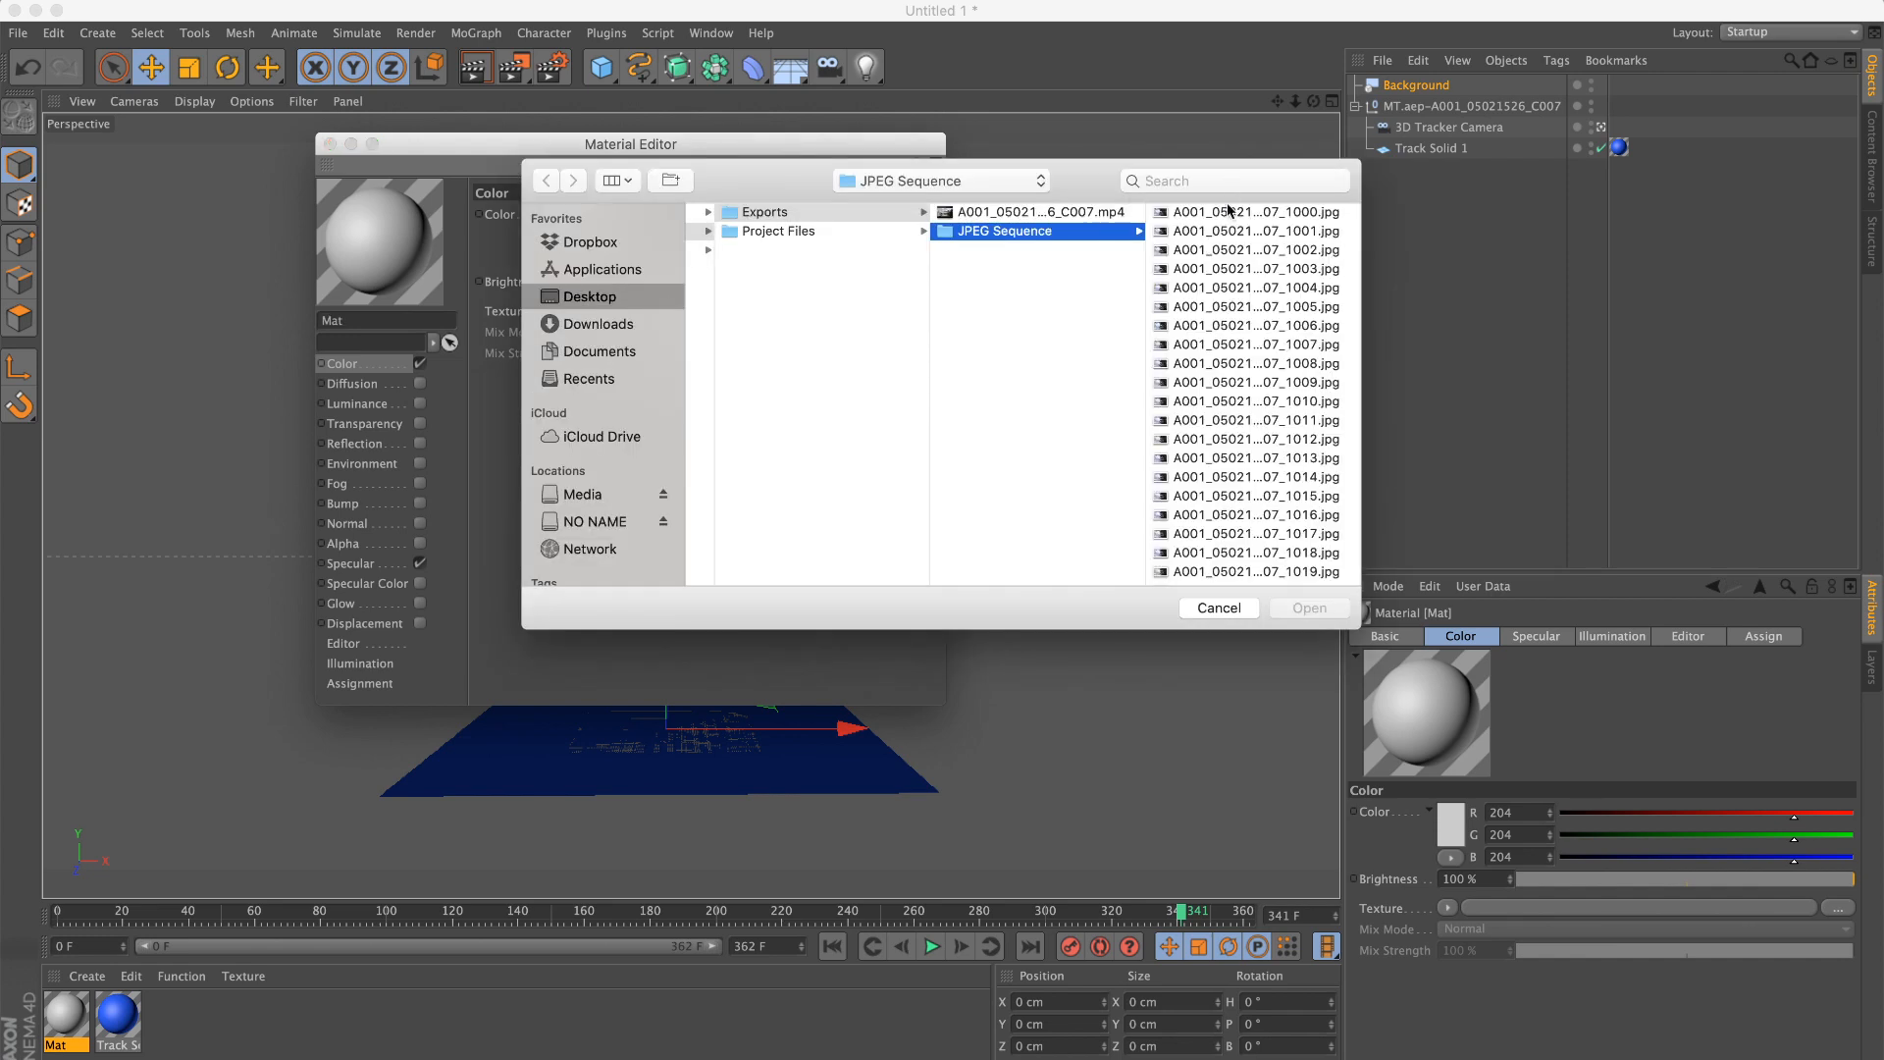
{"action": "left_click", "coordinate": [1216, 607]}
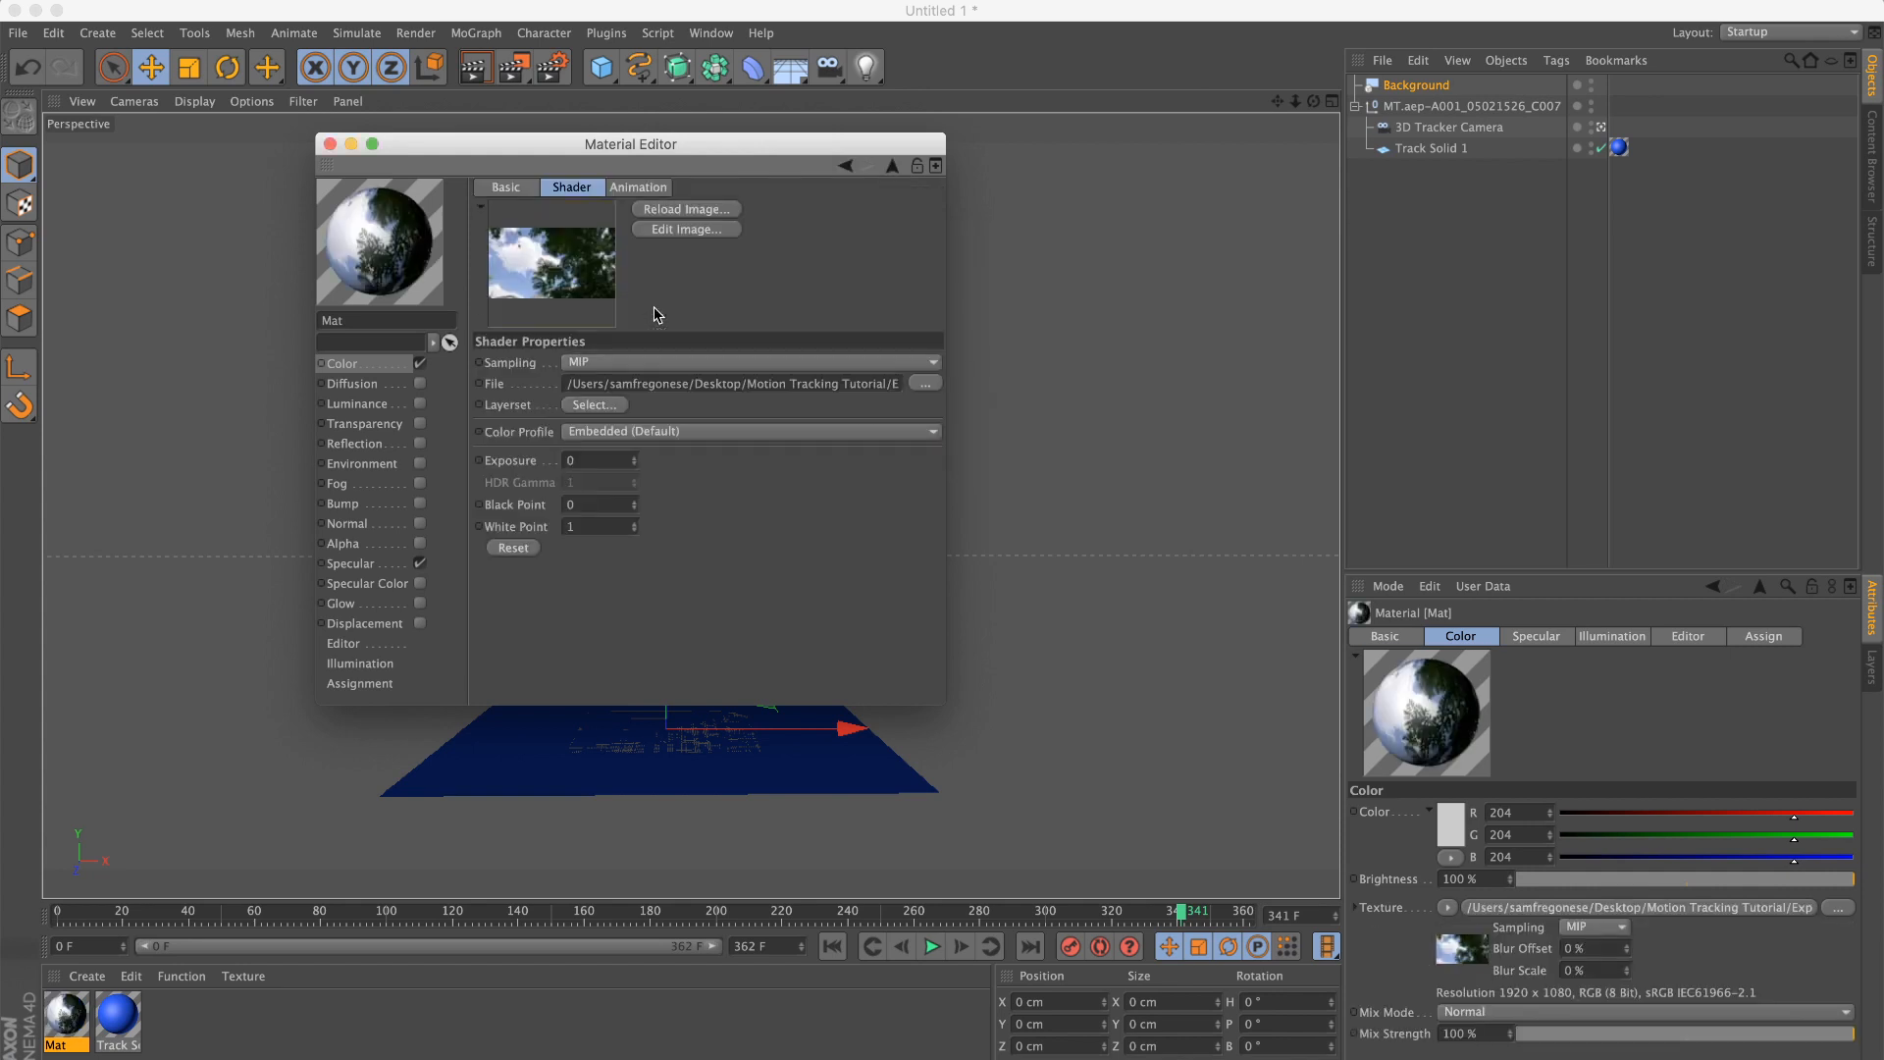
{"action": "left_click", "coordinate": [639, 186]}
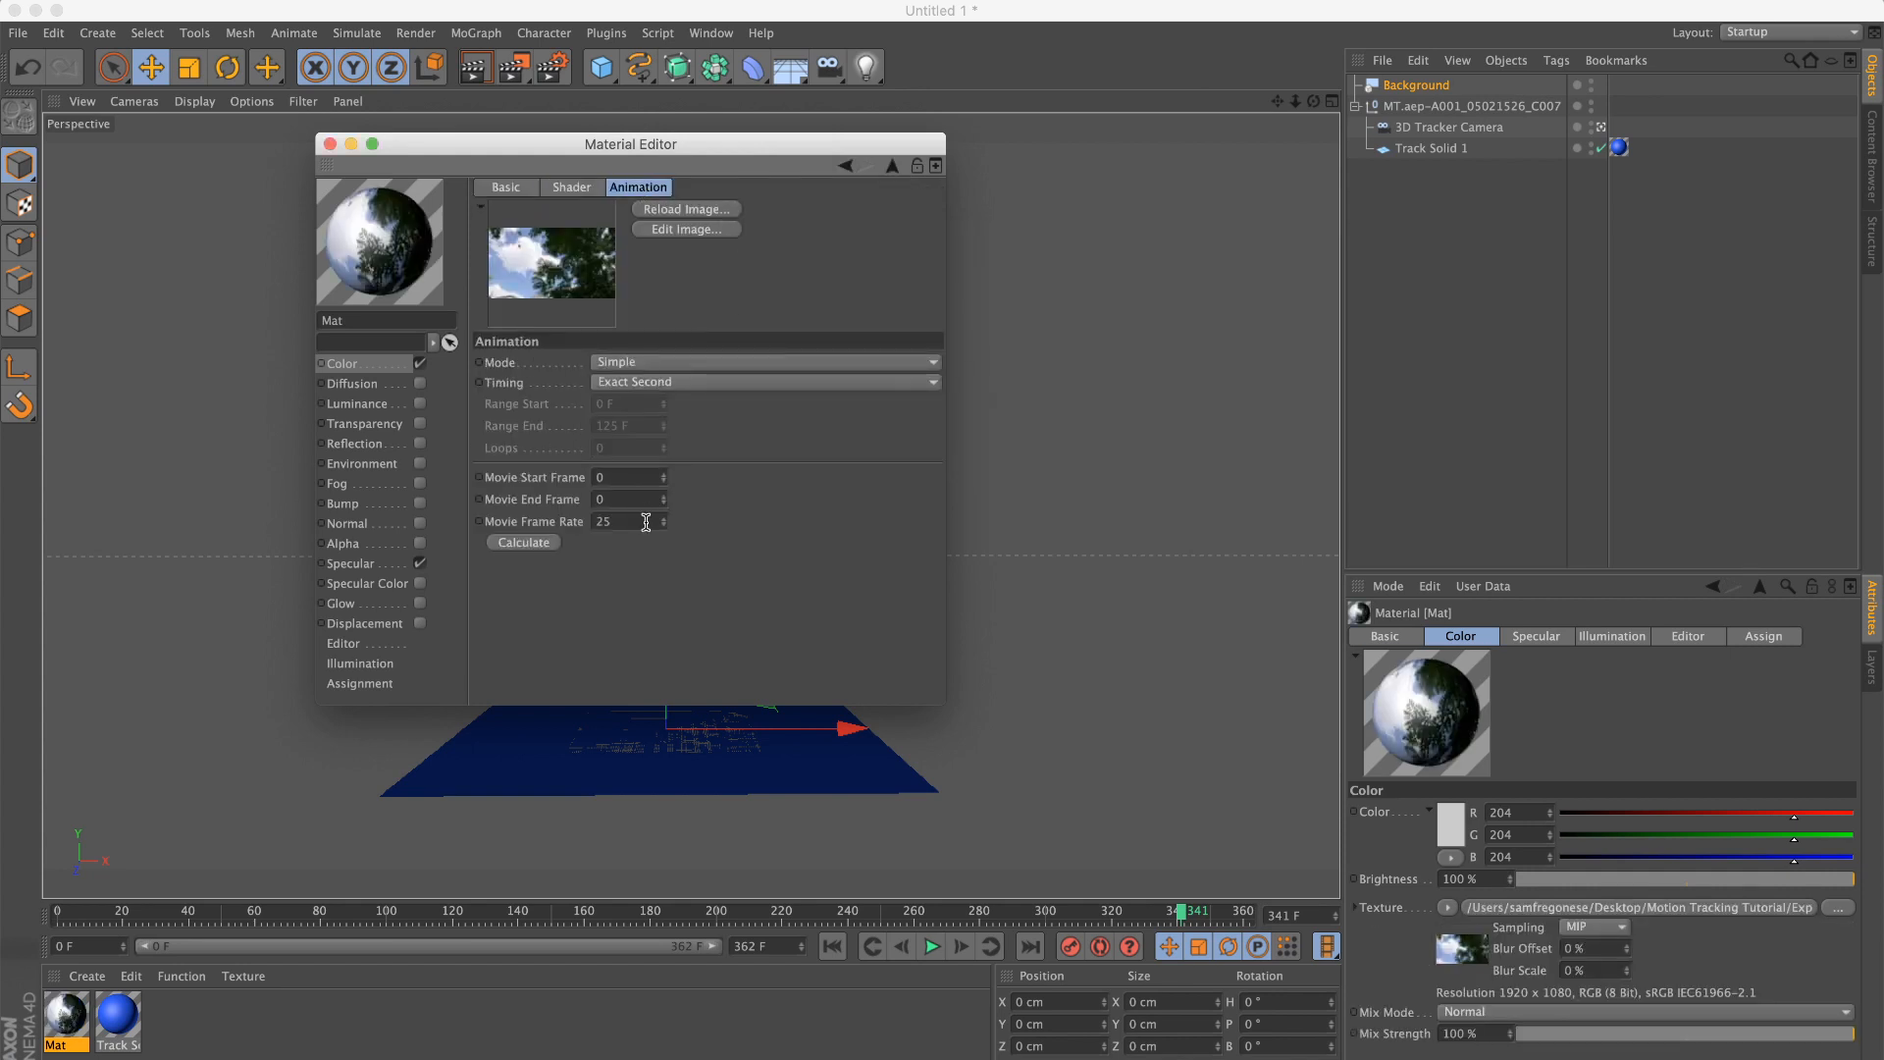
{"action": "left_click", "coordinate": [523, 542]}
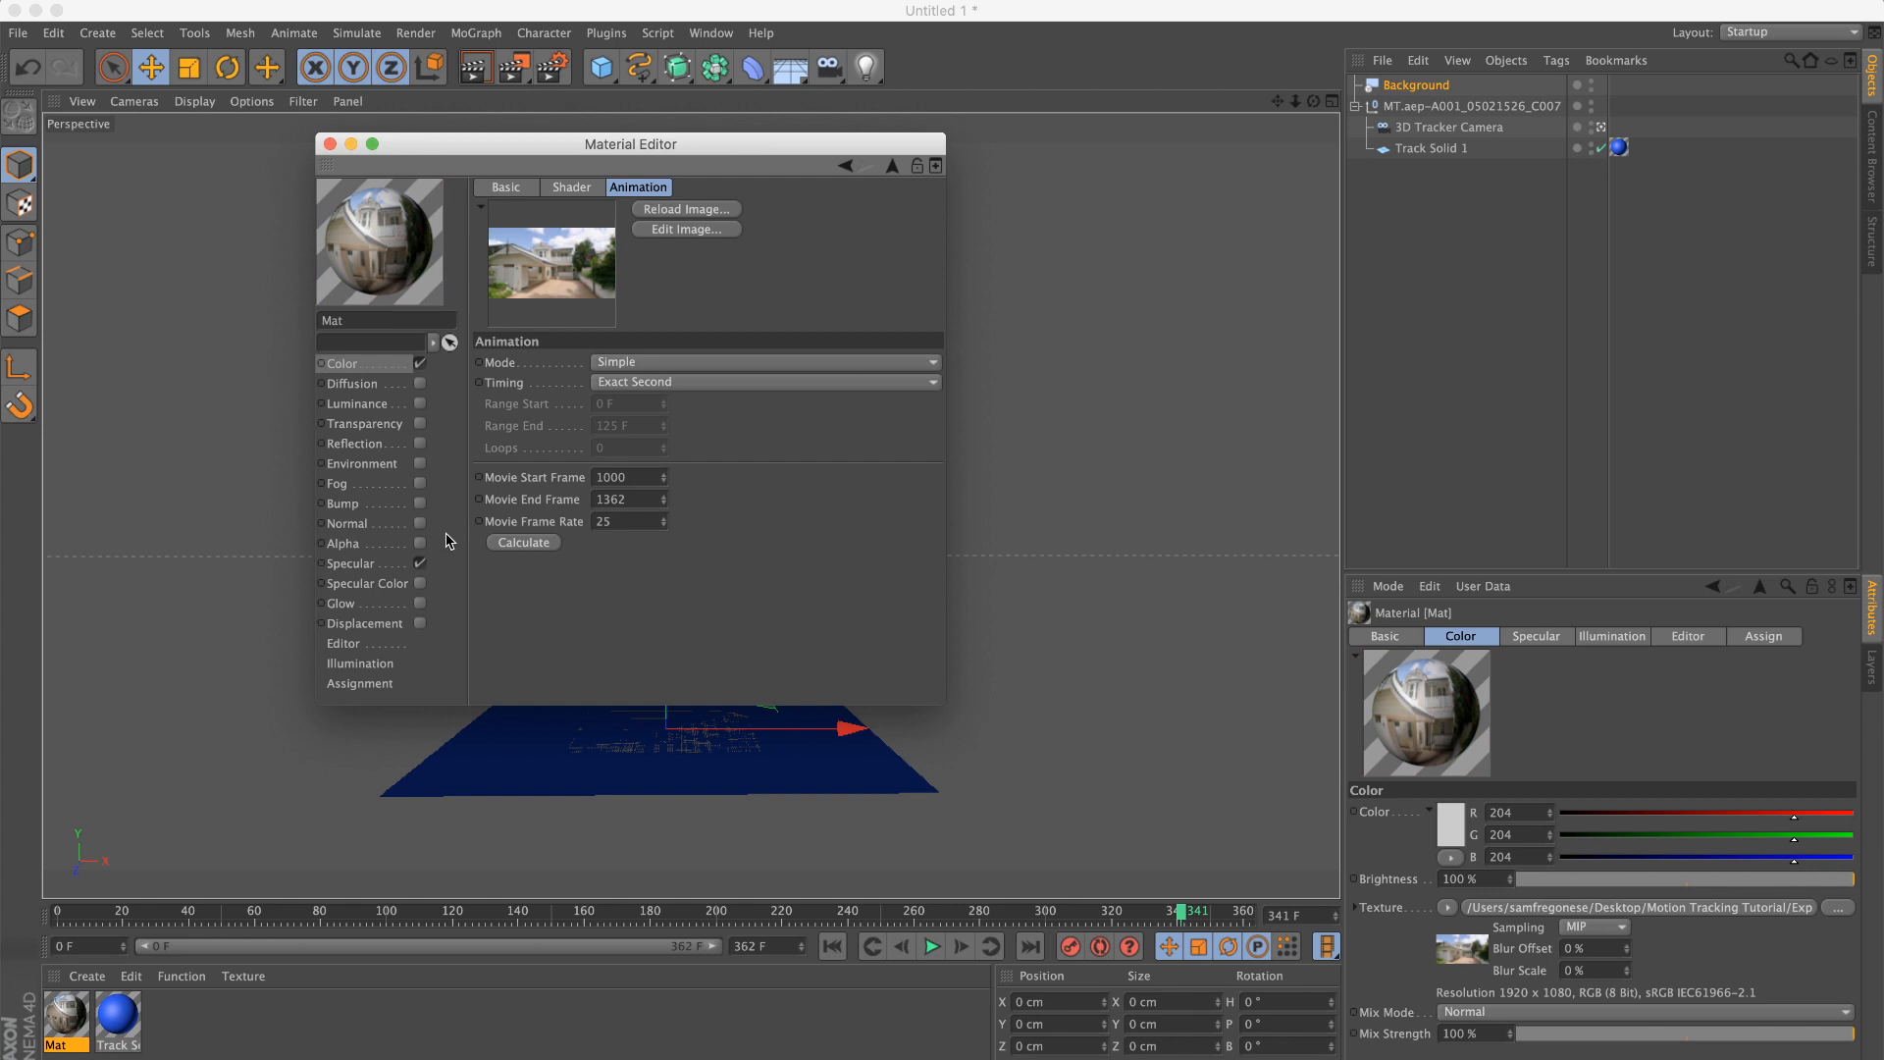
{"action": "left_click", "coordinate": [330, 144]}
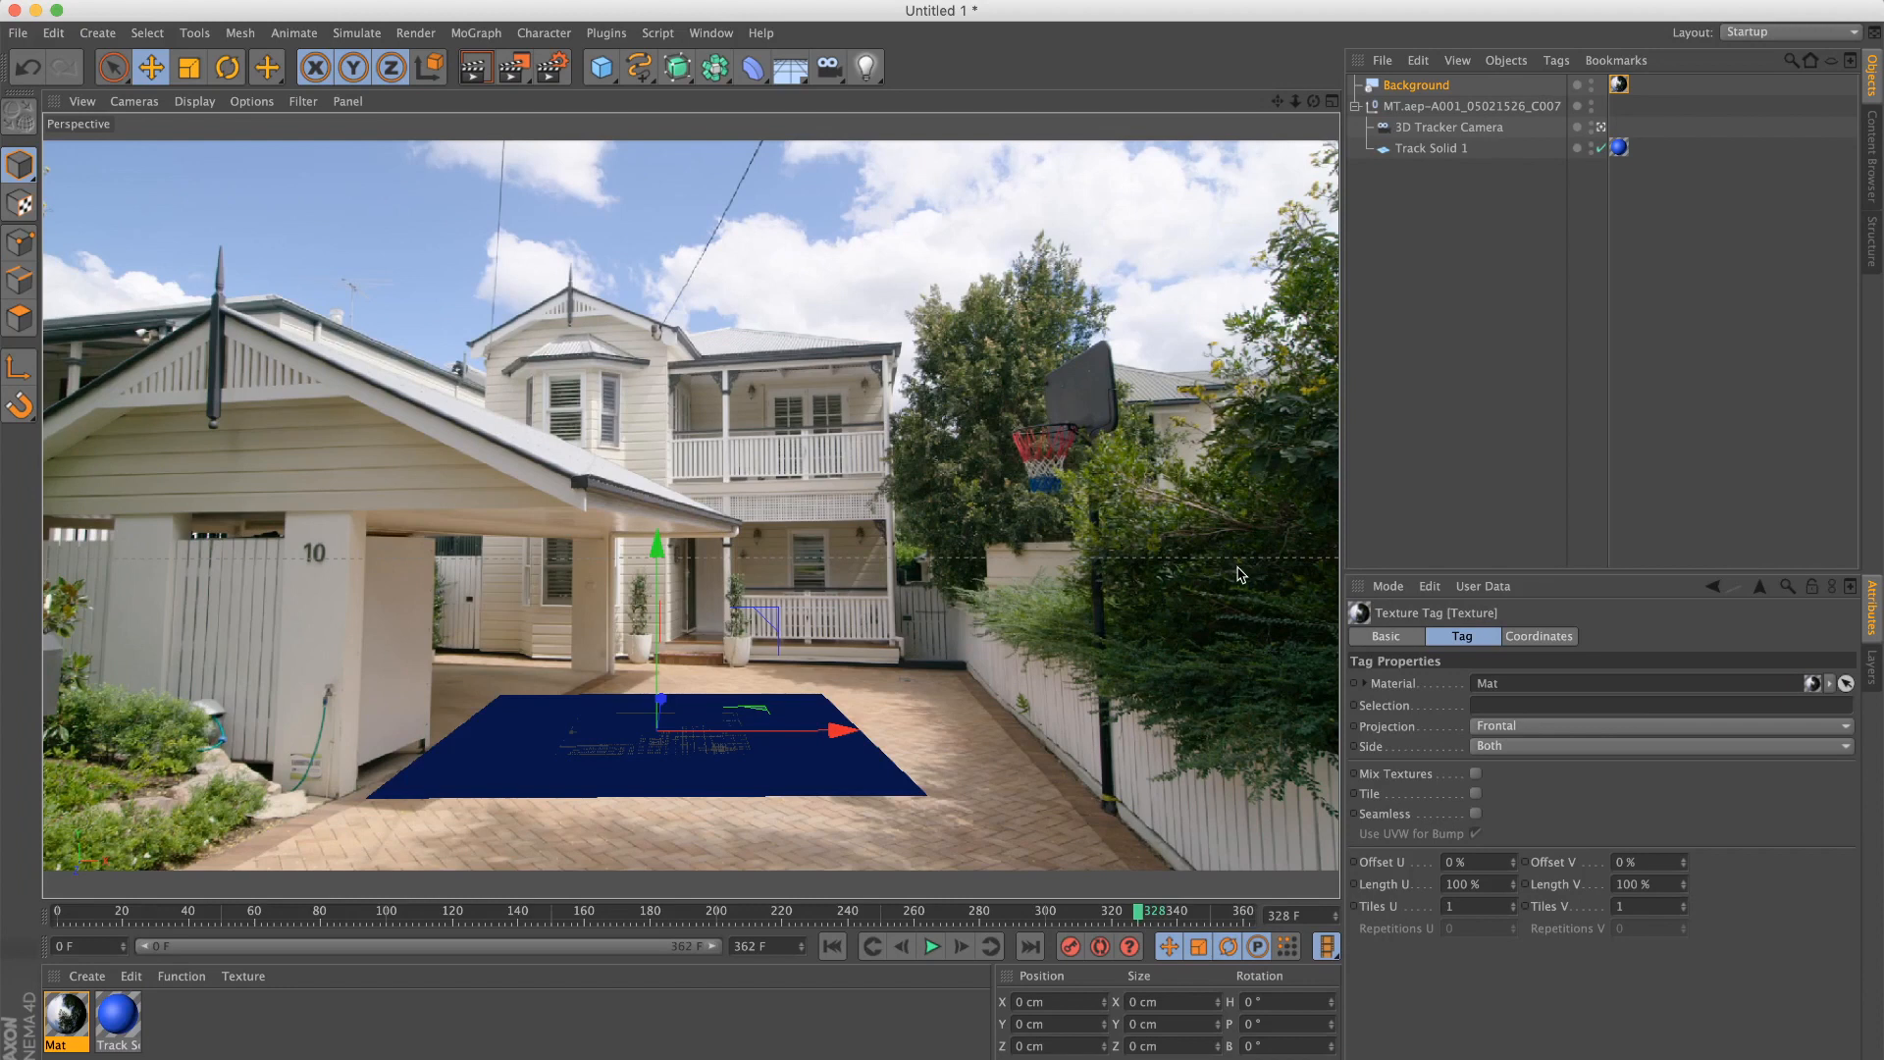
{"action": "mouse_move", "coordinate": [1490, 370]}
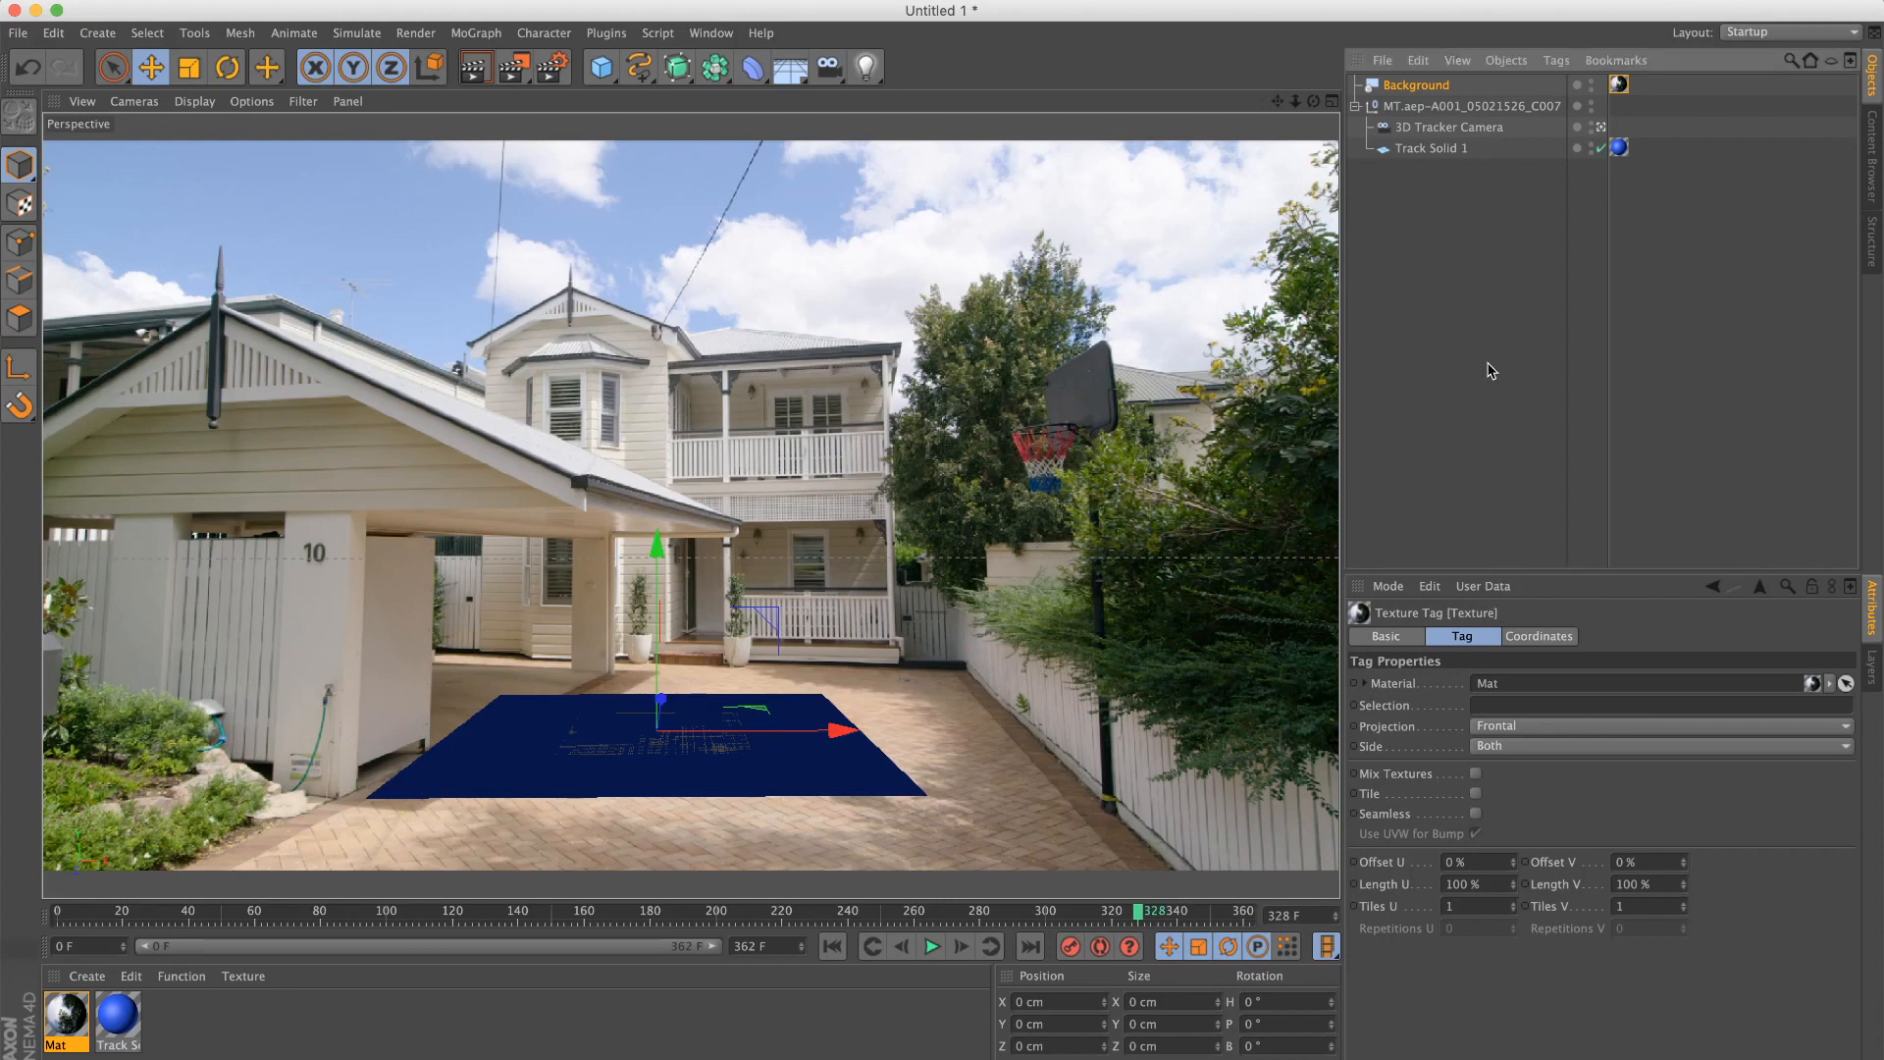
Step: Replace Track Solid 1 with a Plane, then scale, move and rotate it over the driveway
{"action": "left_click", "coordinate": [1431, 148]}
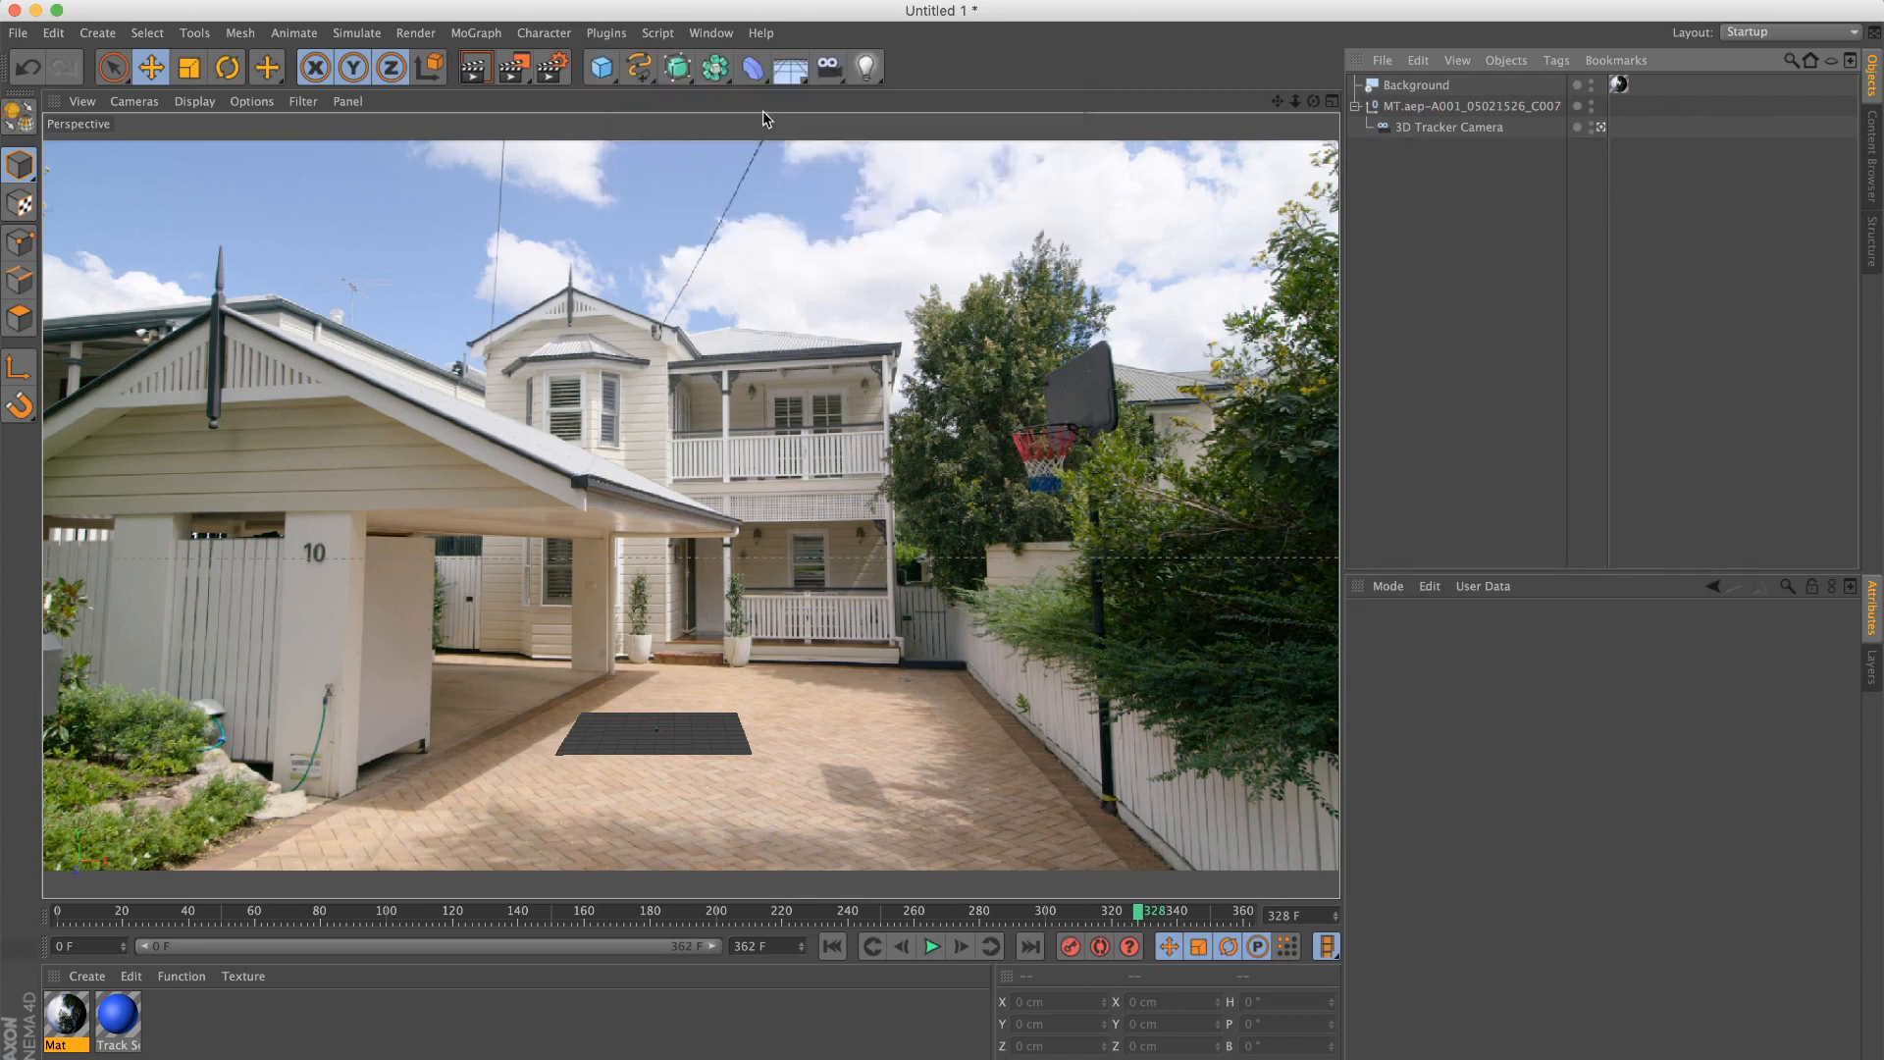
{"action": "left_click", "coordinate": [187, 68]}
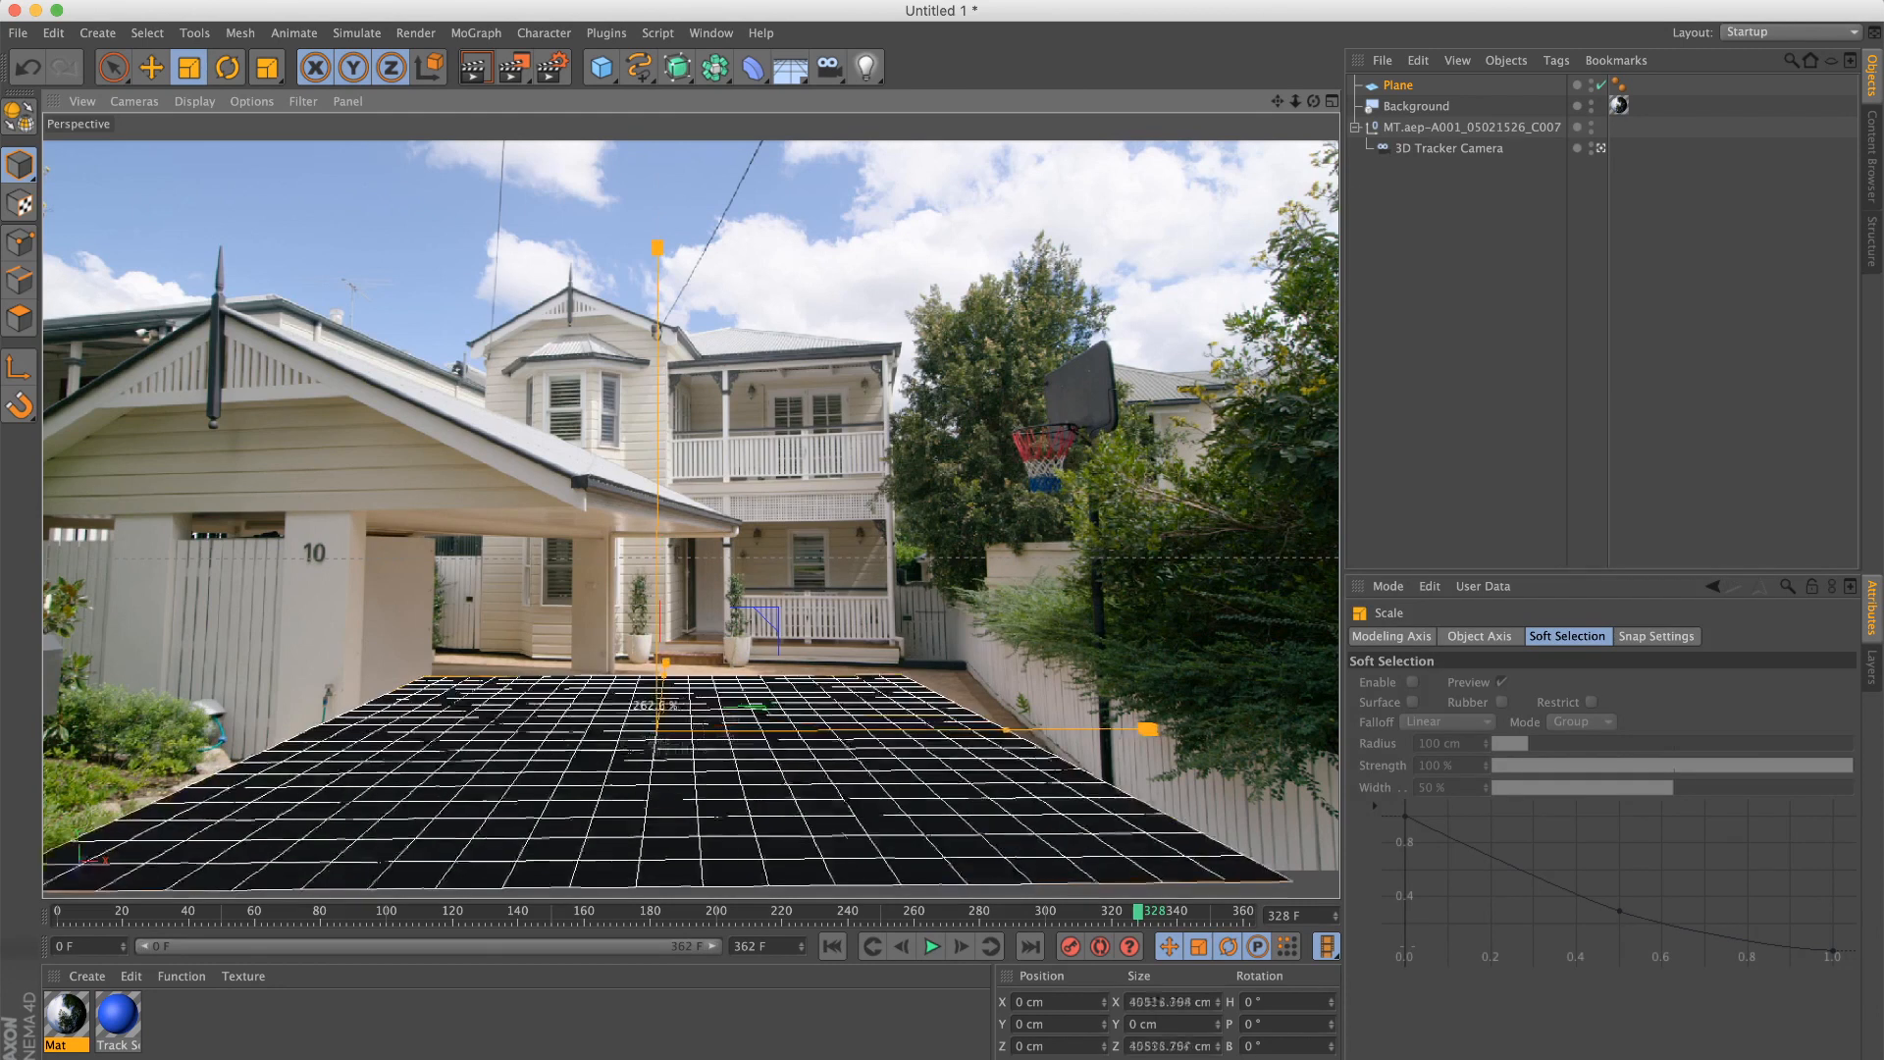
{"action": "left_click", "coordinate": [226, 68]}
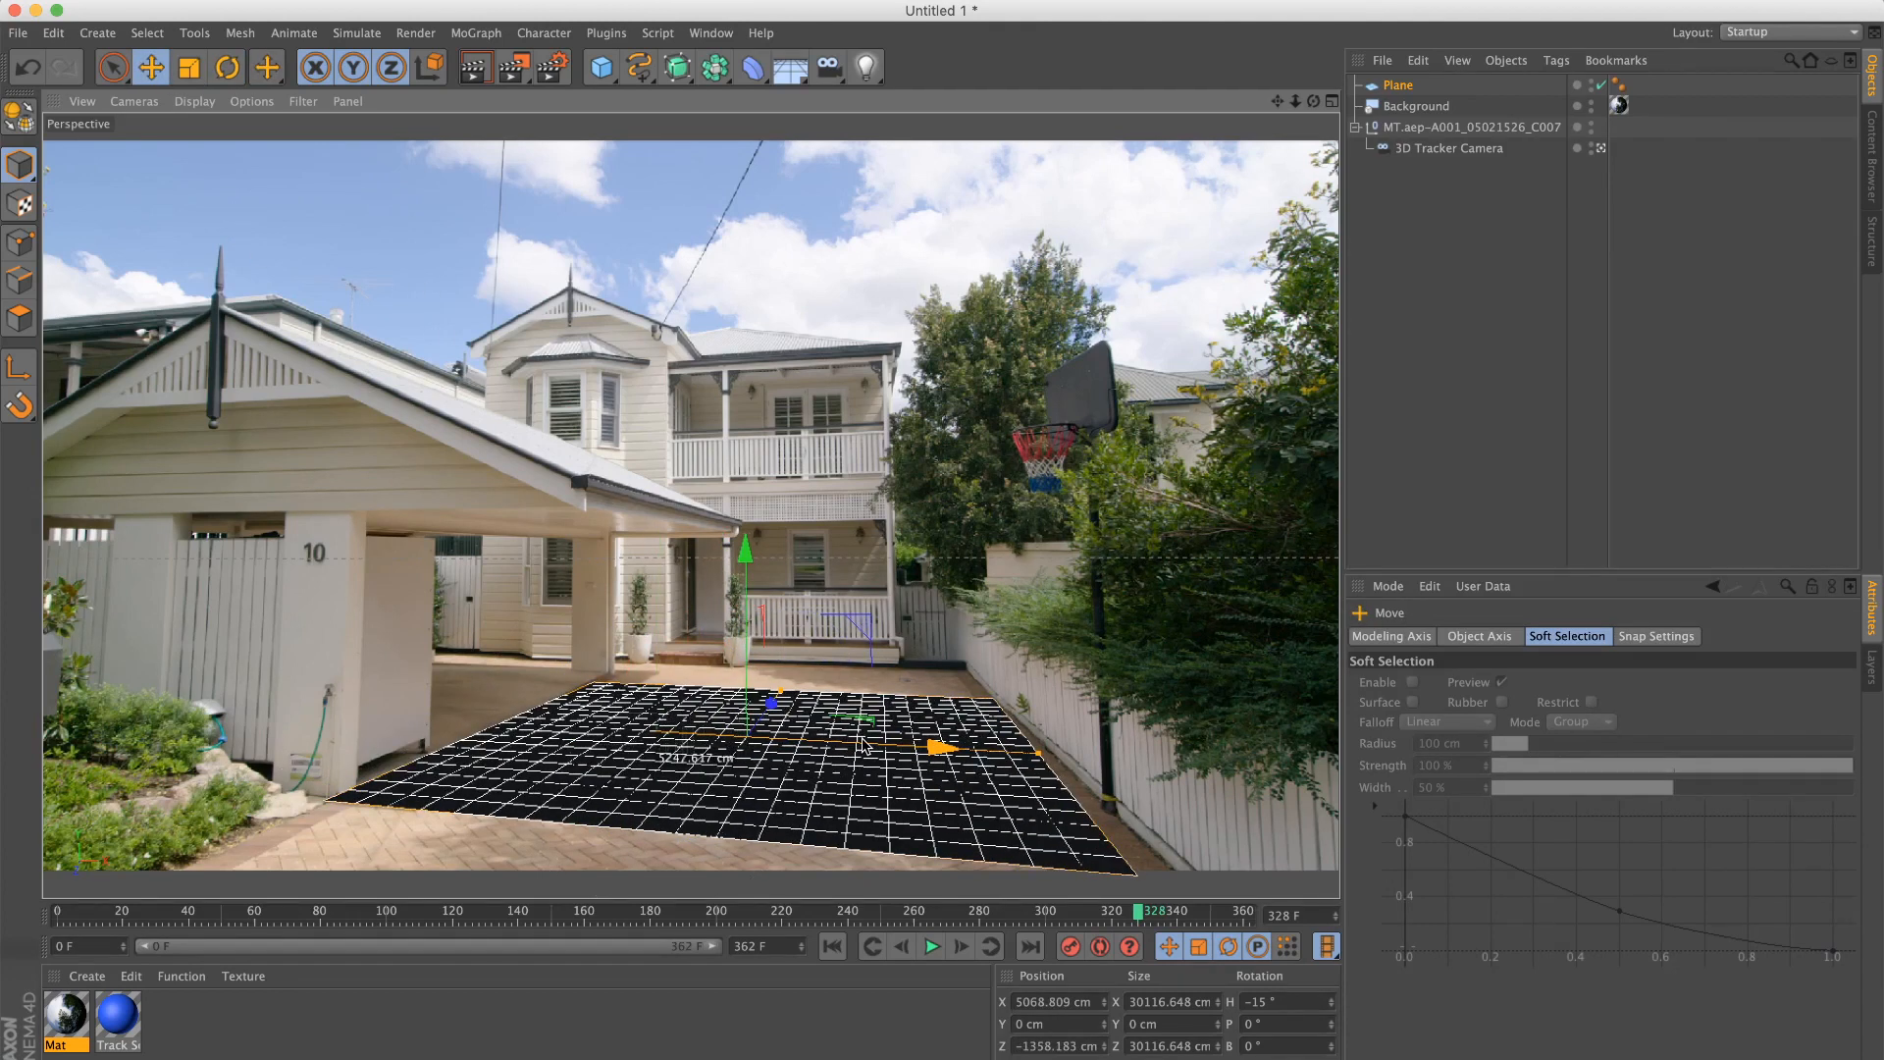
{"action": "left_click", "coordinate": [224, 66]}
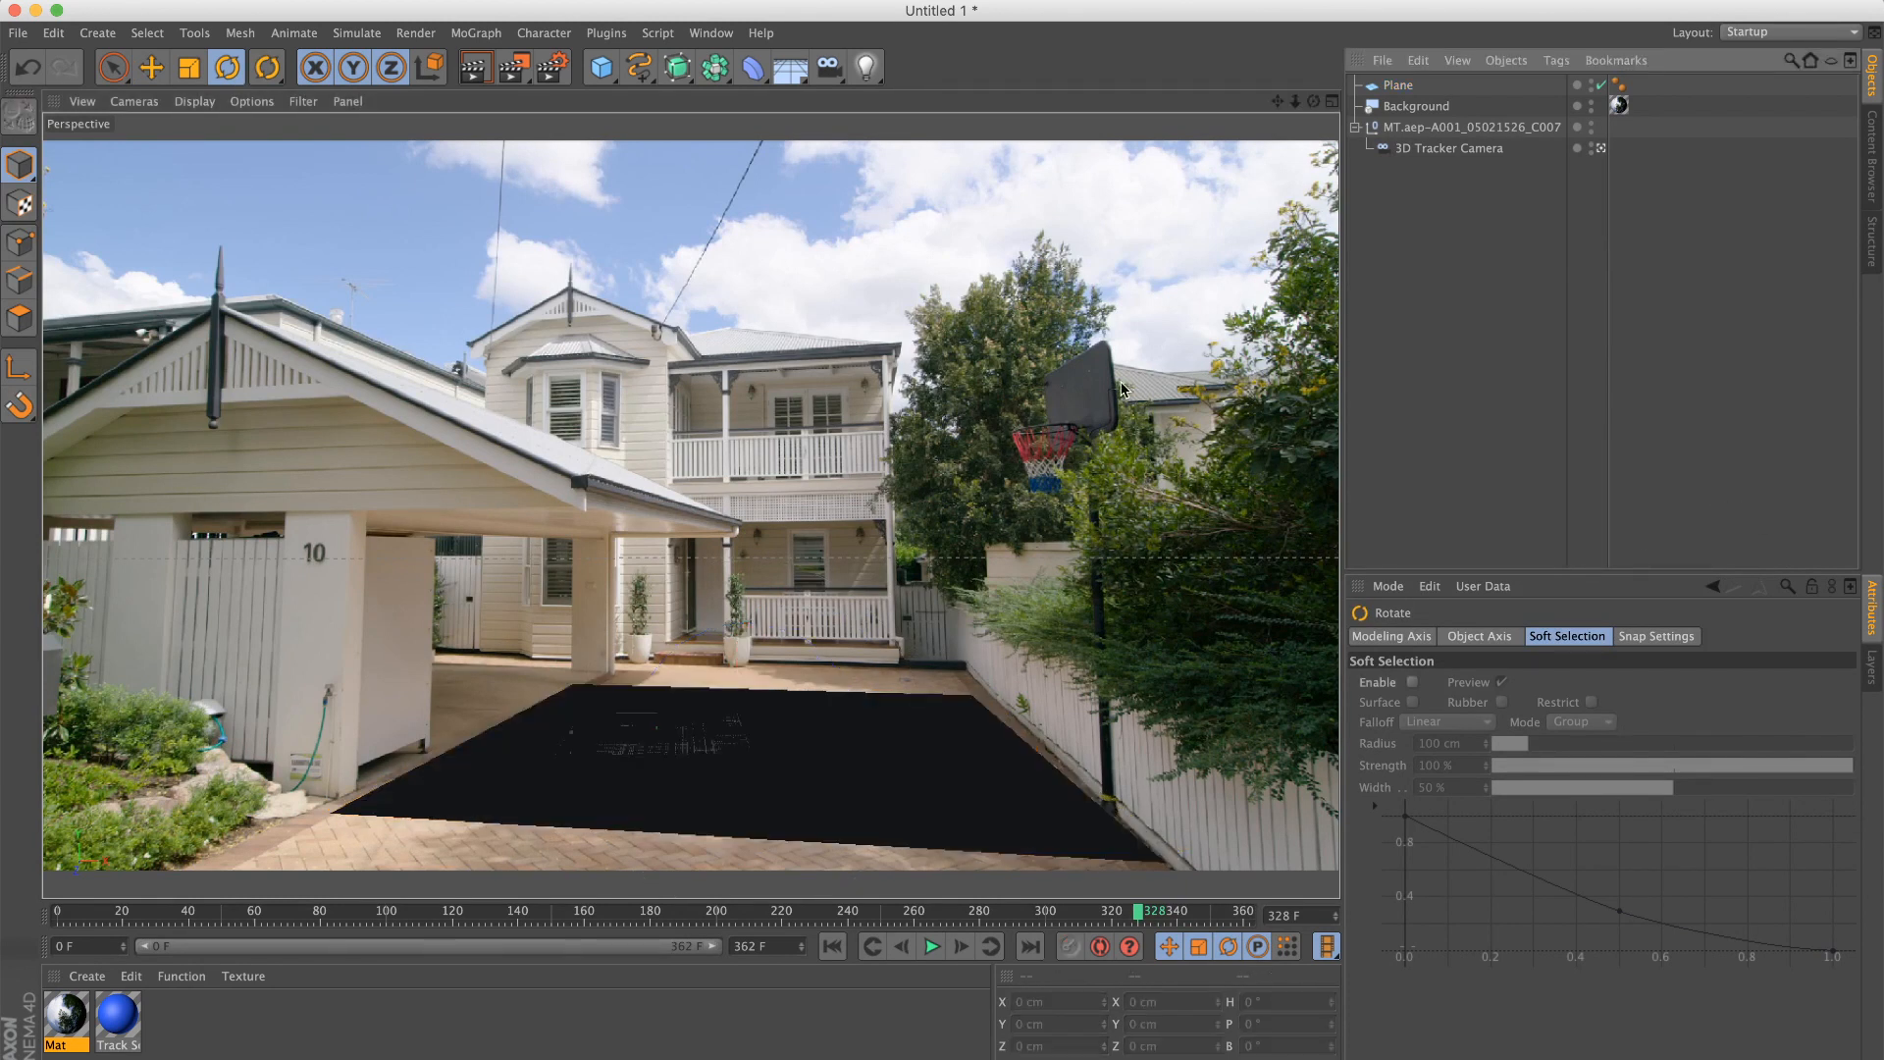
{"action": "mouse_move", "coordinate": [475, 69]}
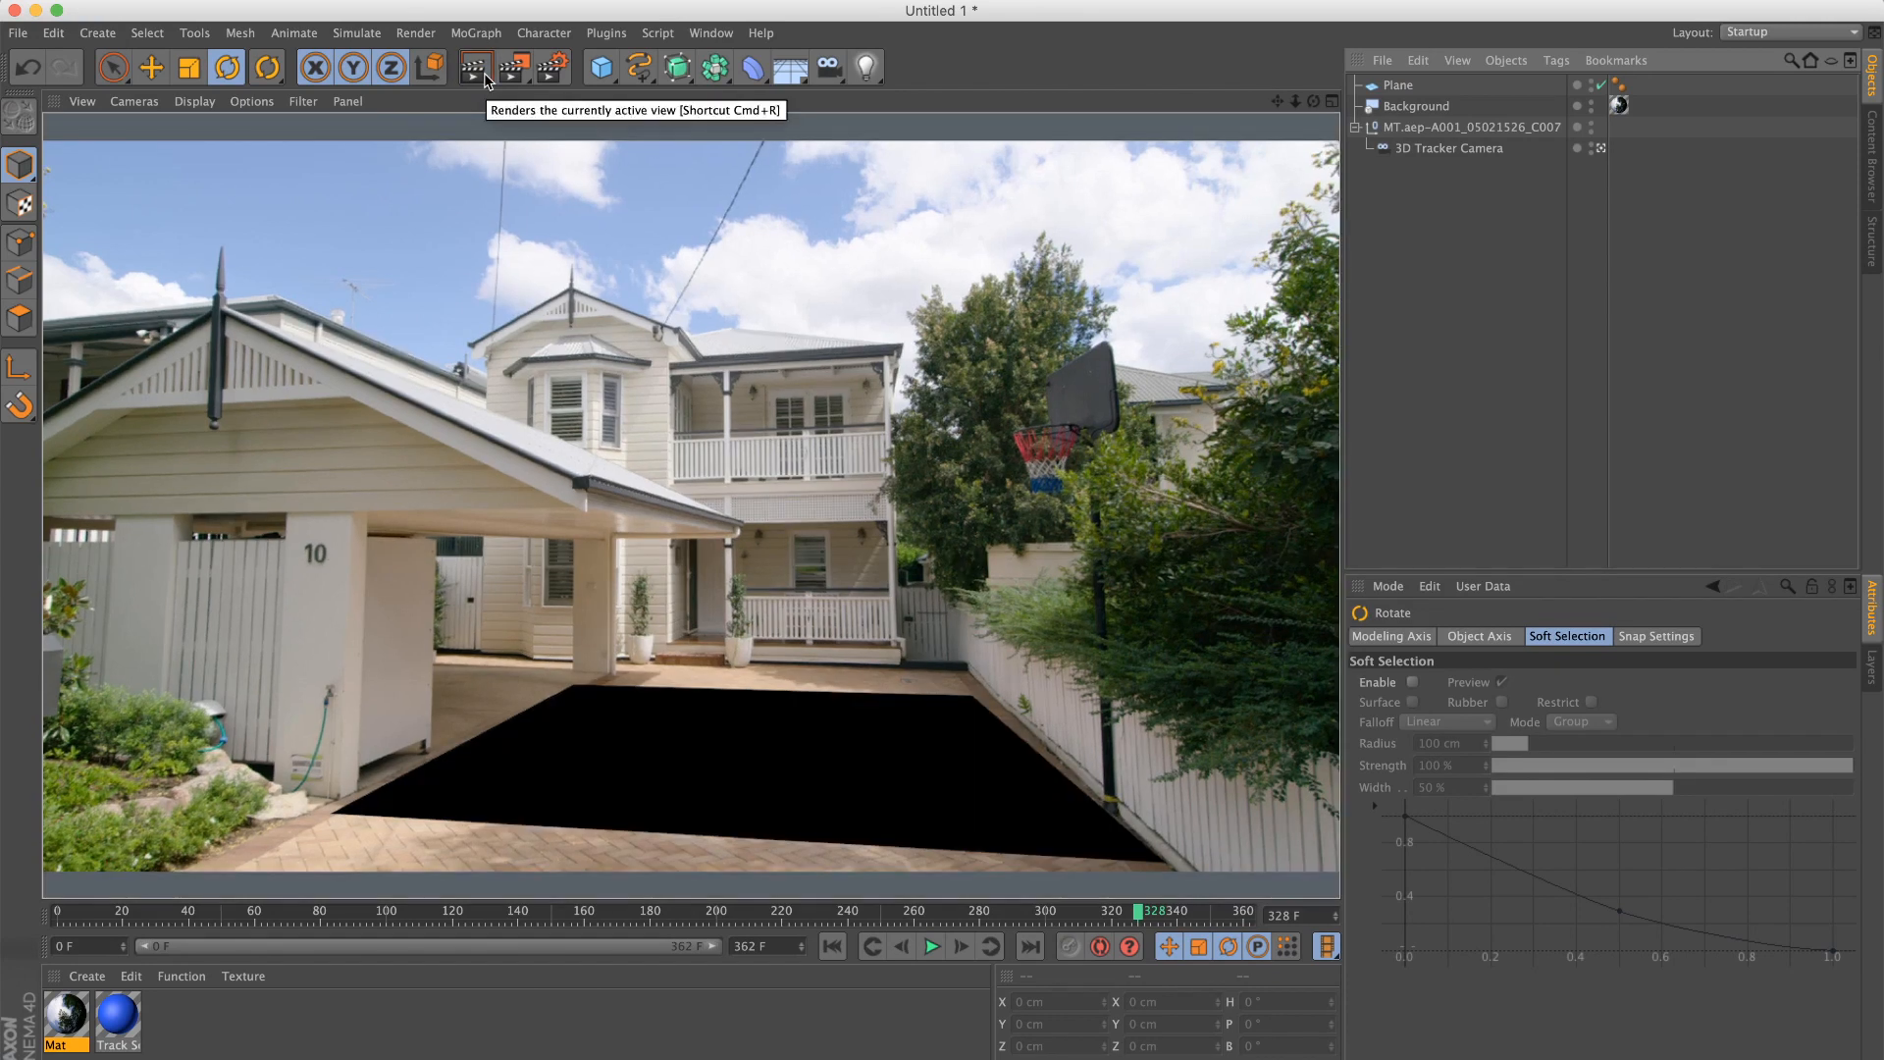
{"action": "mouse_move", "coordinate": [730, 683]}
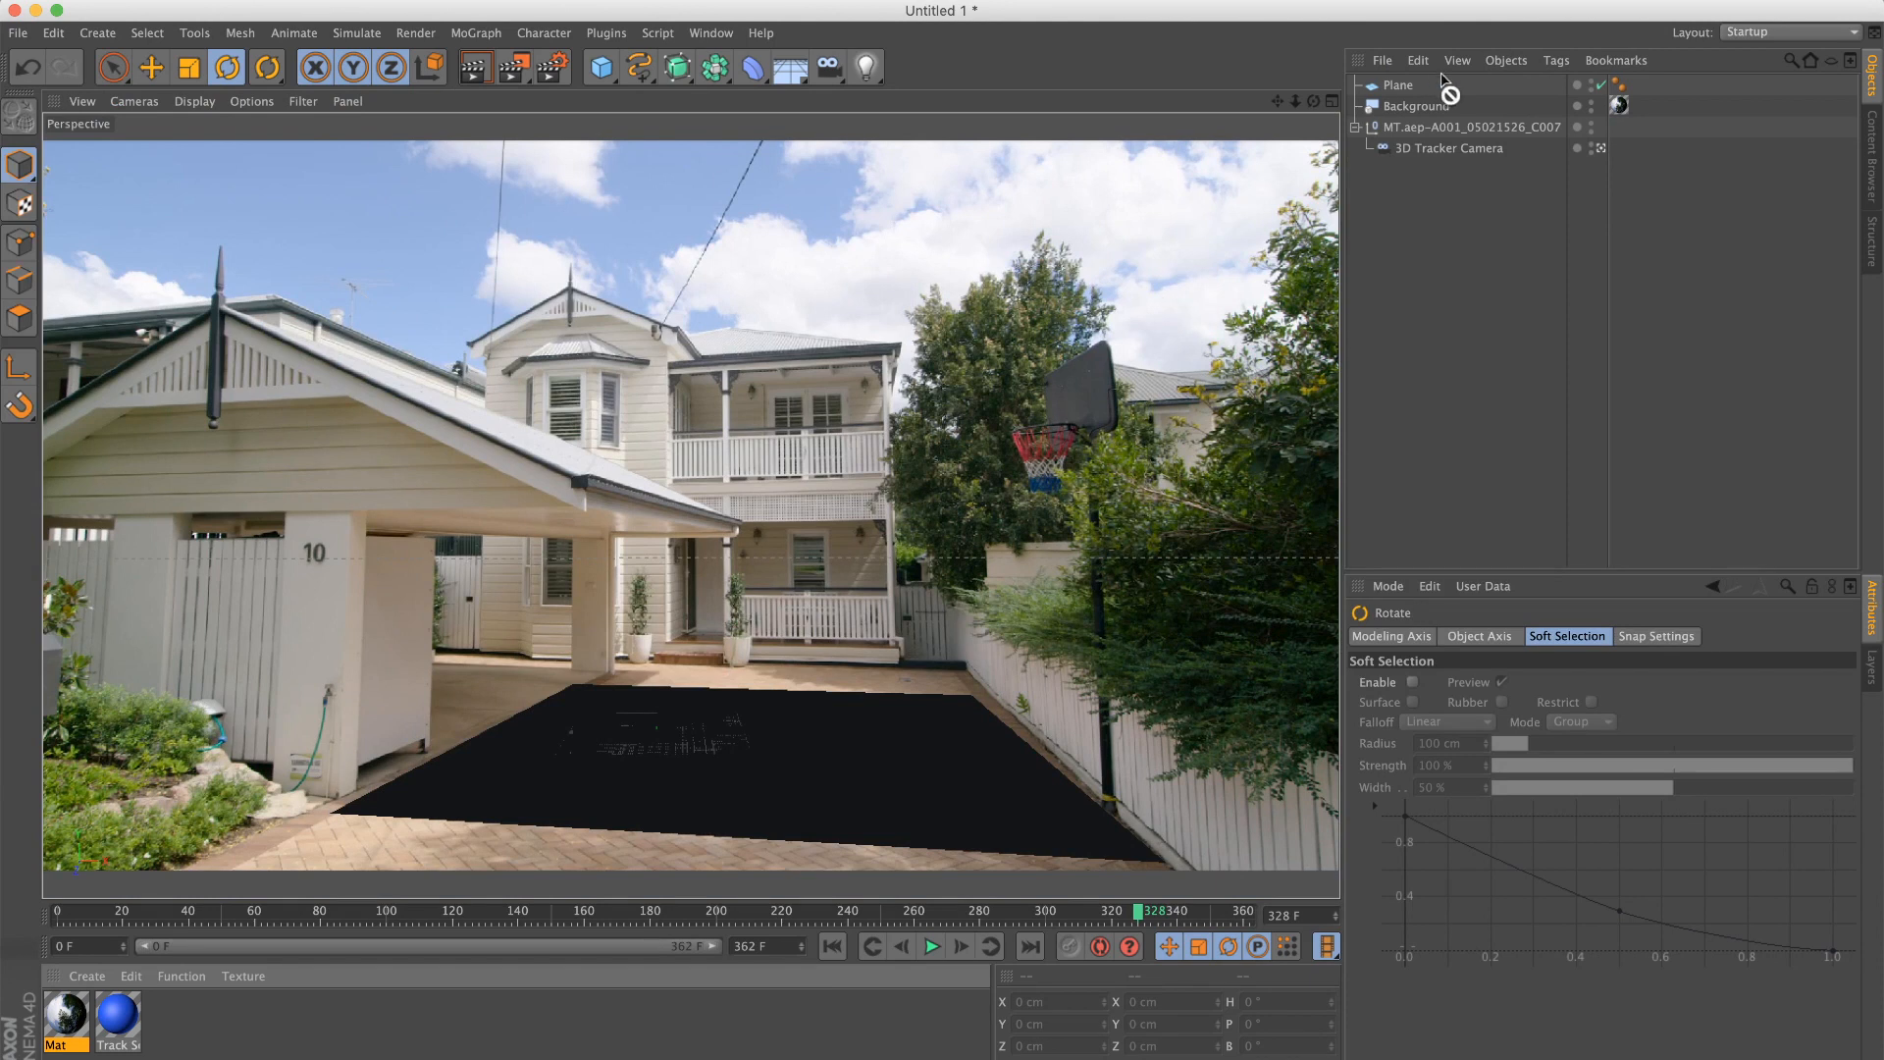
Step: Apply the Mat footage material to the Plane object
{"action": "left_click", "coordinate": [1638, 84]}
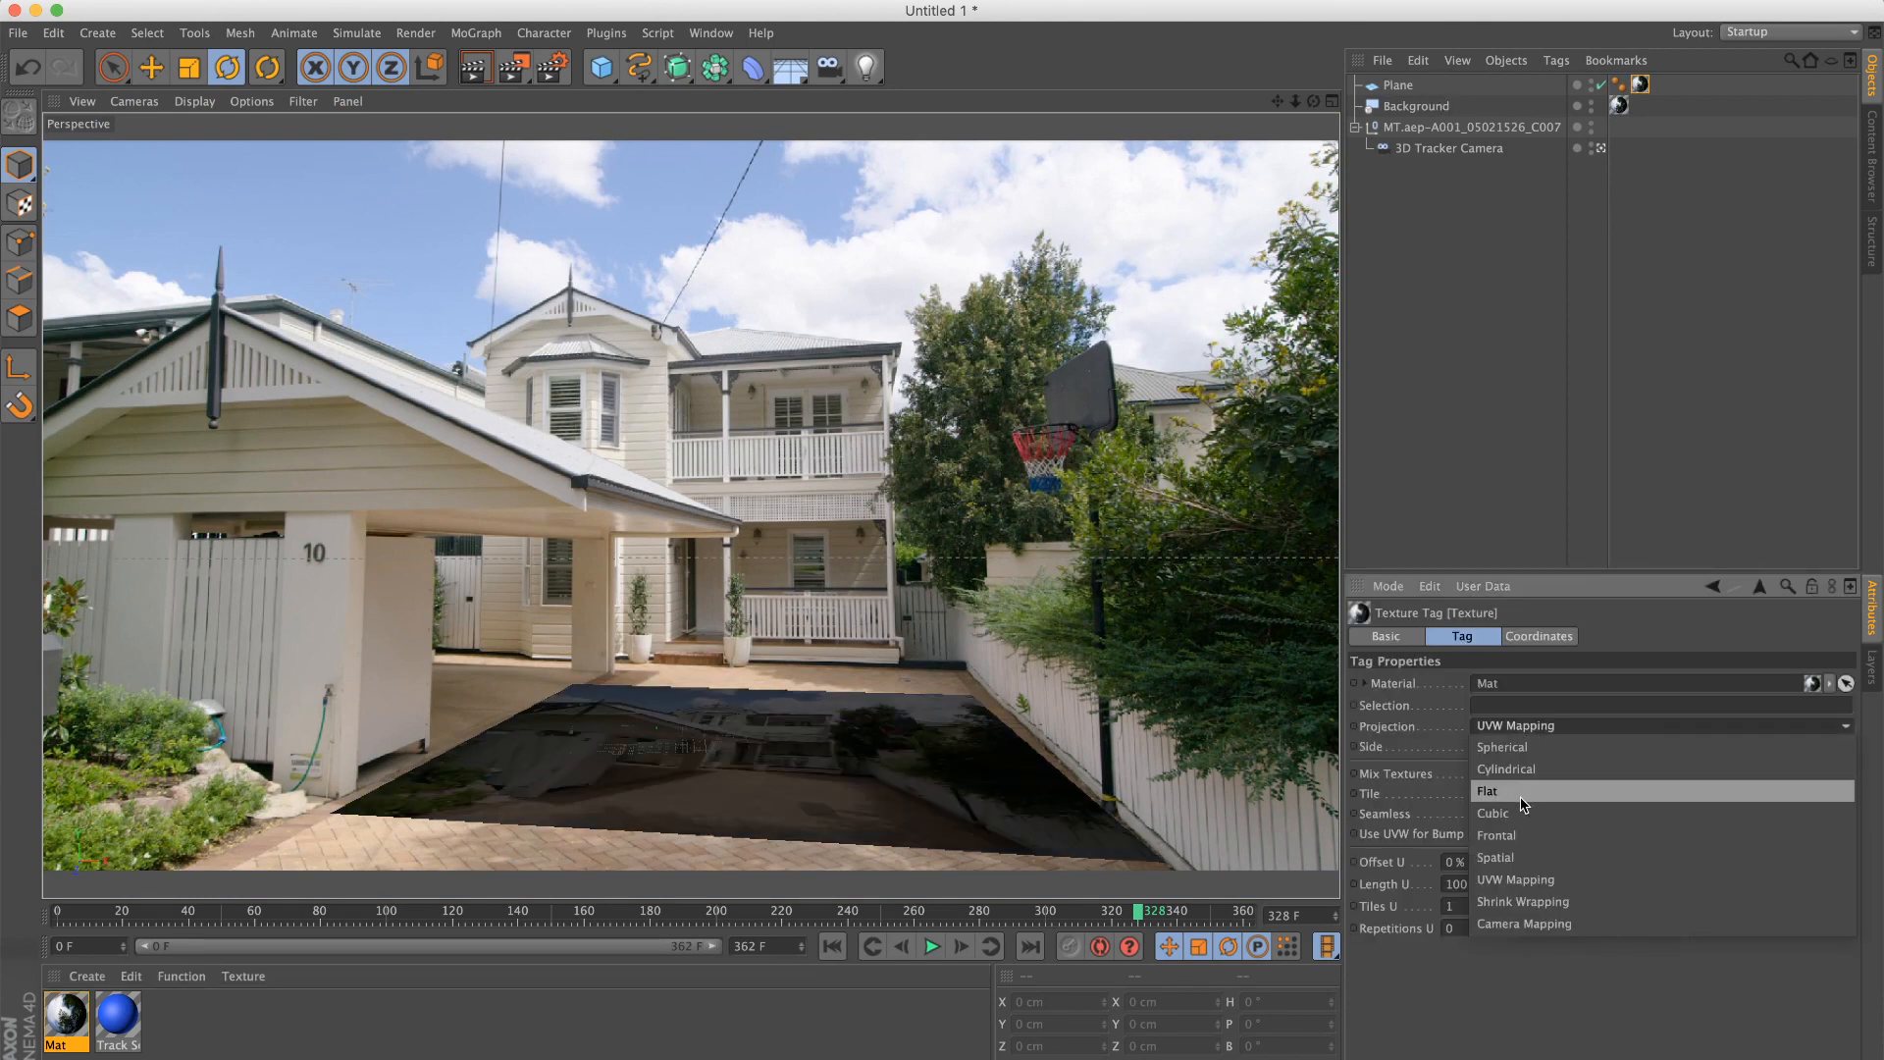
Step: Give the Plane a Compositing tag with Compositing Background checked, and review its Mat texture tag
{"action": "left_click", "coordinate": [1396, 84]}
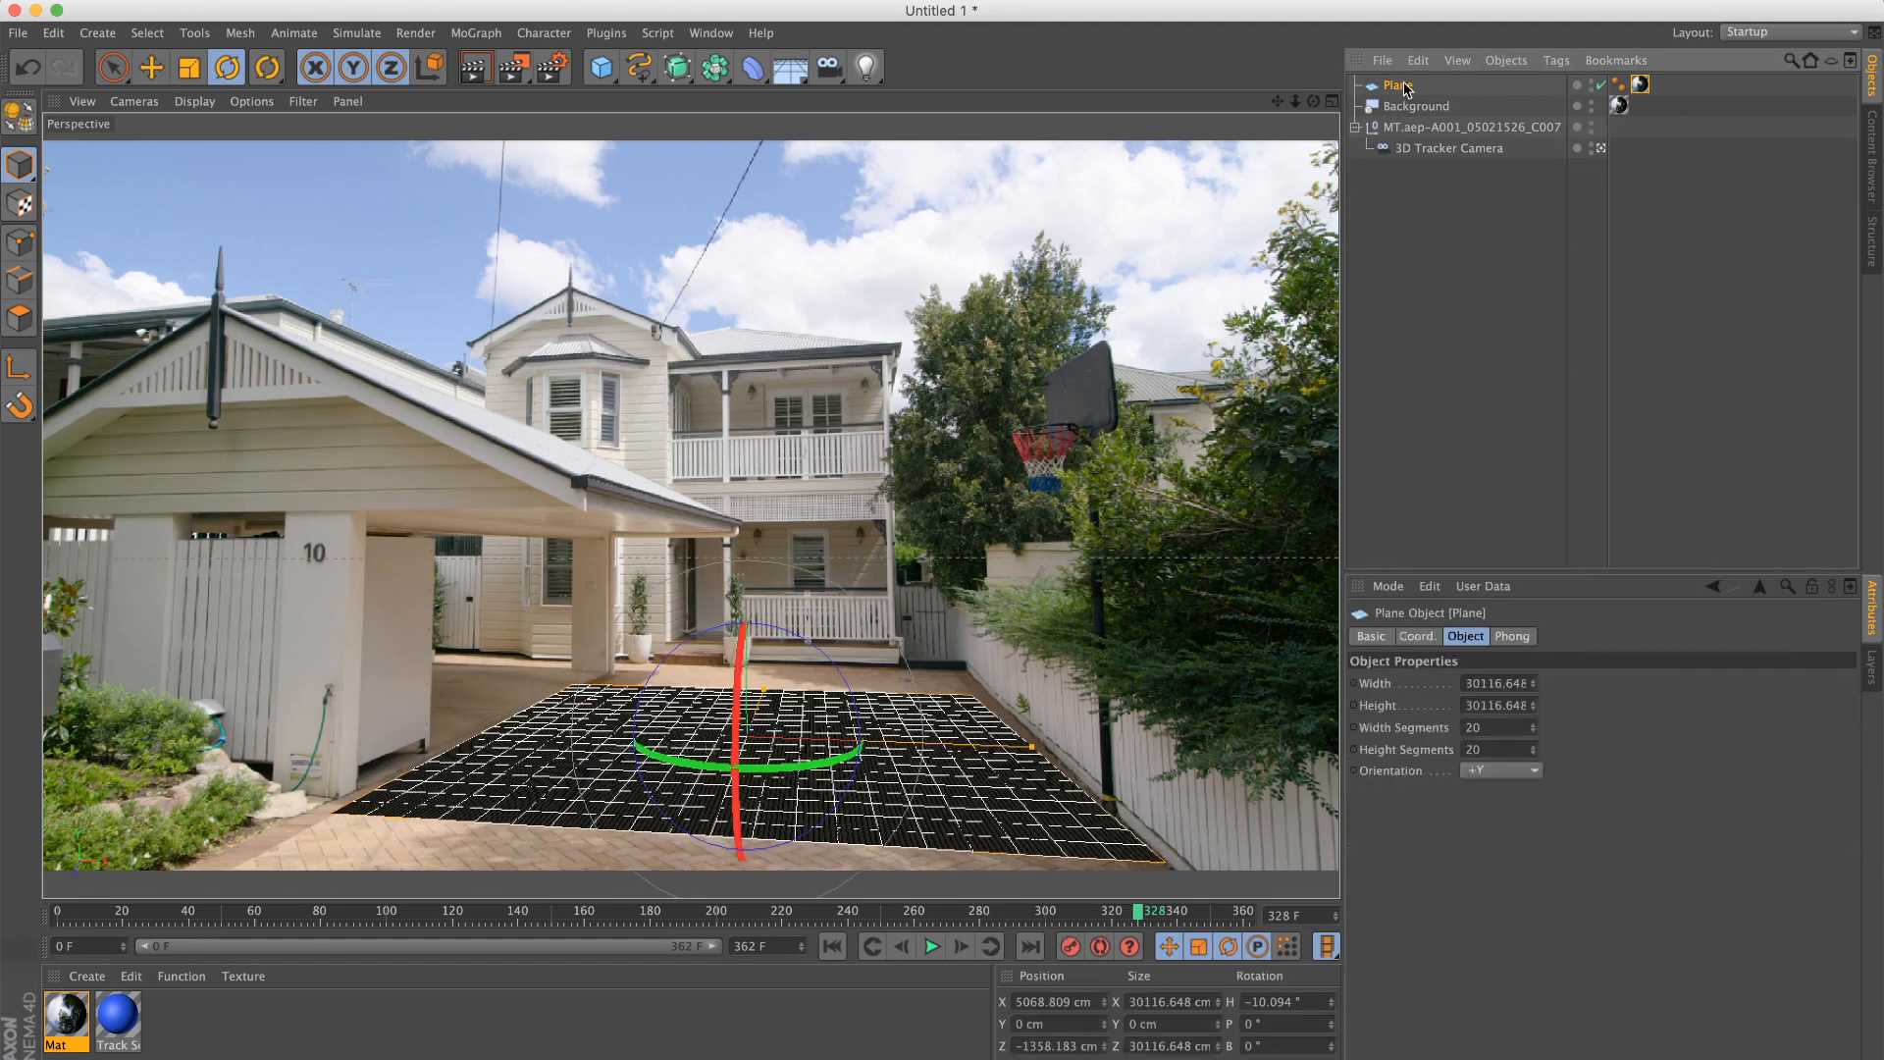
{"action": "right_click", "coordinate": [1396, 85]}
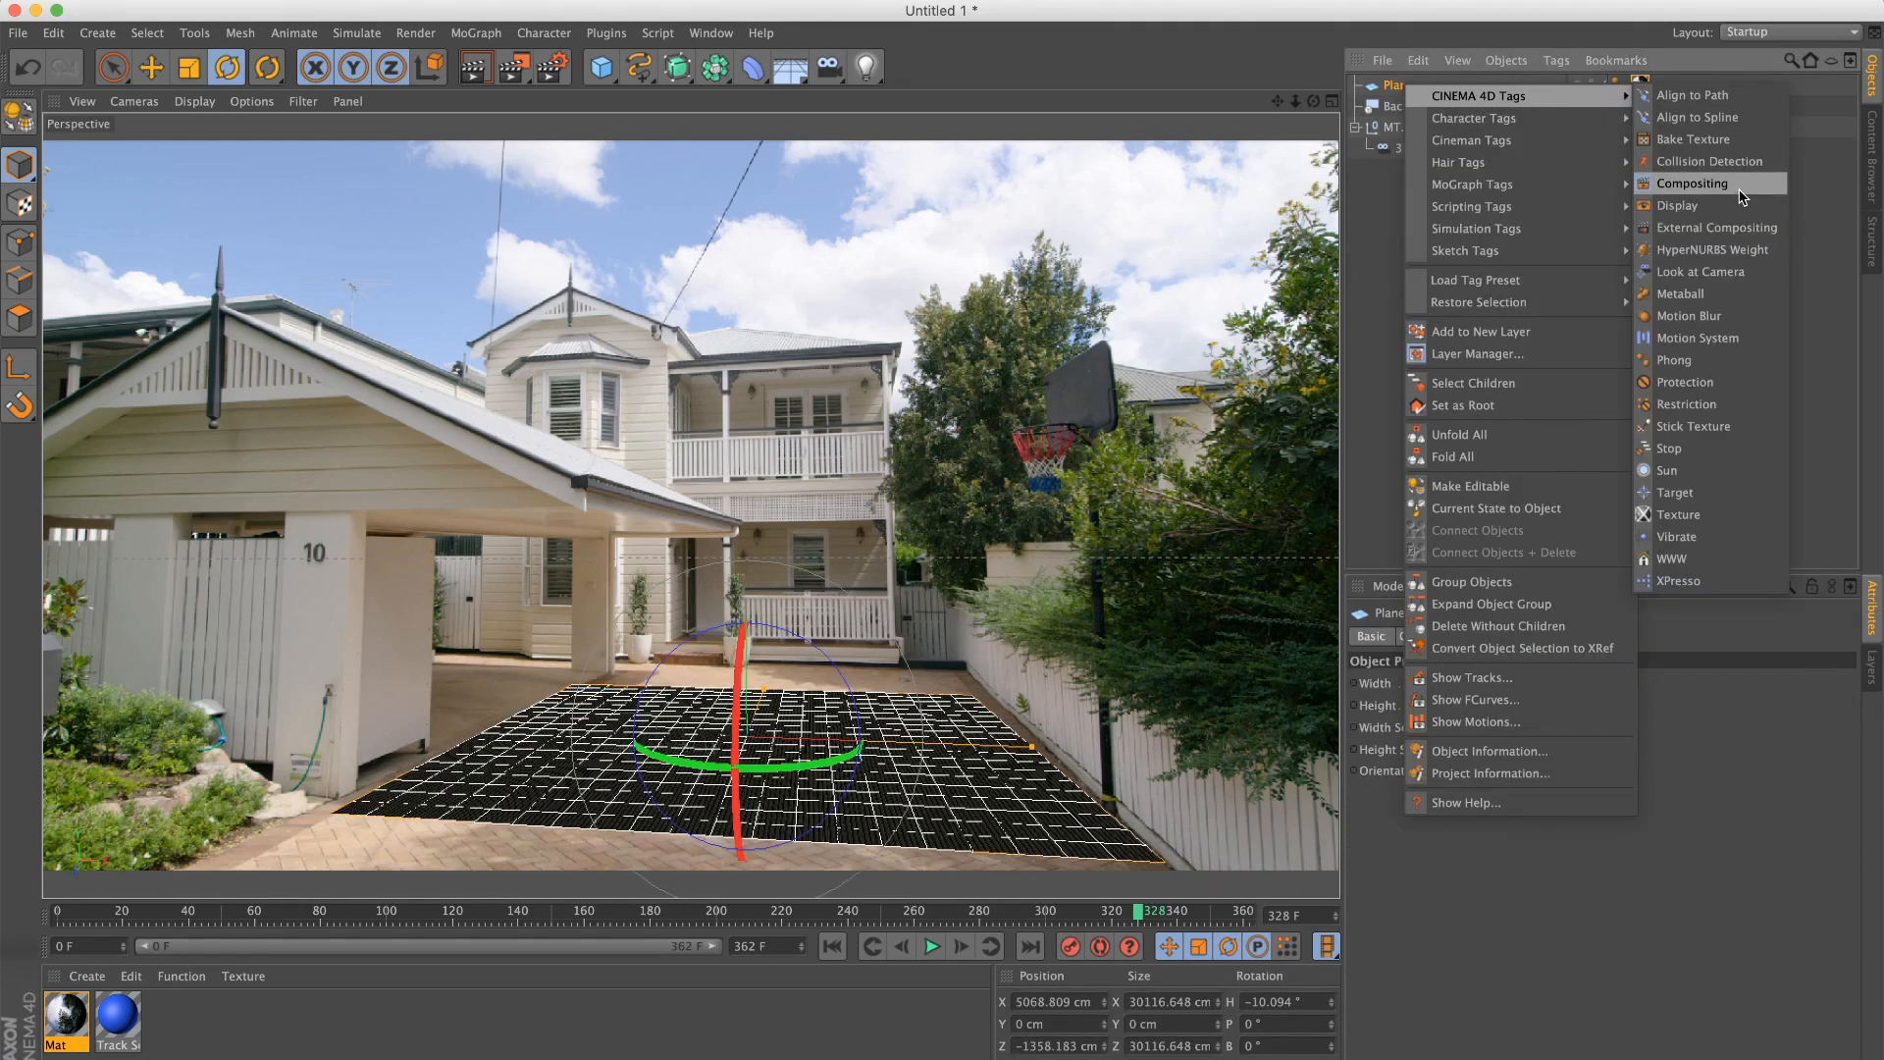
{"action": "left_click", "coordinate": [1692, 183]}
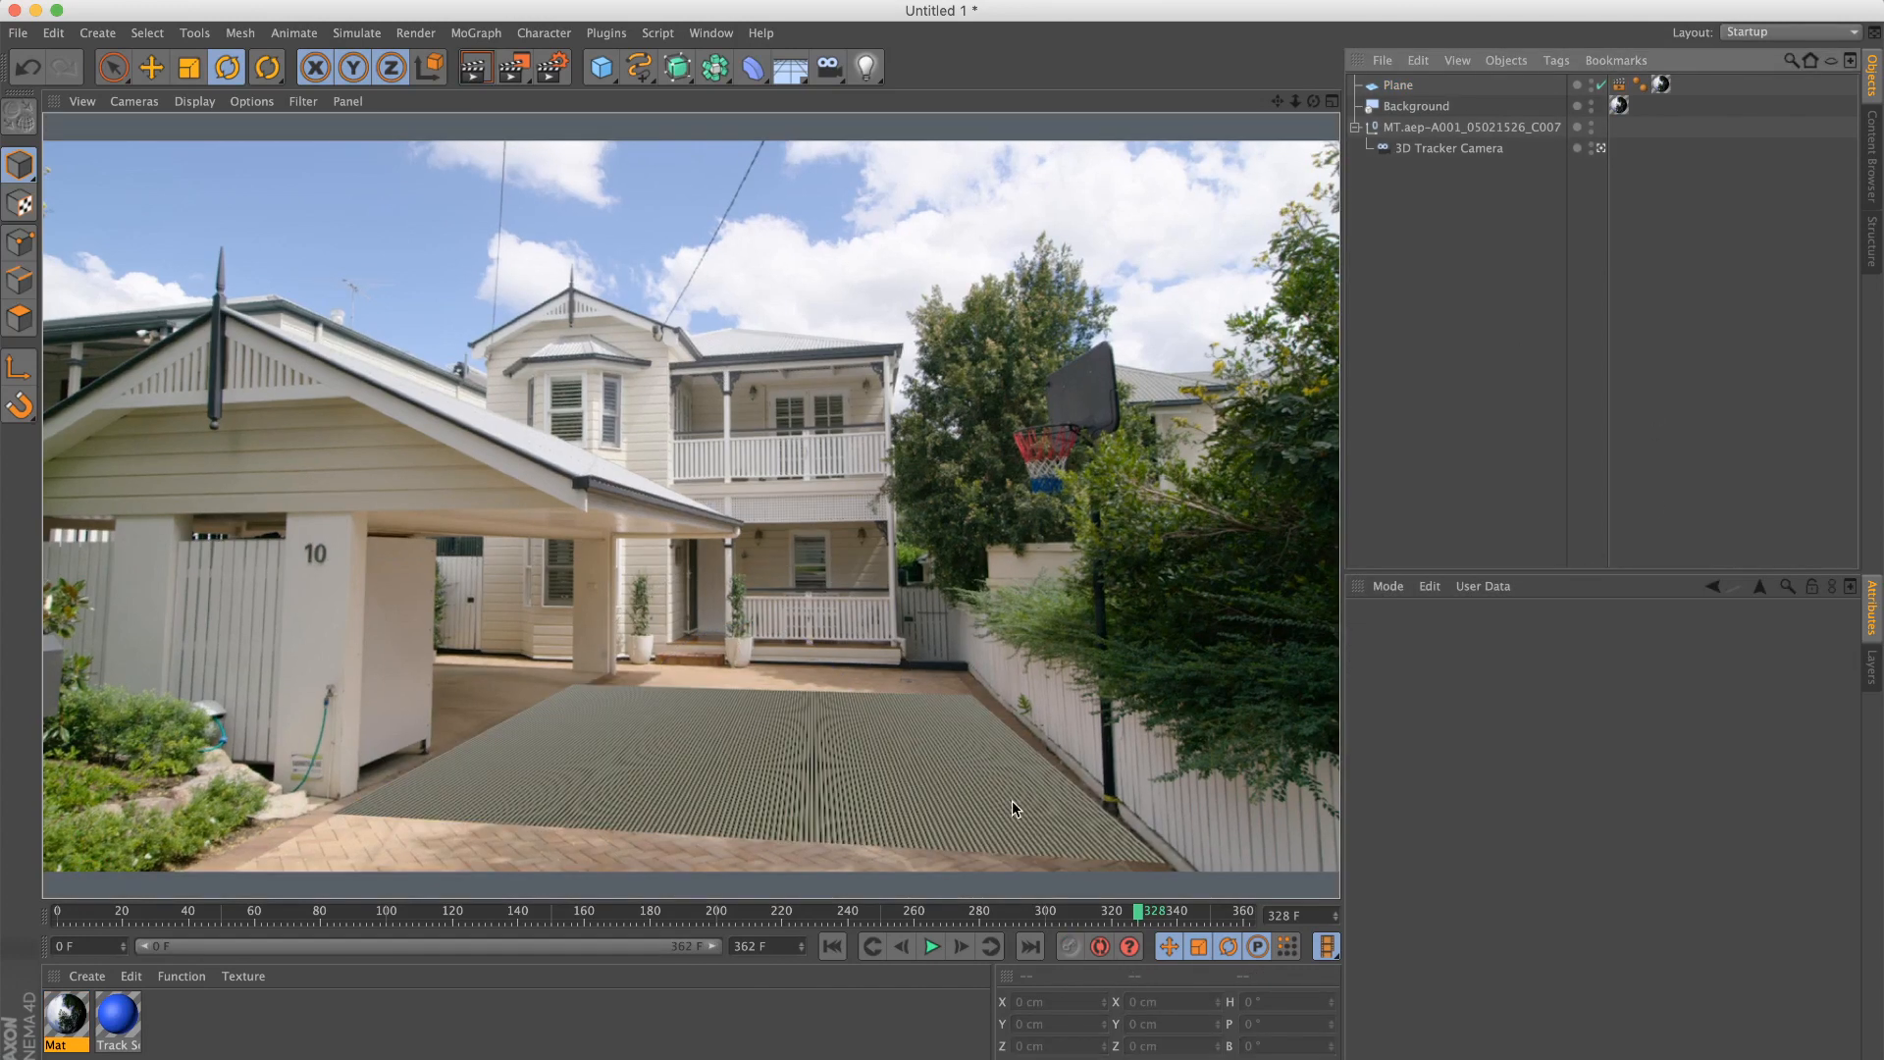
{"action": "left_click", "coordinate": [1618, 85]}
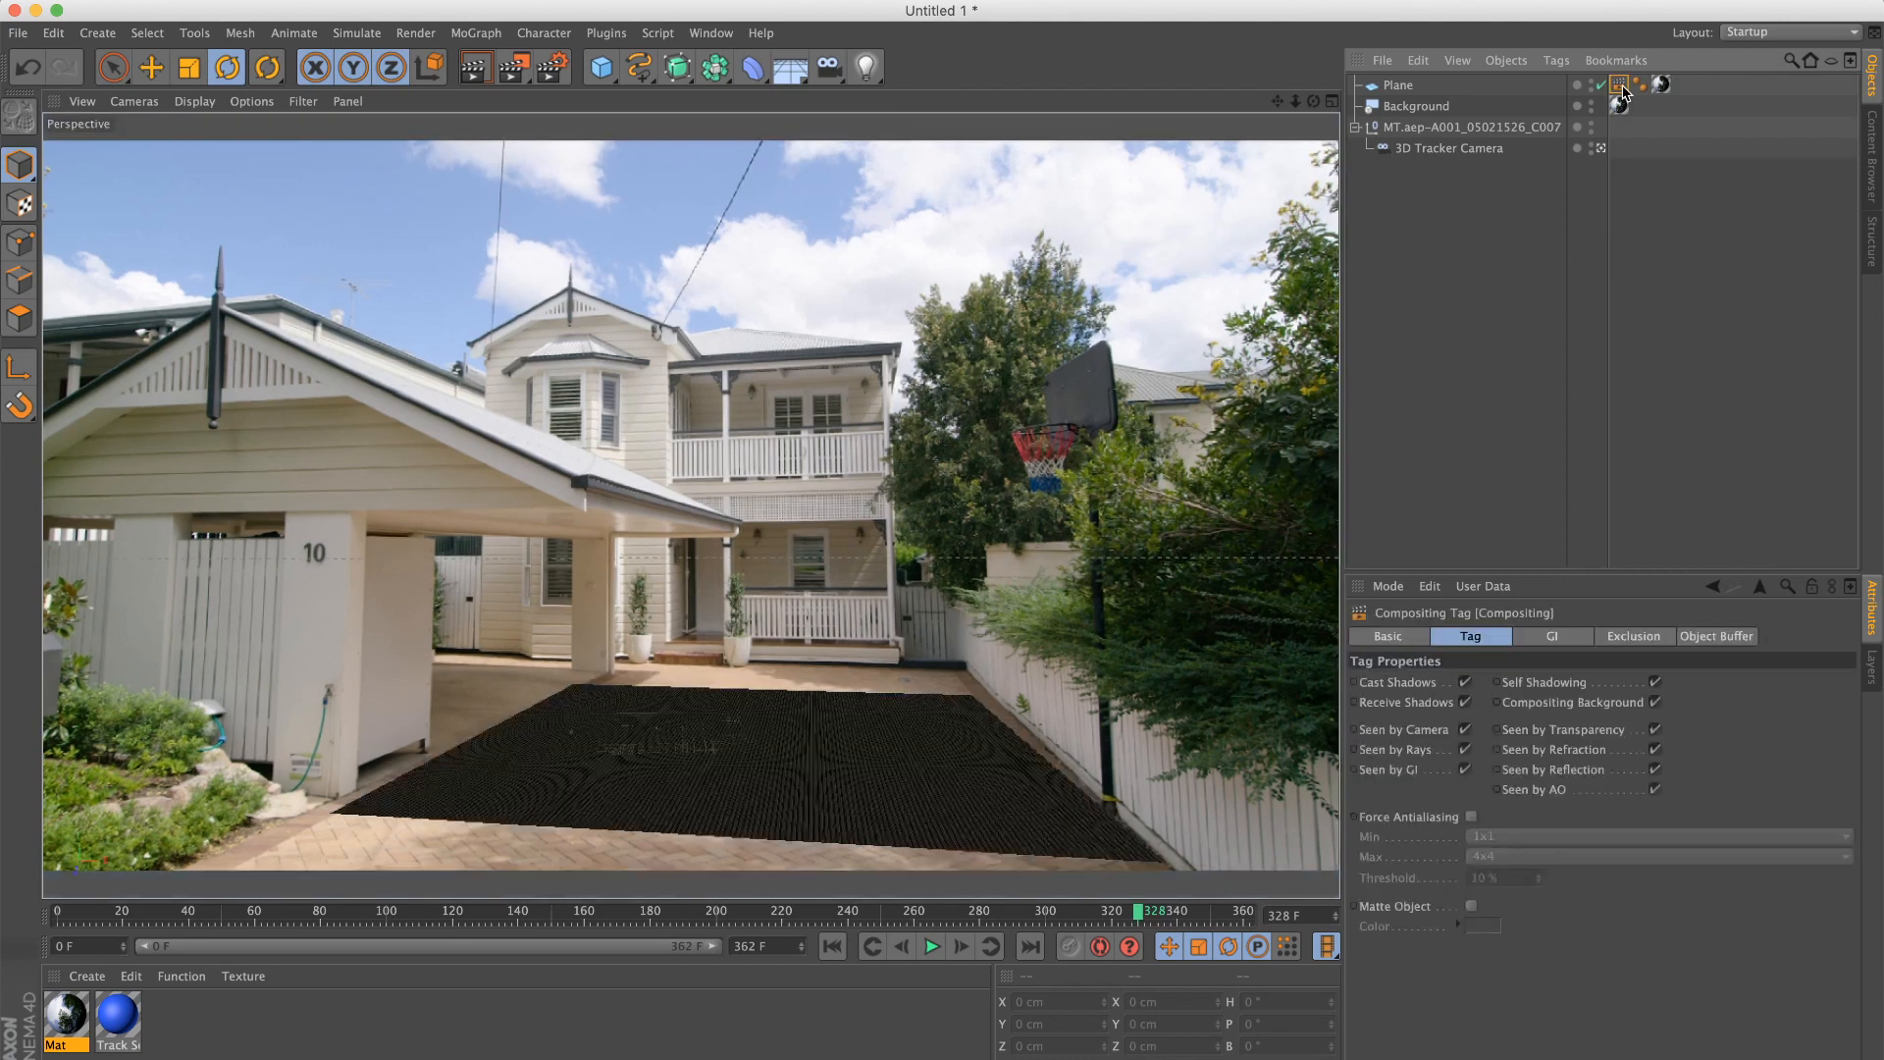
{"action": "mouse_move", "coordinate": [1756, 742]}
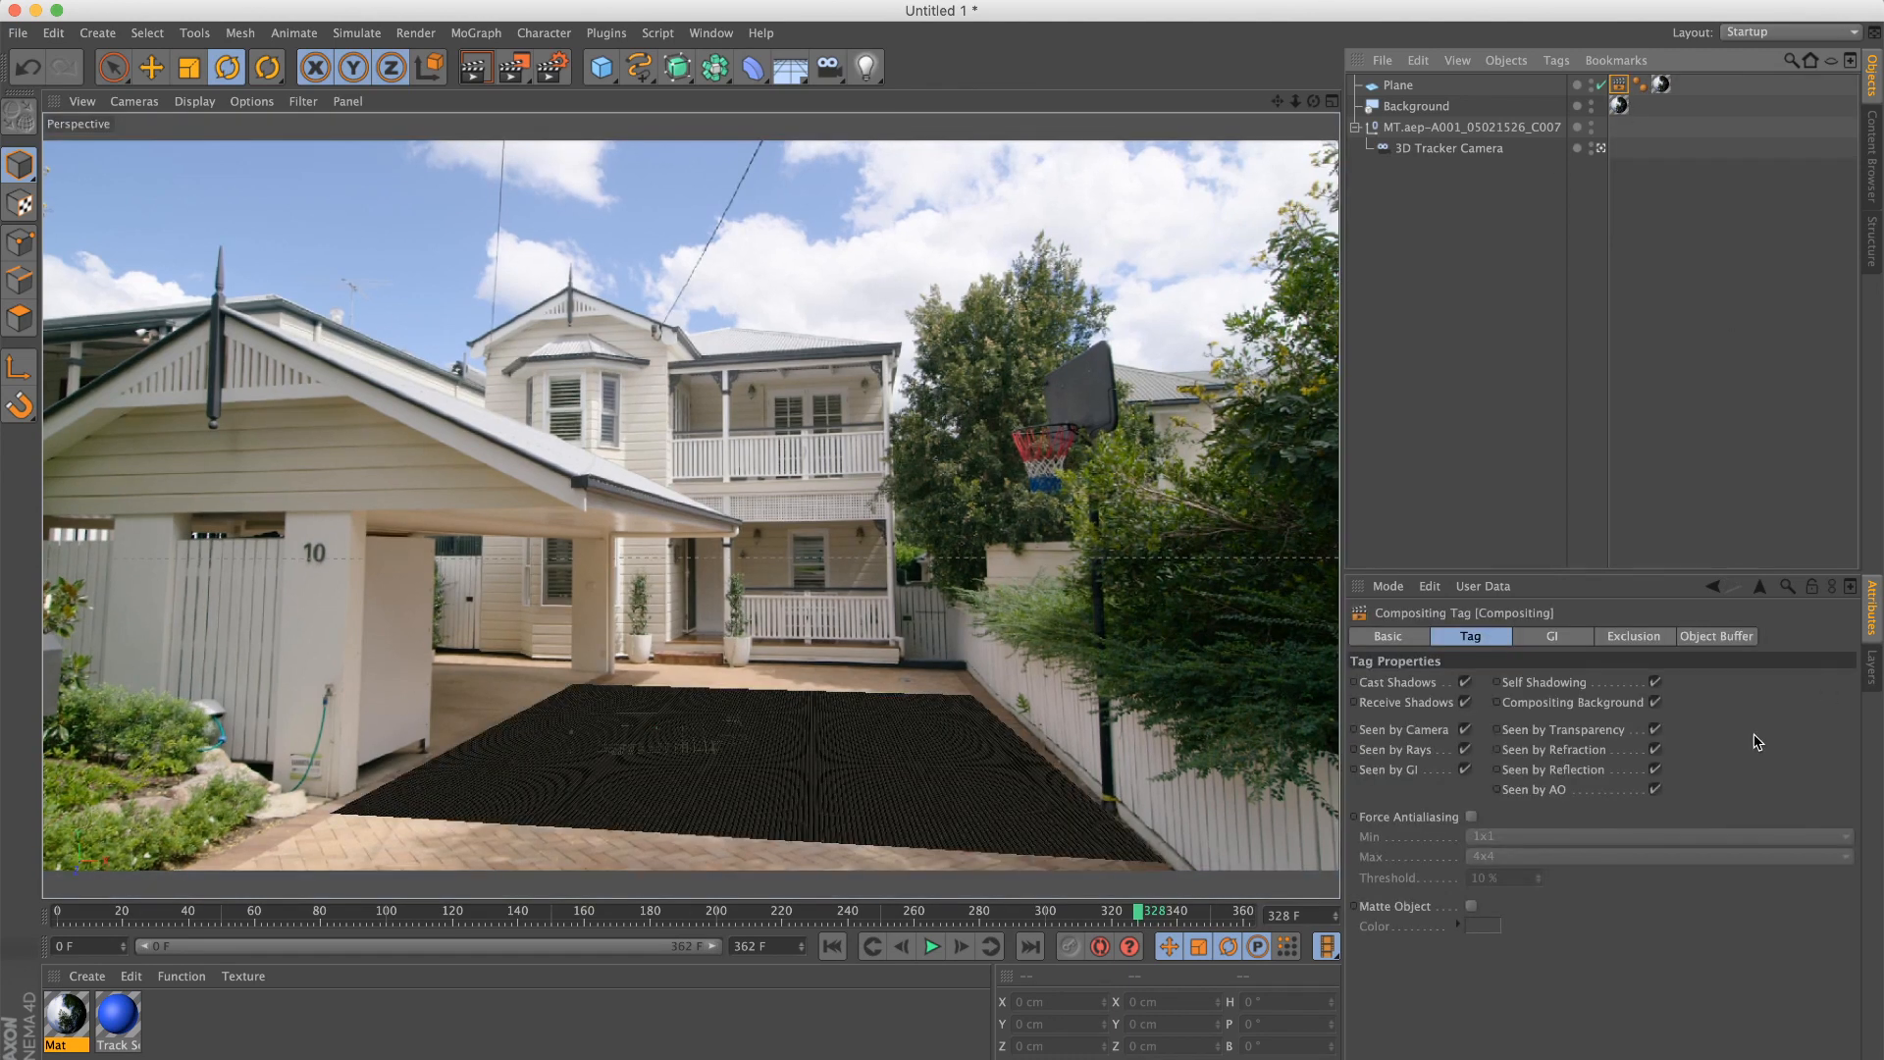
{"action": "left_click", "coordinate": [1617, 85]}
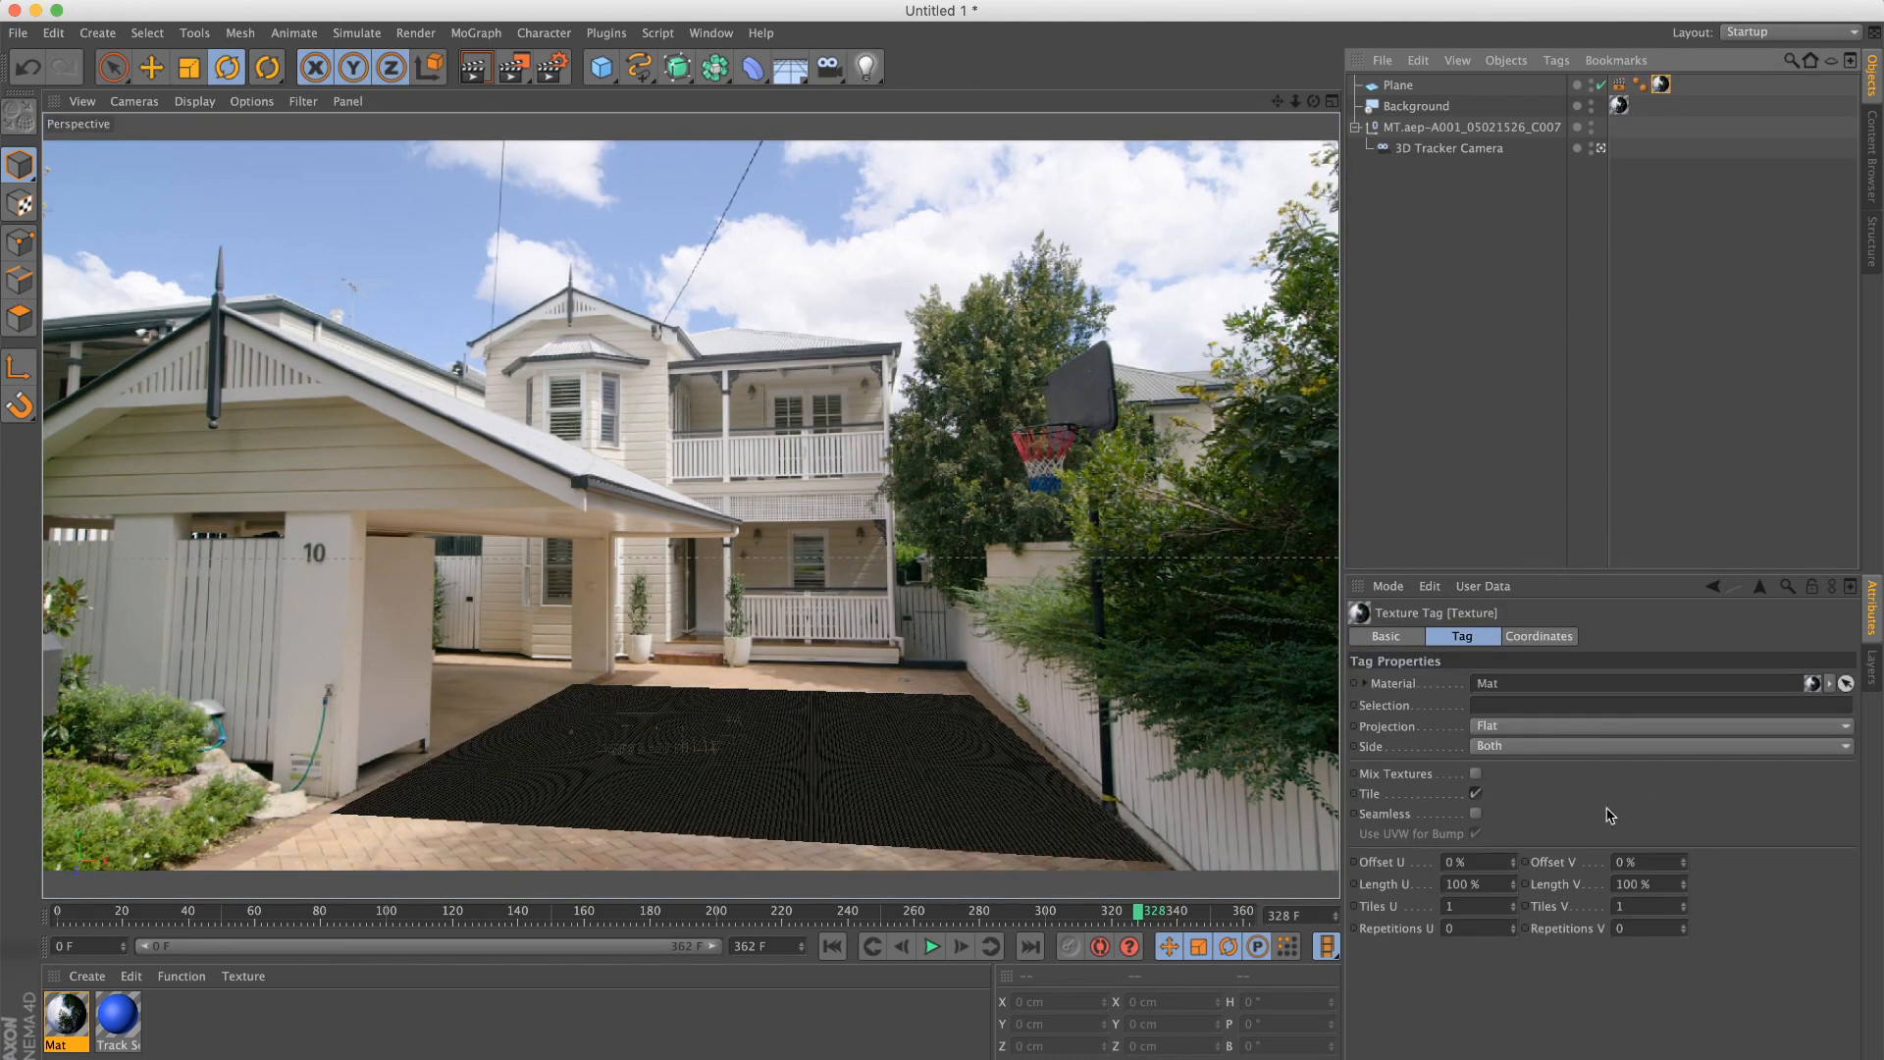
{"action": "left_click", "coordinate": [1658, 724]}
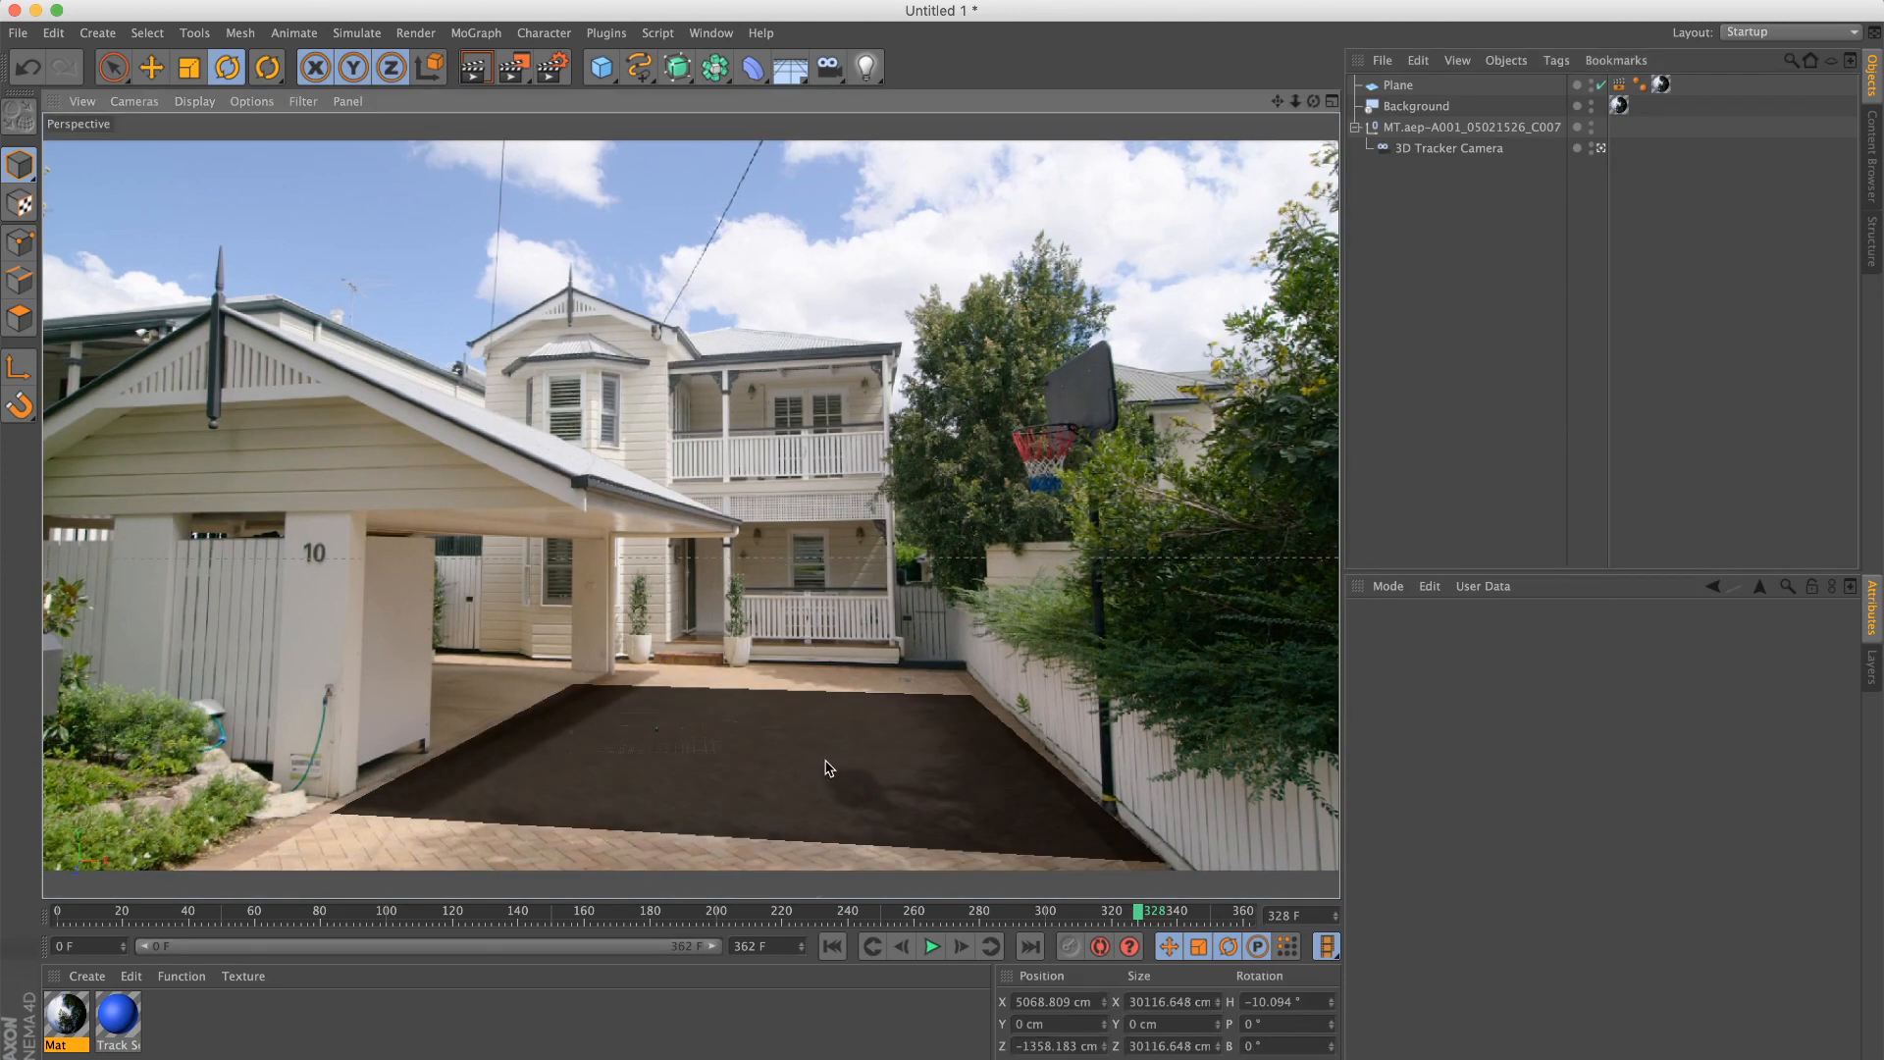
Step: Create a MoText object from the MoGraph menu with the Plane selected
{"action": "left_click", "coordinate": [1398, 84]}
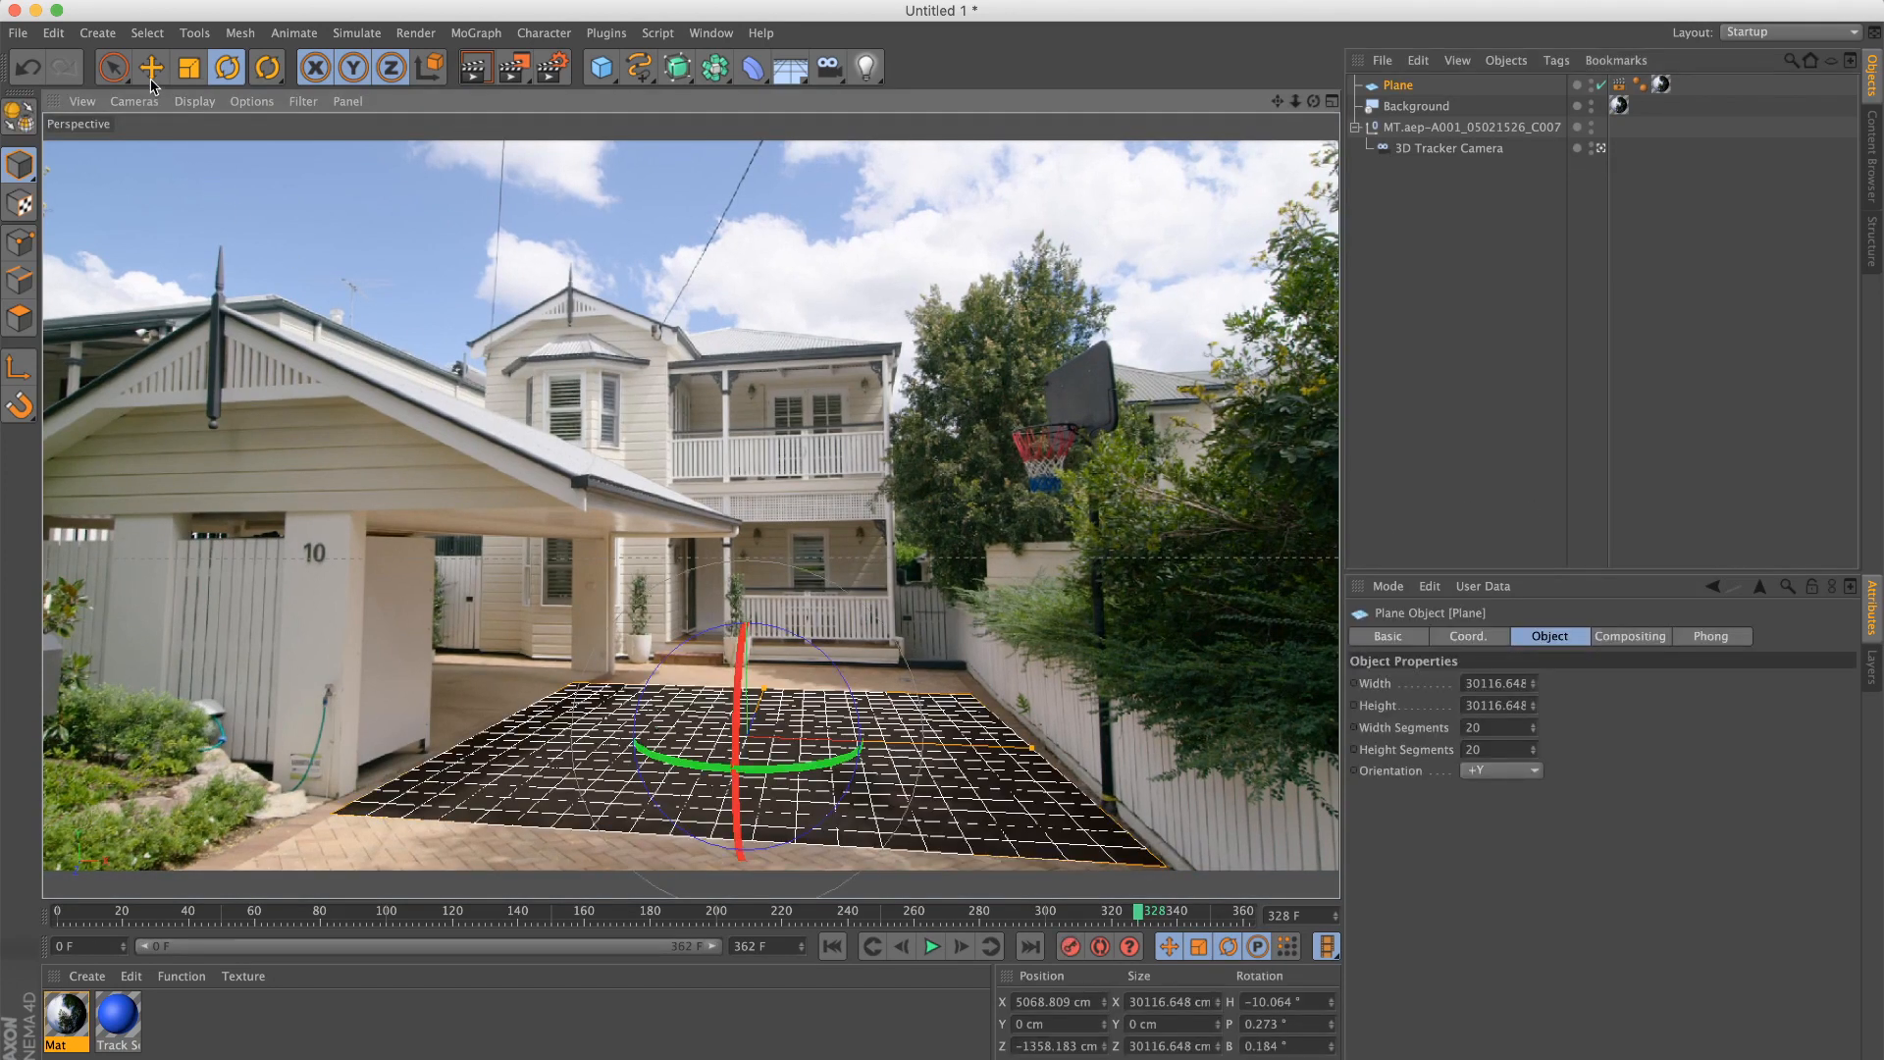
{"action": "left_click", "coordinate": [475, 33]}
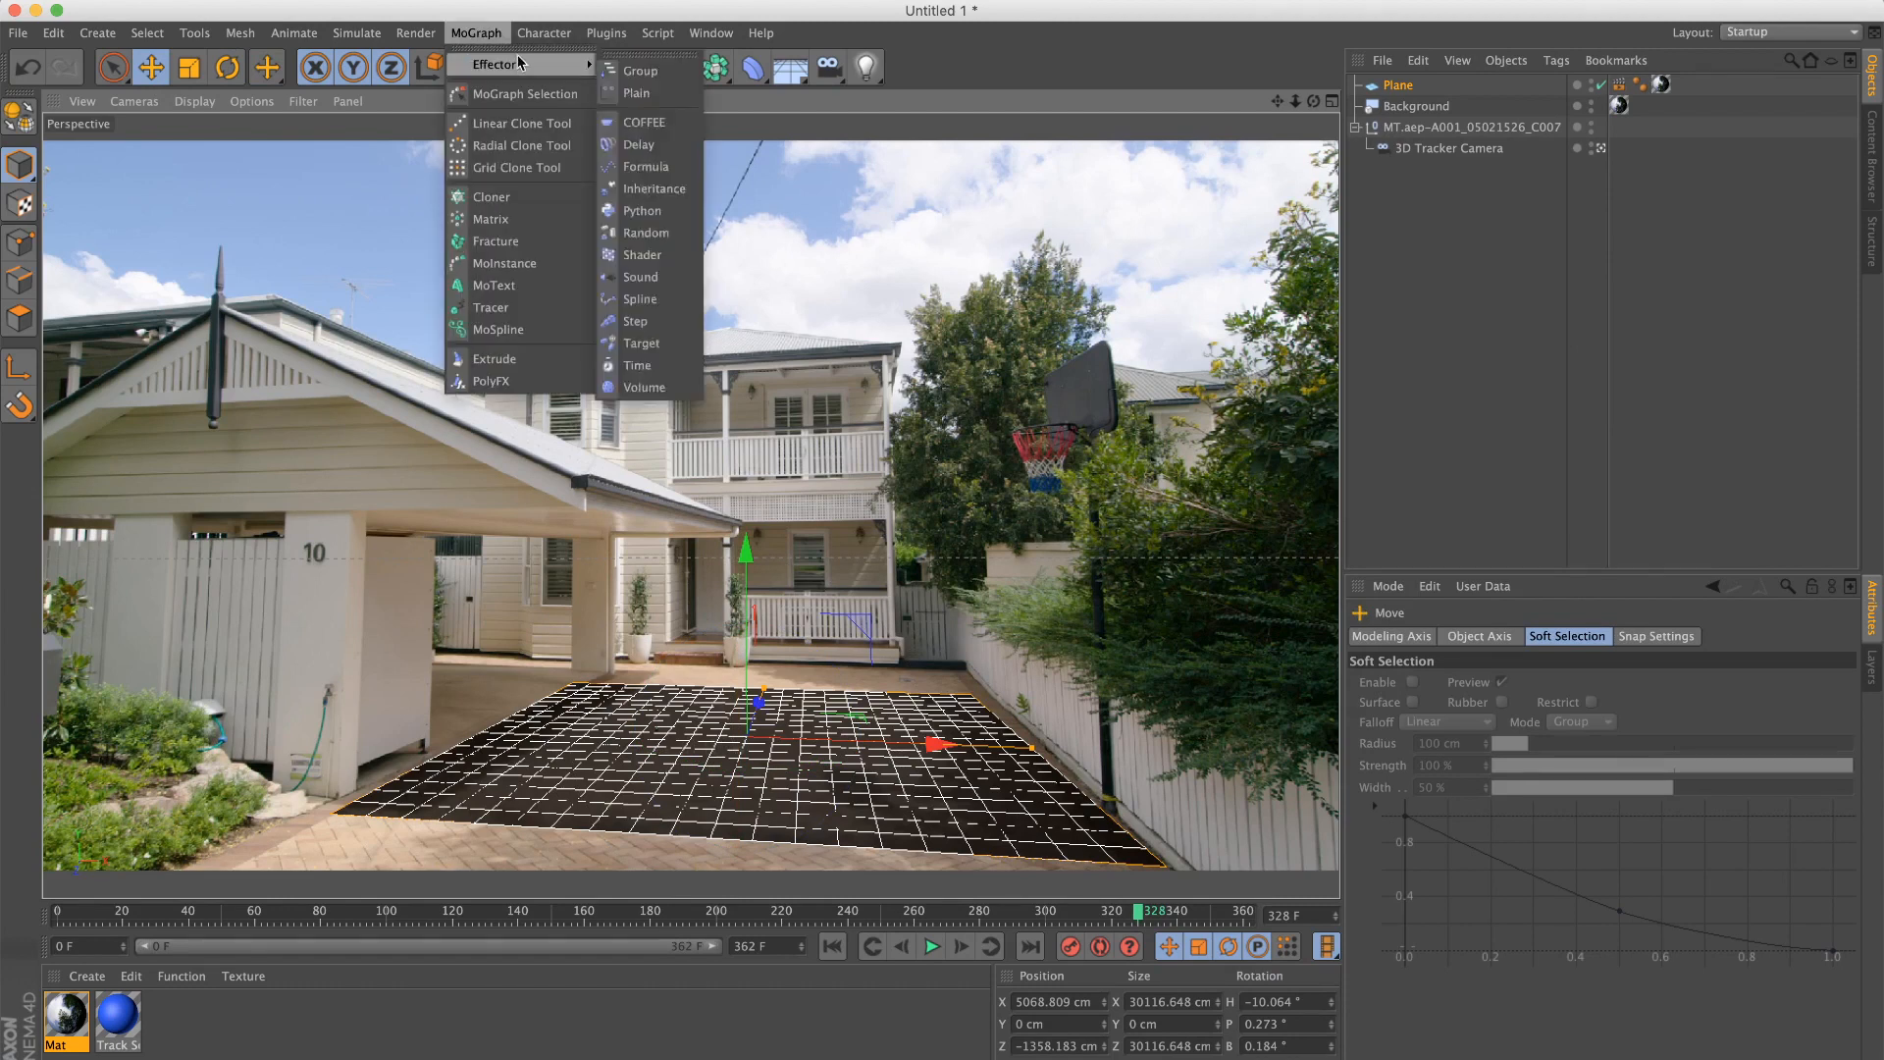
{"action": "mouse_move", "coordinate": [493, 284]}
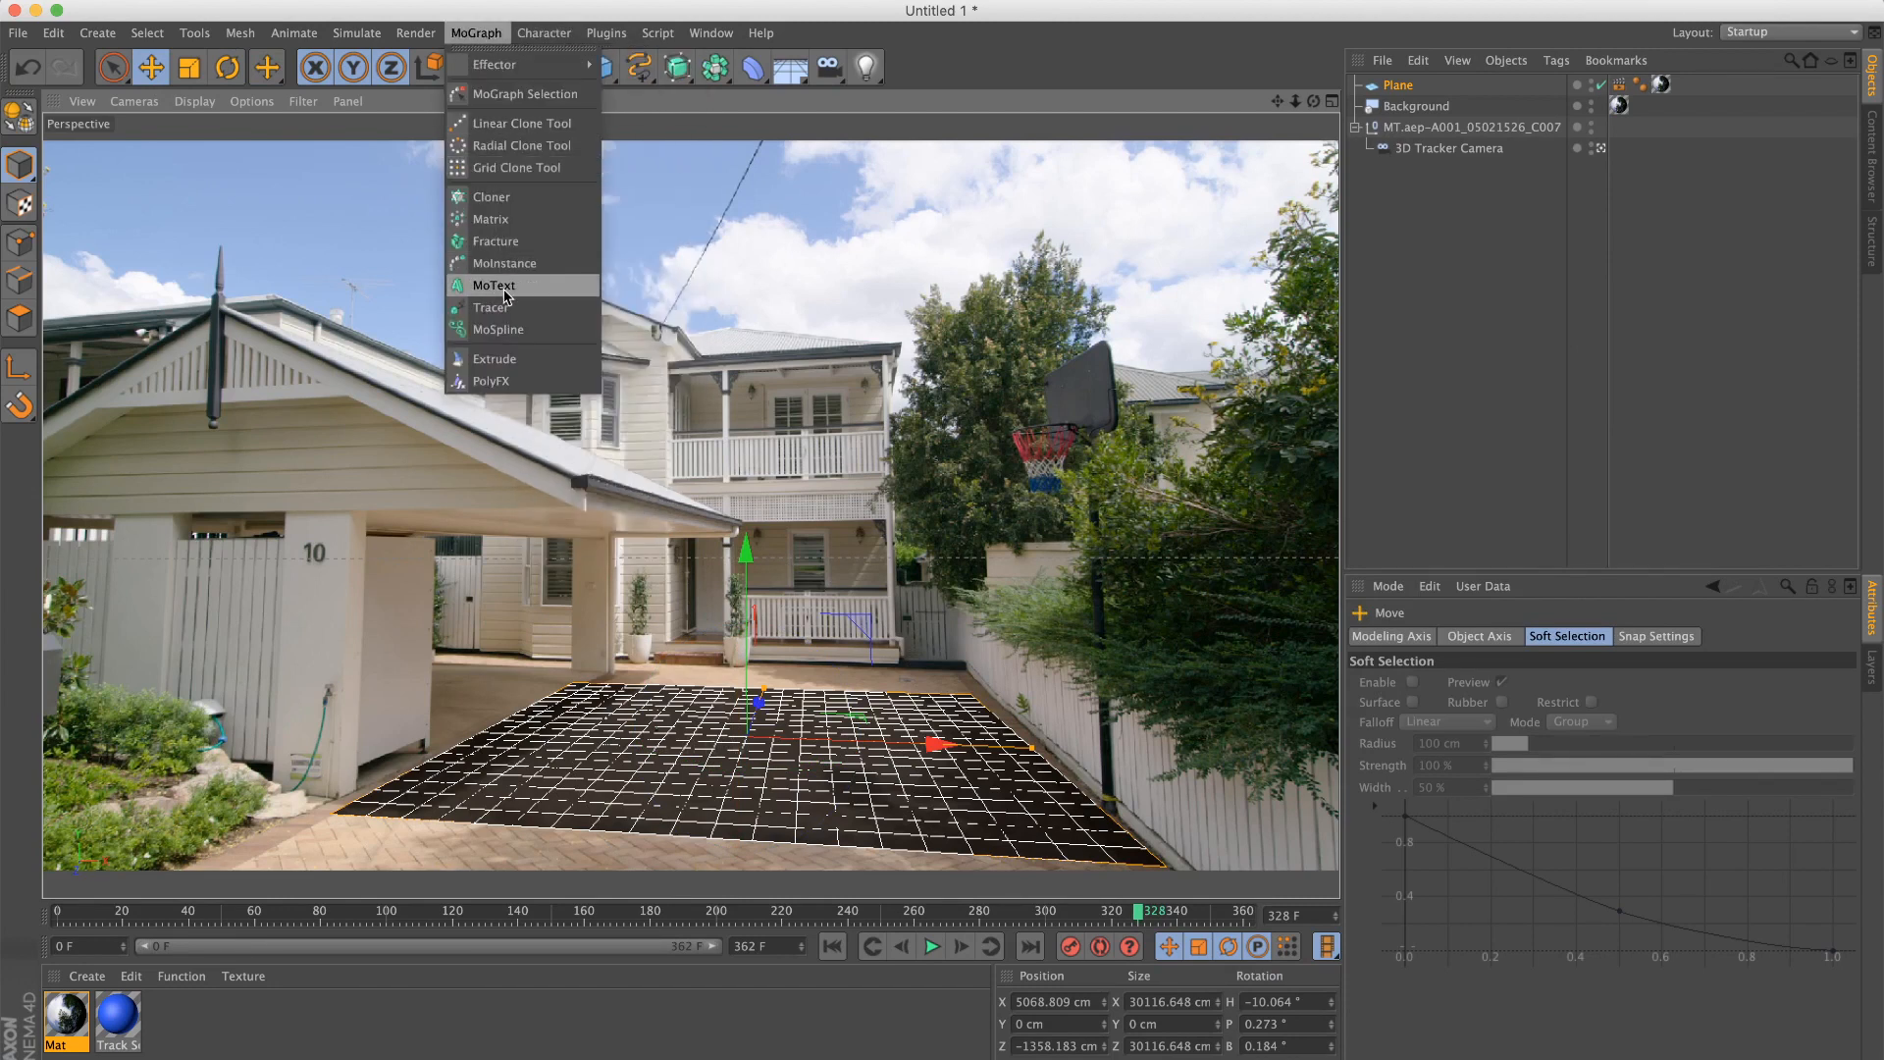
{"action": "left_click", "coordinate": [493, 285]}
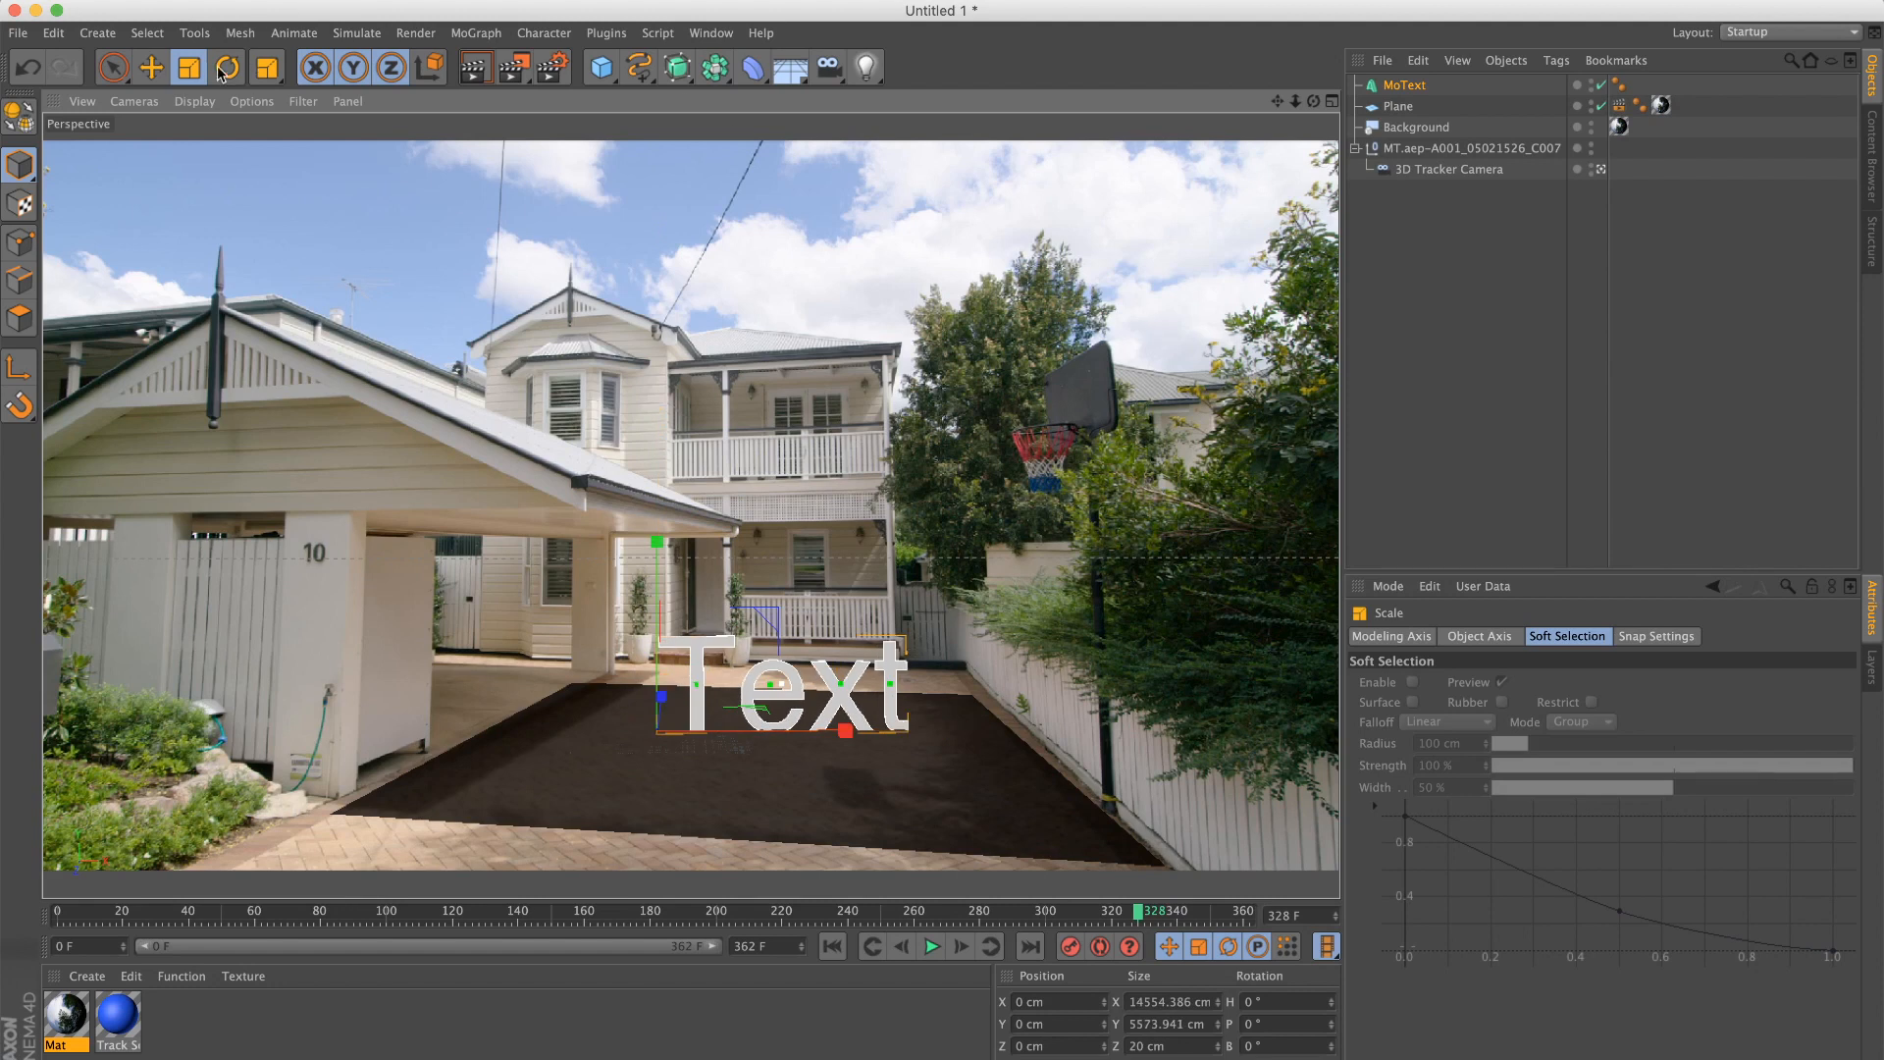
Step: Rotate and scale the MoText, set Depth to 2000 and its text to TUTORIAL
{"action": "left_click", "coordinate": [225, 68]}
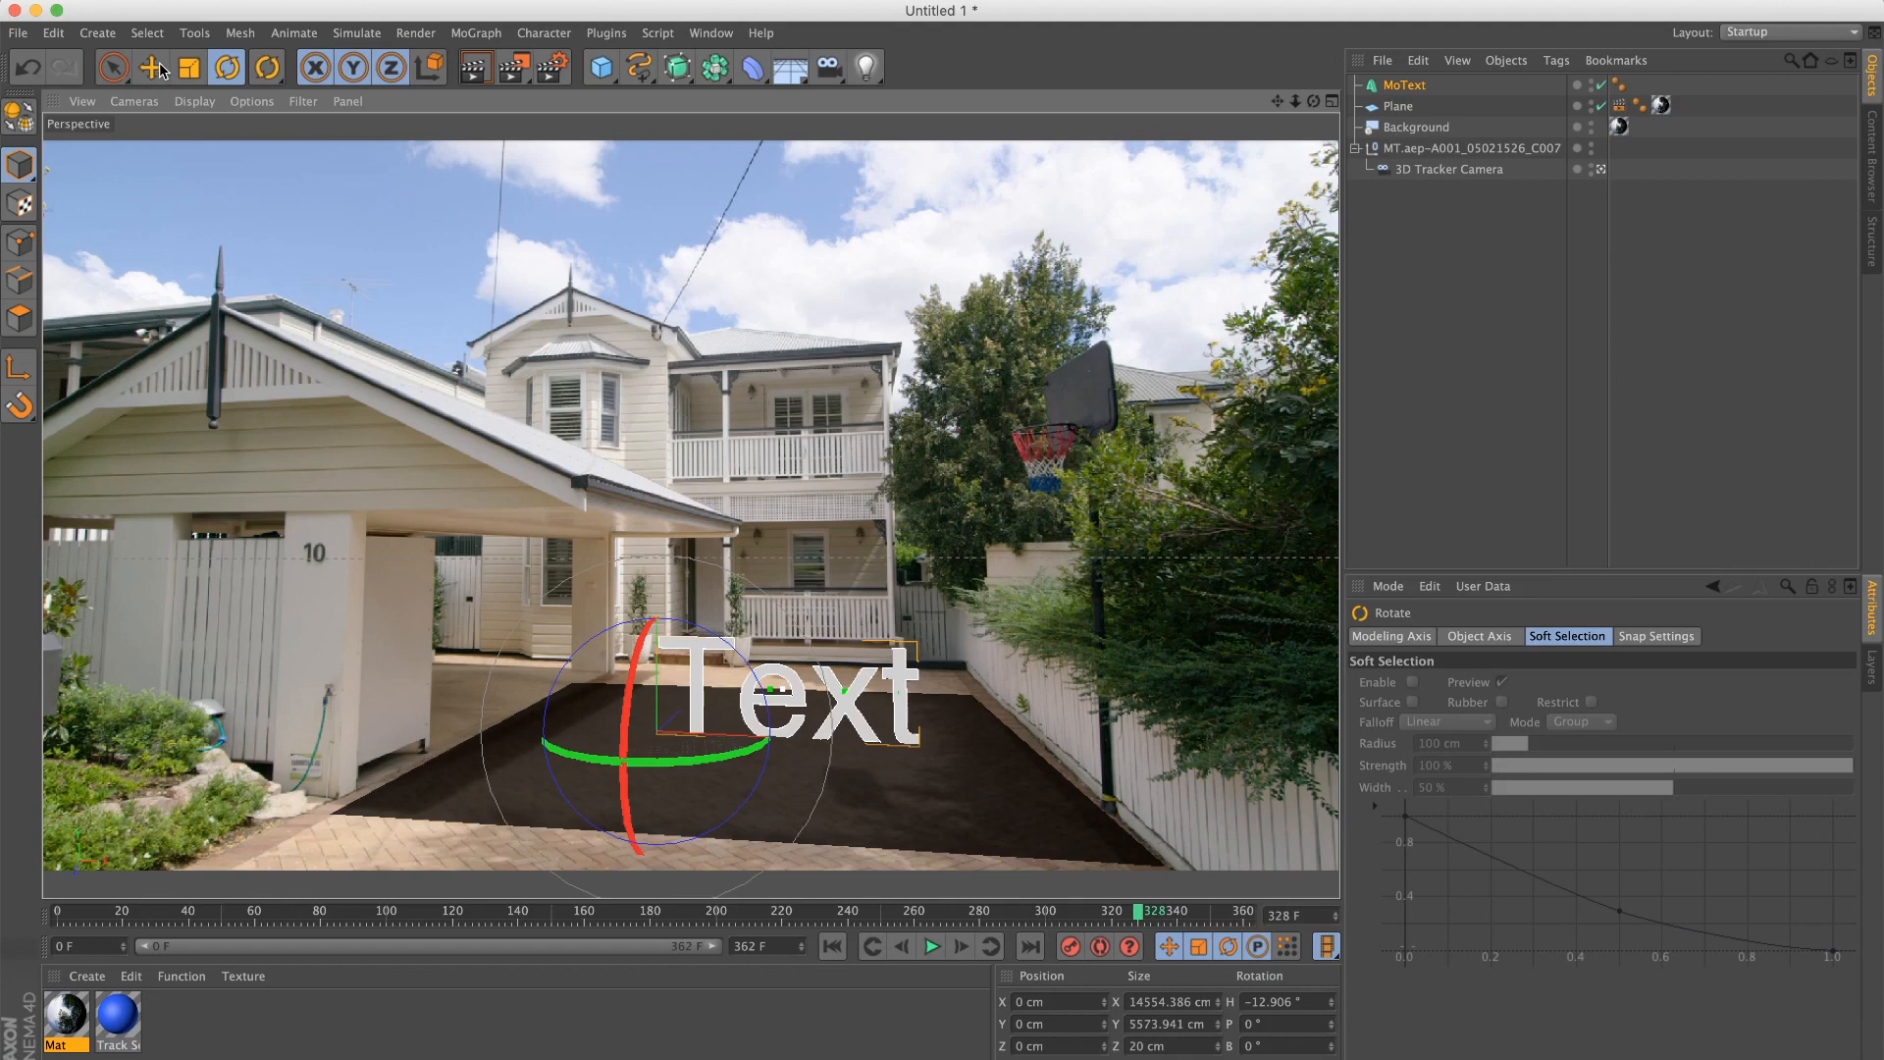
{"action": "left_click", "coordinate": [187, 68]}
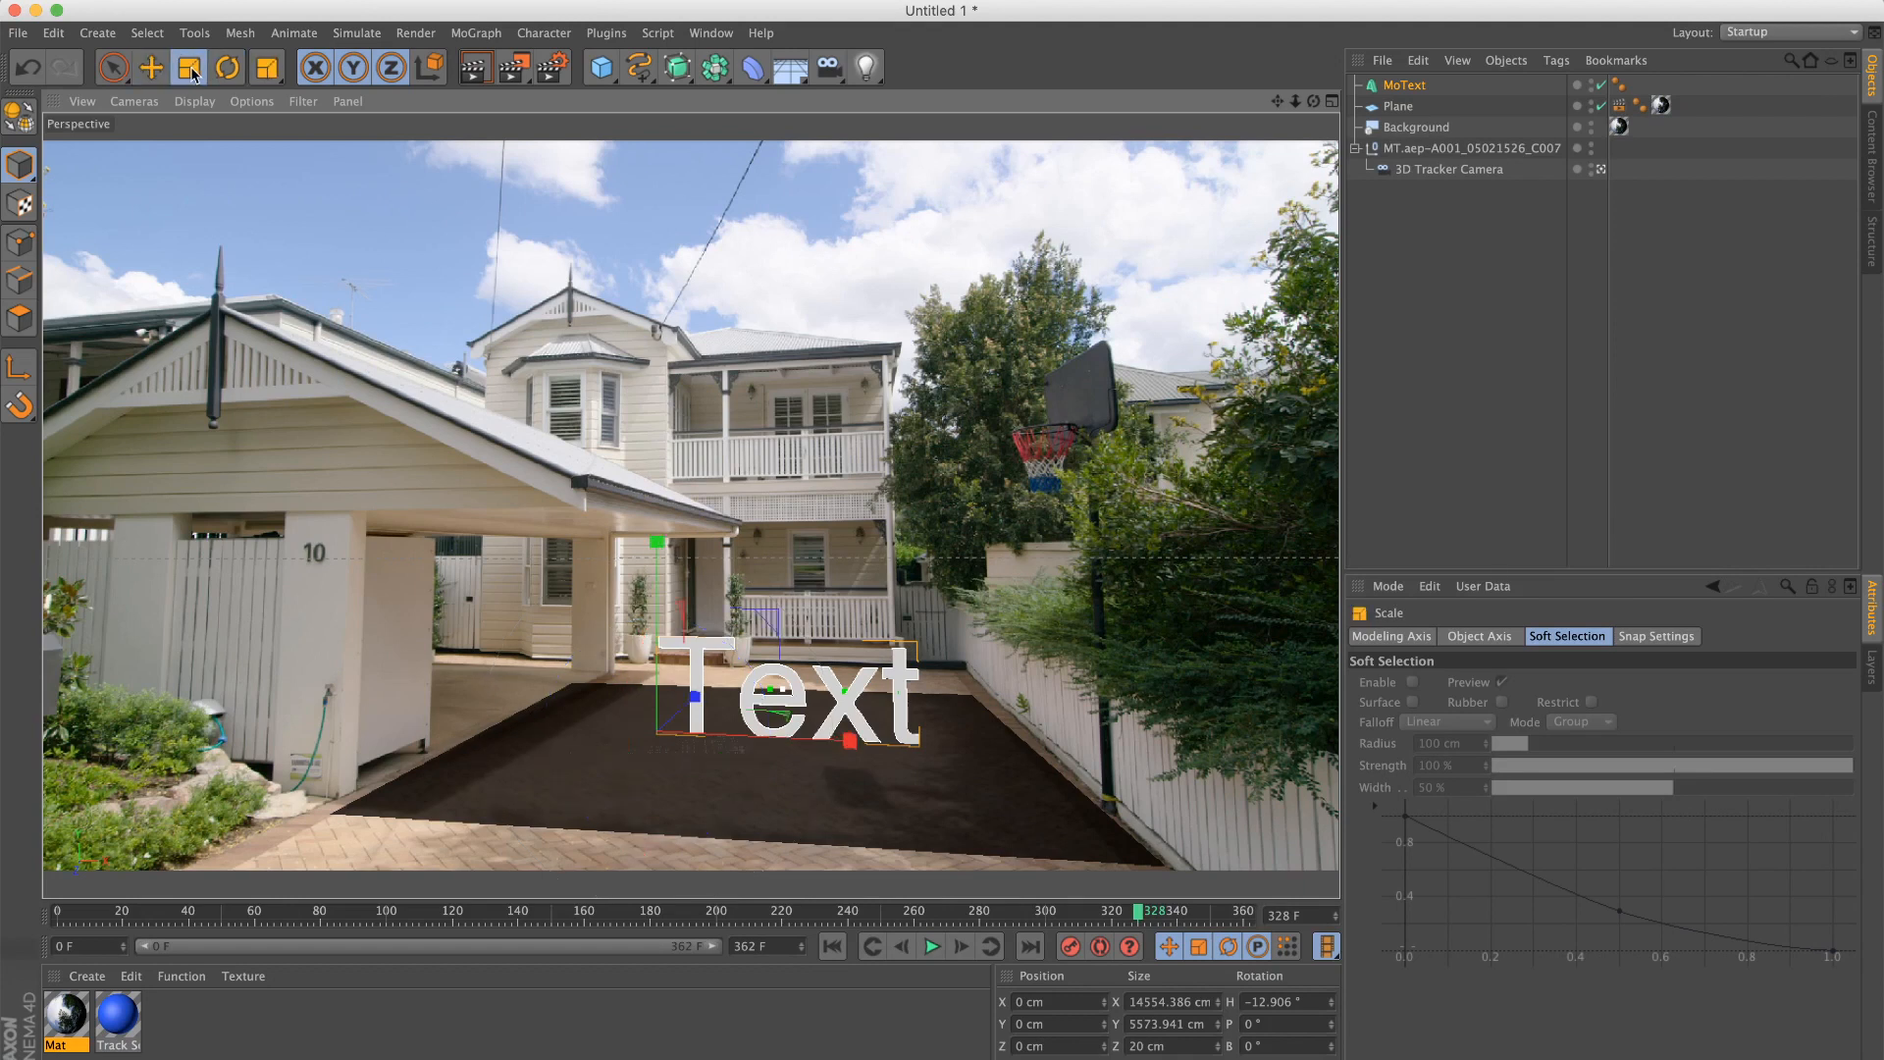
{"action": "left_click", "coordinate": [151, 68]}
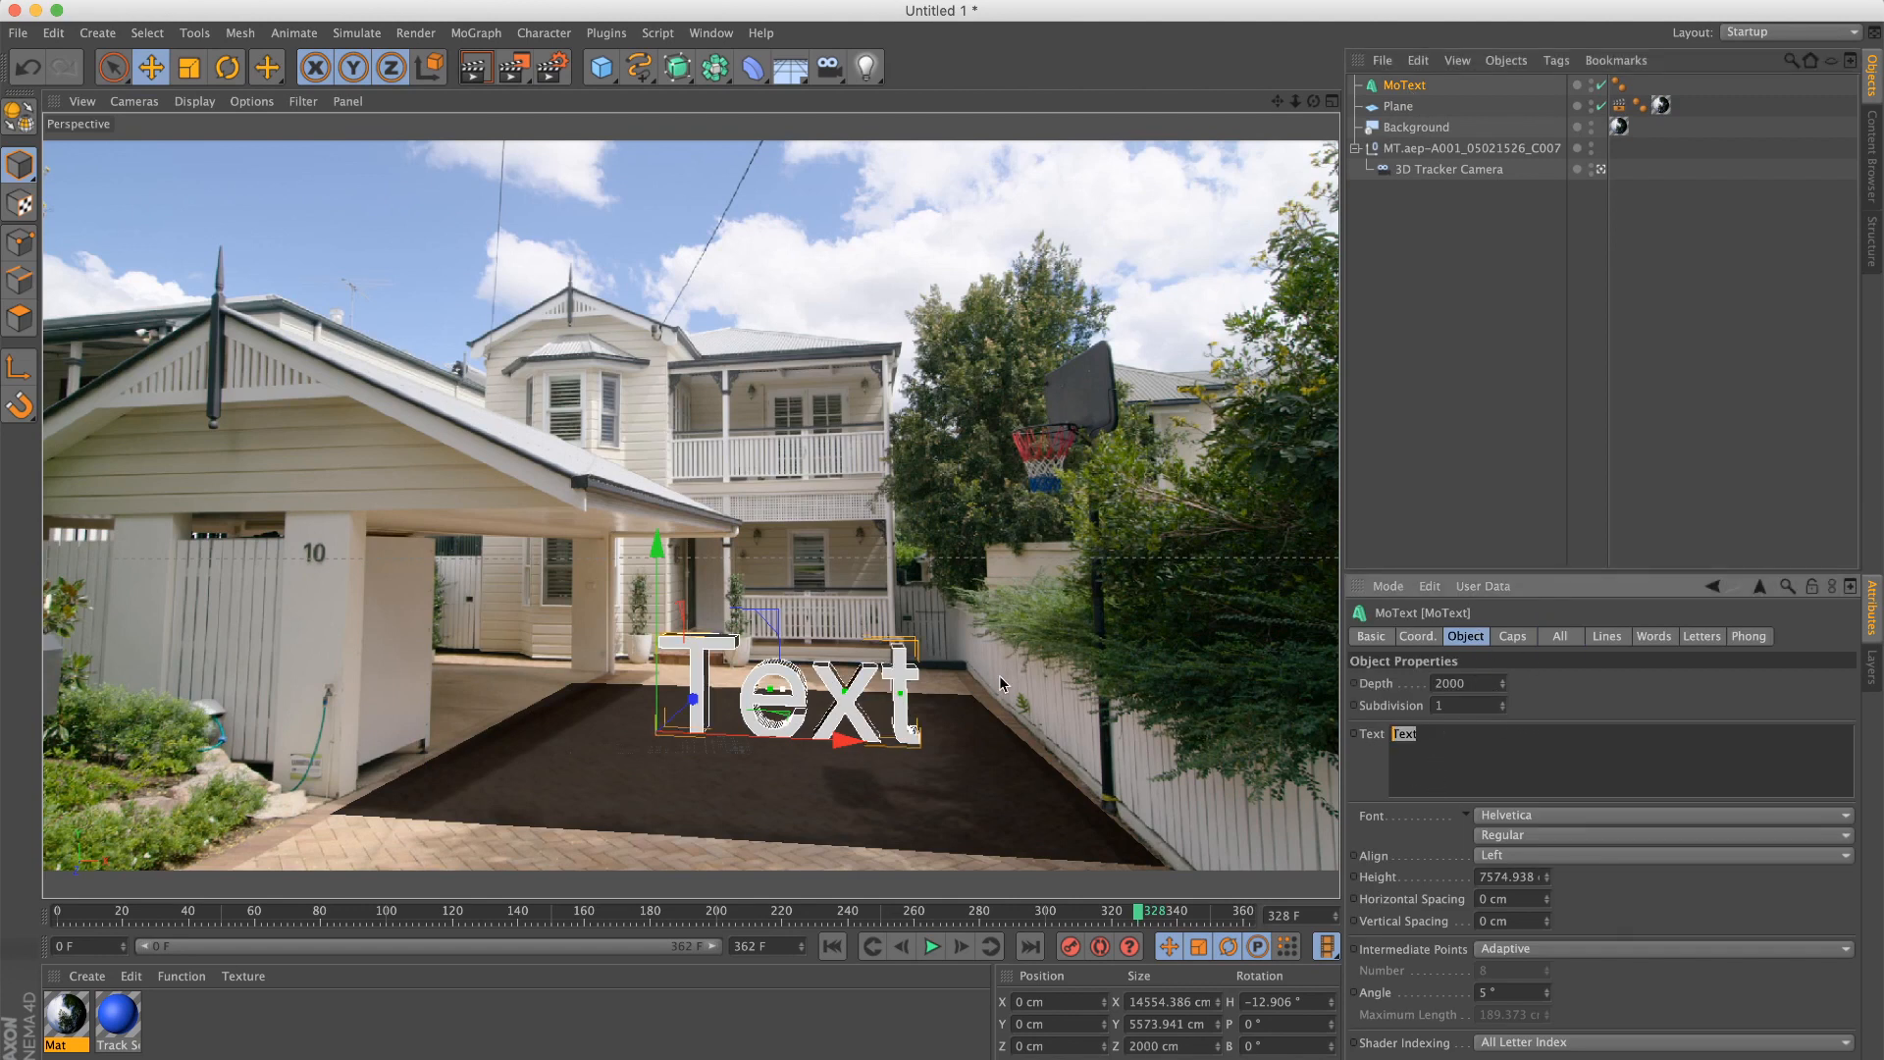
{"action": "type", "text": "TUTORIAL"}
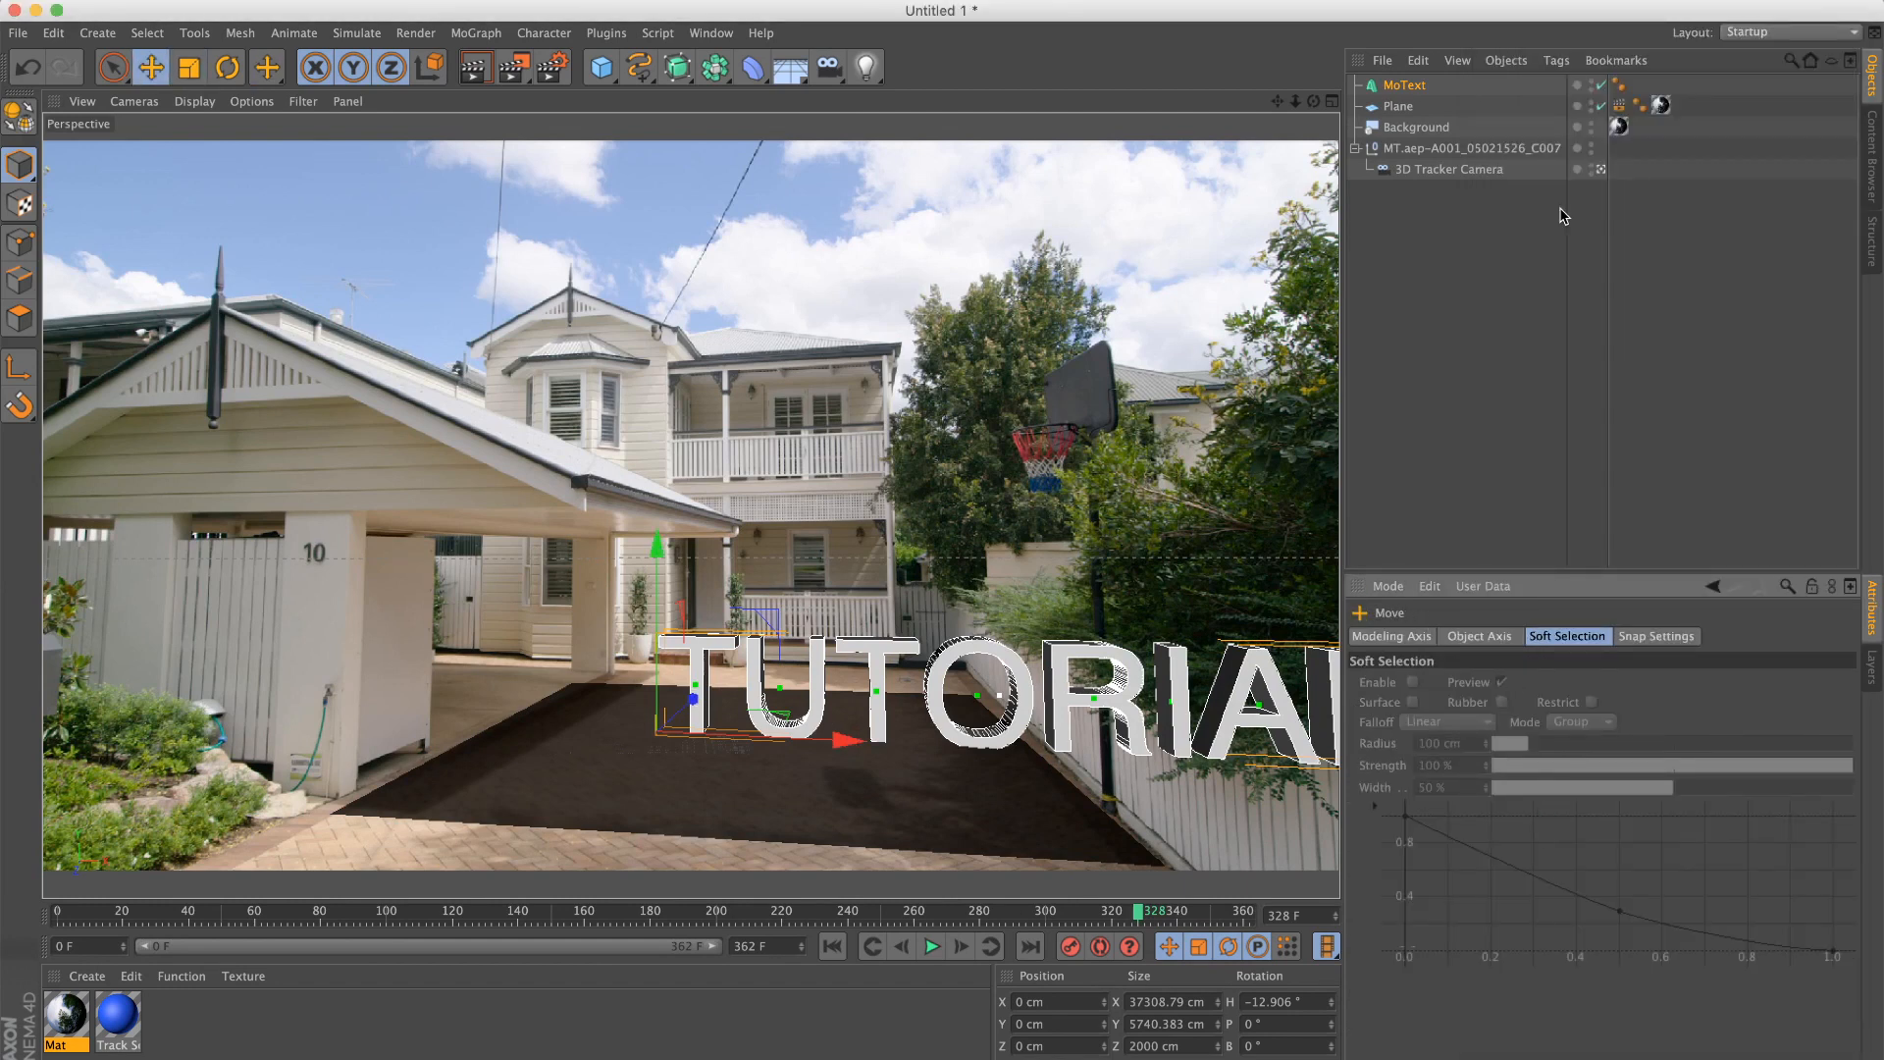
Step: Set the MoText font to TYPOGRAPH PRO ExtraBold, then scale it down, rotate and move it onto the driveway
{"action": "left_click", "coordinate": [1403, 84]}
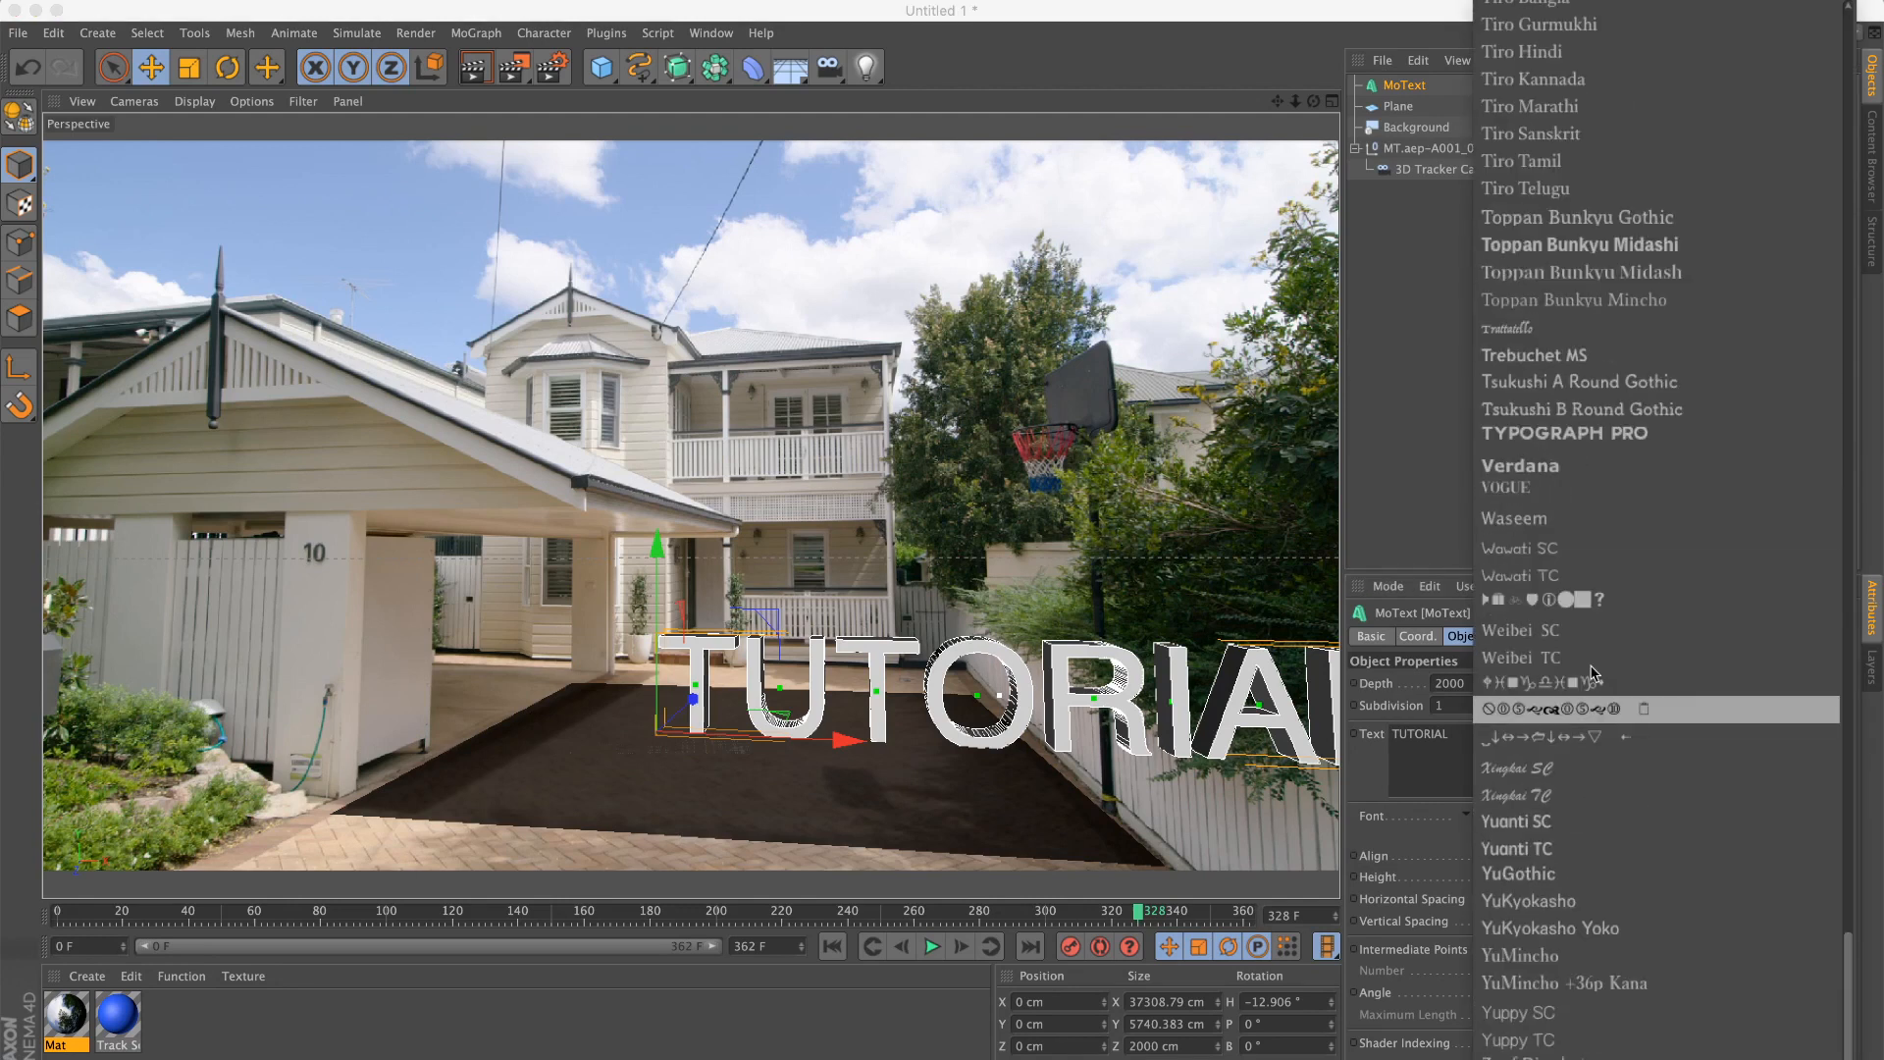
{"action": "left_click", "coordinate": [1563, 434]}
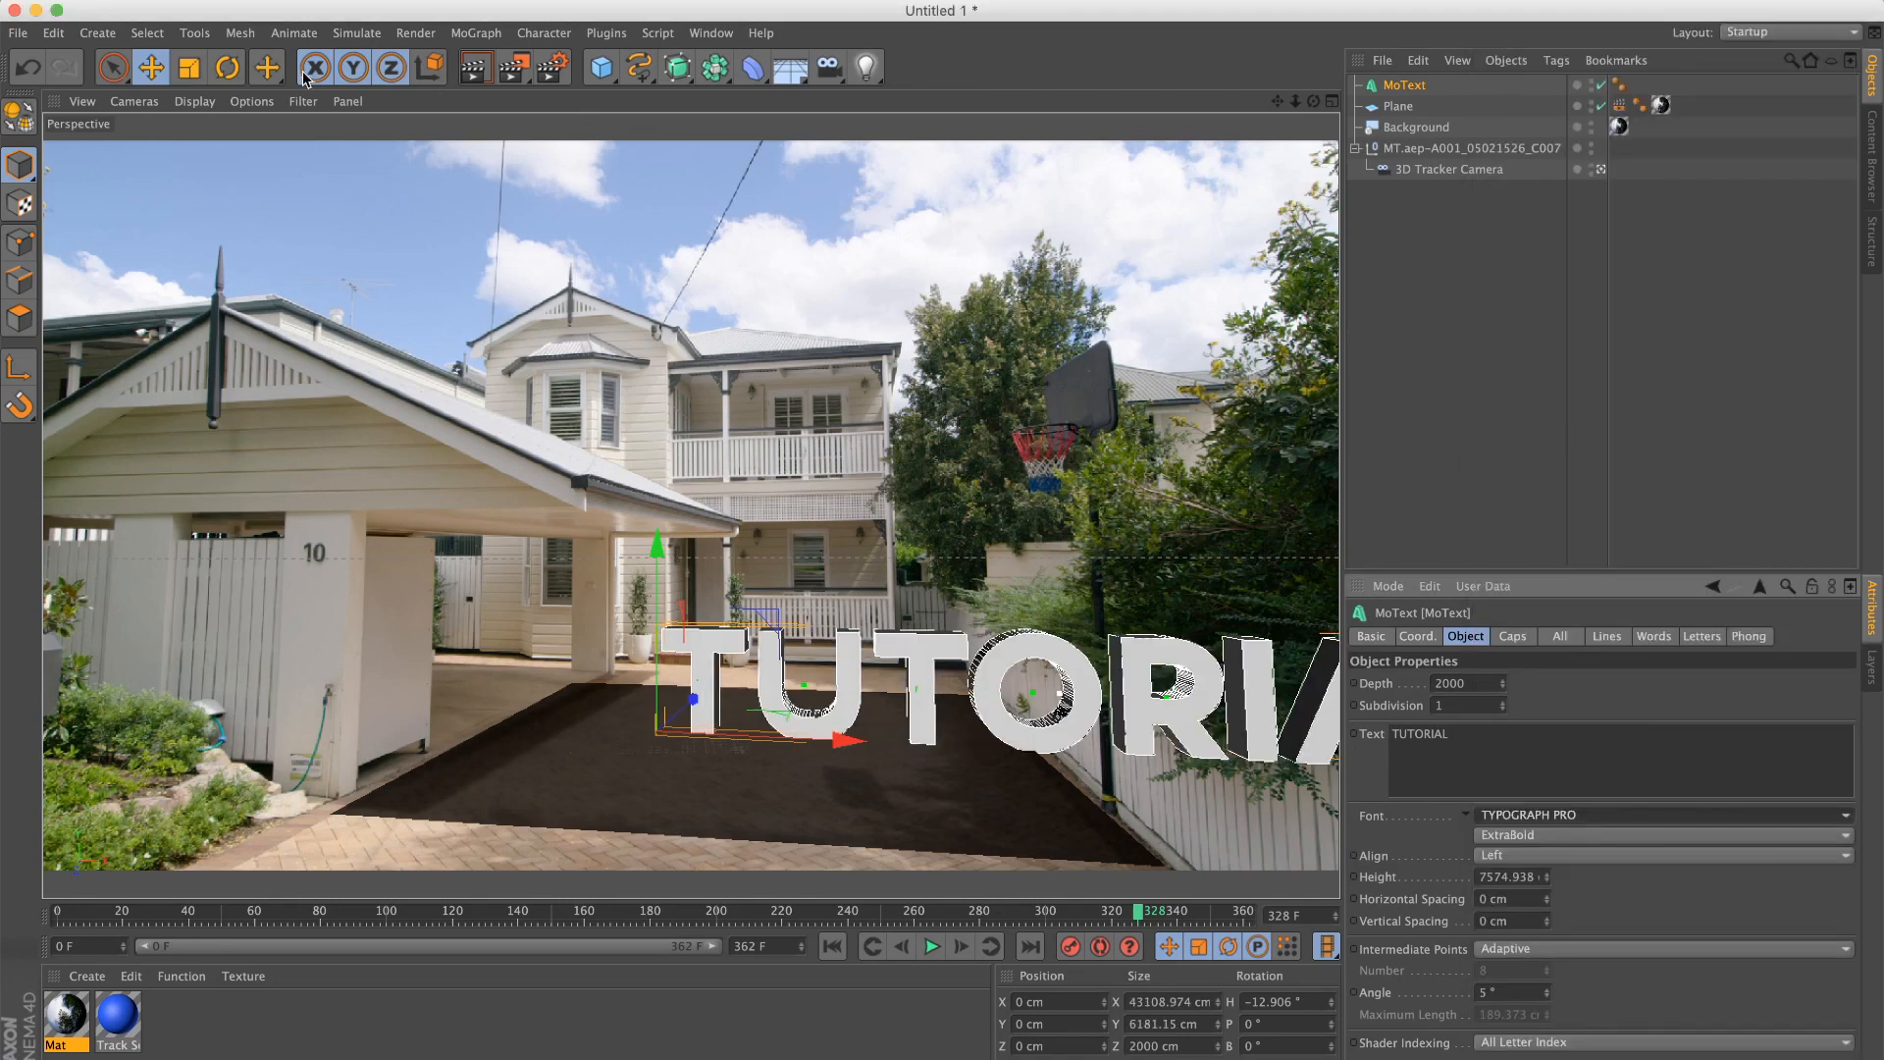
{"action": "left_click", "coordinate": [227, 68]}
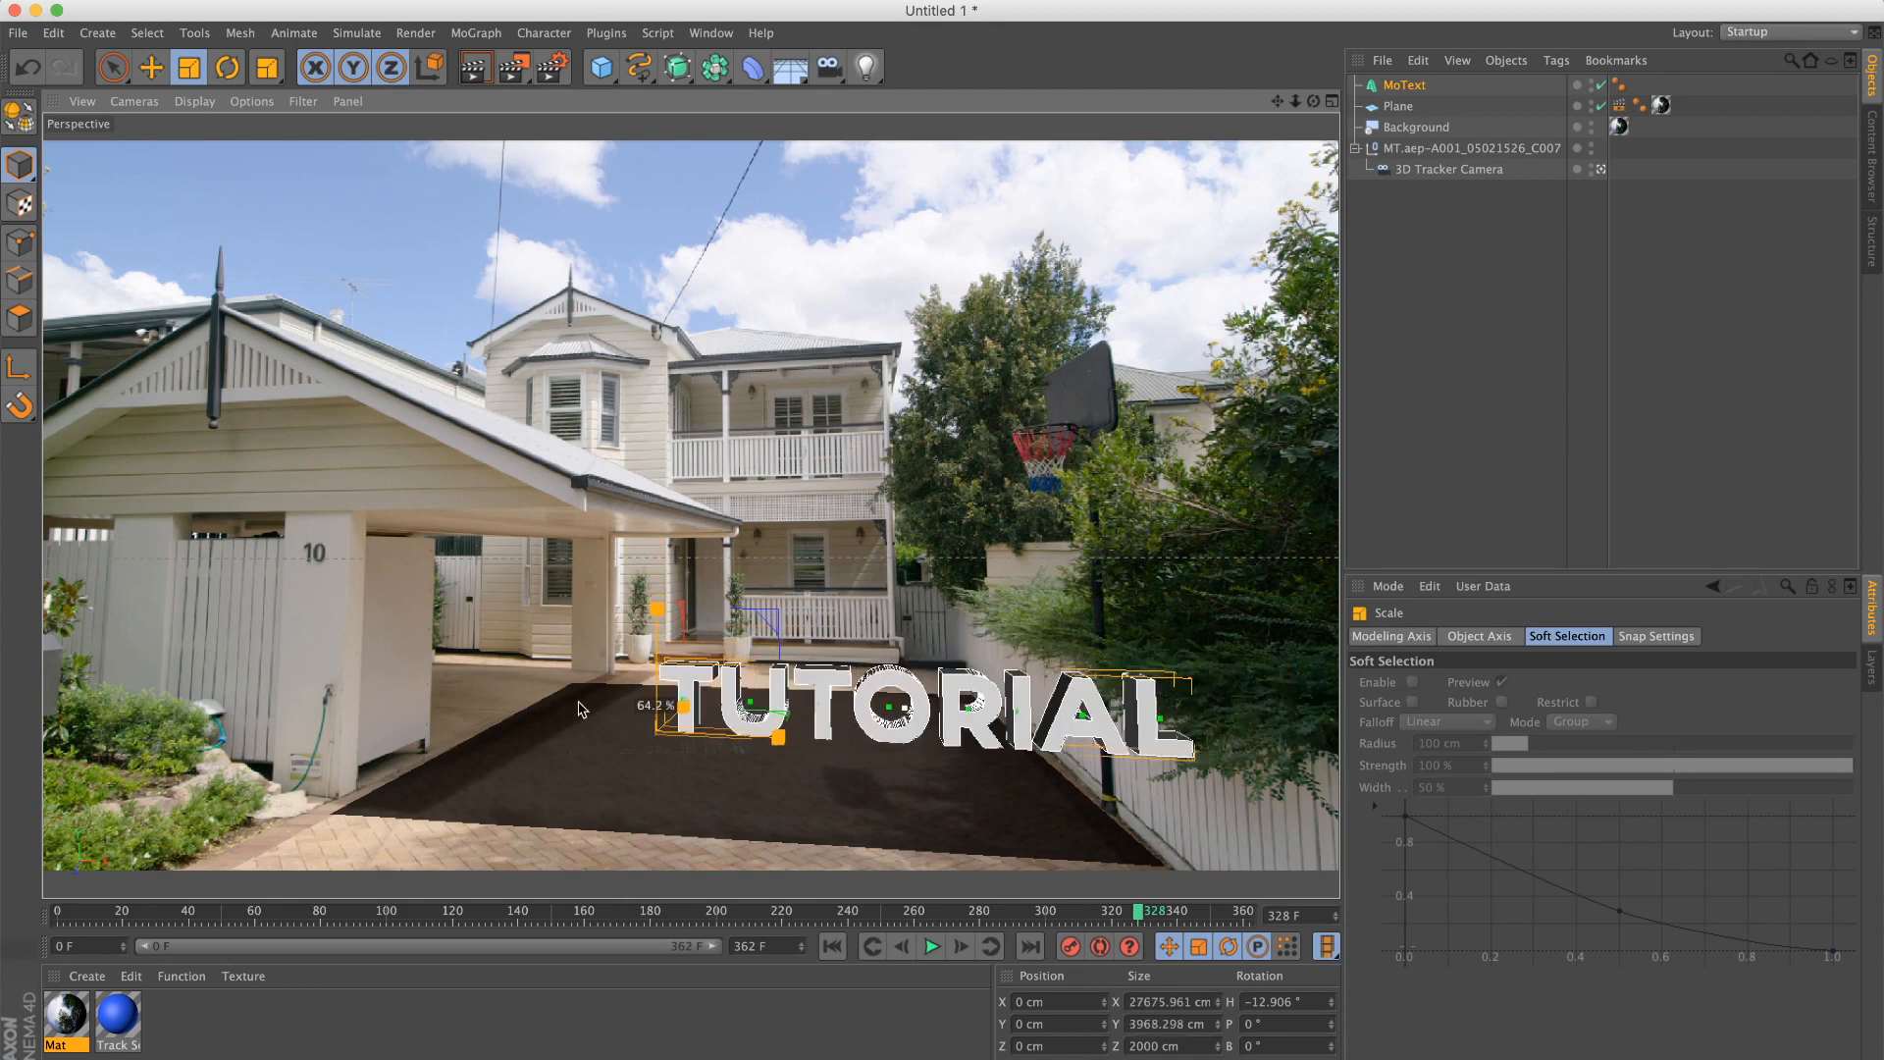
{"action": "left_click", "coordinate": [187, 69]}
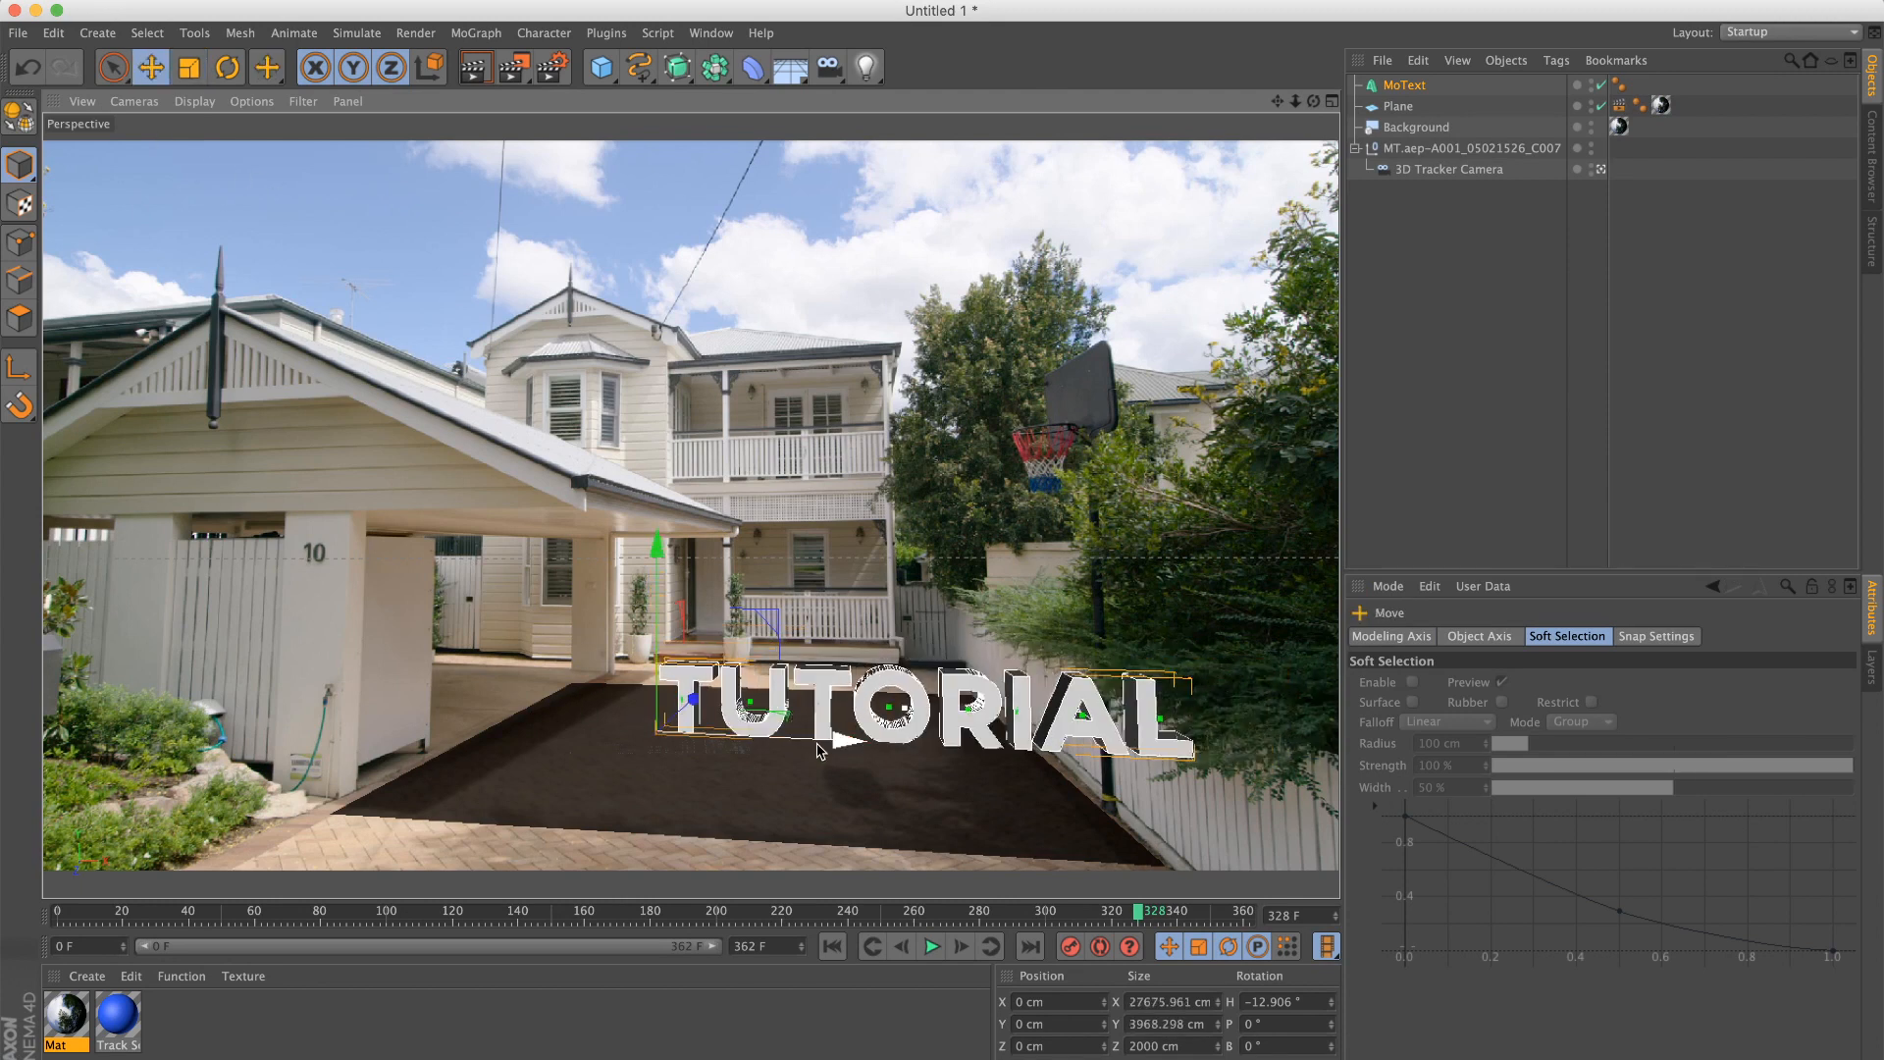
{"action": "left_click", "coordinate": [227, 67]}
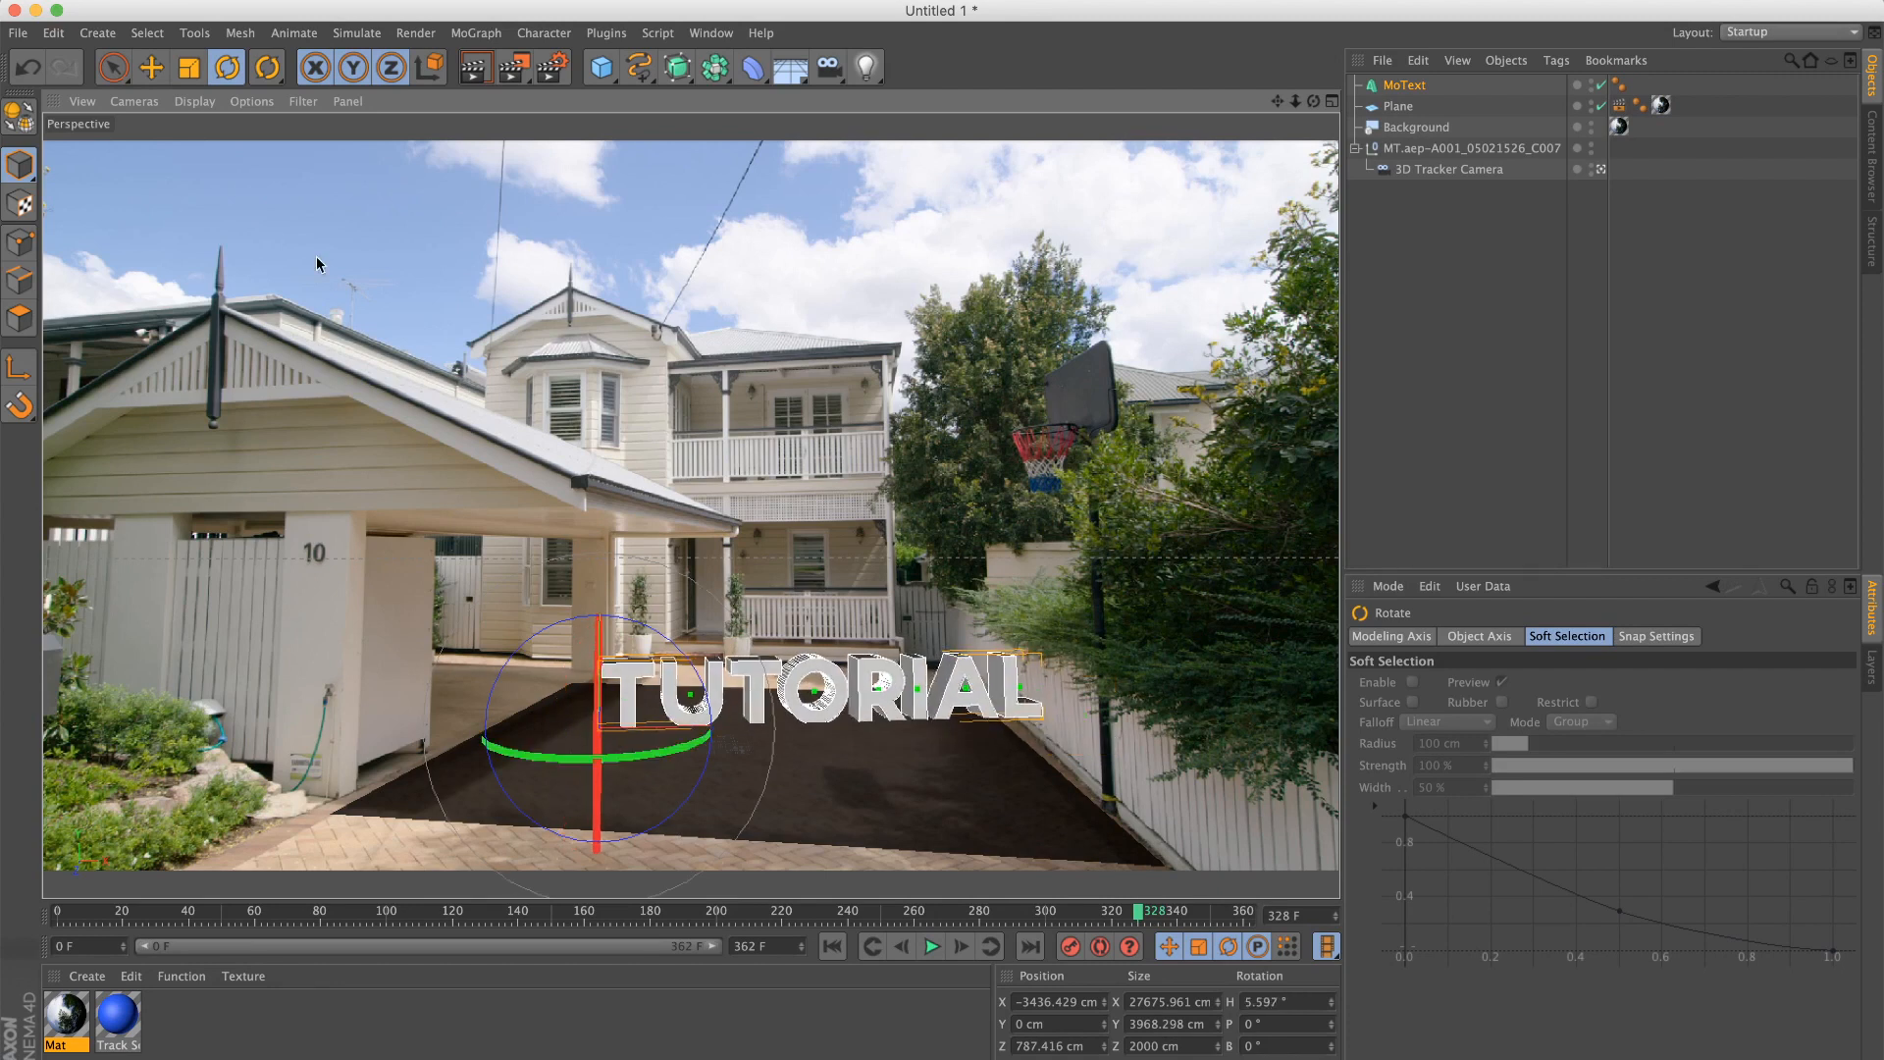
{"action": "left_click", "coordinate": [150, 66]}
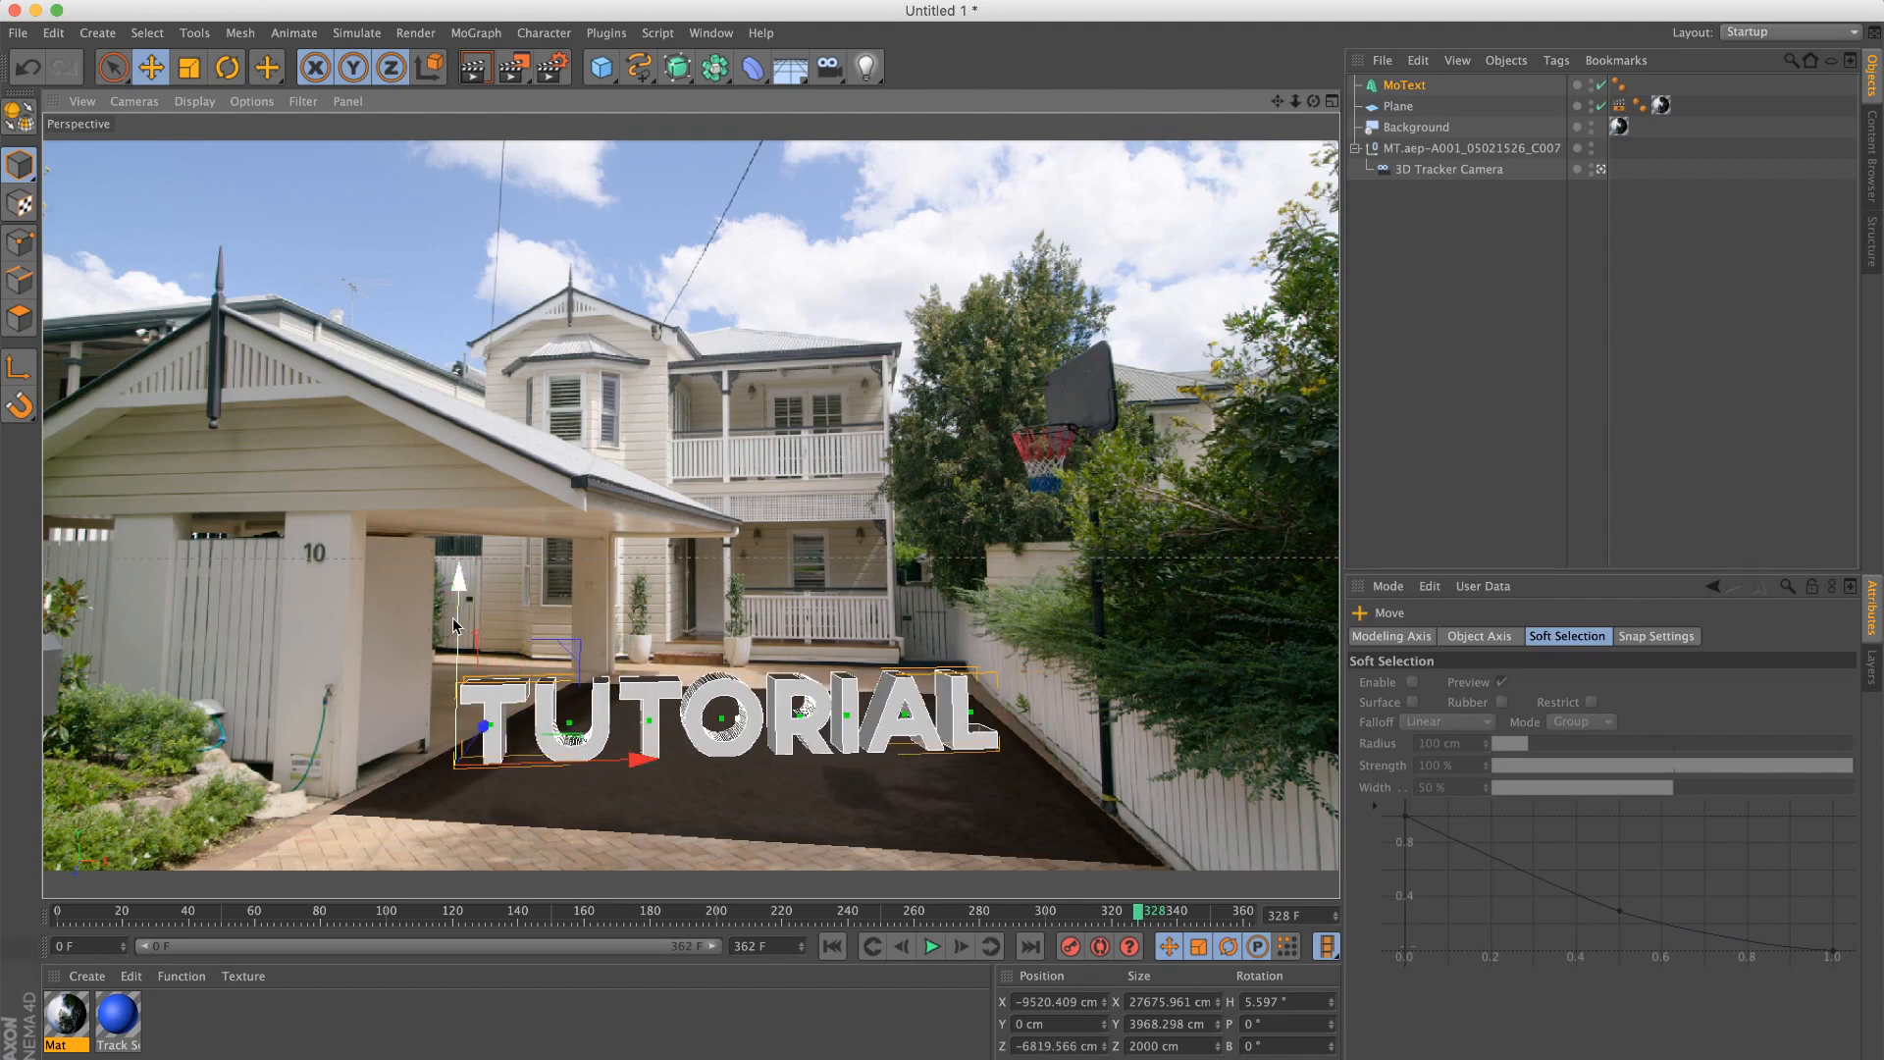
{"action": "left_click_drag", "start_coordinate": [459, 571], "coordinate": [459, 579]}
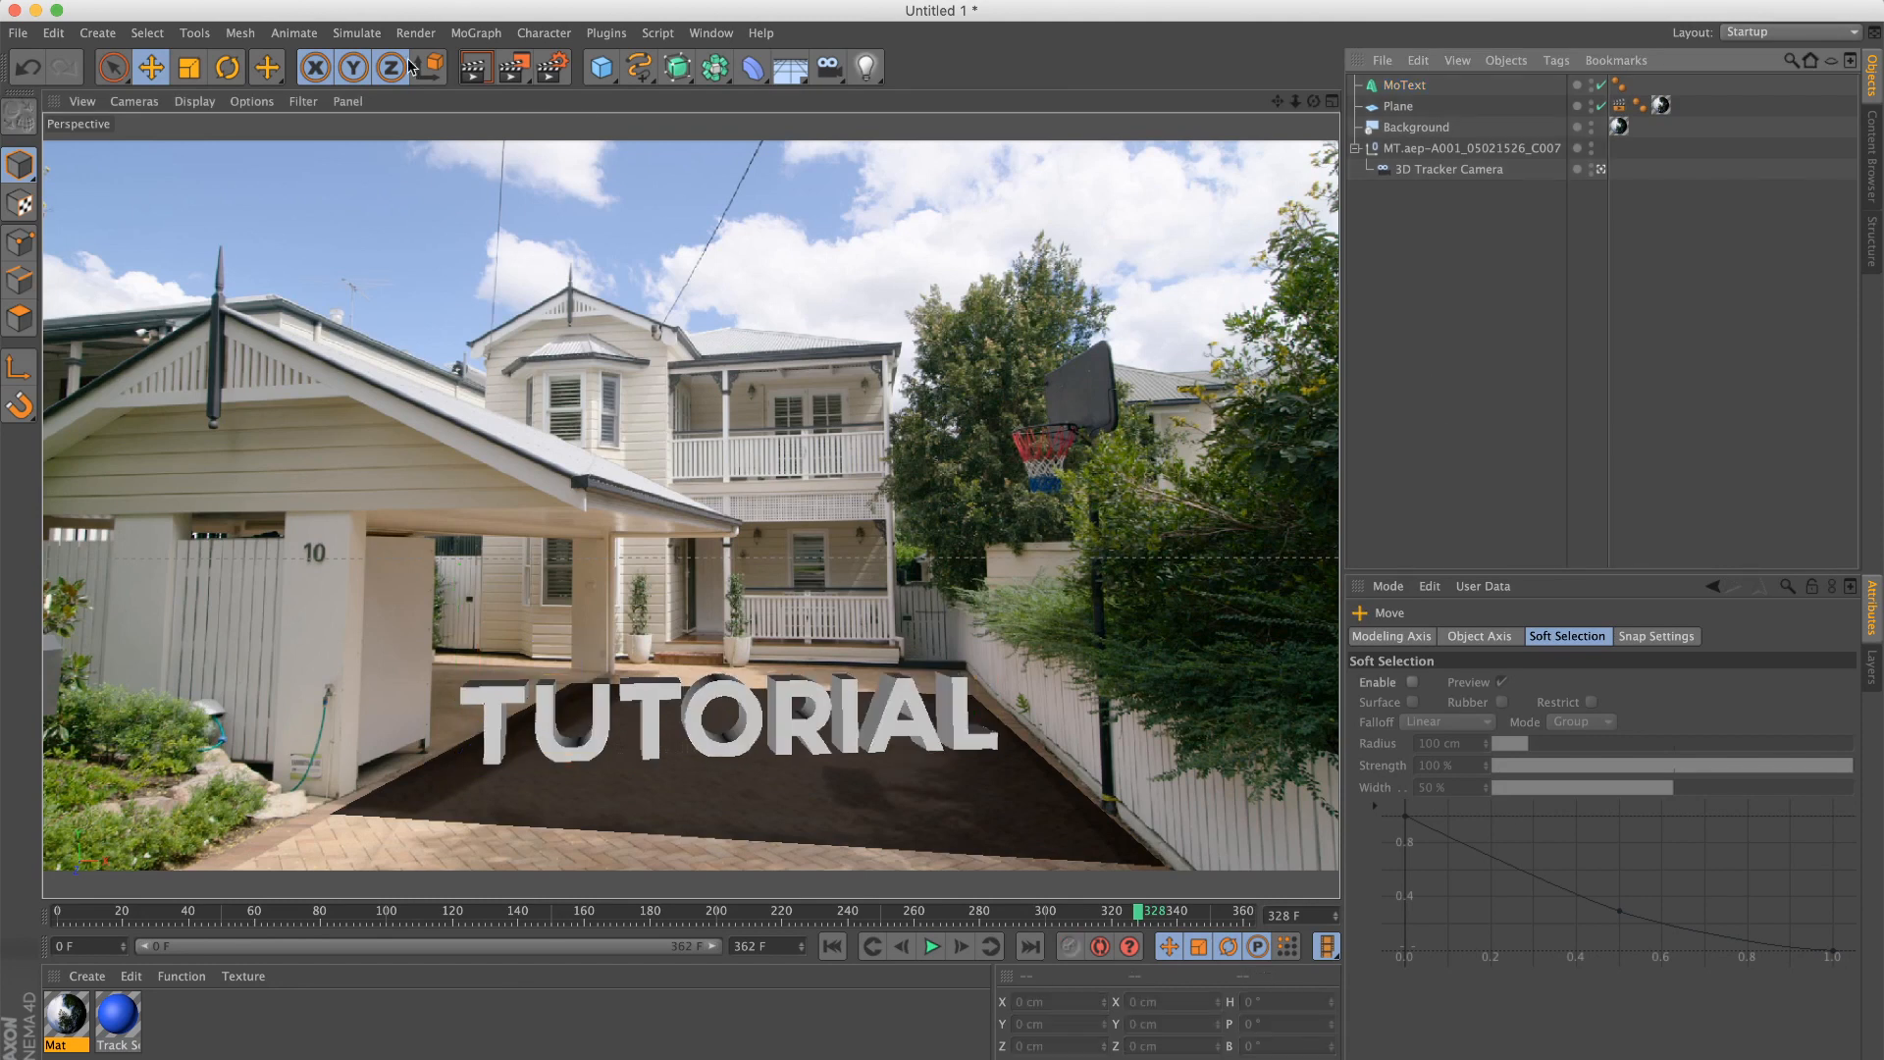
{"action": "mouse_move", "coordinate": [472, 68]}
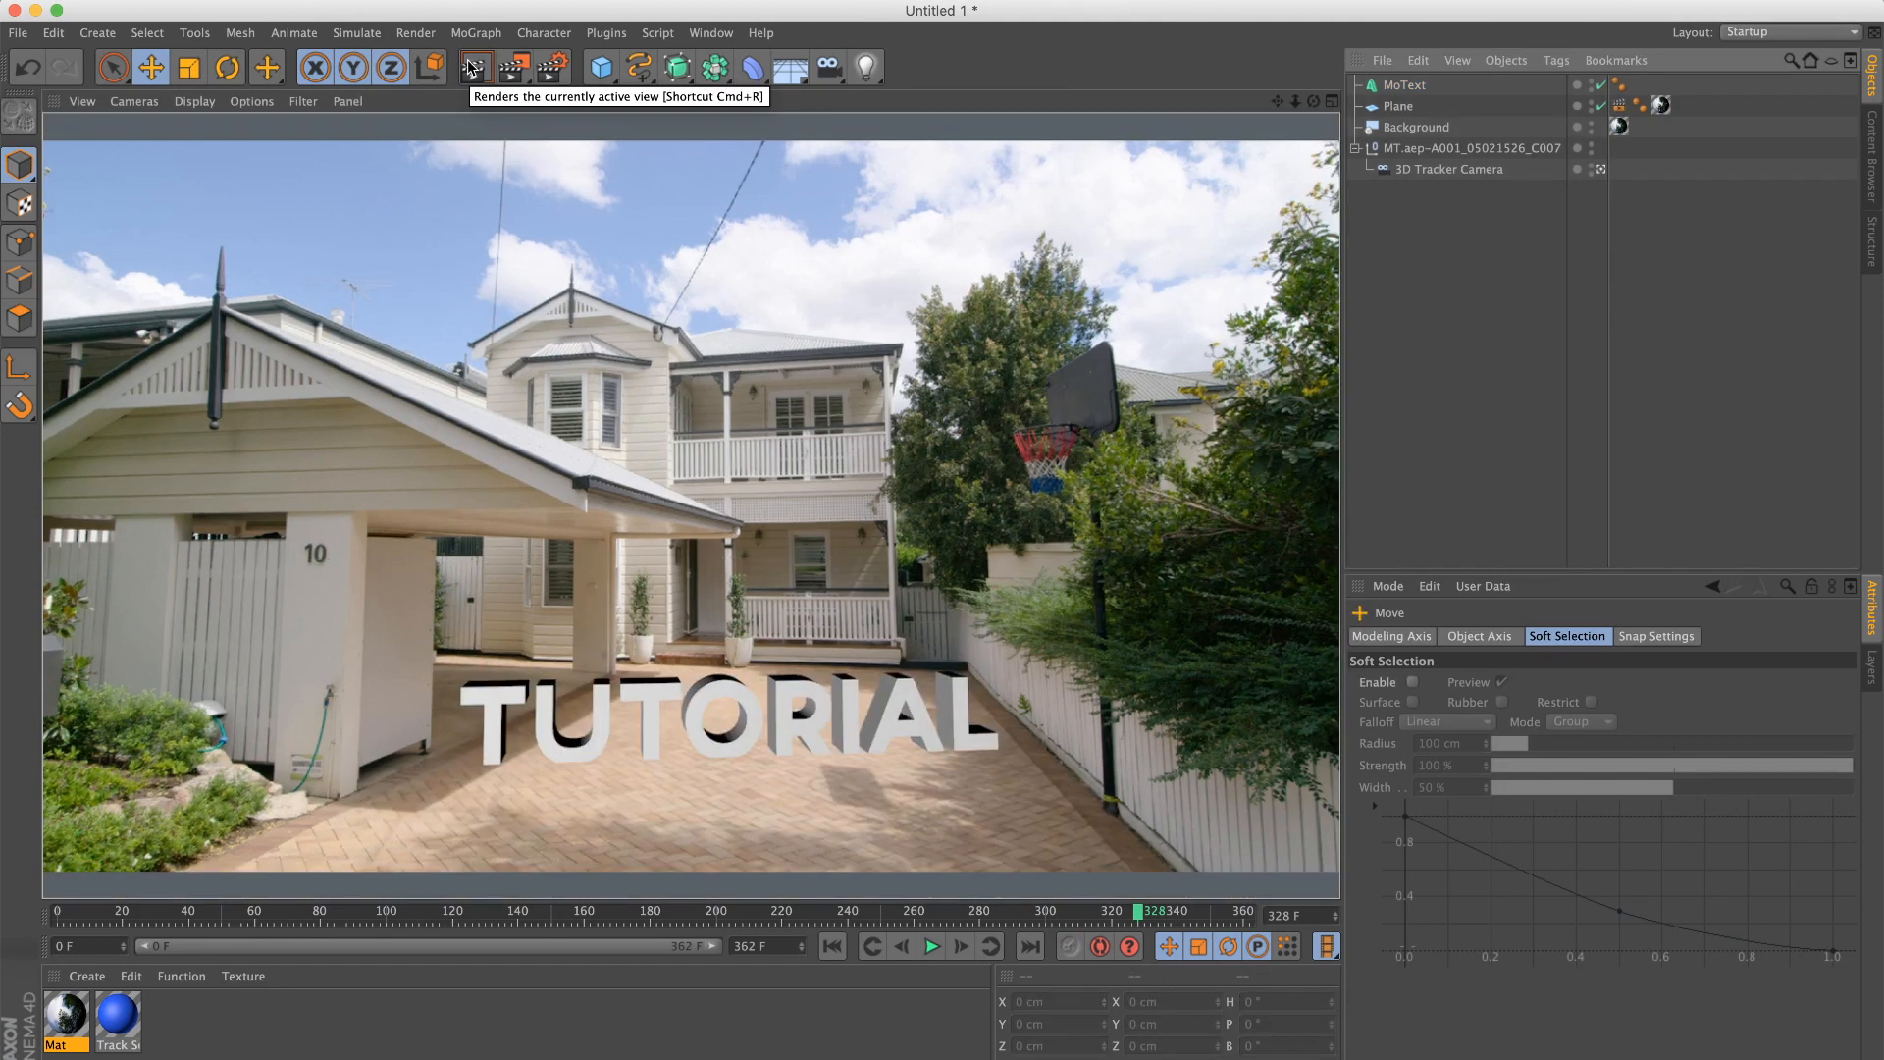
{"action": "mouse_move", "coordinate": [995, 375]}
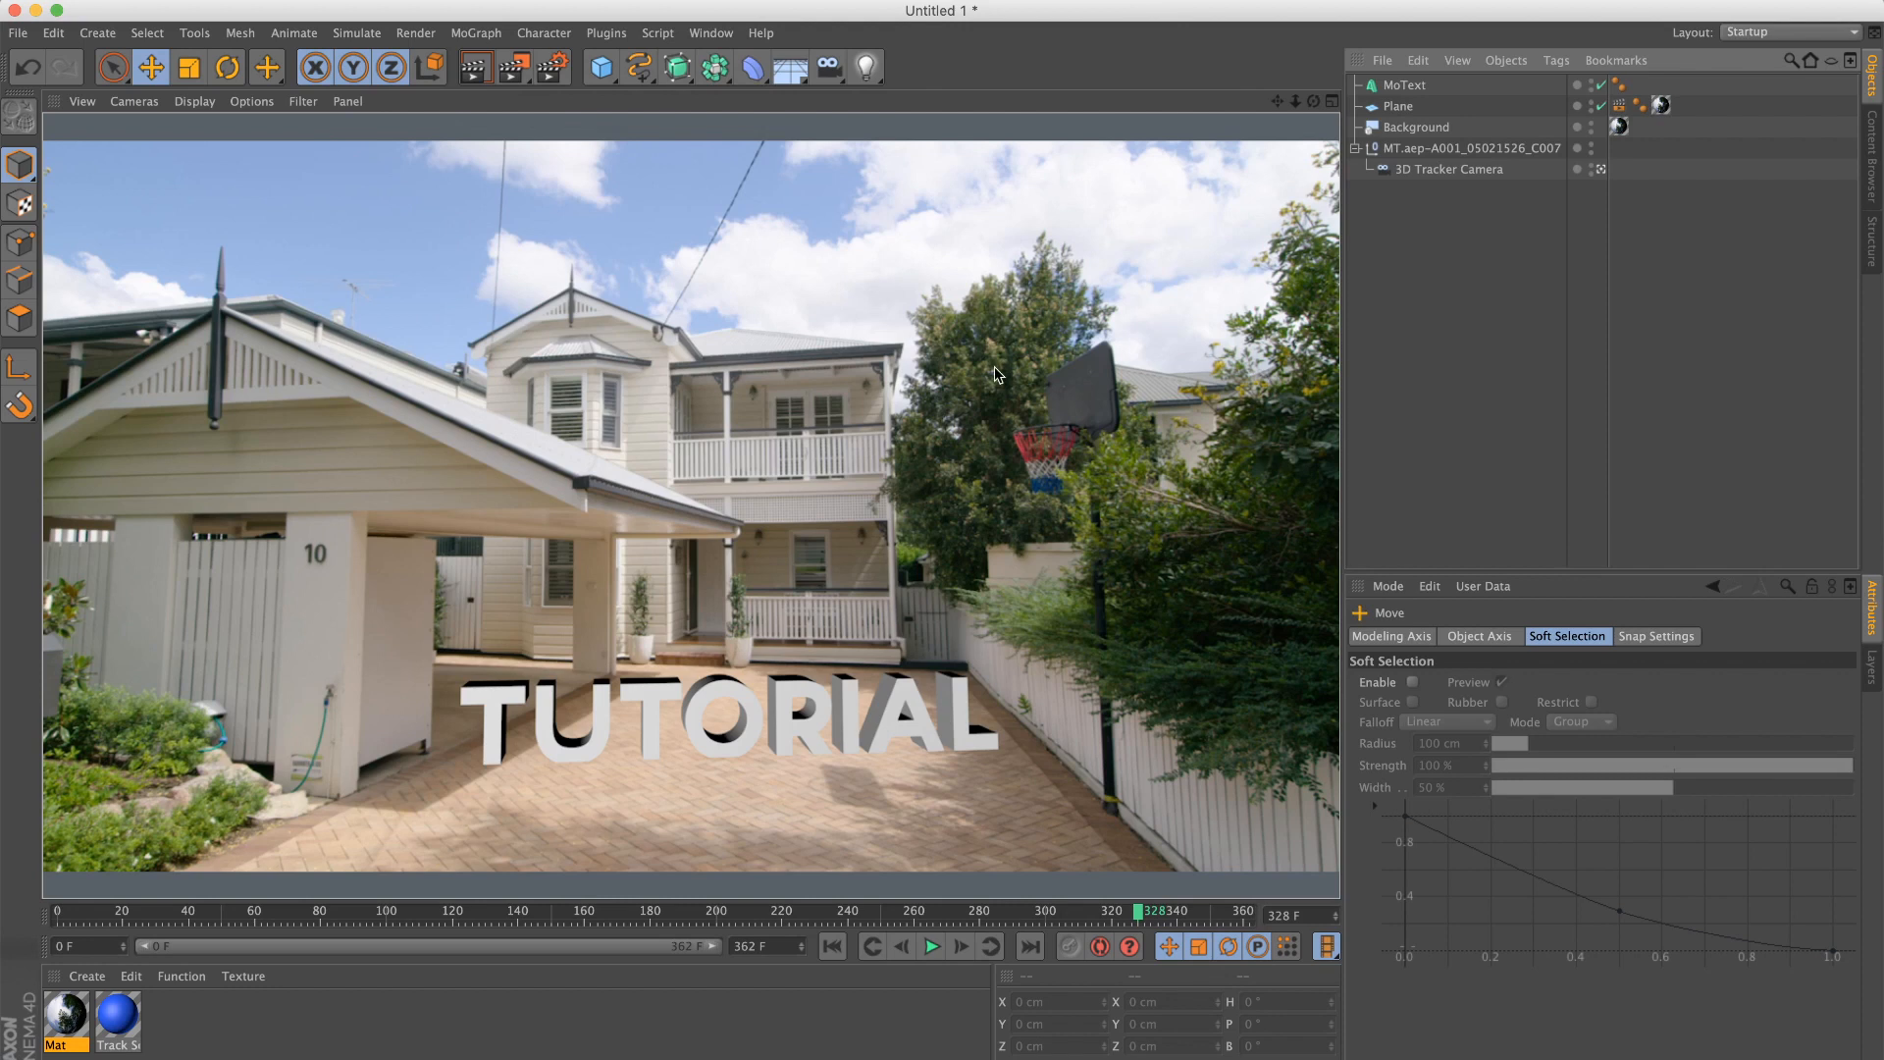
{"action": "mouse_move", "coordinate": [1419, 447]}
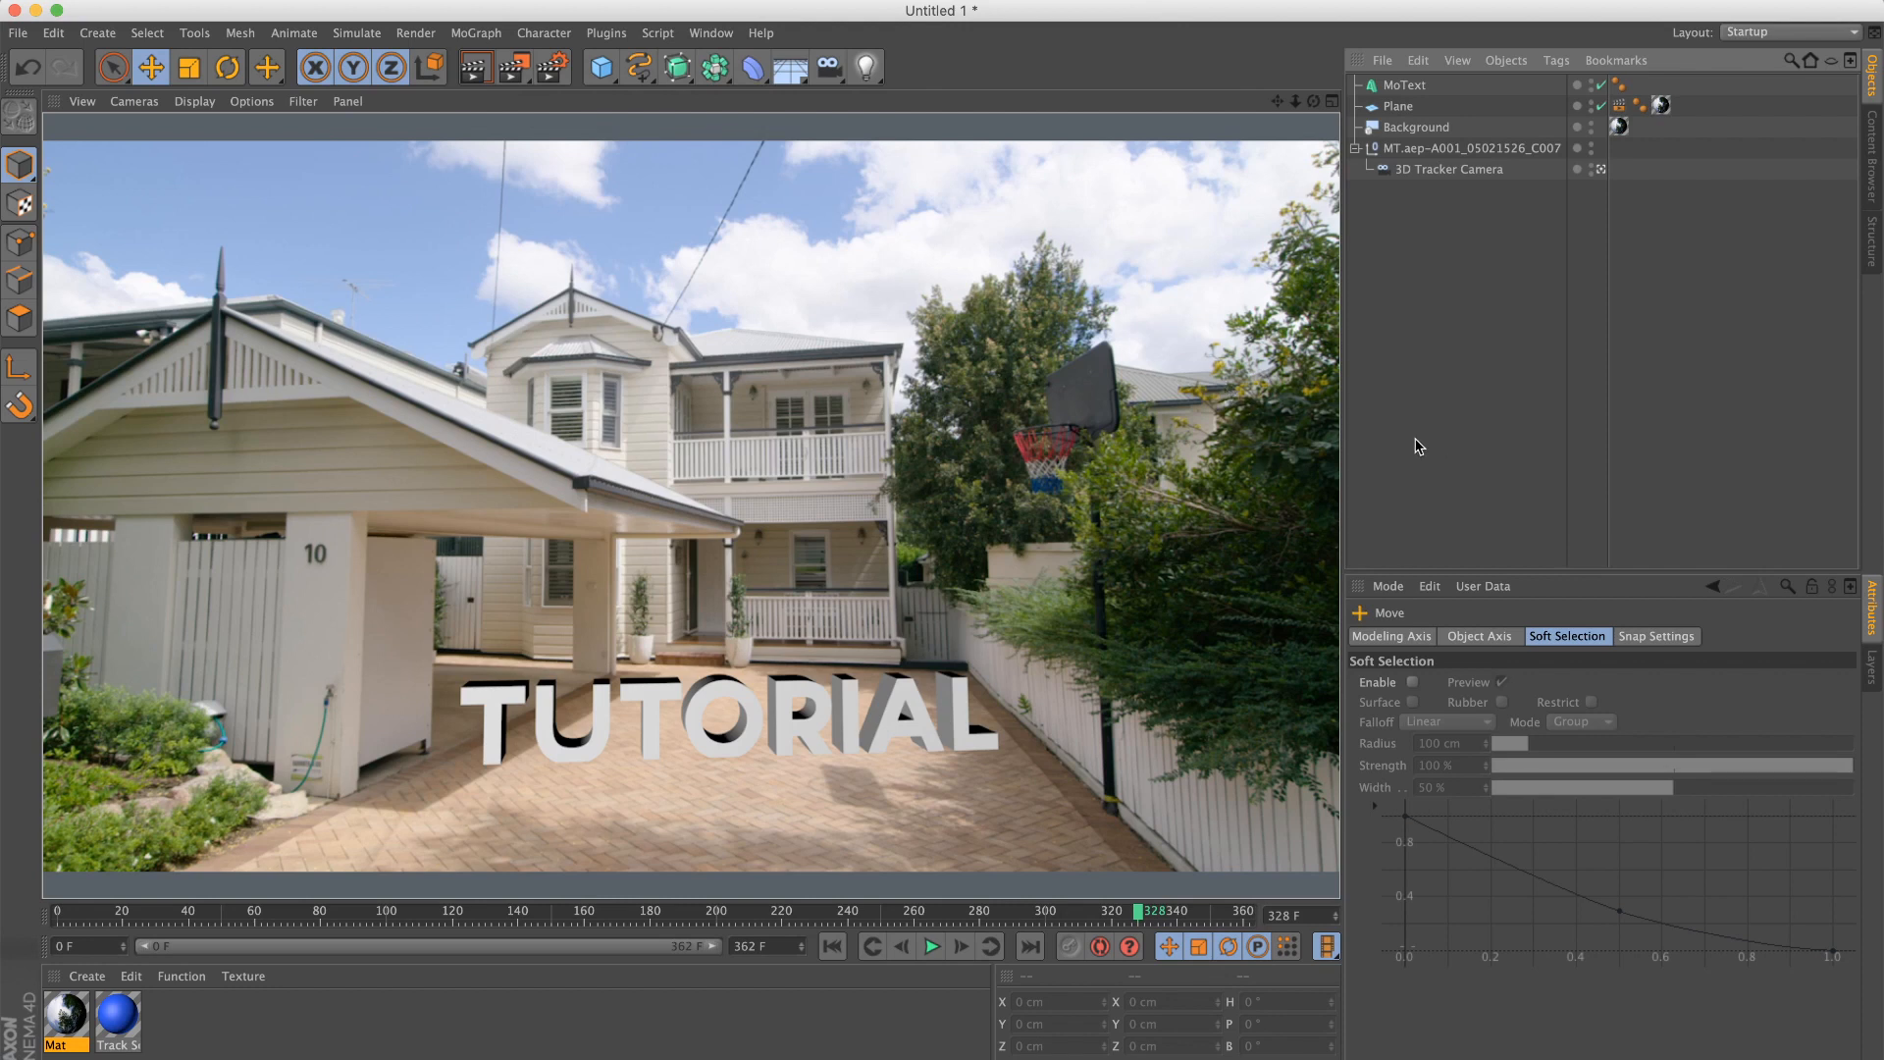
Step: Set MoText Horizontal Spacing to -540, lower its Height, and use Fillet Caps for Start and End
{"action": "left_click", "coordinate": [1403, 84]}
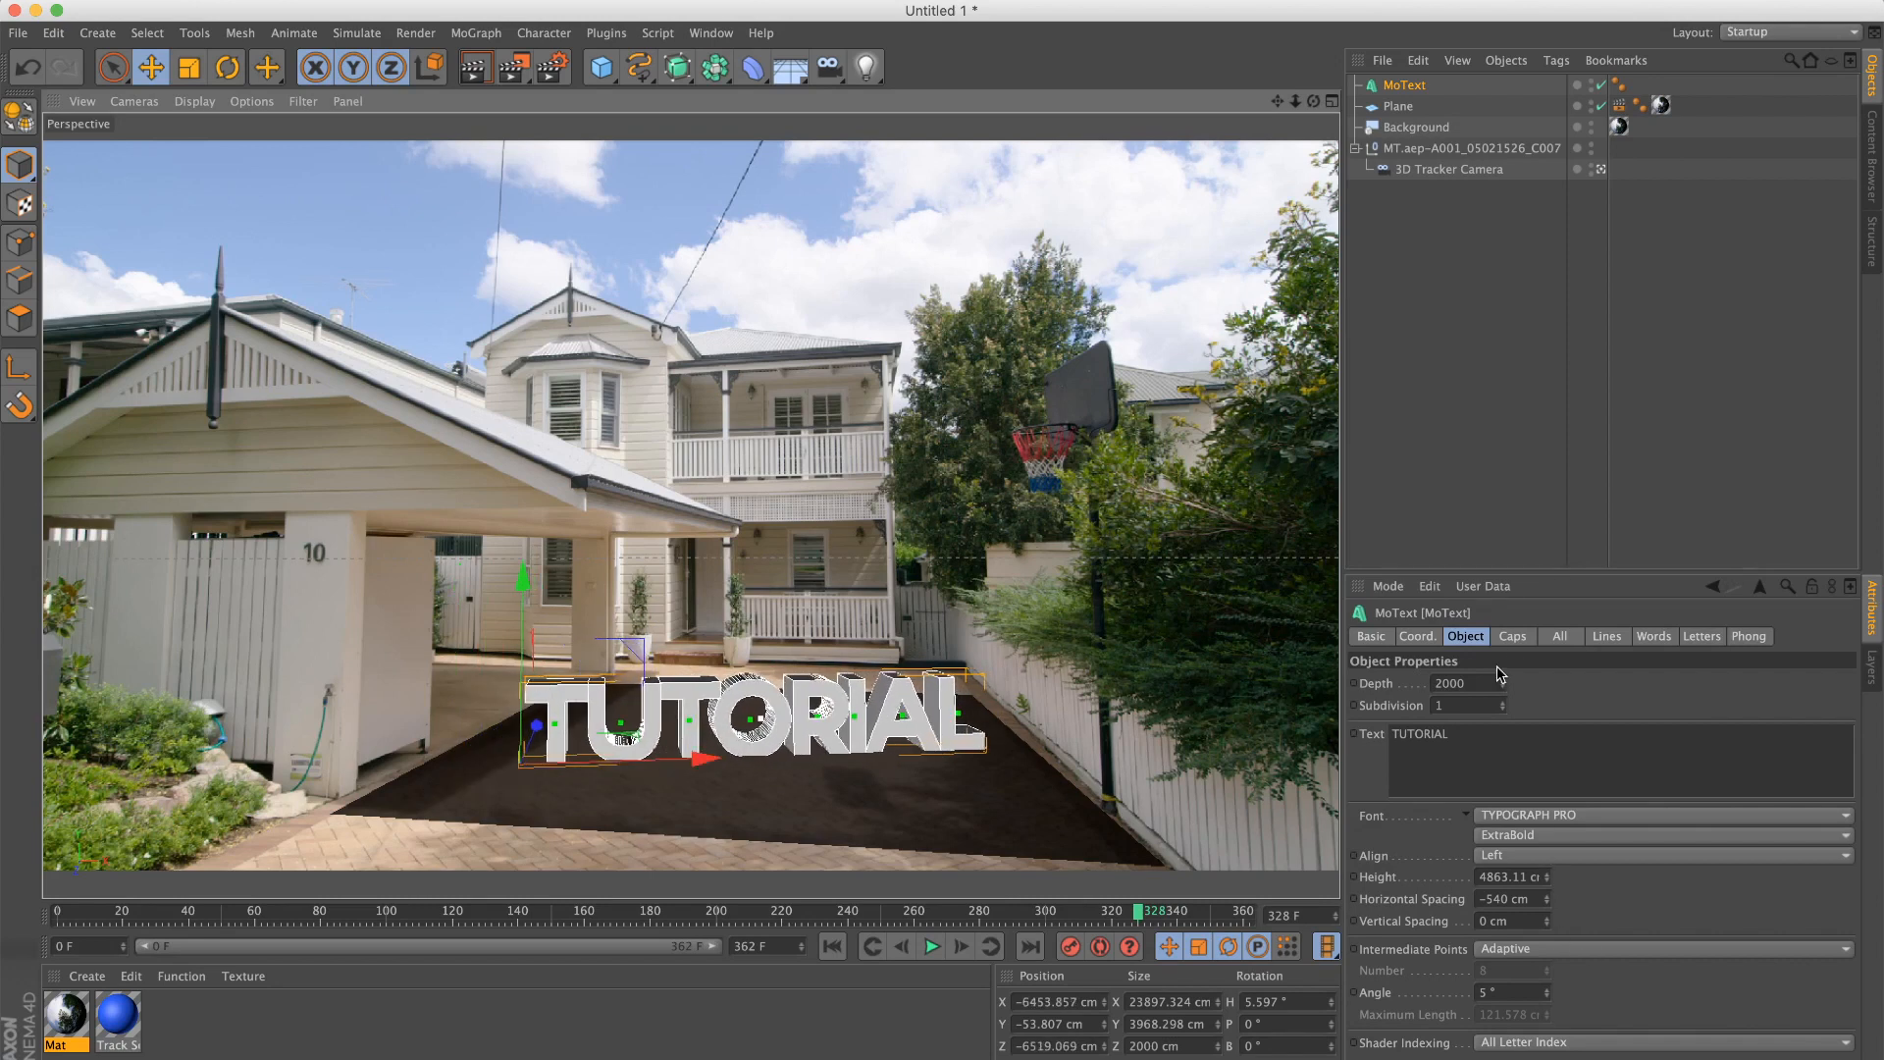
{"action": "left_click", "coordinate": [1511, 636]}
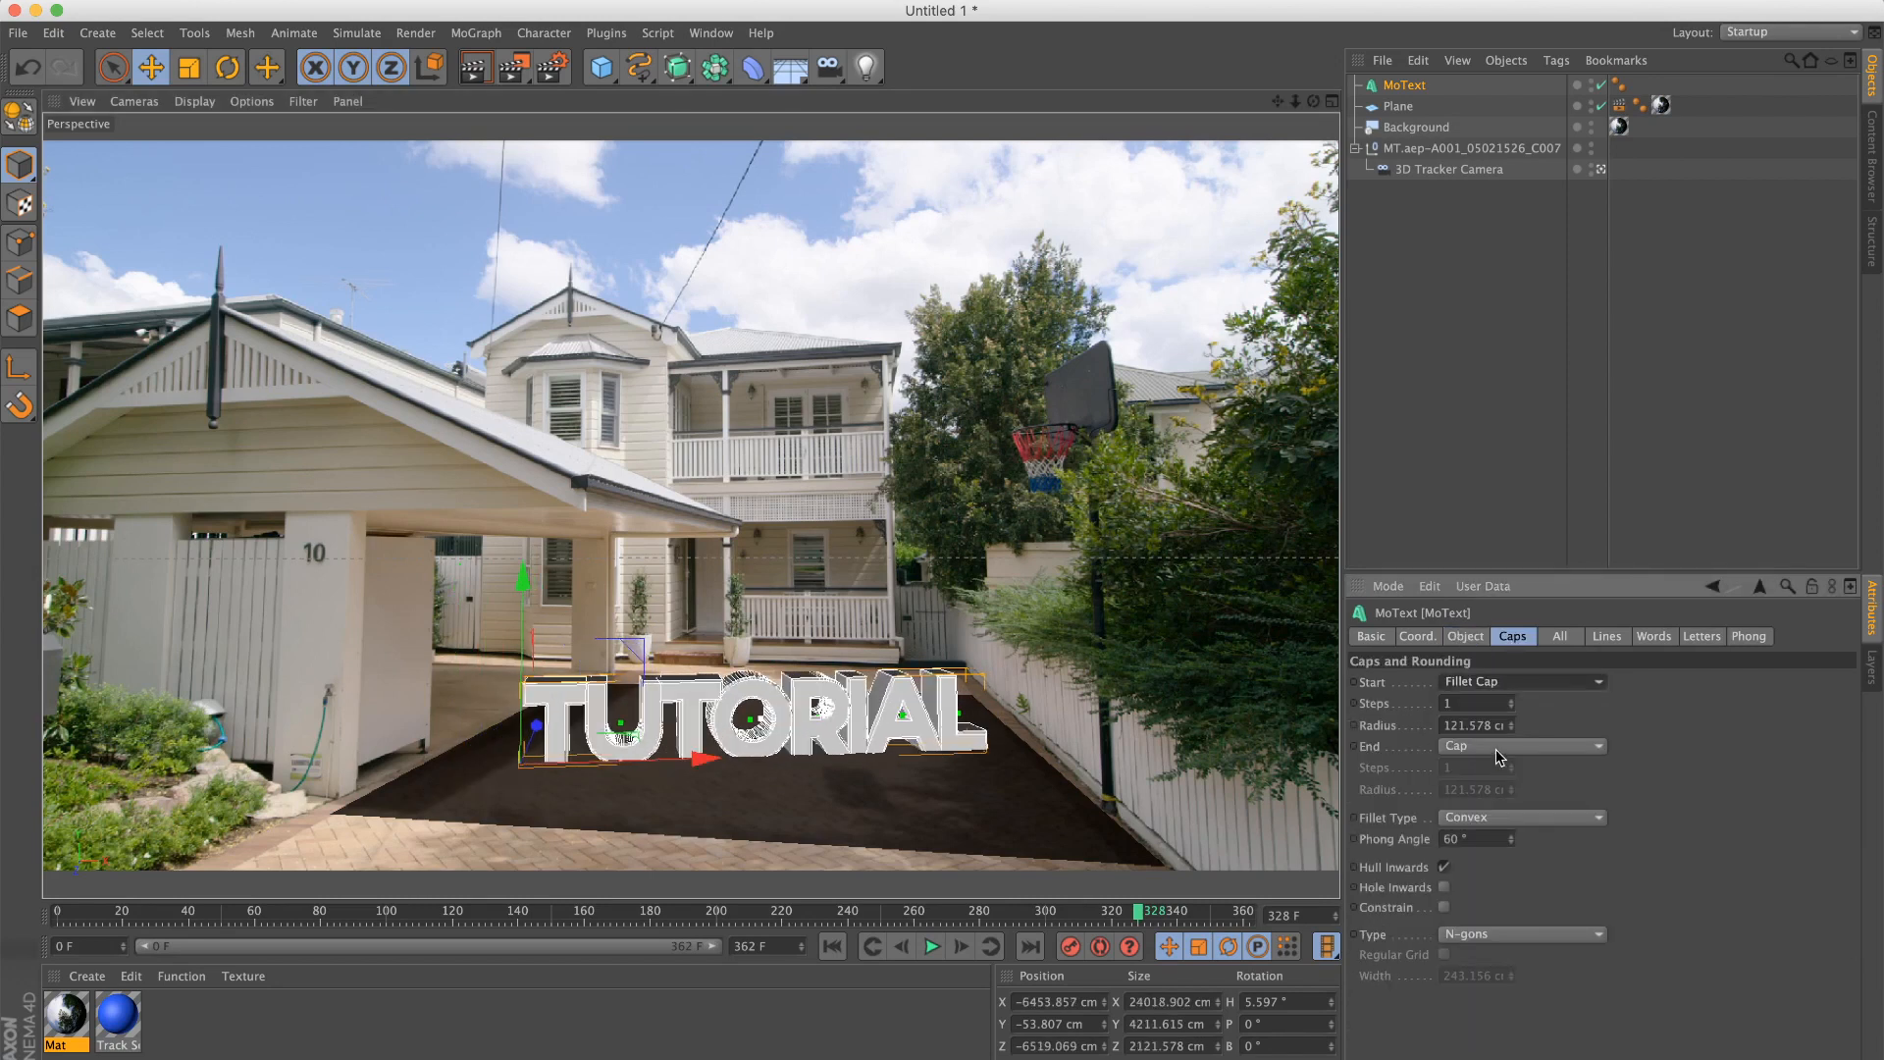
{"action": "left_click", "coordinate": [1520, 745]}
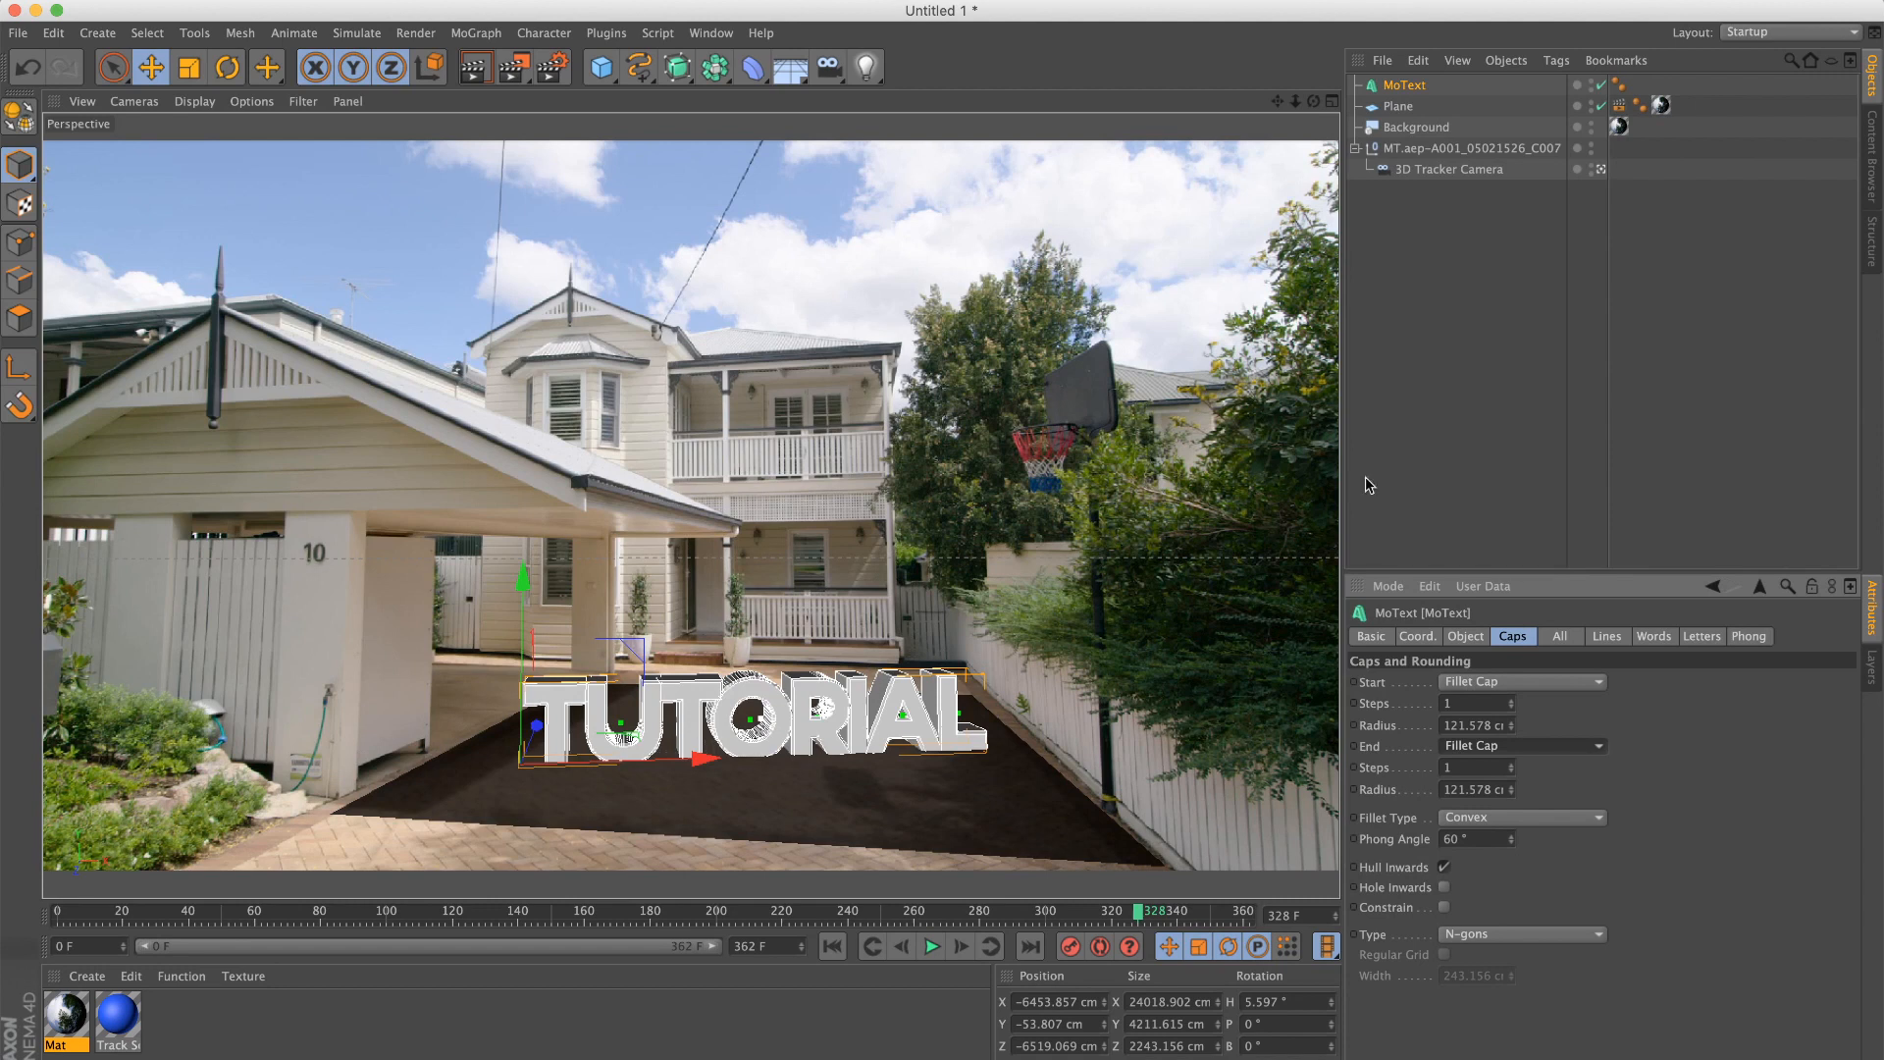
{"action": "left_click", "coordinate": [942, 646]}
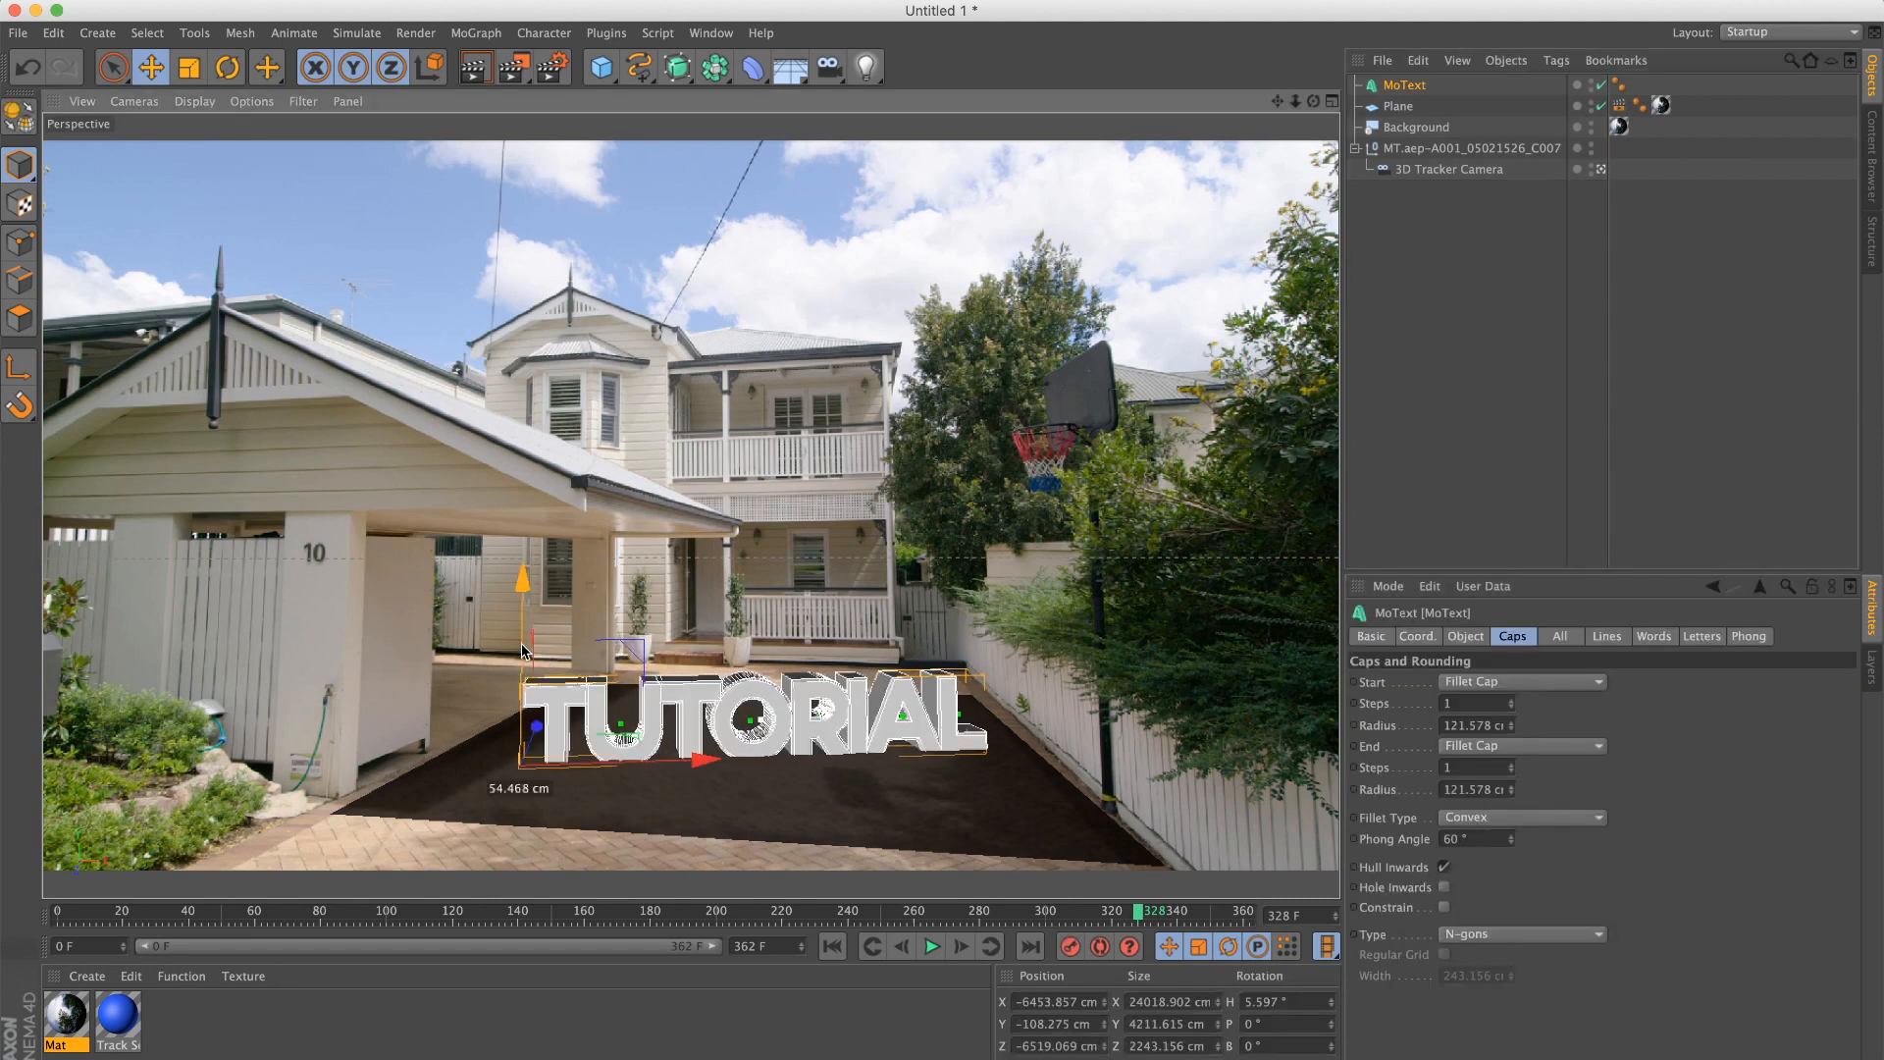
{"action": "left_click", "coordinate": [631, 229]}
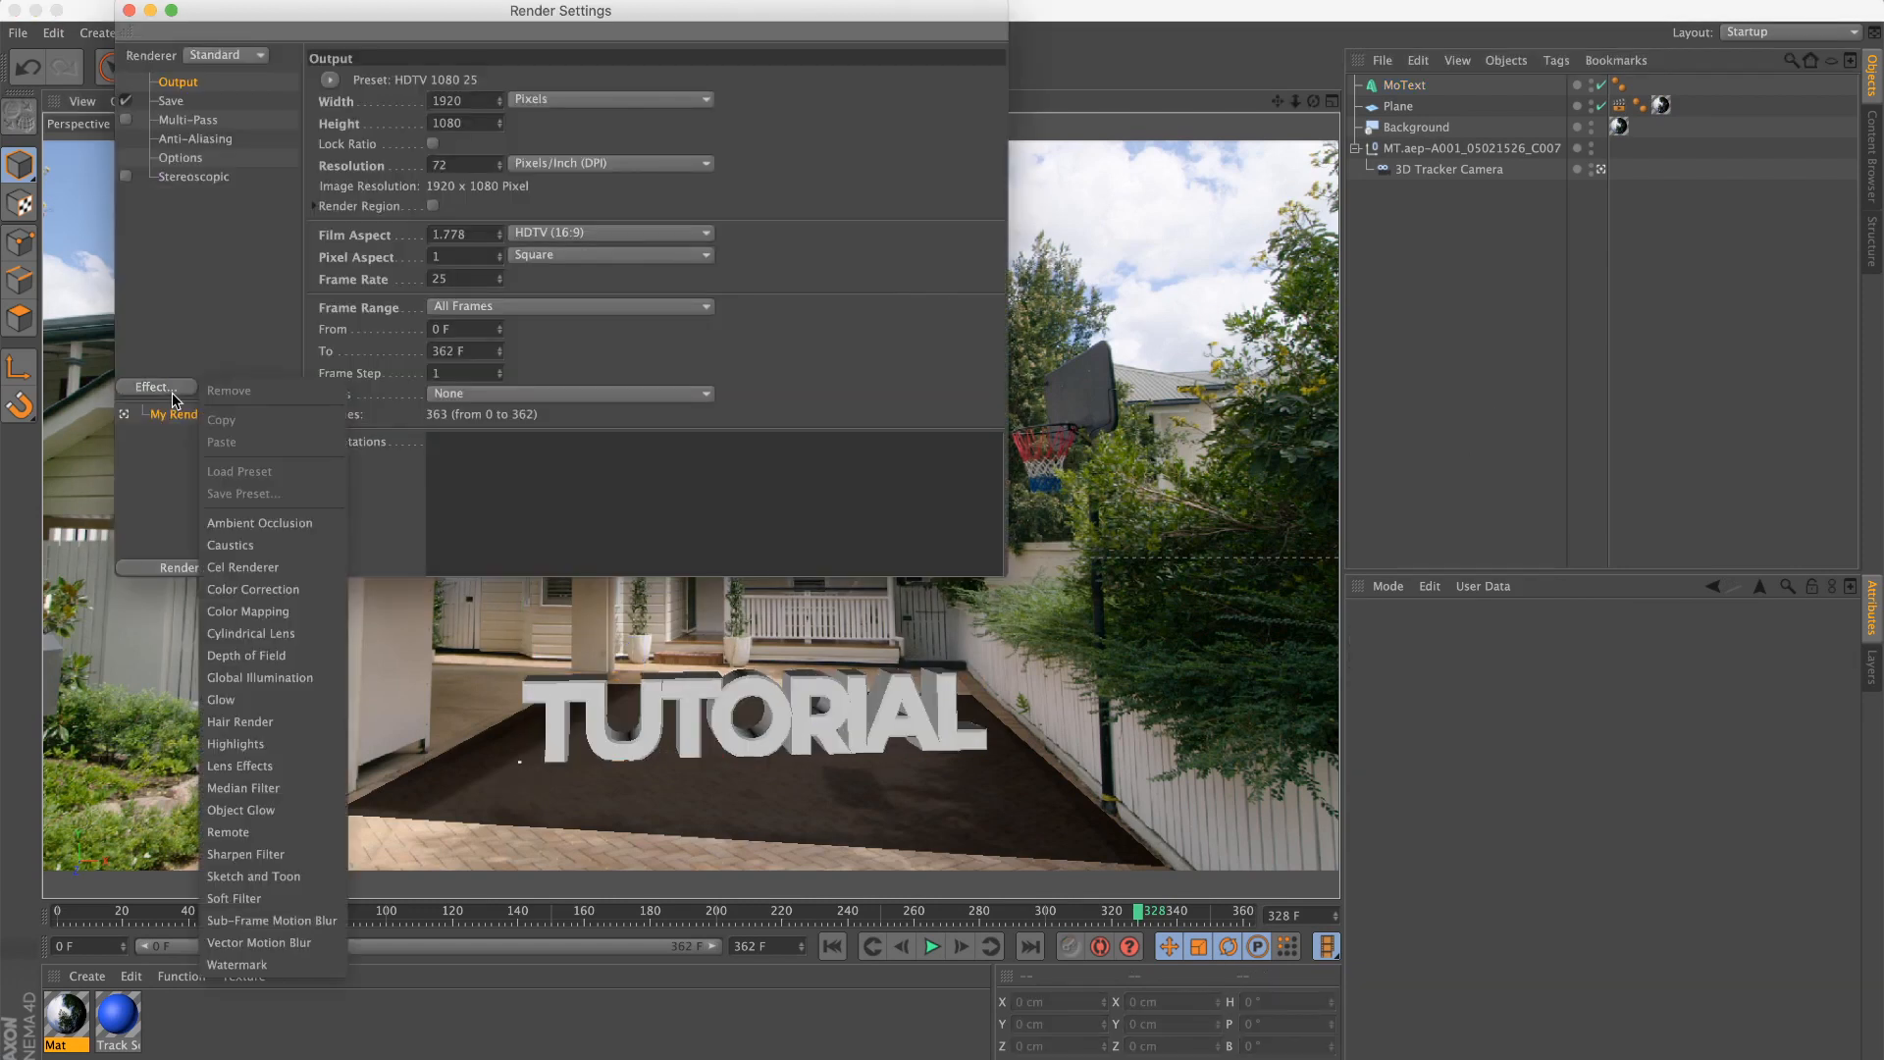
{"action": "left_click", "coordinate": [259, 521]}
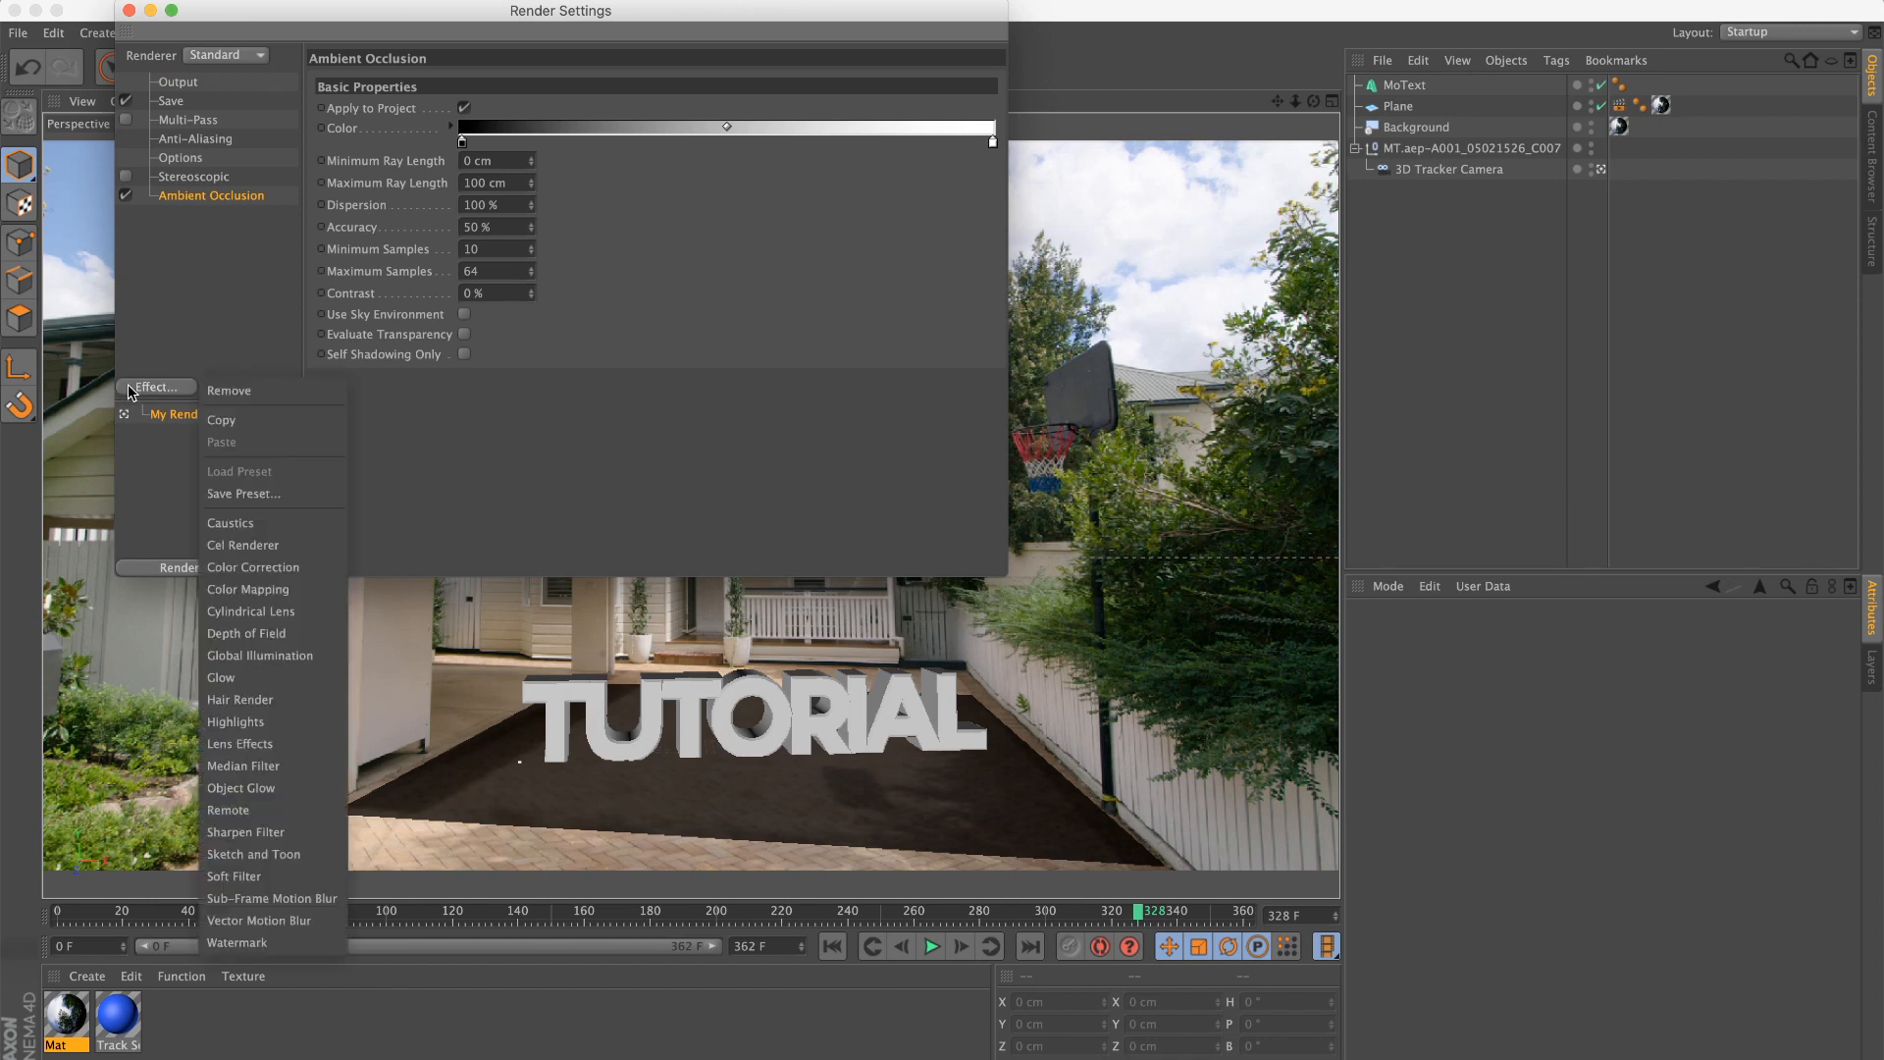
{"action": "left_click", "coordinate": [258, 654]}
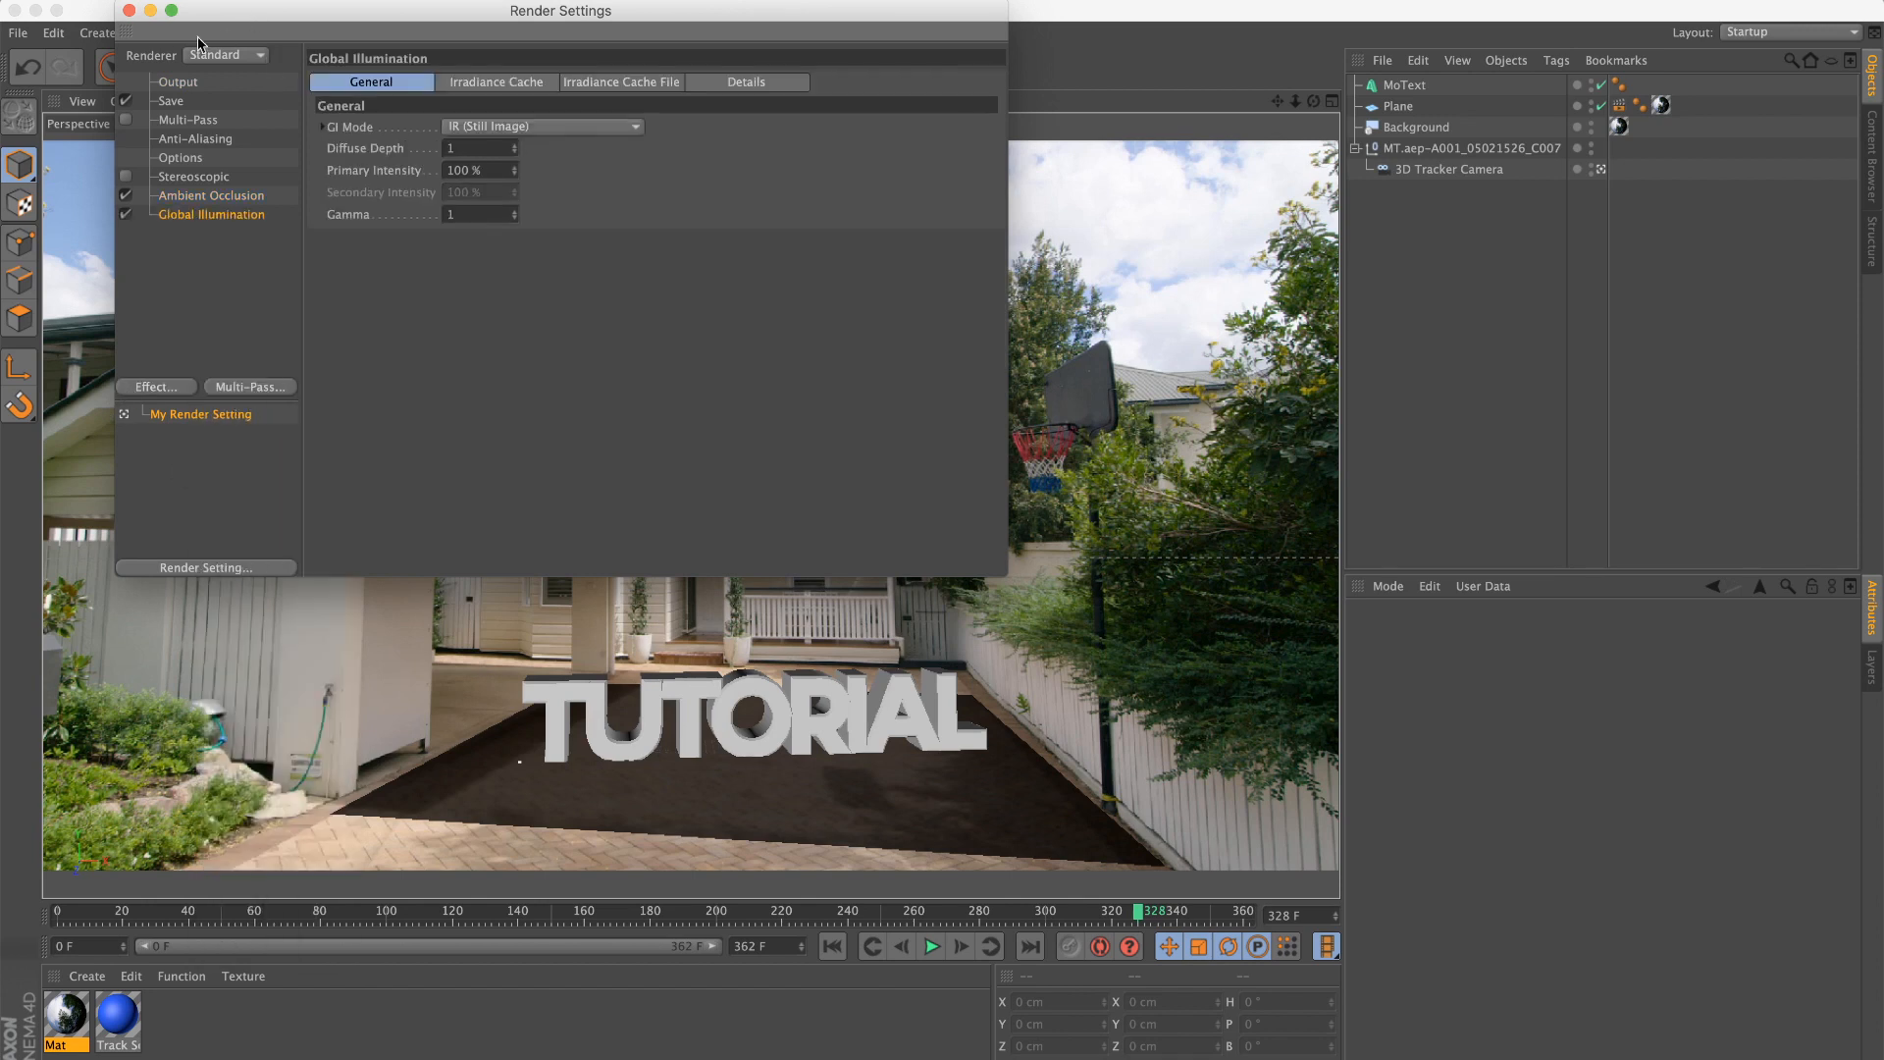
{"action": "left_click", "coordinate": [128, 9]}
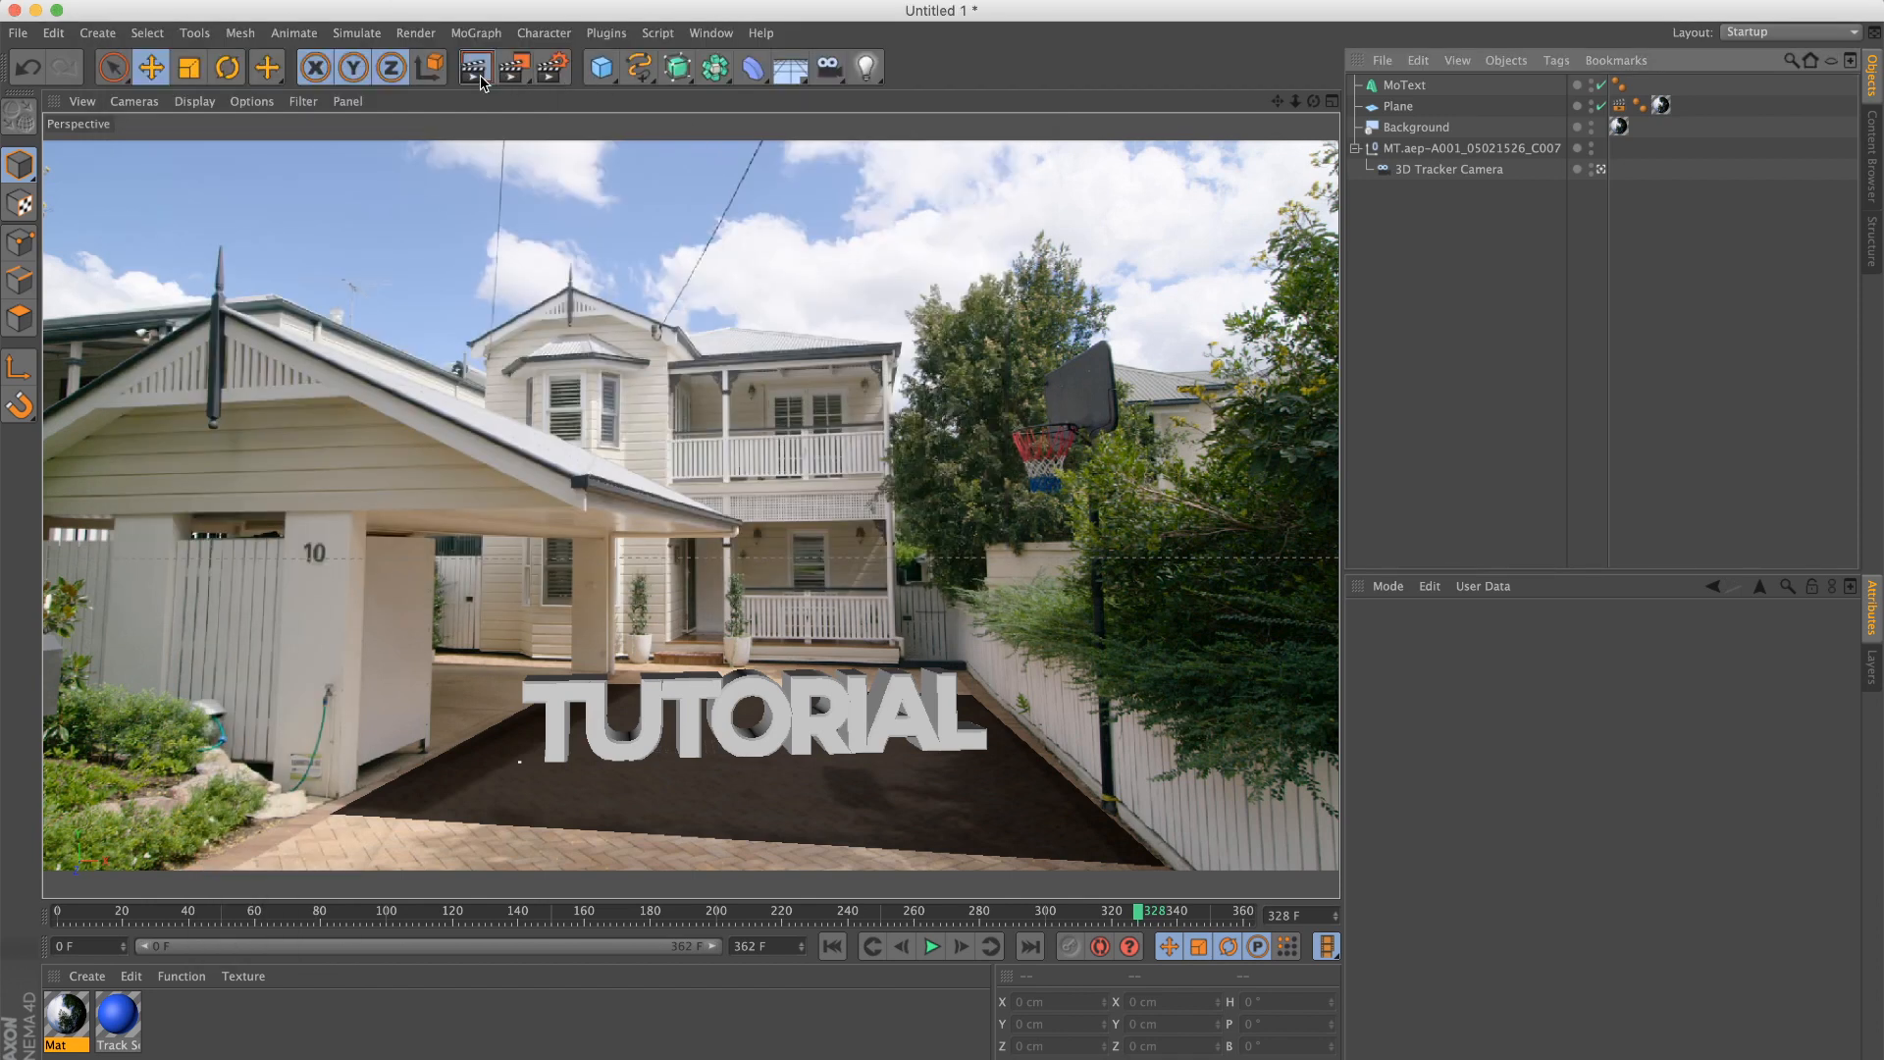
{"action": "left_click", "coordinate": [428, 66]}
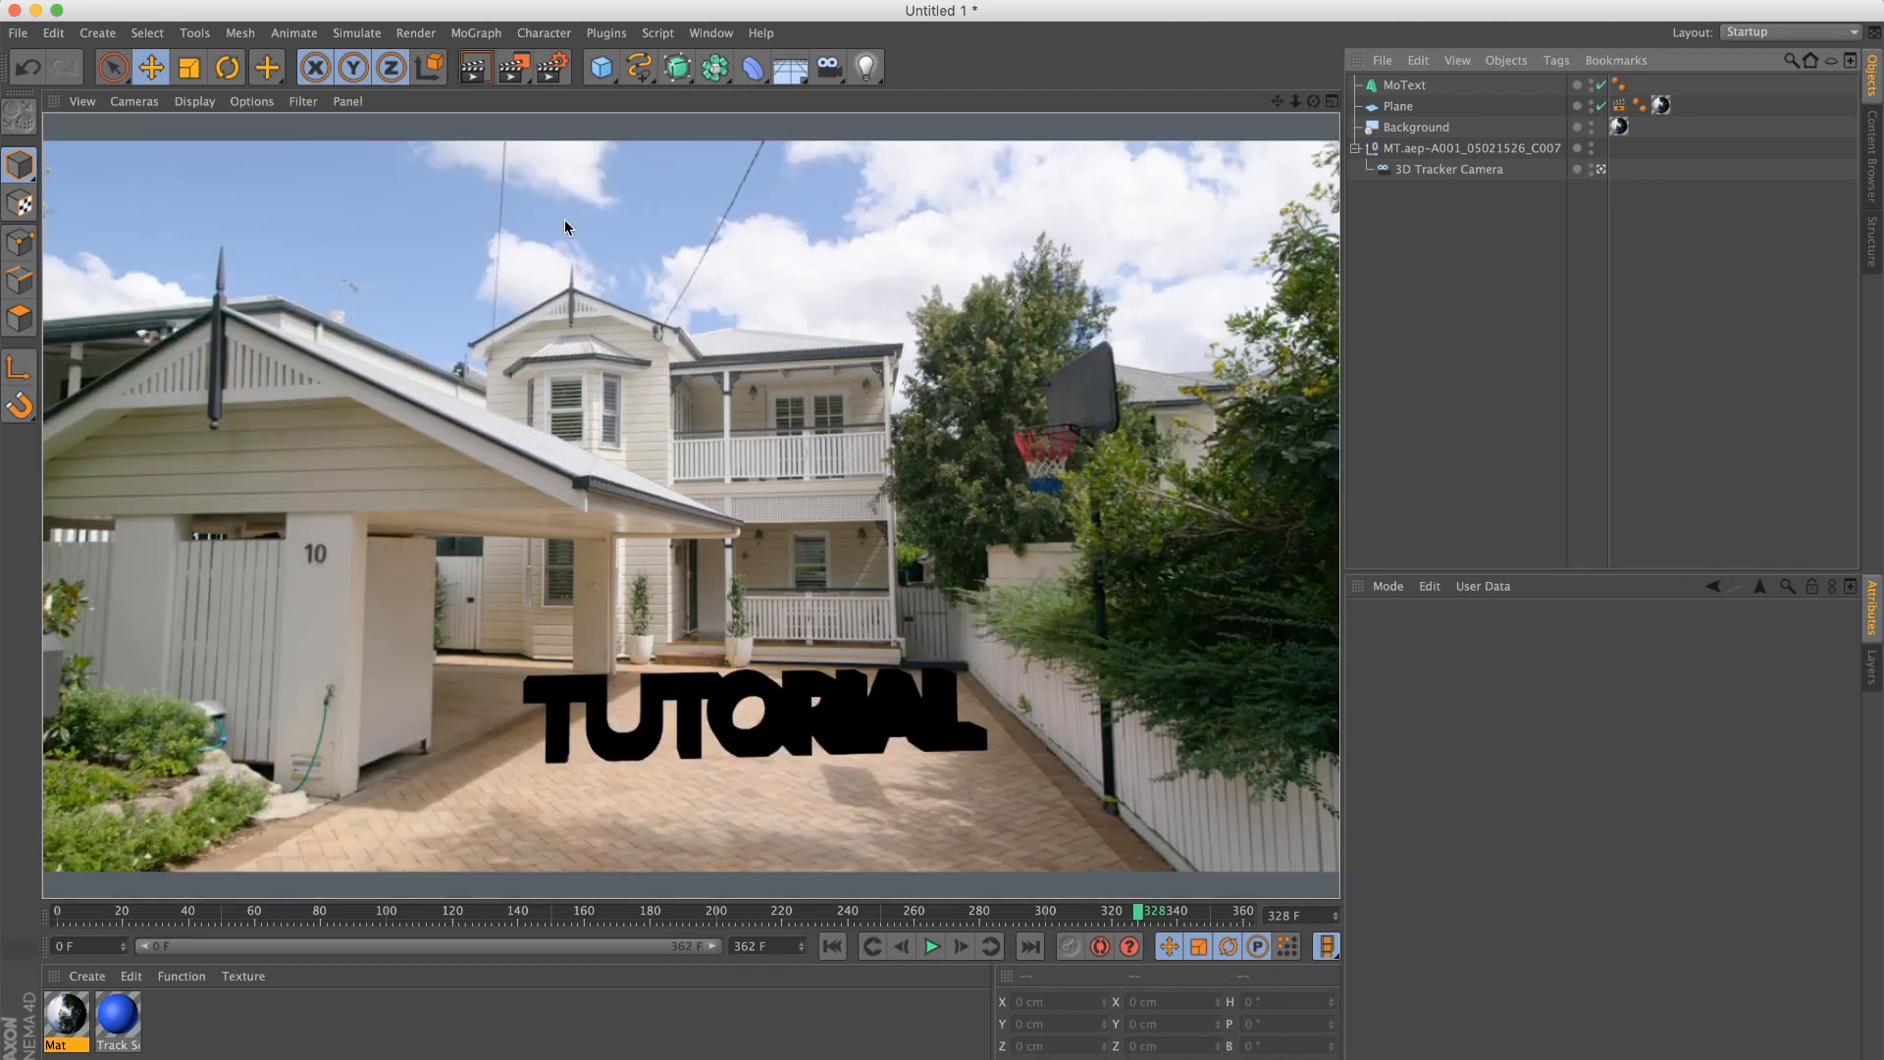
Step: Add a Light with its Shadow set to Shadow Maps (Soft)
{"action": "left_click", "coordinate": [862, 66]}
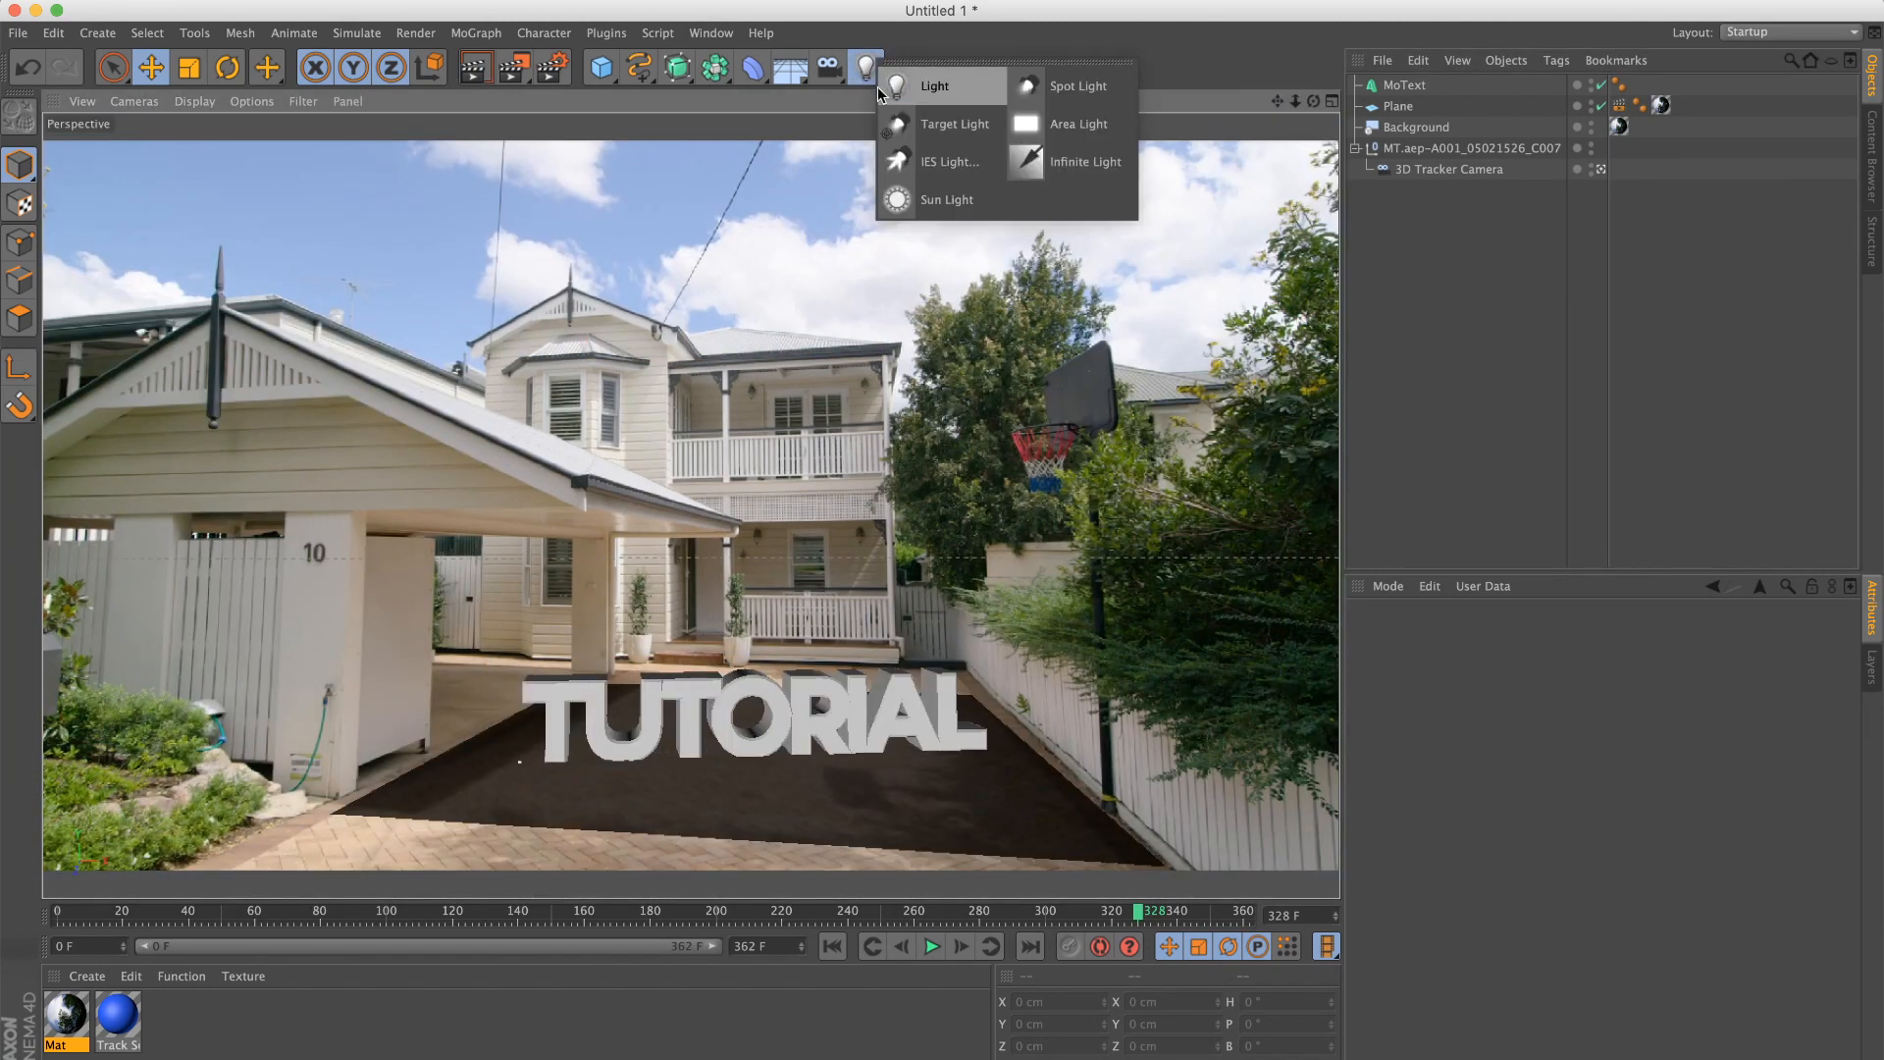
{"action": "left_click", "coordinate": [933, 85]}
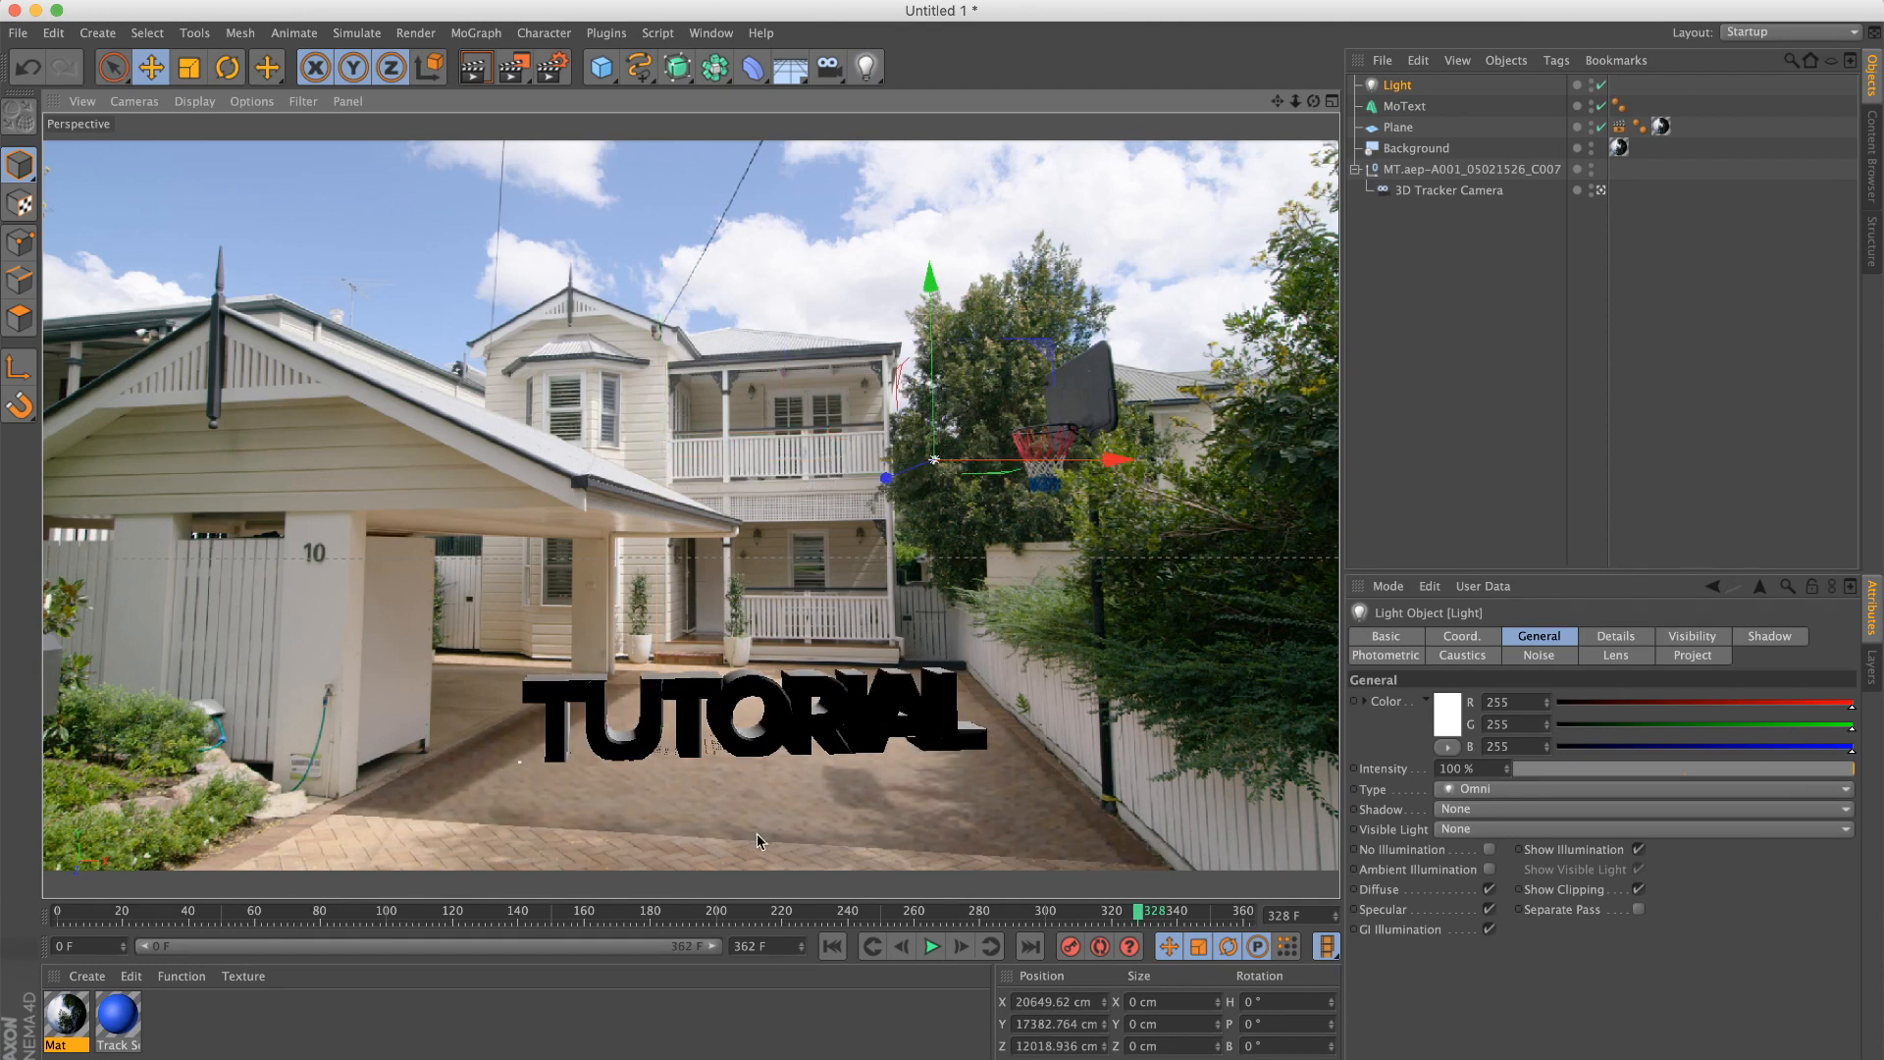
{"action": "mouse_move", "coordinate": [471, 72]}
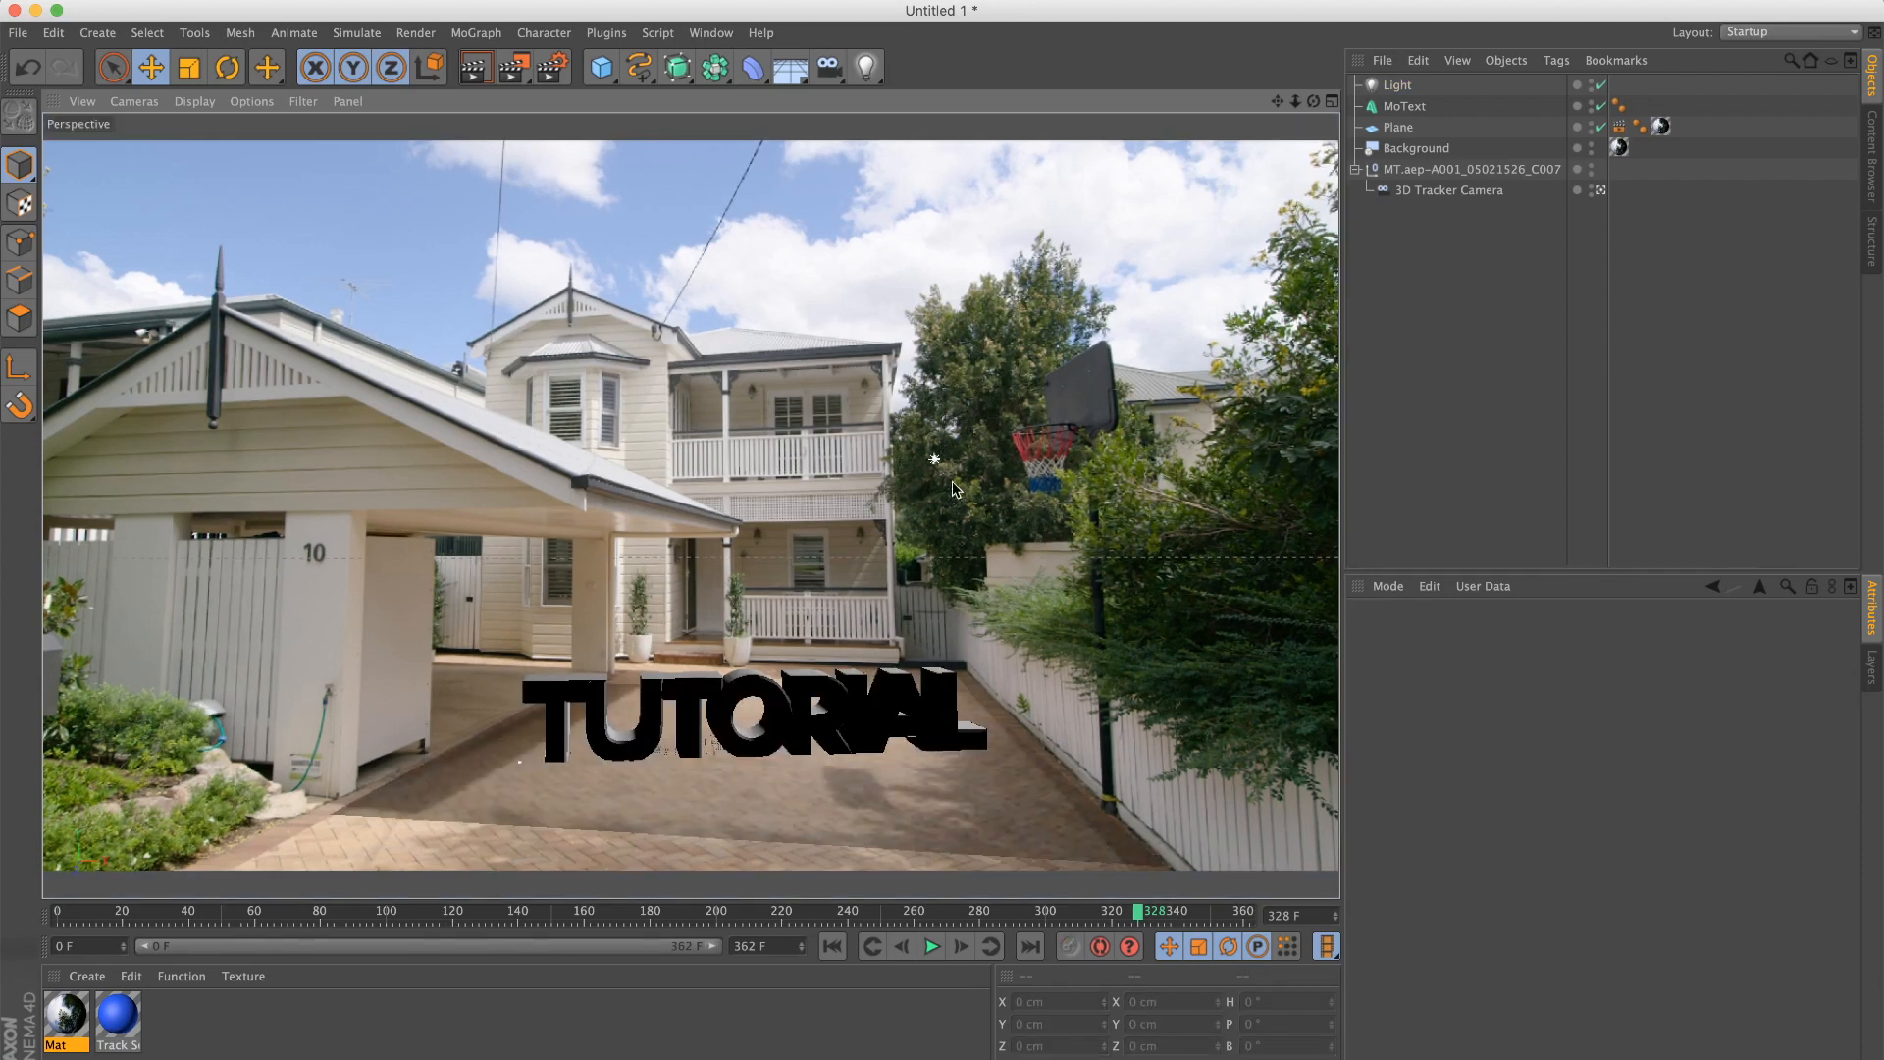
{"action": "left_click", "coordinate": [1397, 85]}
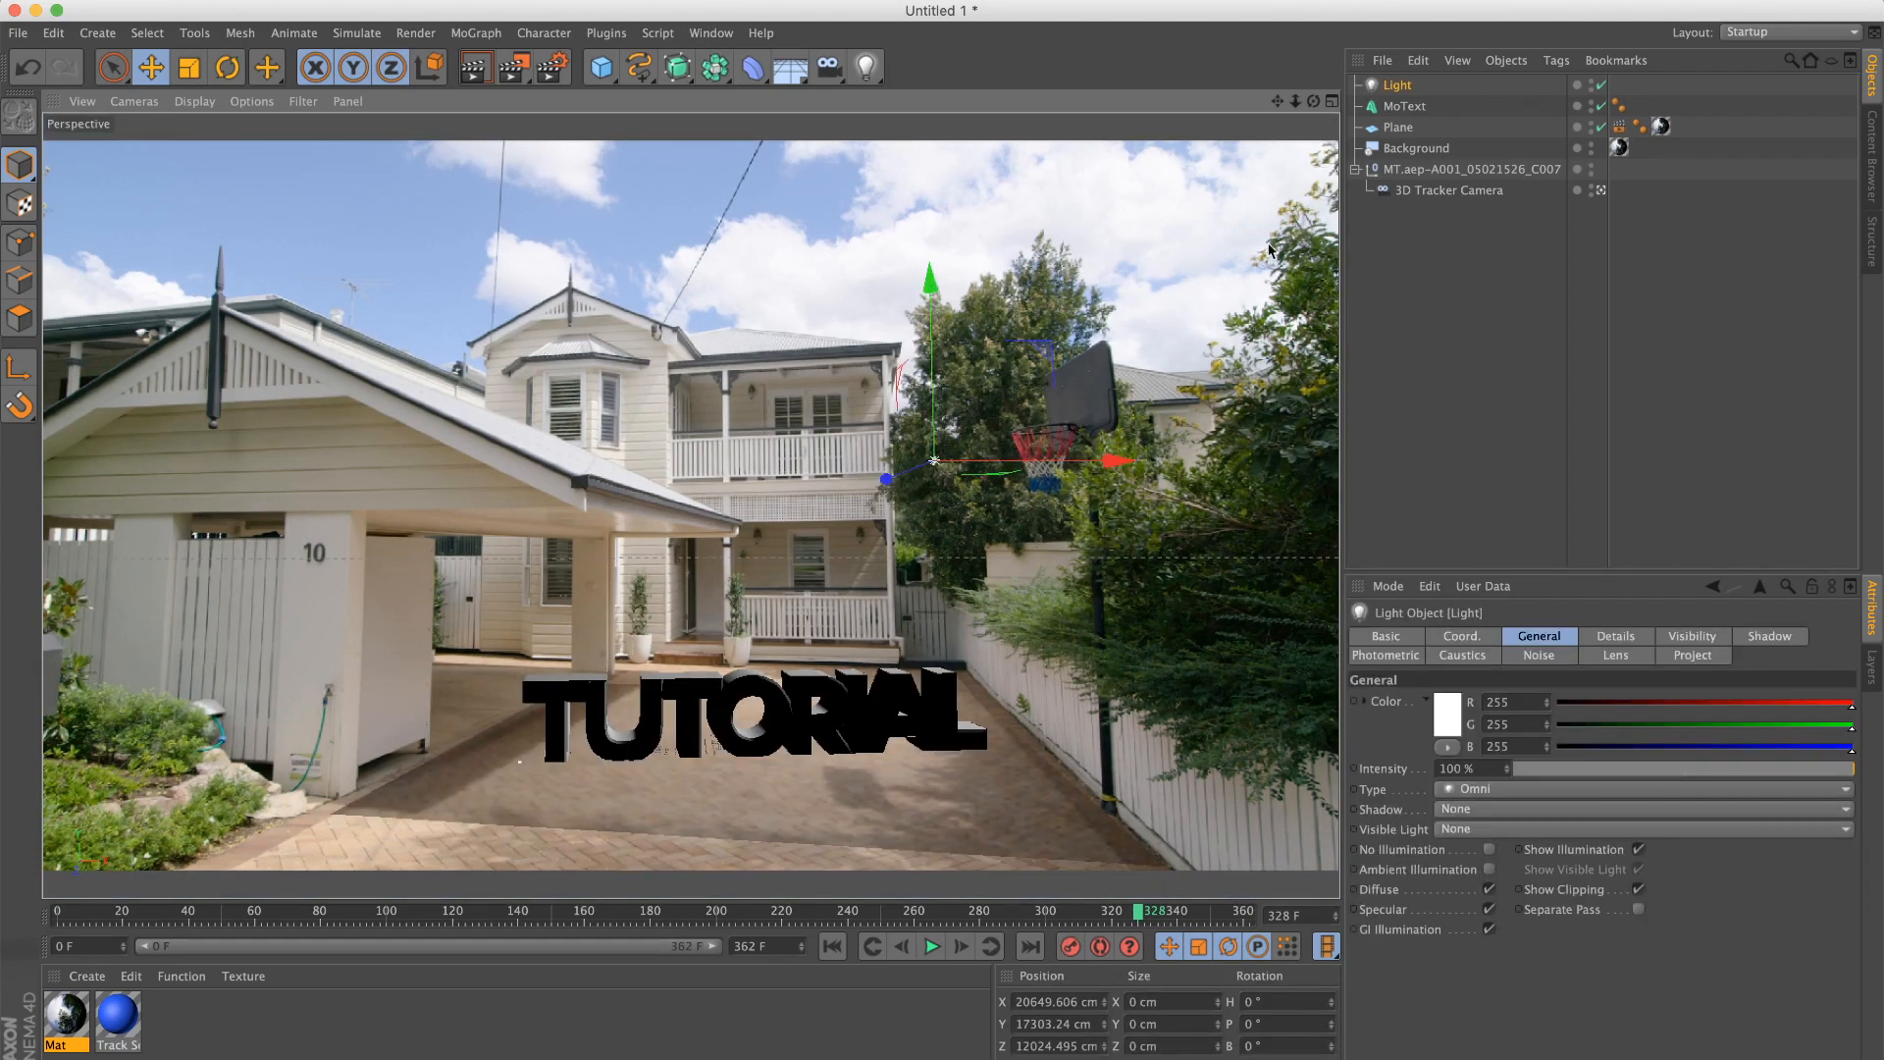
{"action": "mouse_move", "coordinate": [1750, 631]}
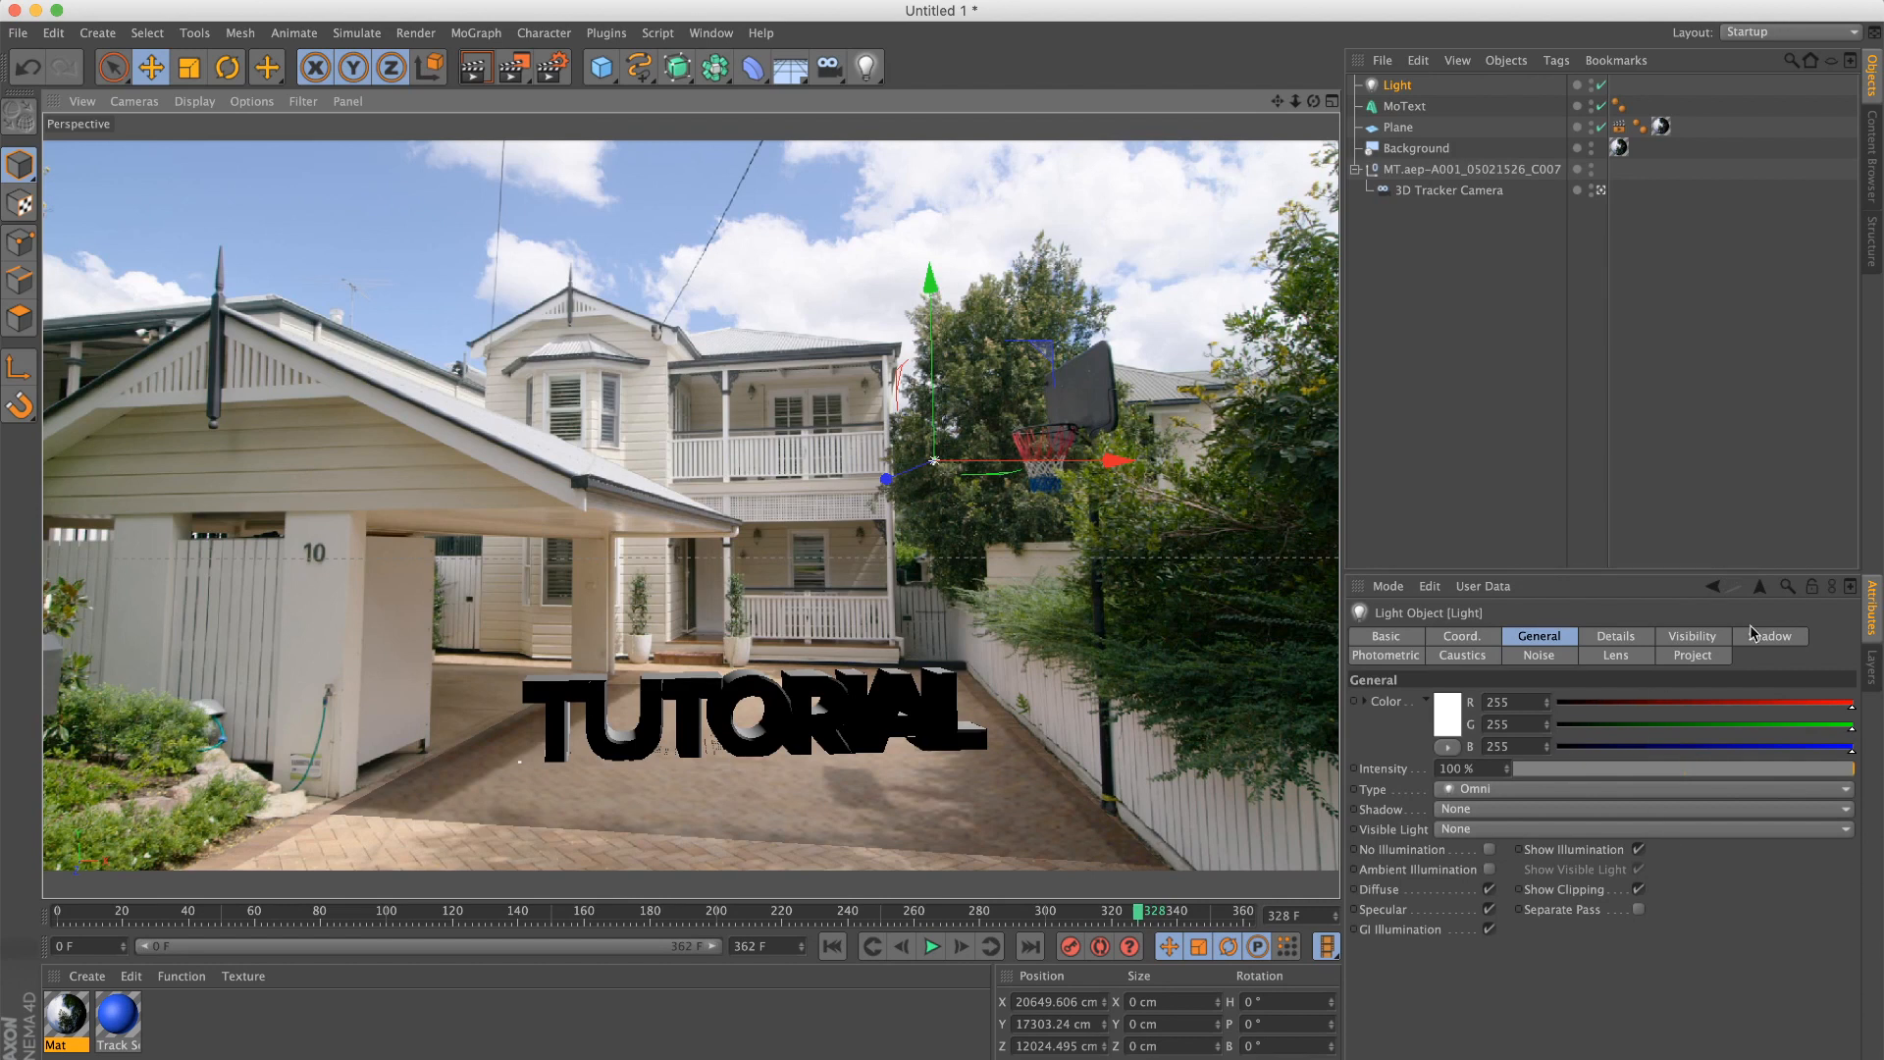
{"action": "left_click", "coordinate": [1768, 636]}
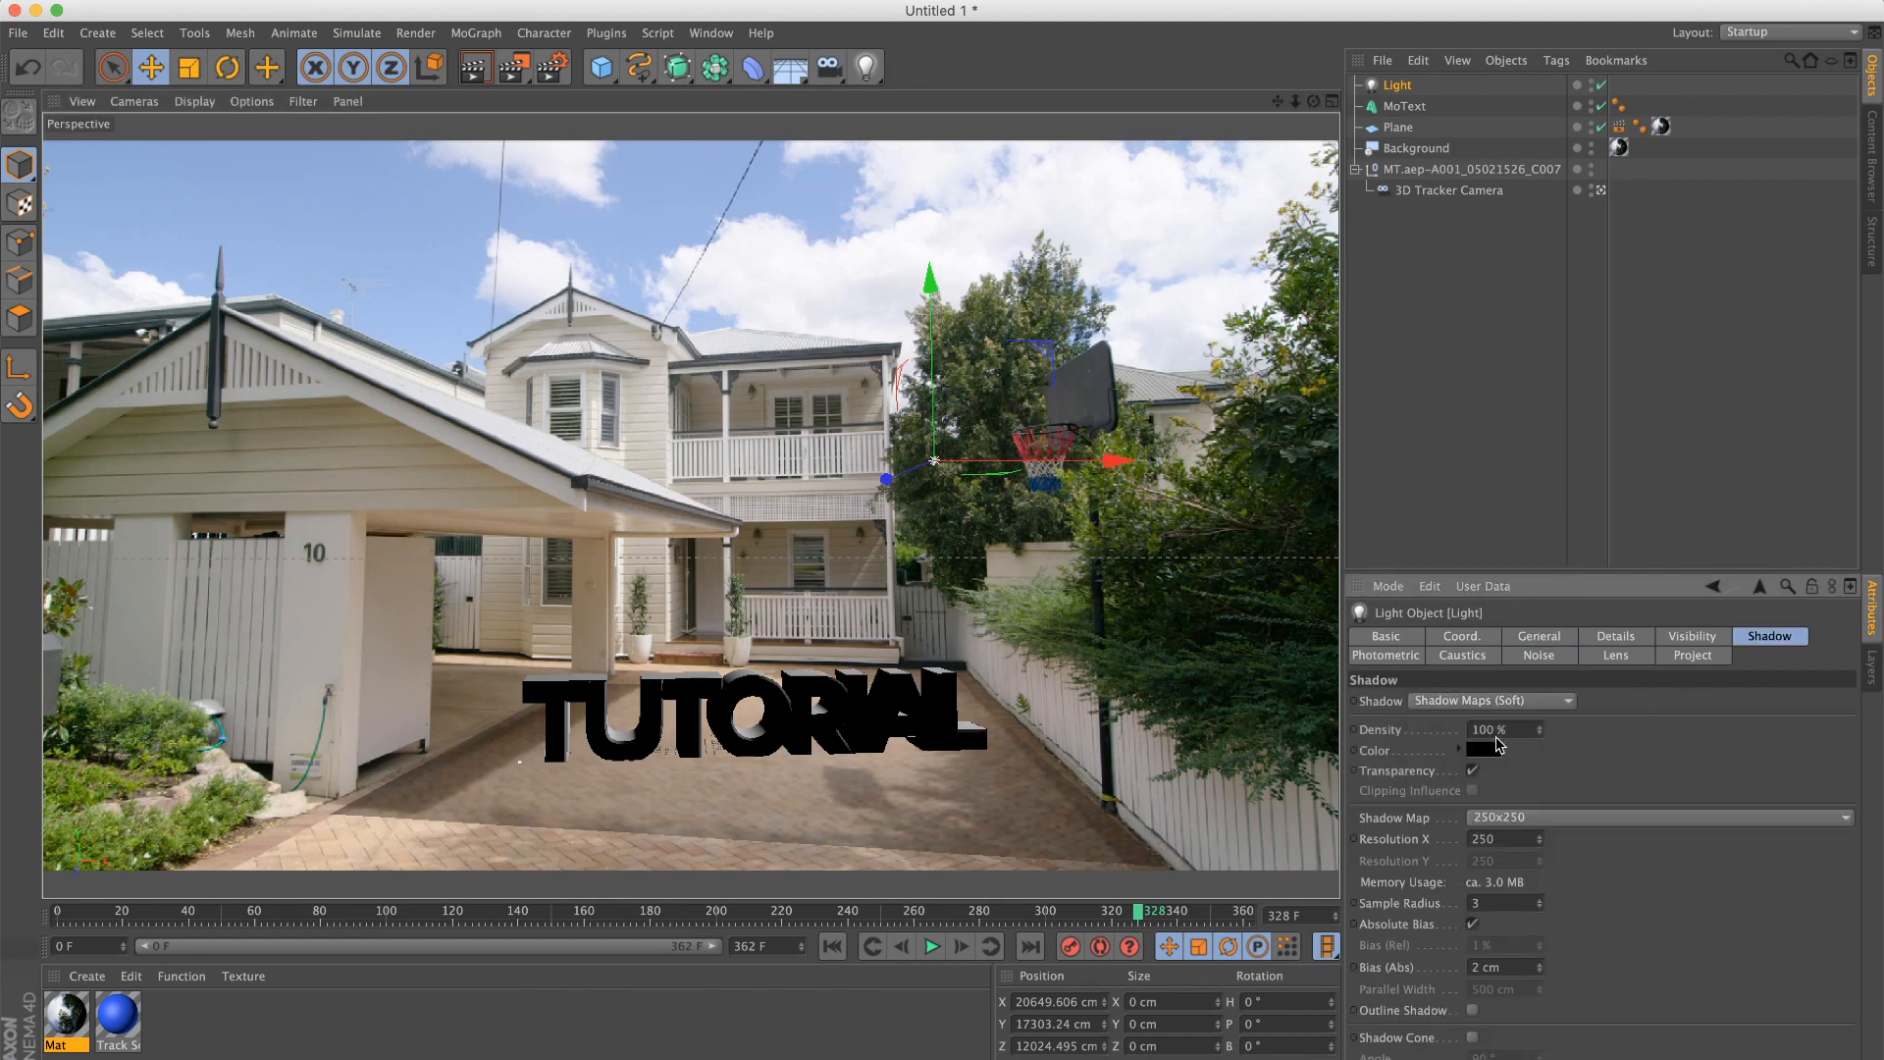
{"action": "left_click", "coordinate": [1498, 749]}
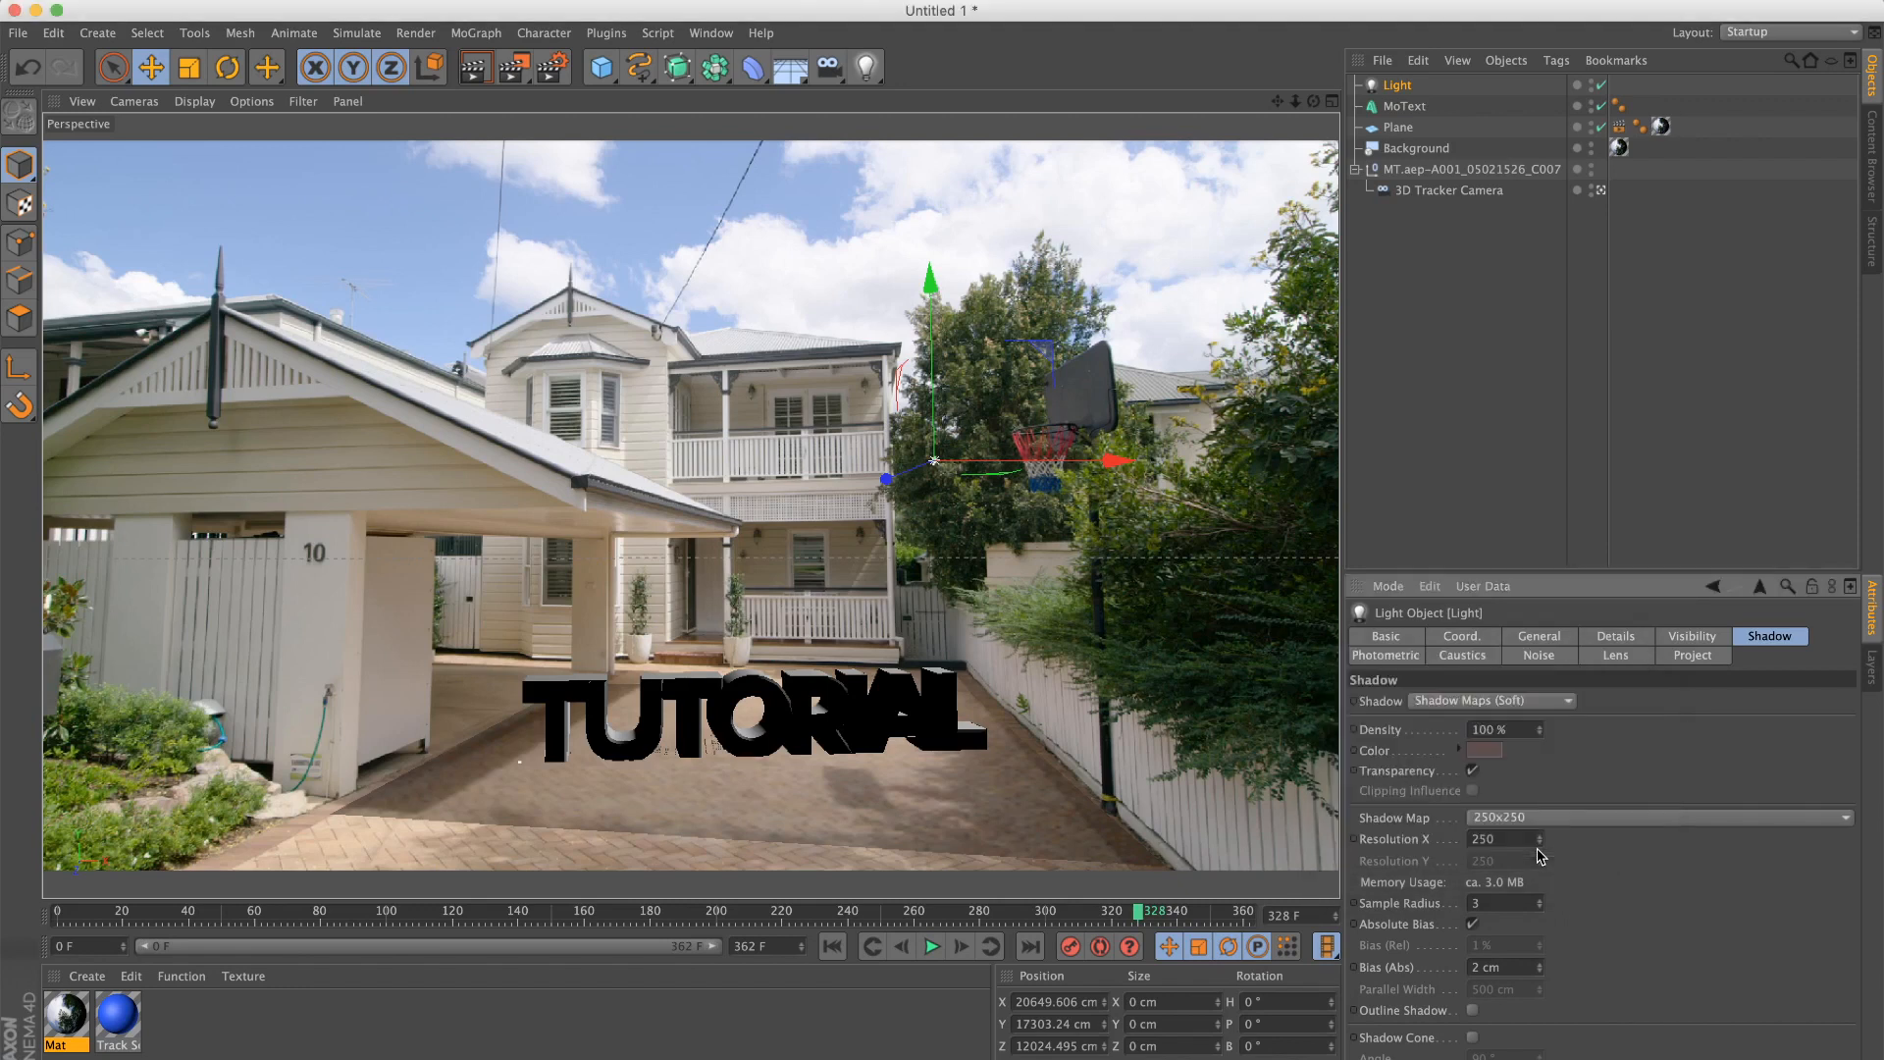
{"action": "mouse_move", "coordinate": [469, 82]}
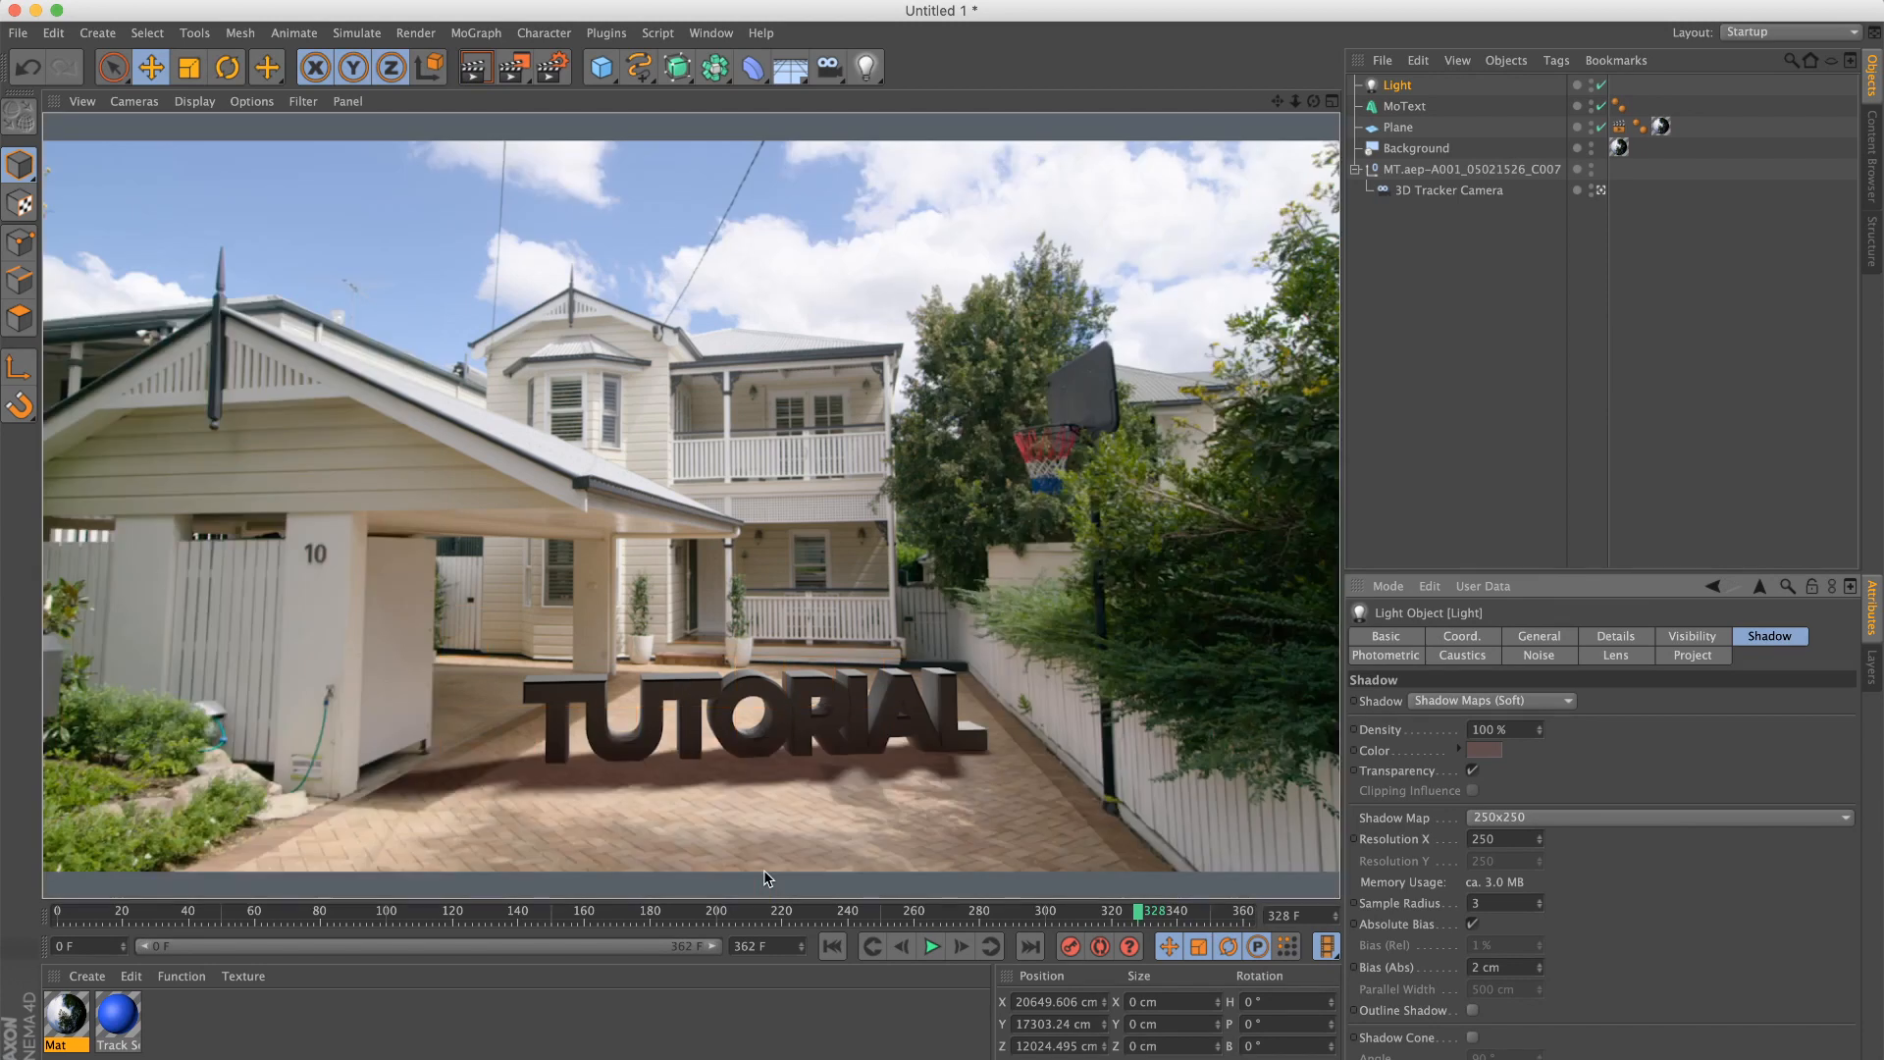
{"action": "mouse_move", "coordinate": [829, 777]}
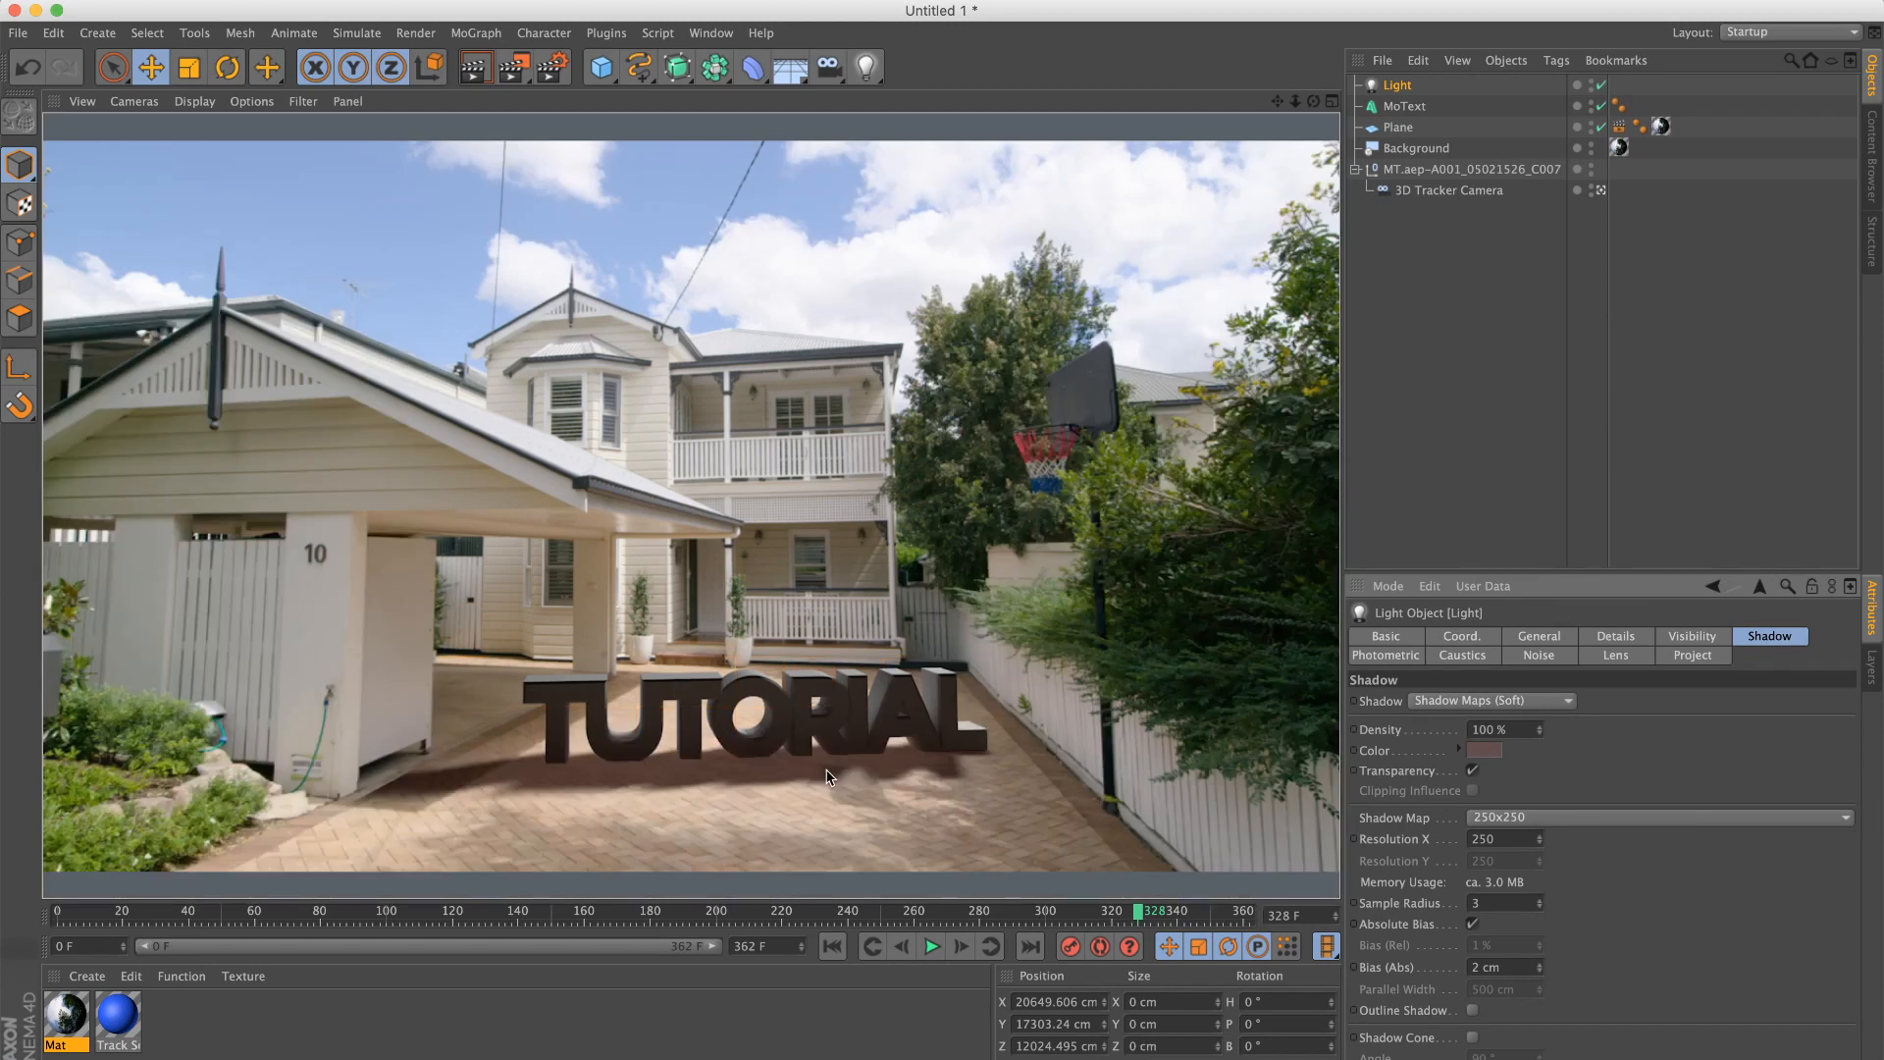
{"action": "mouse_move", "coordinate": [774, 838]}
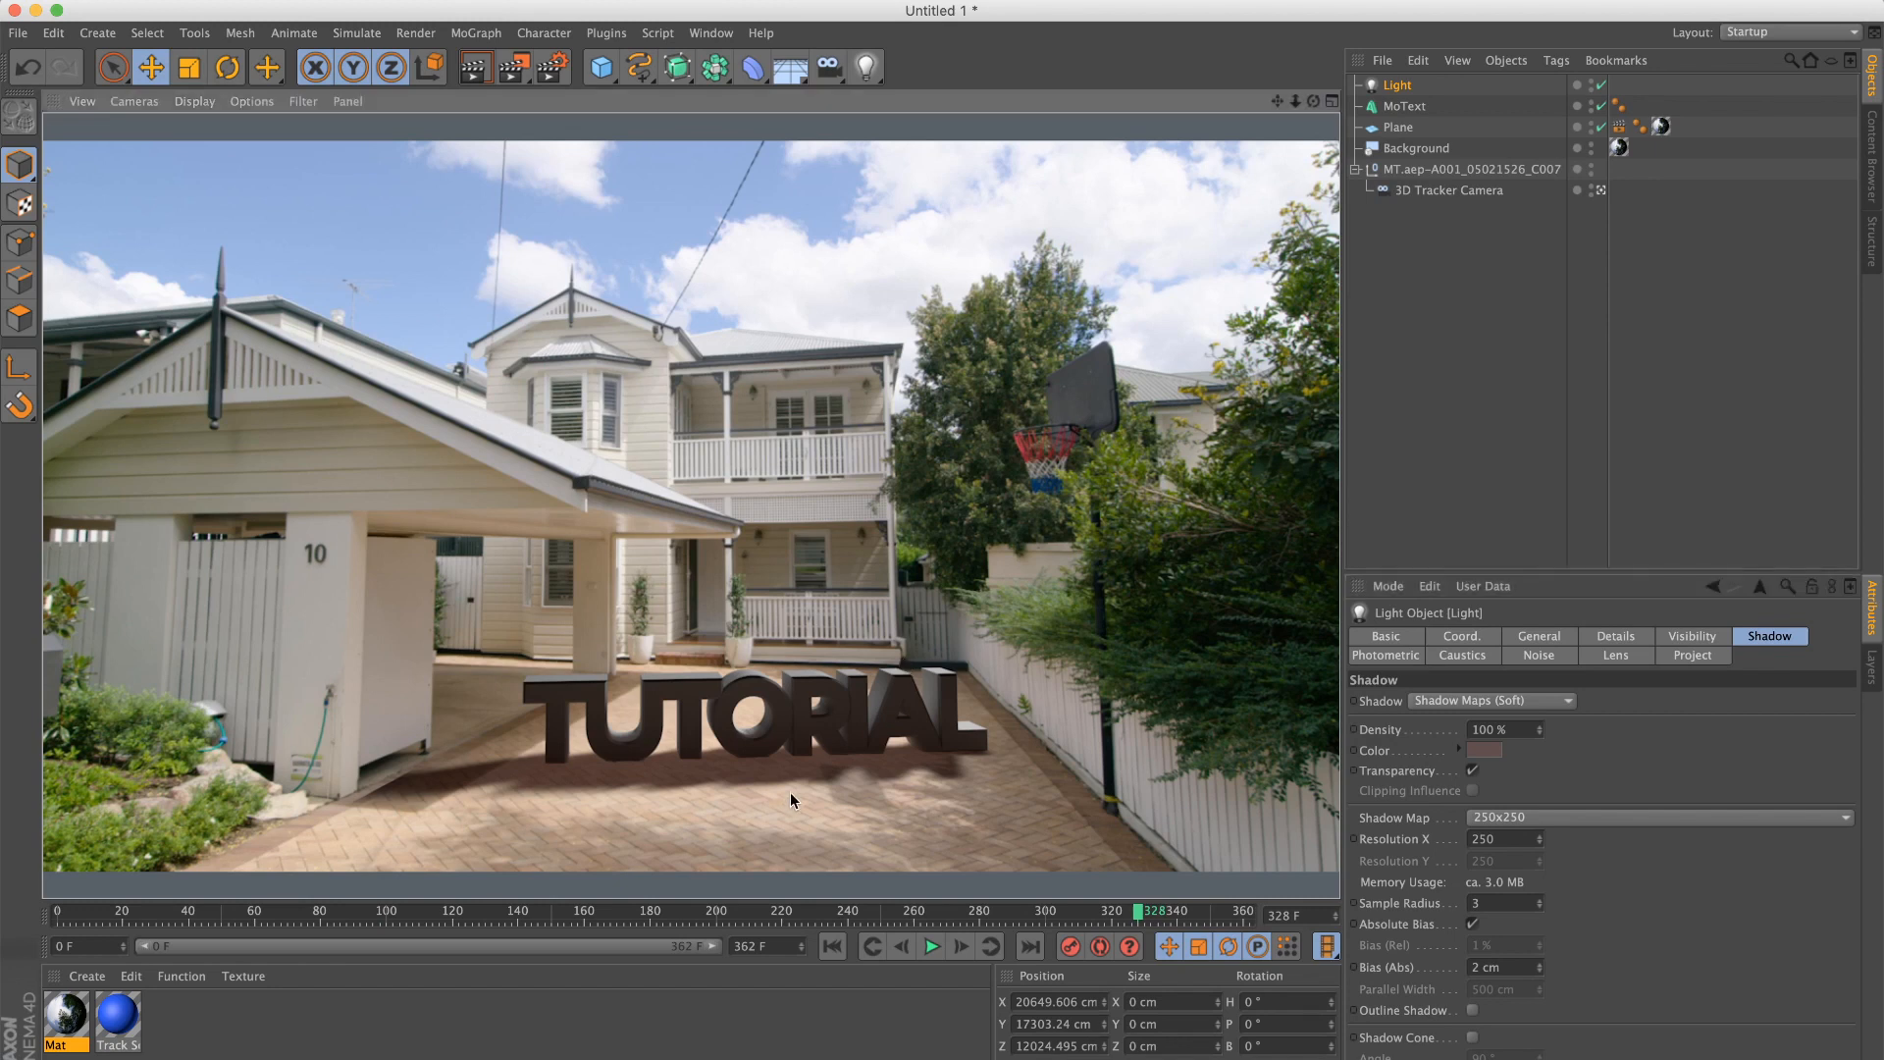
Step: Raise the light and give its soft shadow a tinted colour
{"action": "left_click", "coordinate": [1395, 85]}
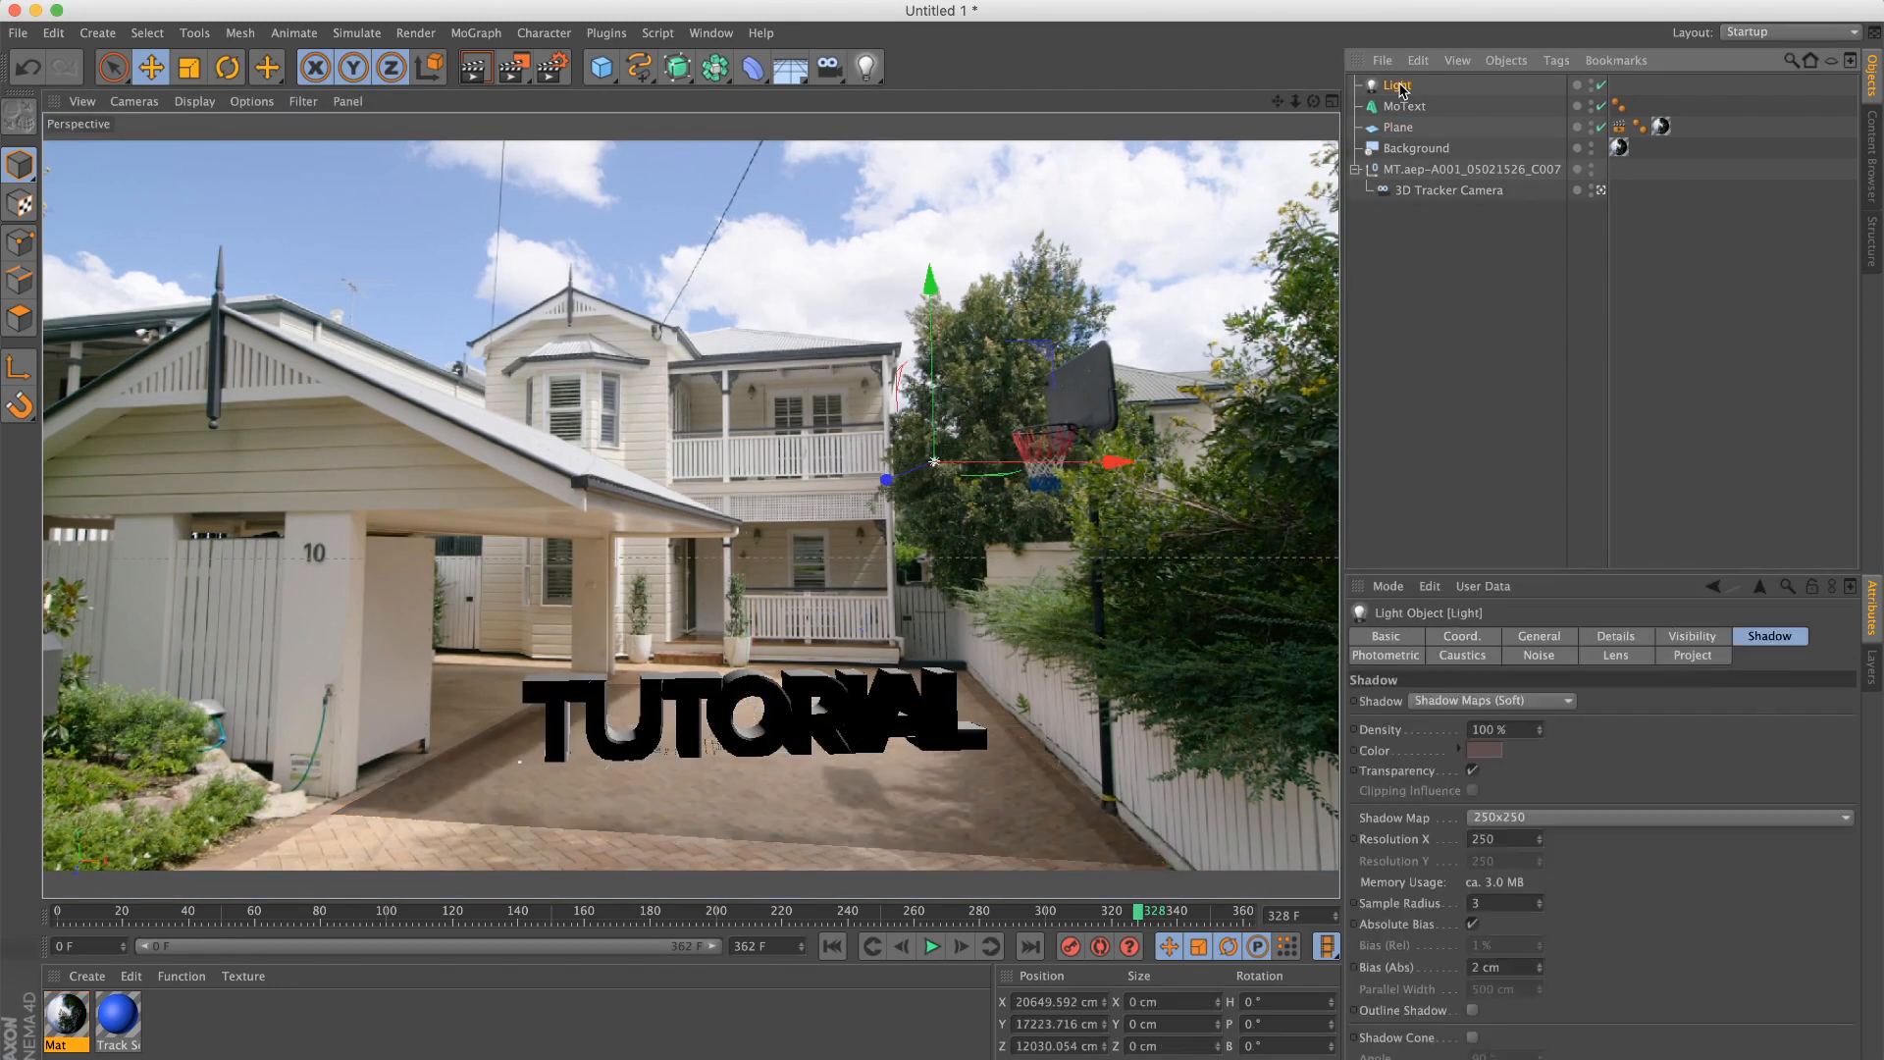
{"action": "left_click", "coordinate": [936, 460]}
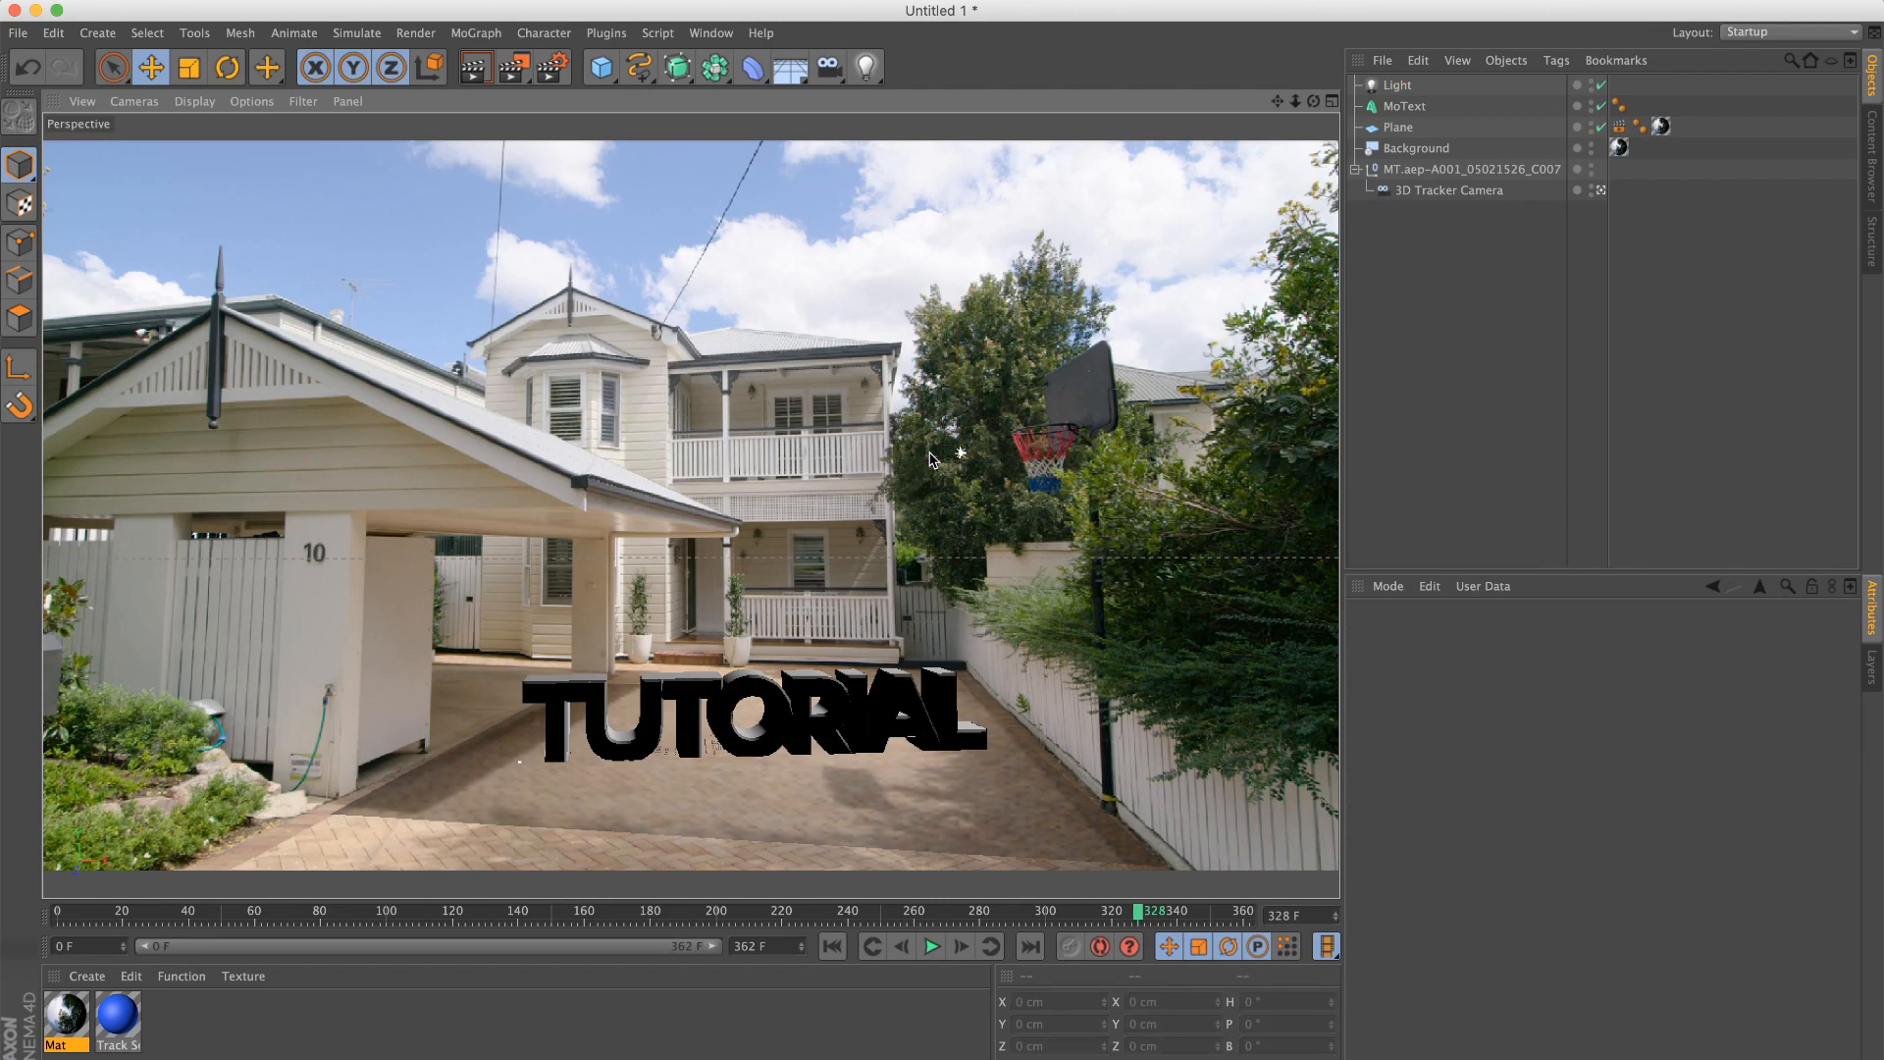
{"action": "left_click", "coordinate": [1398, 85]}
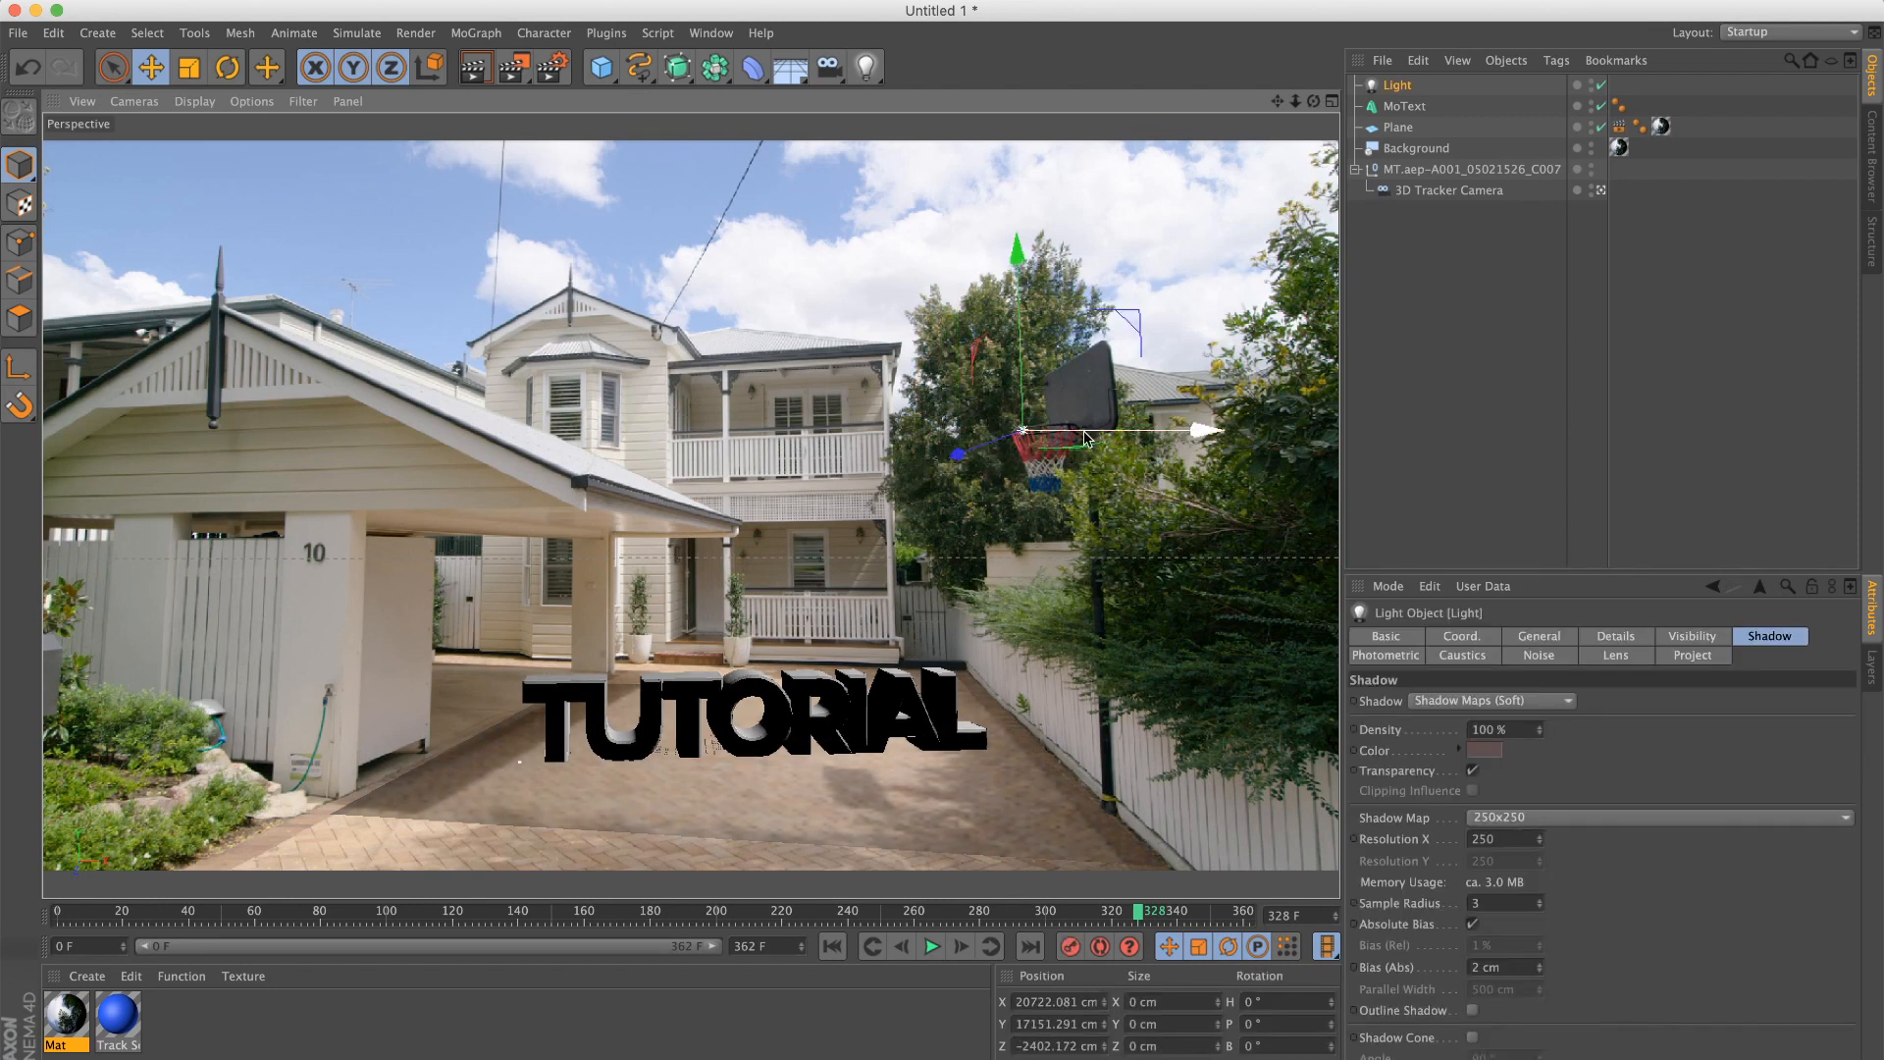
{"action": "left_click", "coordinate": [1482, 749]}
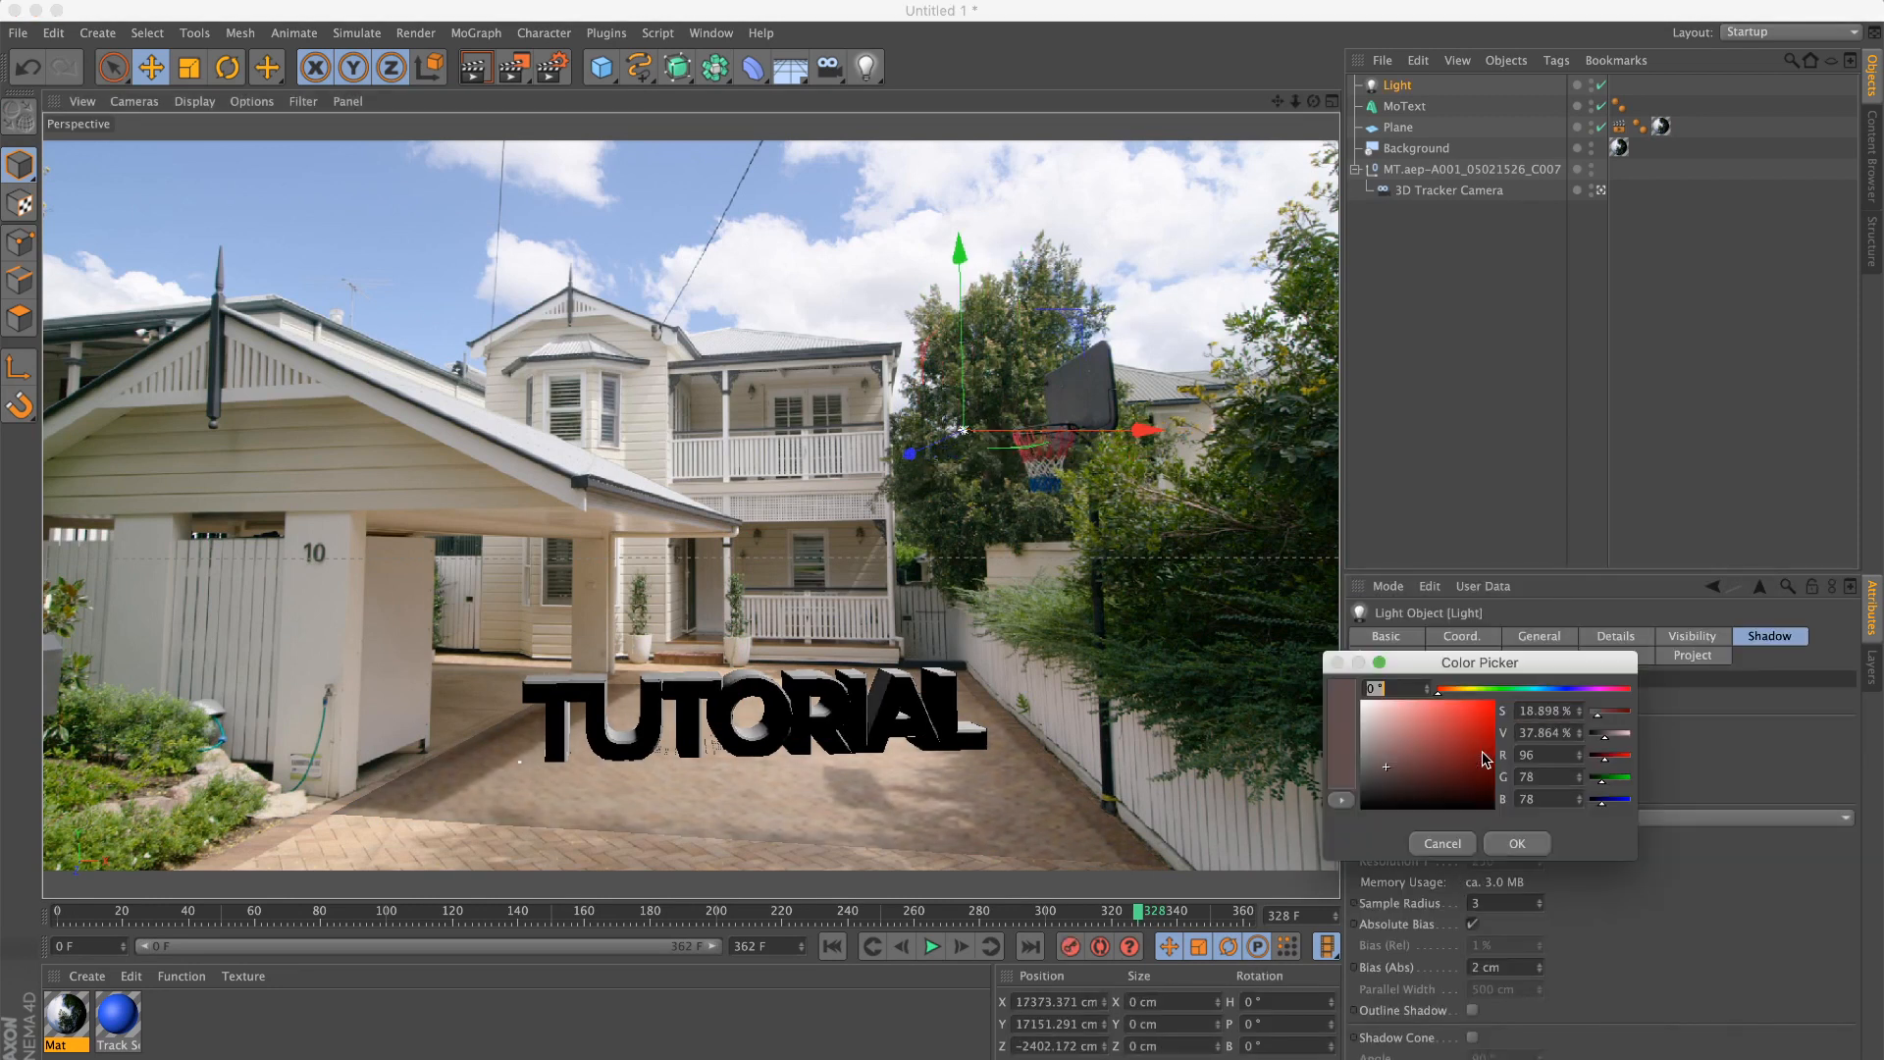
{"action": "left_click", "coordinate": [1367, 778]}
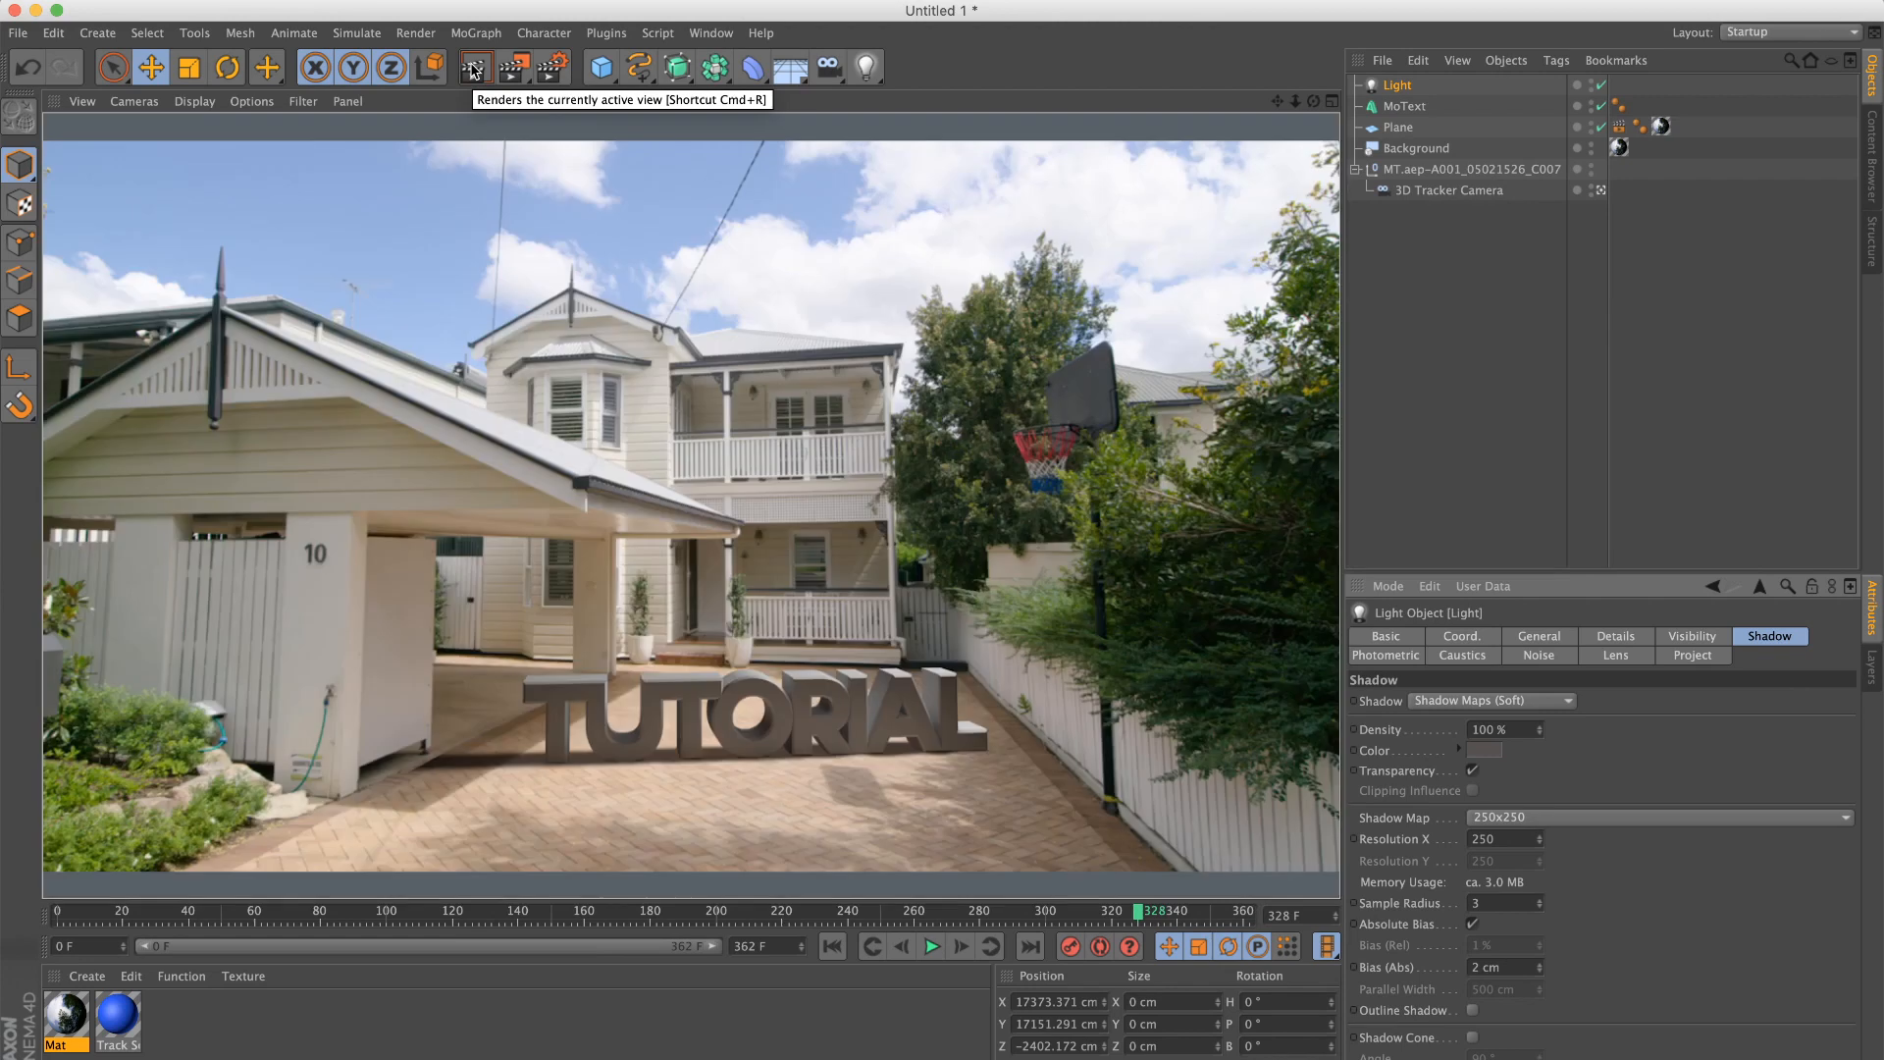
{"action": "mouse_move", "coordinate": [996, 512]}
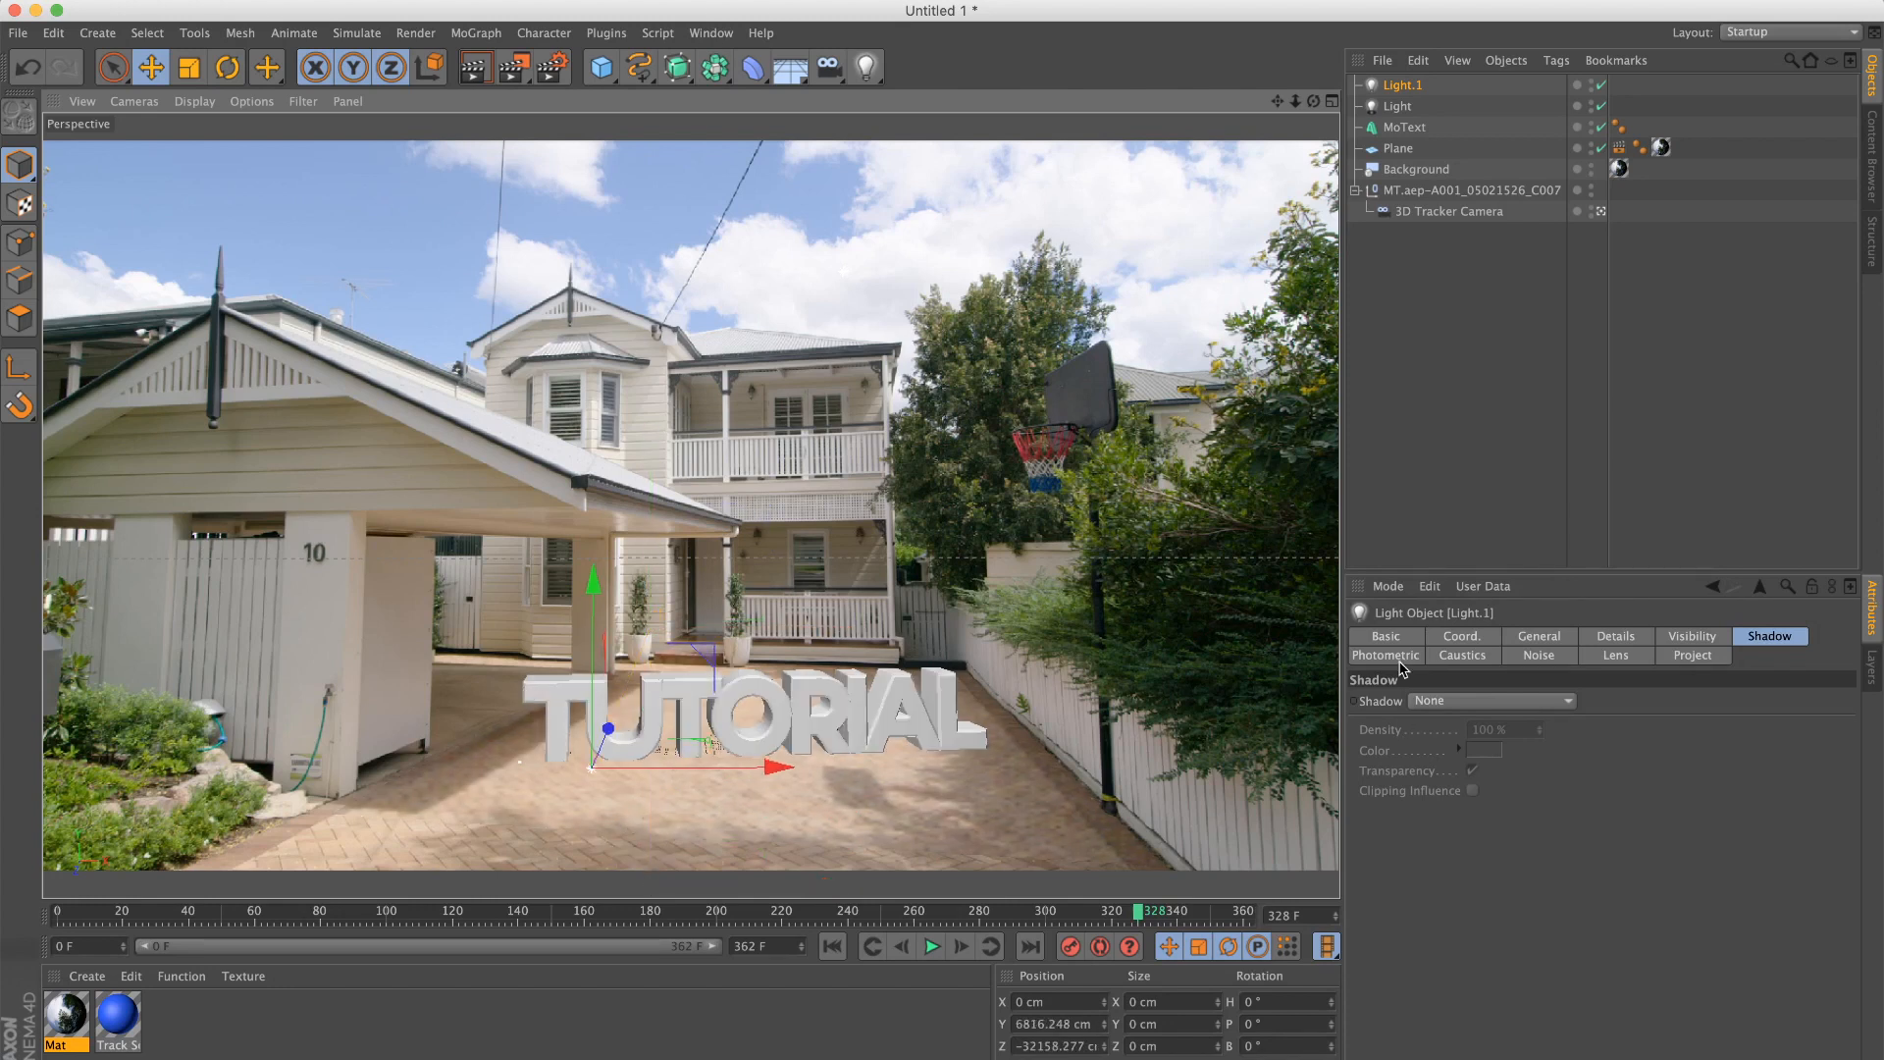
Step: Set Light.1 to about 23% intensity with no shadow and render a preview
{"action": "left_click", "coordinate": [1539, 636]}
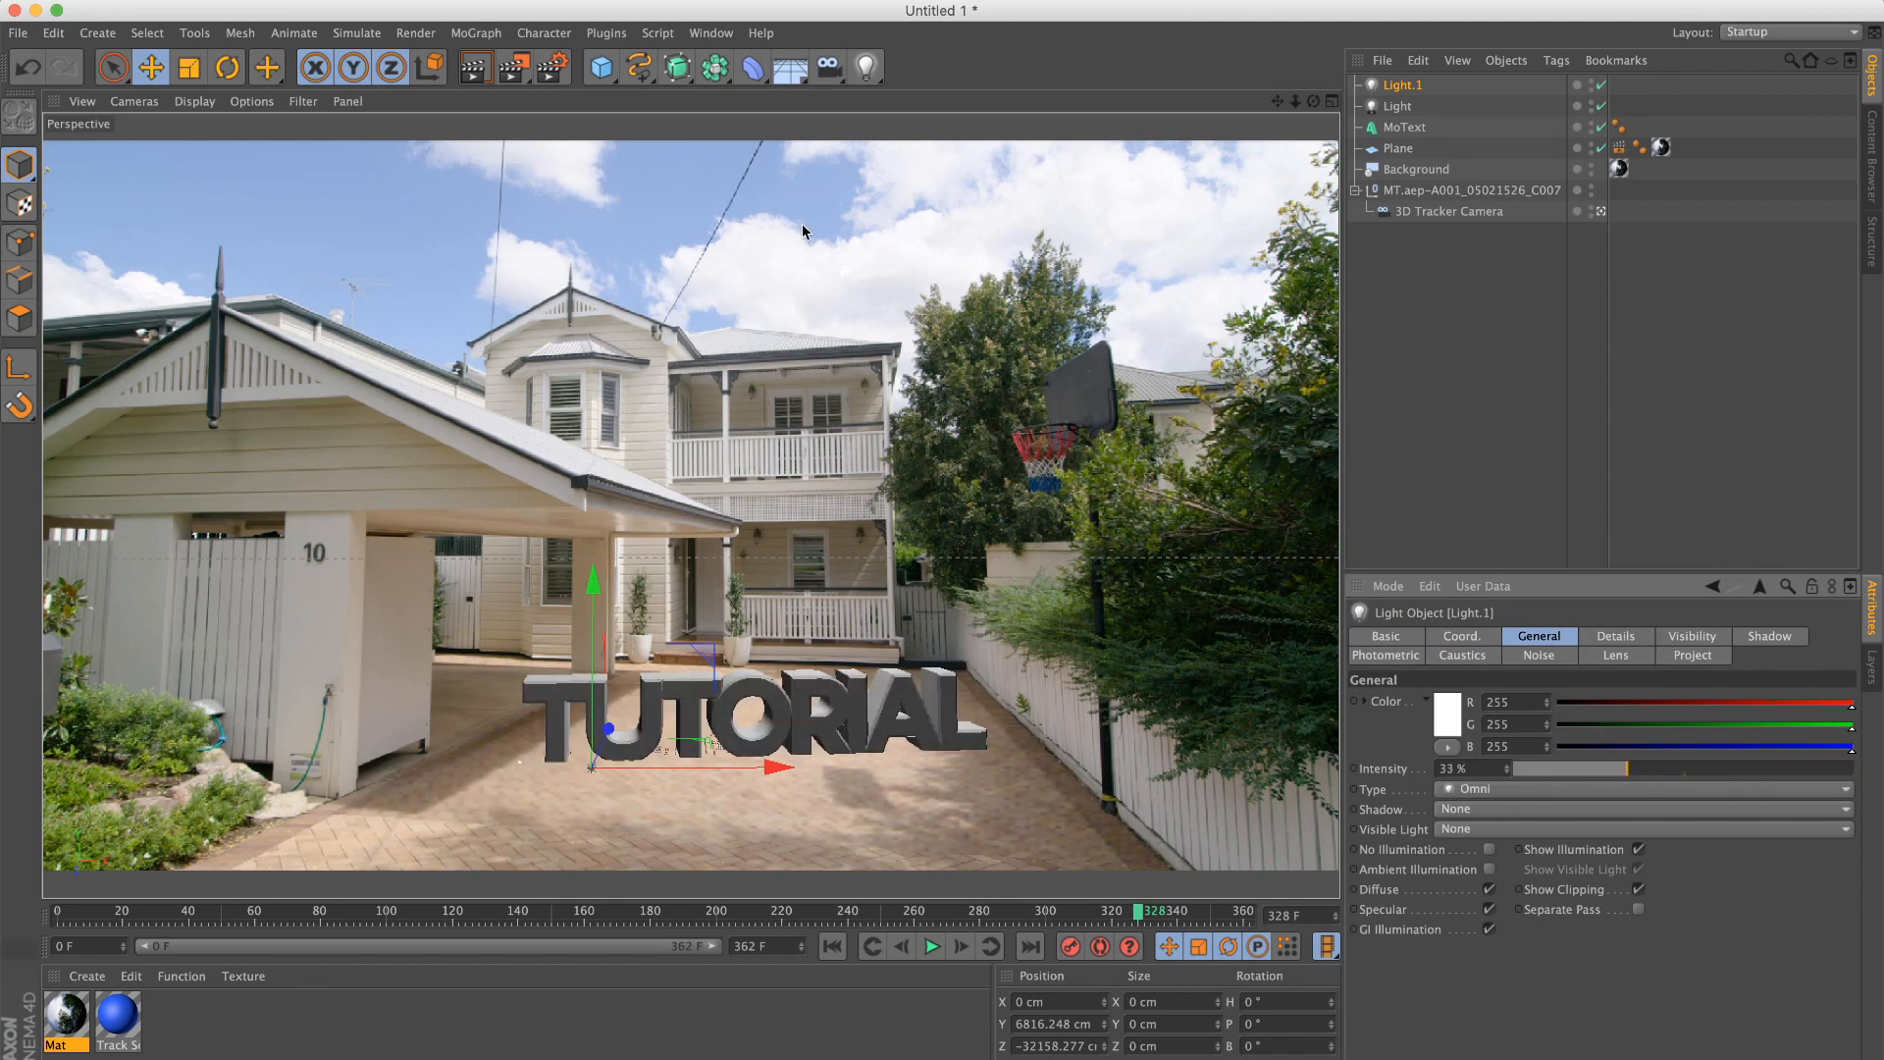
{"action": "mouse_move", "coordinate": [664, 769]}
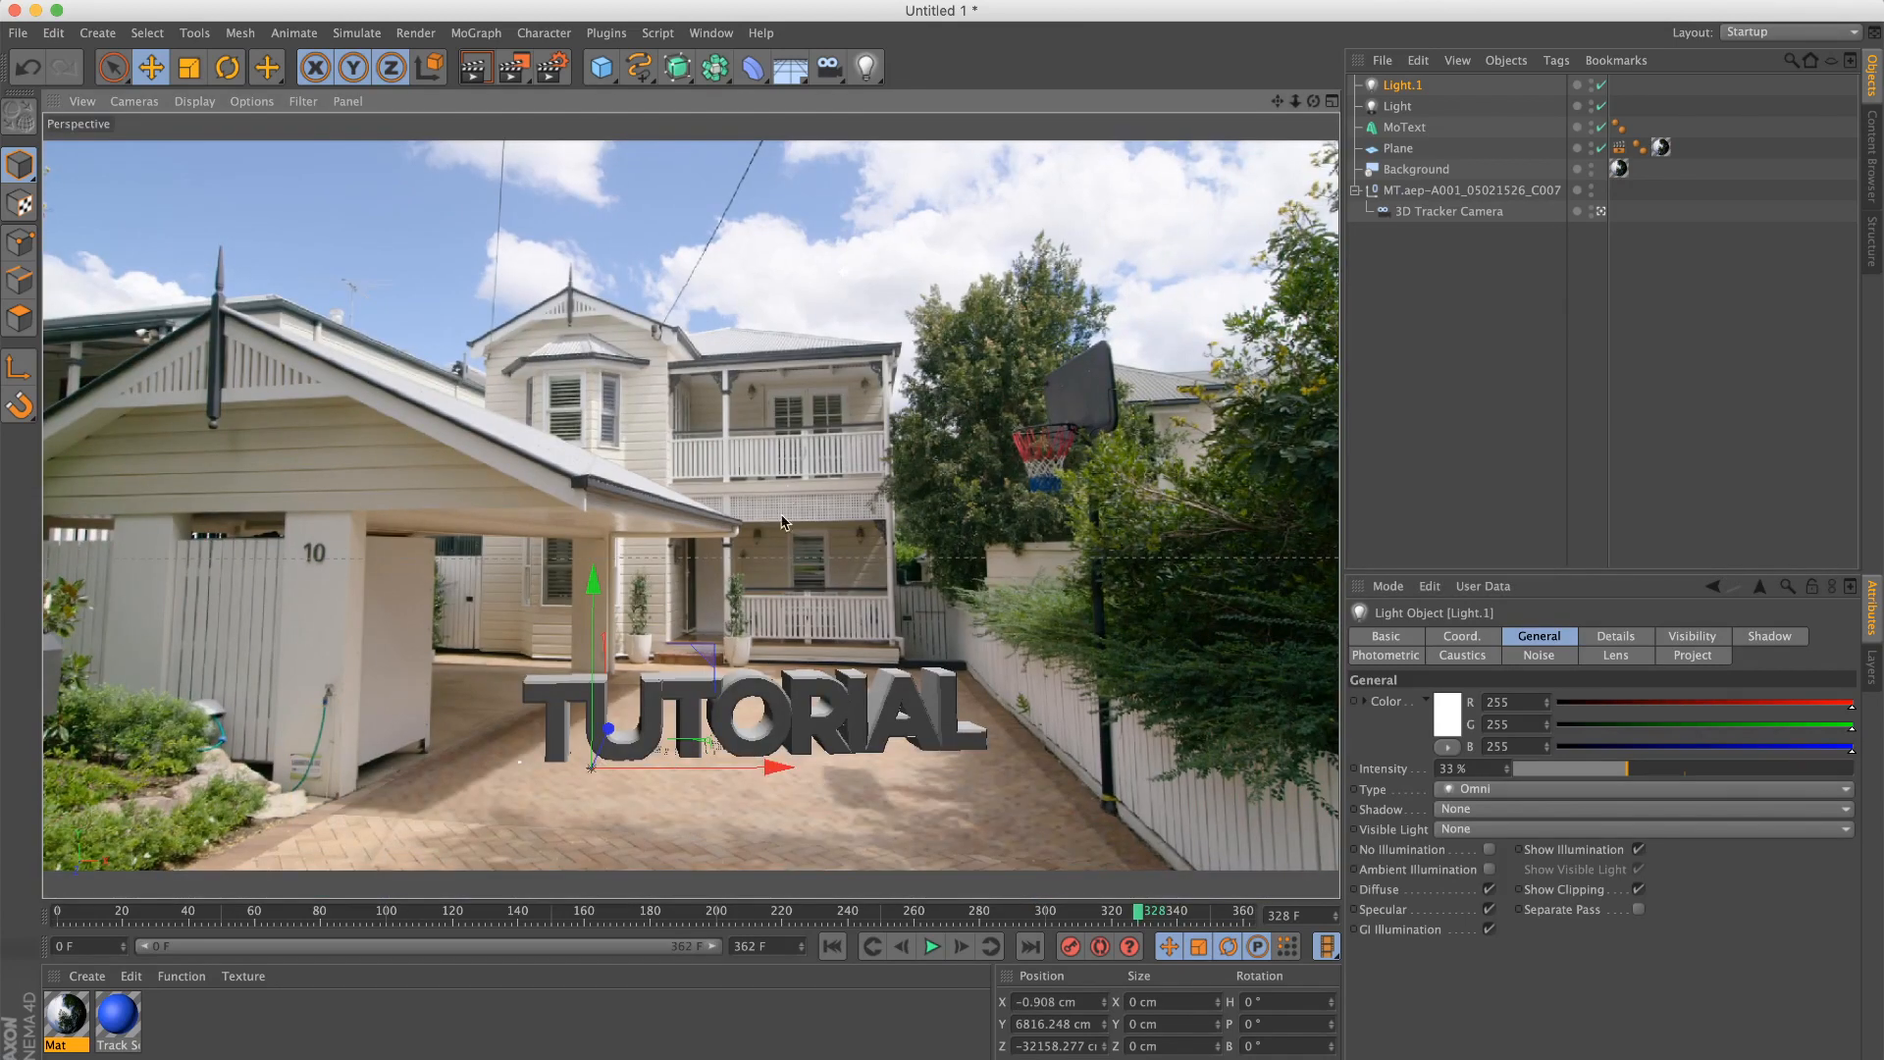
{"action": "left_click", "coordinate": [1398, 106]}
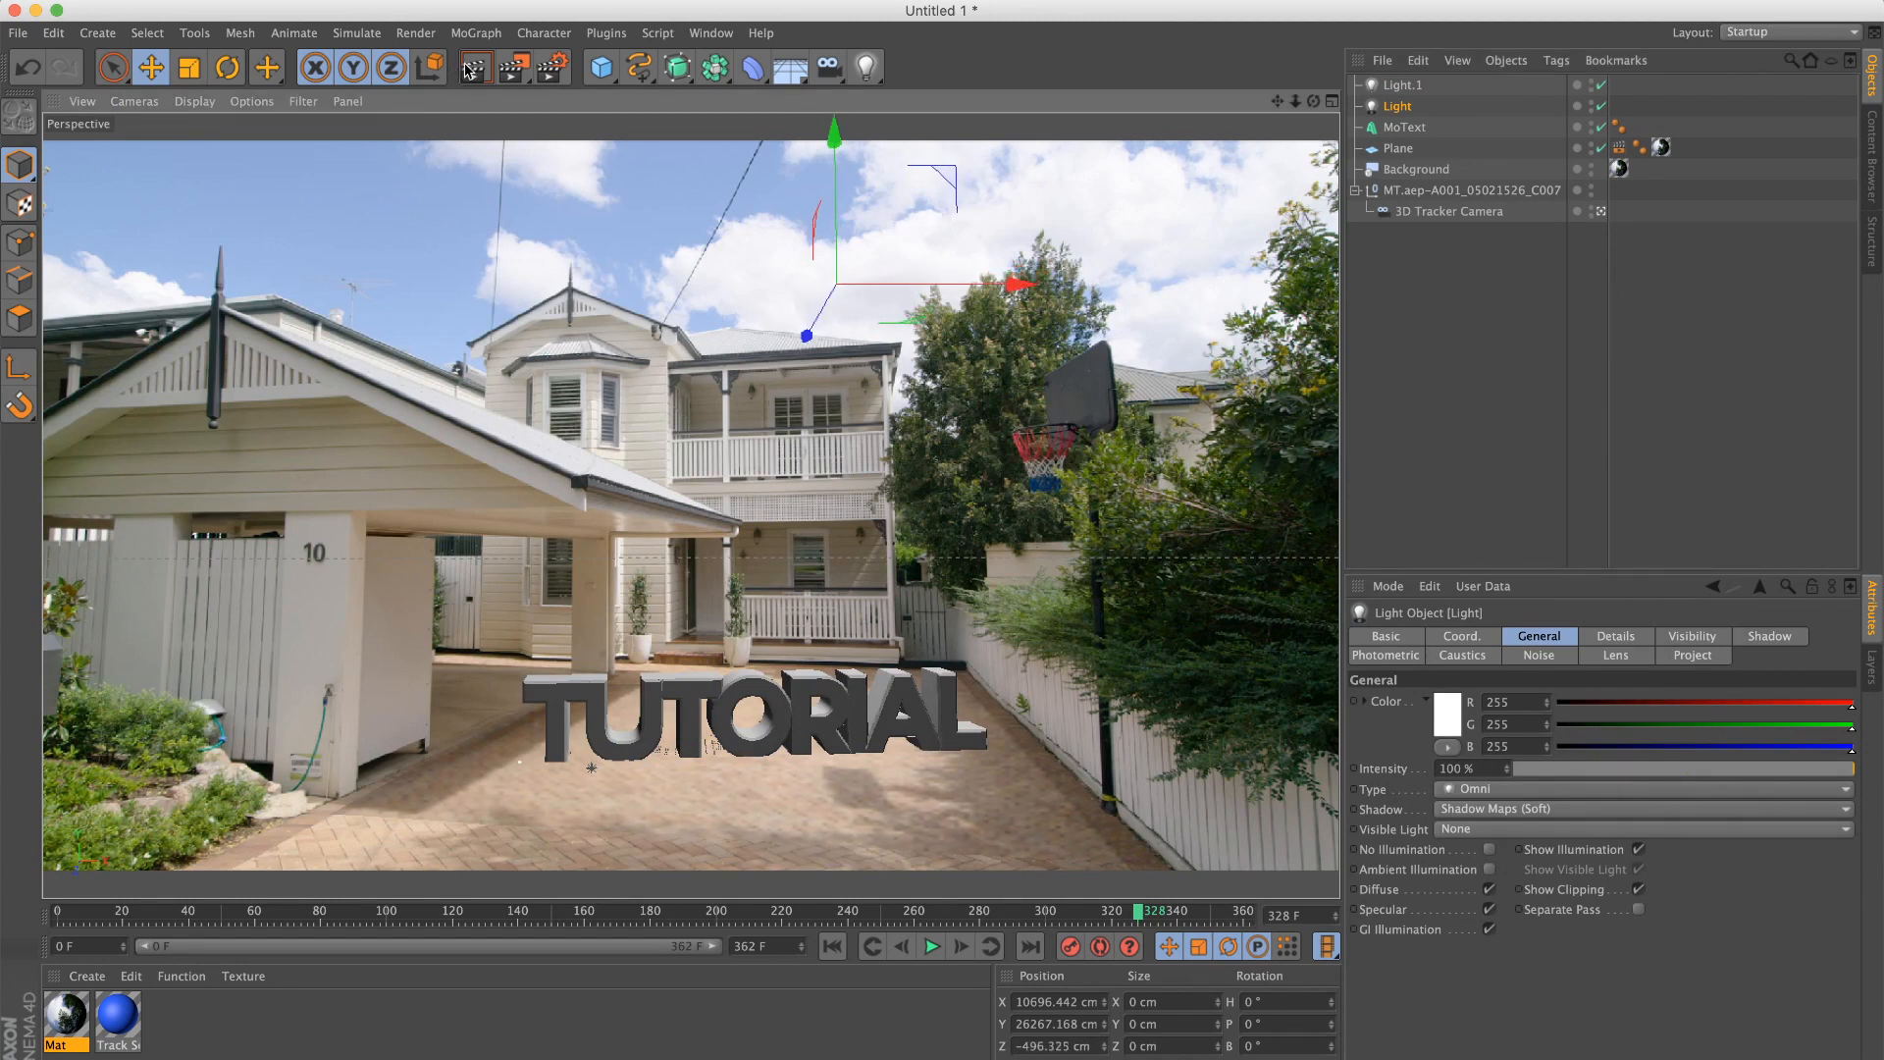
{"action": "left_click", "coordinate": [473, 68]}
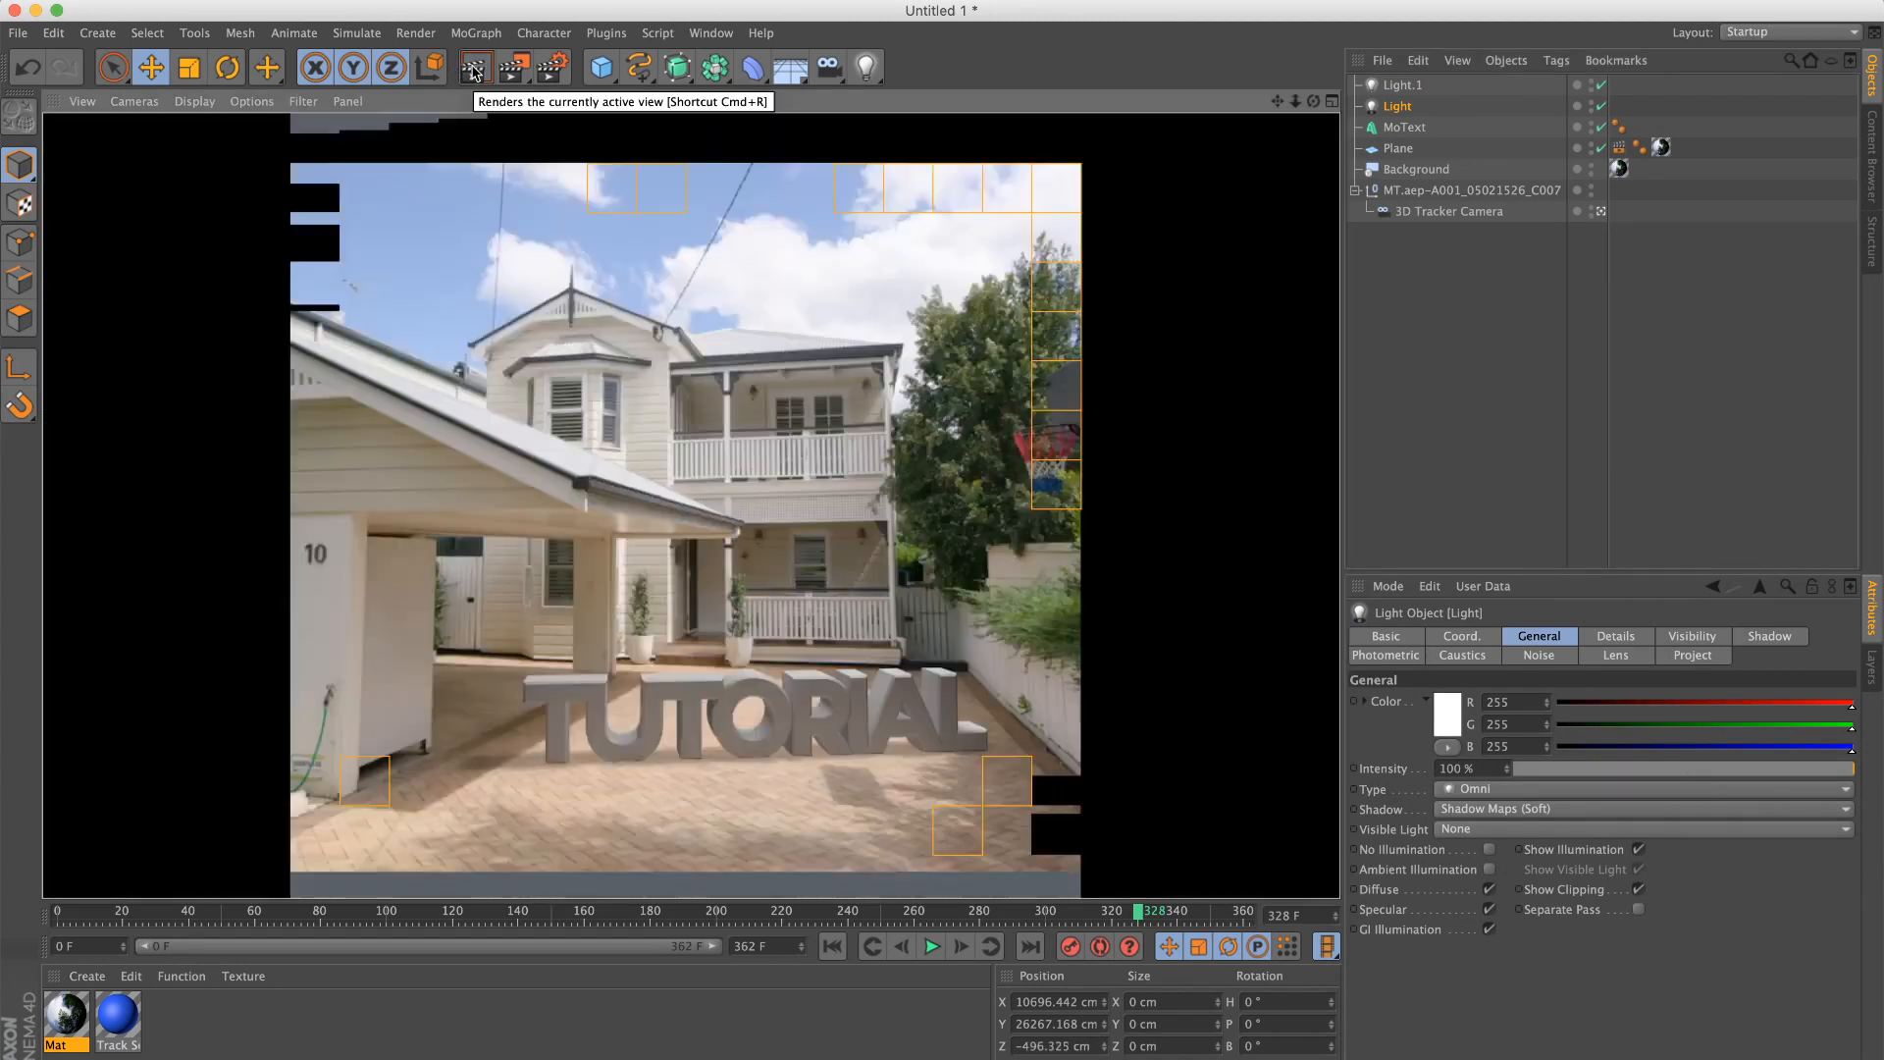
{"action": "left_click", "coordinate": [473, 68]}
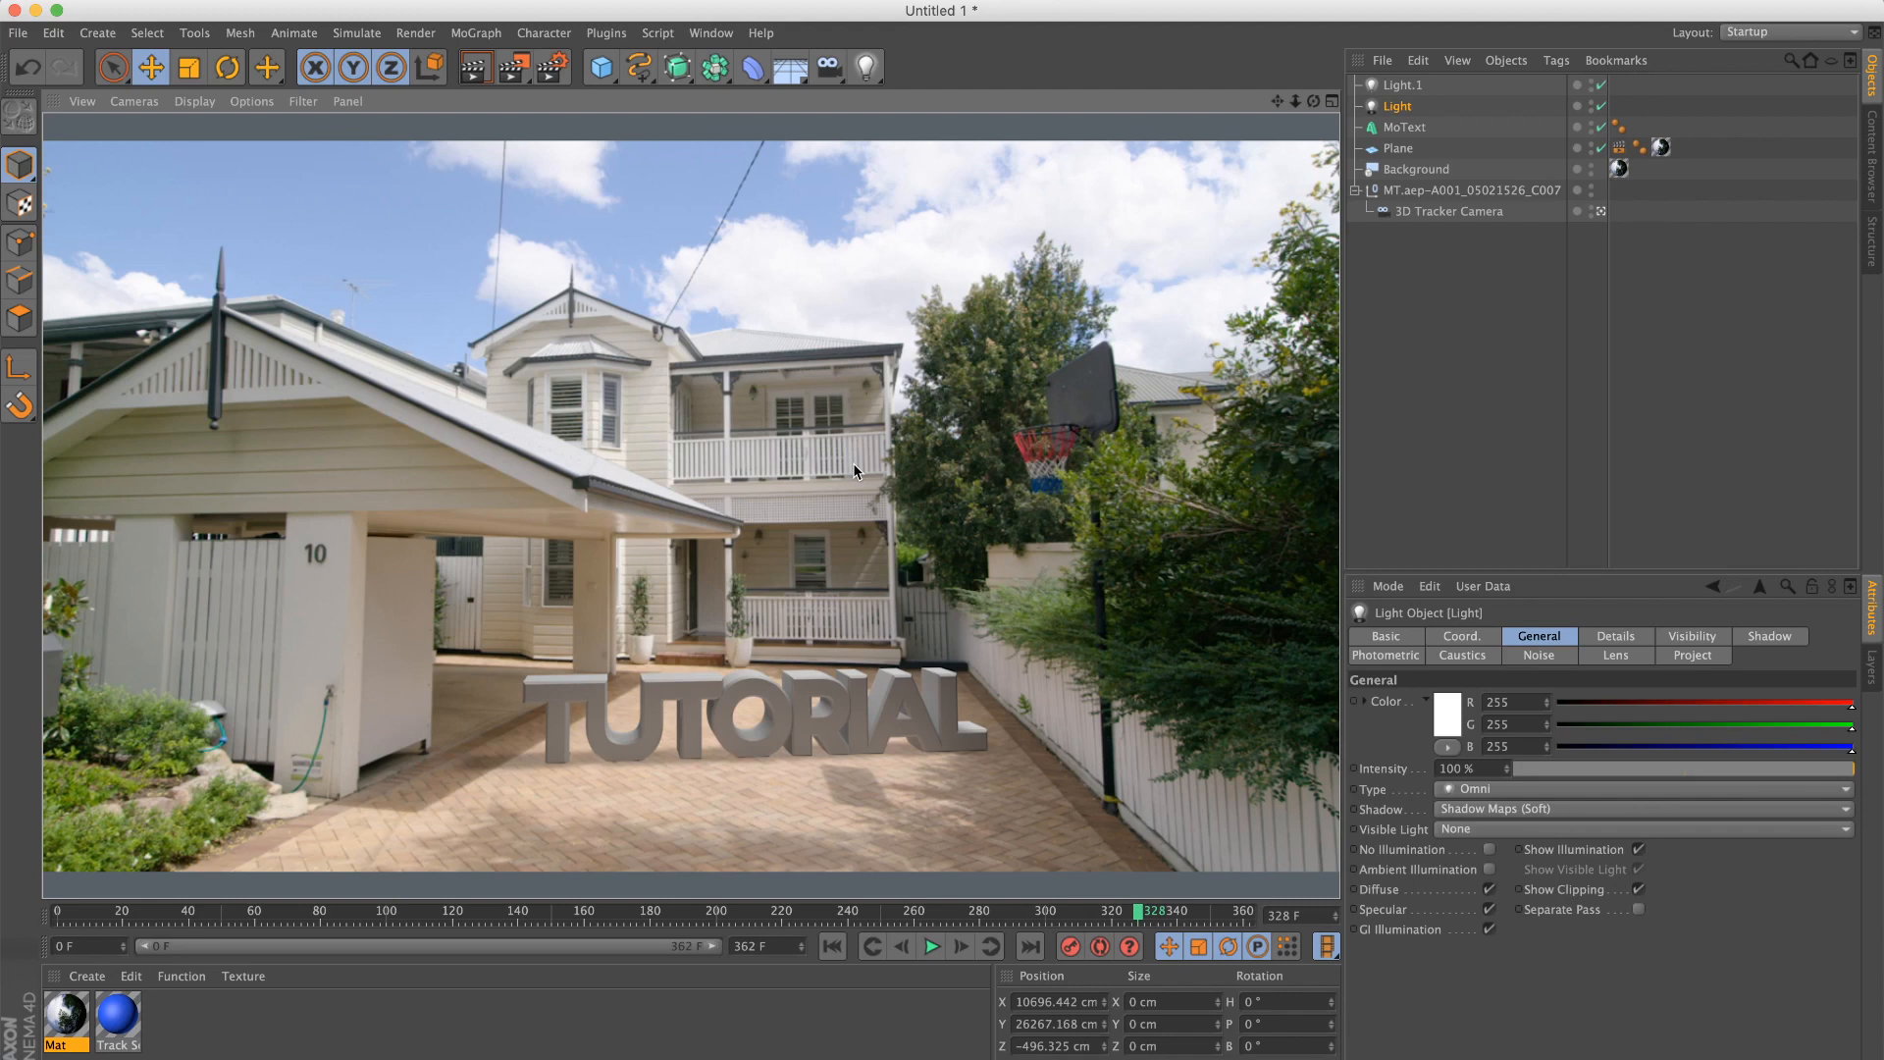
{"action": "left_click", "coordinate": [1404, 127]}
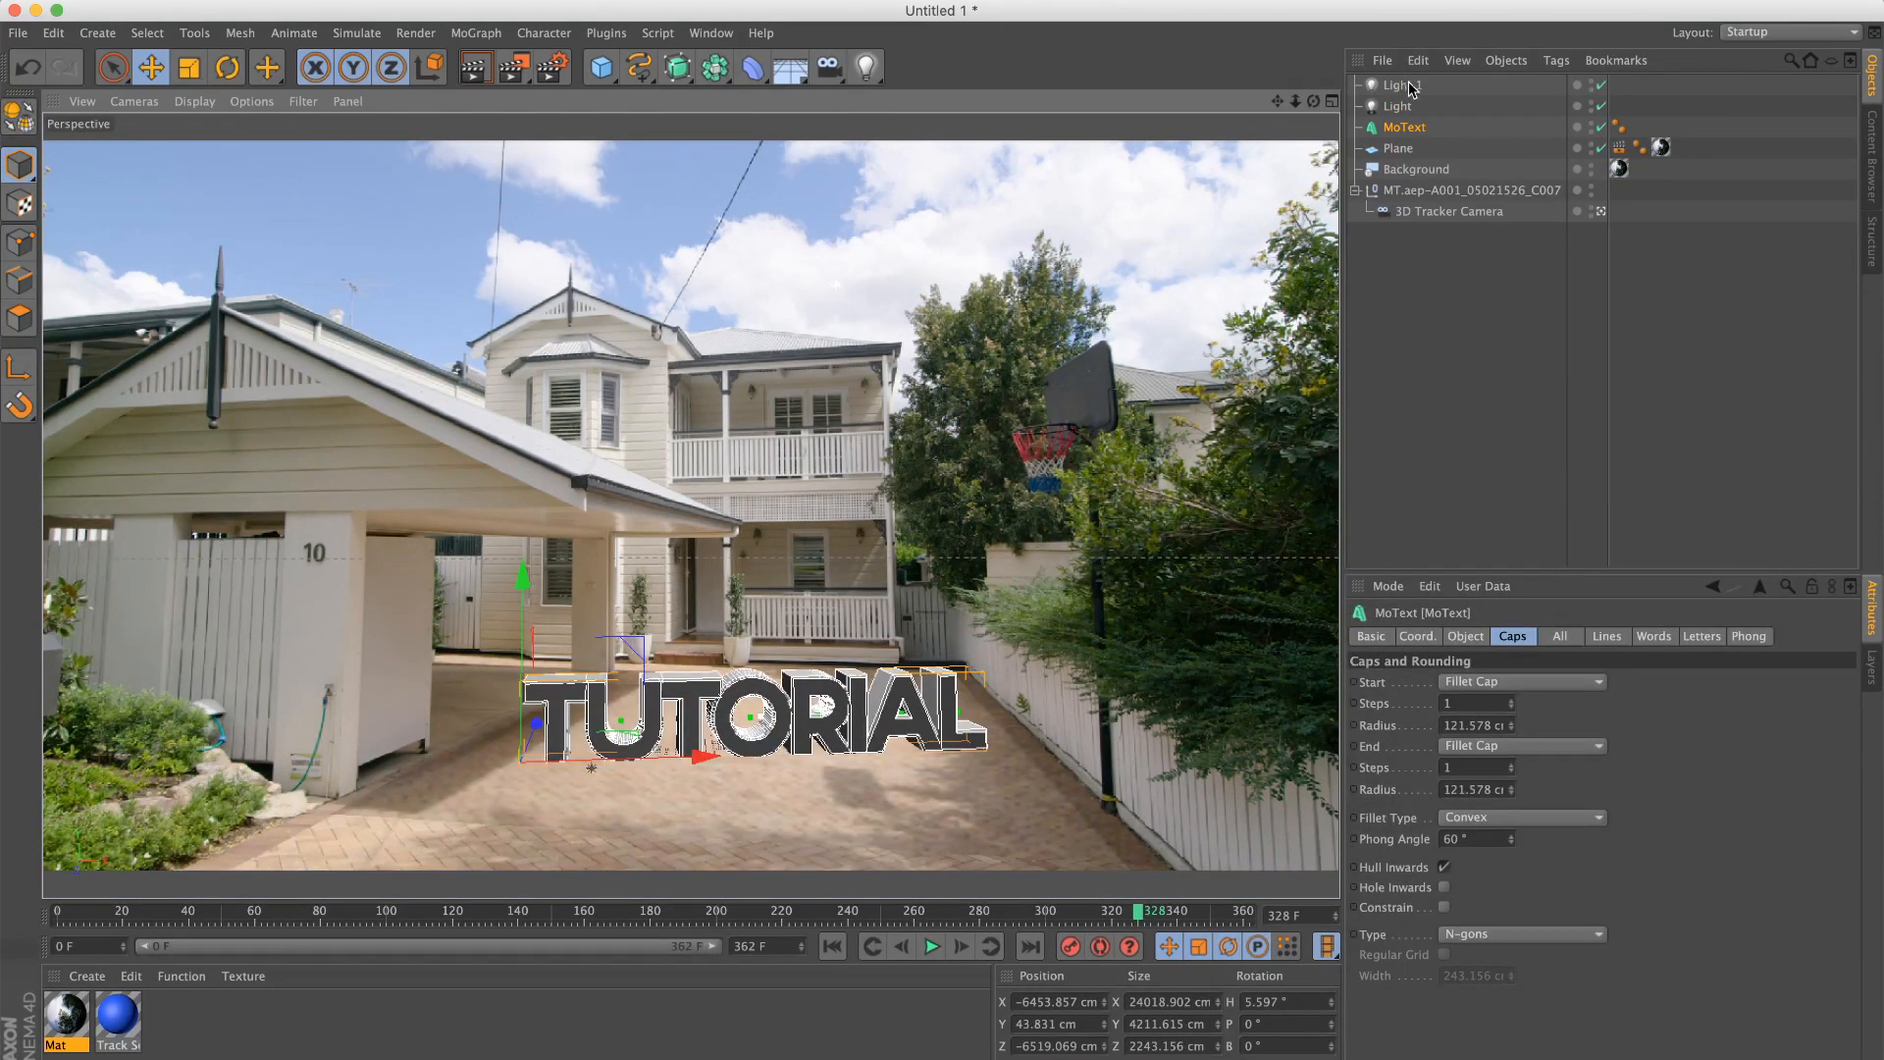
{"action": "left_click", "coordinate": [1399, 85]}
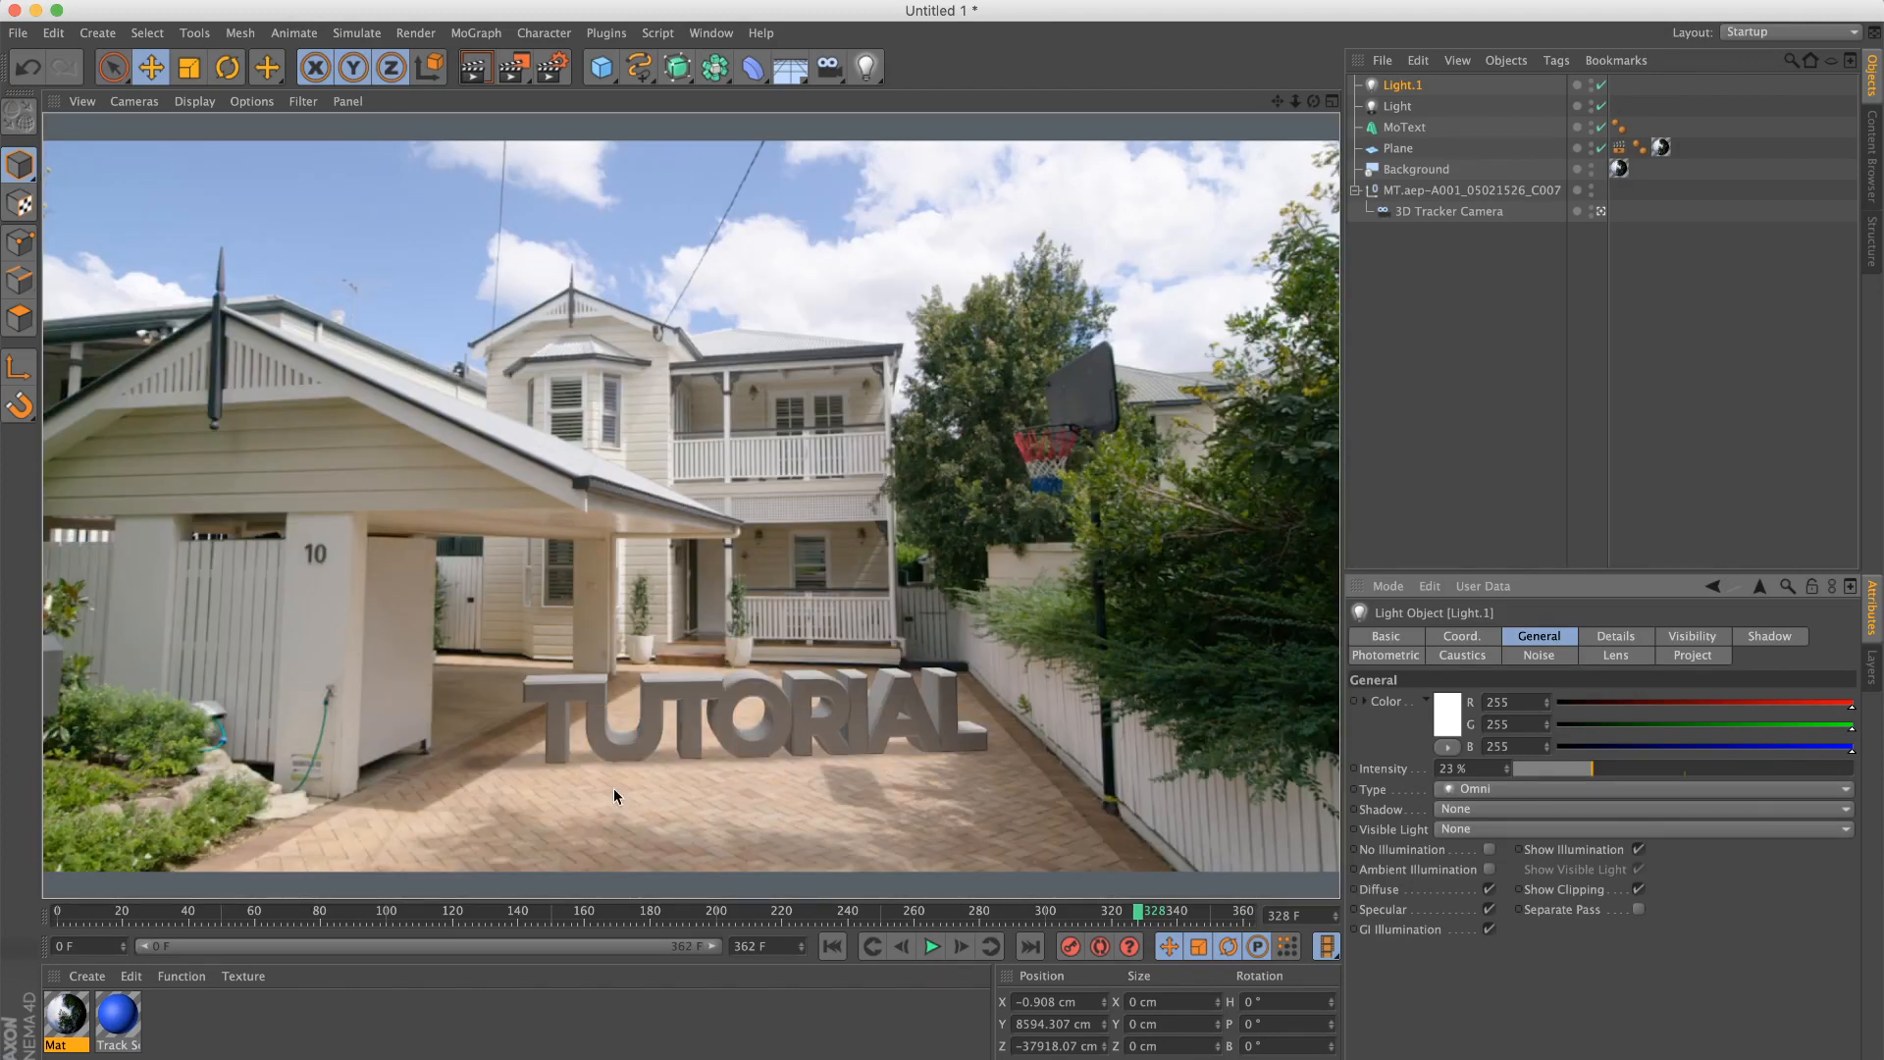
{"action": "left_click", "coordinate": [1404, 126]}
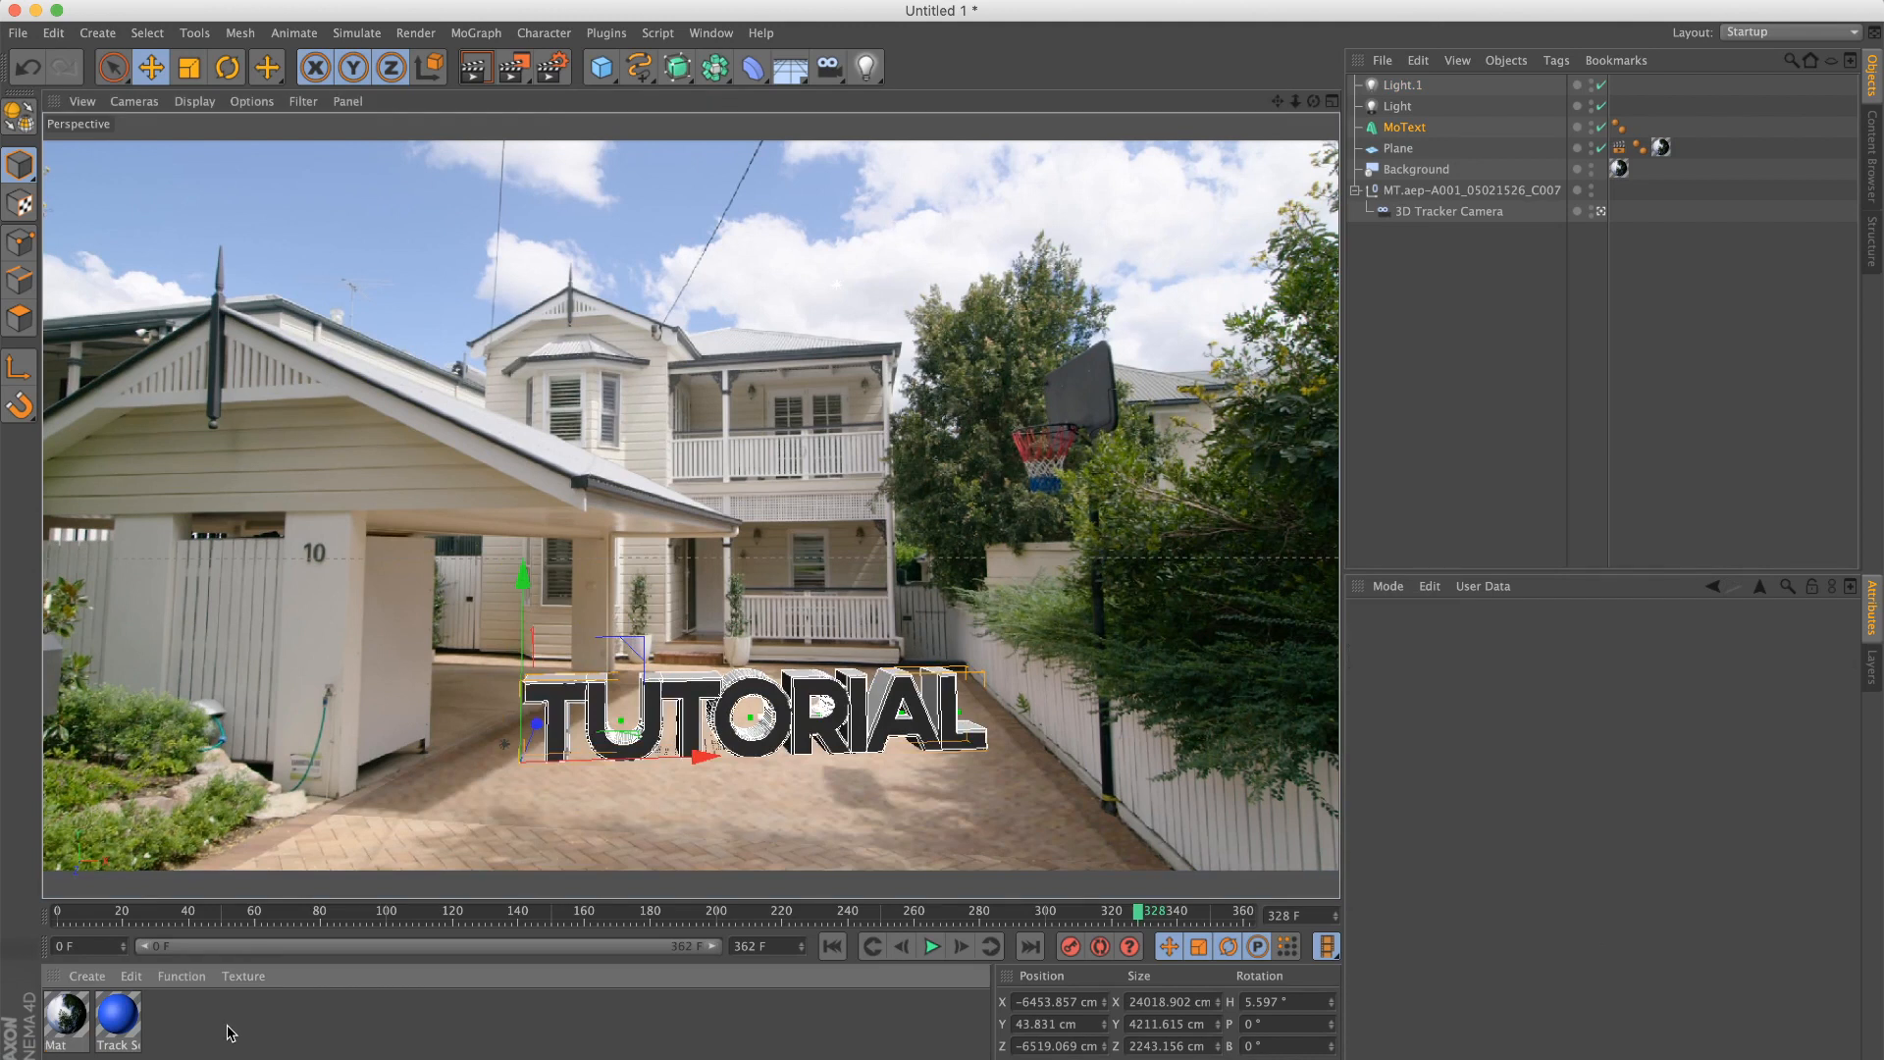
Step: Create light grey Mat.1 with about 31% reflection and apply it to the TUTORIAL MoText
{"action": "double_click", "coordinate": [65, 1023]}
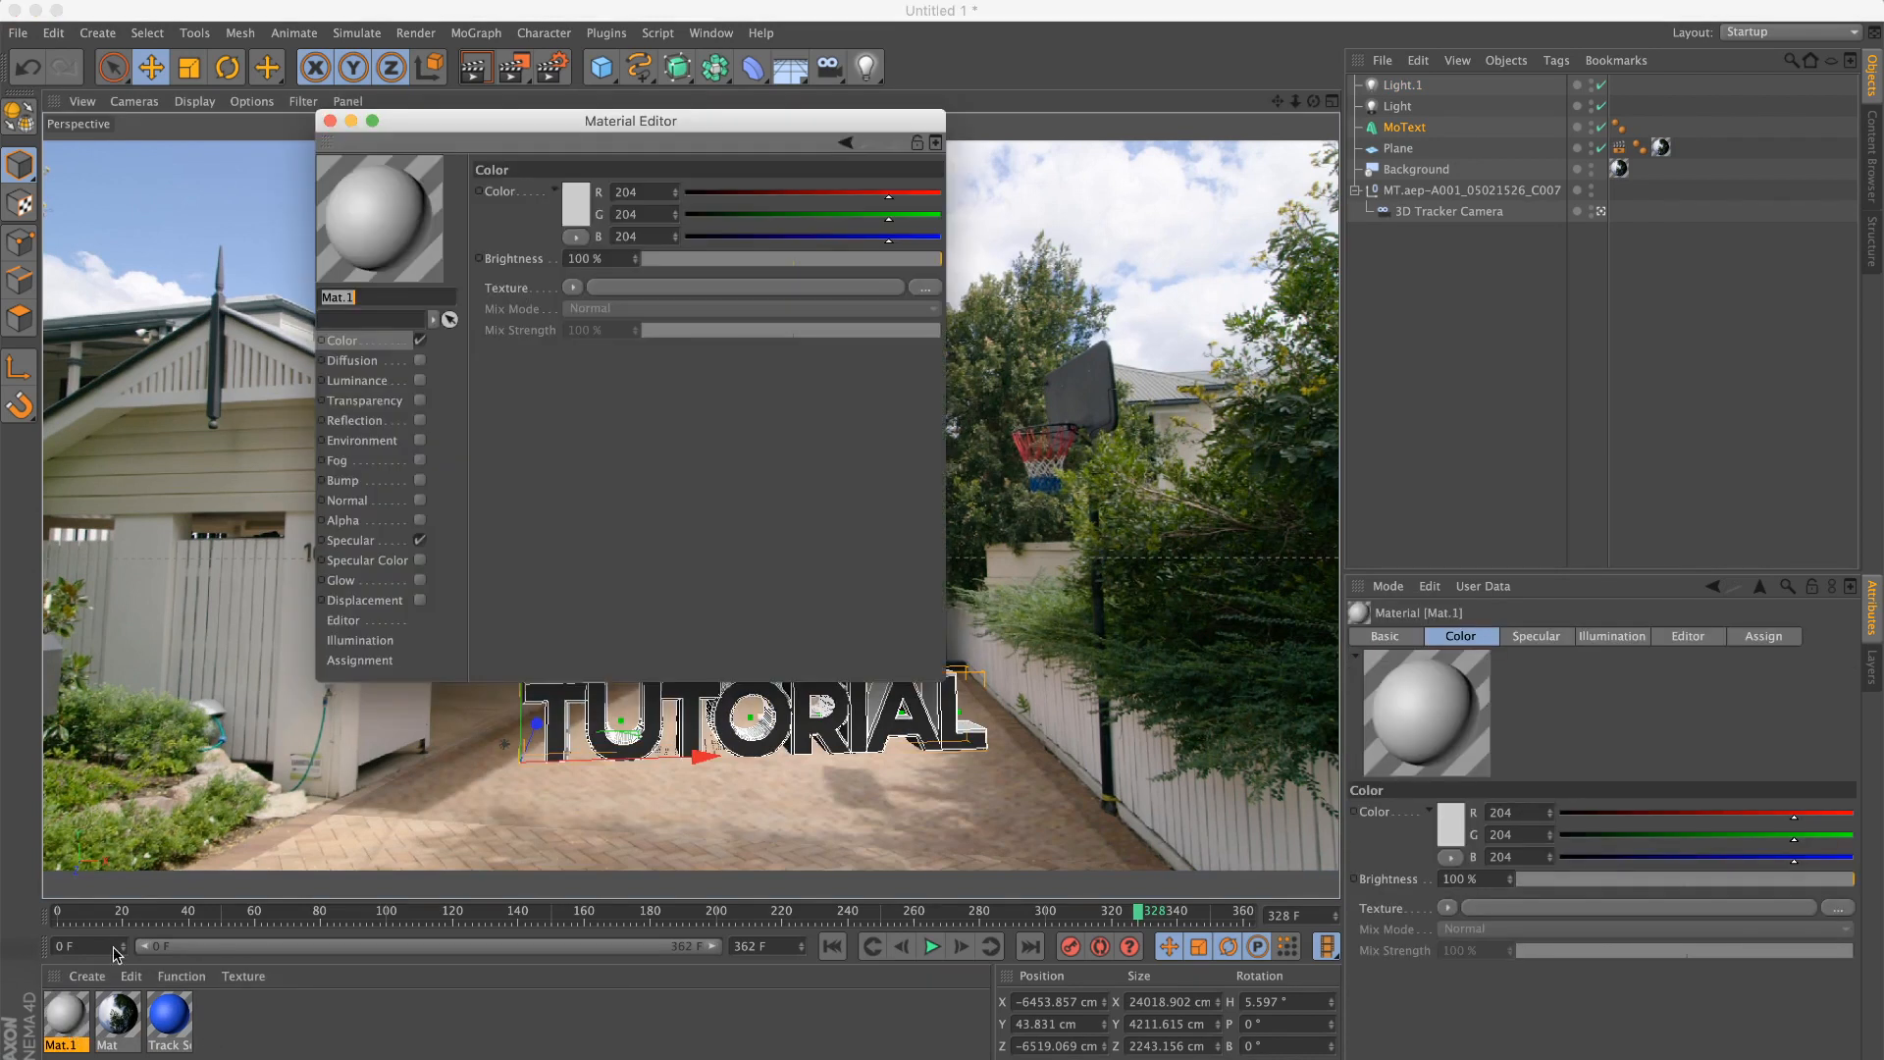
{"action": "right_click", "coordinate": [379, 204]}
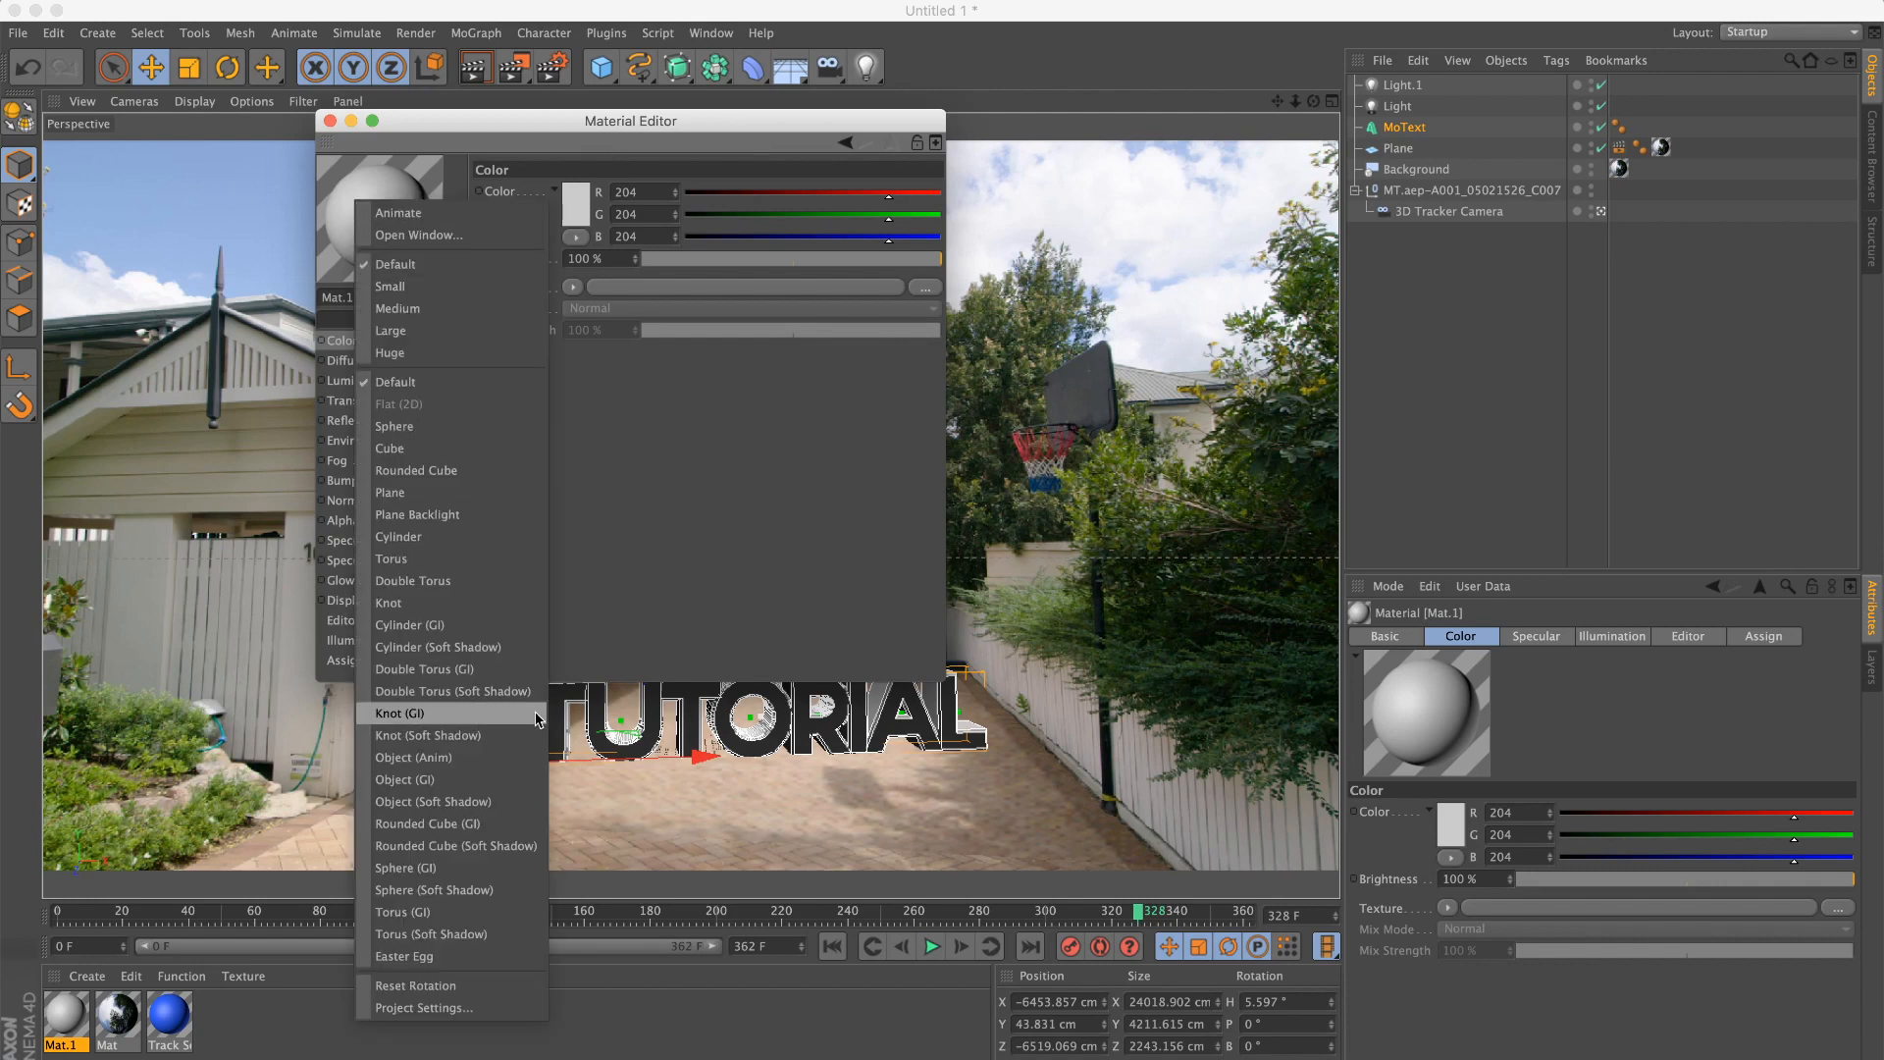
{"action": "mouse_move", "coordinate": [405, 778]}
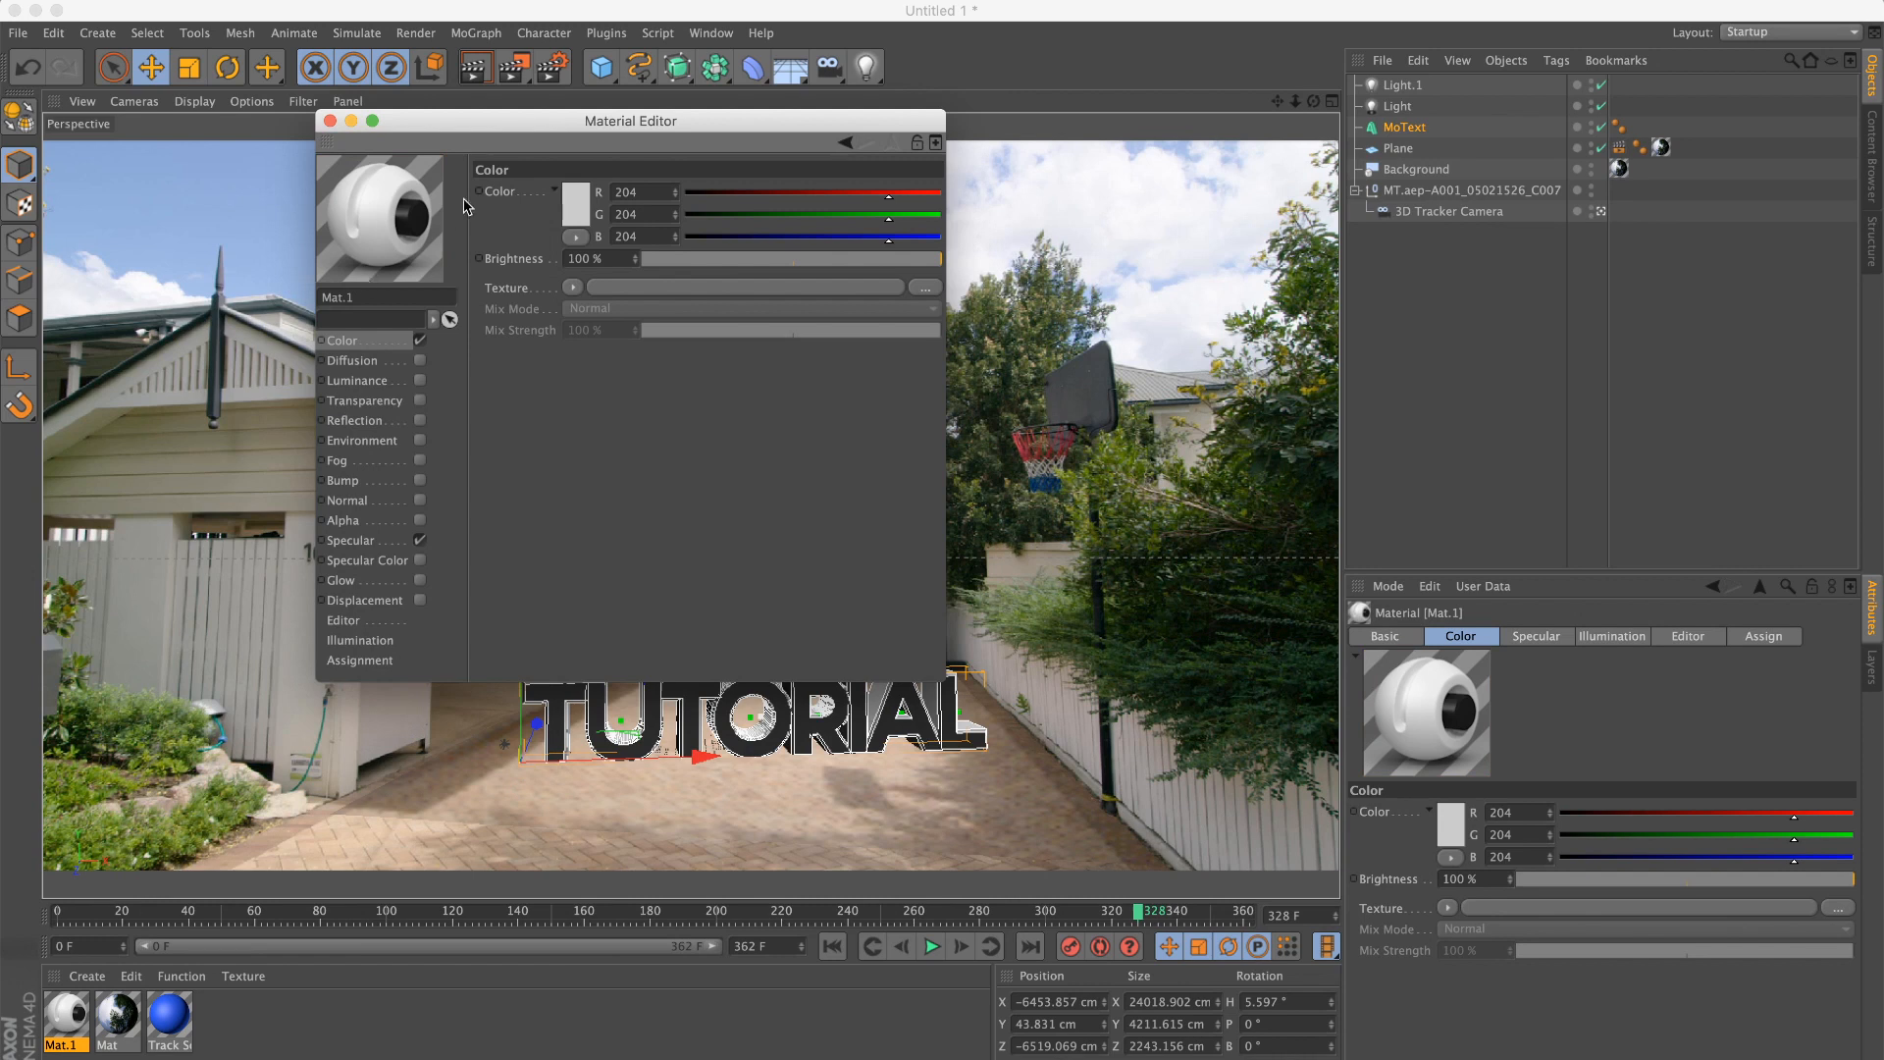
{"action": "mouse_move", "coordinate": [346, 541]}
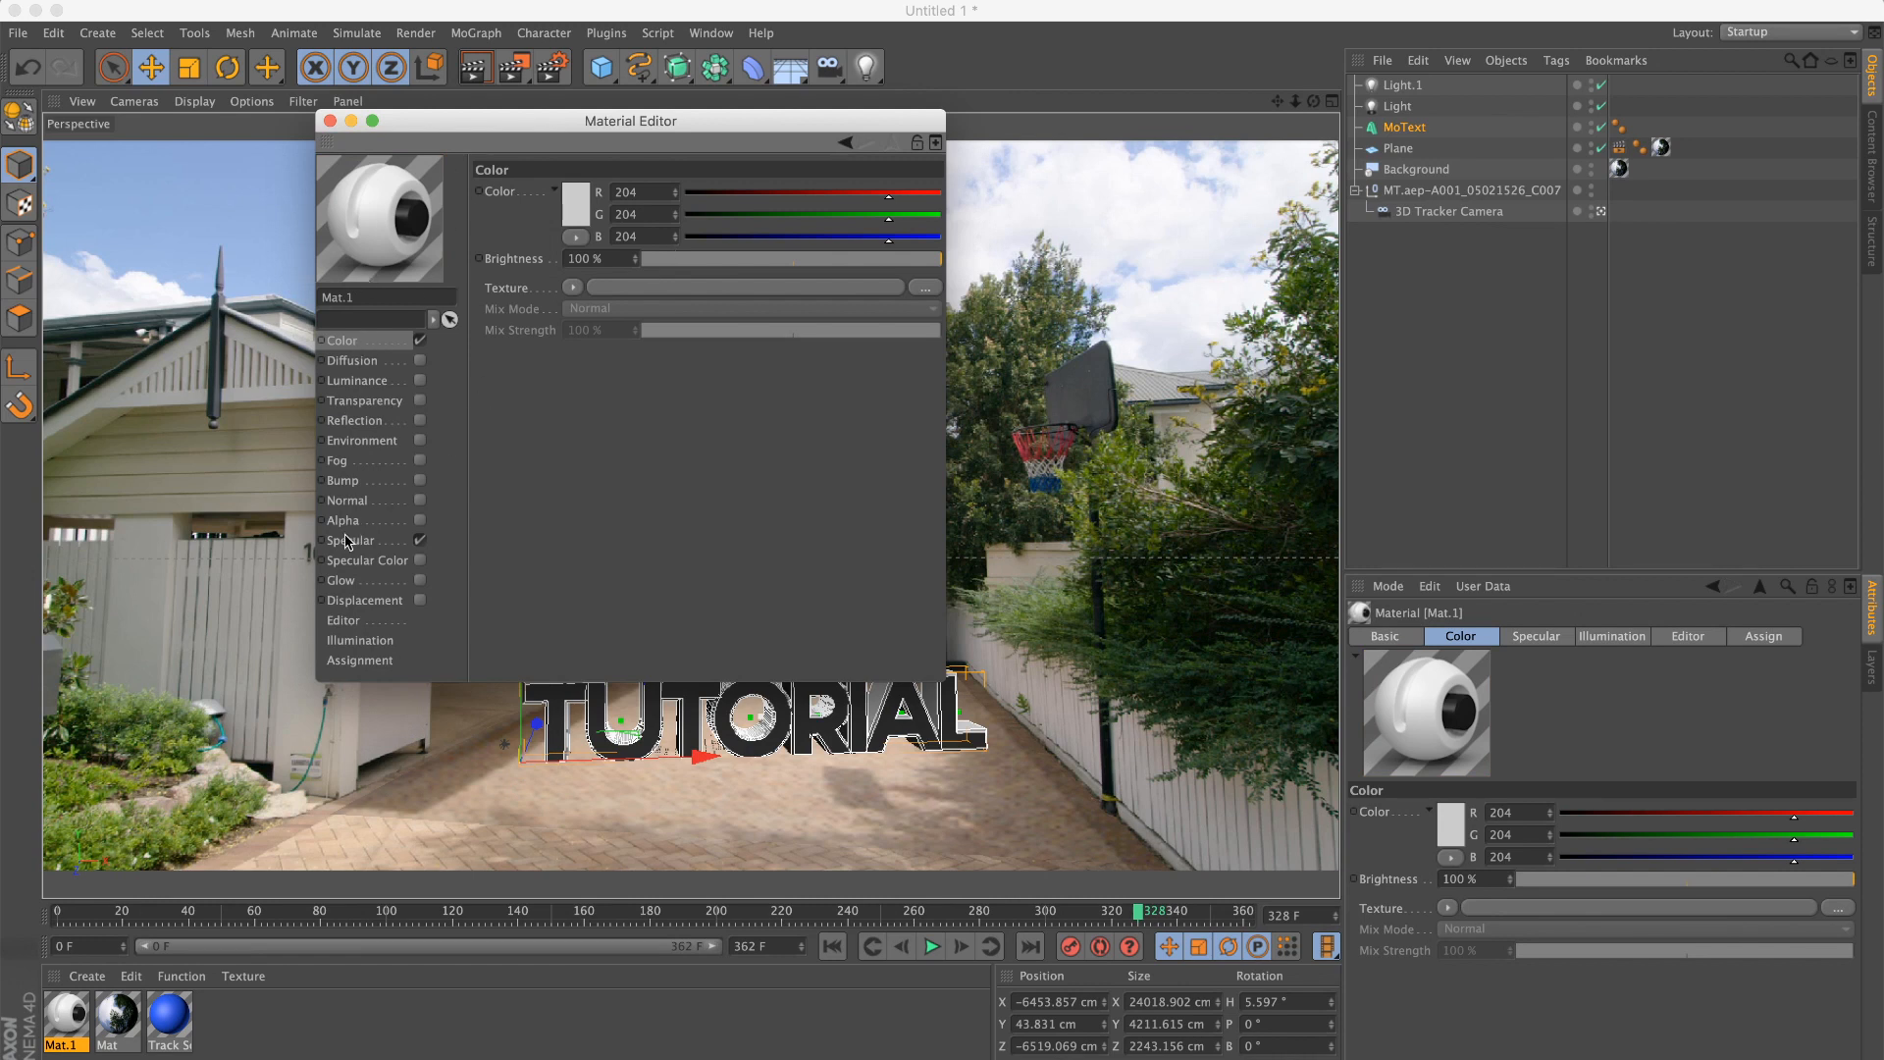
{"action": "left_click", "coordinate": [351, 540]}
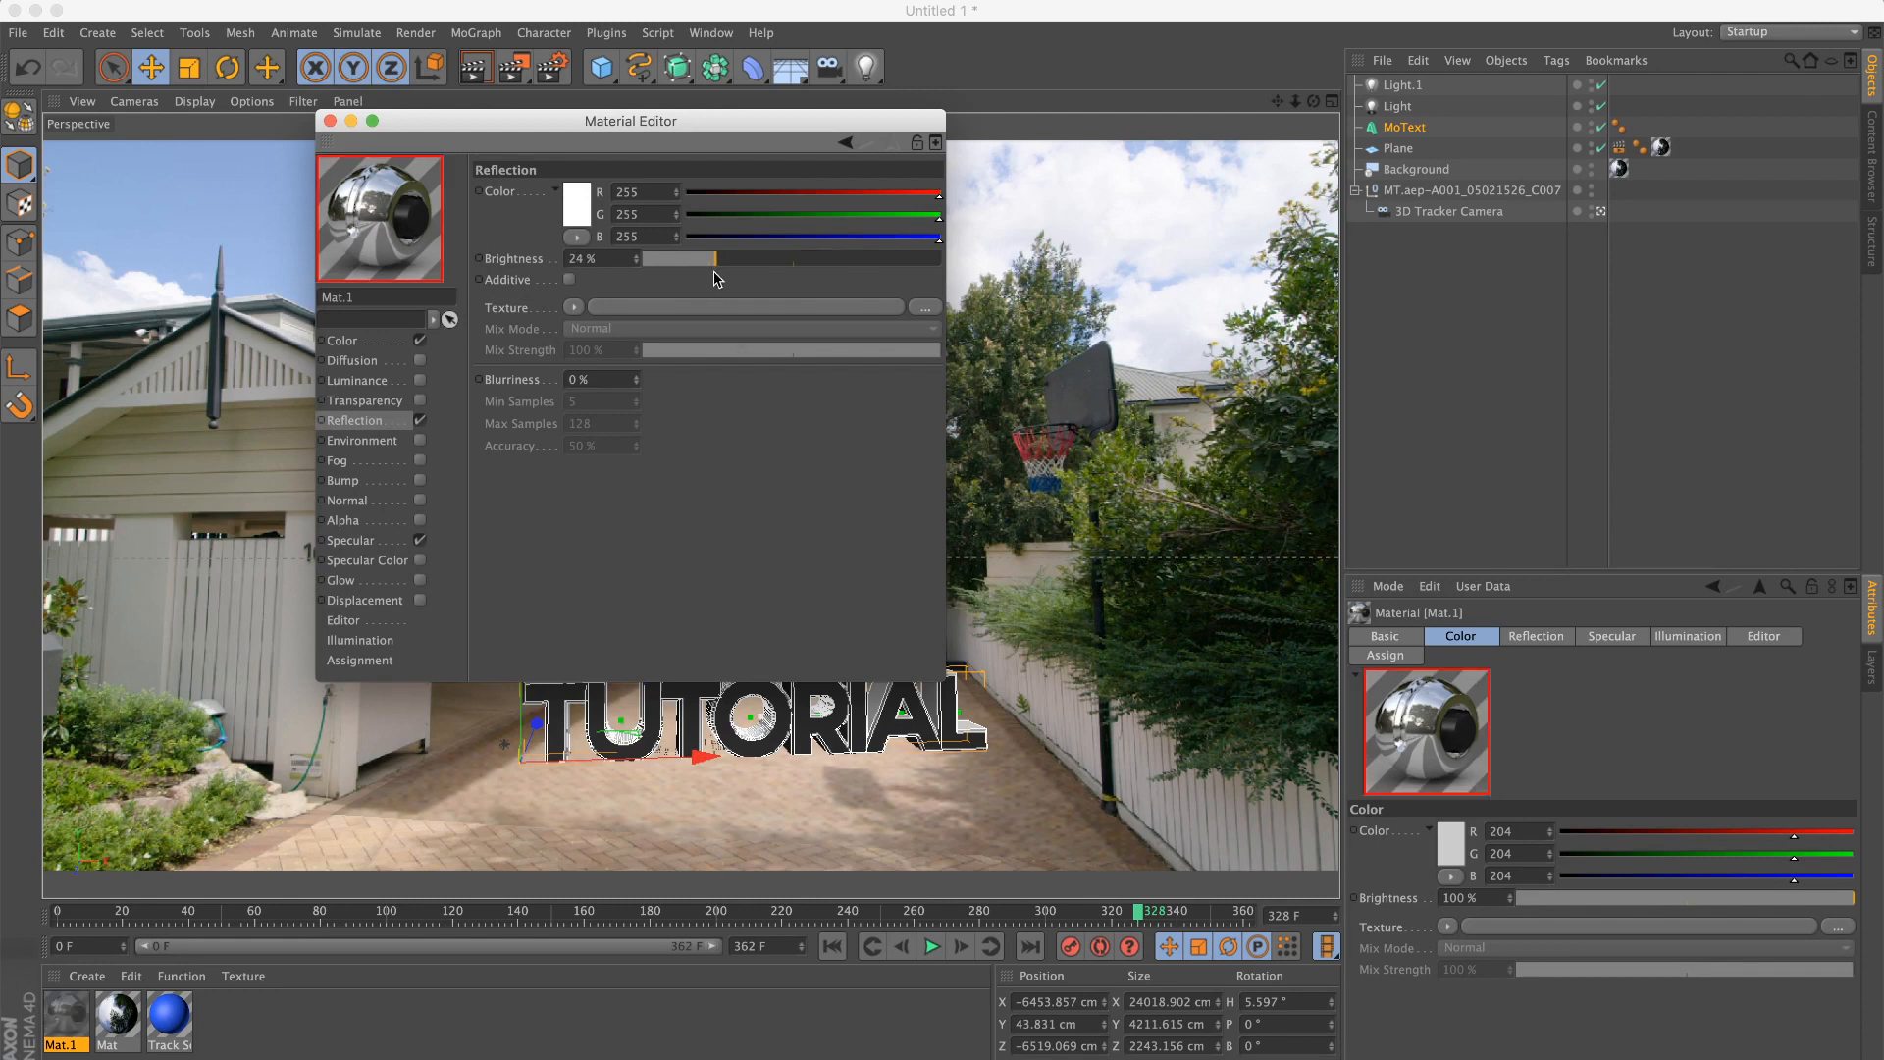
{"action": "left_click_drag", "start_coordinate": [680, 257], "coordinate": [725, 257]}
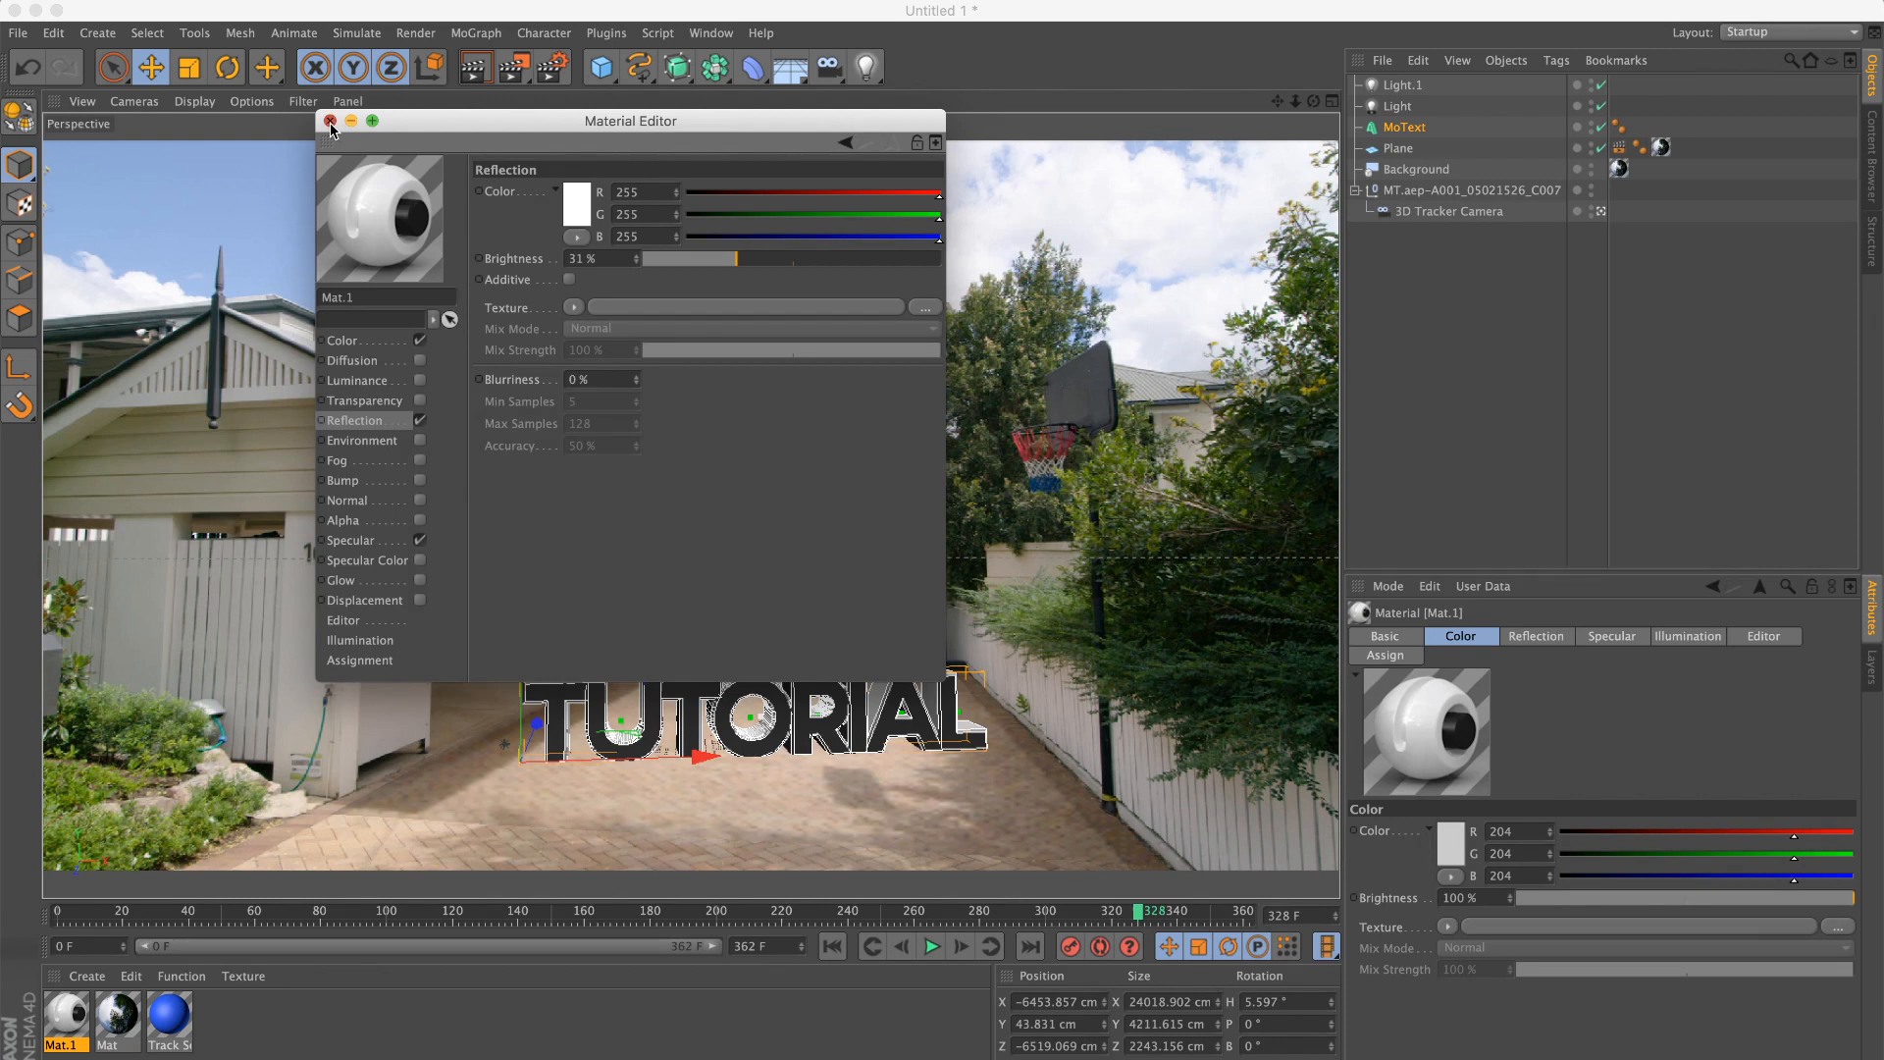
{"action": "left_click", "coordinate": [329, 125]}
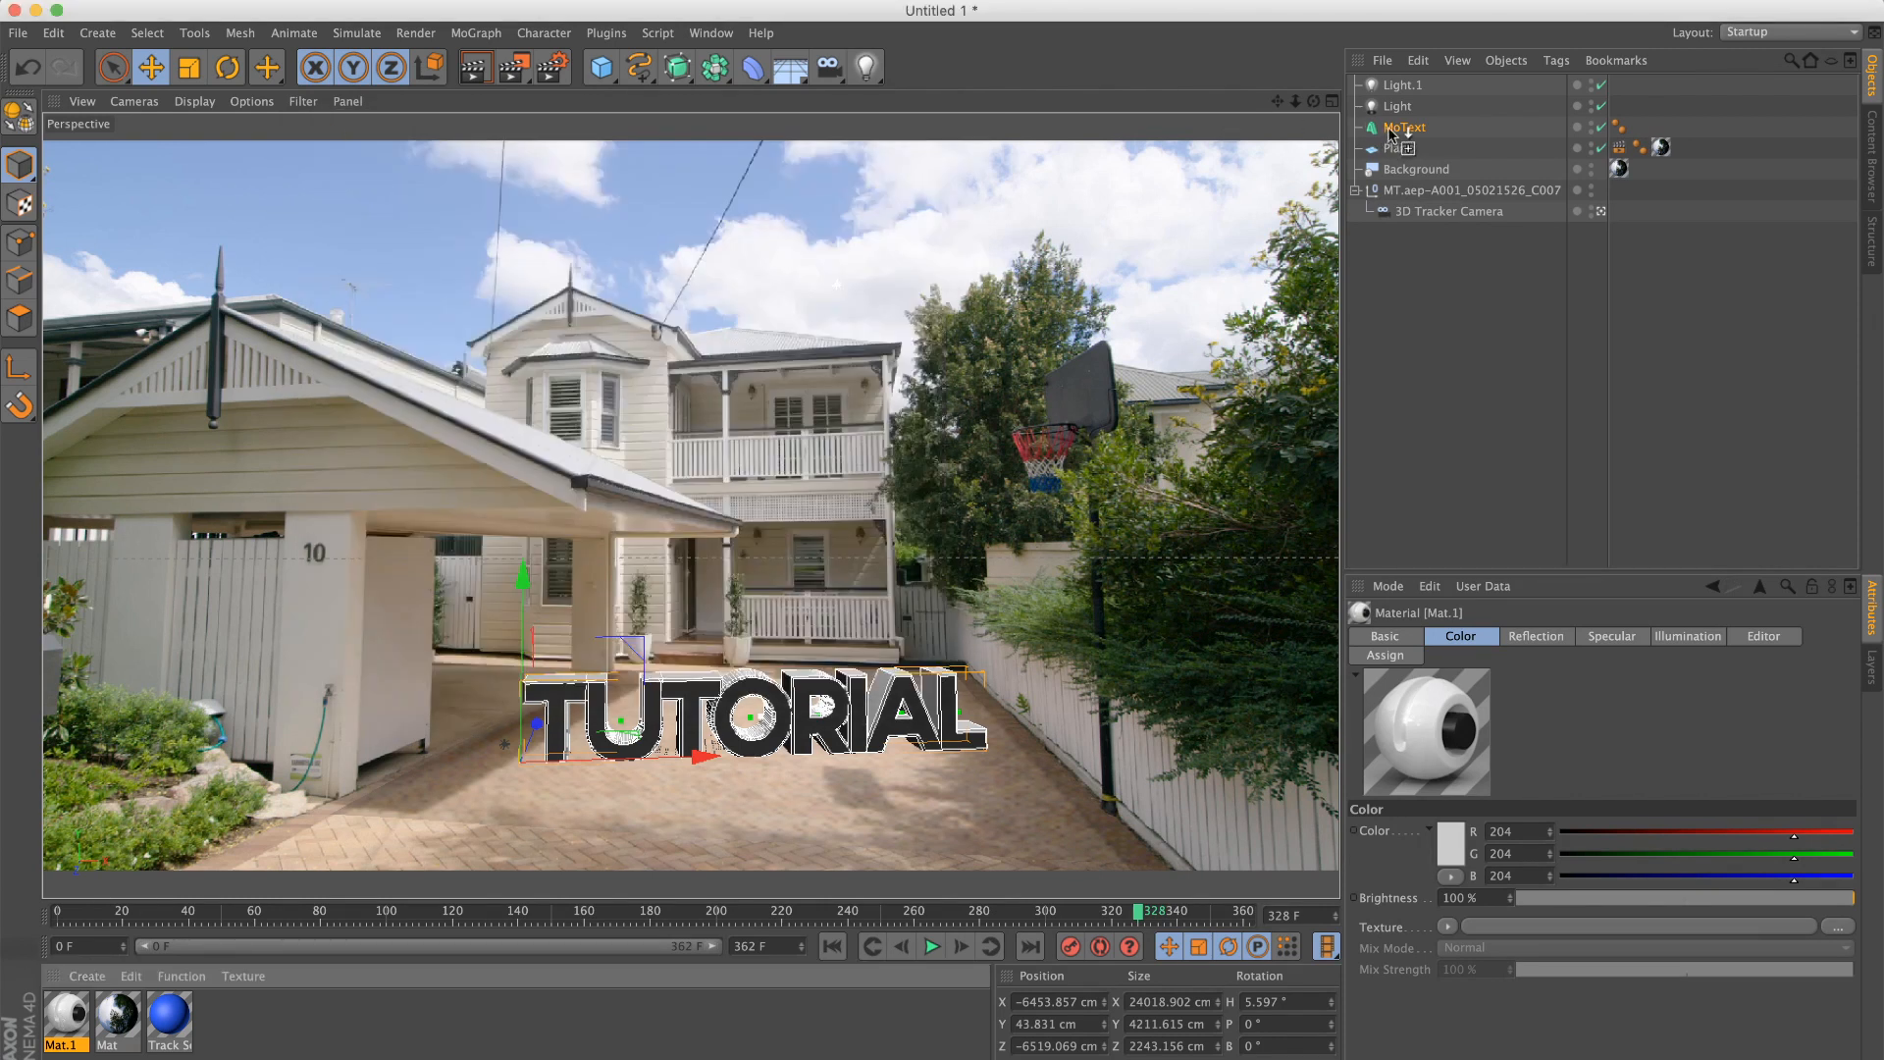
{"action": "left_click", "coordinate": [1639, 126]}
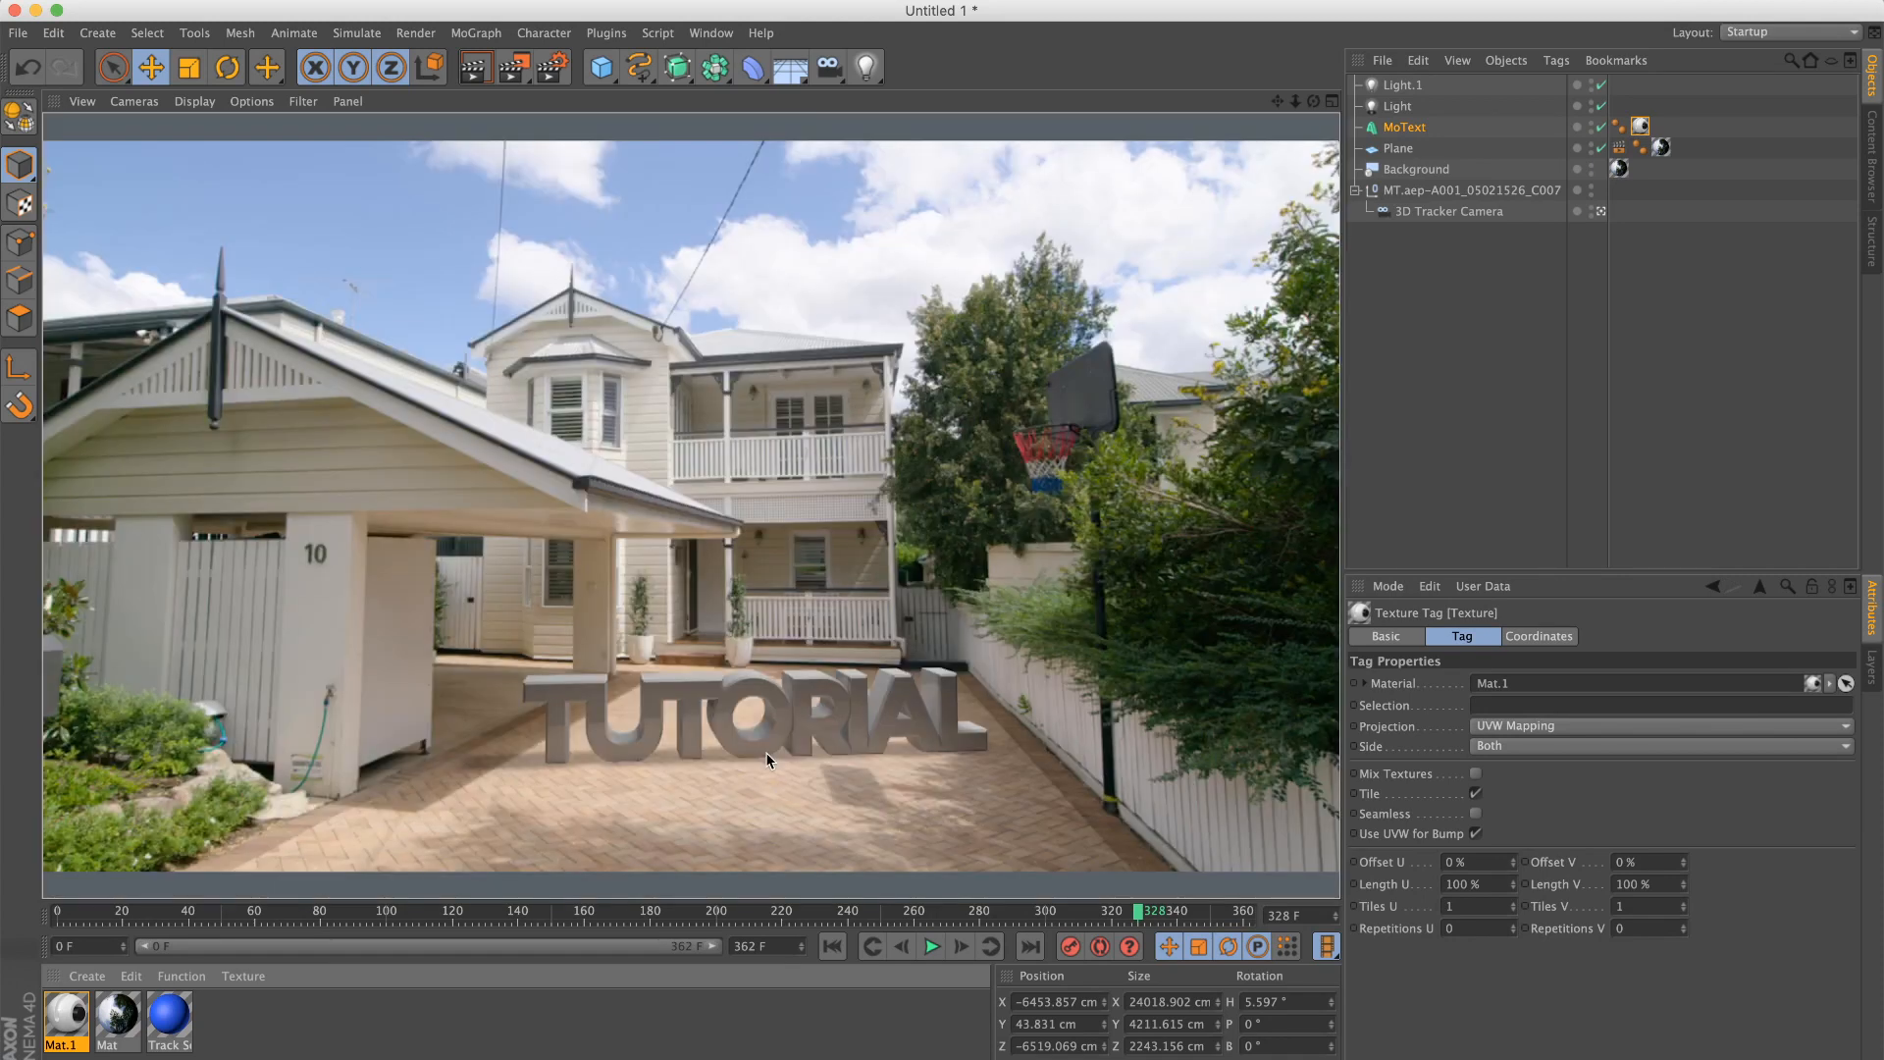
{"action": "mouse_move", "coordinate": [973, 778]}
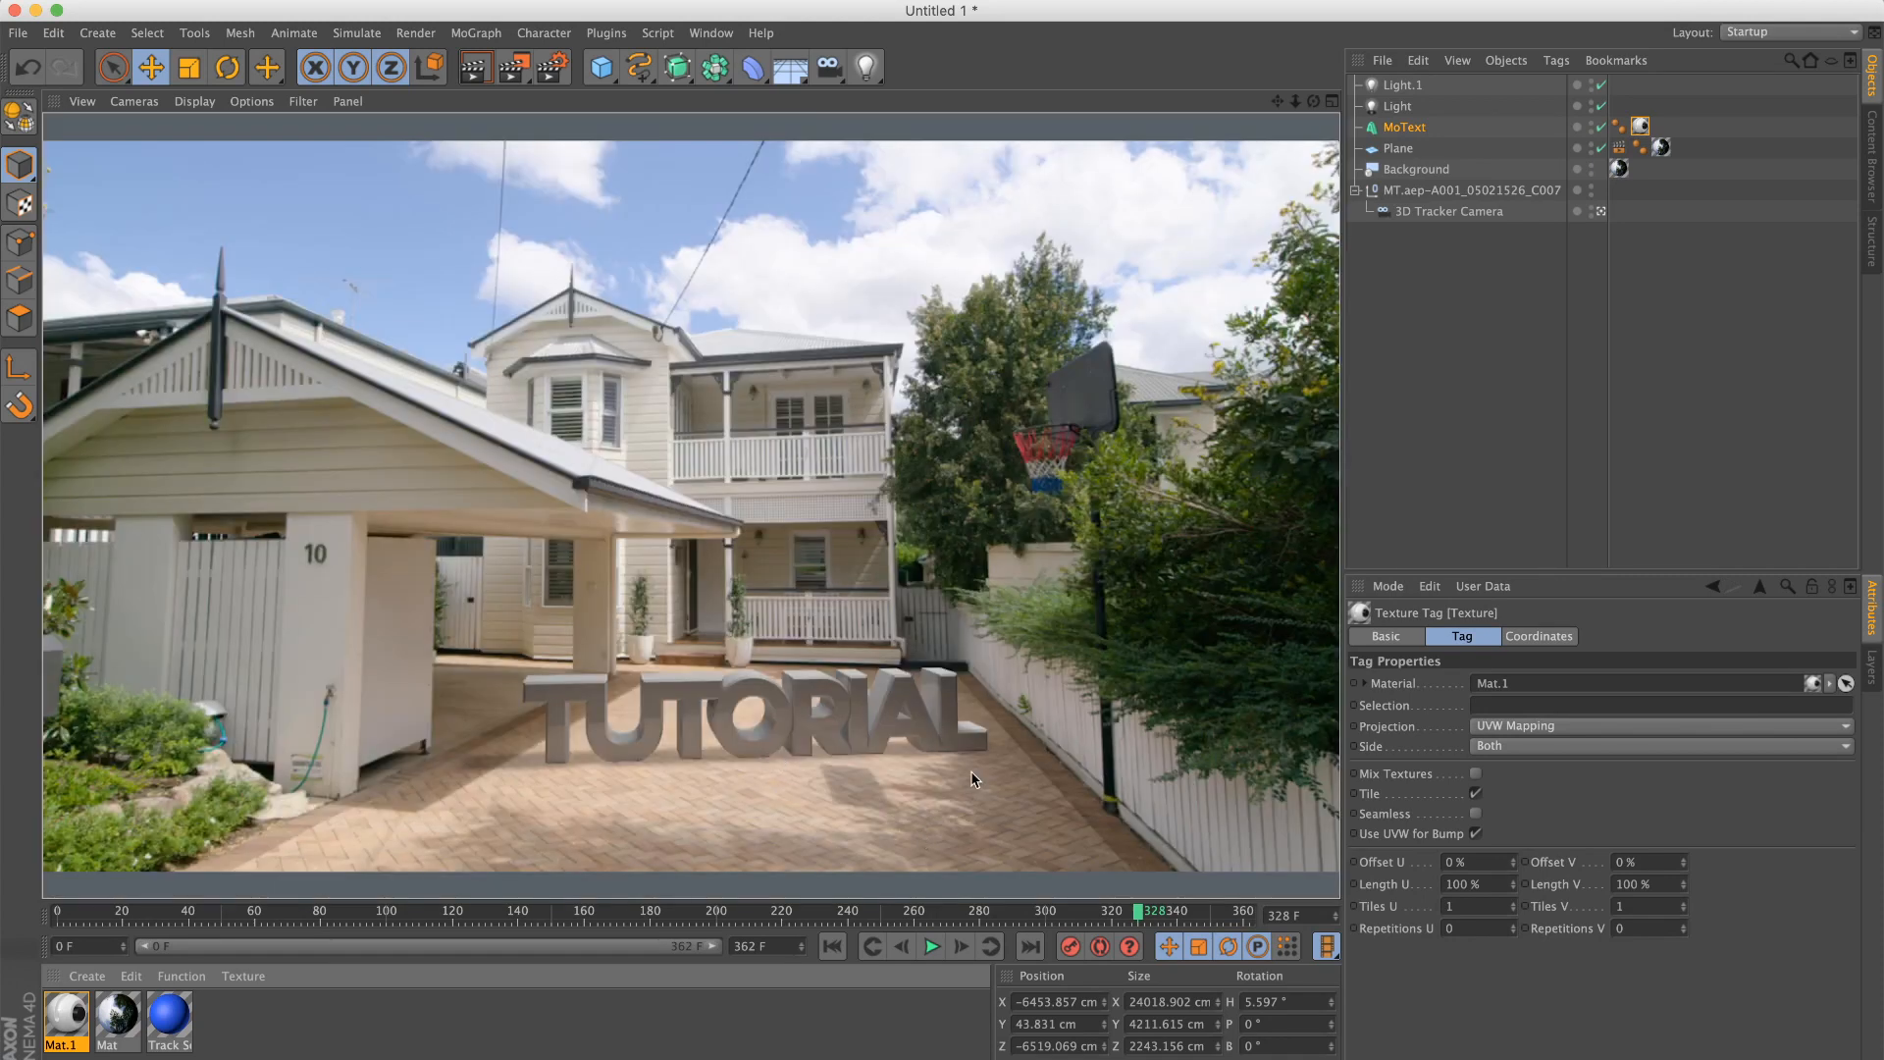
Step: Add a Sky with Mat.2, a footage-image Color texture blurred 55%, and adjust its projection
{"action": "left_click", "coordinate": [1397, 149]}
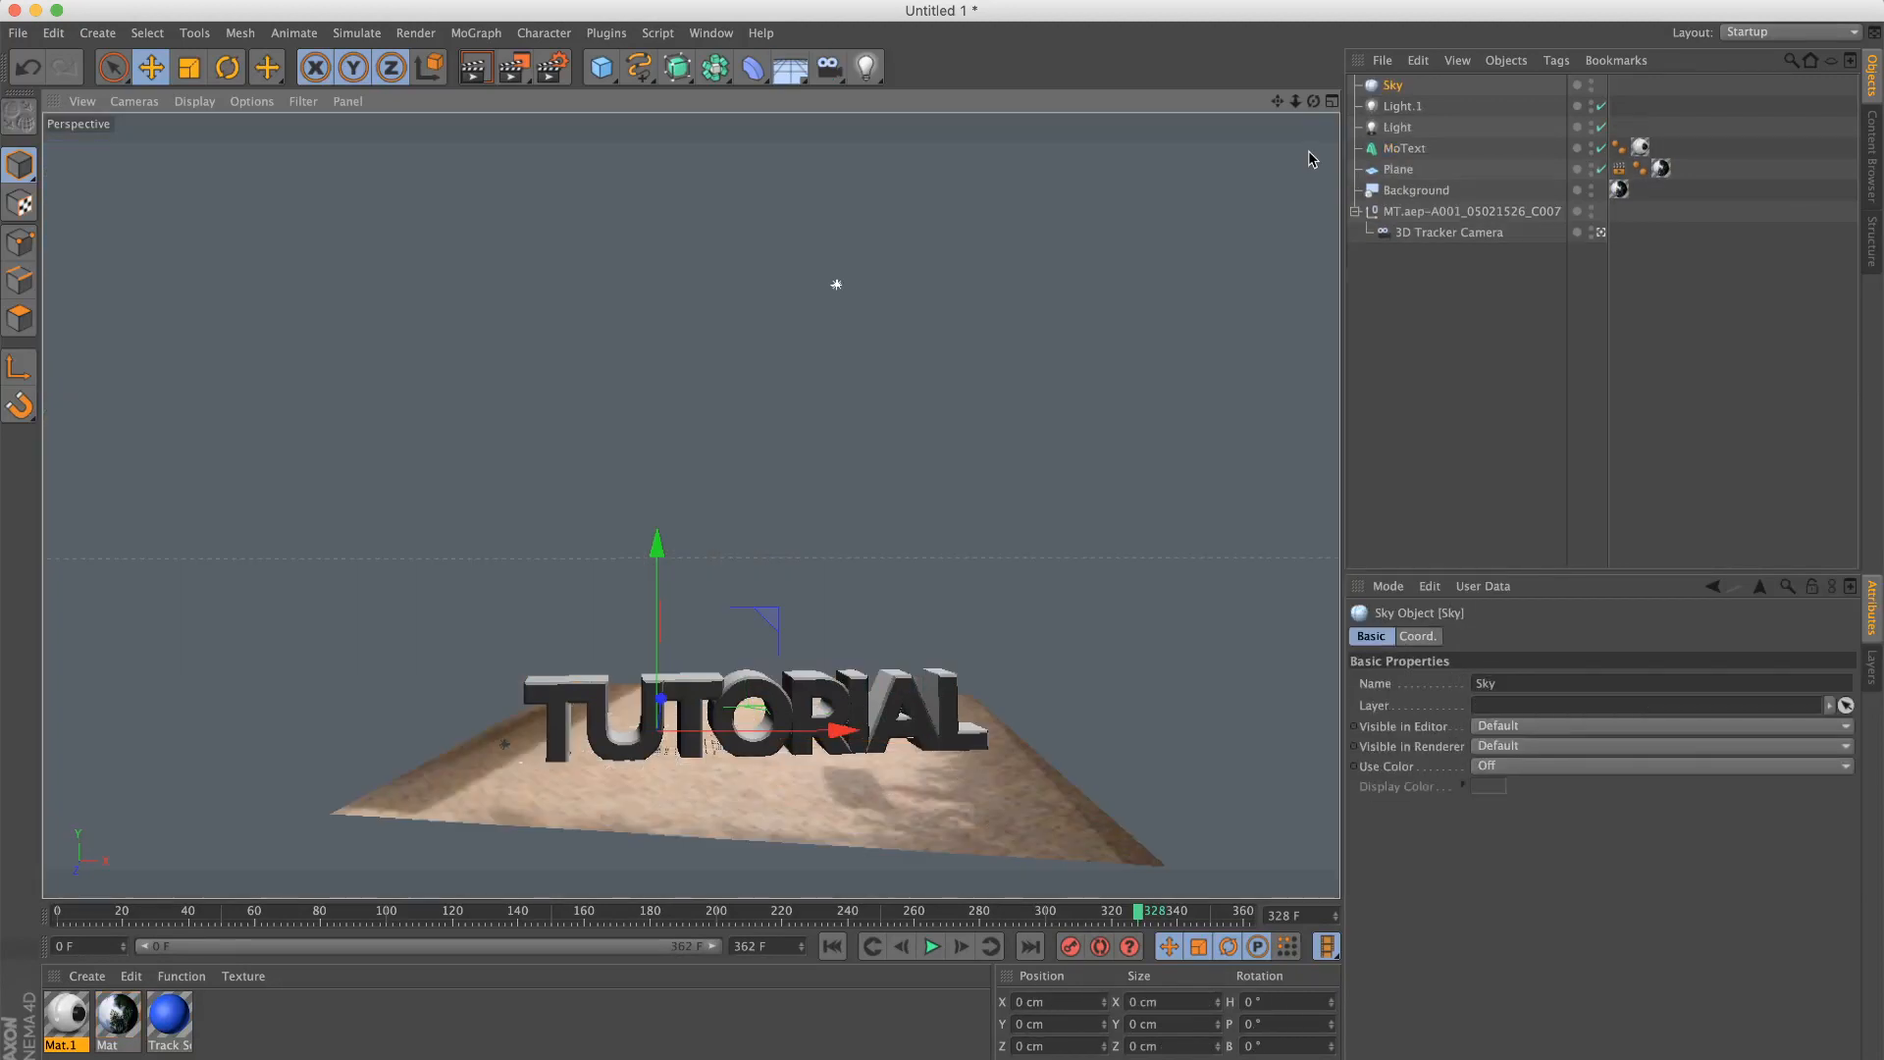
{"action": "mouse_move", "coordinate": [330, 997]}
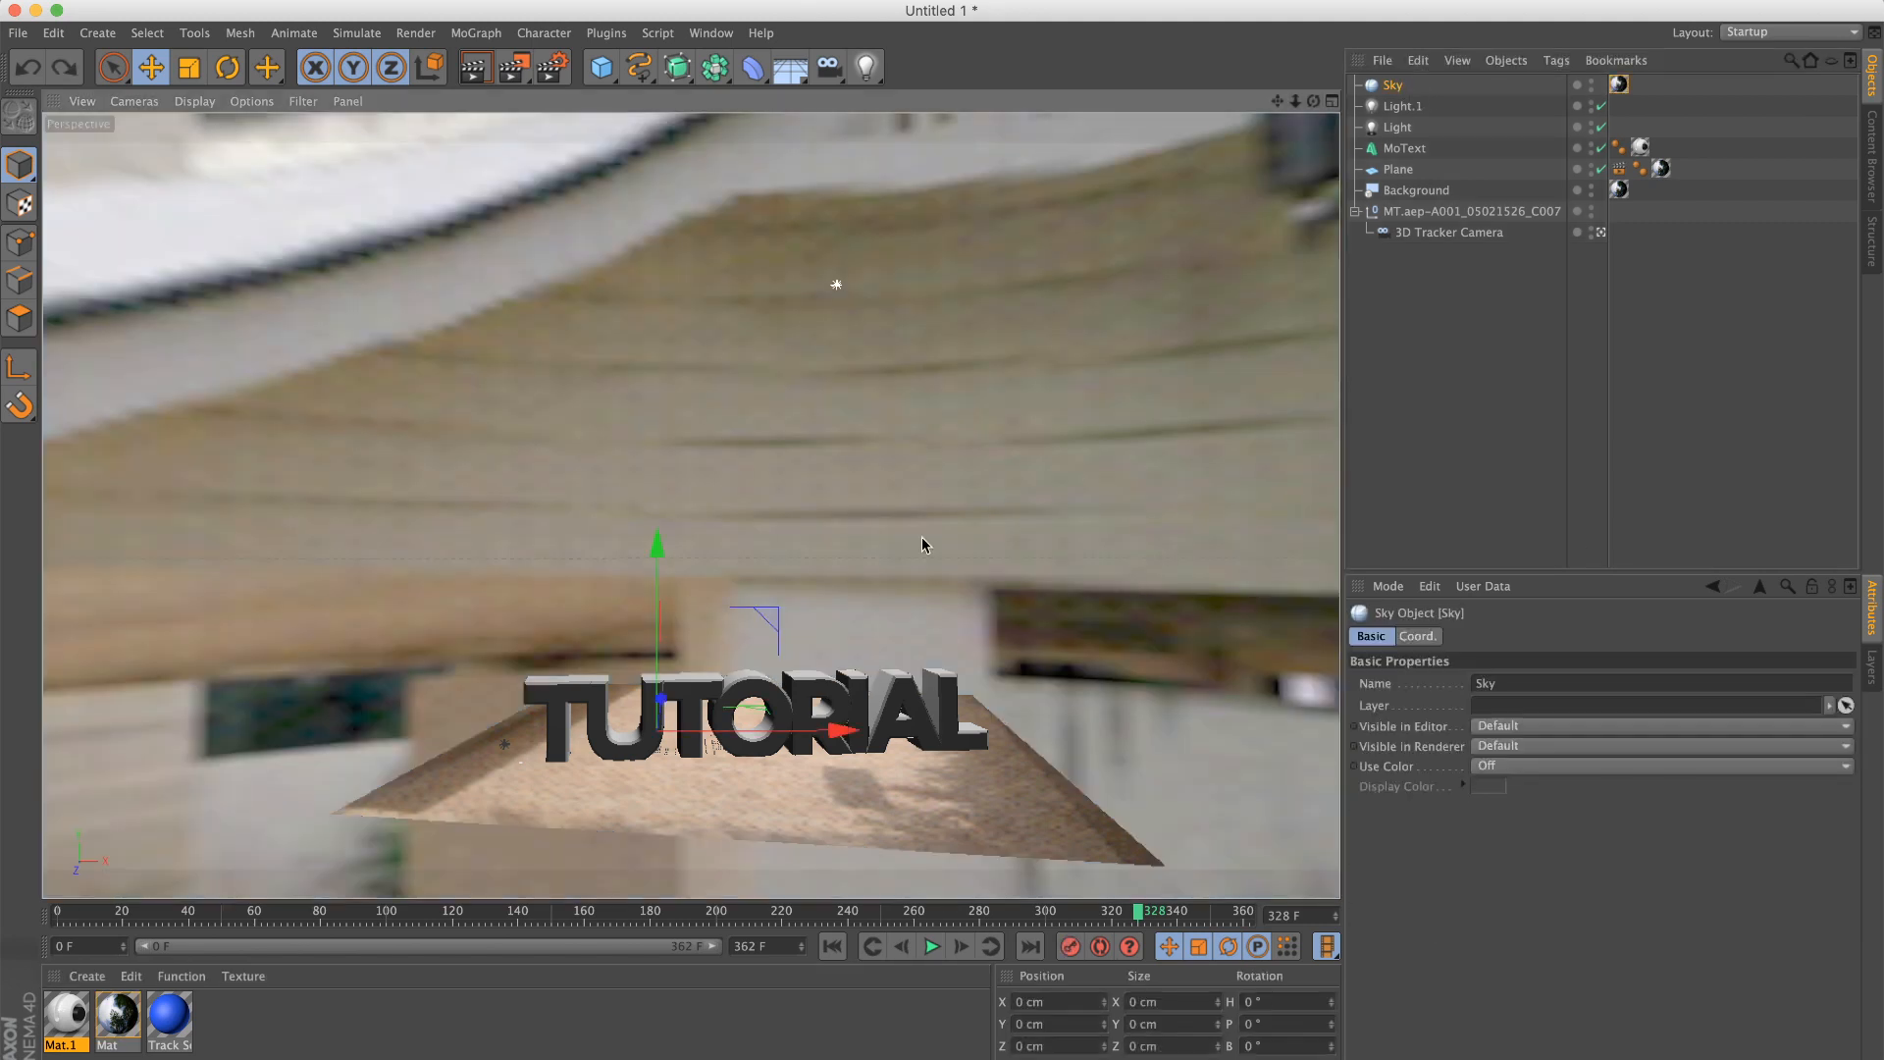
{"action": "left_click", "coordinate": [1618, 85]}
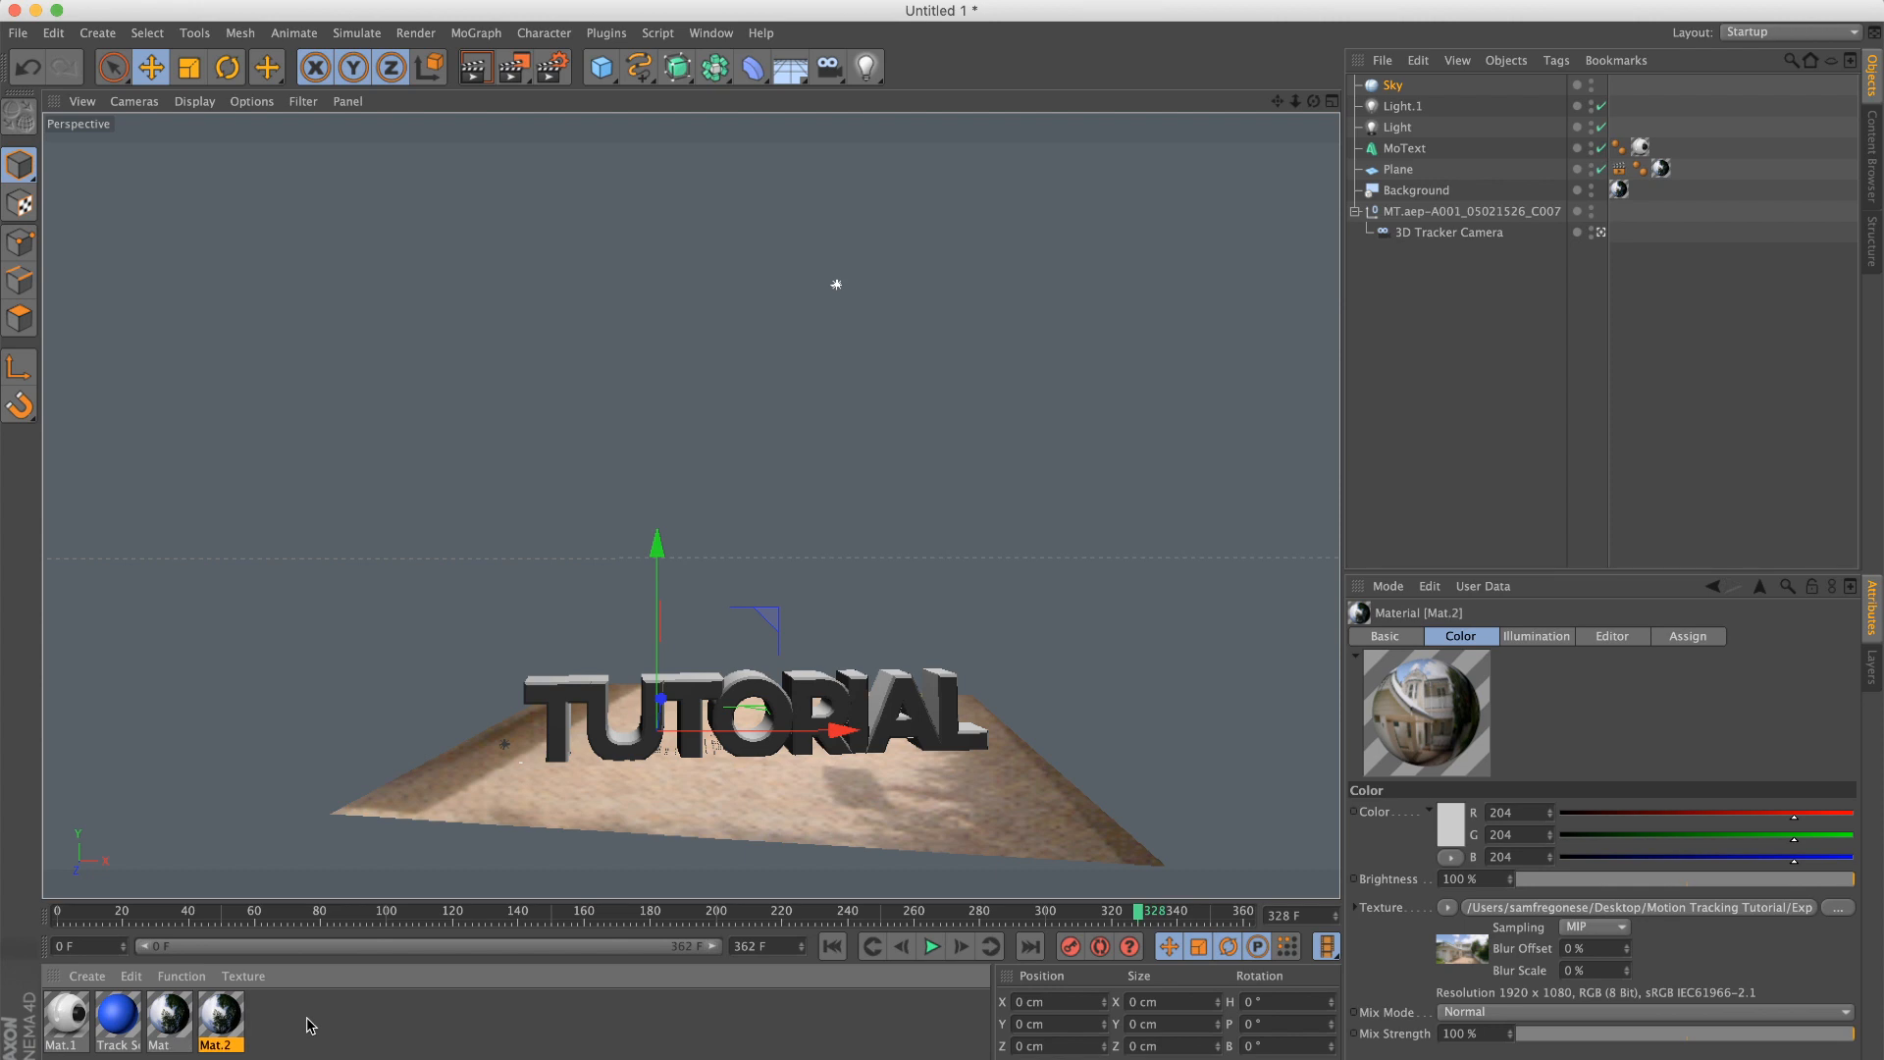
{"action": "double_click", "coordinate": [218, 1016]}
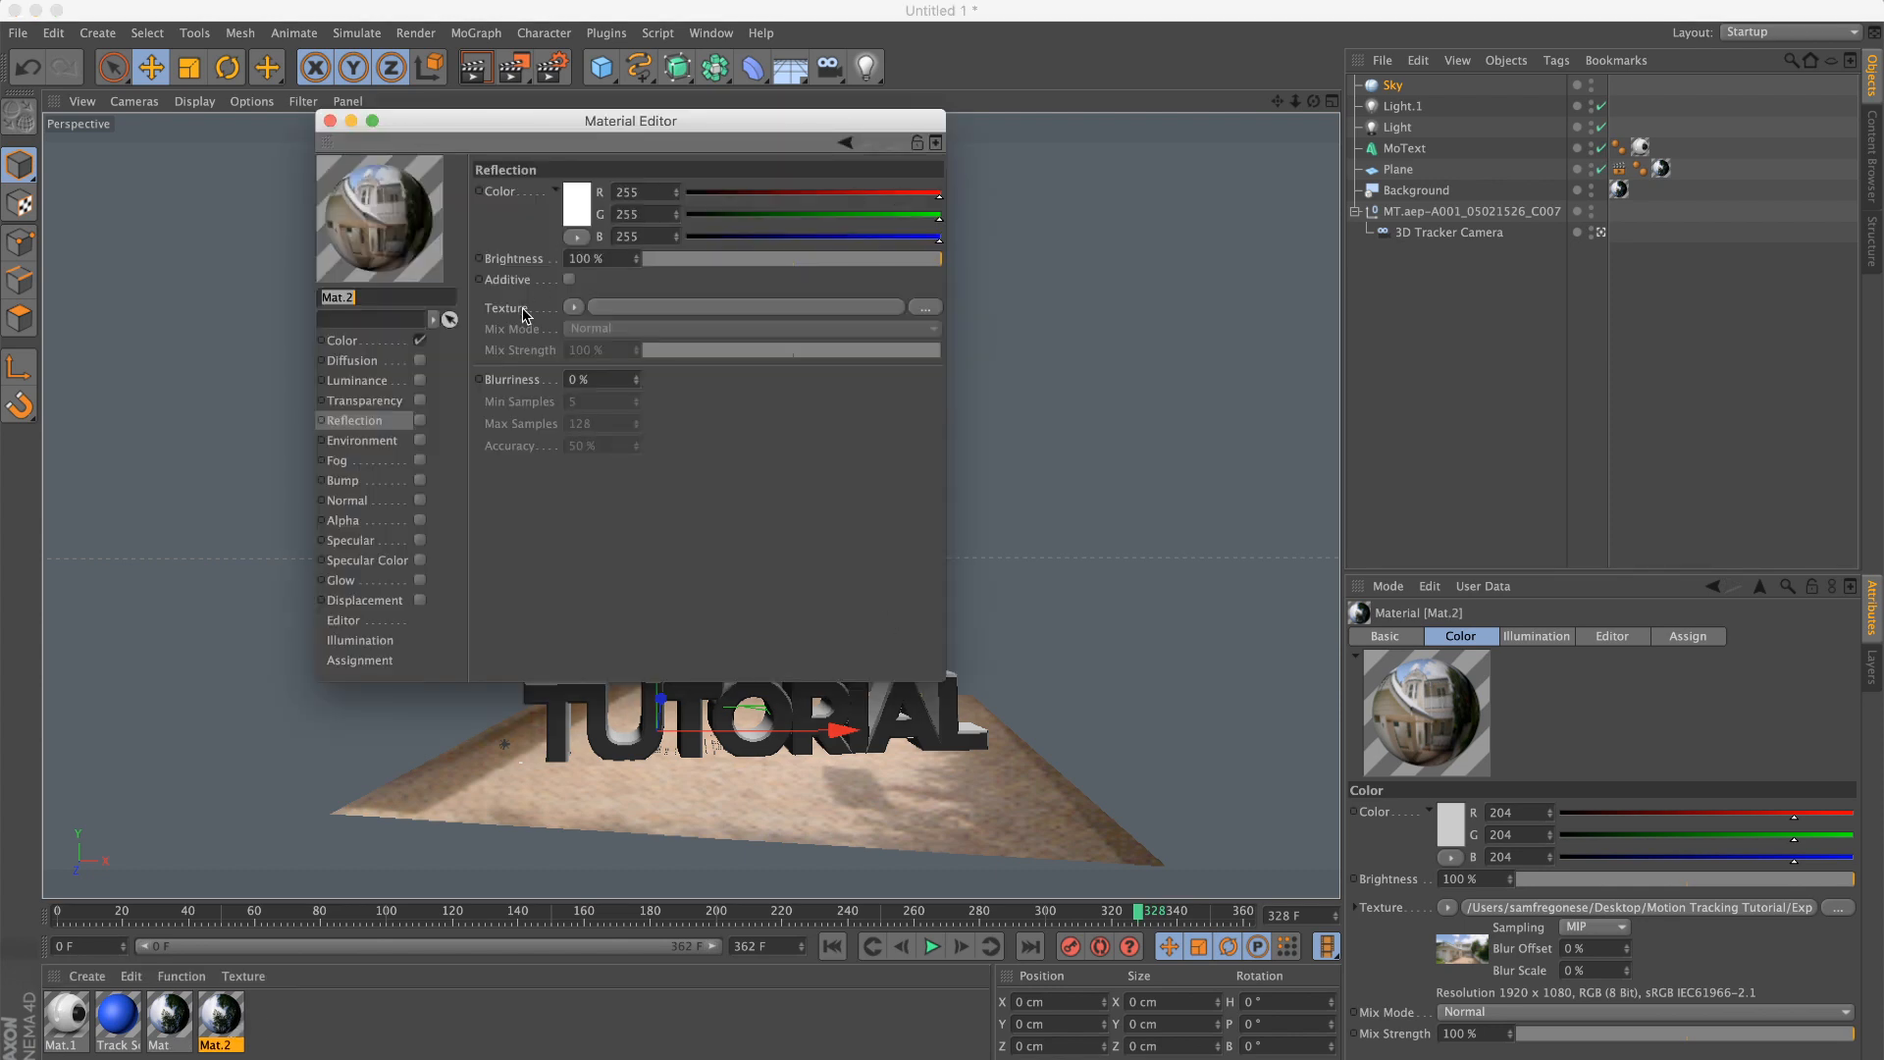
{"action": "left_click", "coordinate": [342, 340]}
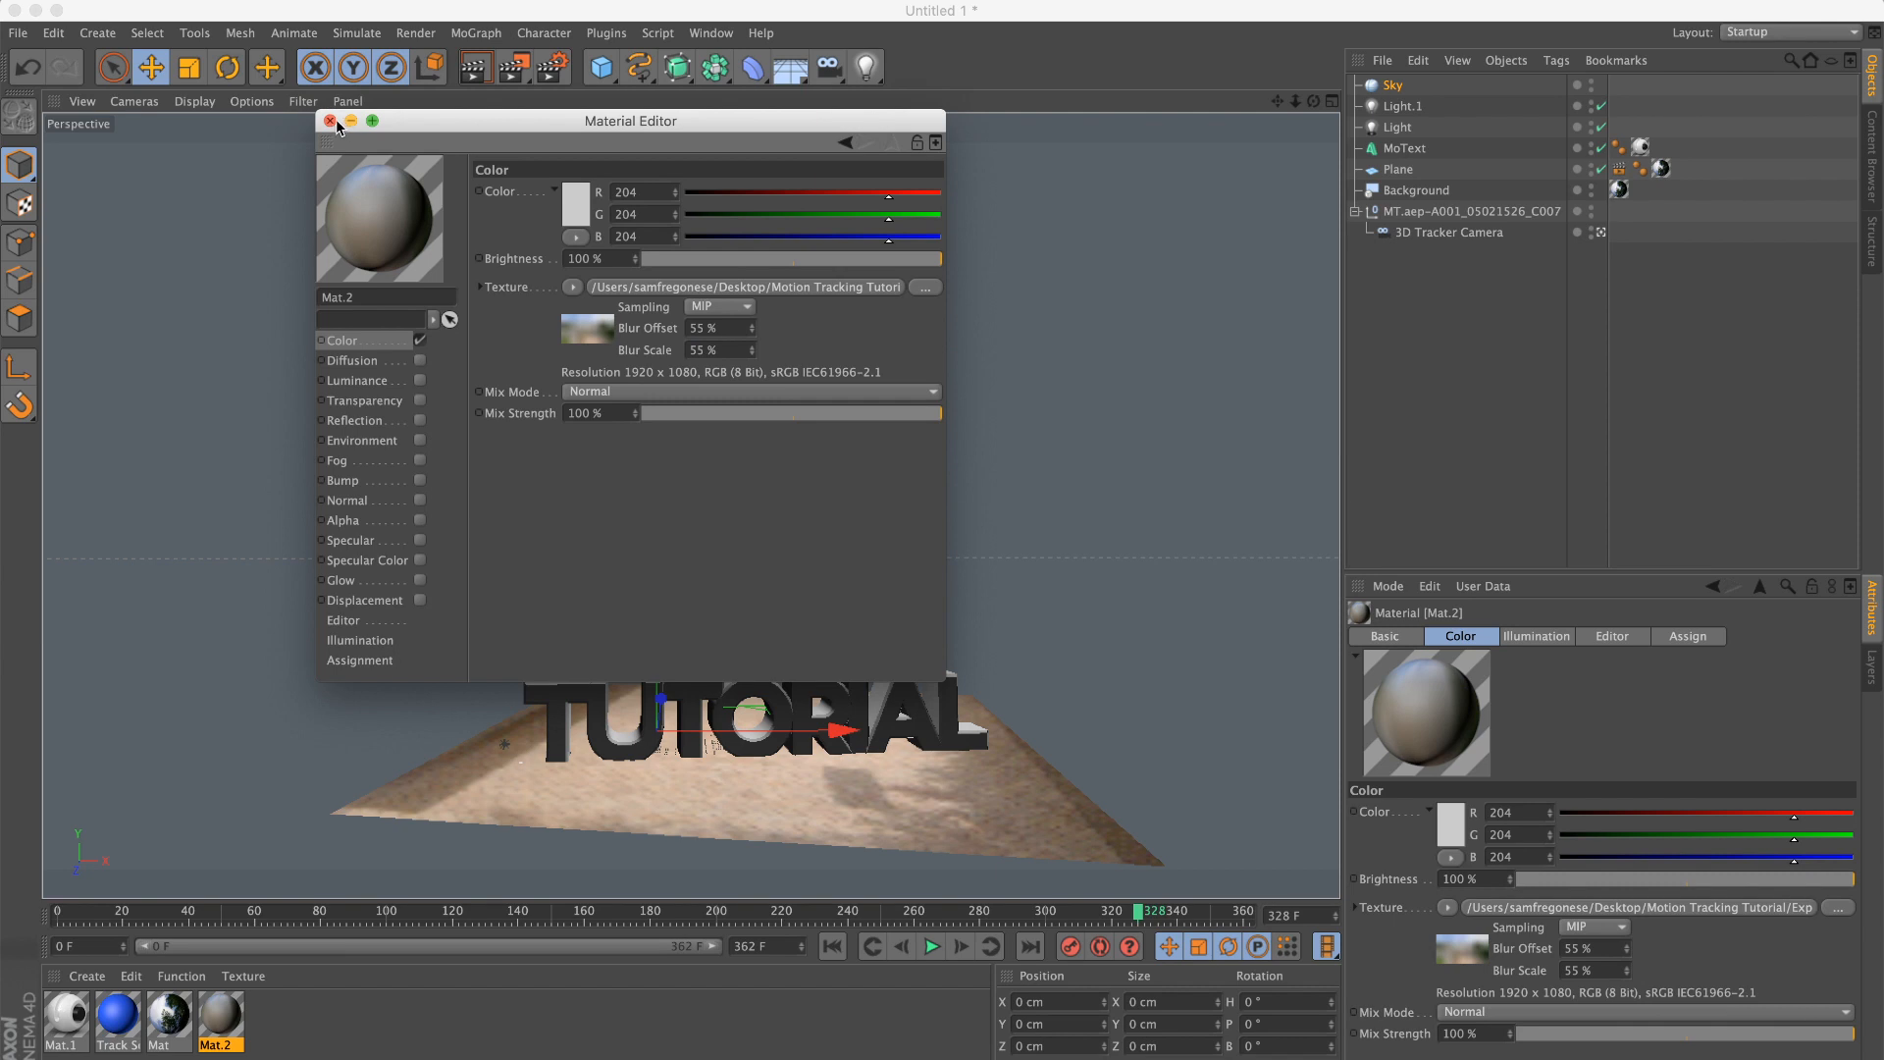
{"action": "left_click", "coordinate": [331, 119]}
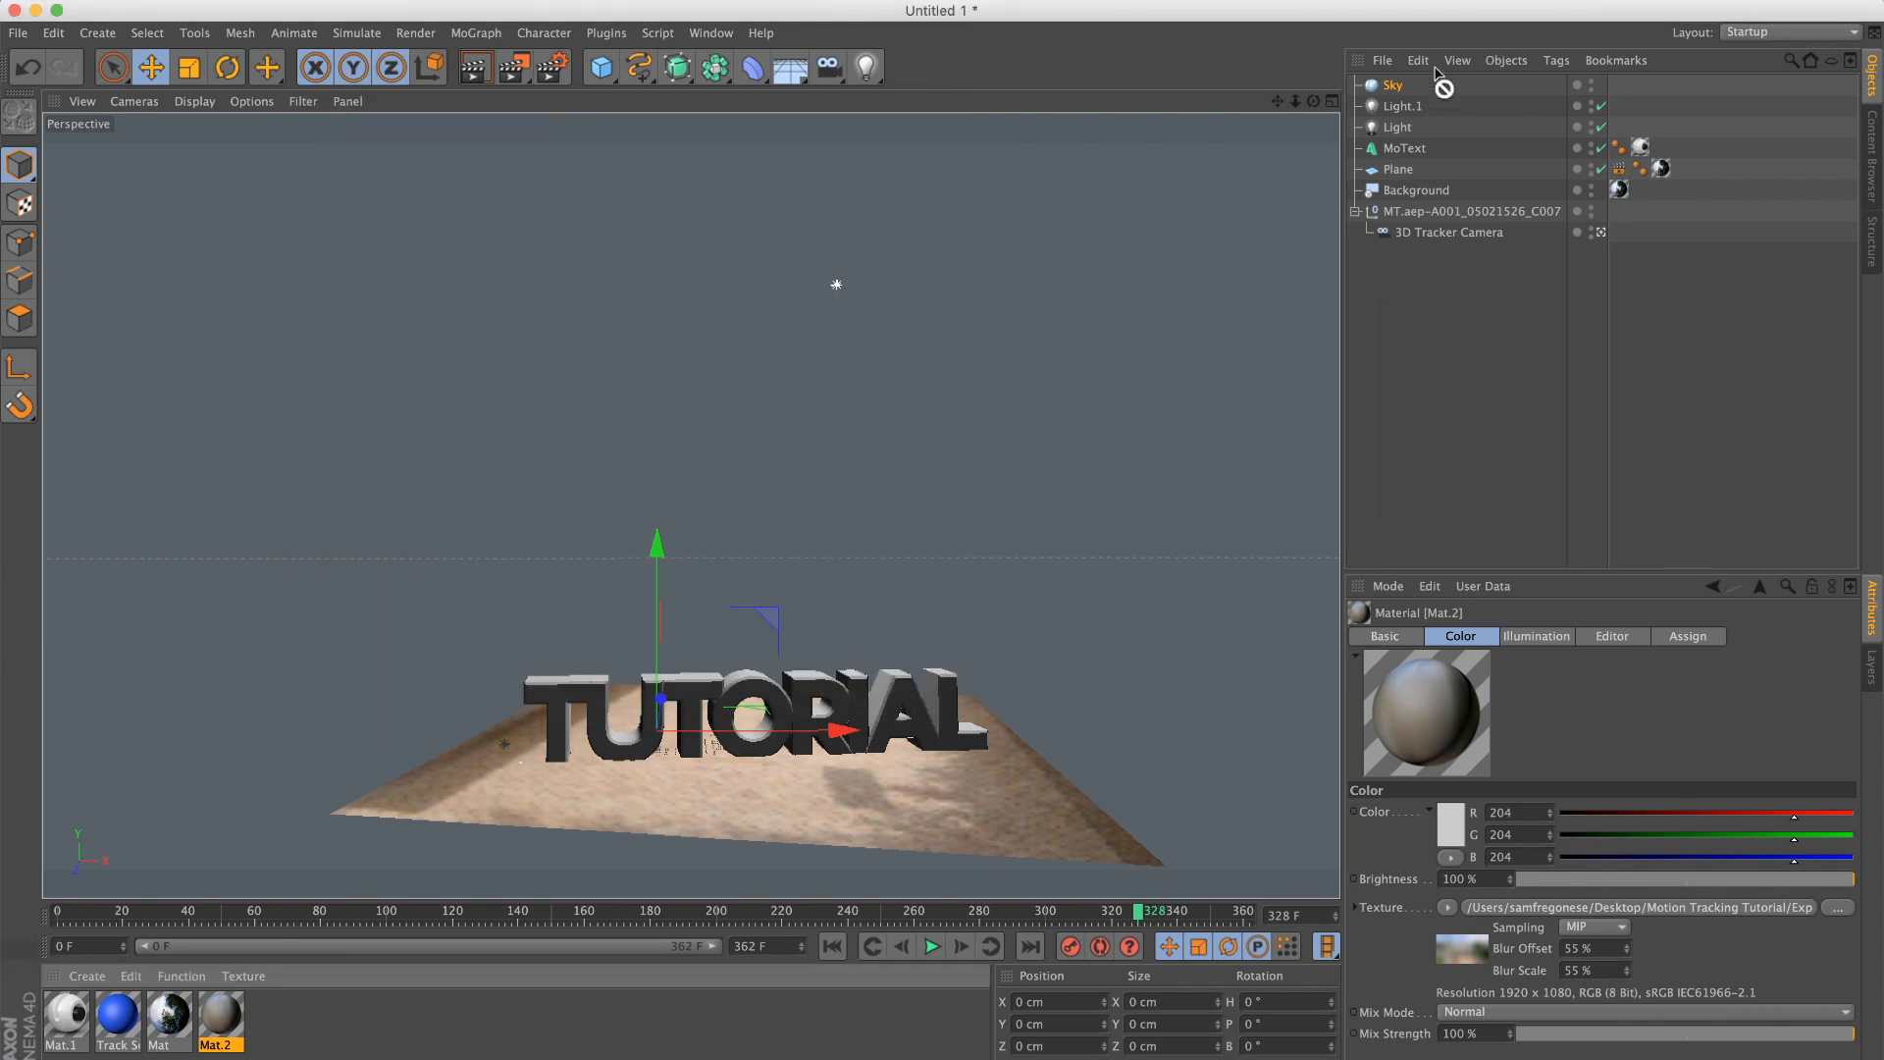
{"action": "left_click", "coordinate": [1661, 724]}
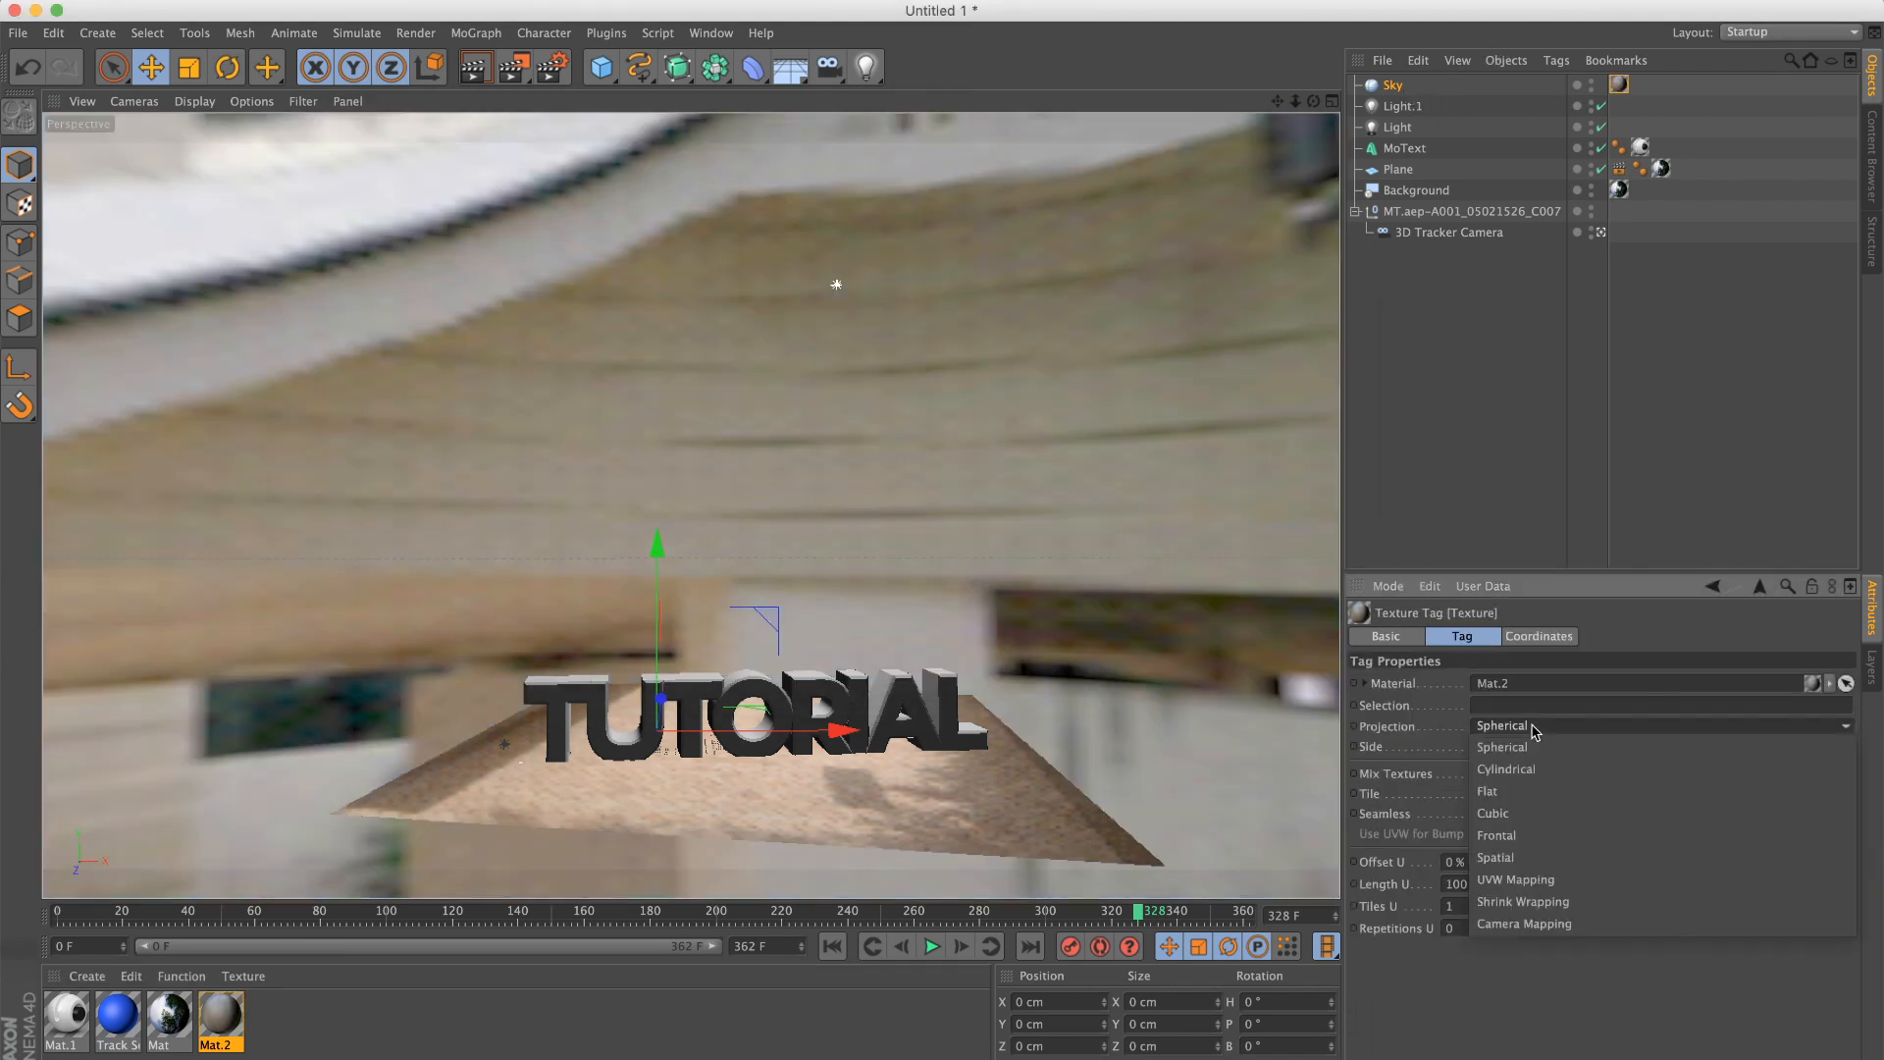
{"action": "left_click", "coordinate": [1496, 834]}
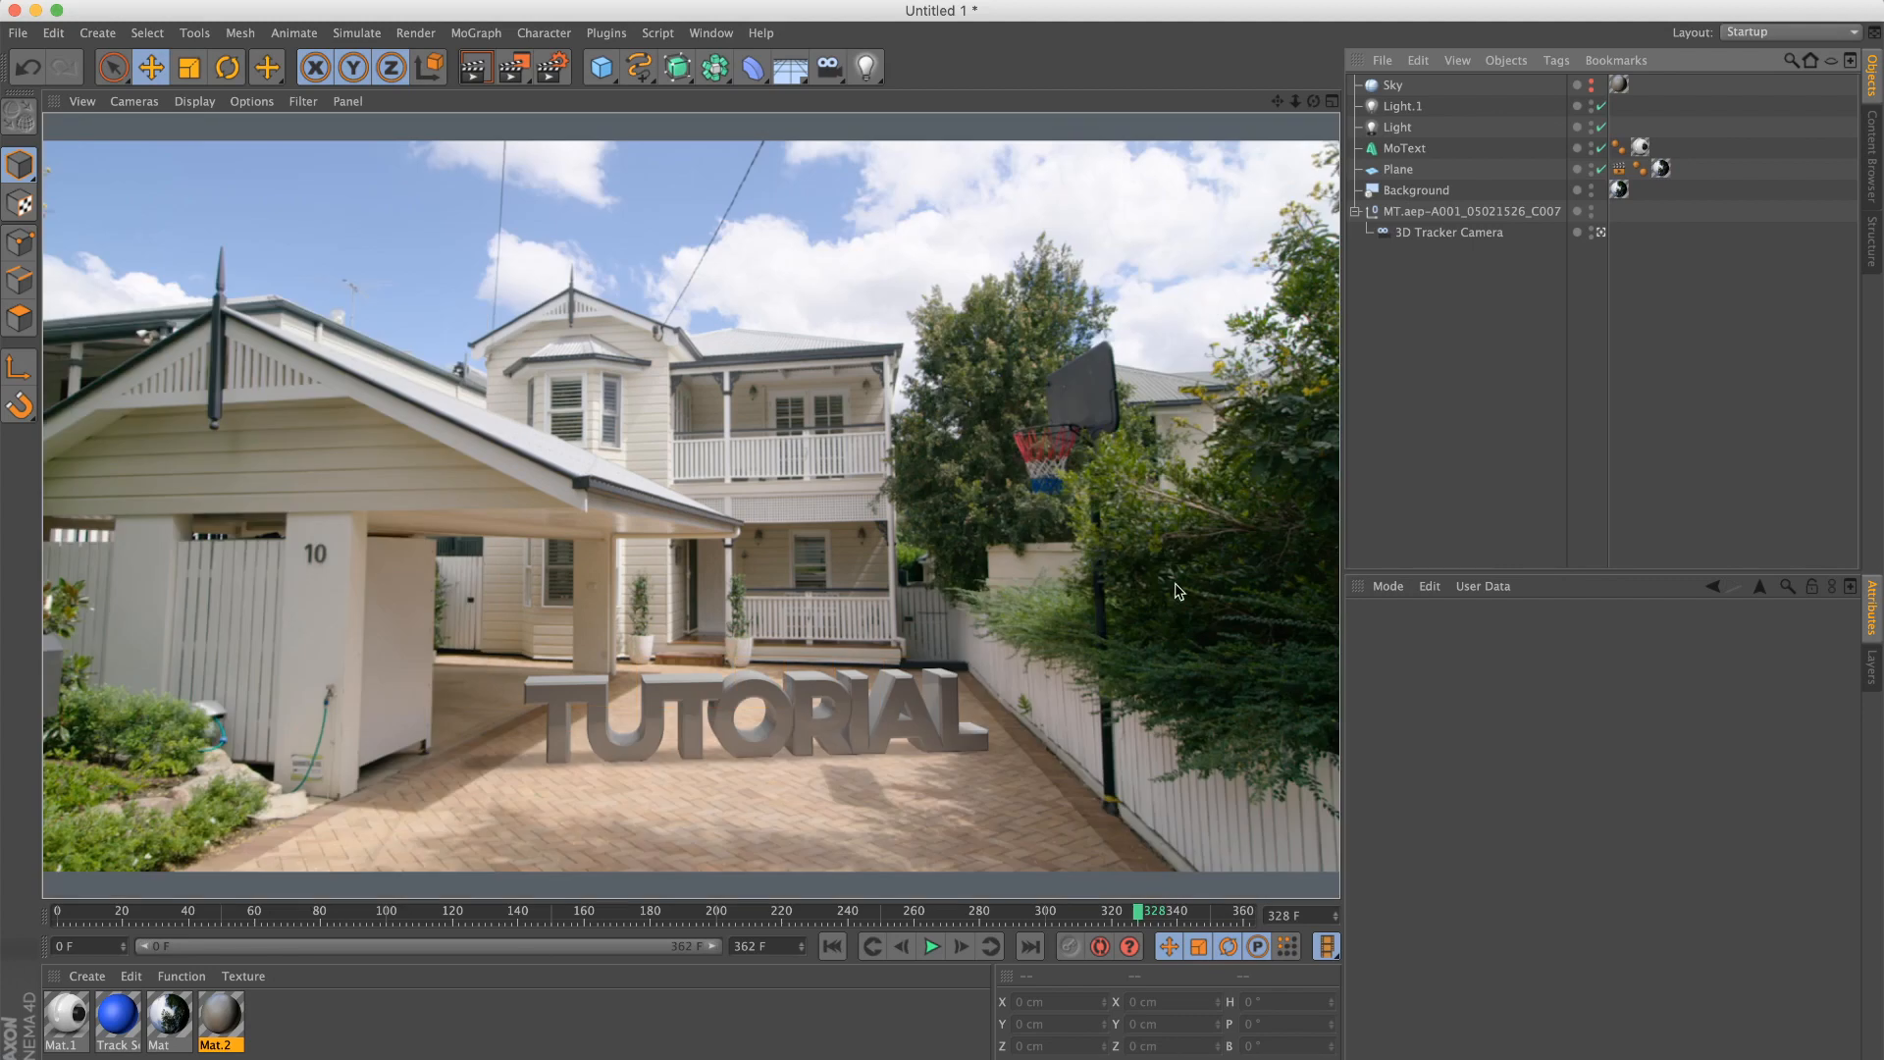
{"action": "mouse_move", "coordinate": [901, 705]}
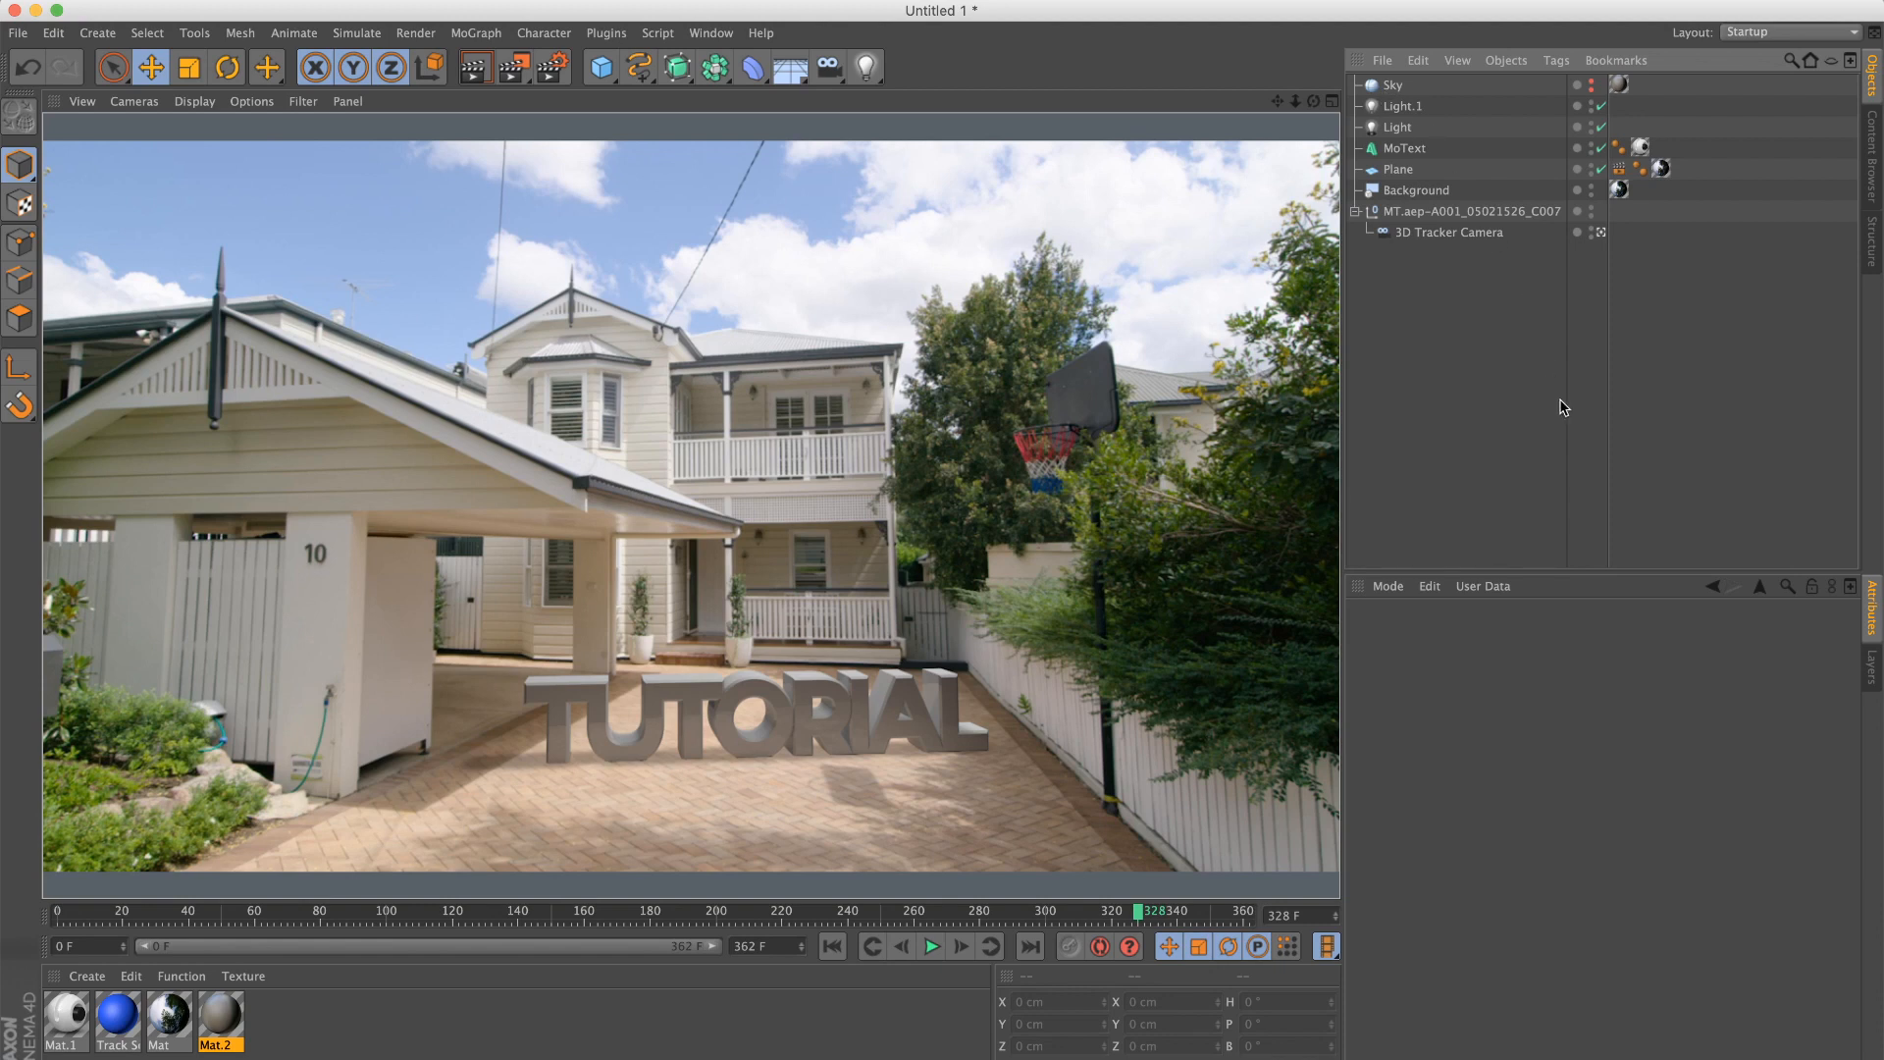
{"action": "mouse_move", "coordinate": [1117, 904]}
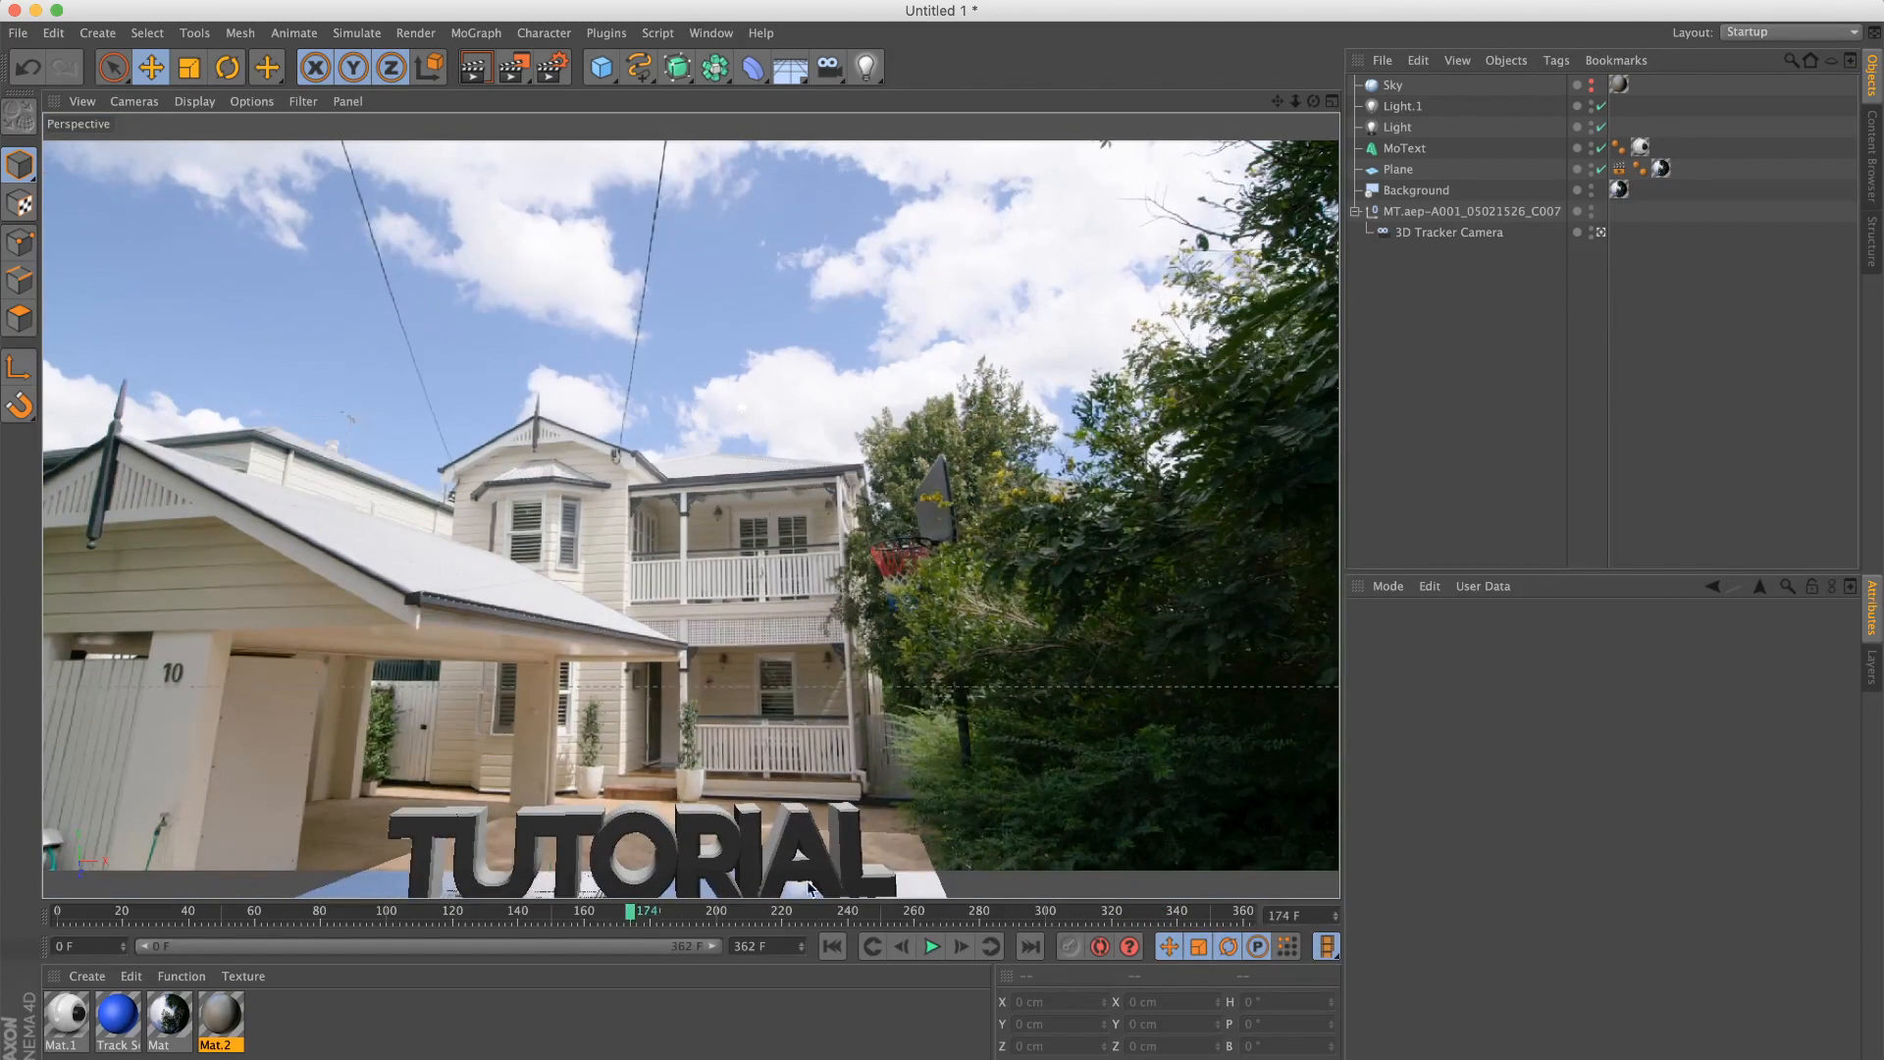
Step: Play back the timeline to check the track, then set the Sky's editor and renderer visibility Off
{"action": "left_click", "coordinate": [931, 946]}
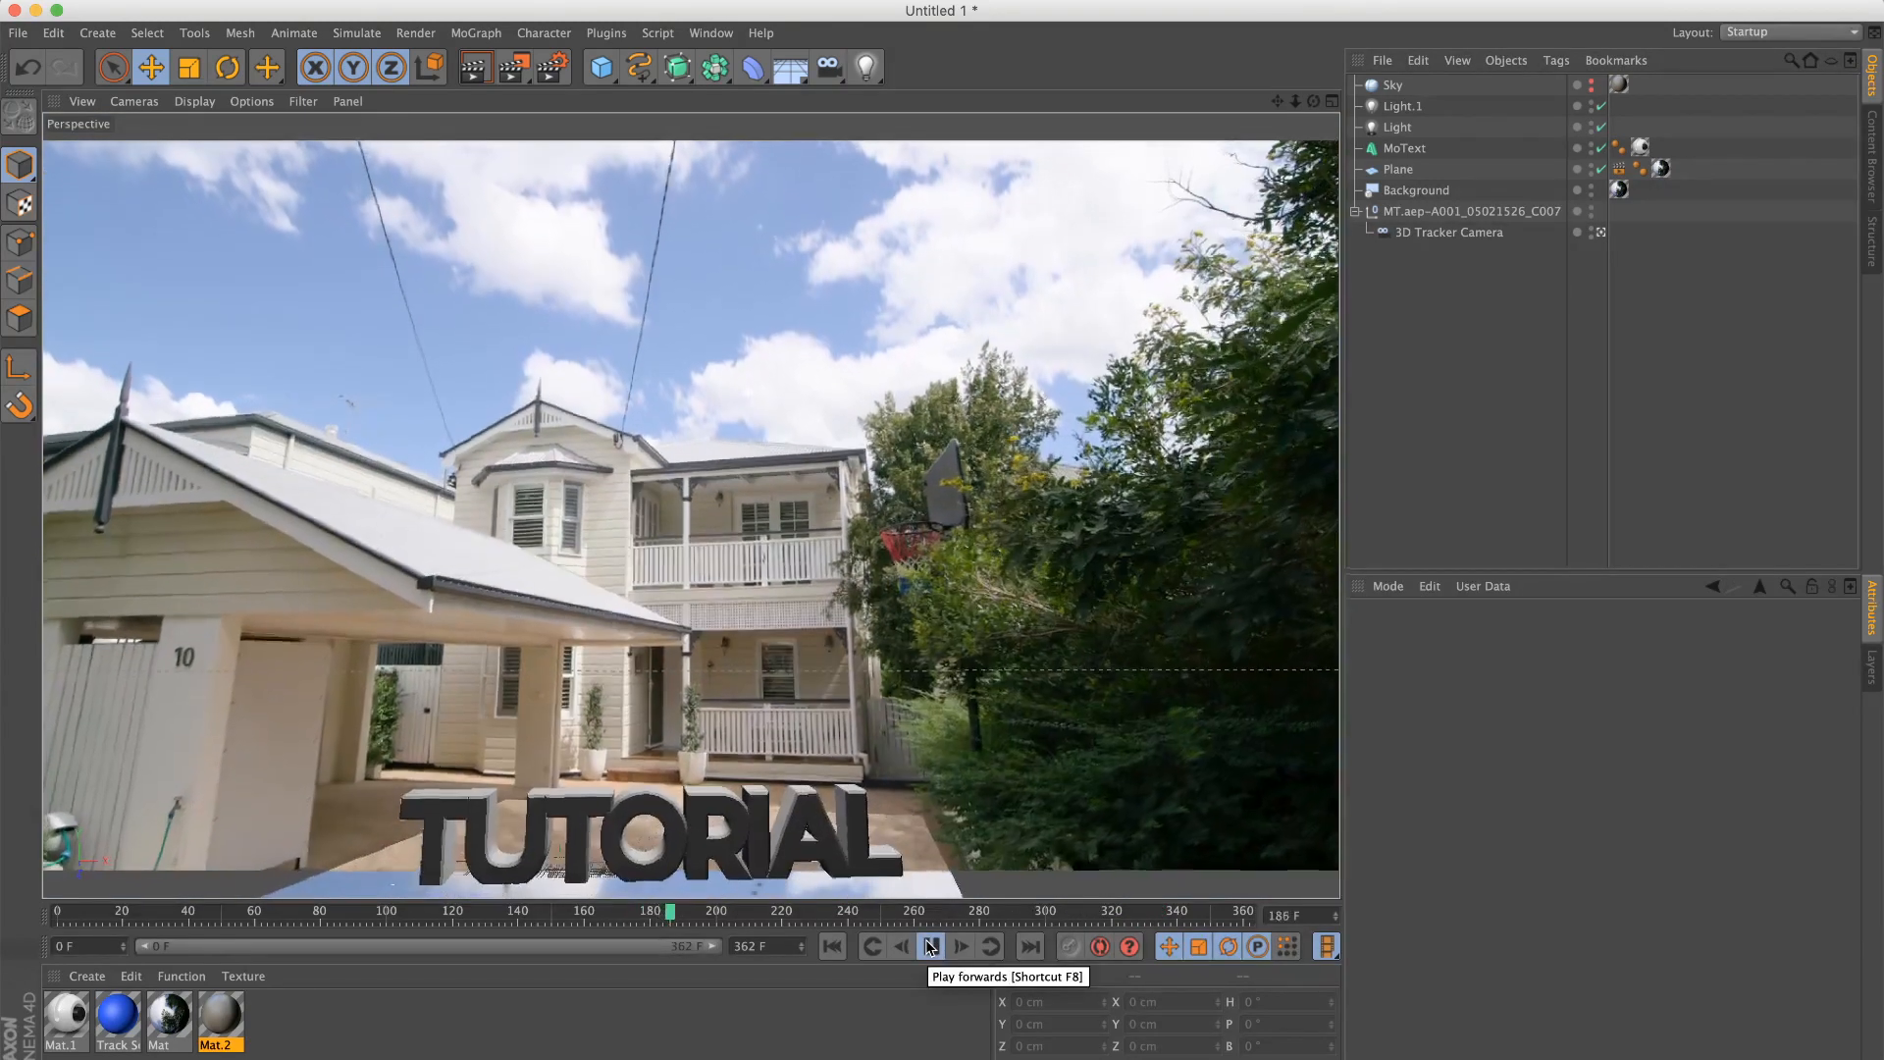
{"action": "left_click", "coordinate": [930, 946]}
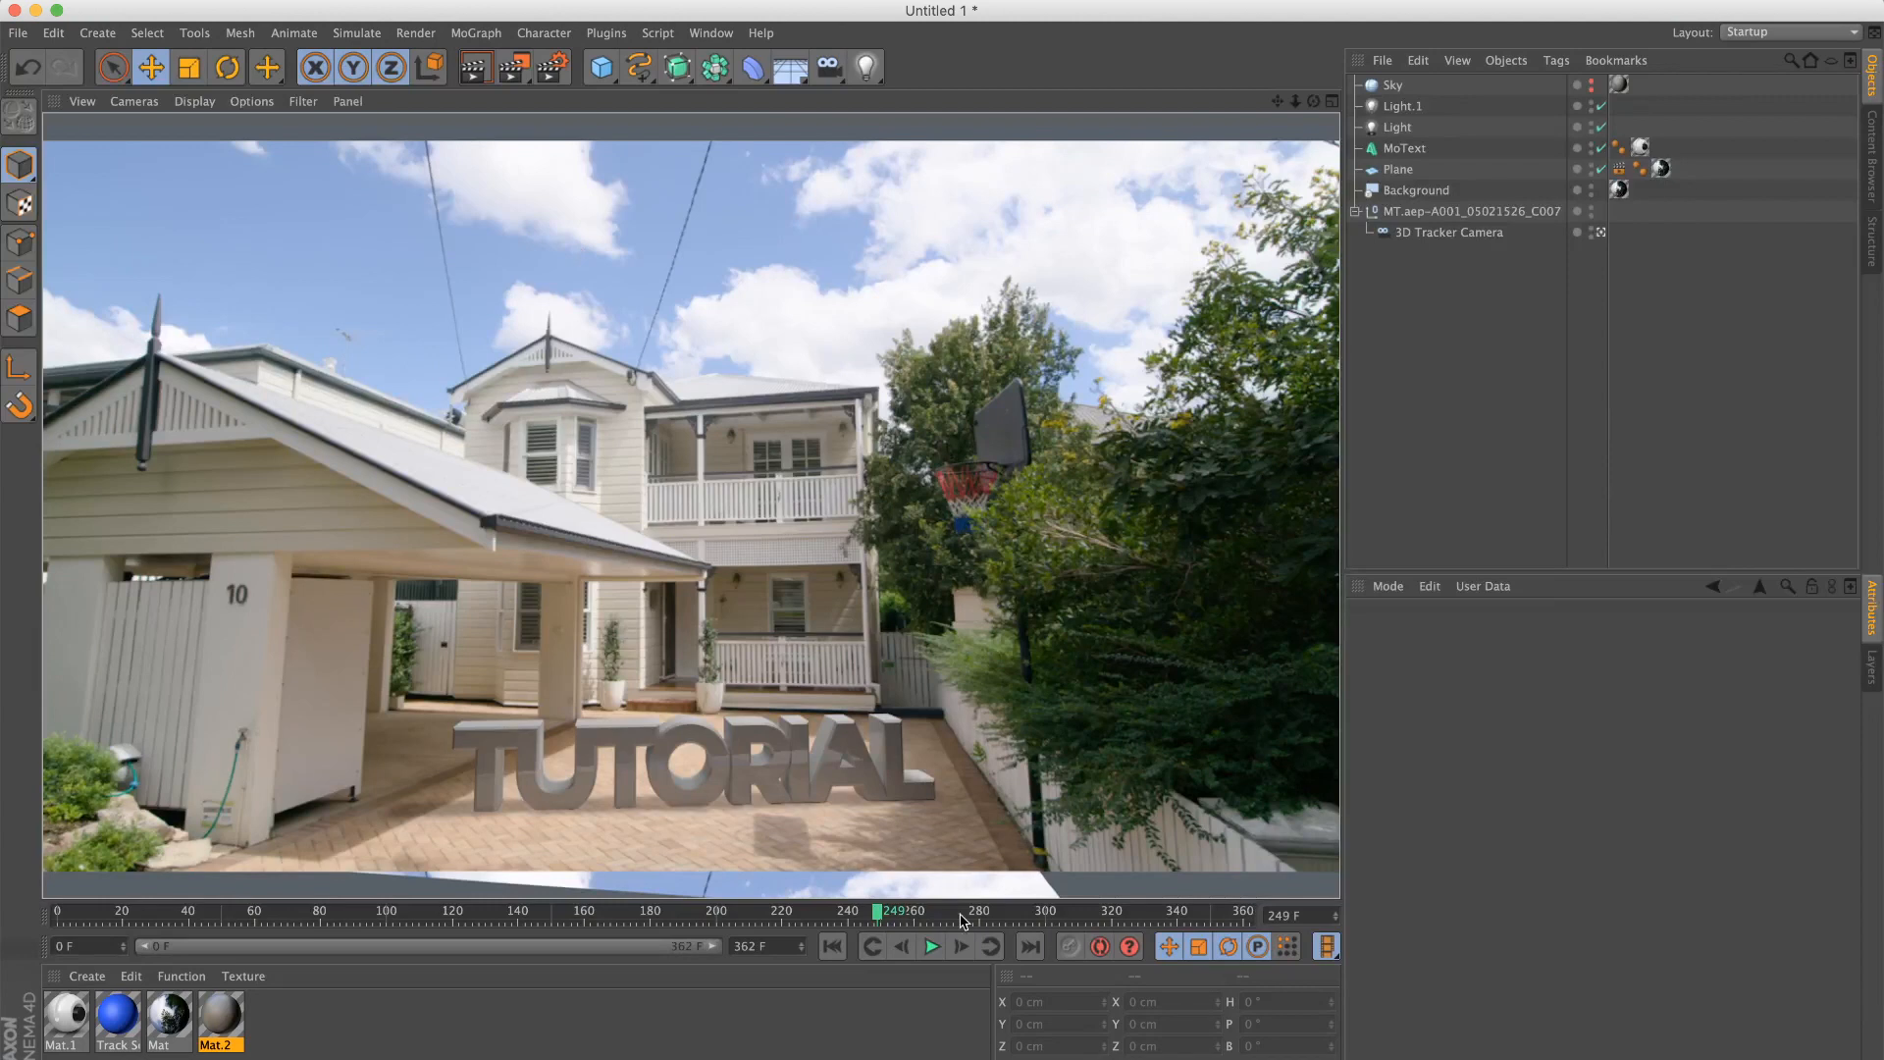
{"action": "mouse_move", "coordinate": [336, 871]}
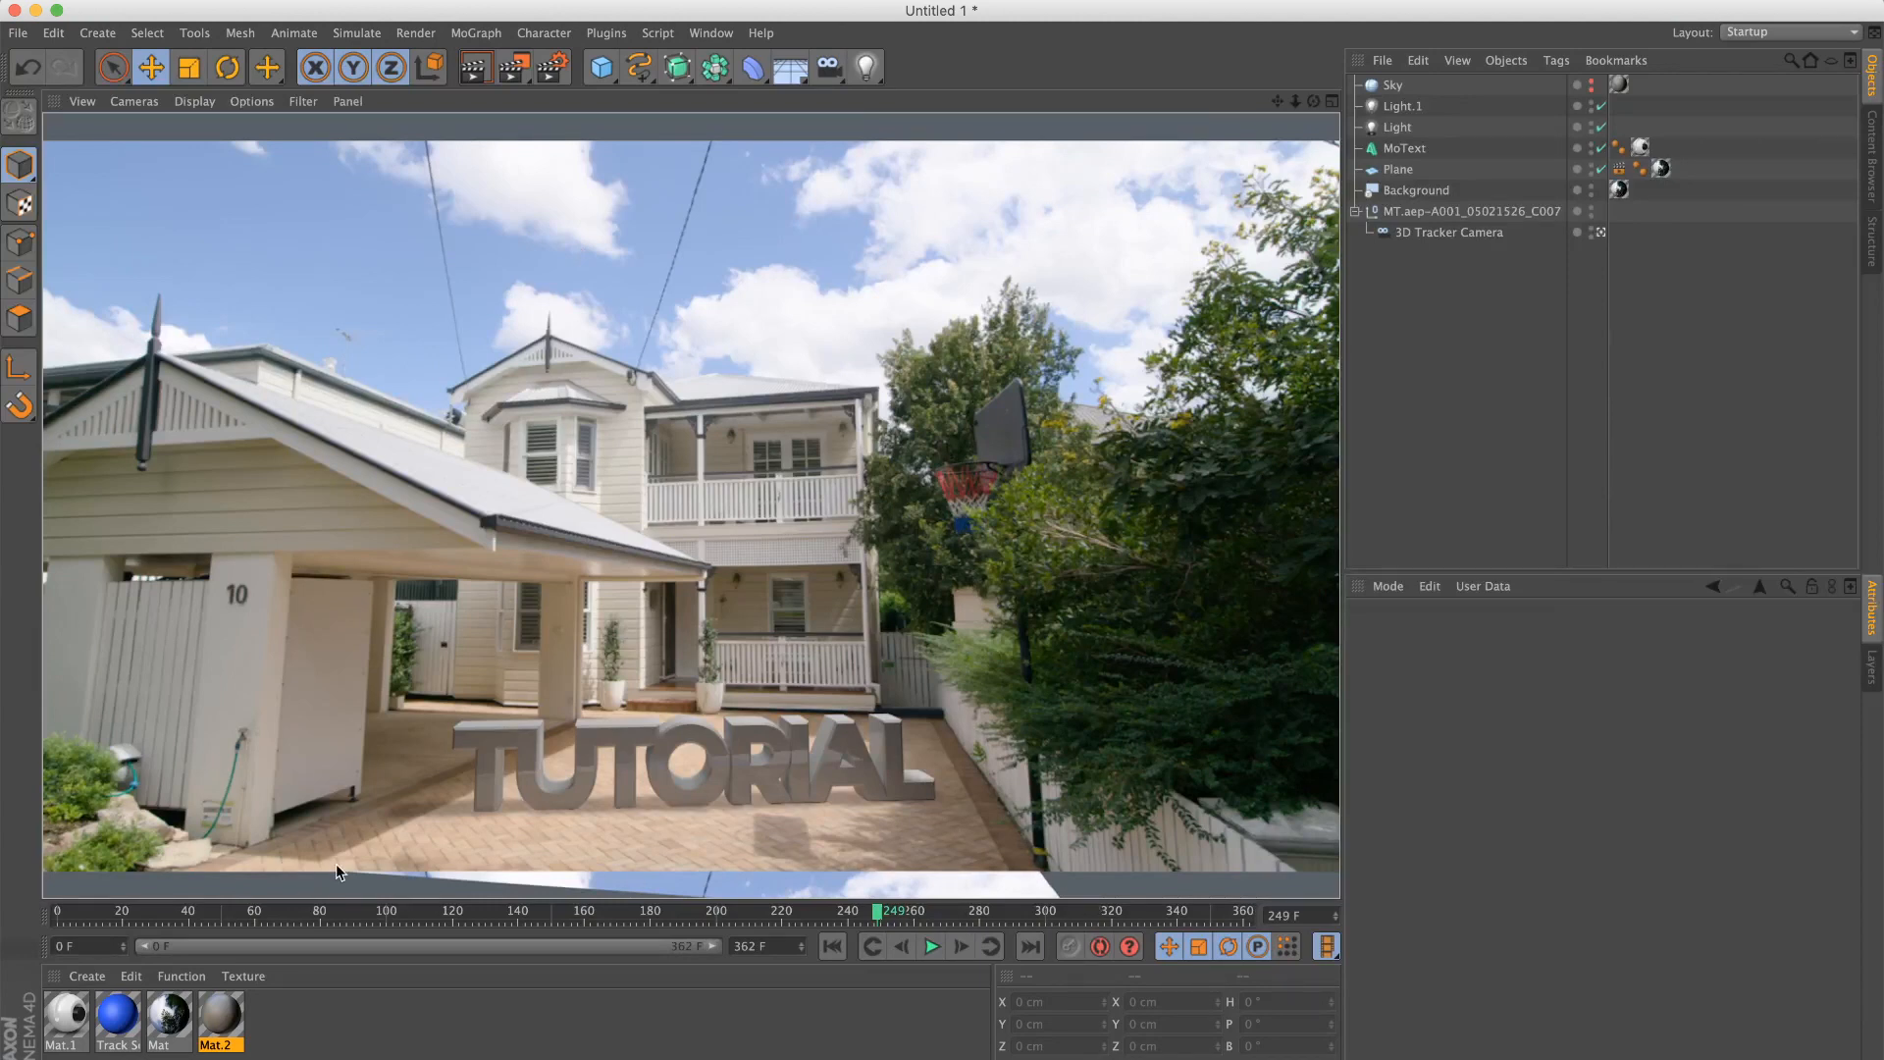
{"action": "mouse_move", "coordinate": [854, 813]}
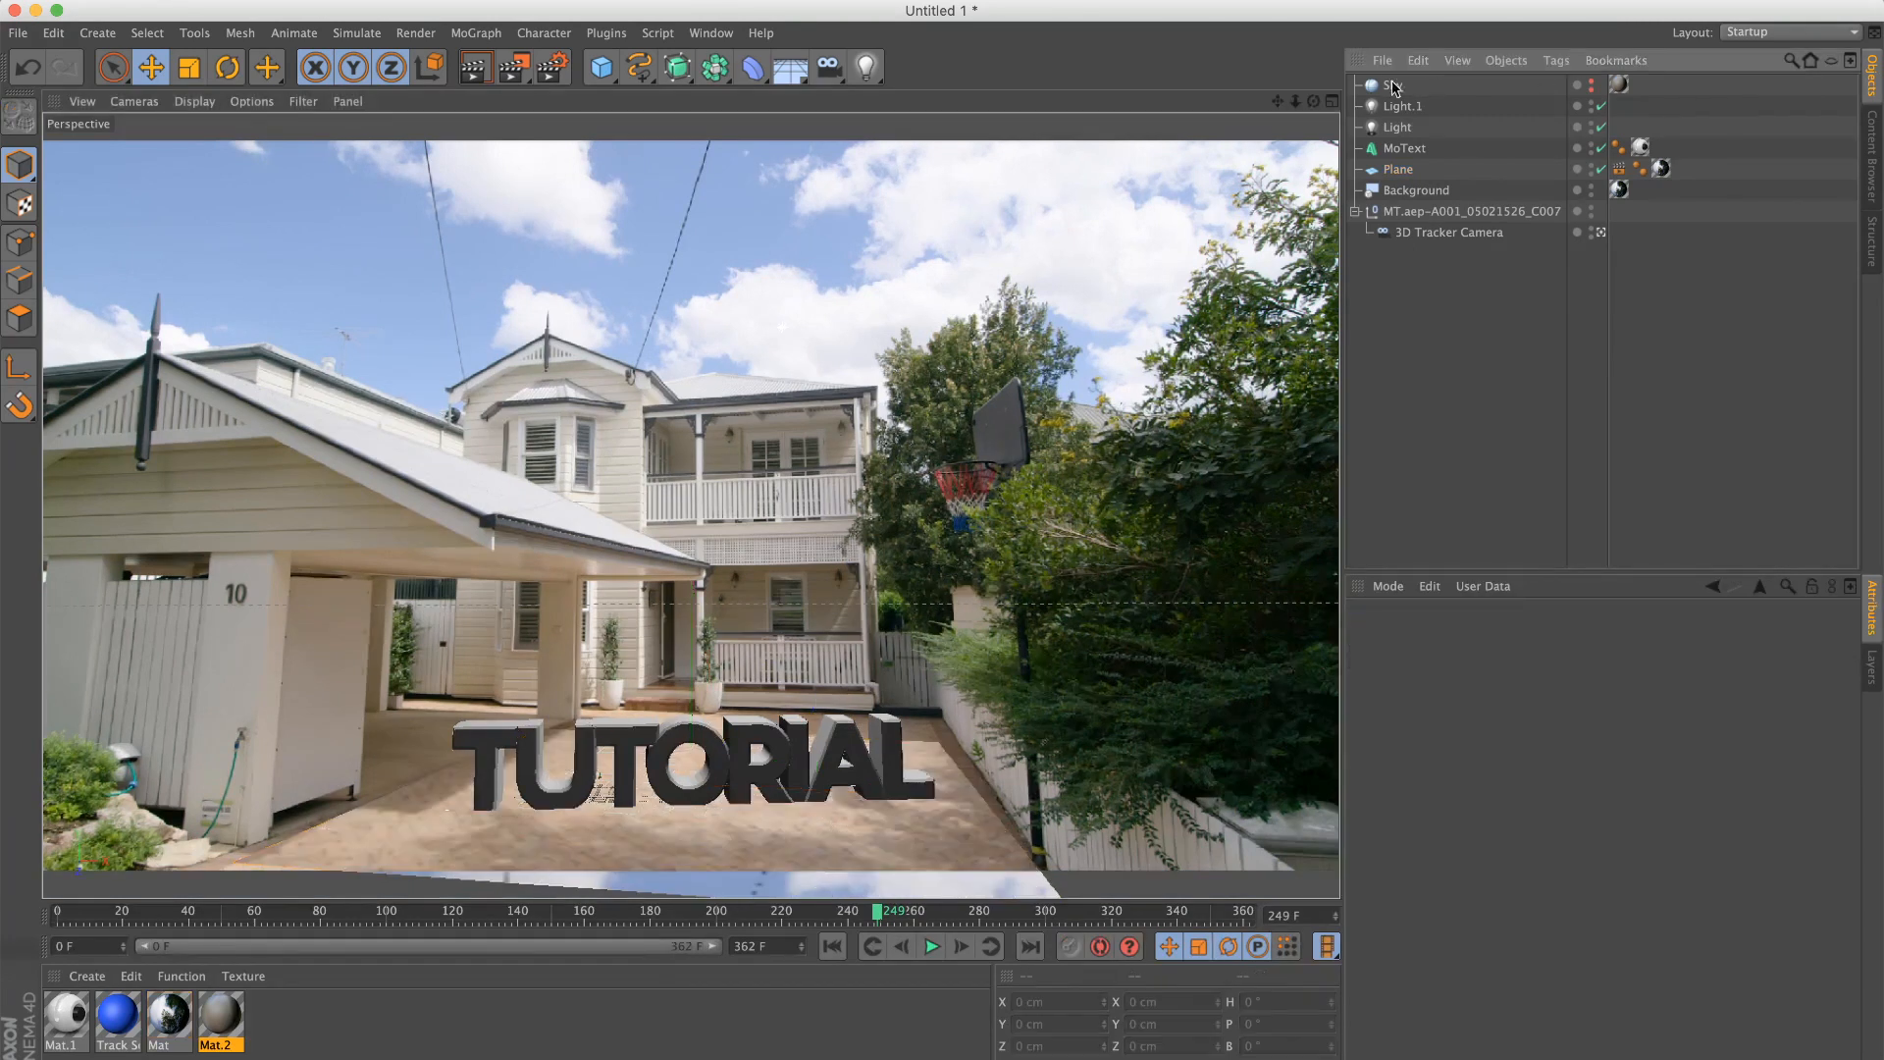
{"action": "left_click", "coordinate": [1392, 85]}
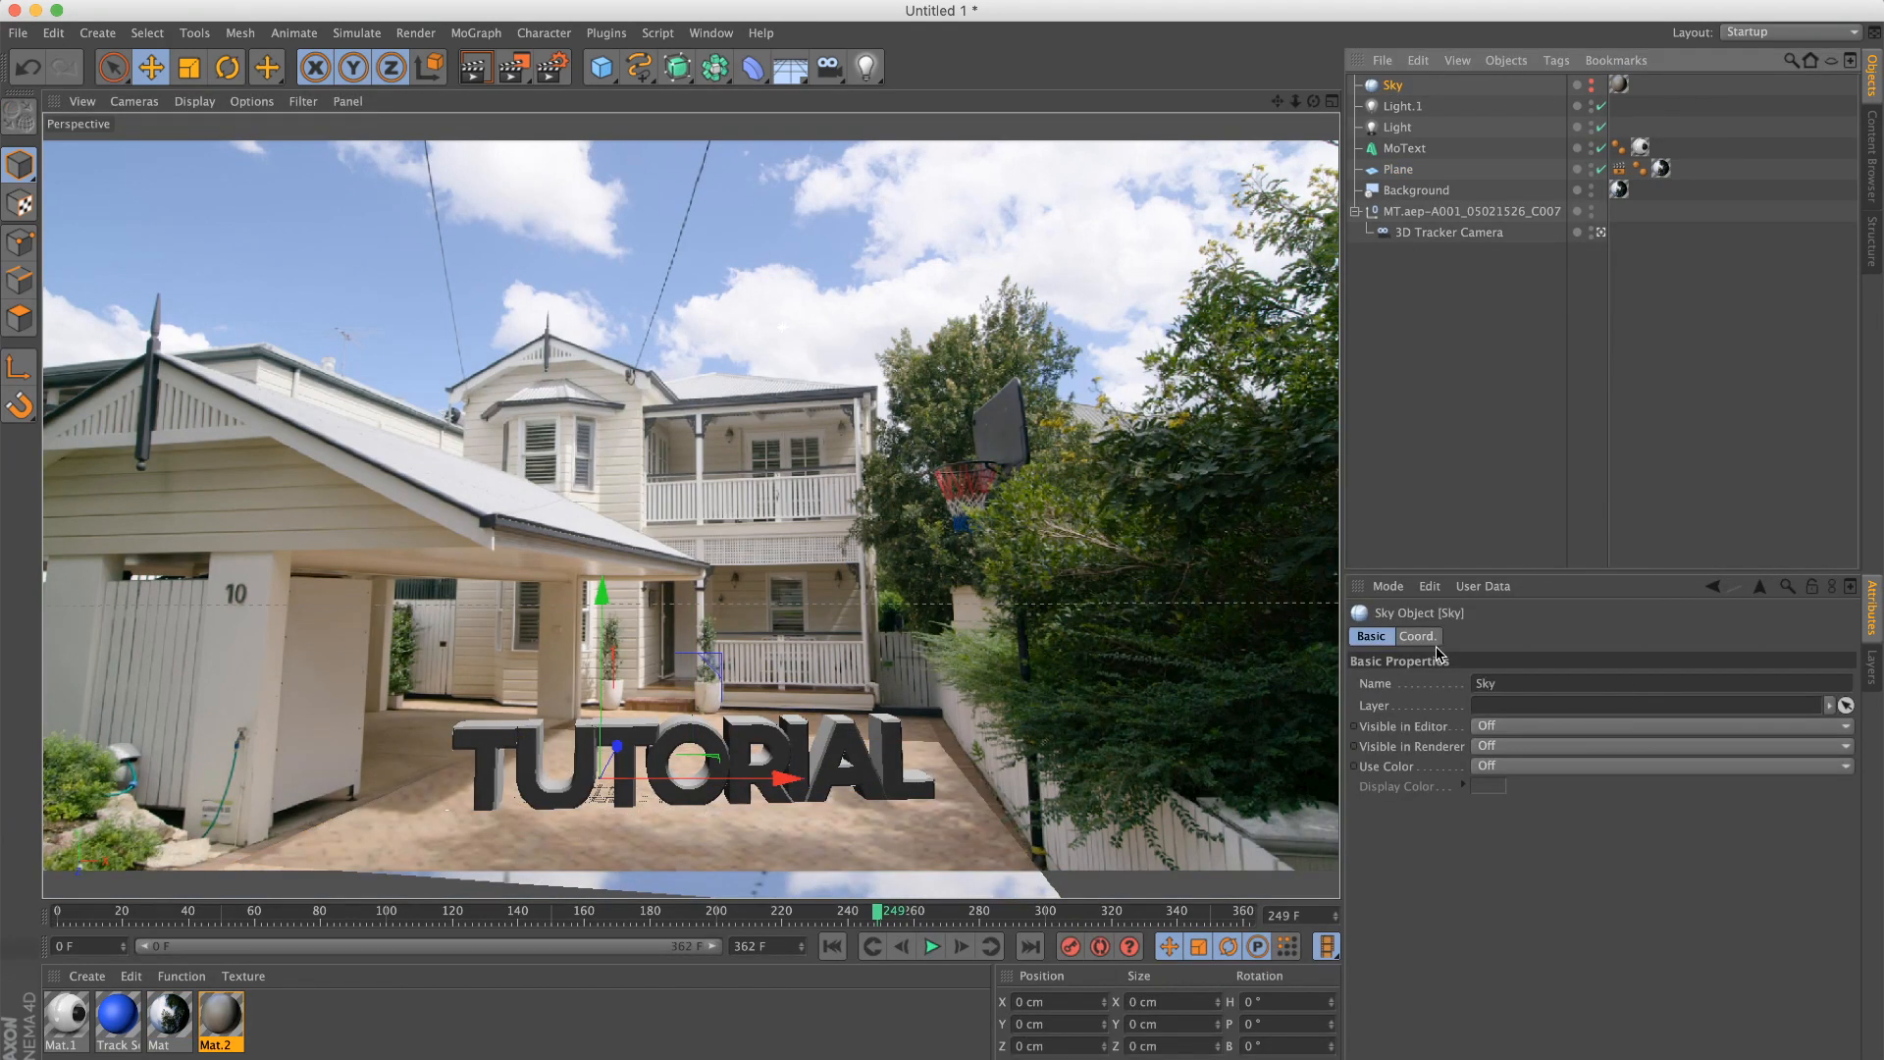
{"action": "mouse_move", "coordinate": [1524, 138]}
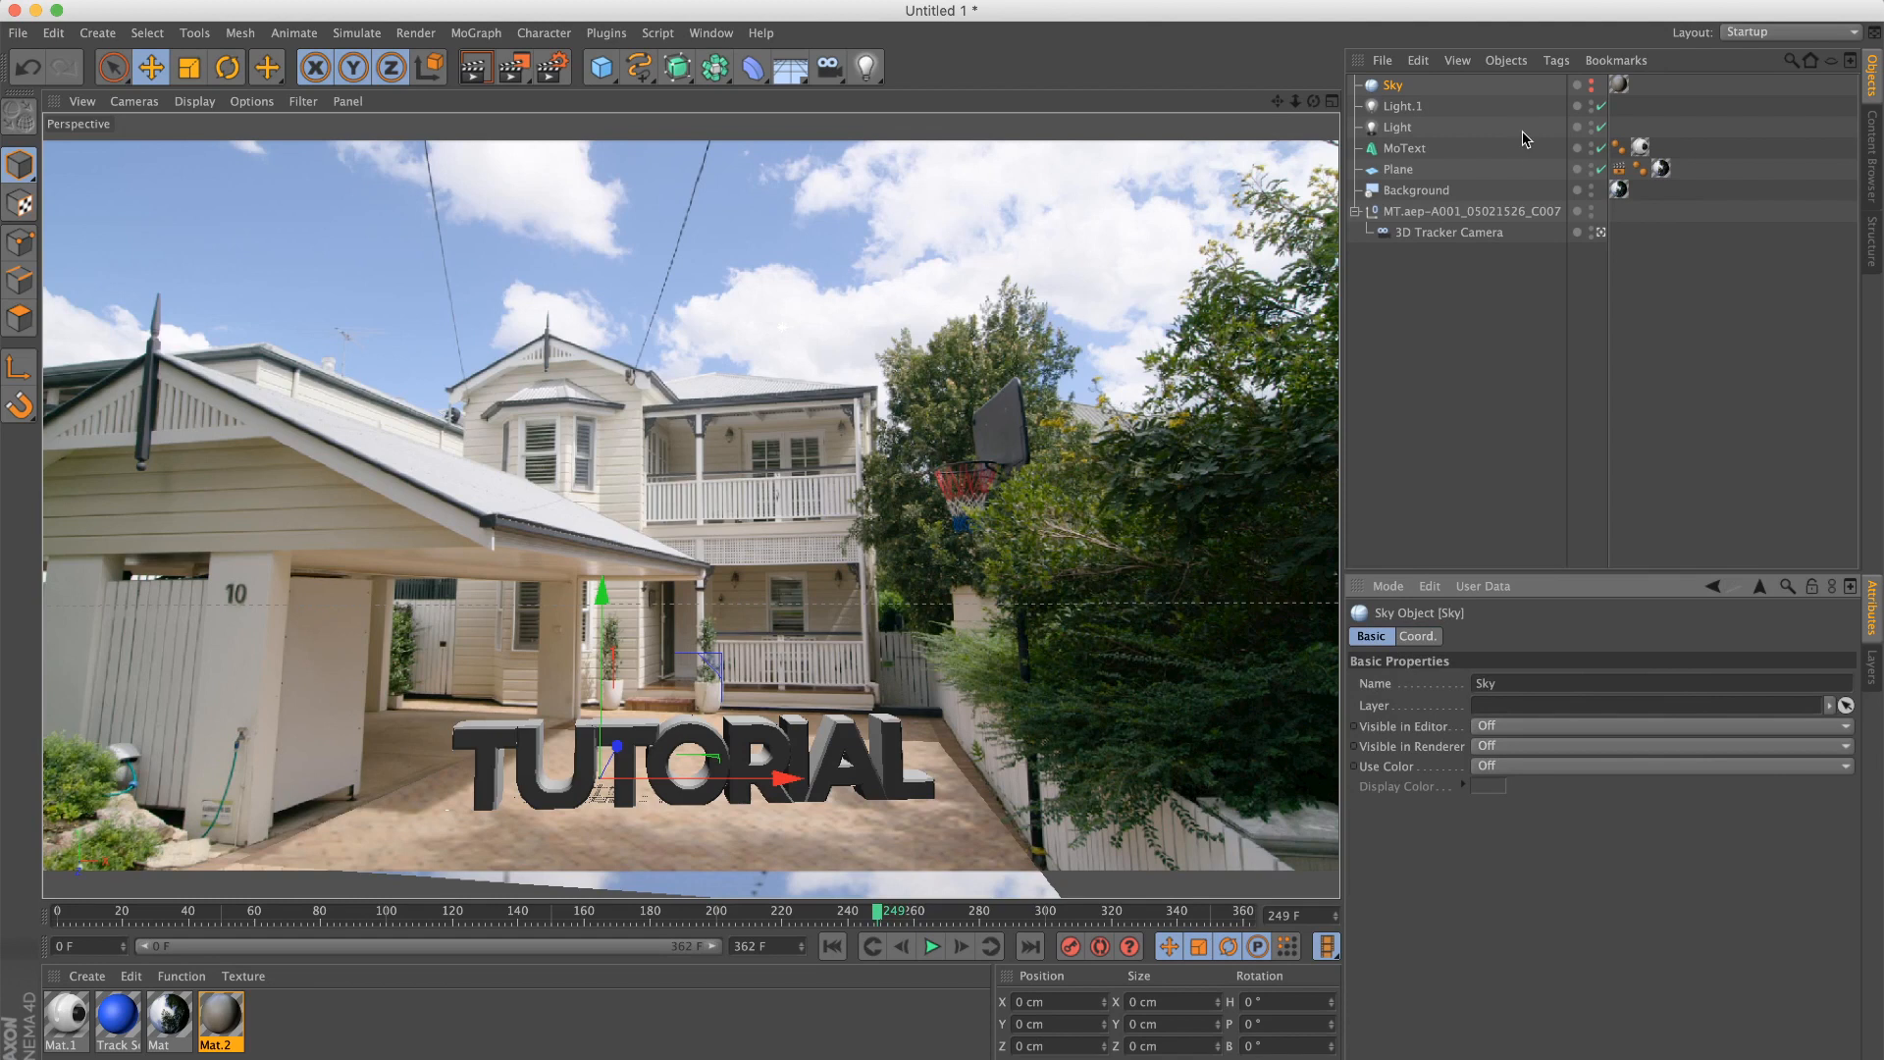
{"action": "left_click", "coordinate": [1390, 506]}
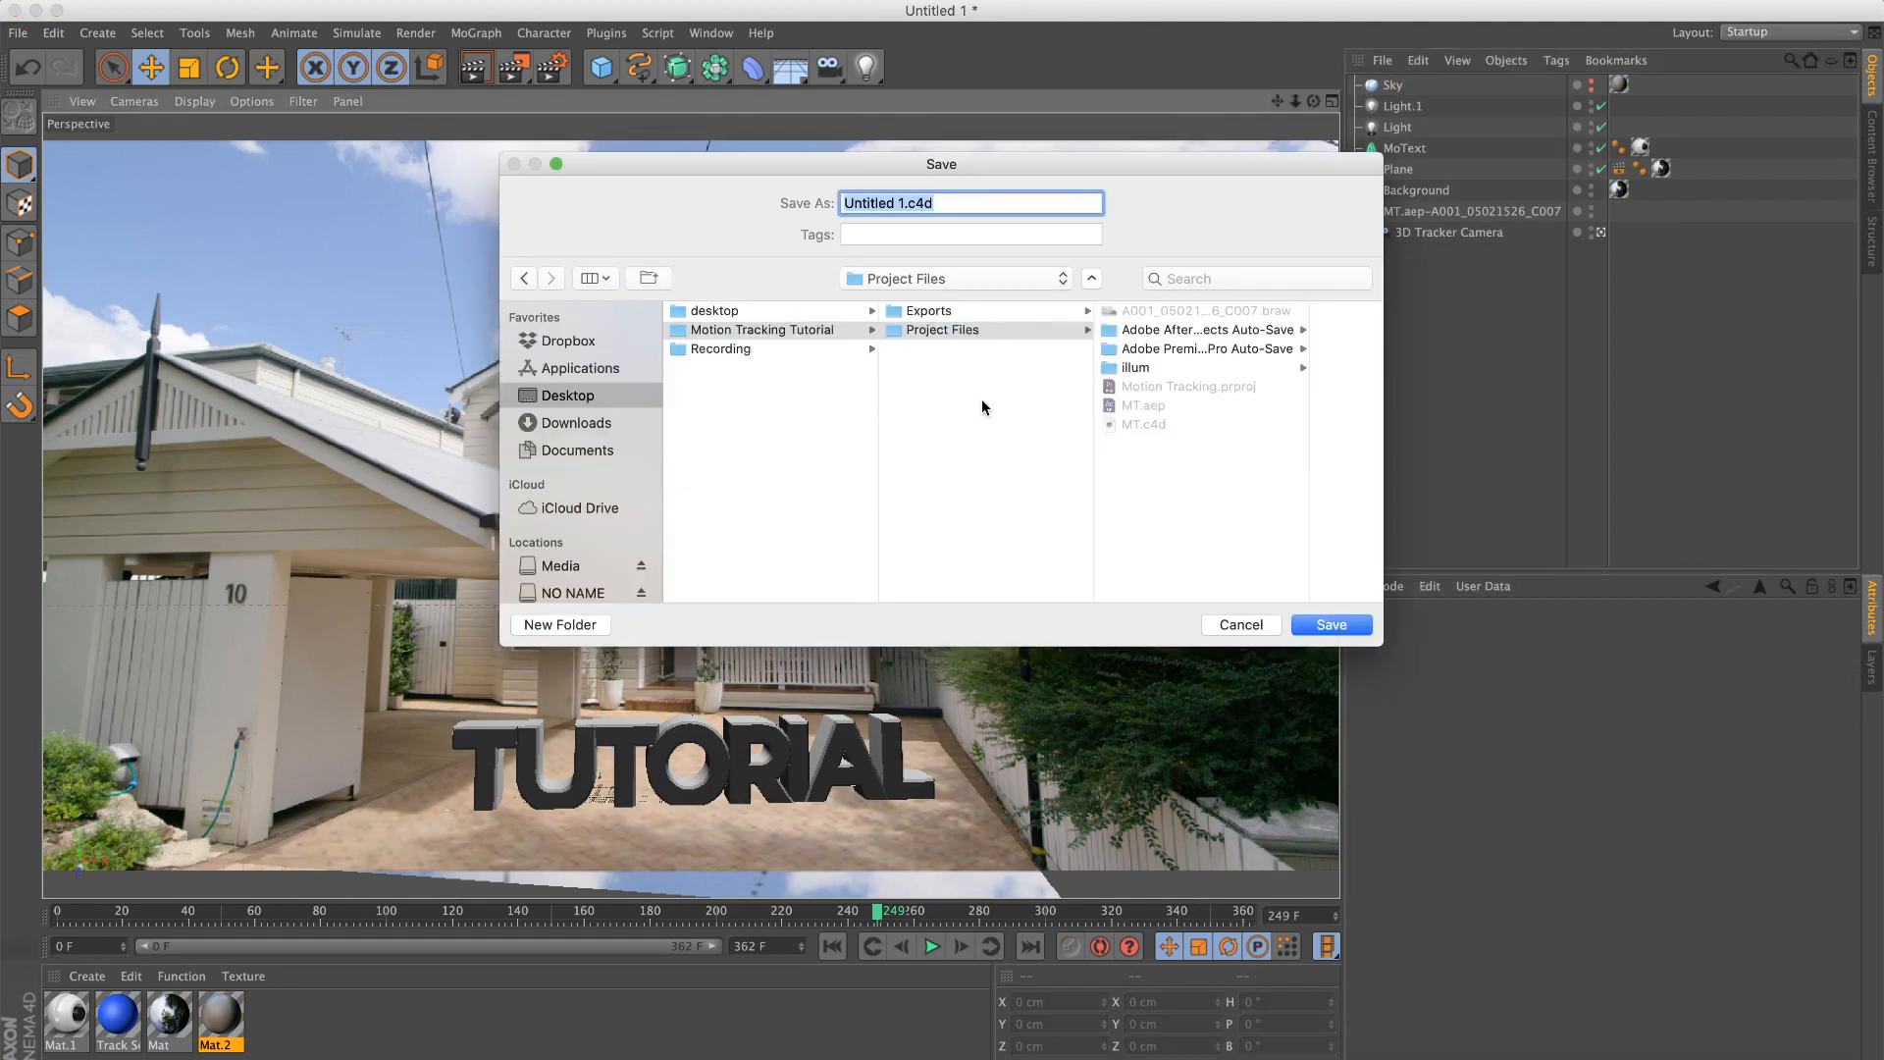
Step: Save the Cinema 4D scene as MT-toAE.c4d in the Project Files folder
{"action": "type", "text": "MT-"}
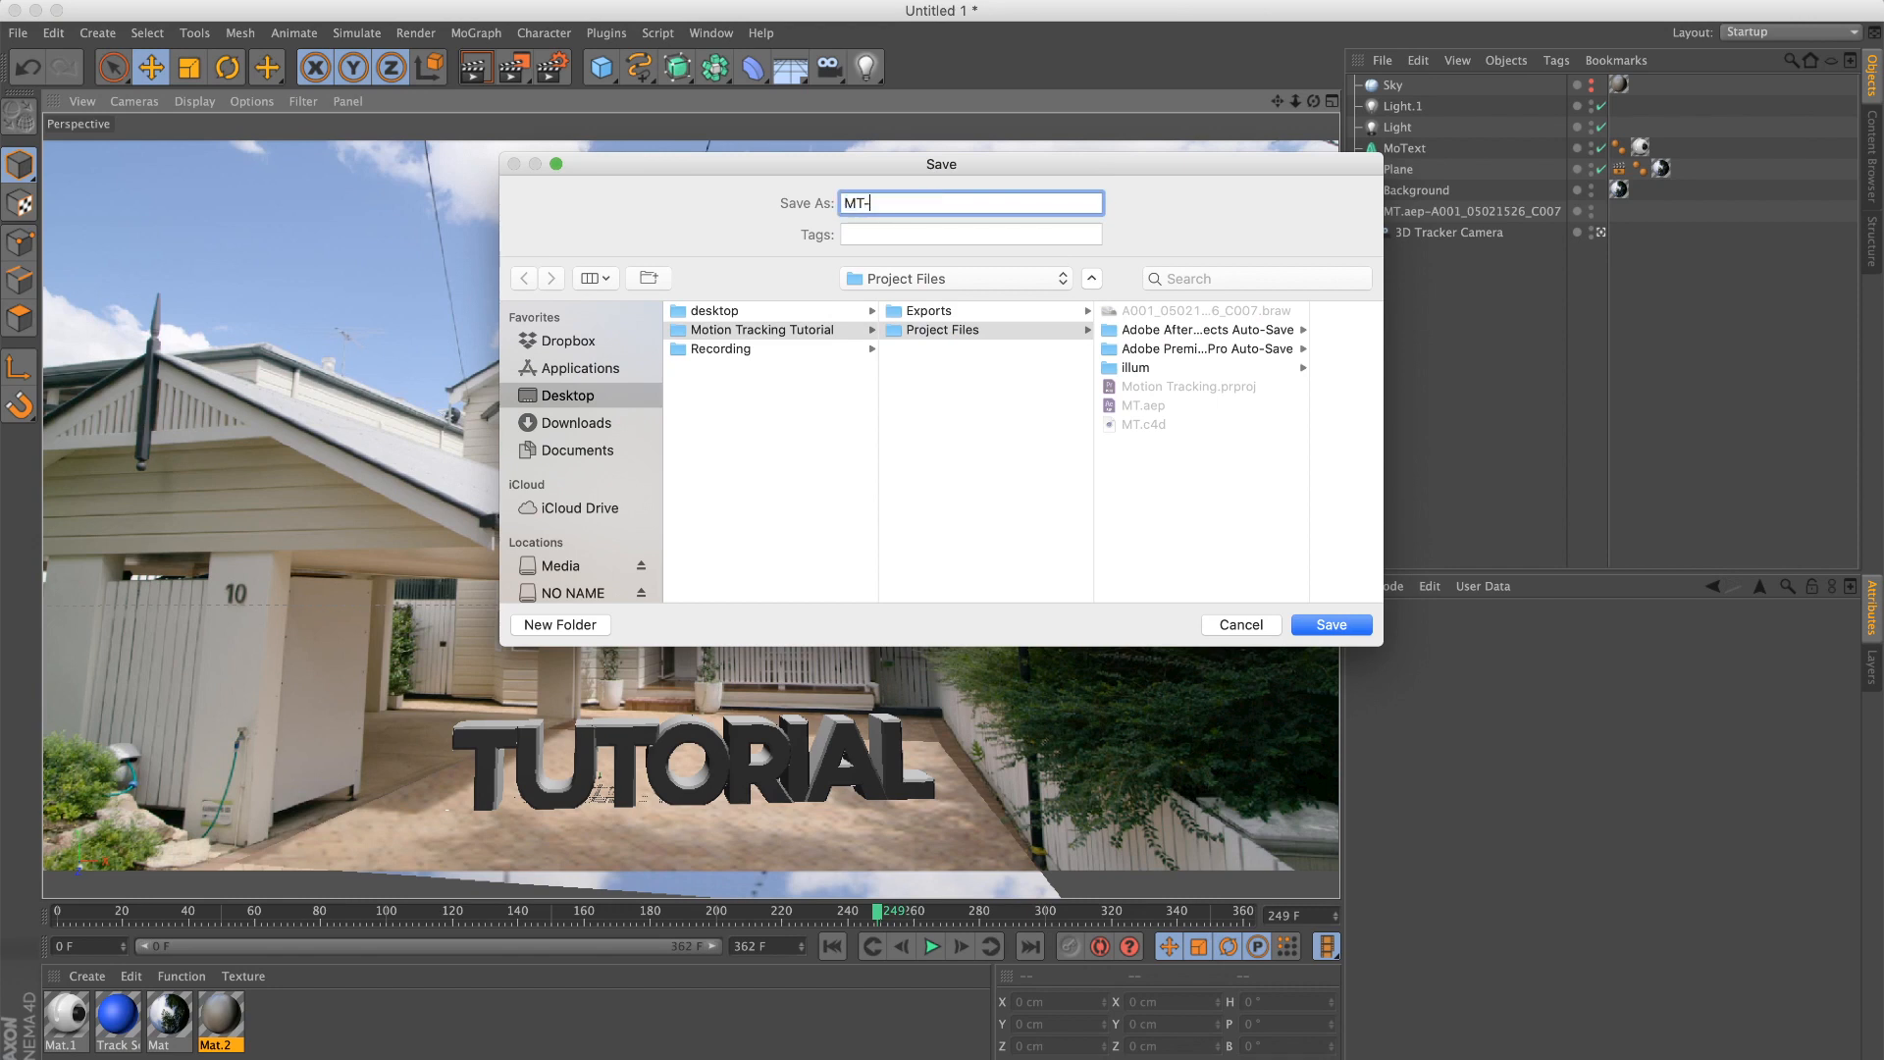
{"action": "left_click", "coordinate": [1329, 624]}
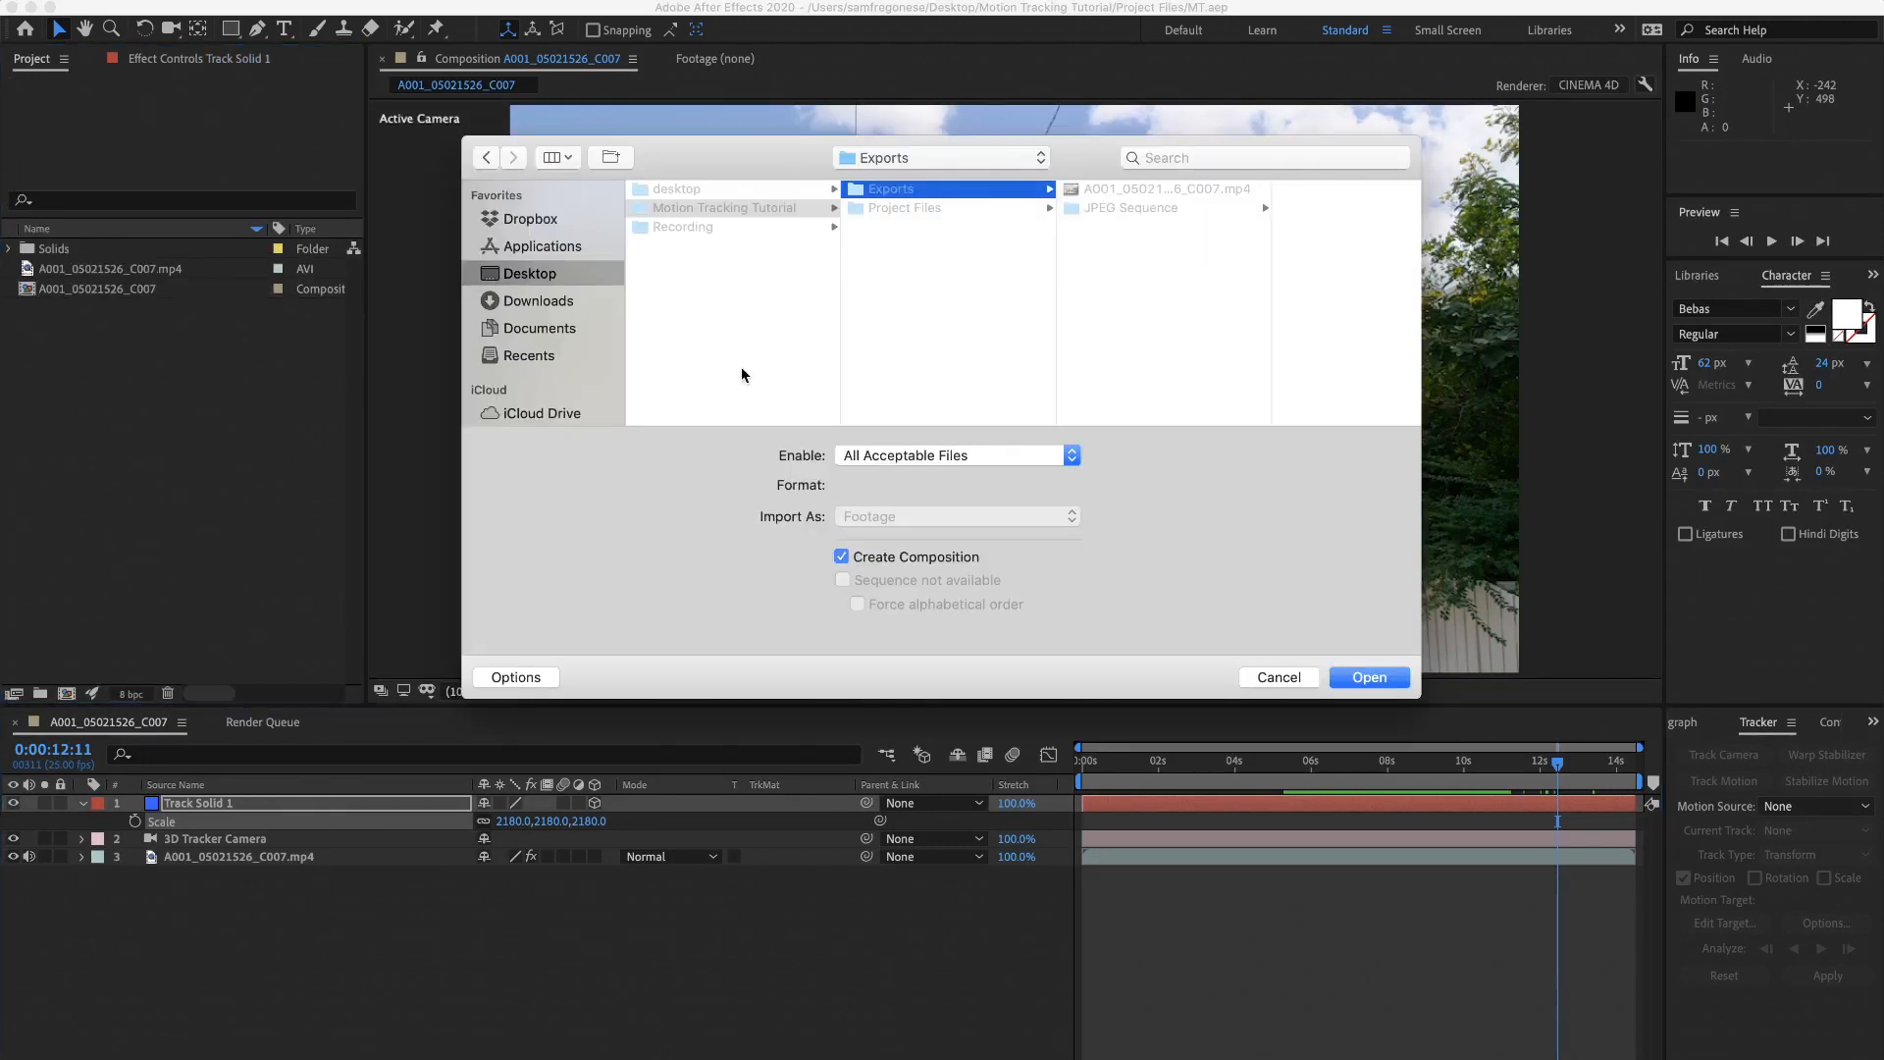
{"action": "mouse_move", "coordinate": [589, 275]}
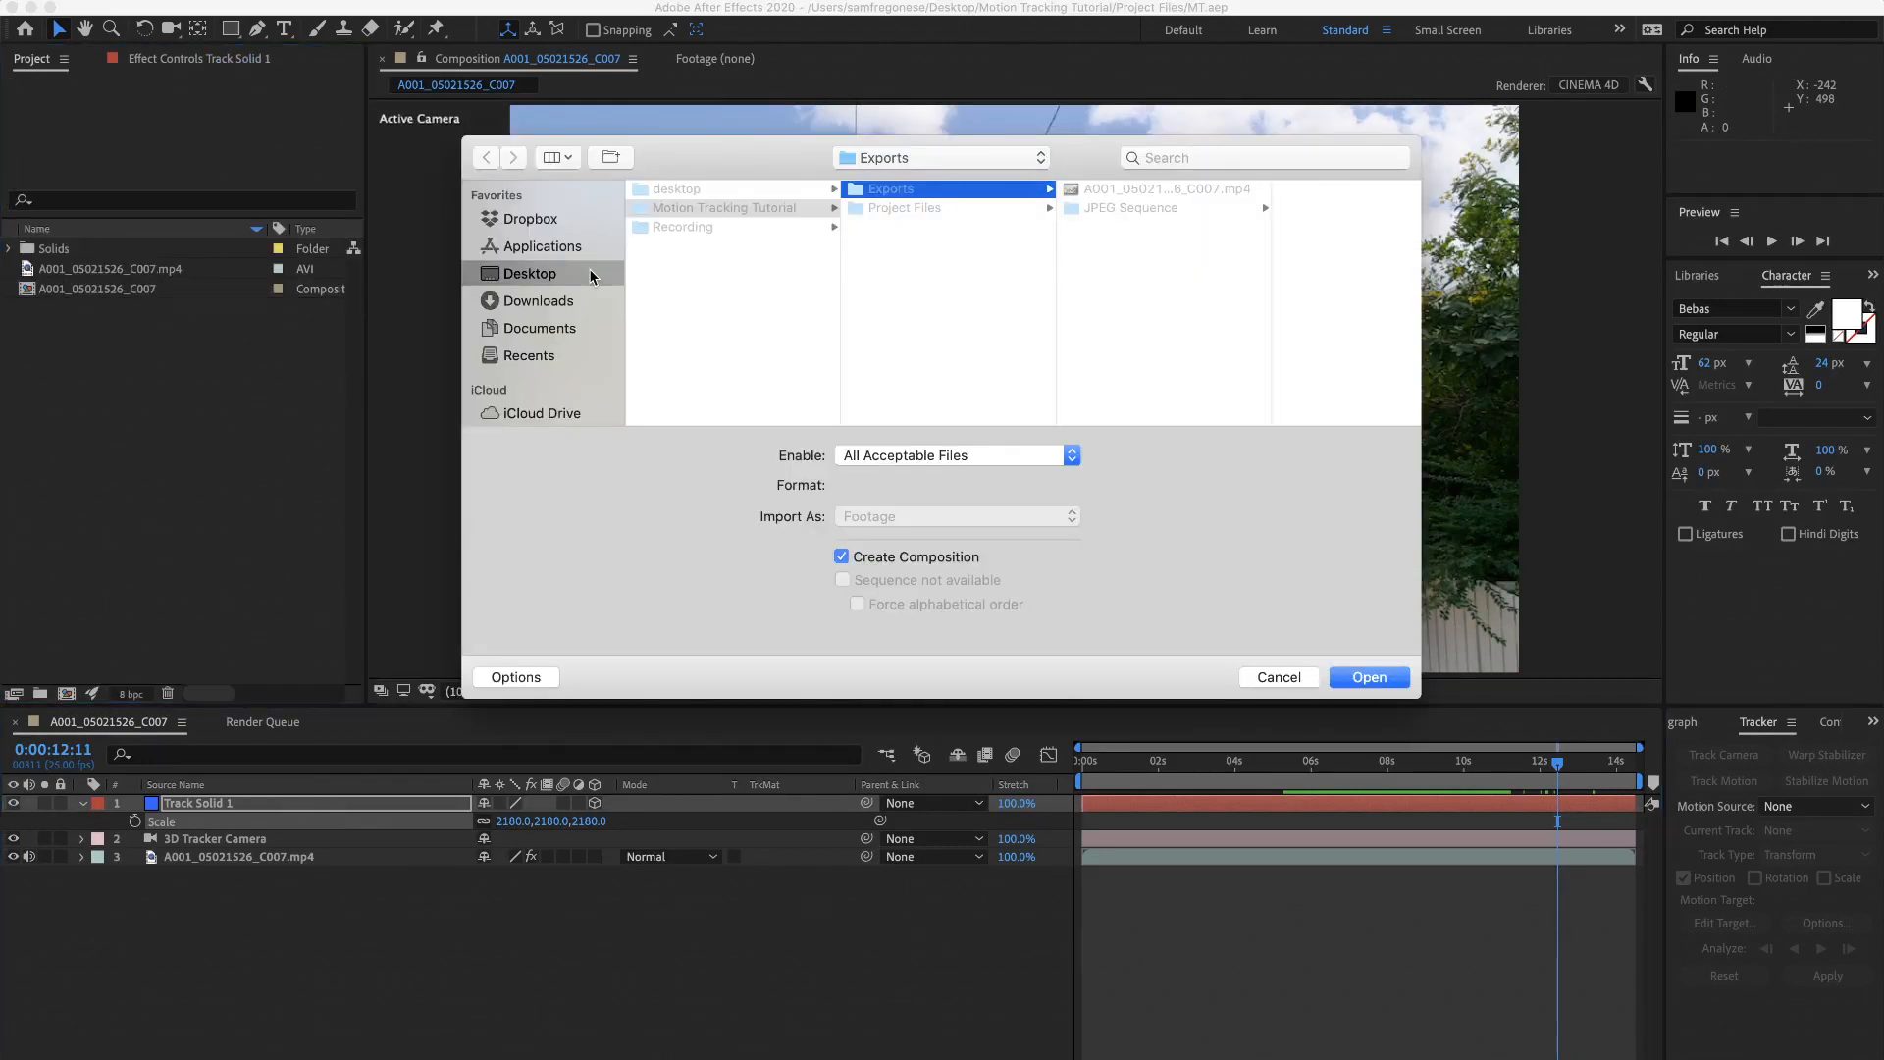
Step: Import MT-toAE.c4d as a composition and set Cineware's renderer to Standard (Final)
{"action": "left_click", "coordinate": [905, 208]}
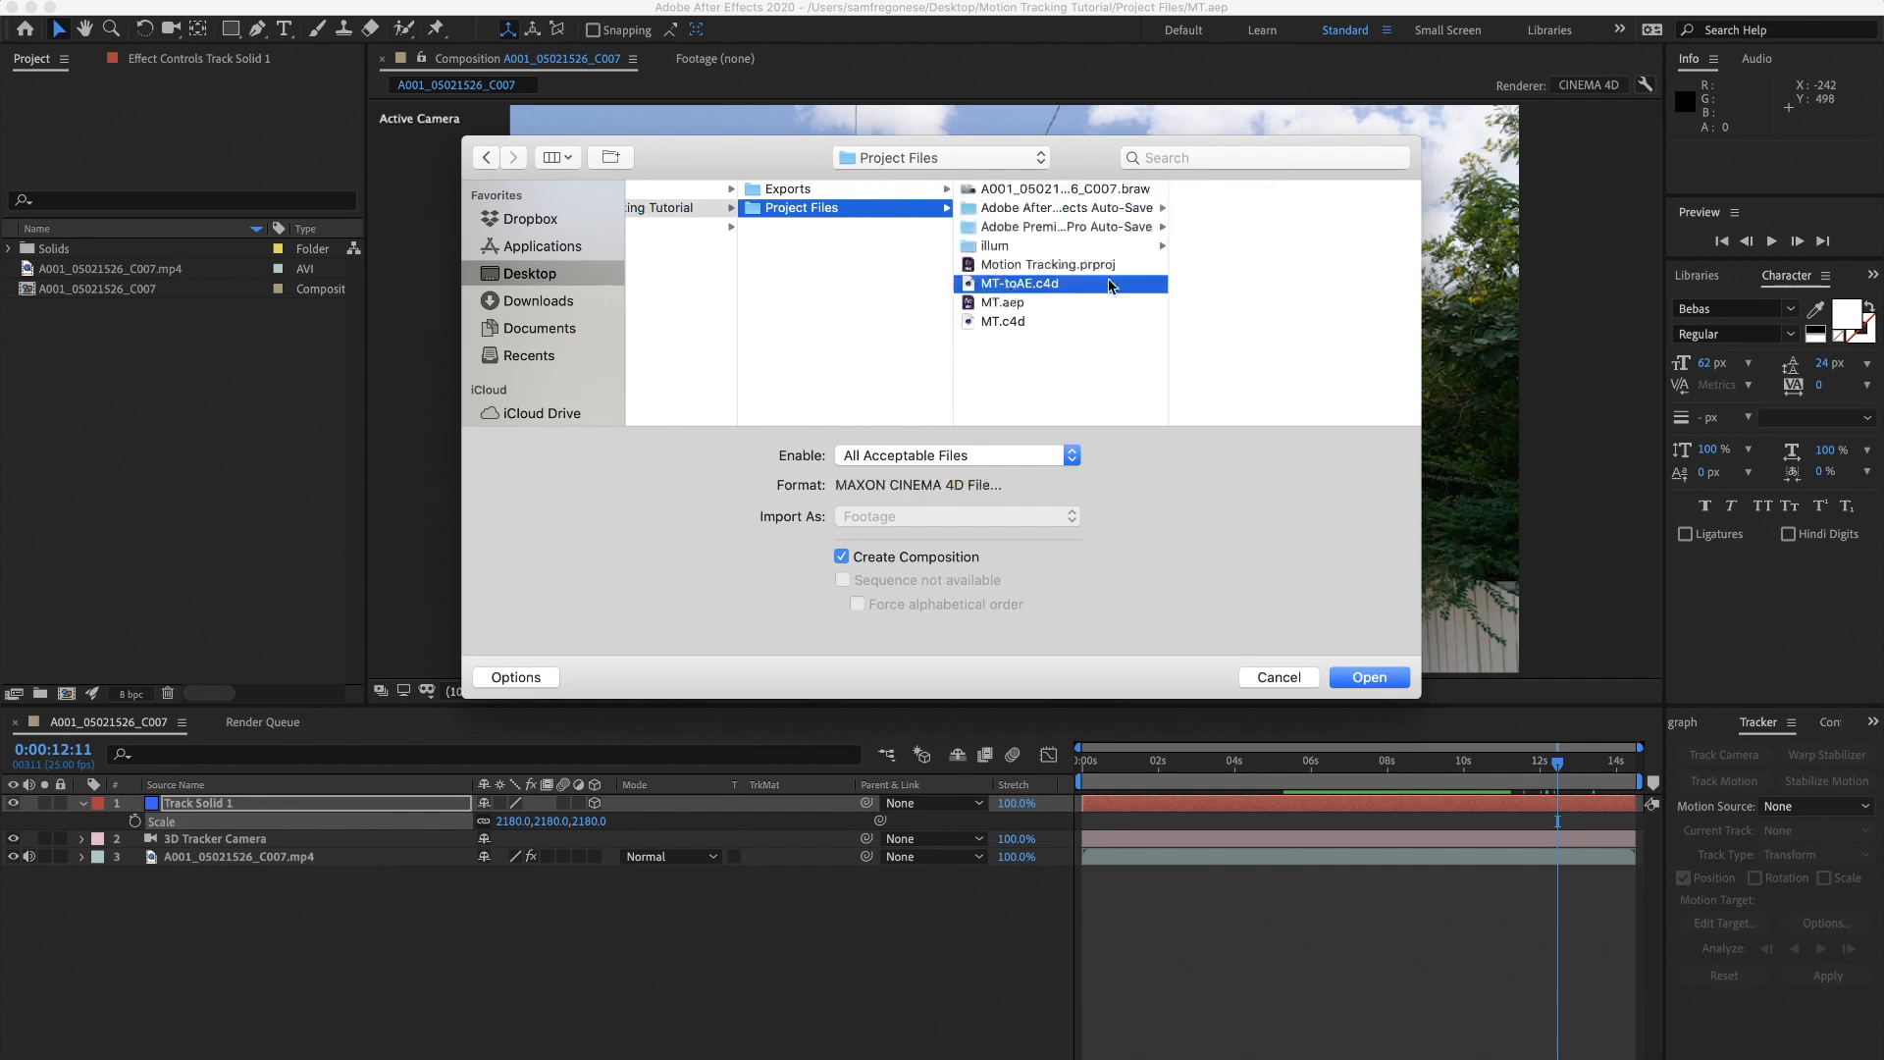
{"action": "left_click", "coordinate": [1367, 676]}
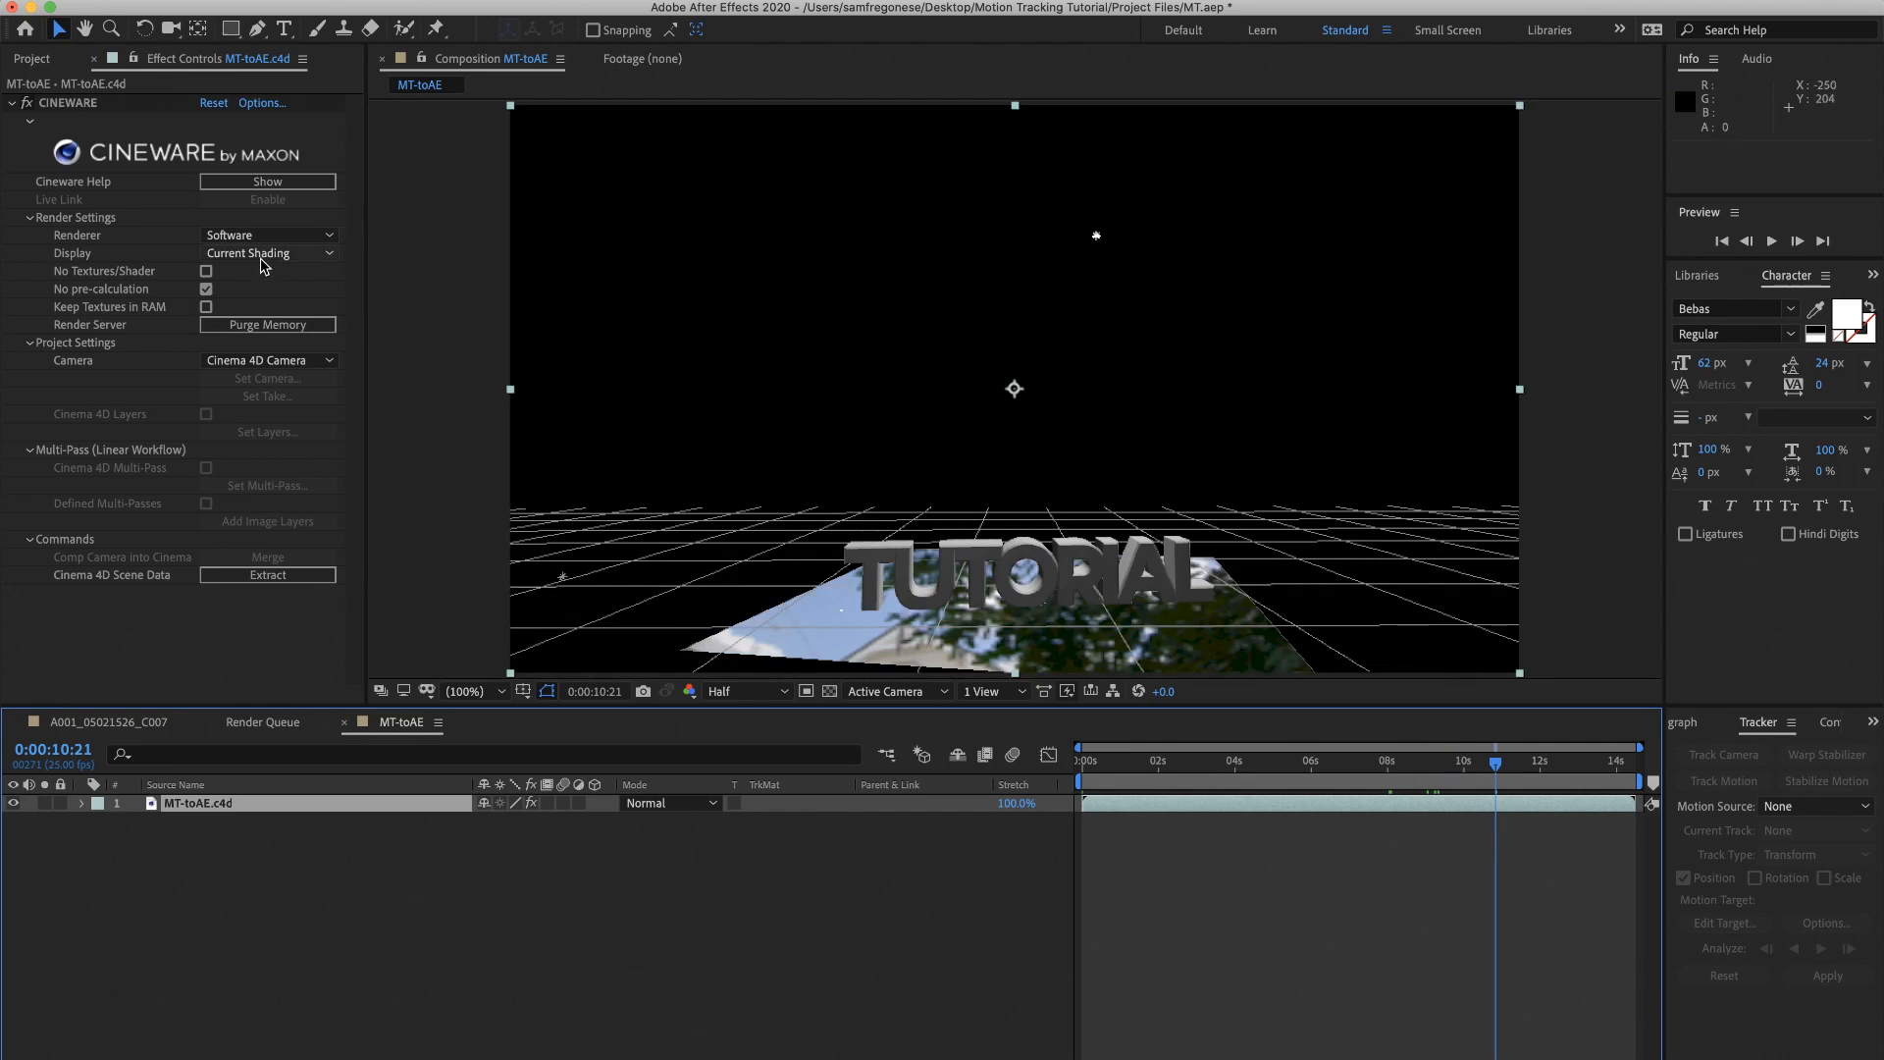
{"action": "left_click", "coordinate": [271, 234]}
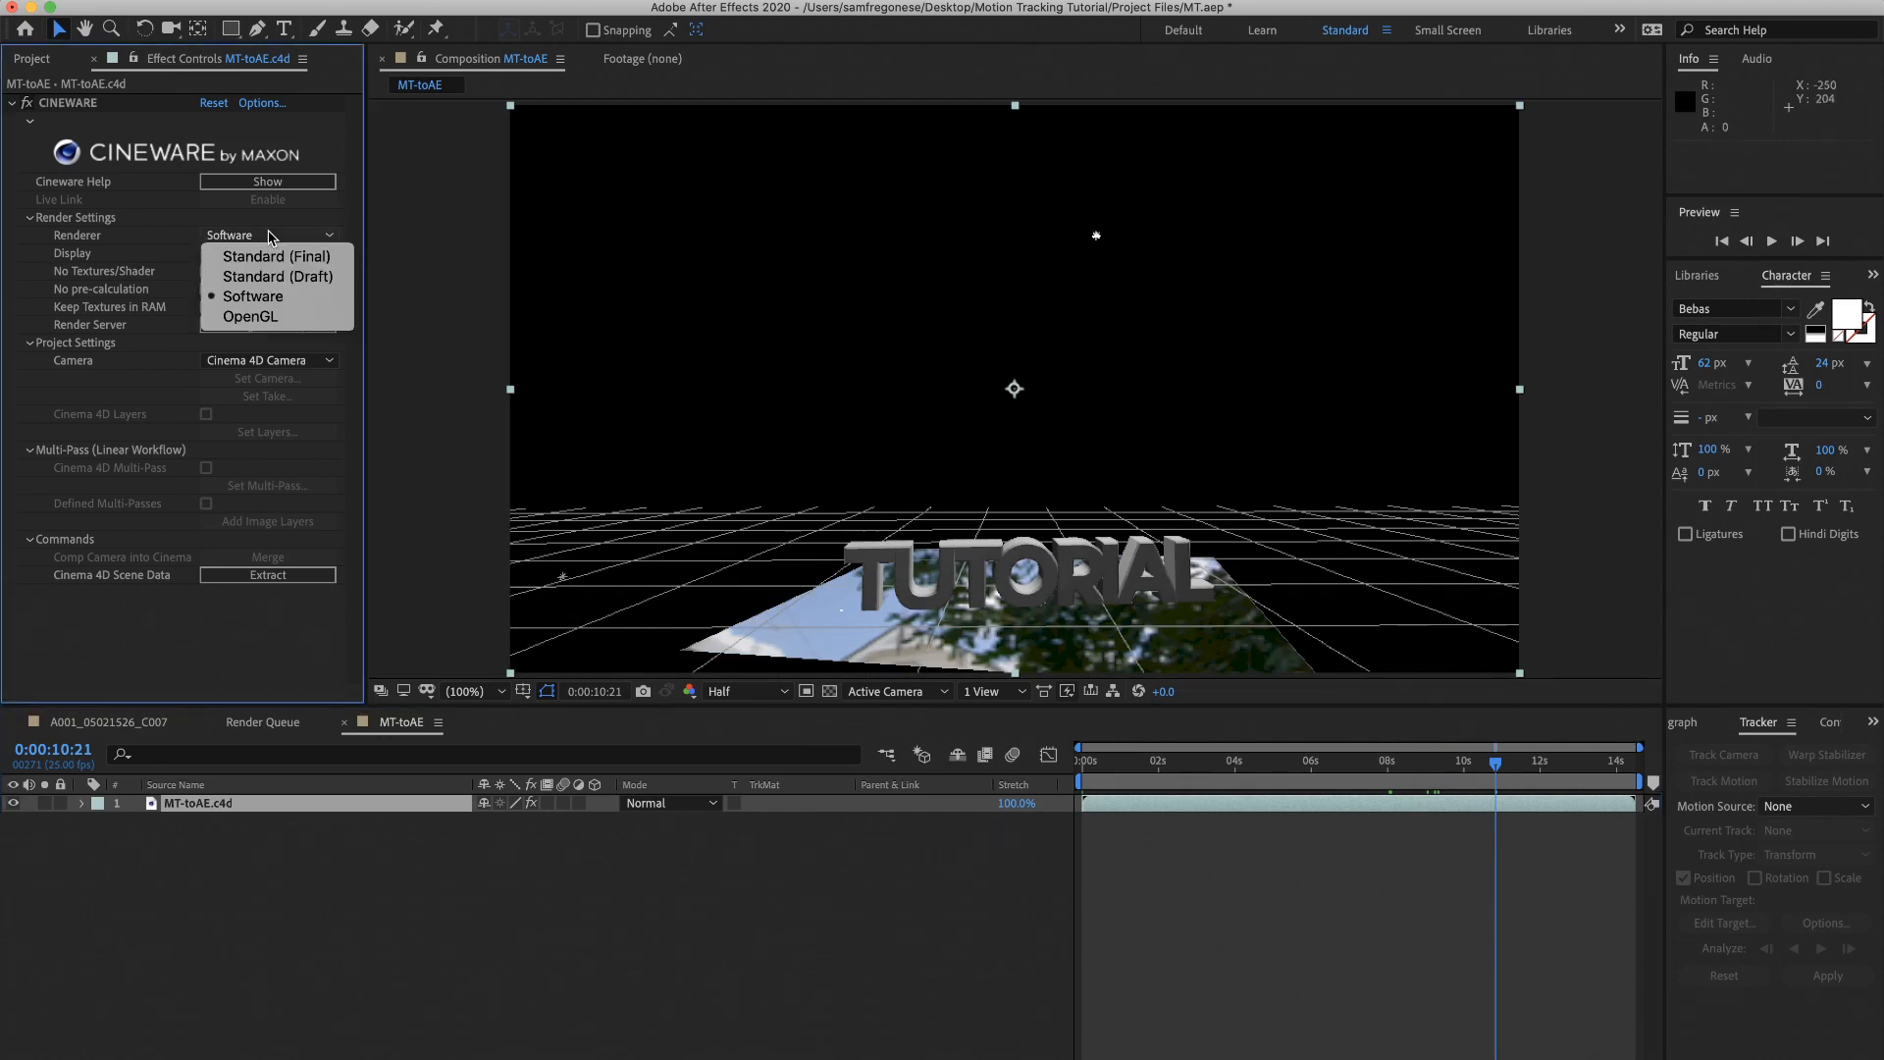
{"action": "left_click", "coordinate": [275, 256]}
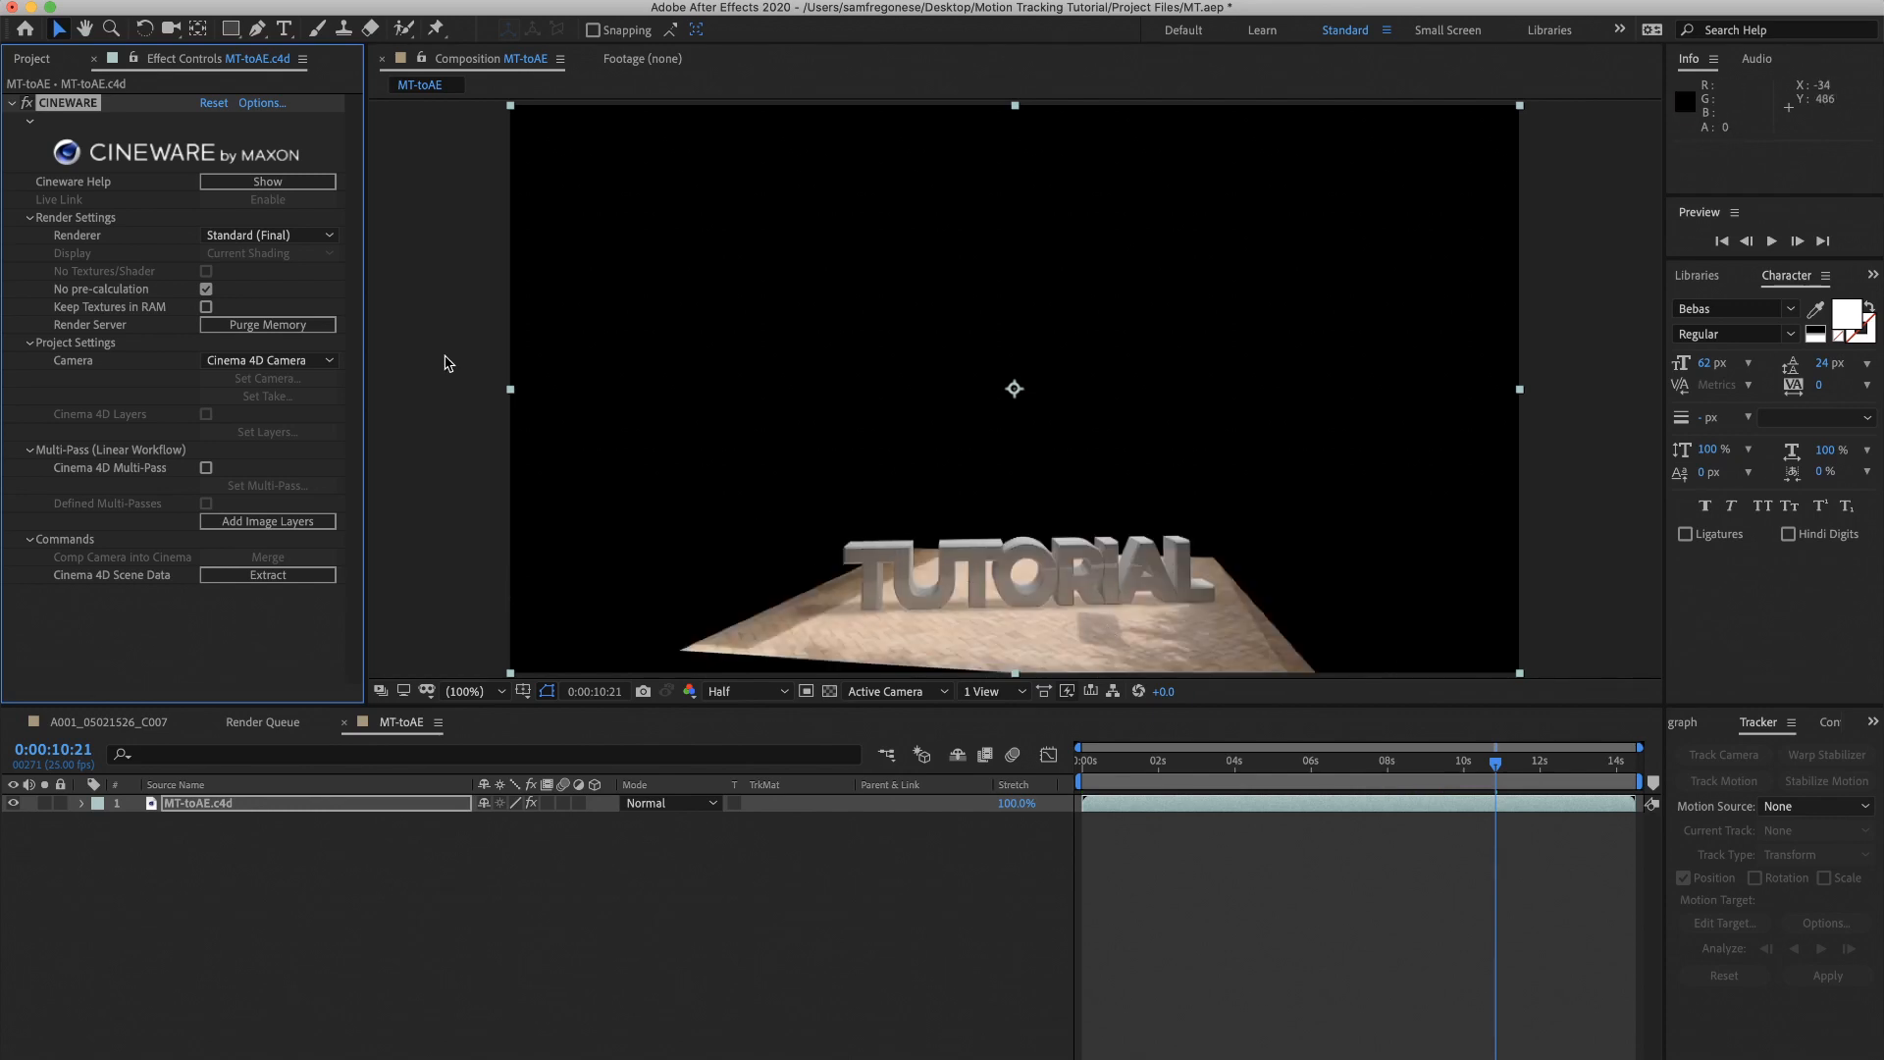
{"action": "left_click", "coordinate": [32, 58]}
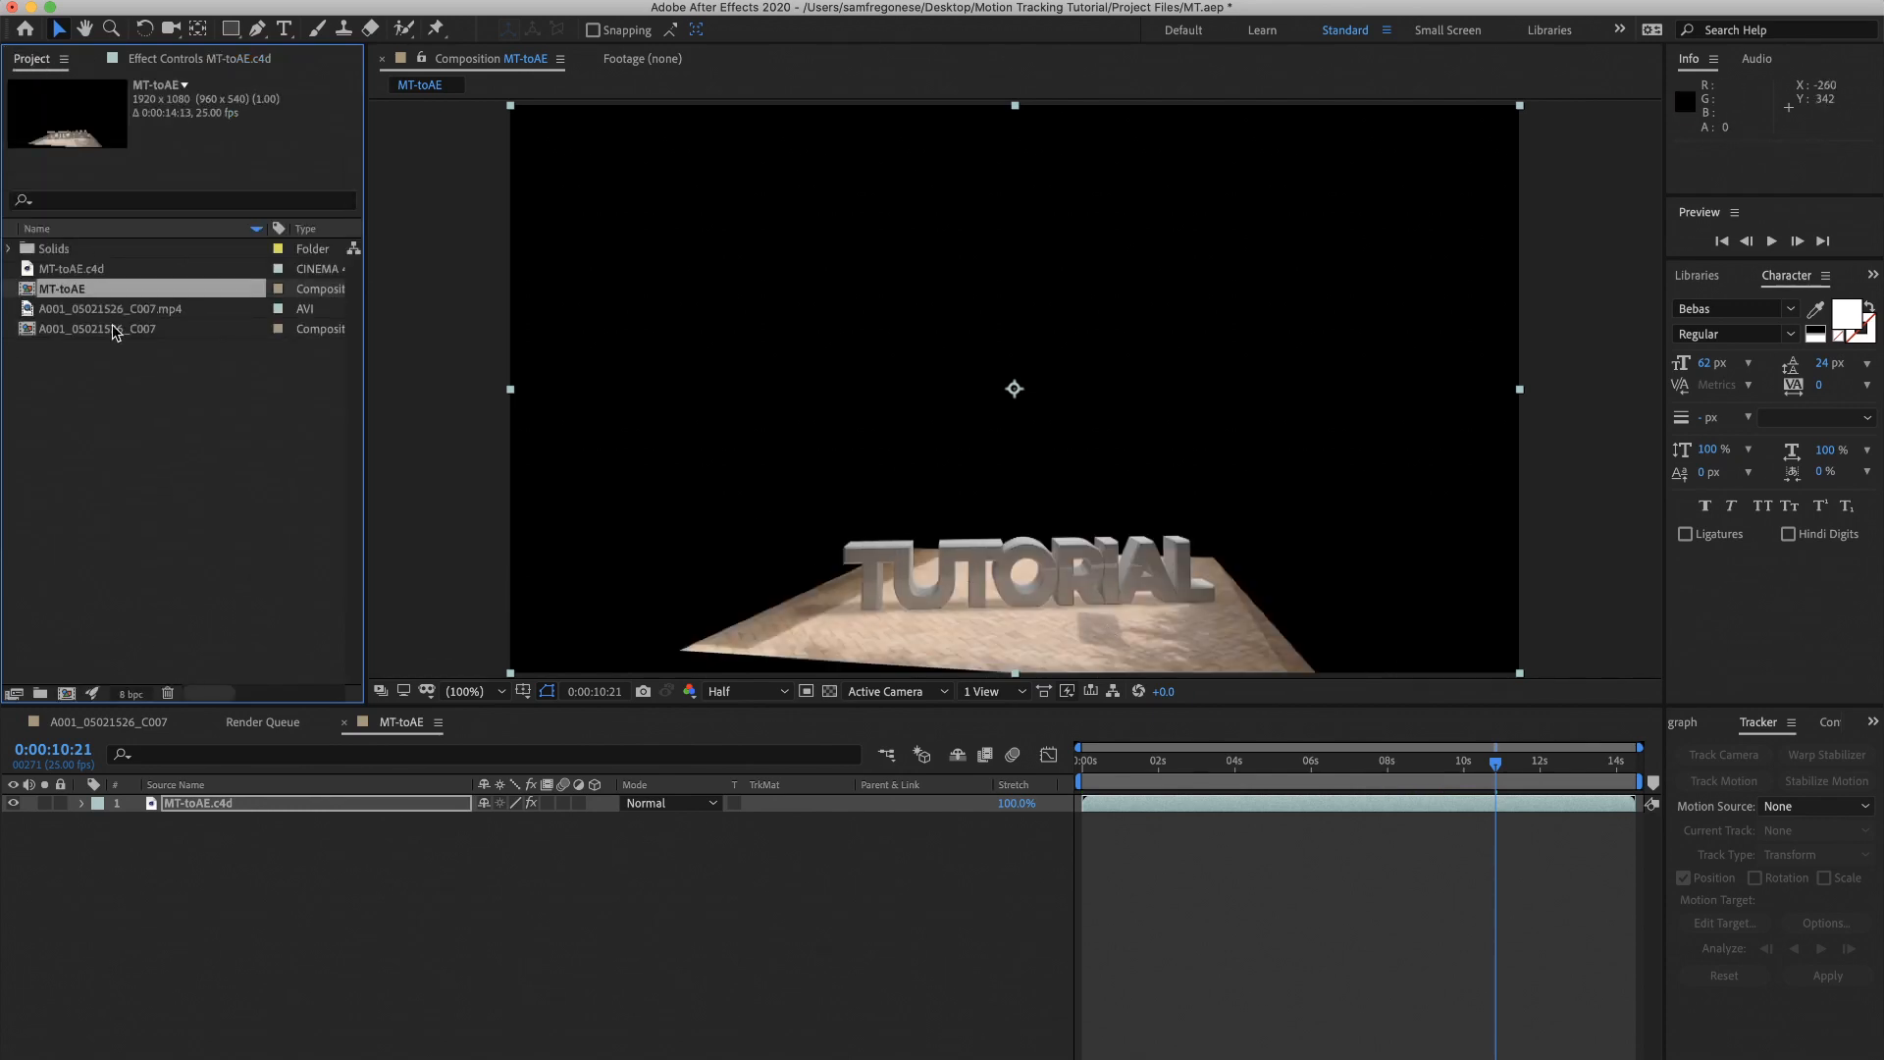
Step: Set MT-toAE.c4d's interpreted alpha to Ignore, then scrub to preview the composite
{"action": "right_click", "coordinate": [71, 268]}
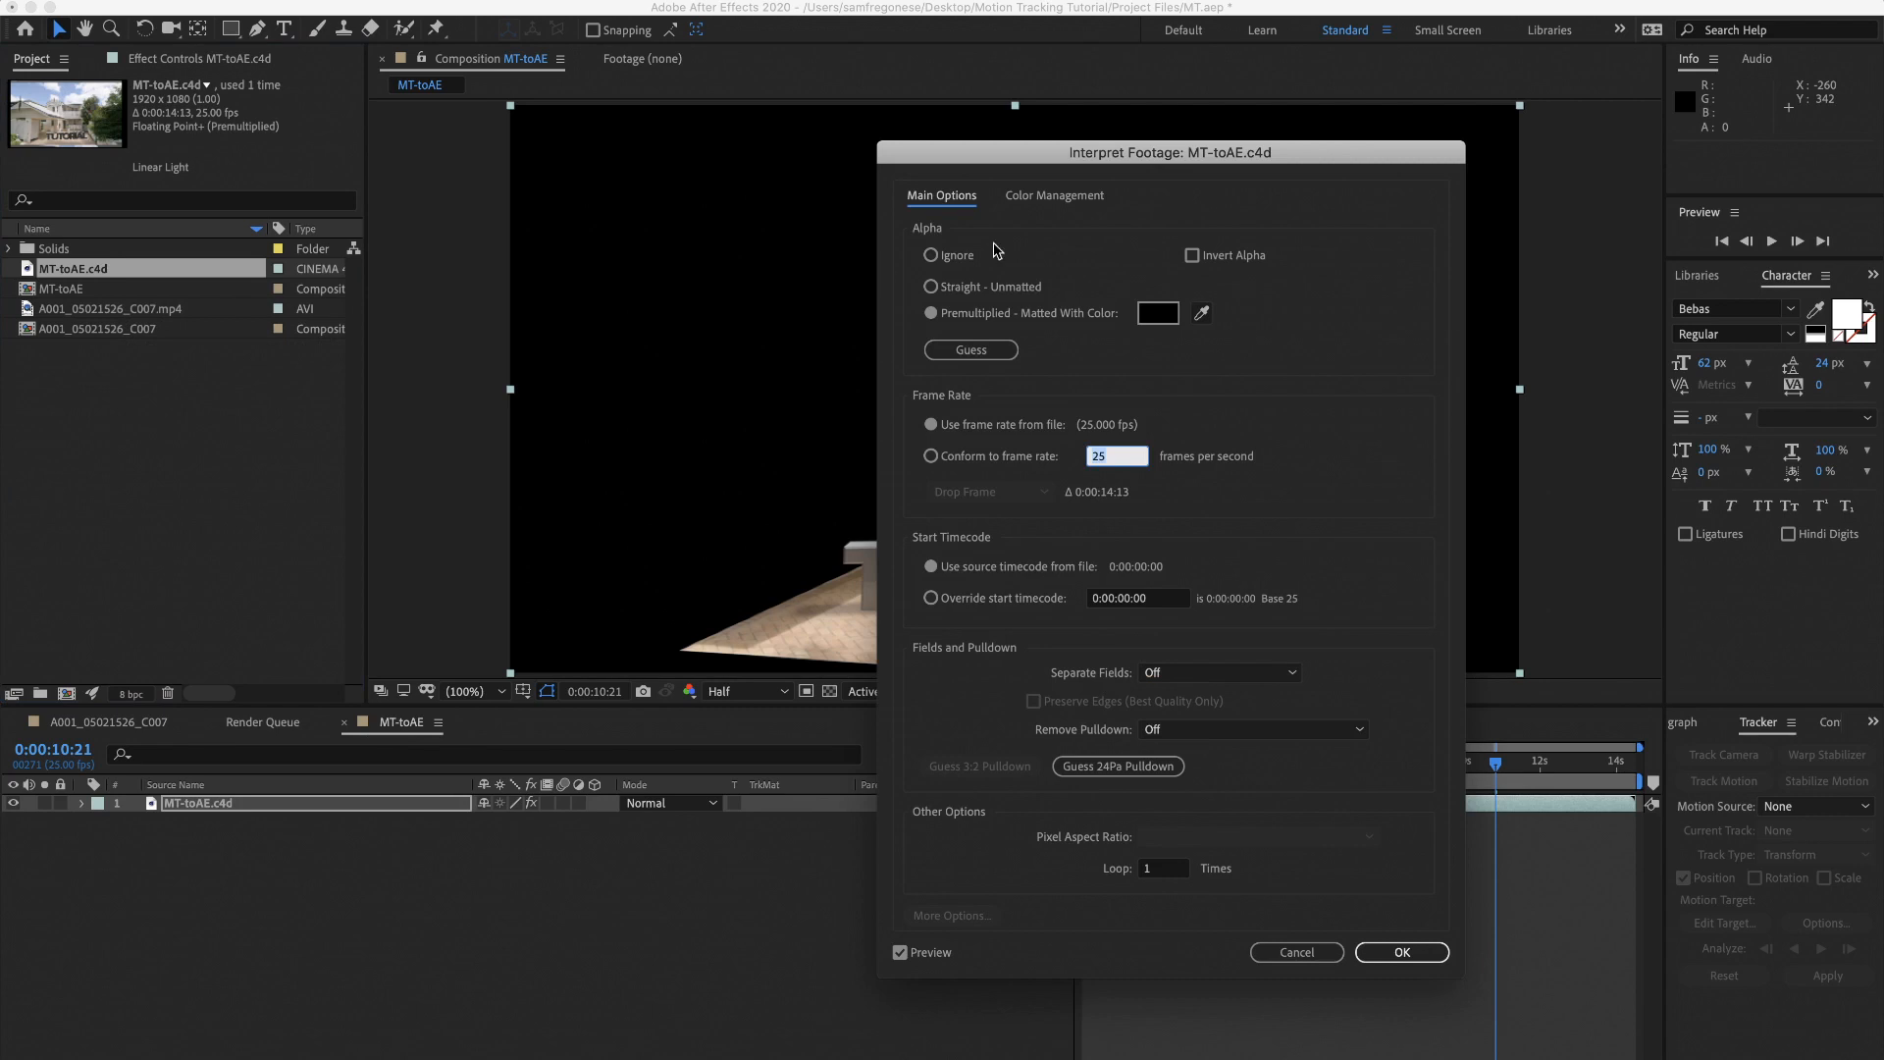
{"action": "left_click", "coordinate": [1400, 952]}
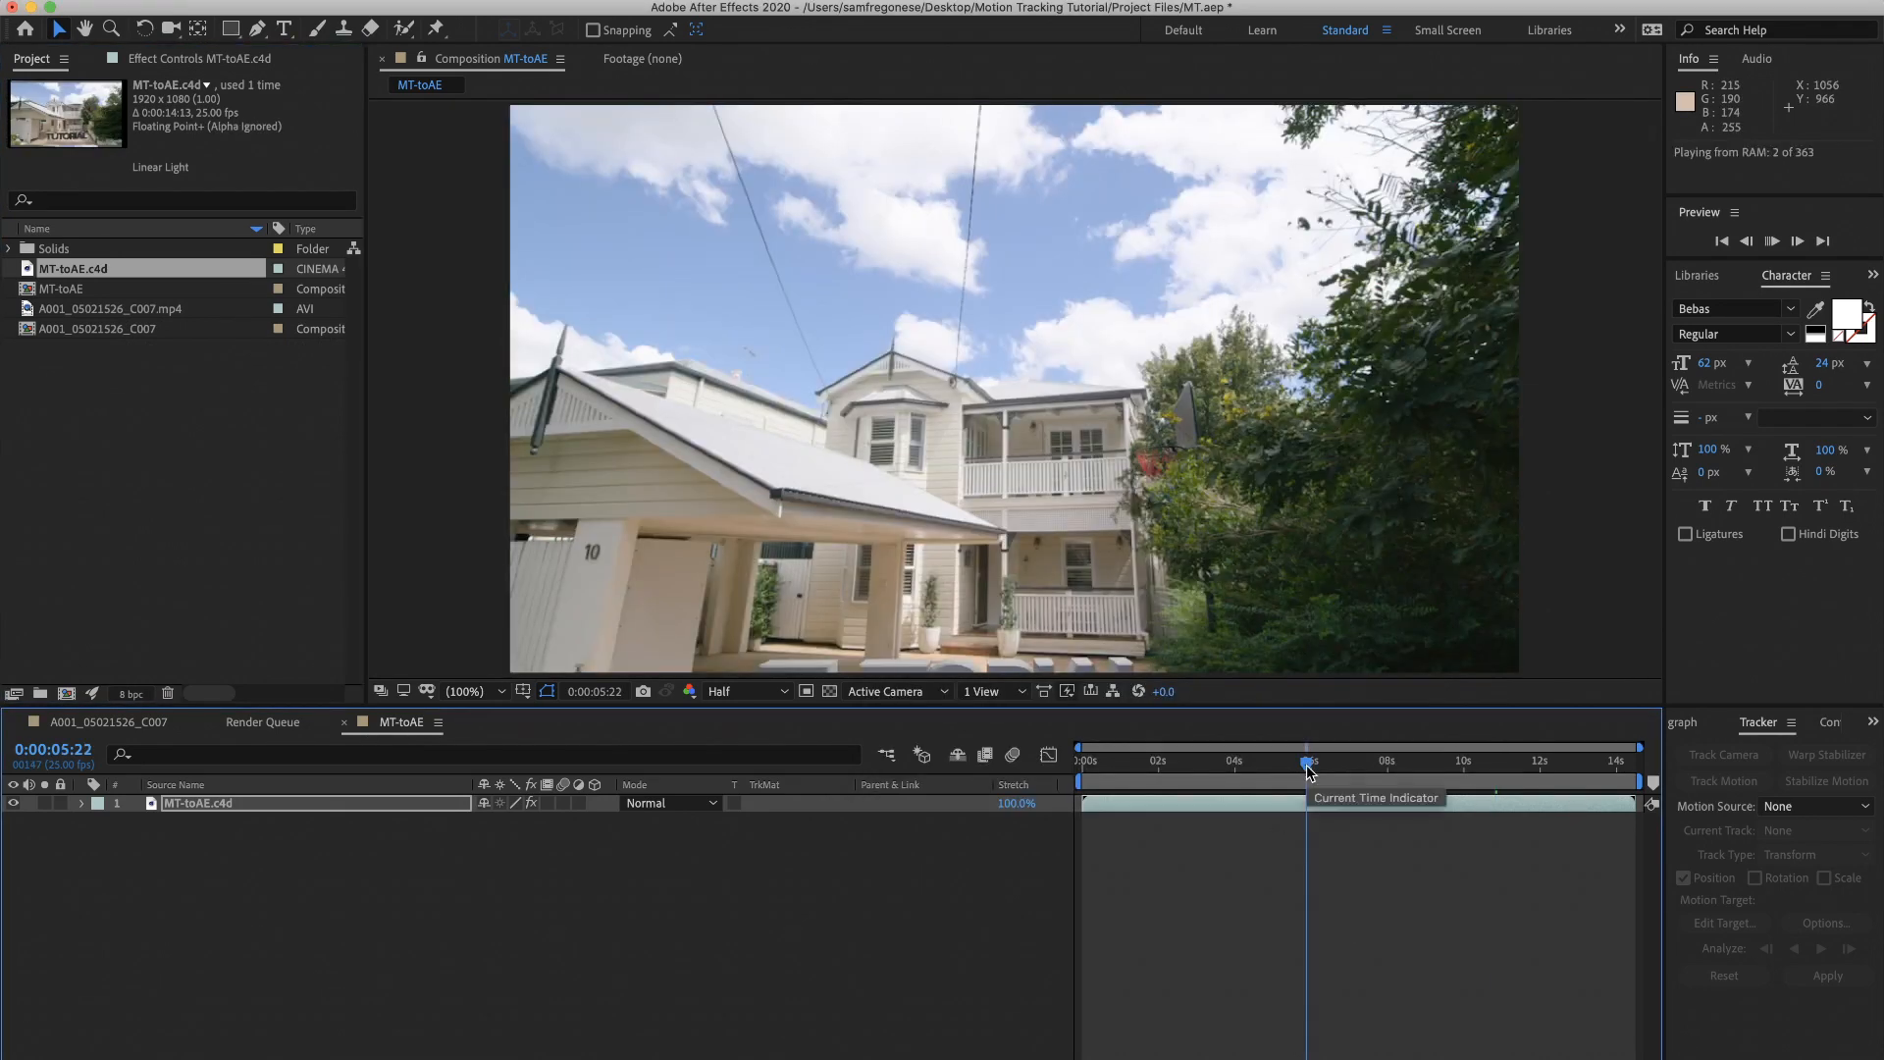
{"action": "left_click", "coordinate": [1797, 241]}
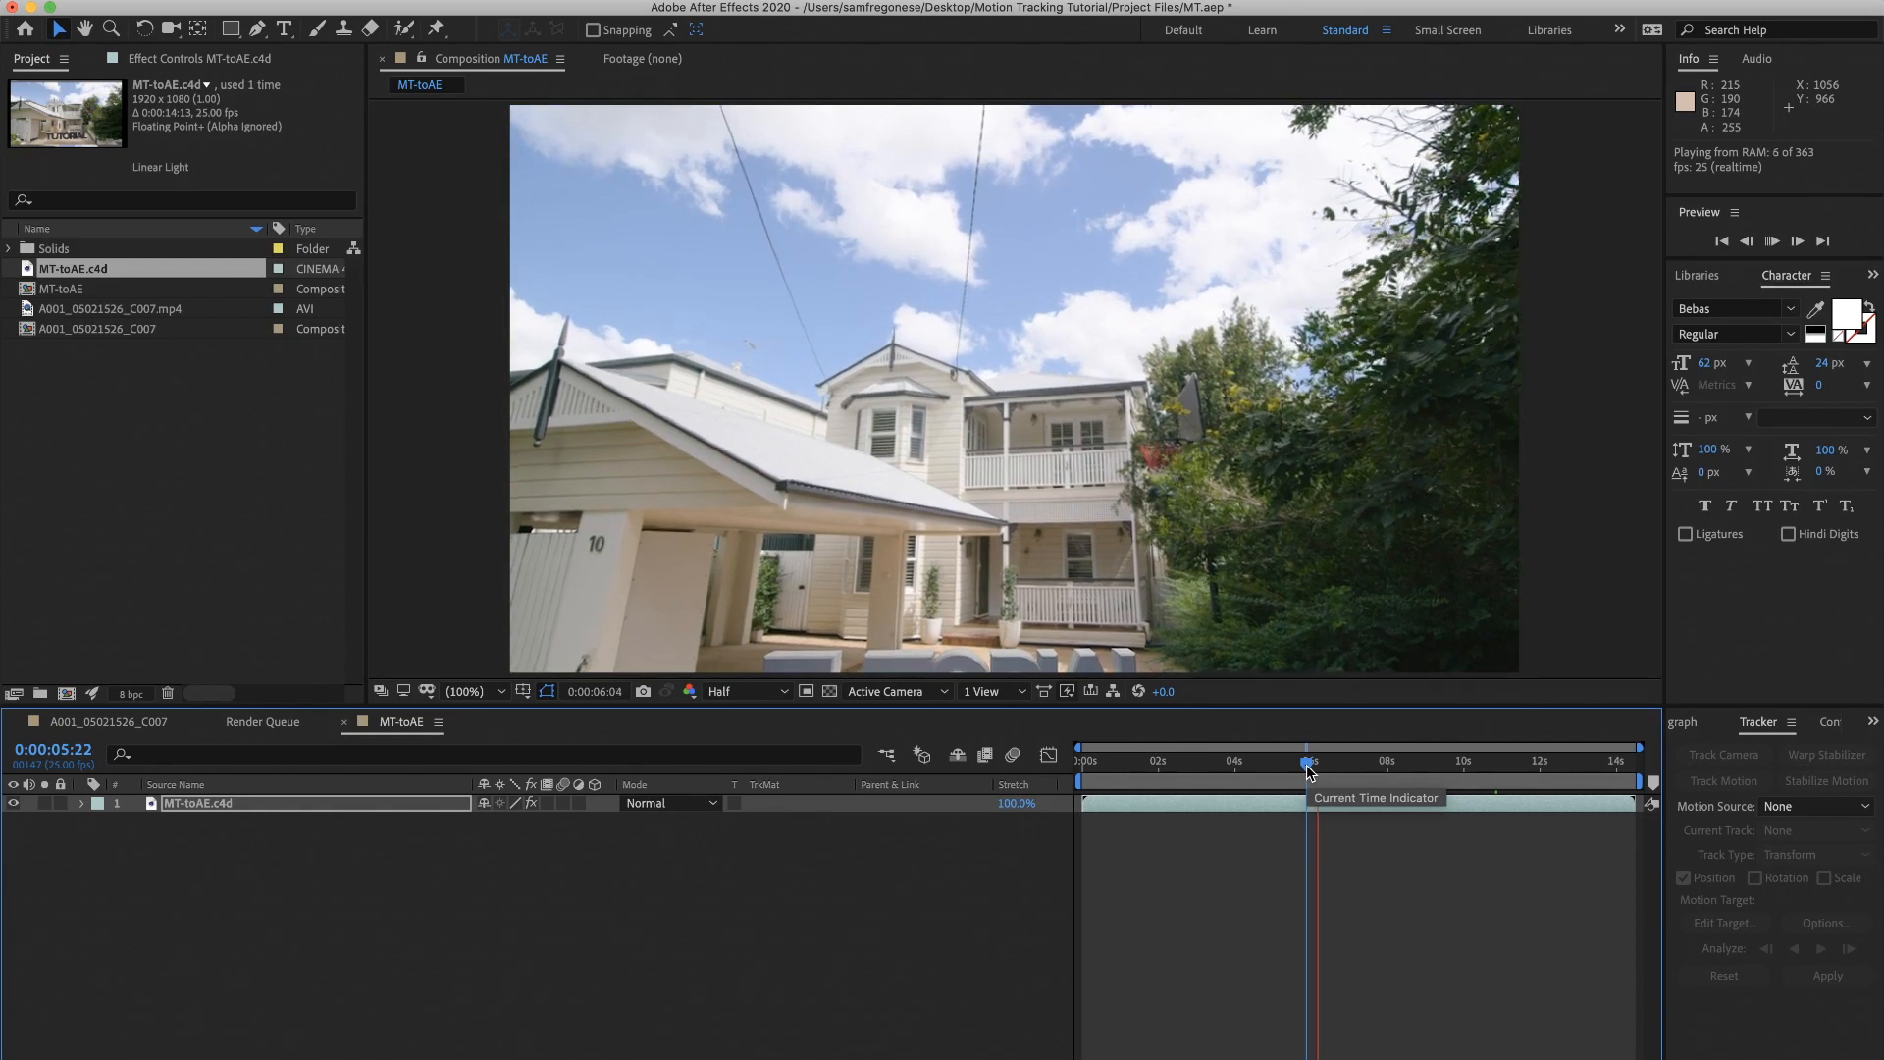